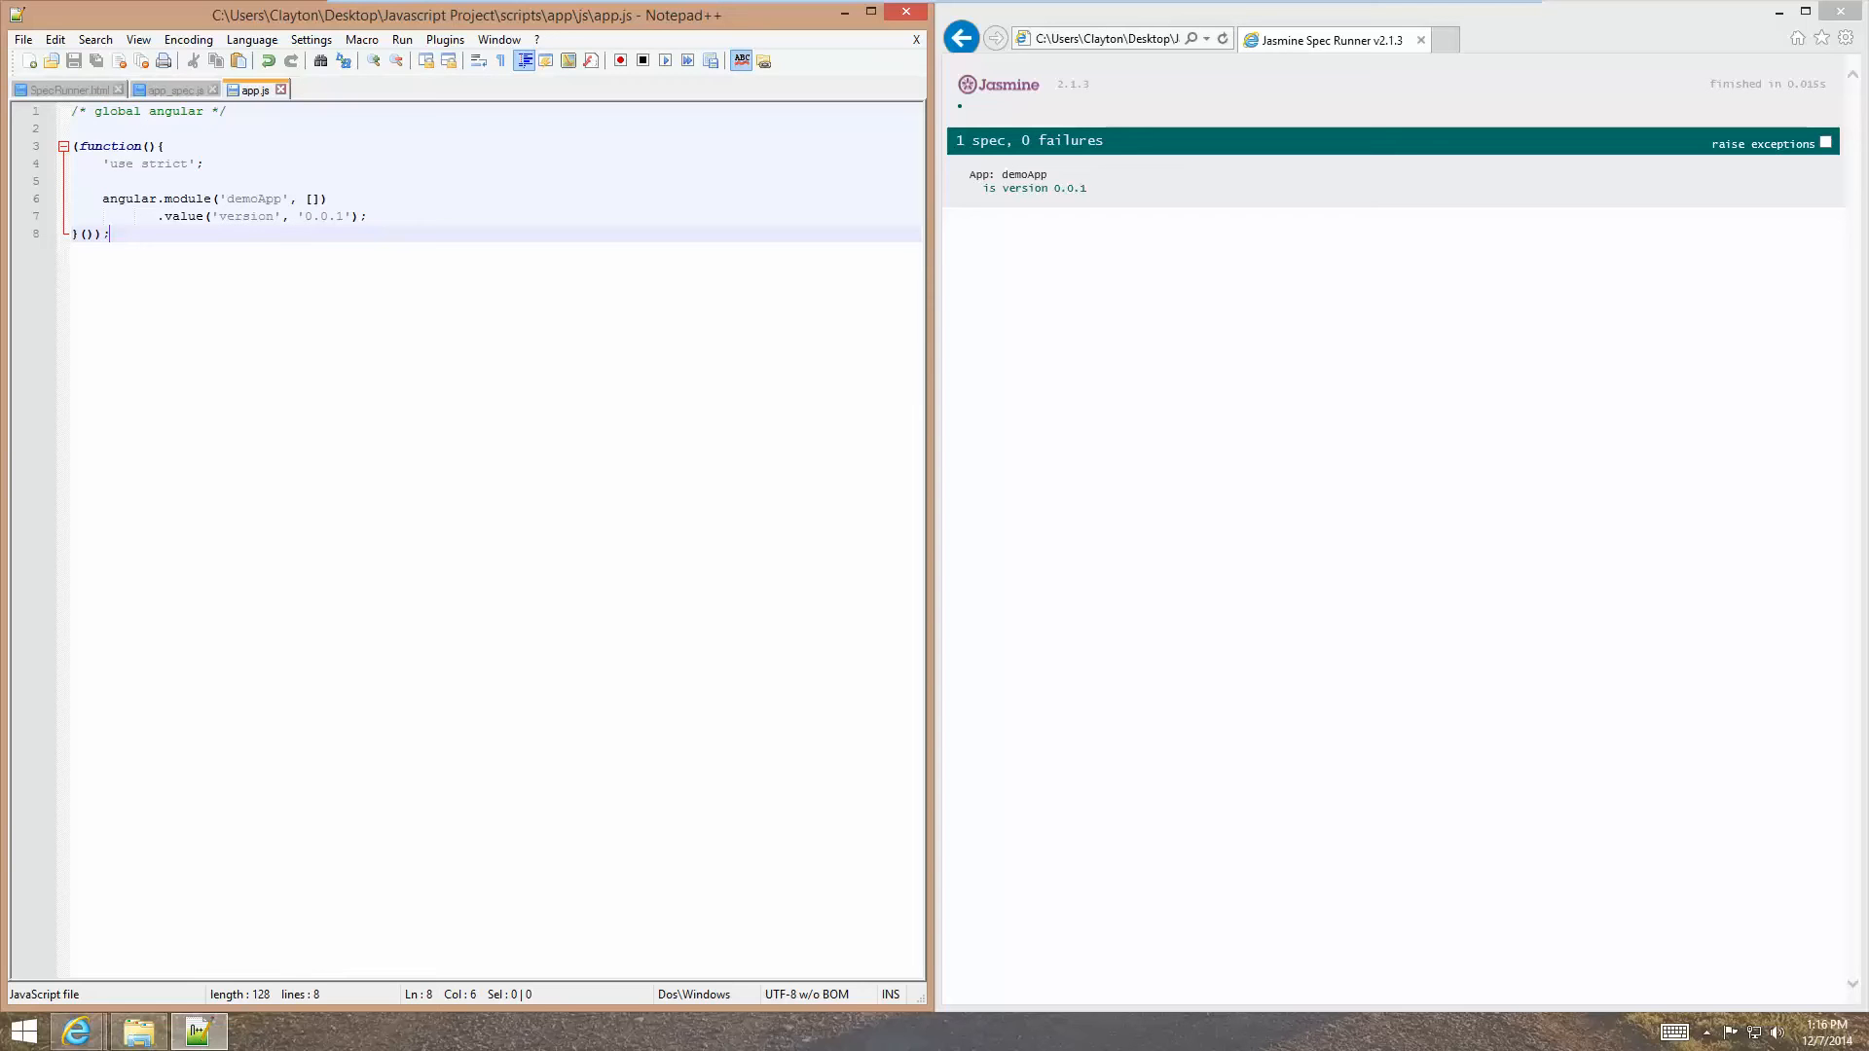
{"action": "mouse_move", "coordinate": [577, 194]}
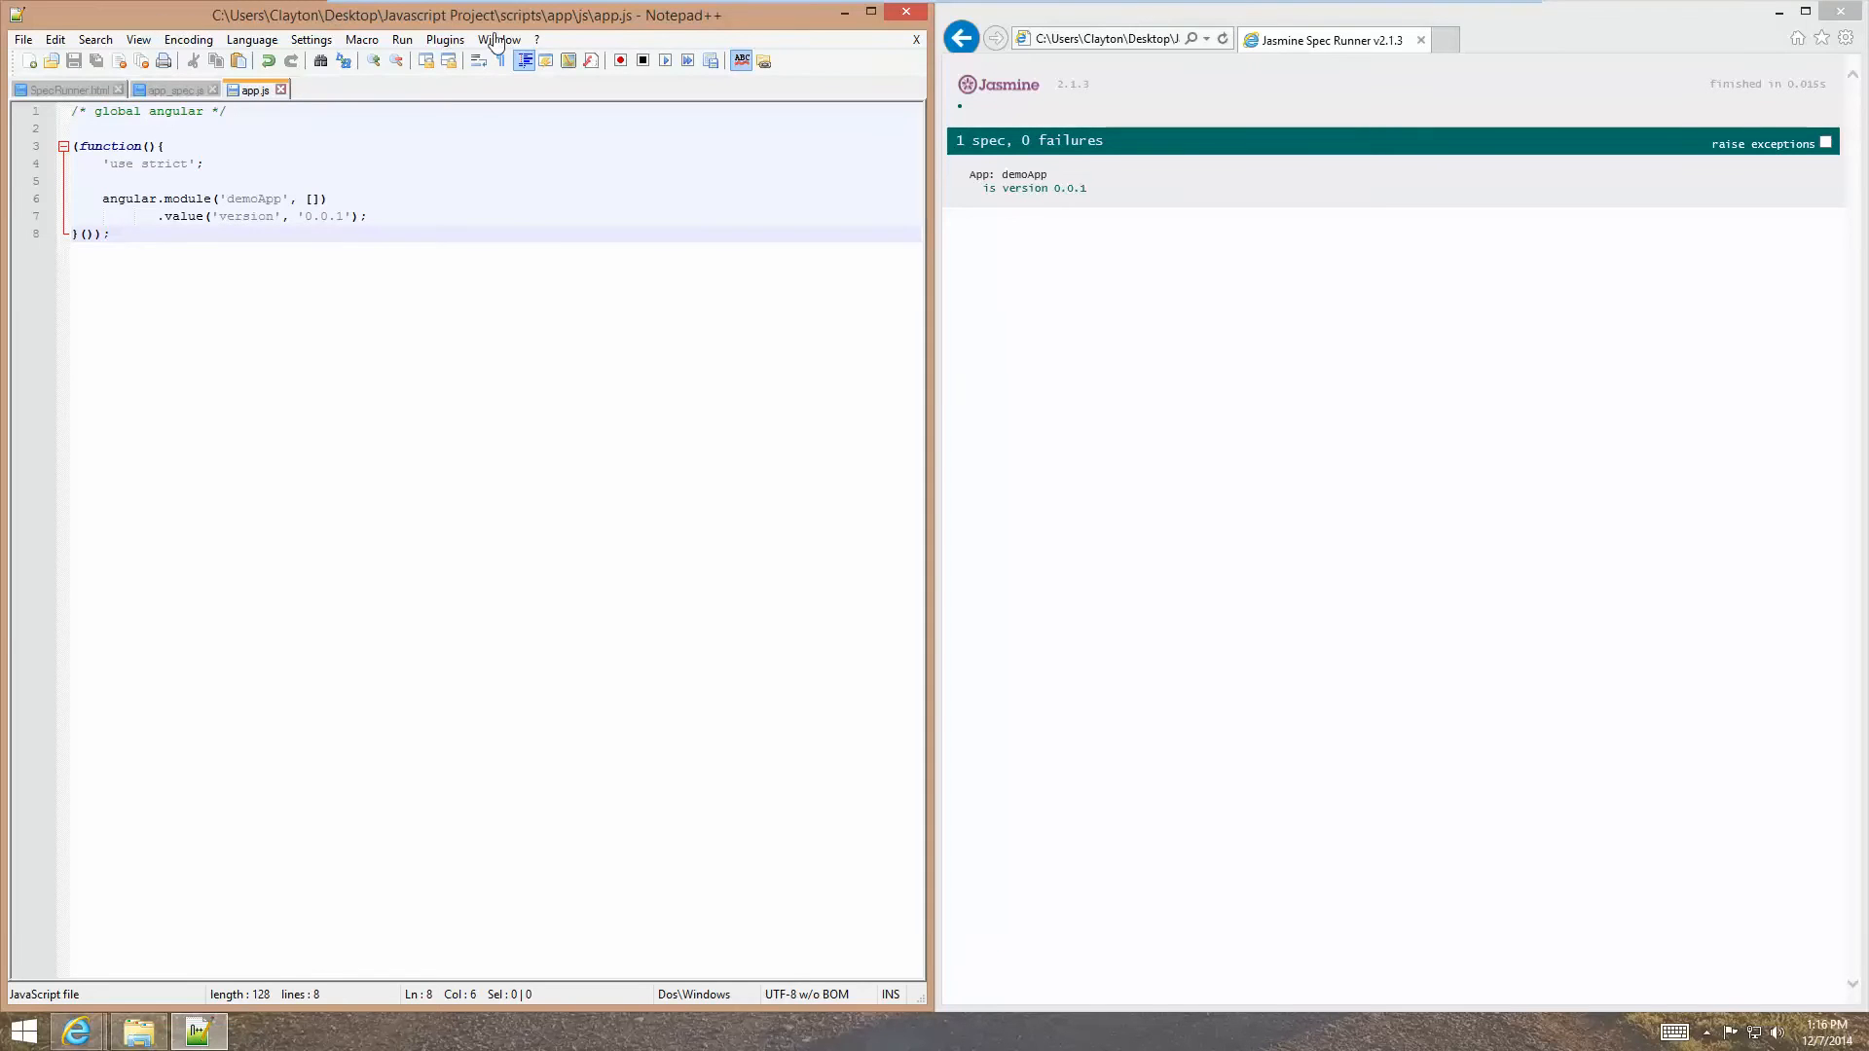
{"action": "mouse_move", "coordinate": [327, 345]}
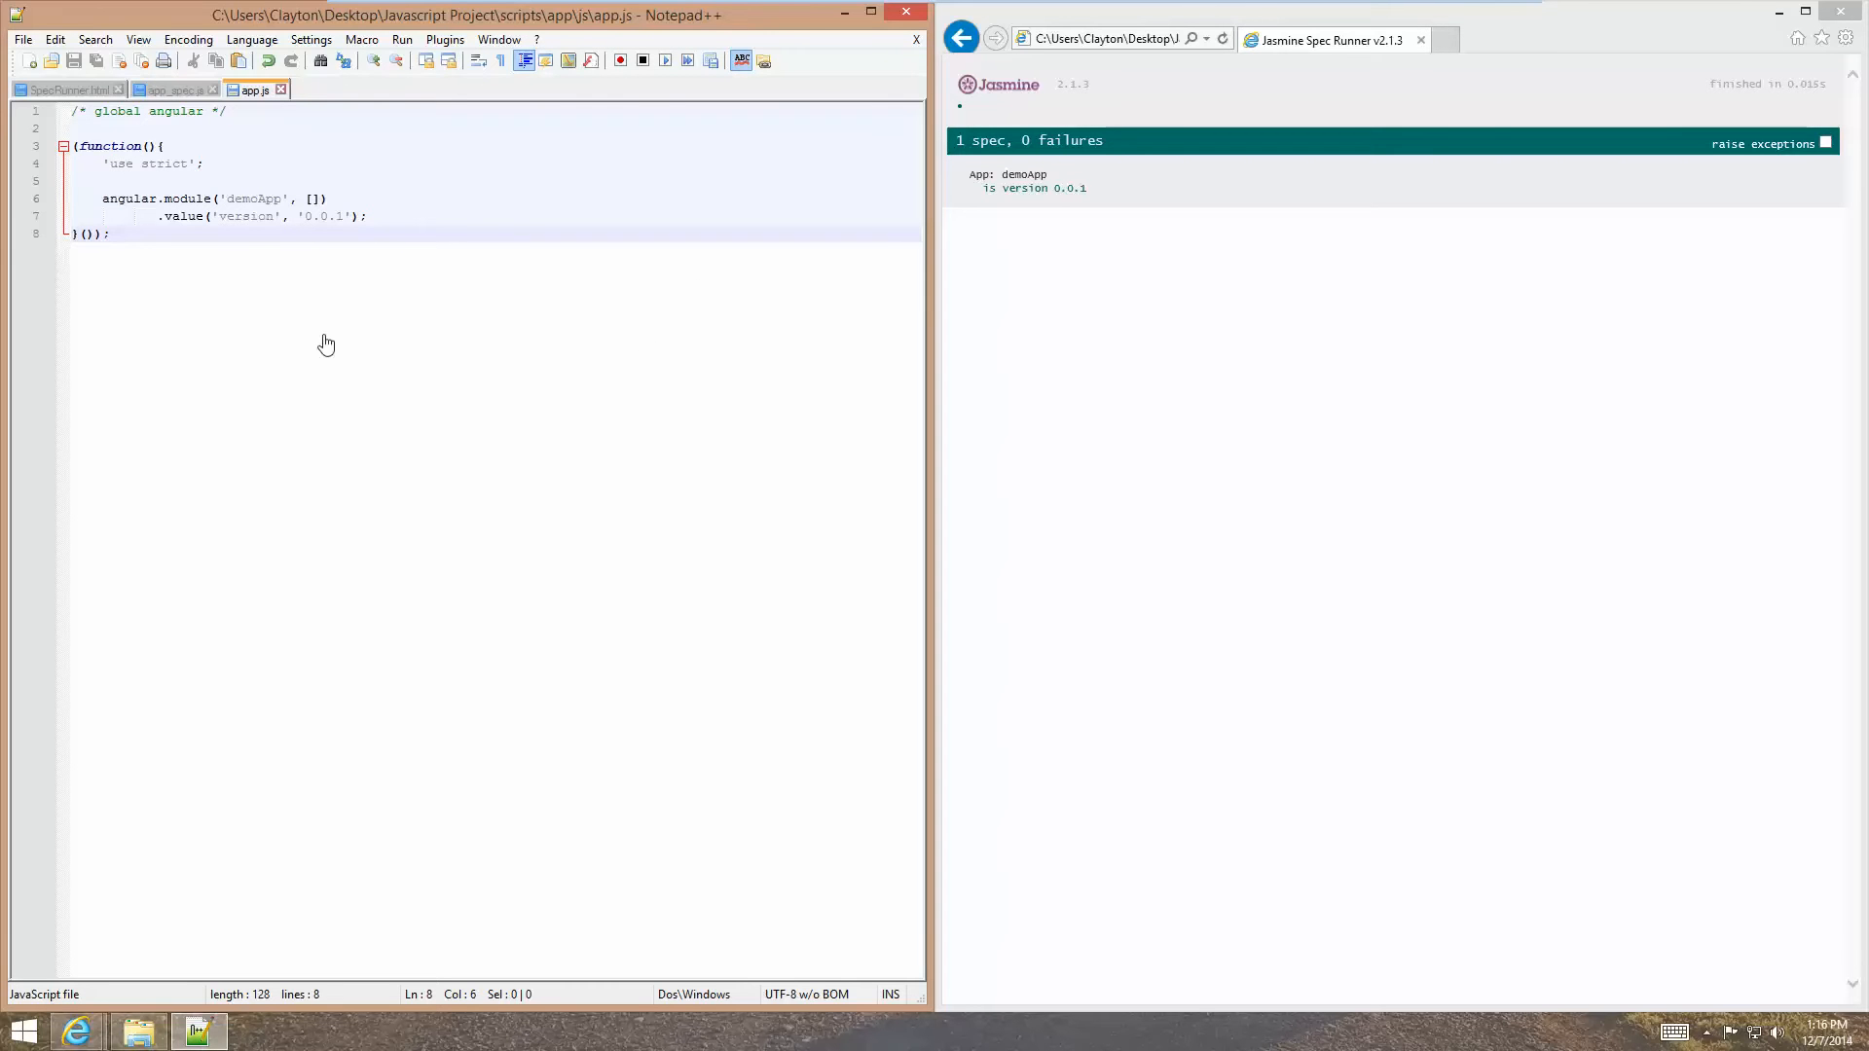
{"action": "mouse_move", "coordinate": [143, 277]}
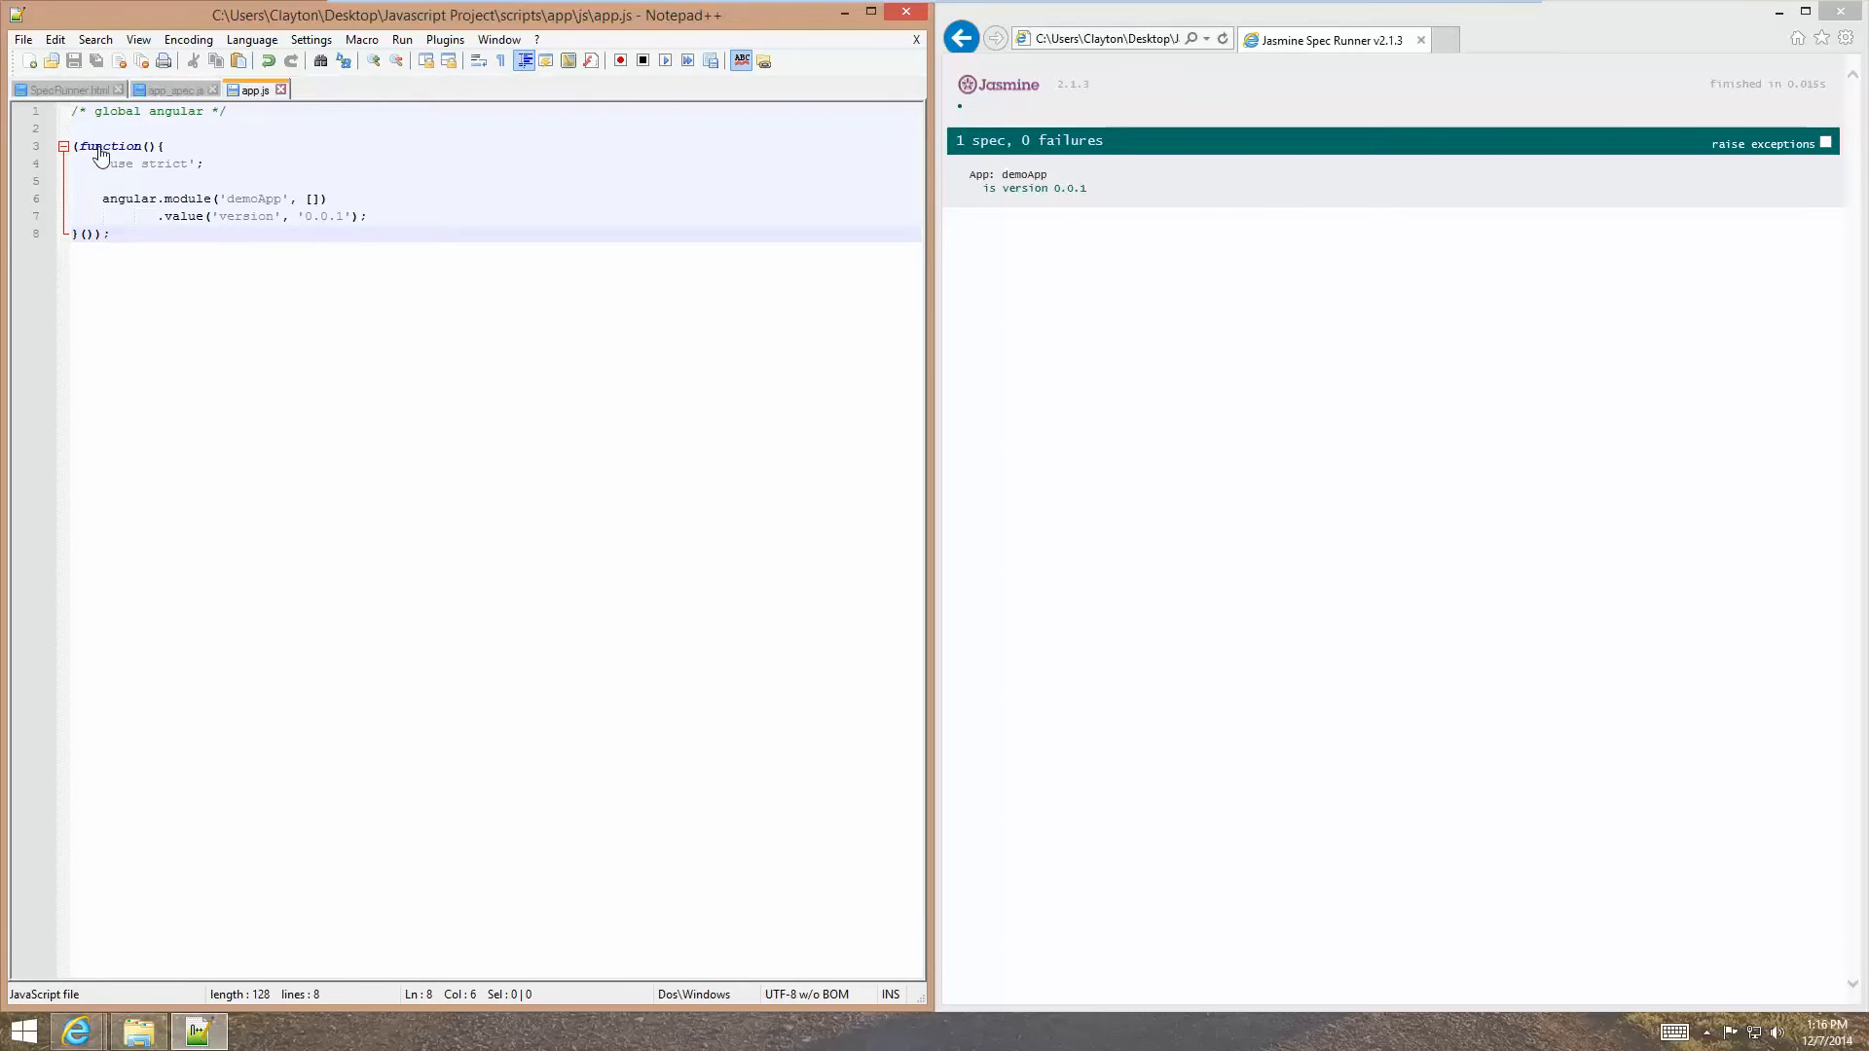
{"action": "mouse_move", "coordinate": [187, 253]}
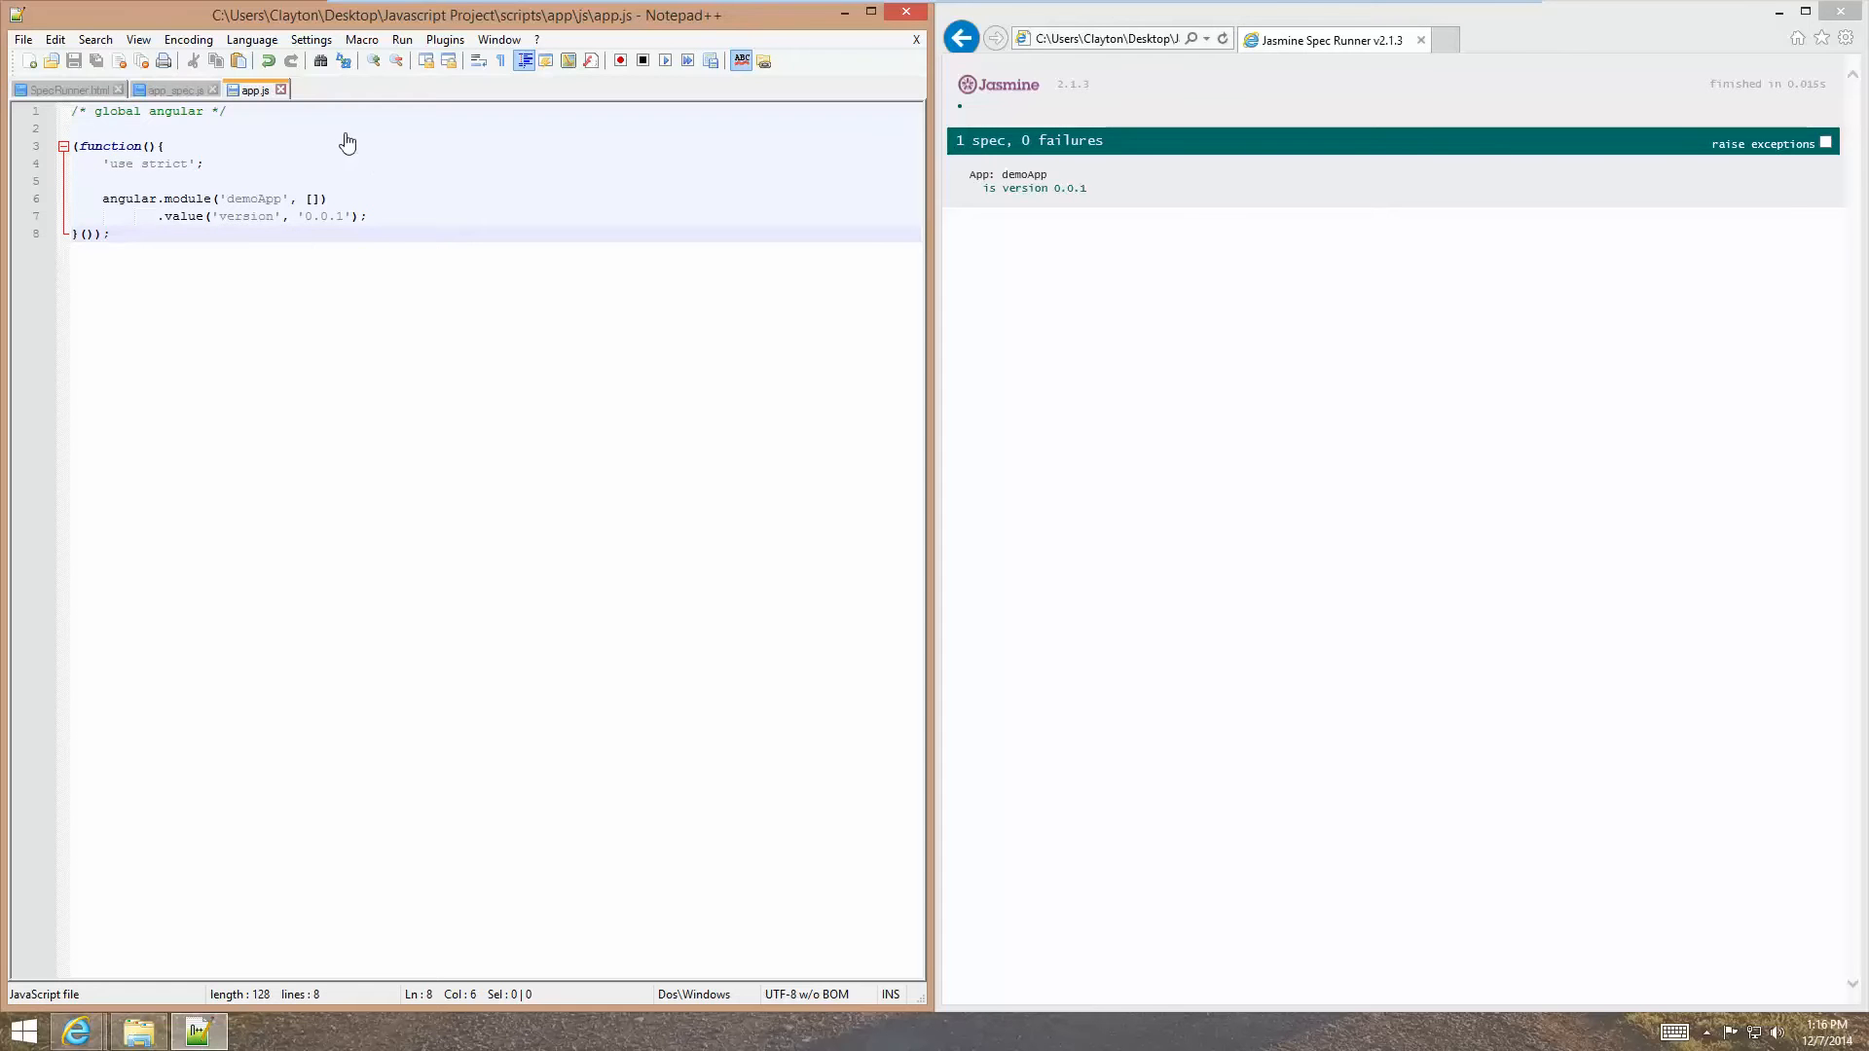
{"action": "mouse_move", "coordinate": [170, 218]}
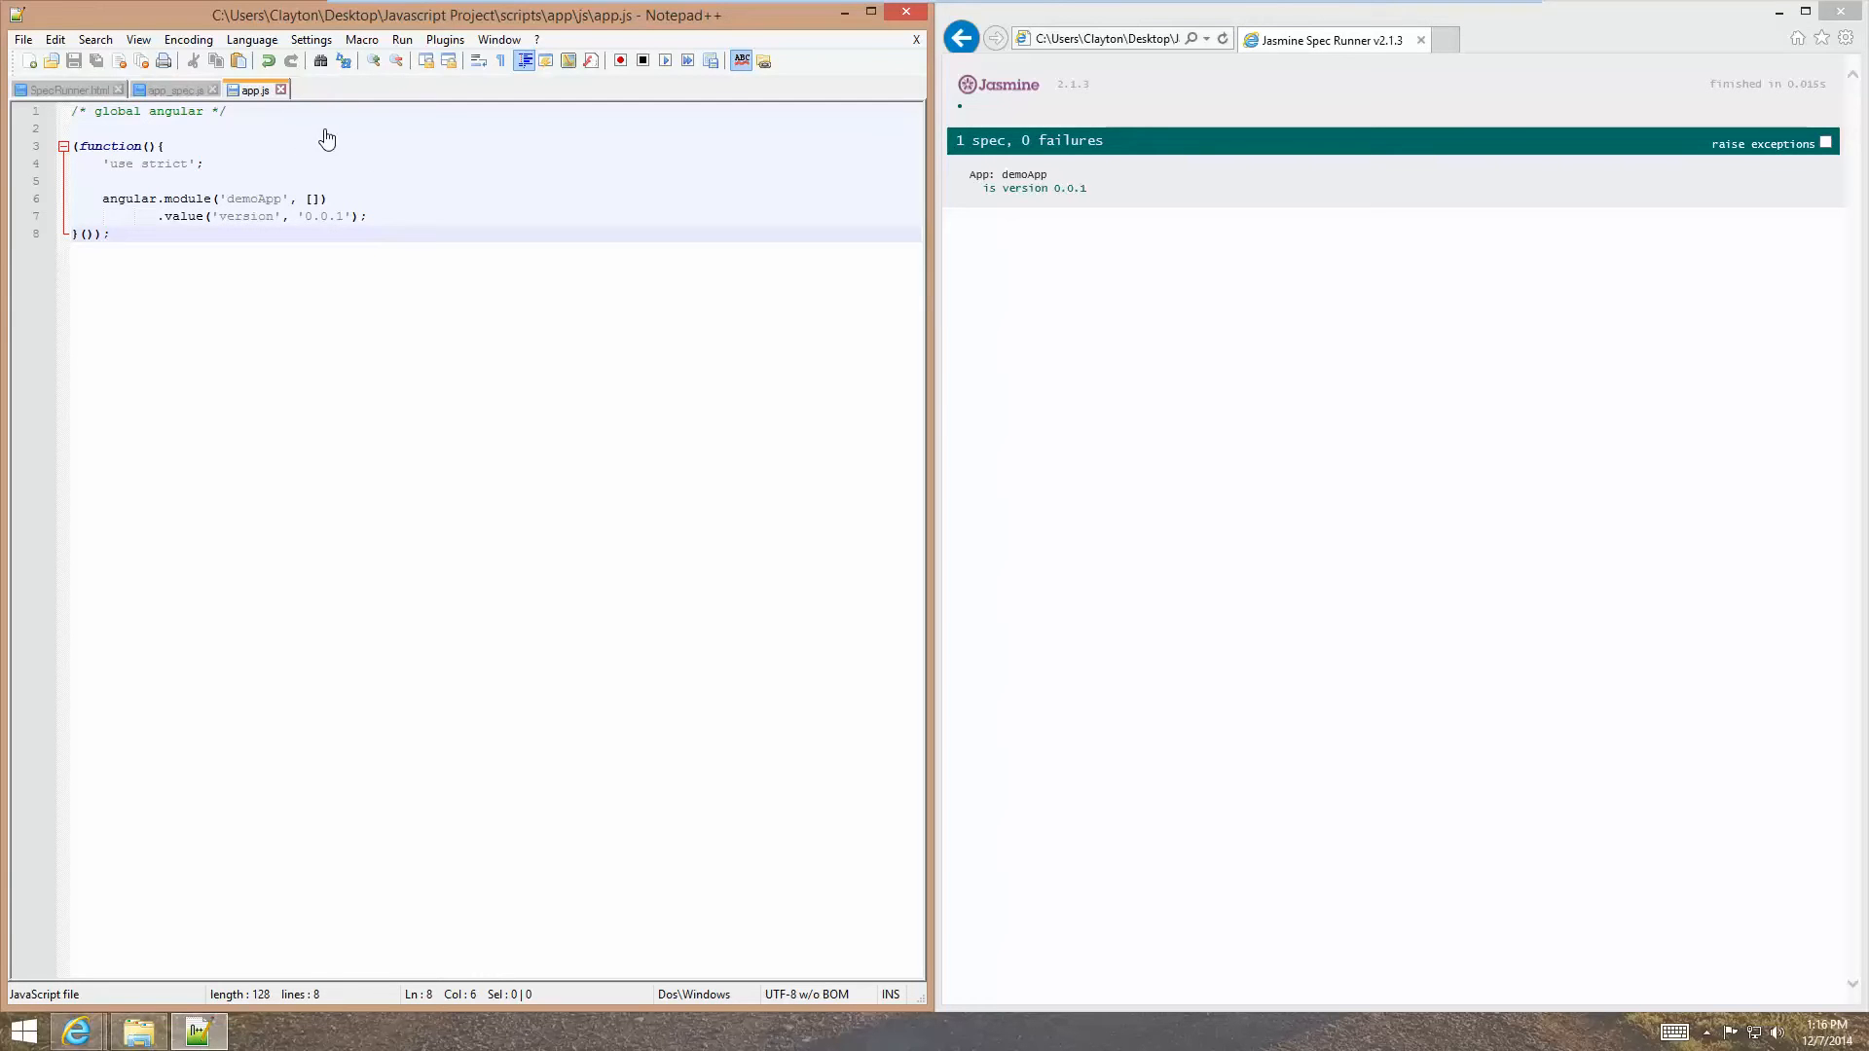
In Style Configurator, try global font size 20 applied to every language.
{"action": "left_click", "coordinate": [312, 39]}
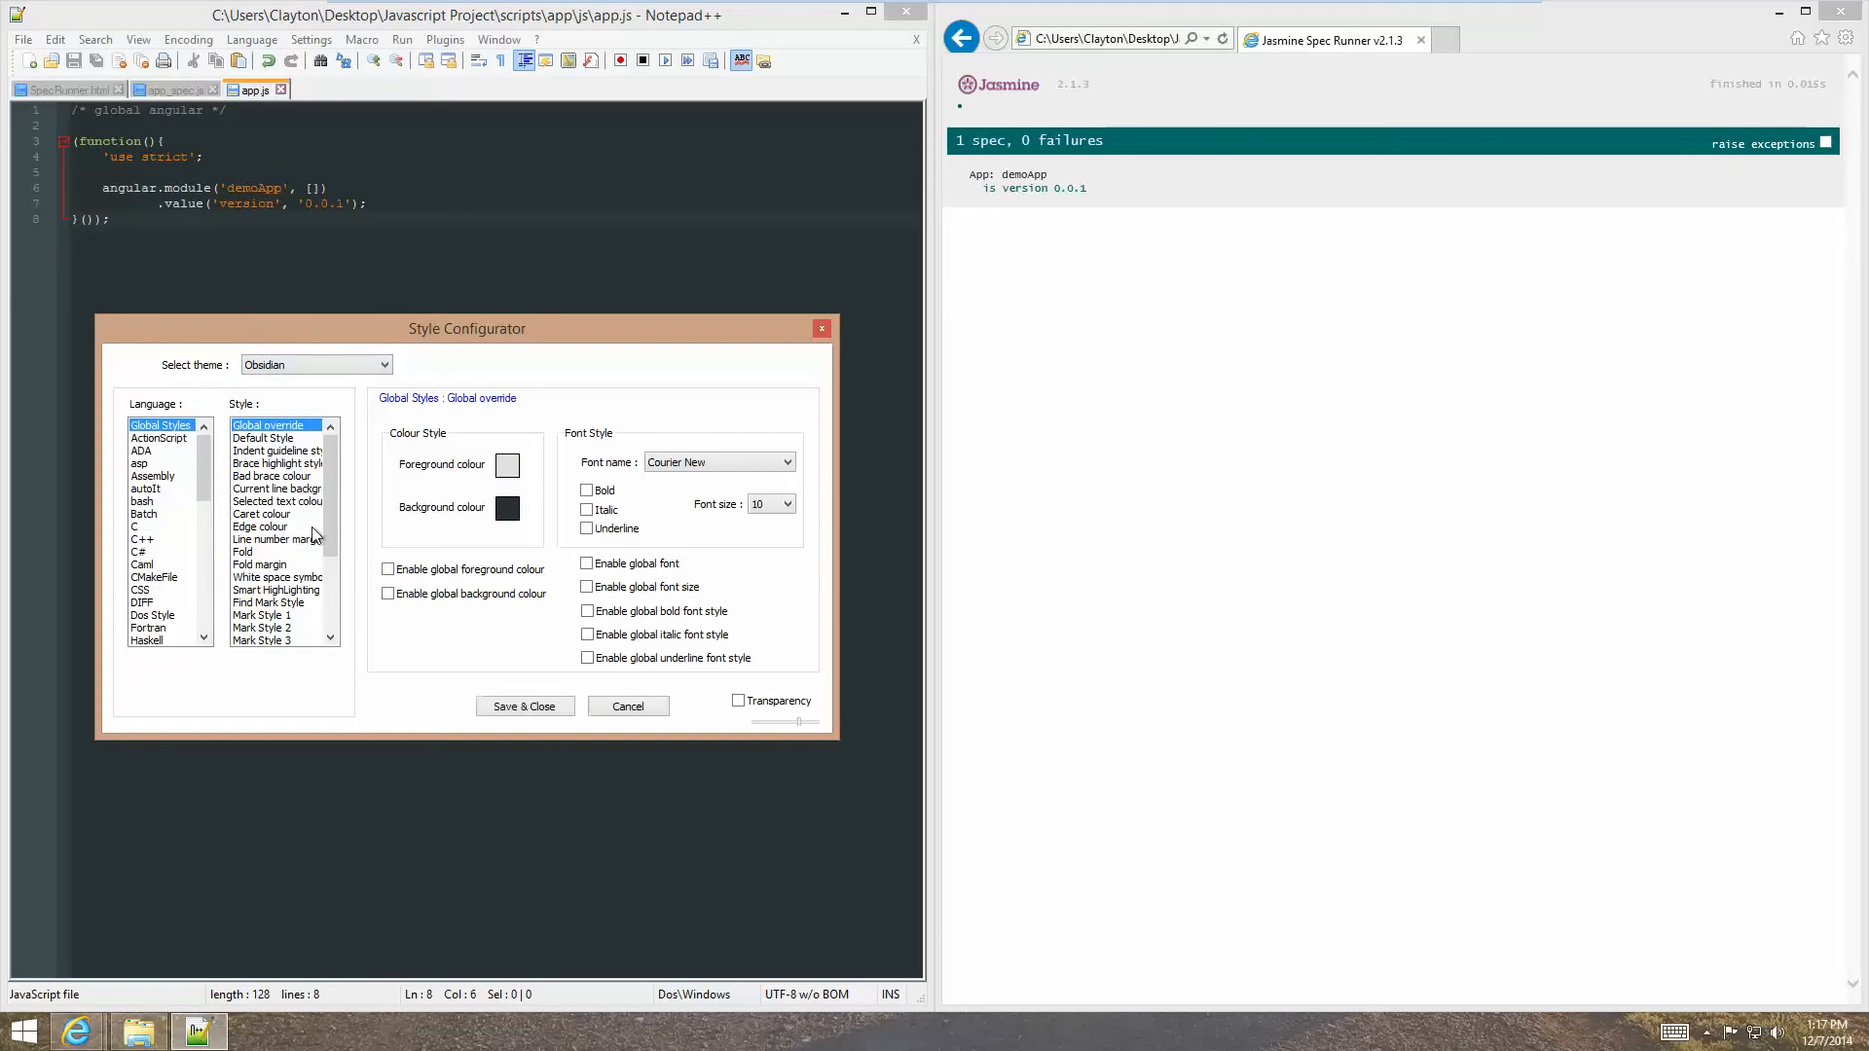
{"action": "left_click", "coordinate": [784, 502]}
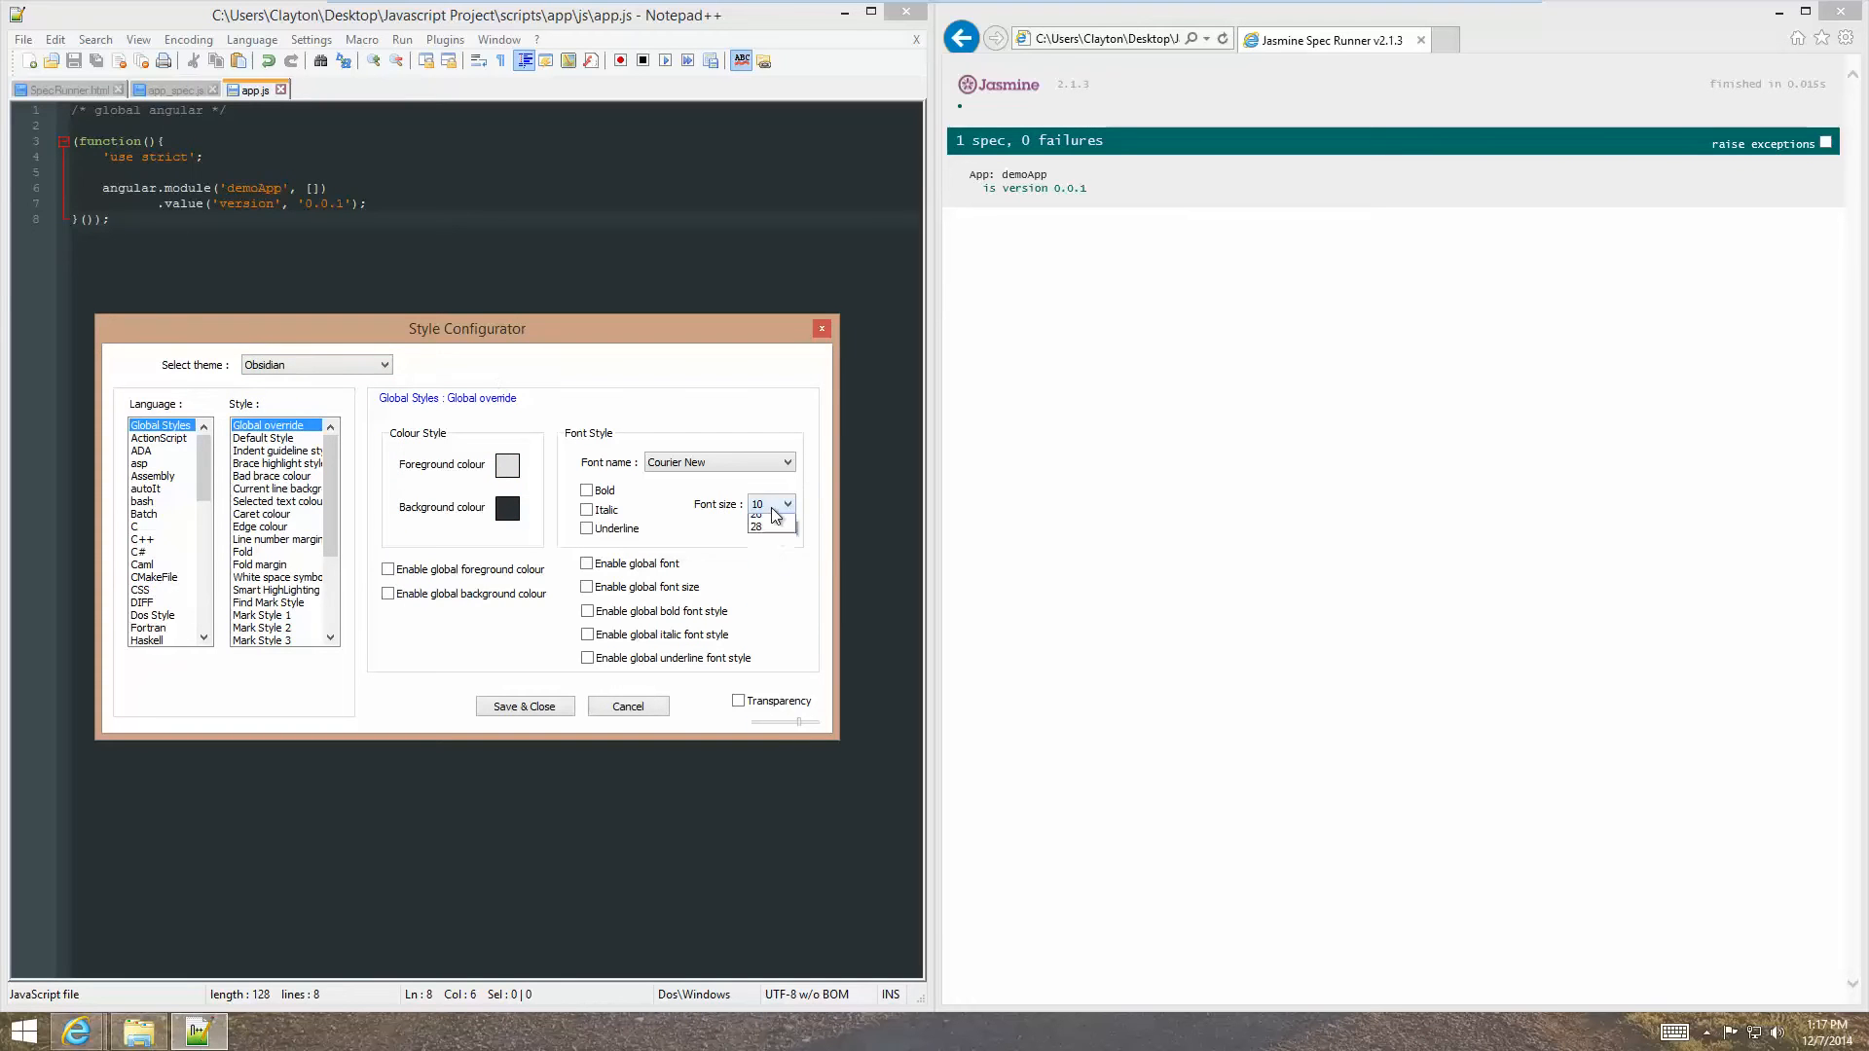
{"action": "left_click", "coordinate": [758, 519]}
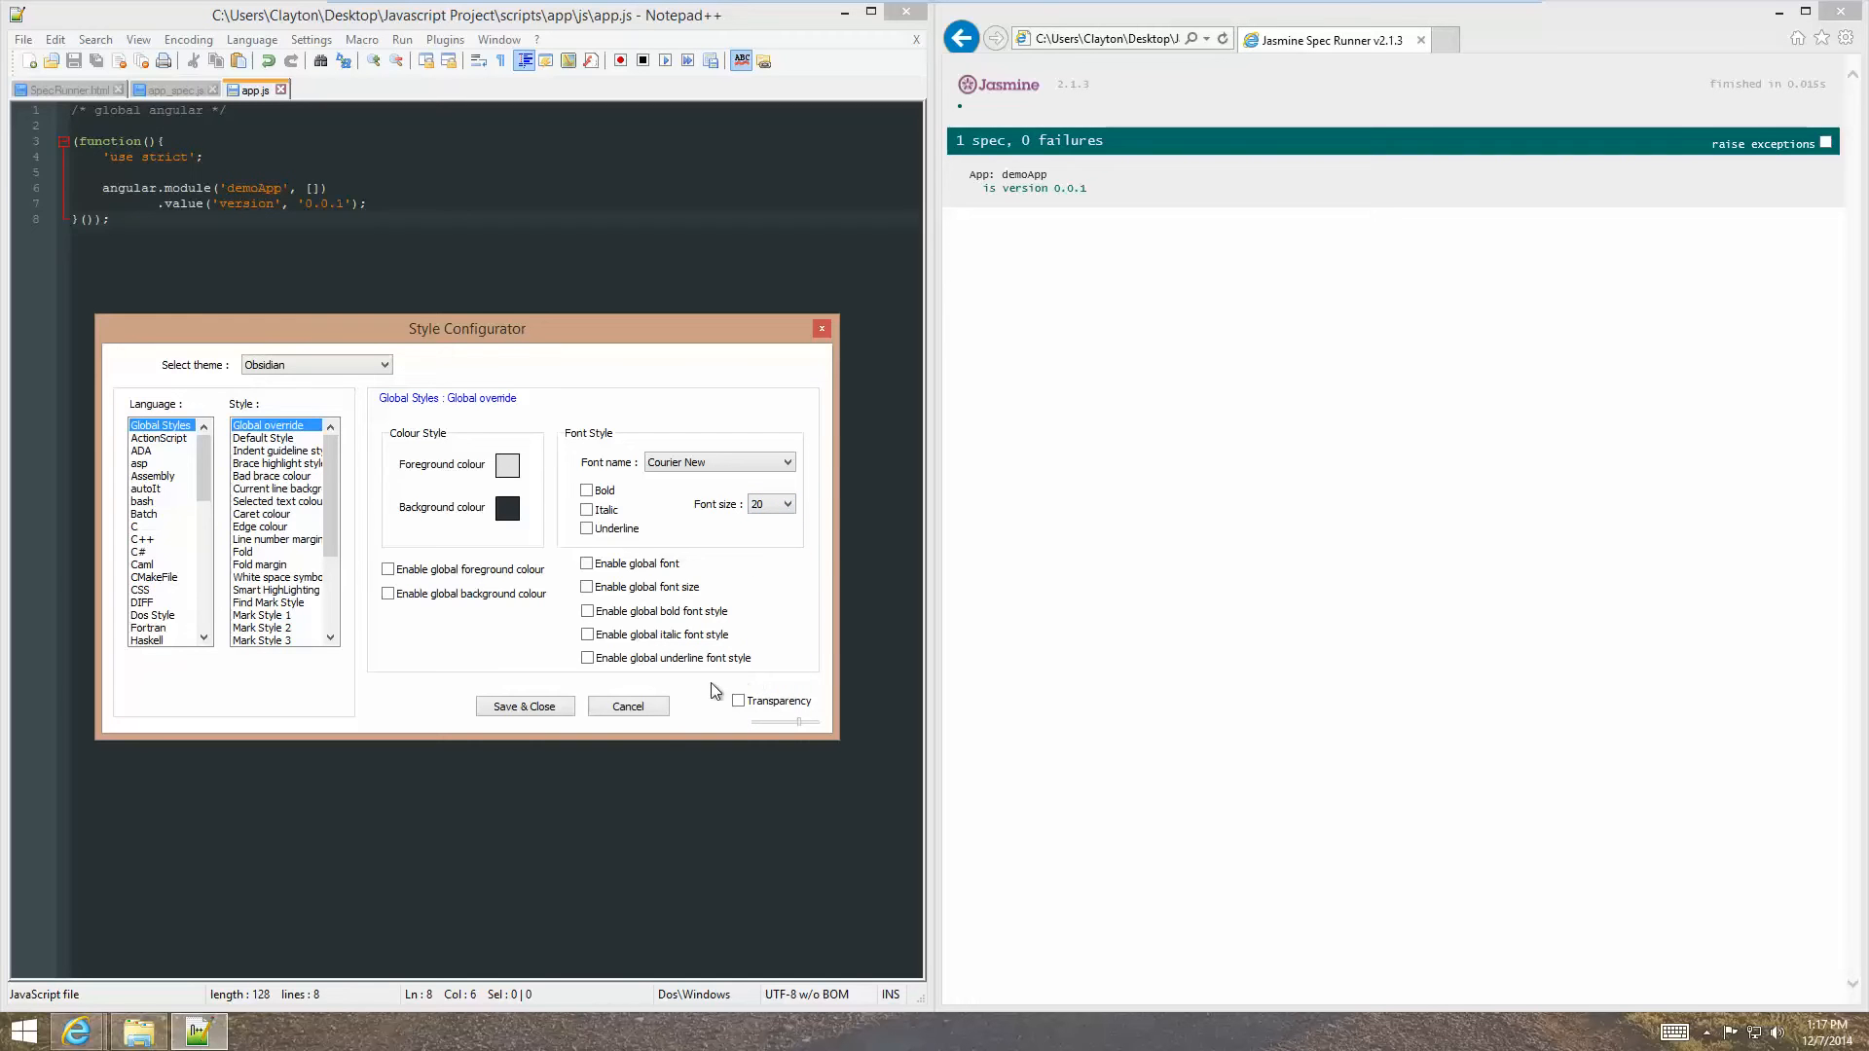
{"action": "left_click", "coordinate": [587, 564]}
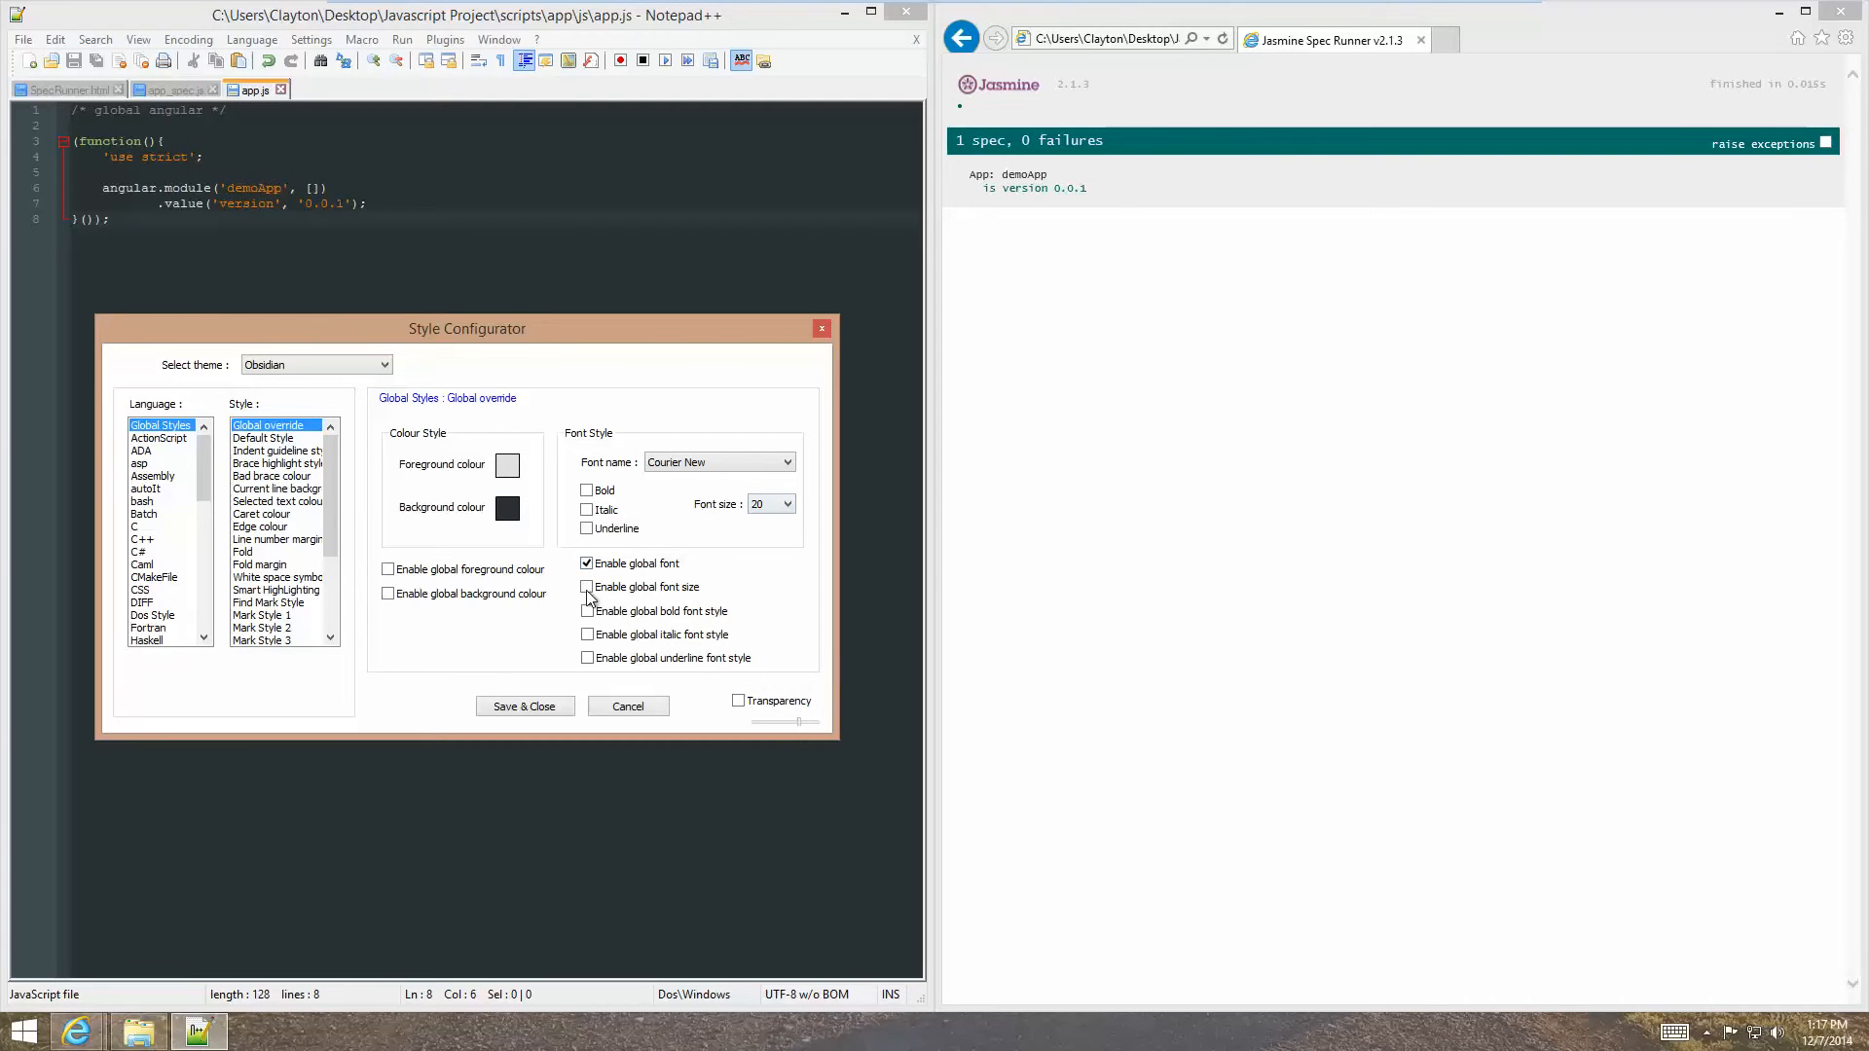
{"action": "left_click", "coordinate": [586, 586]}
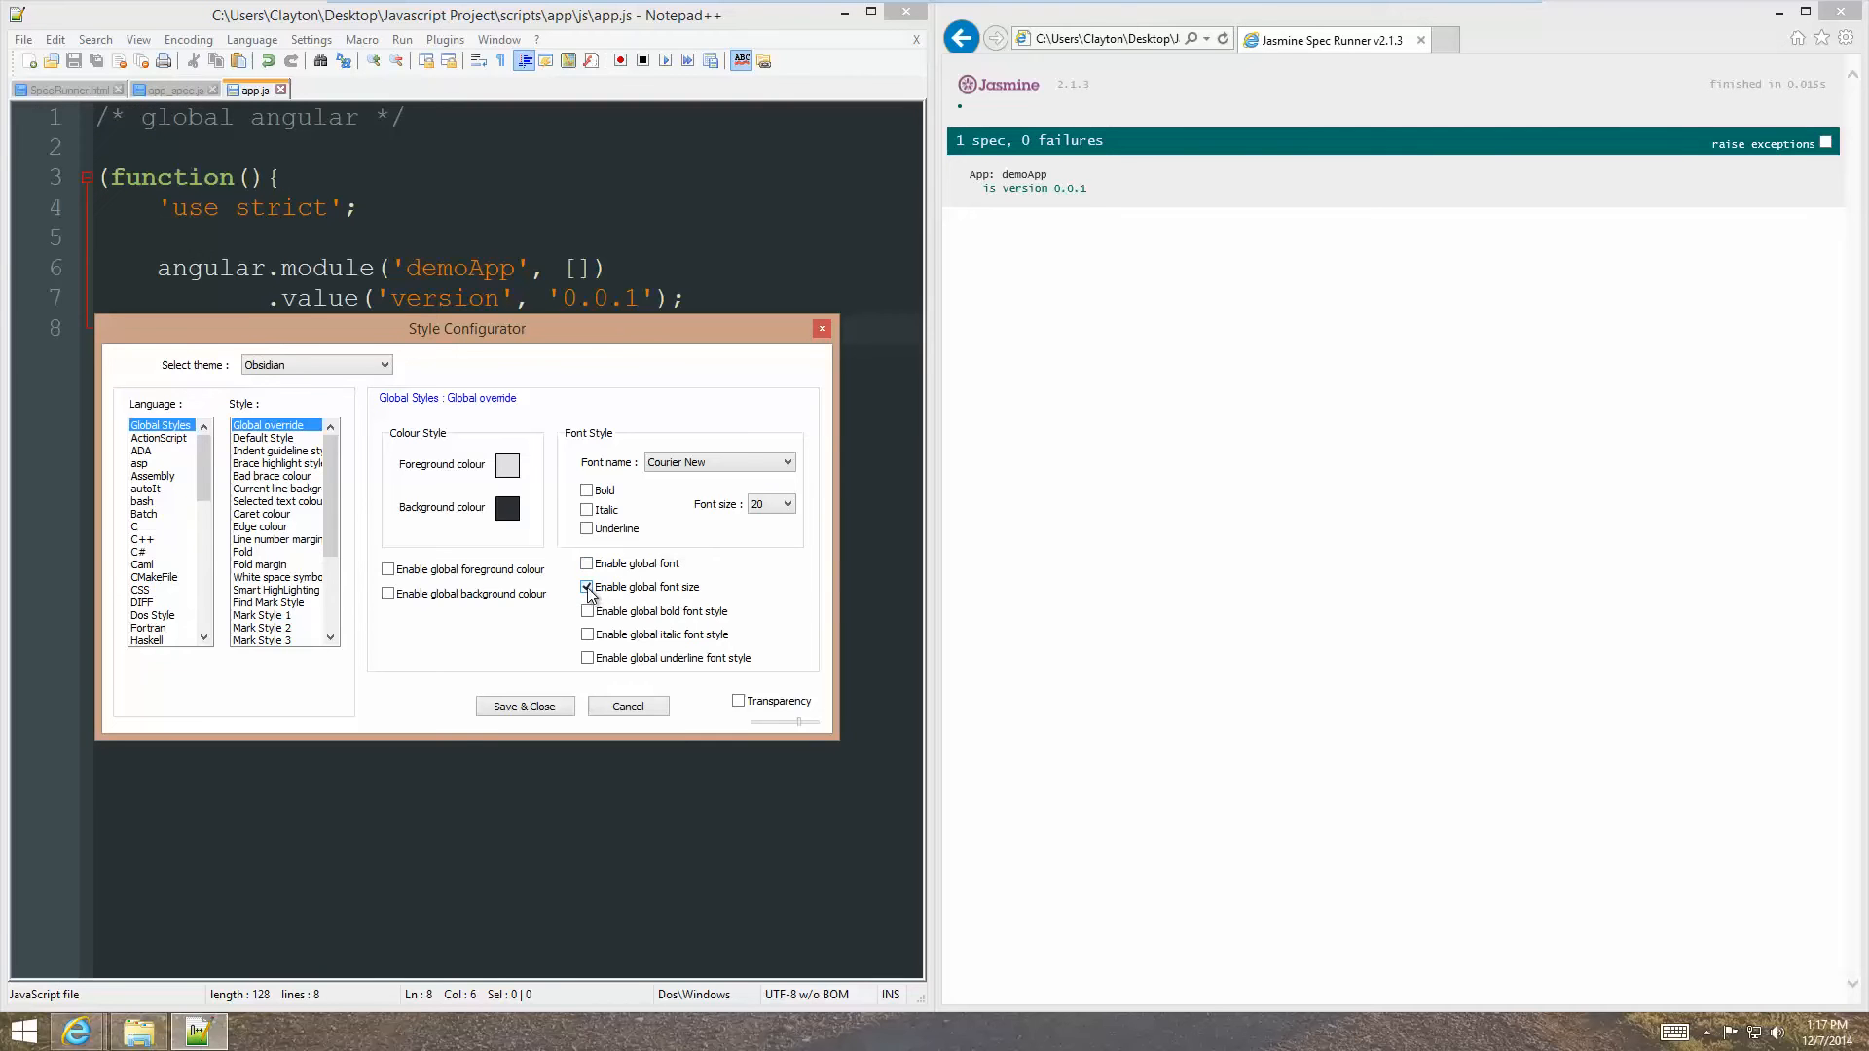
Reduce the global font size to 18 and save the style settings.
{"action": "left_click_drag", "start_coordinate": [465, 327], "coordinate": [524, 470]}
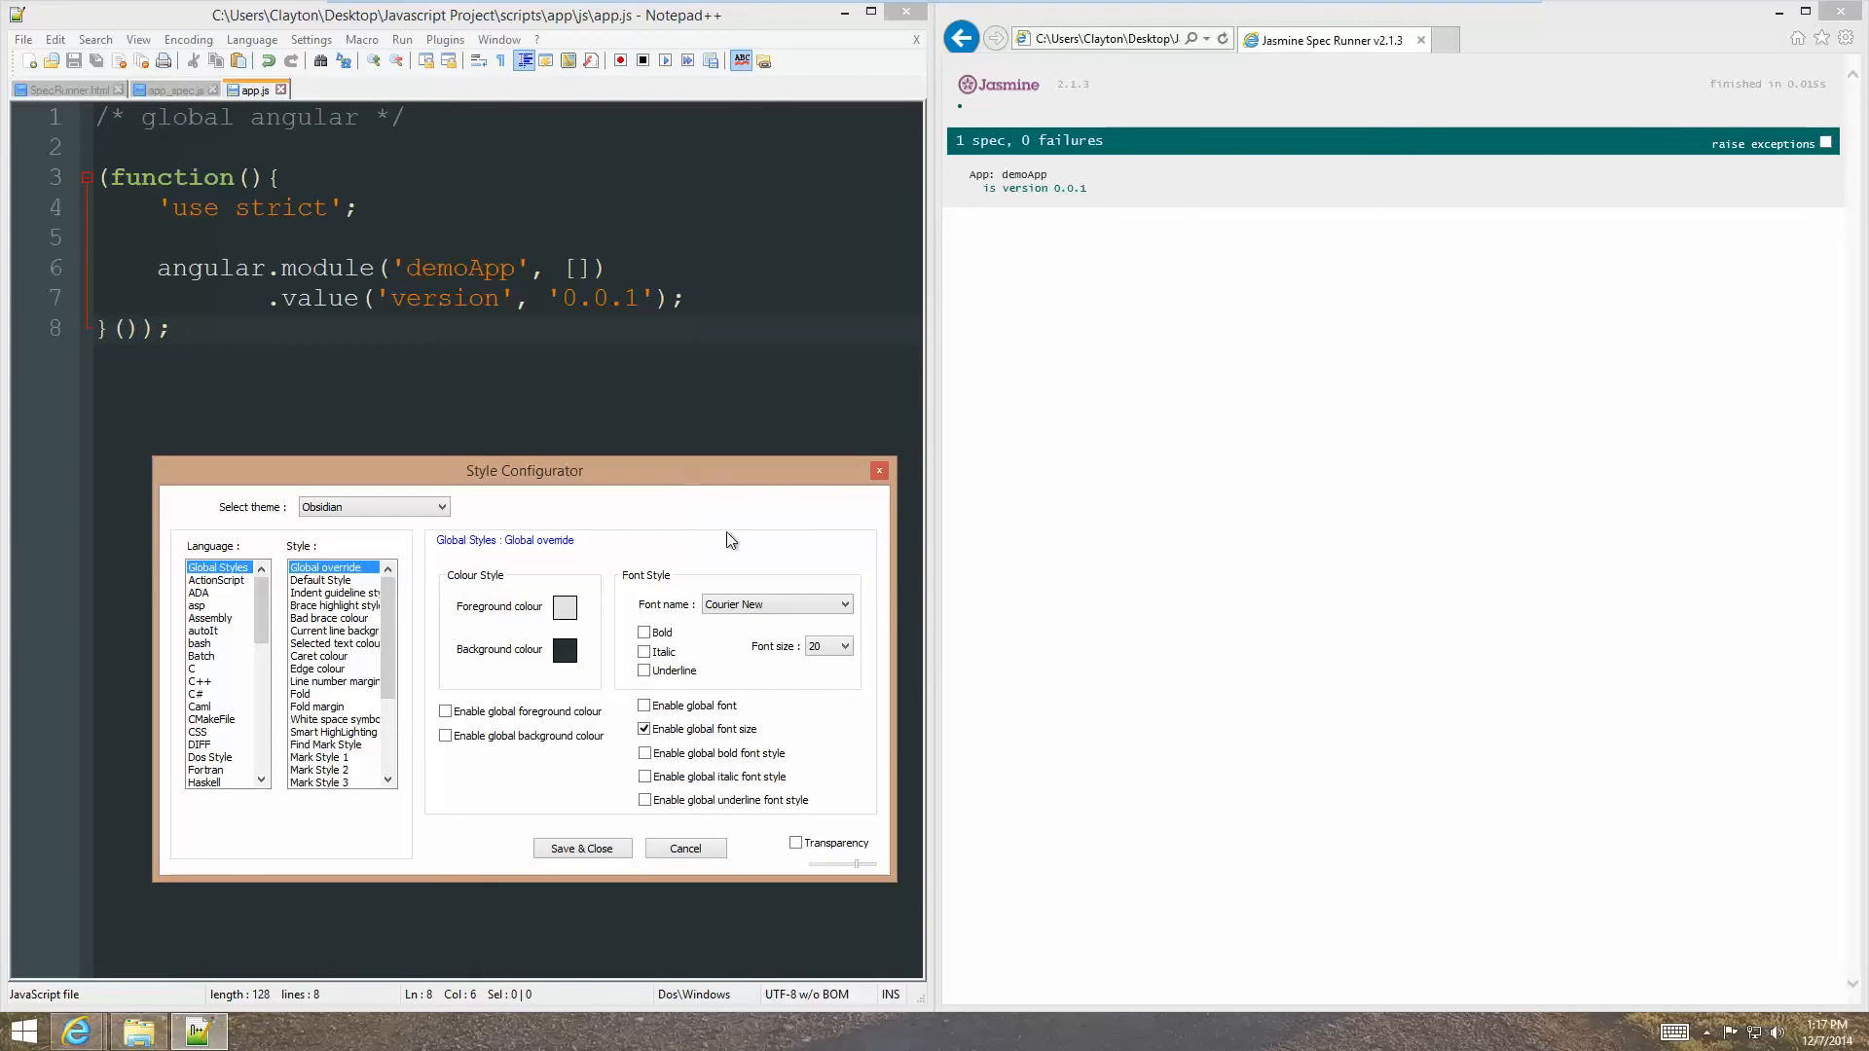
{"action": "left_click", "coordinate": [847, 645]}
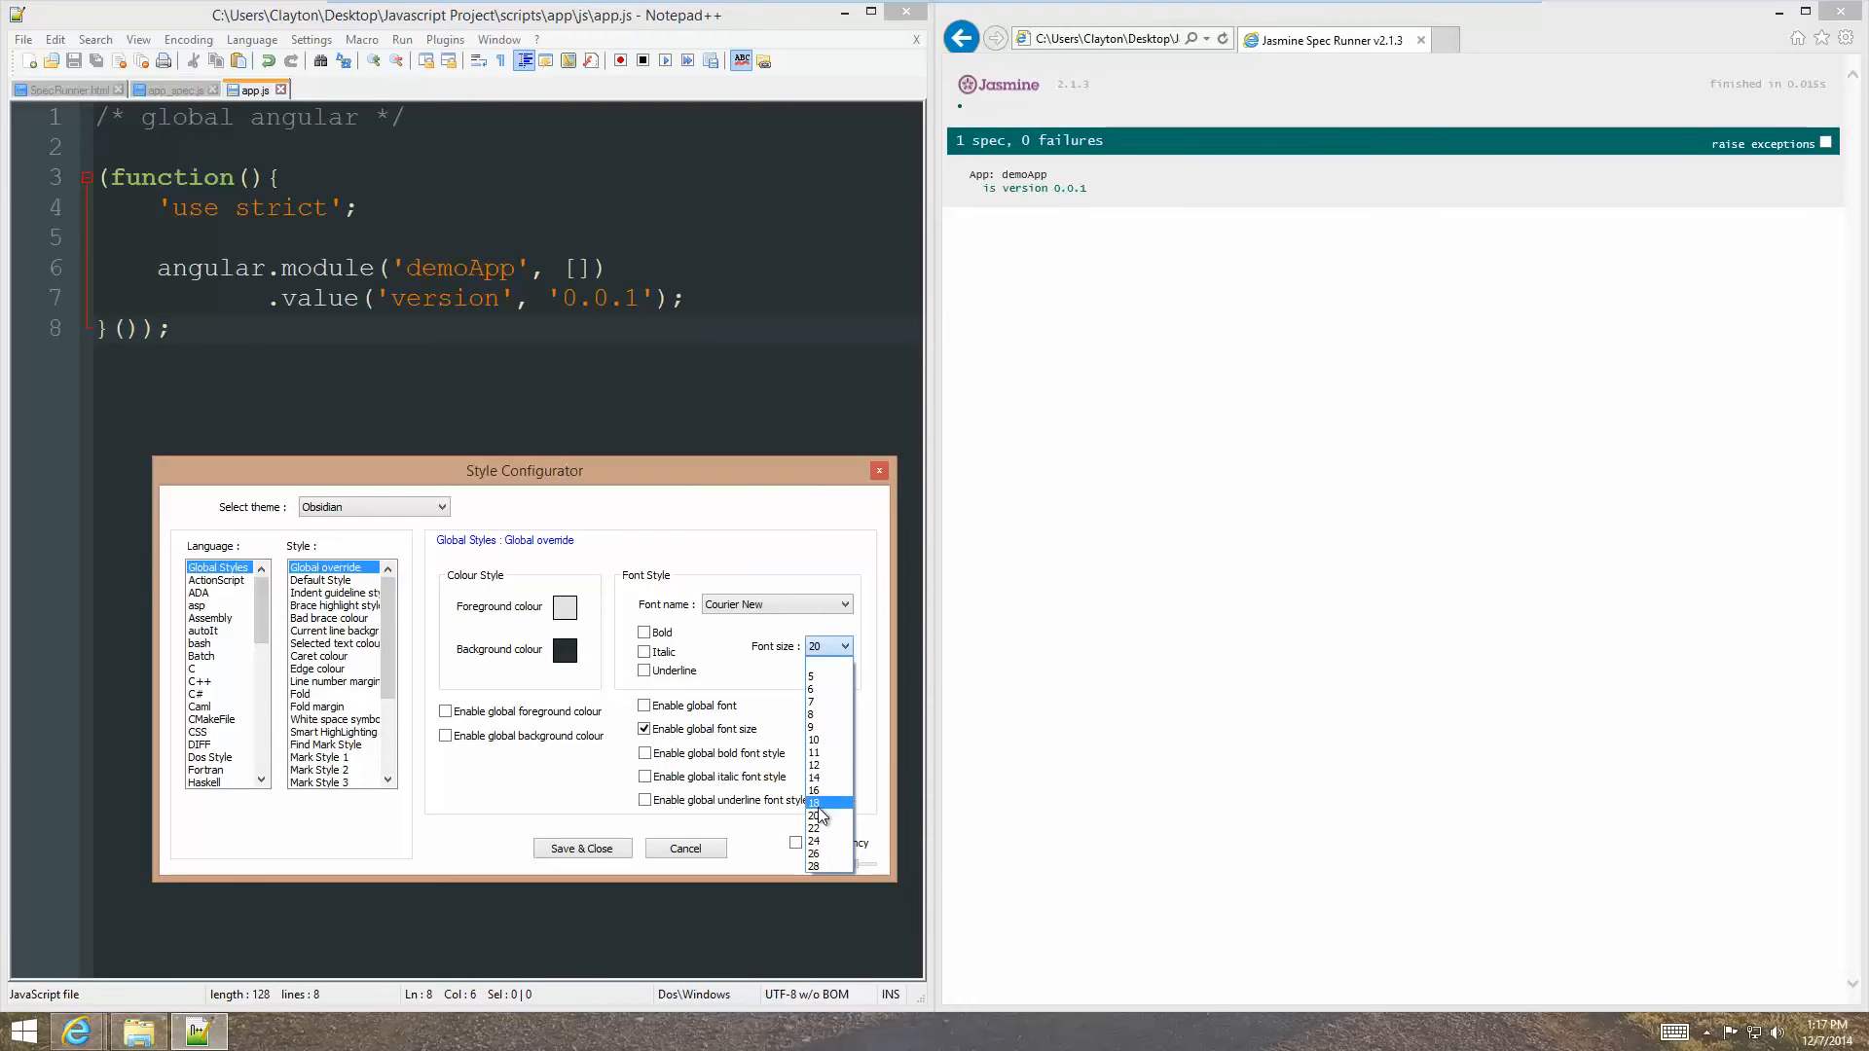
{"action": "left_click", "coordinate": [814, 804]}
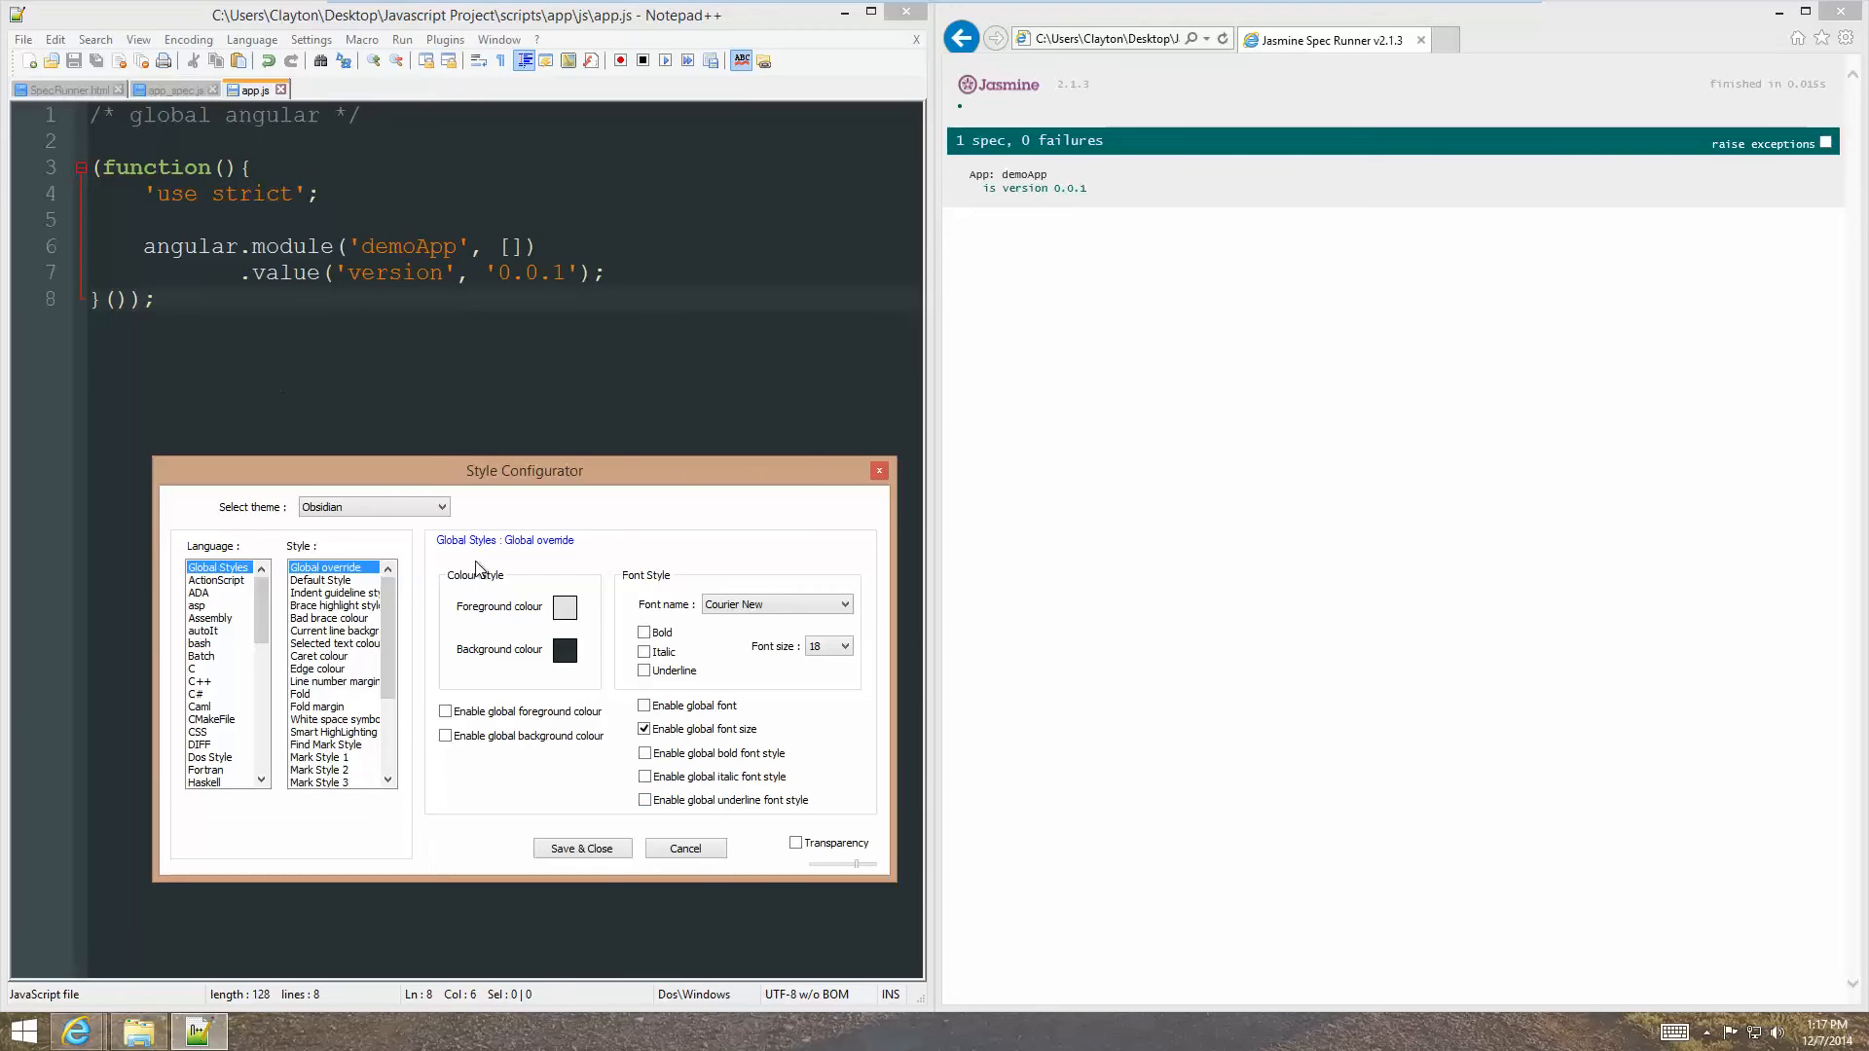
{"action": "left_click", "coordinate": [683, 847]}
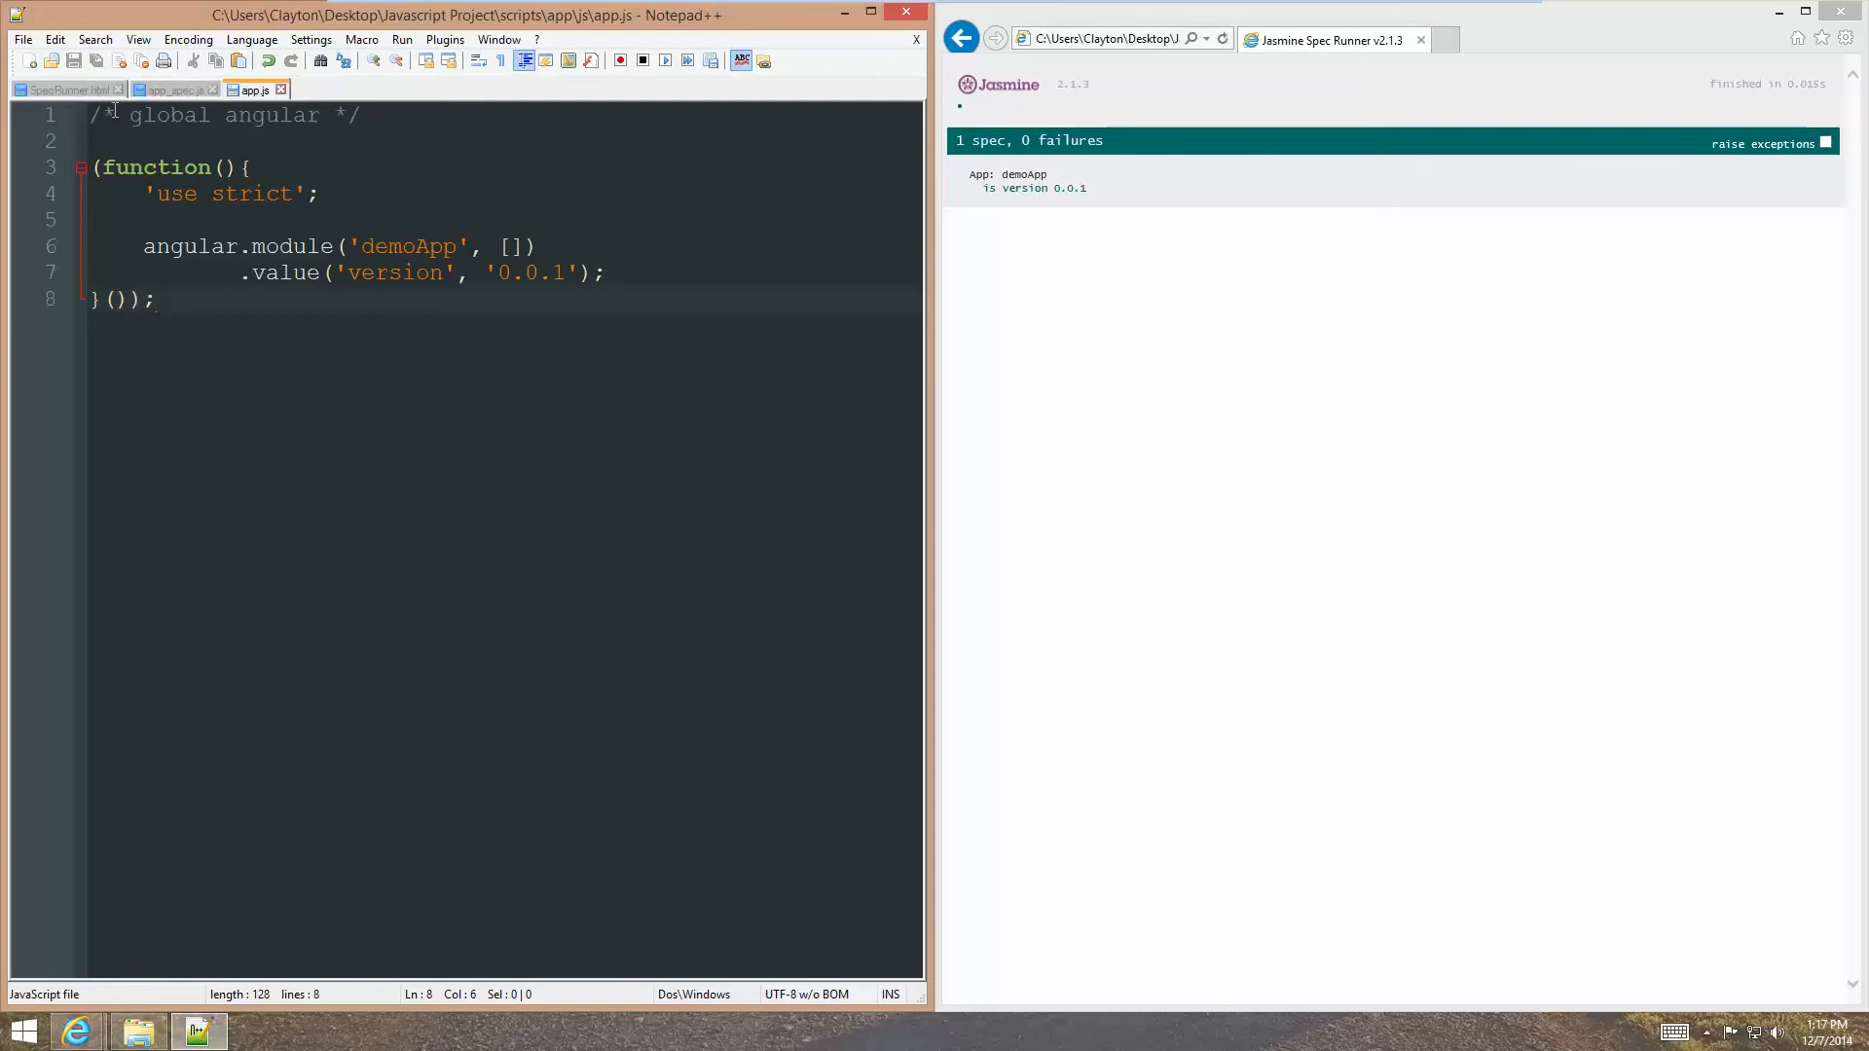
{"action": "mouse_move", "coordinate": [62, 89]}
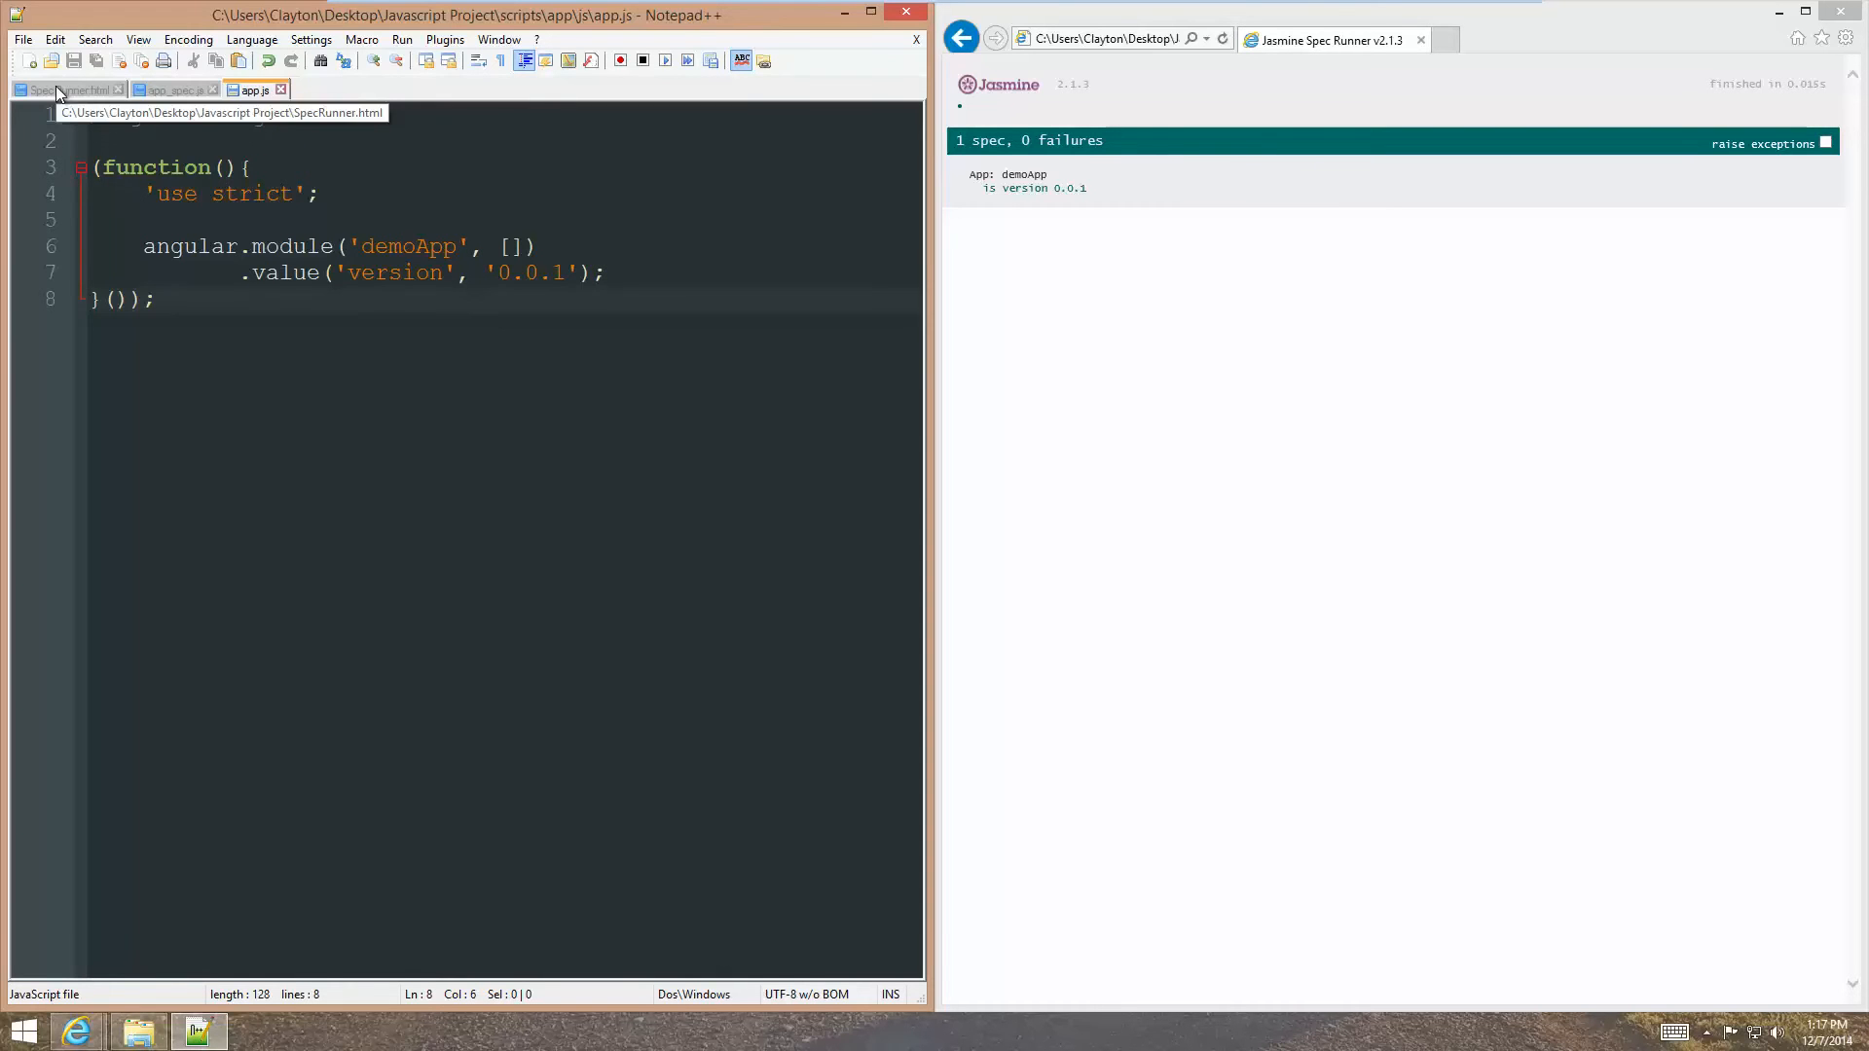
Review the included source script lines in SpecRunner.html, then return to app_spec.js.
{"action": "left_click", "coordinate": [60, 90]}
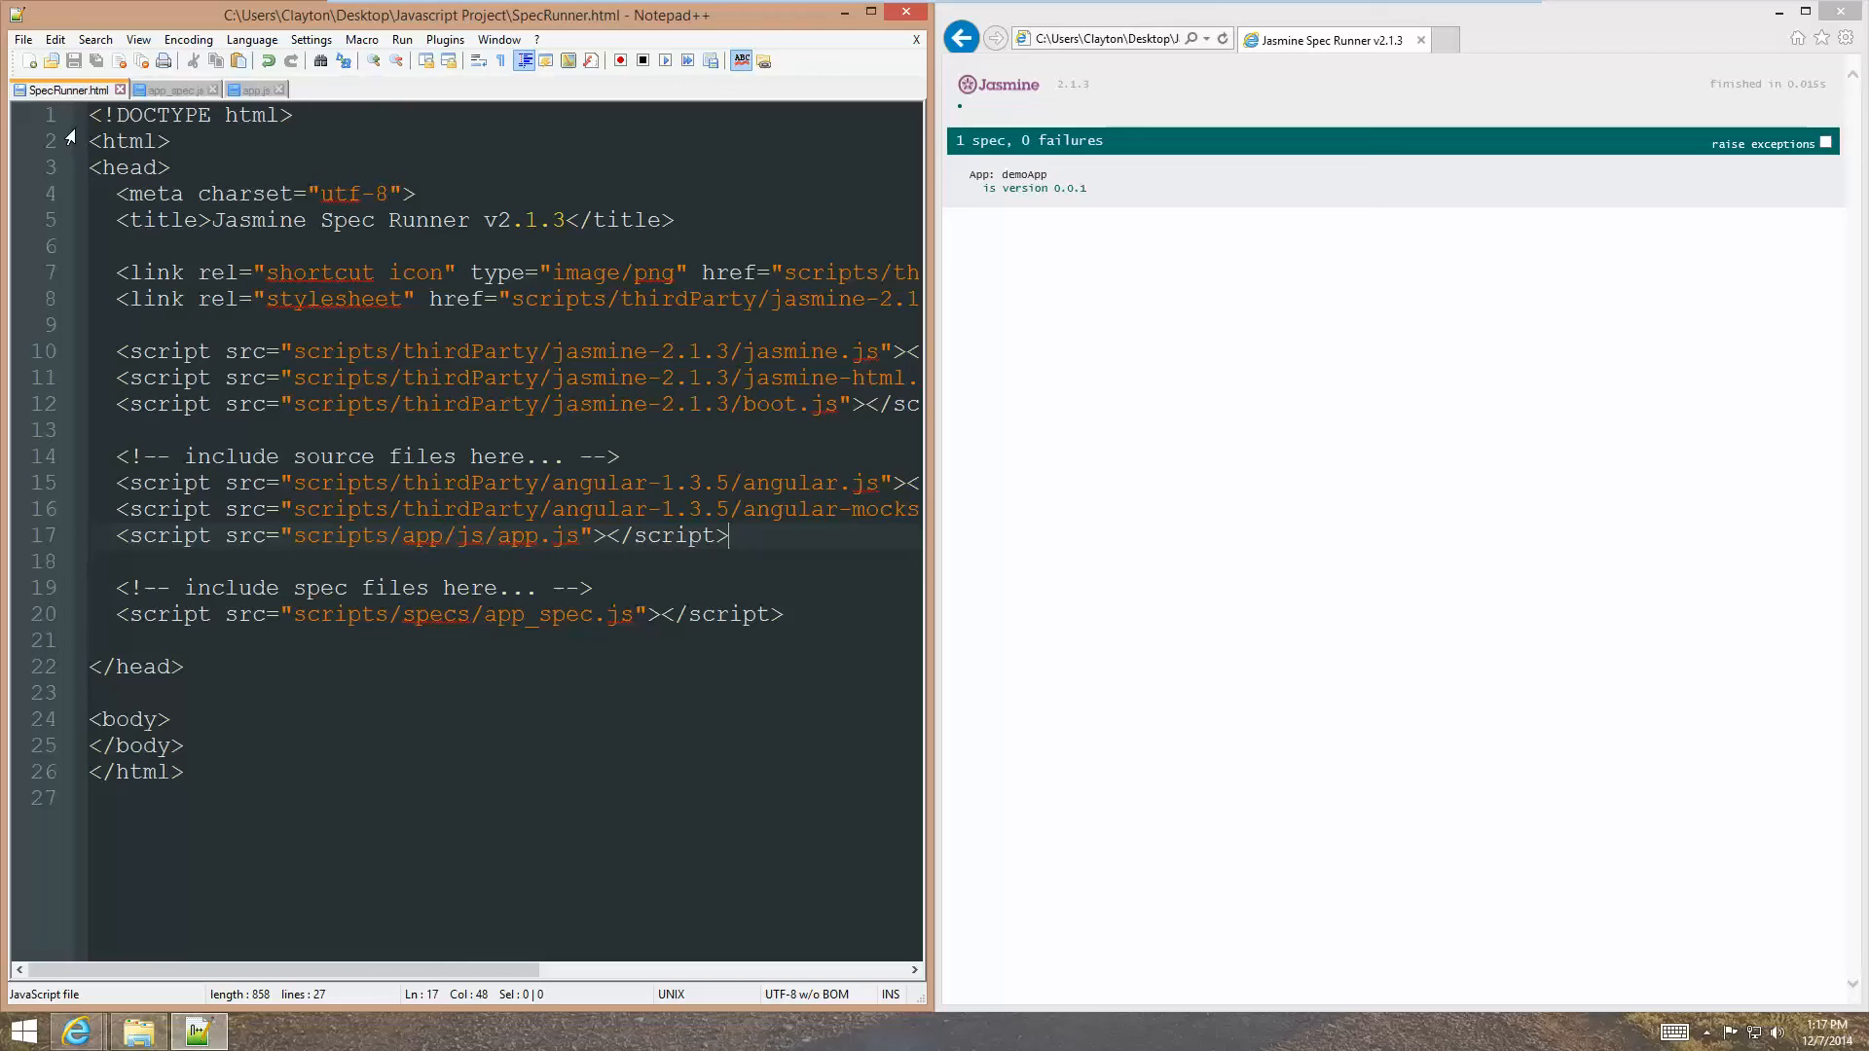
{"action": "mouse_move", "coordinate": [456, 417]}
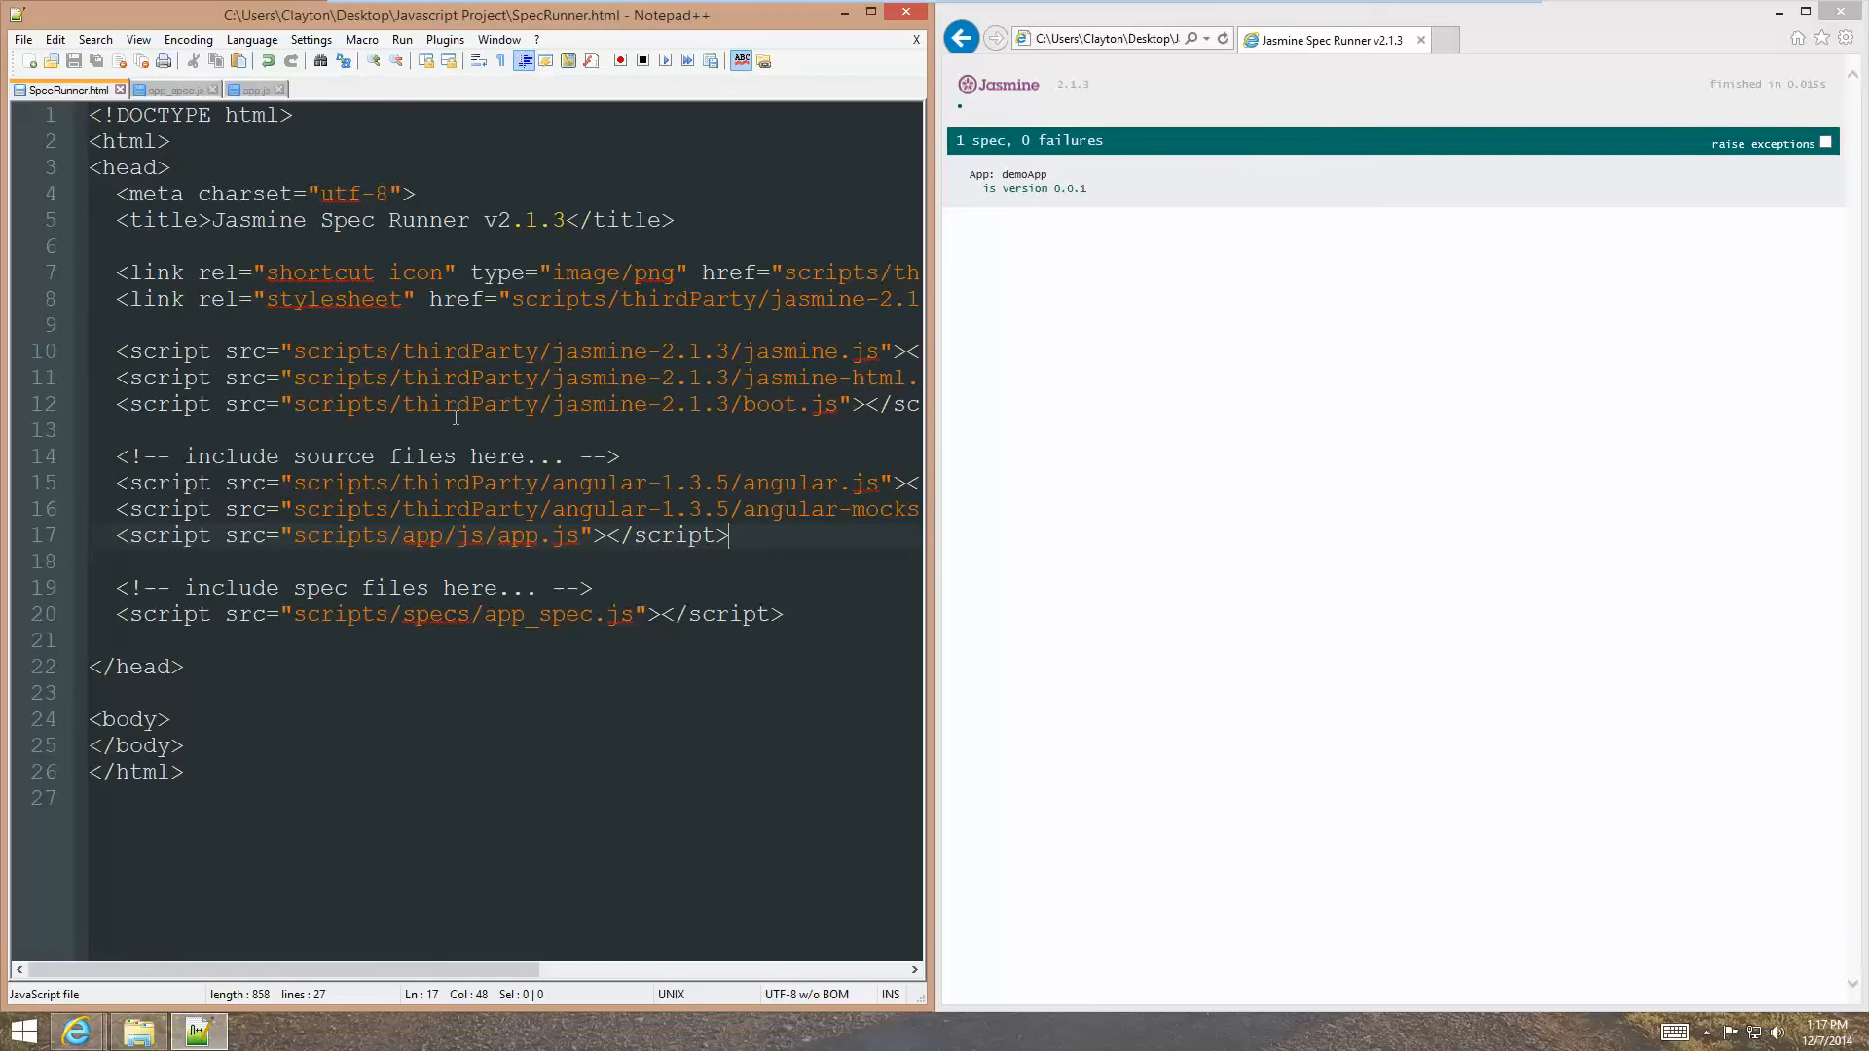
{"action": "left_click_drag", "start_coordinate": [938, 491], "coordinate": [1034, 491]}
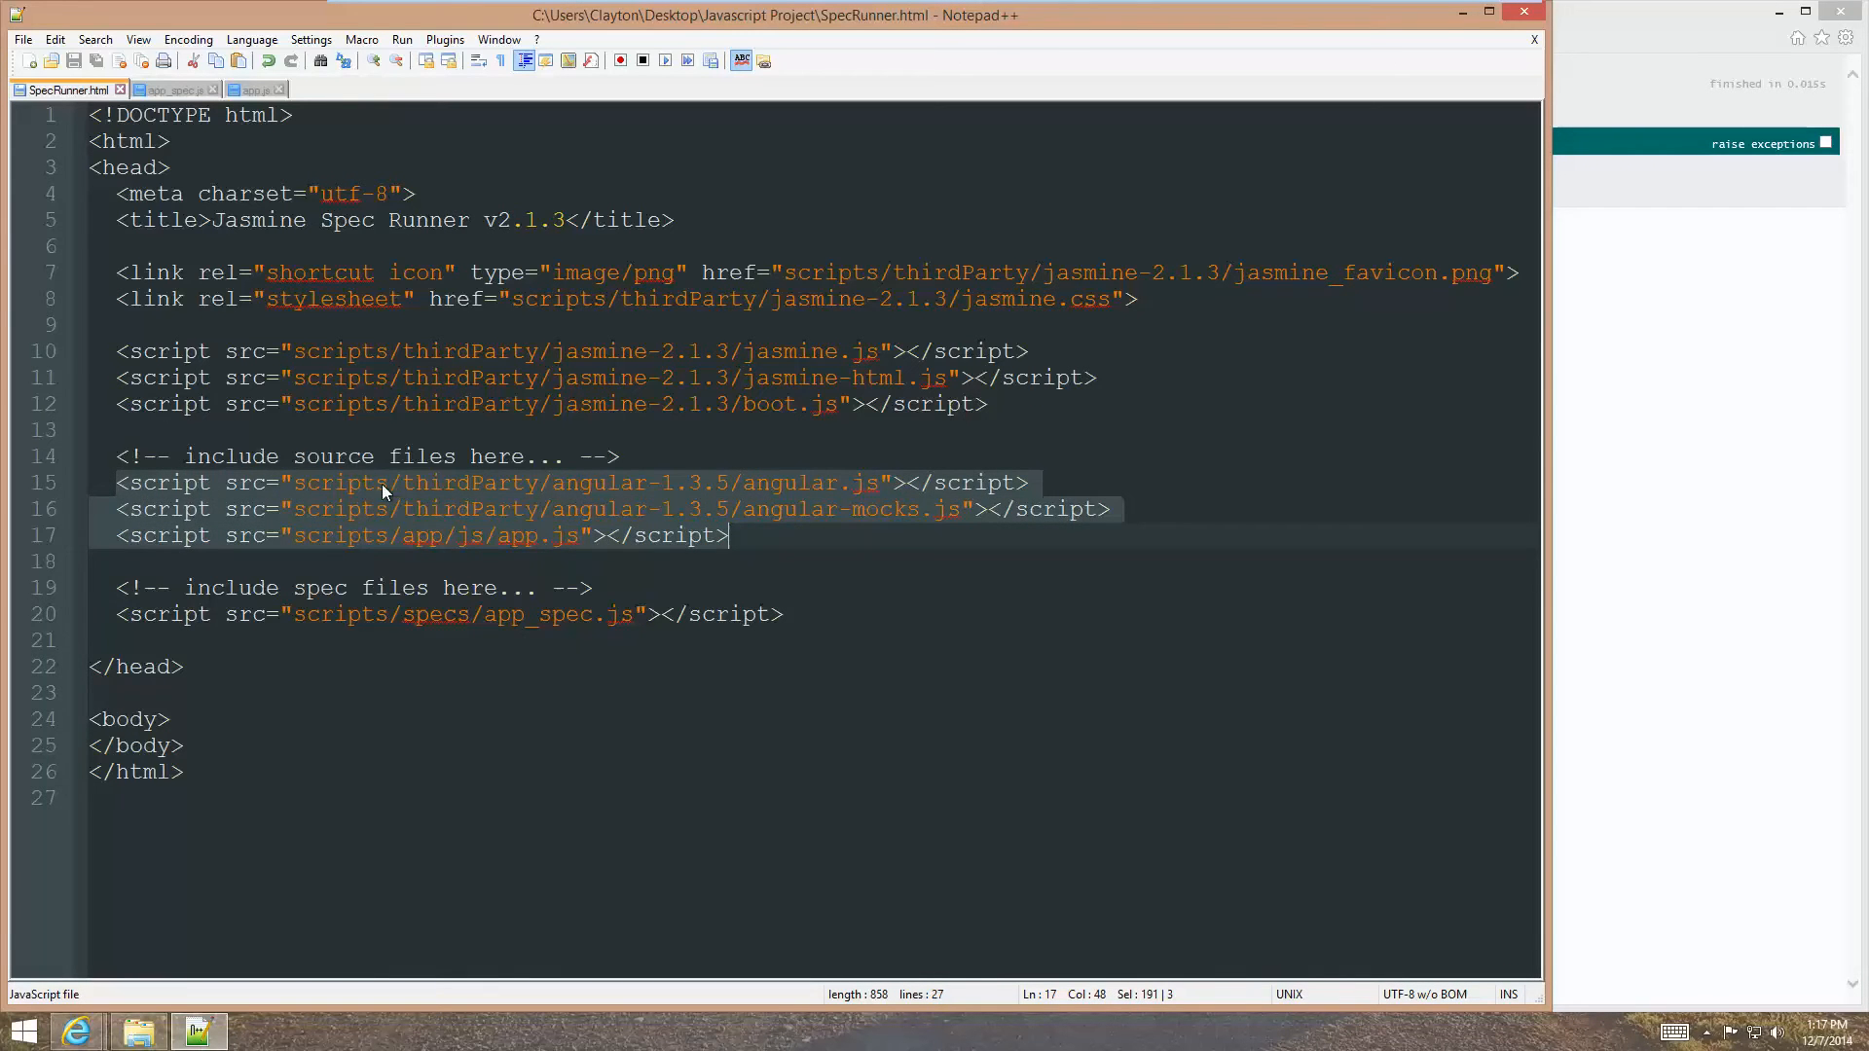
{"action": "mouse_move", "coordinate": [729, 518]}
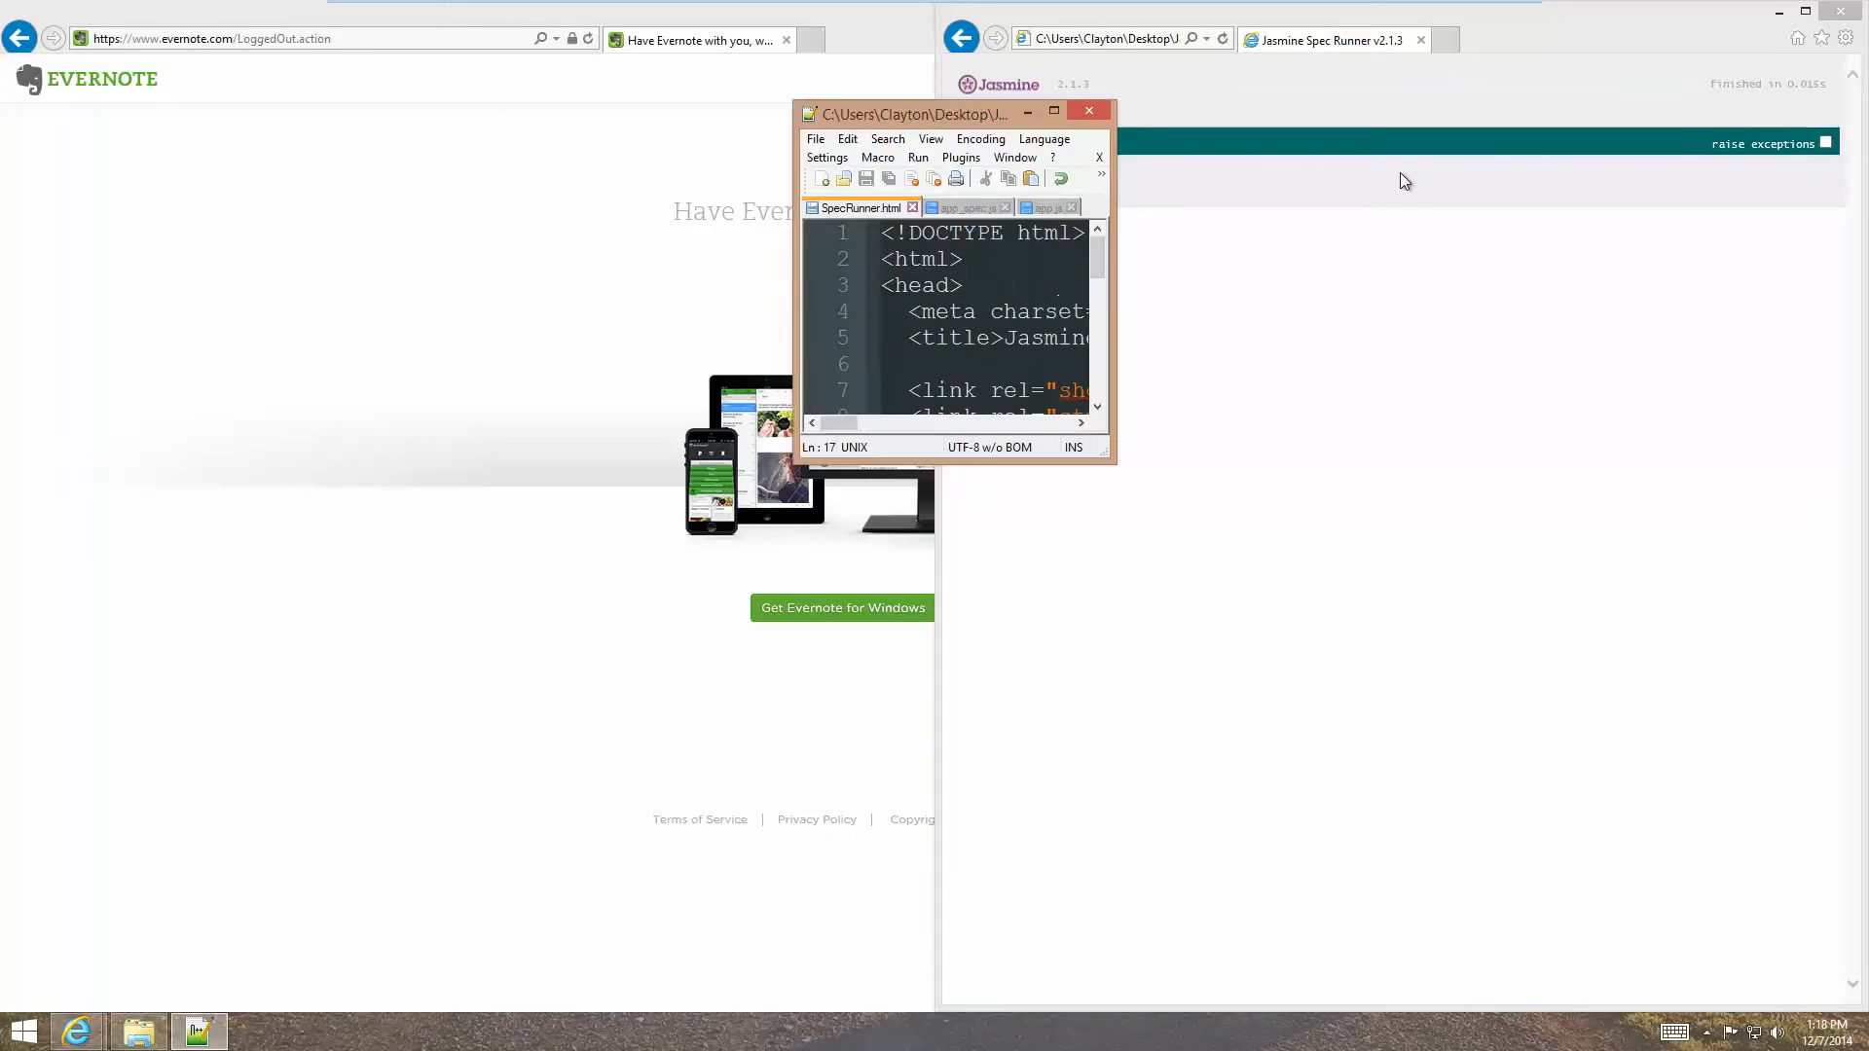
{"action": "left_click", "coordinate": [1054, 111]}
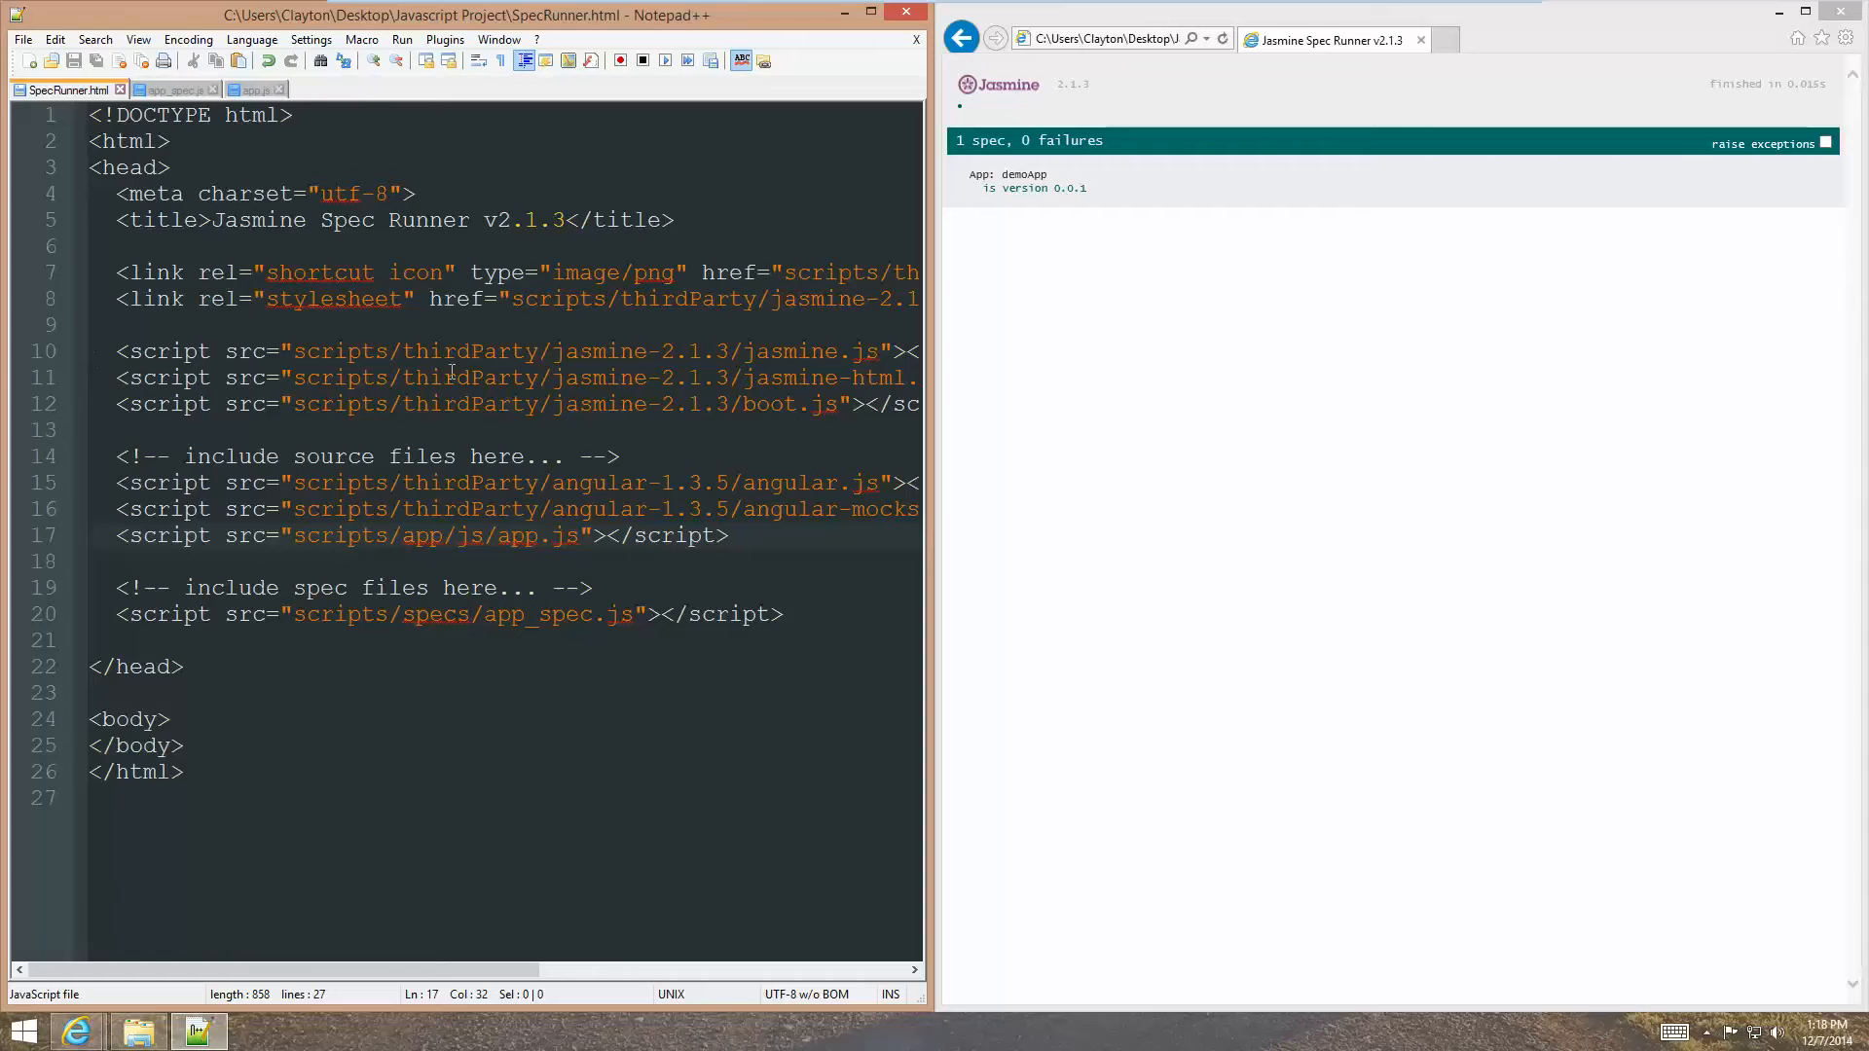
{"action": "left_click", "coordinate": [173, 89]}
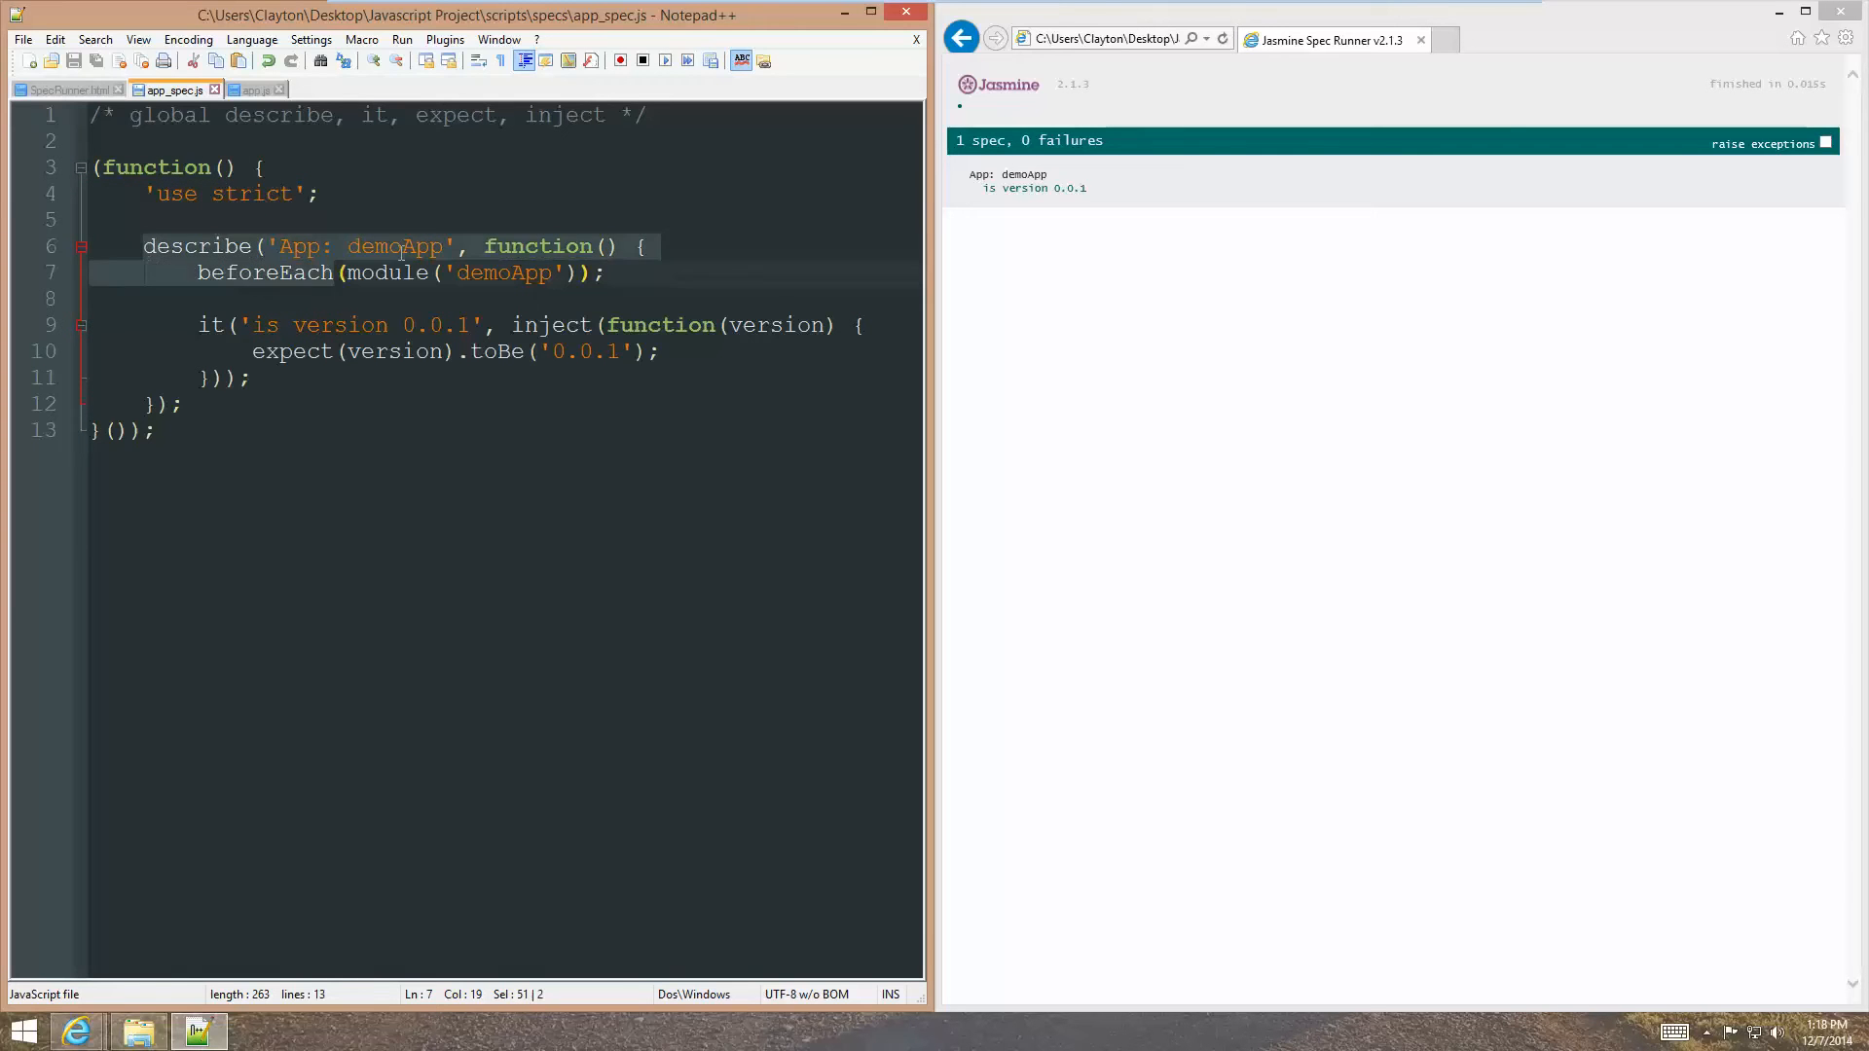
Highlight the it('is version 0.0.1') spec block in app_spec.js.
{"action": "left_click", "coordinate": [198, 273]}
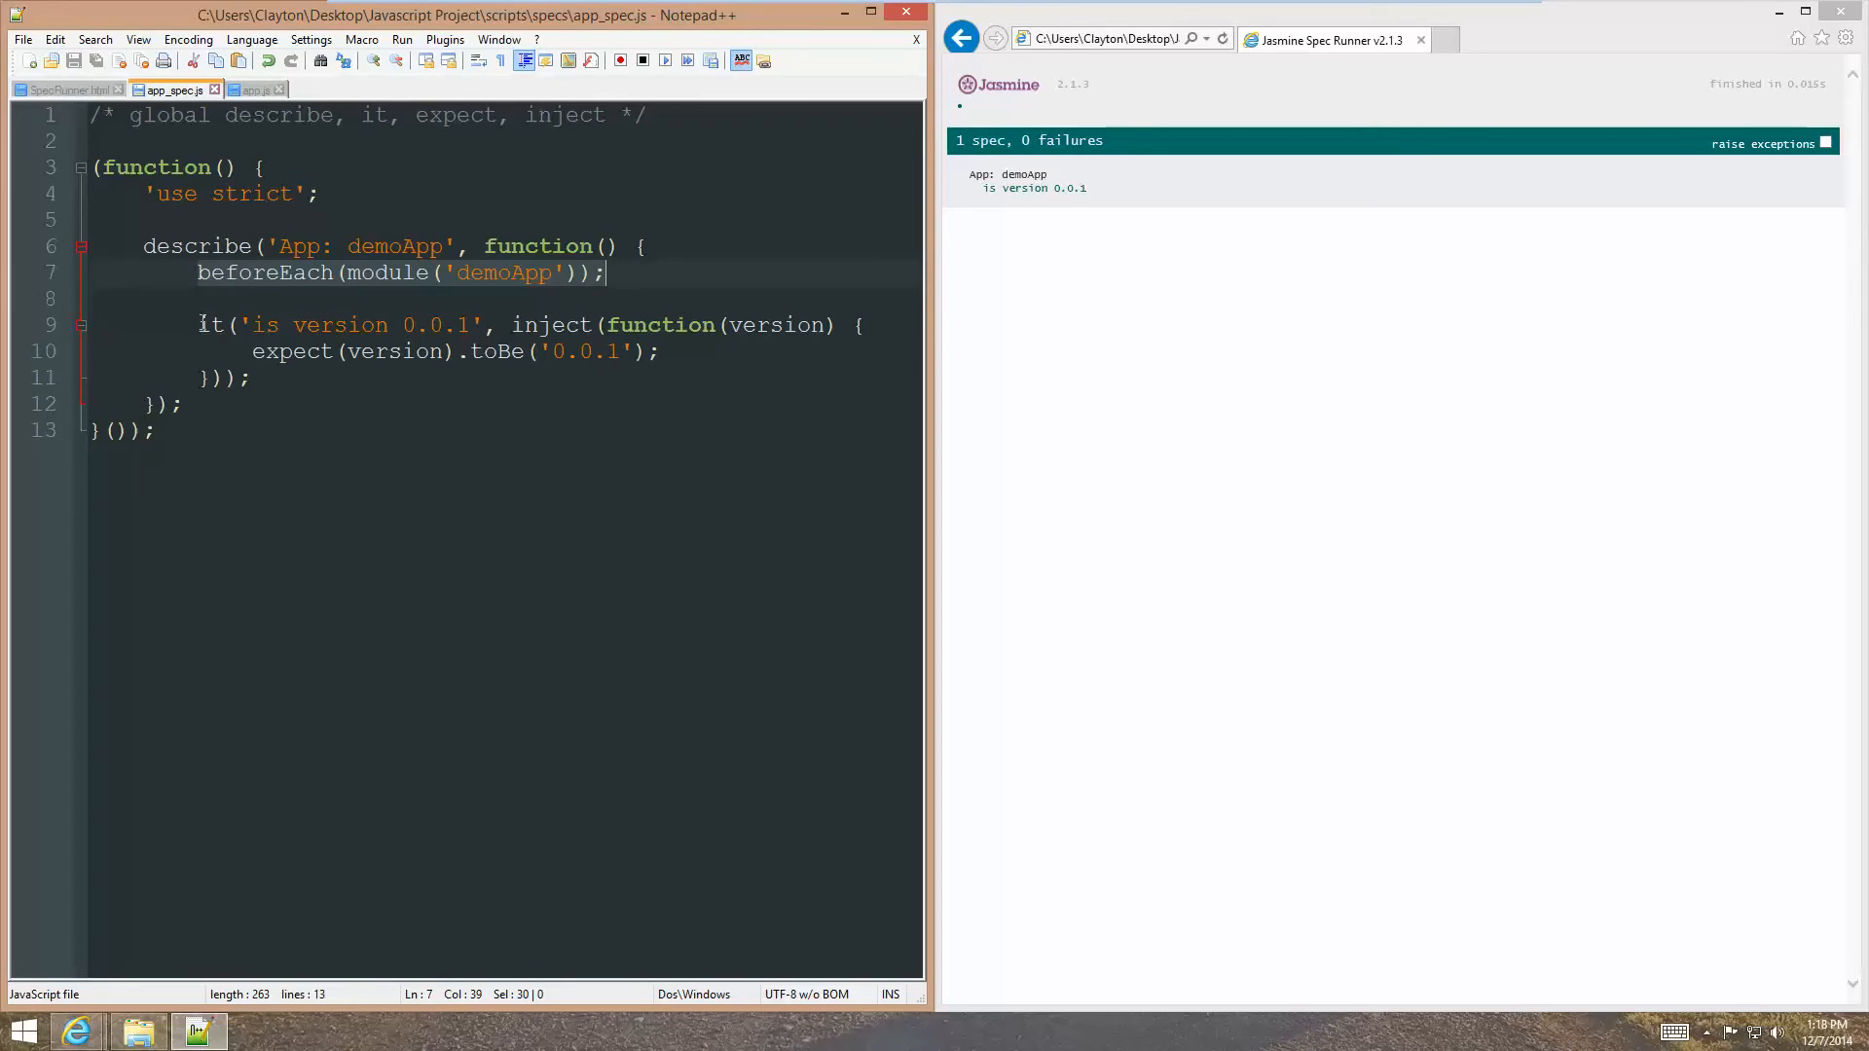
{"action": "left_click_drag", "start_coordinate": [201, 325], "coordinate": [251, 378]}
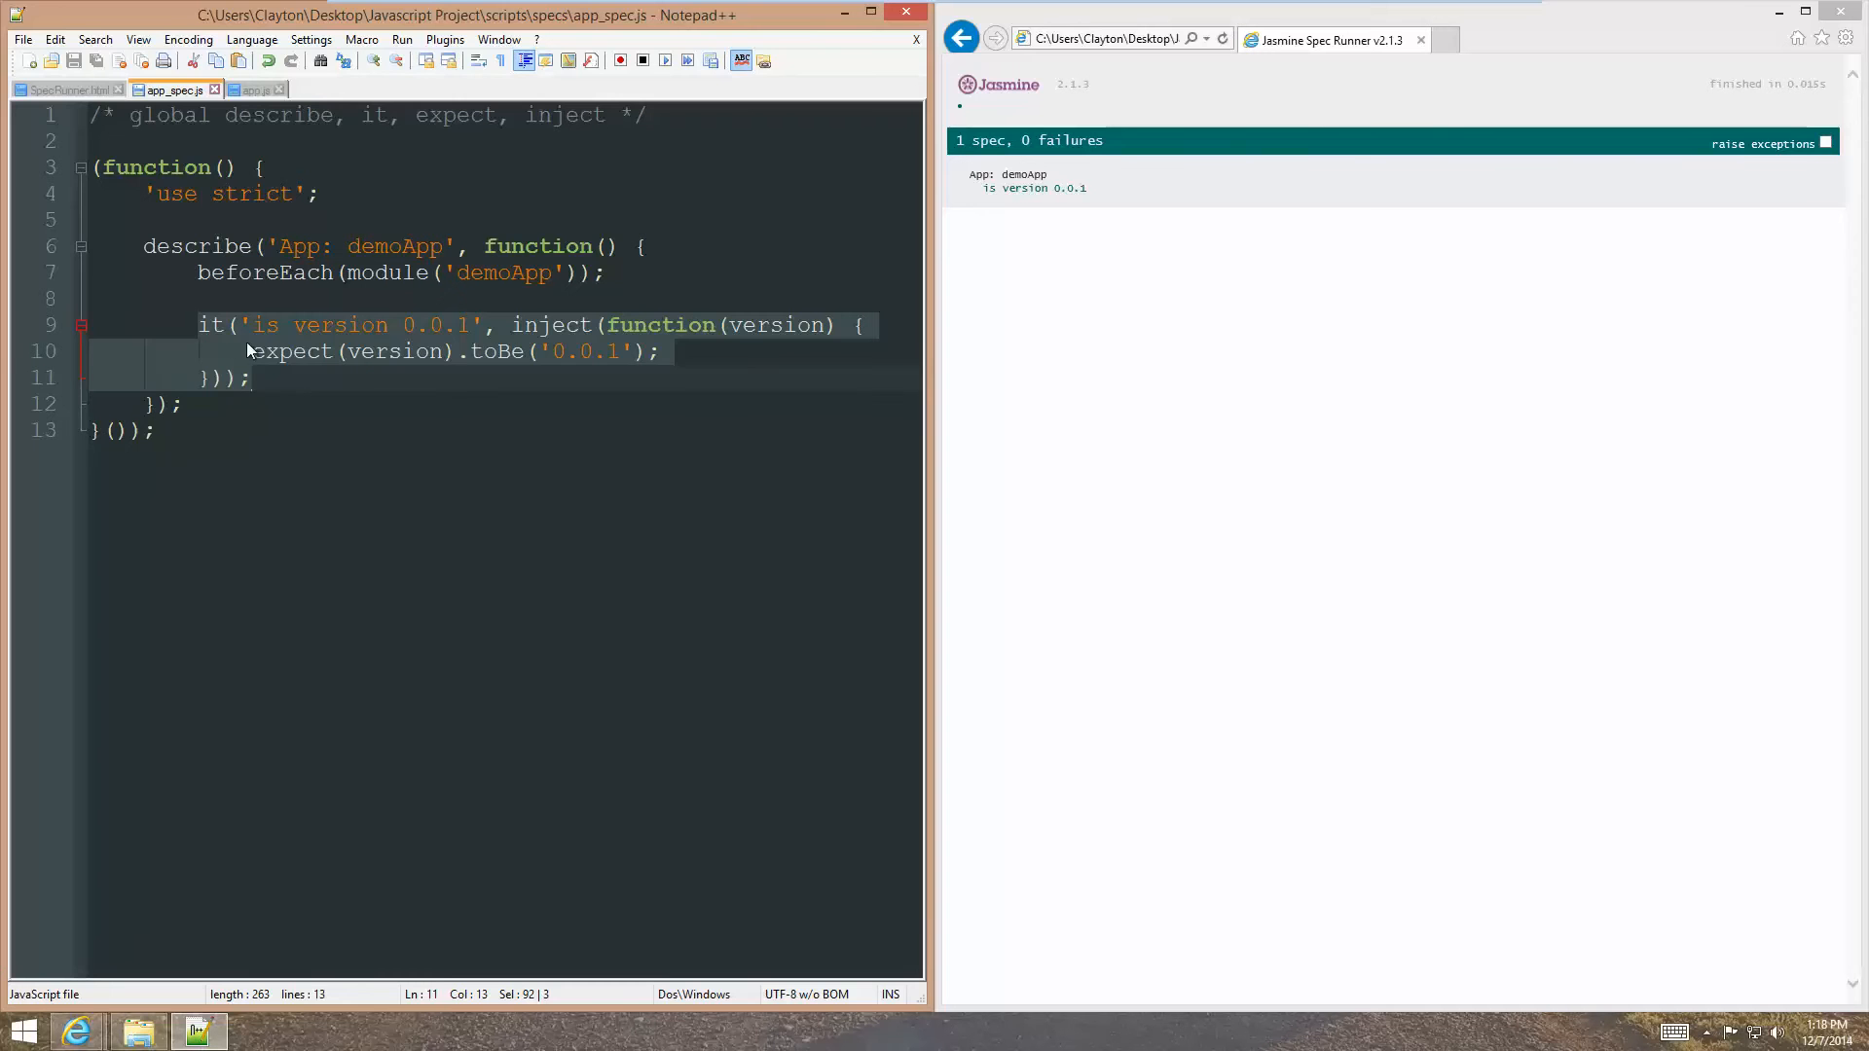
{"action": "mouse_move", "coordinate": [428, 342]}
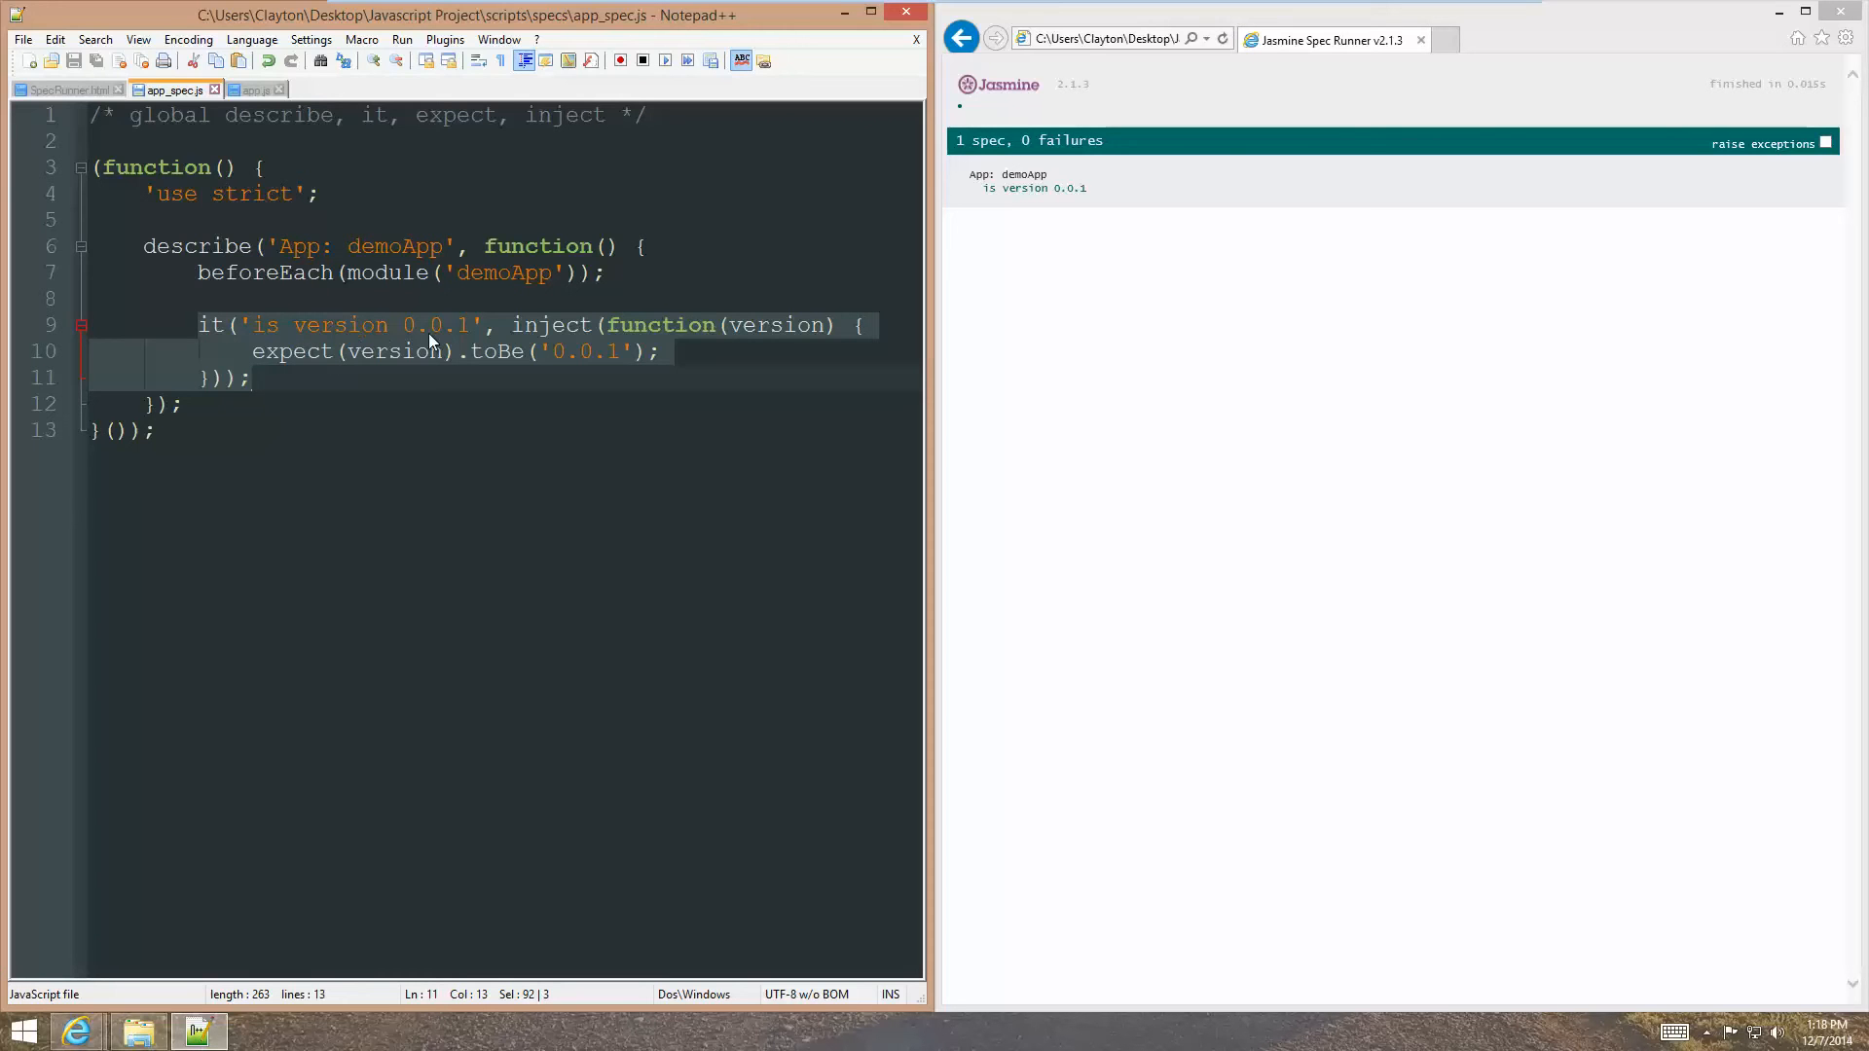
{"action": "mouse_move", "coordinate": [431, 380]}
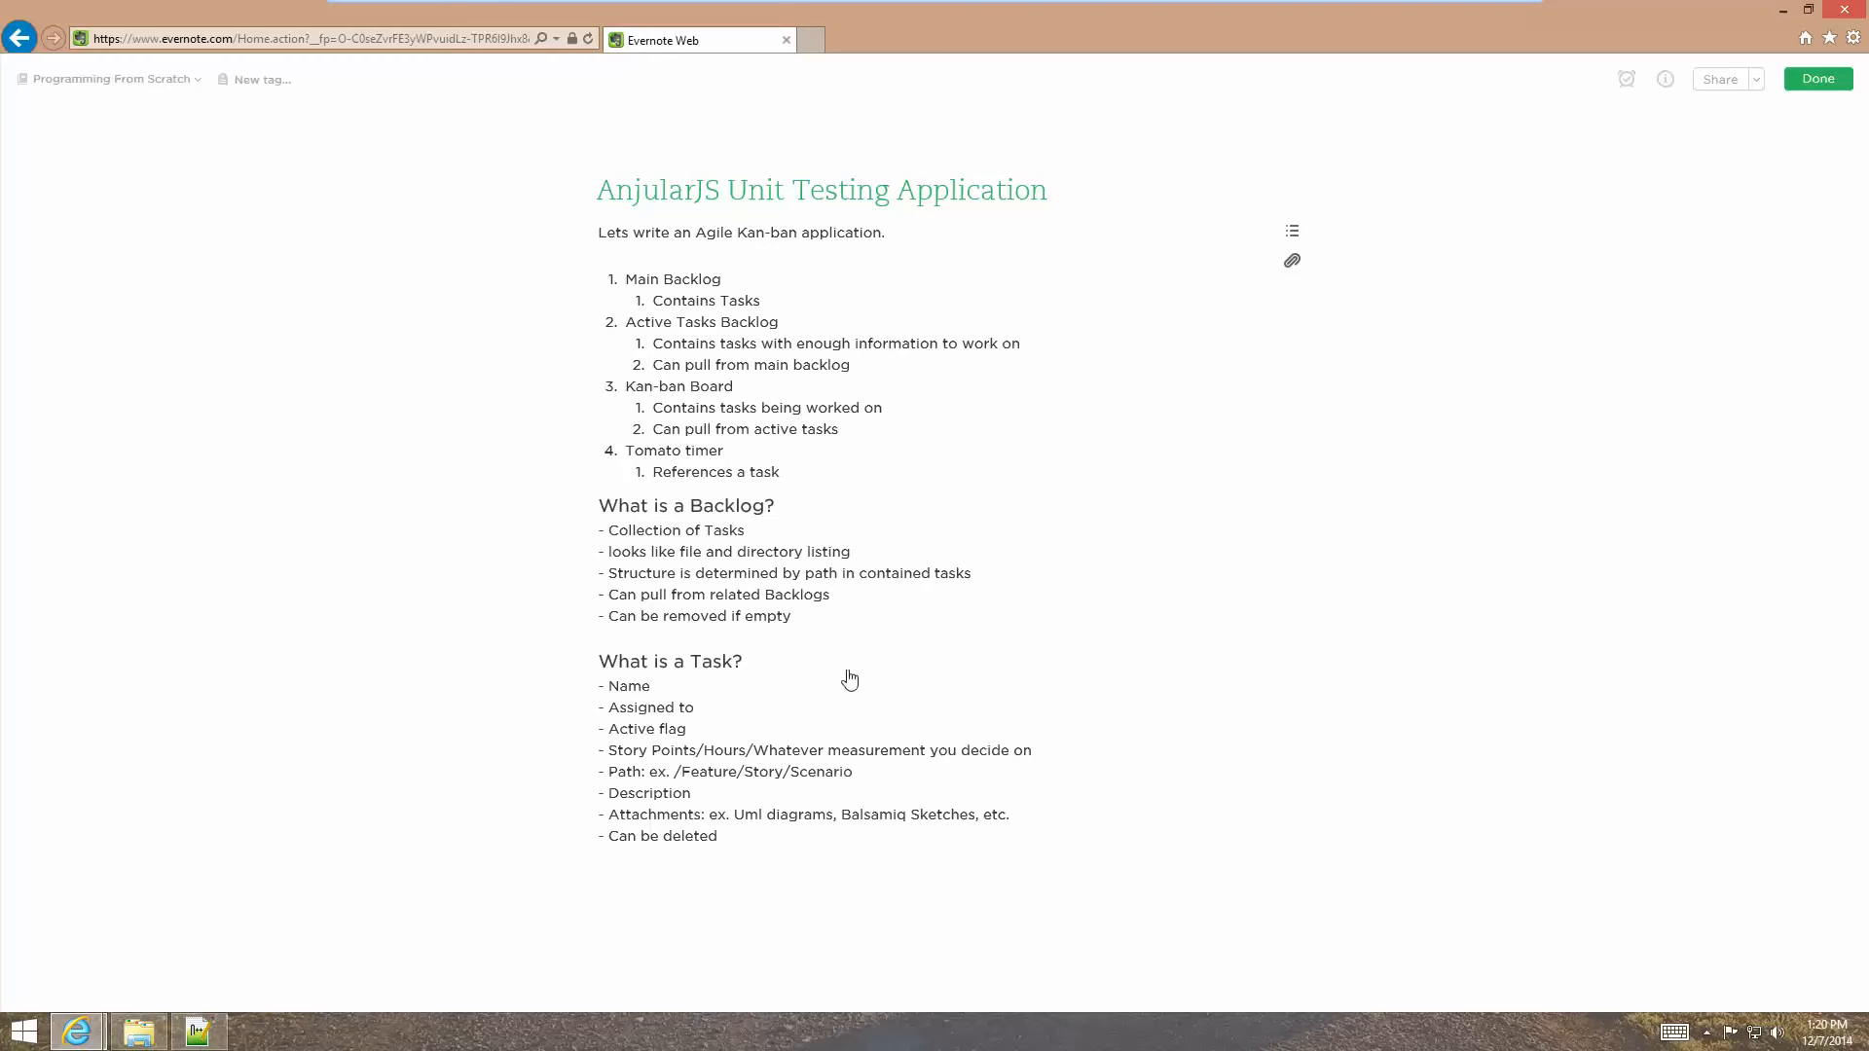
{"action": "mouse_move", "coordinate": [602, 216]}
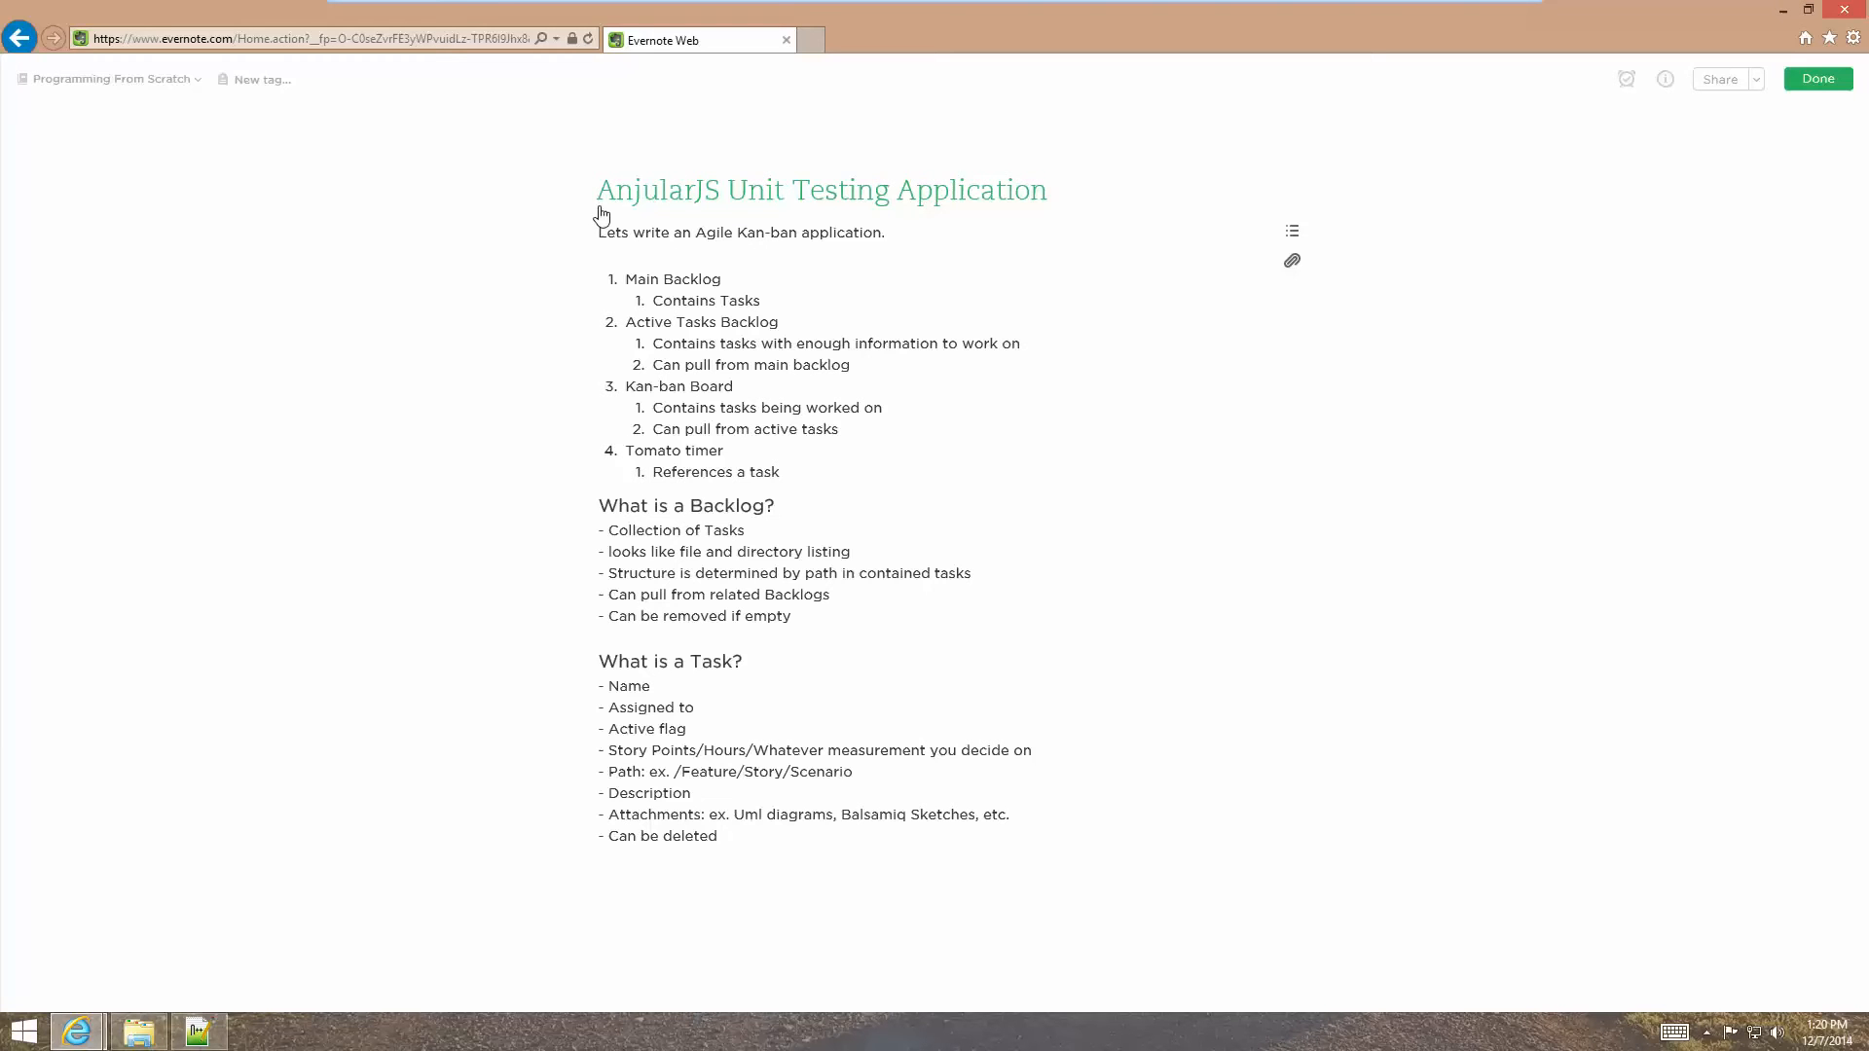
{"action": "mouse_move", "coordinate": [466, 370]}
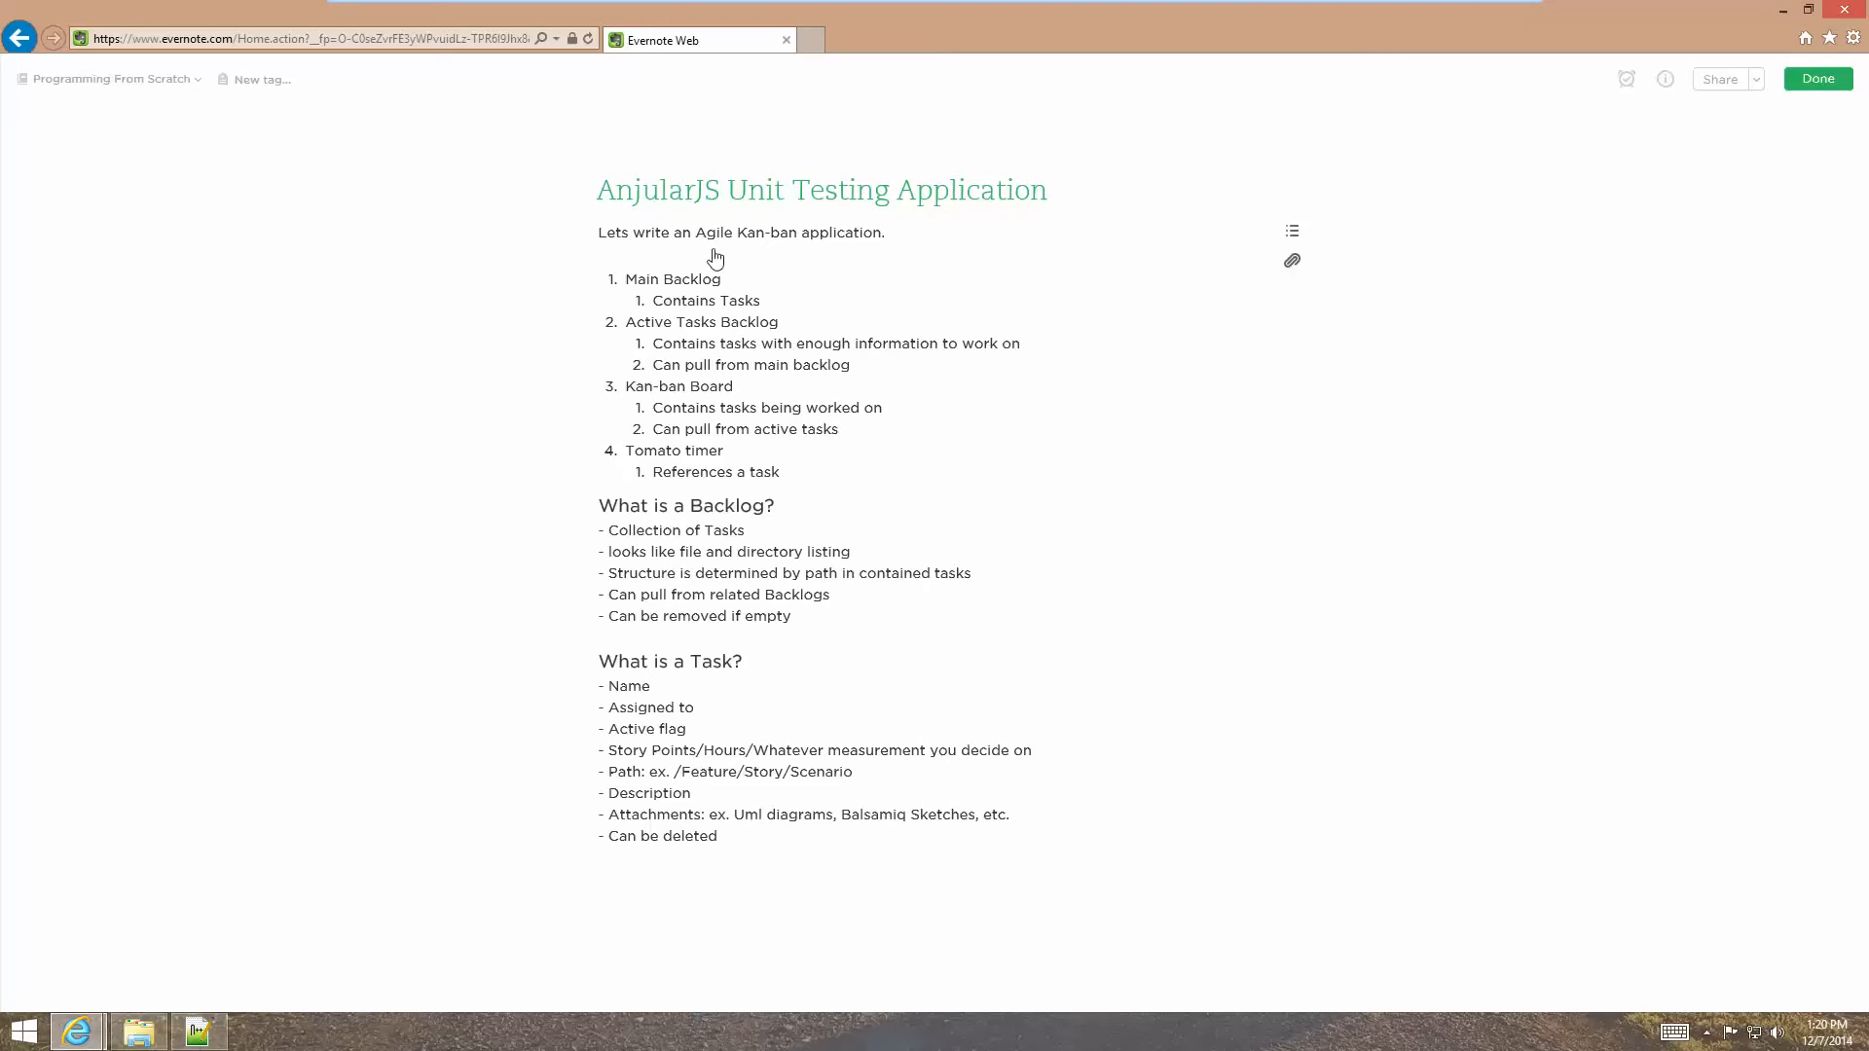
{"action": "mouse_move", "coordinate": [625, 299]}
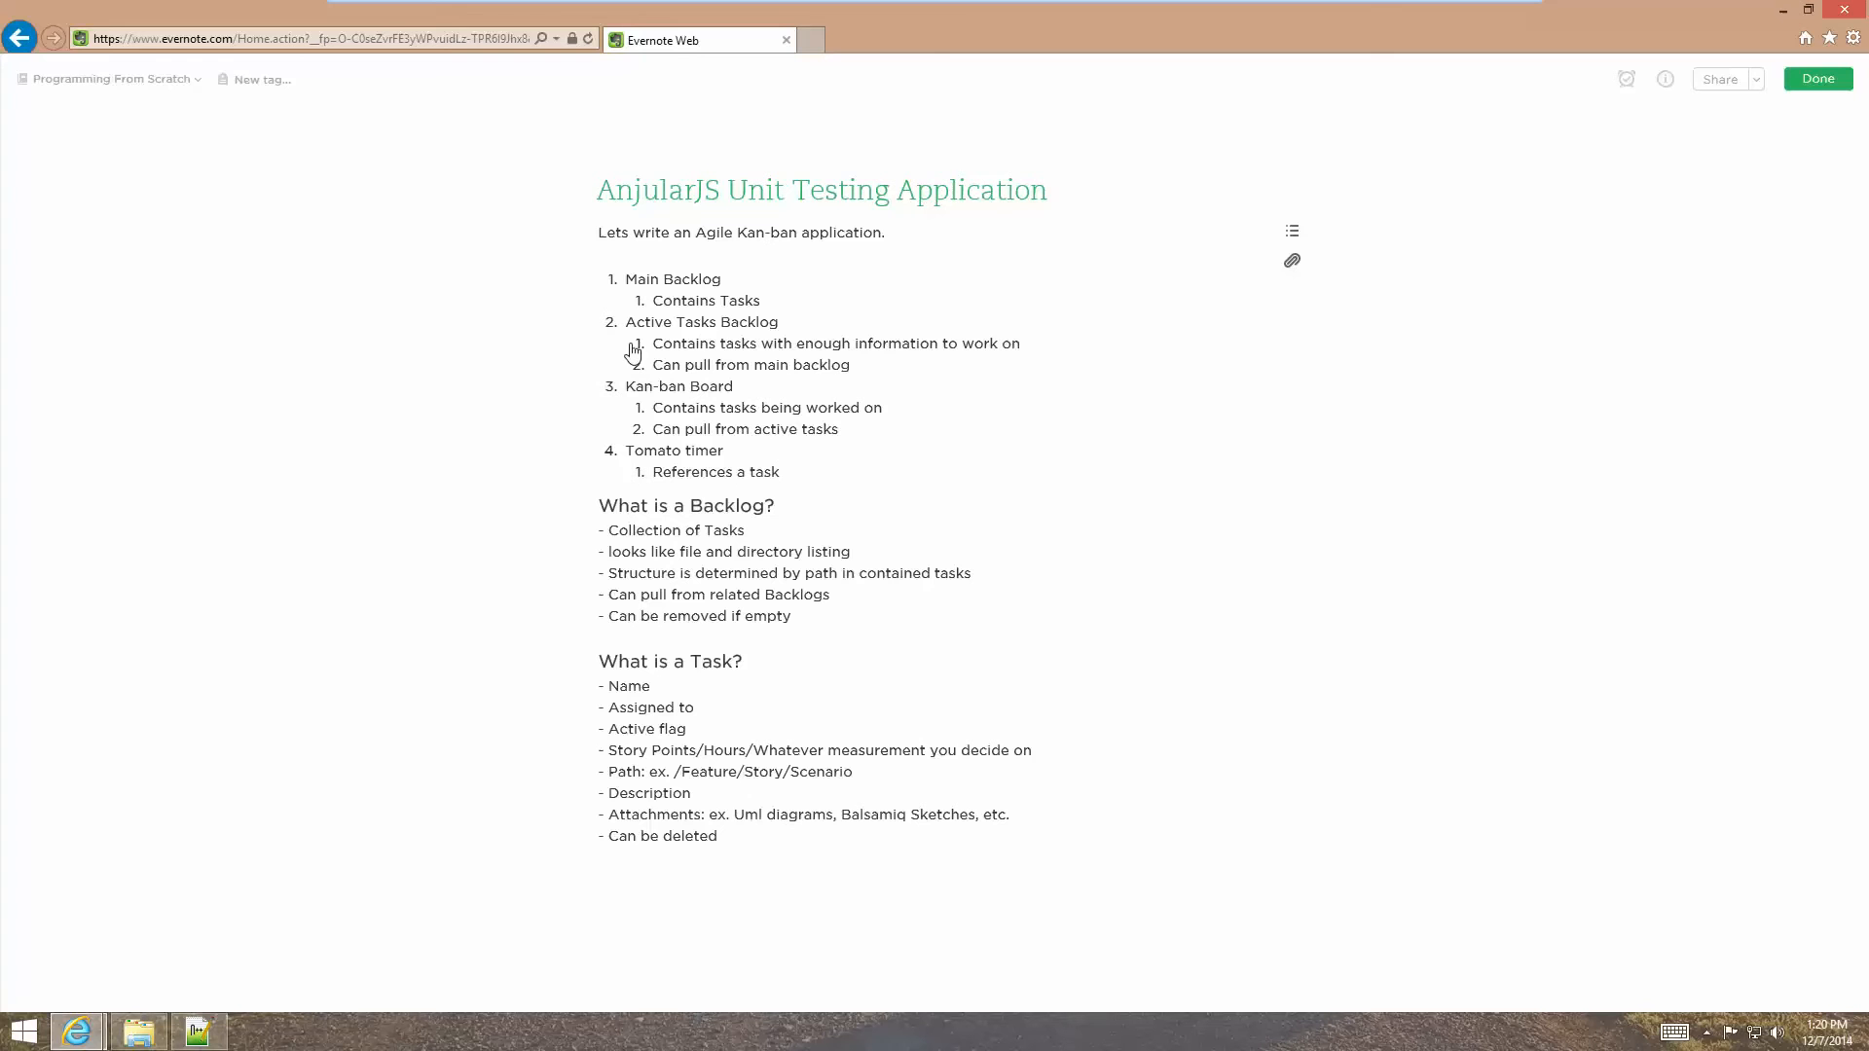
{"action": "mouse_move", "coordinate": [724, 326]}
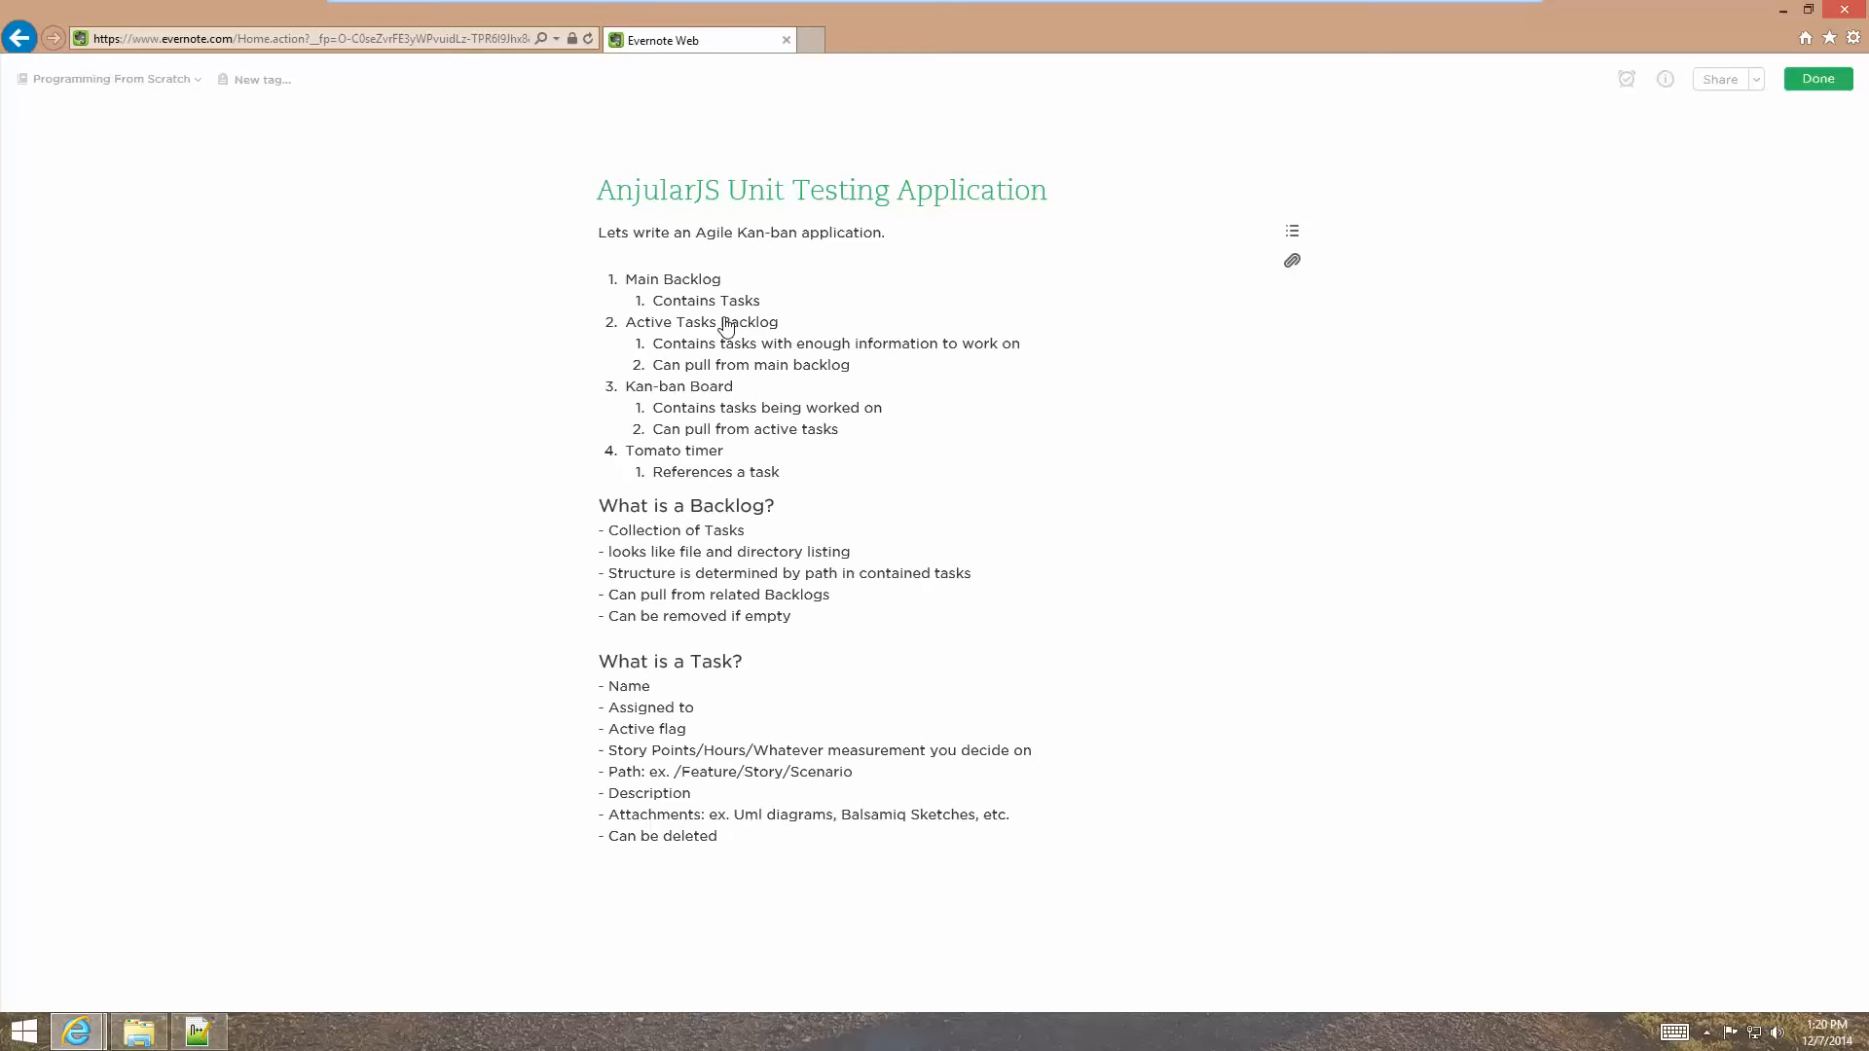
{"action": "mouse_move", "coordinate": [835, 362]}
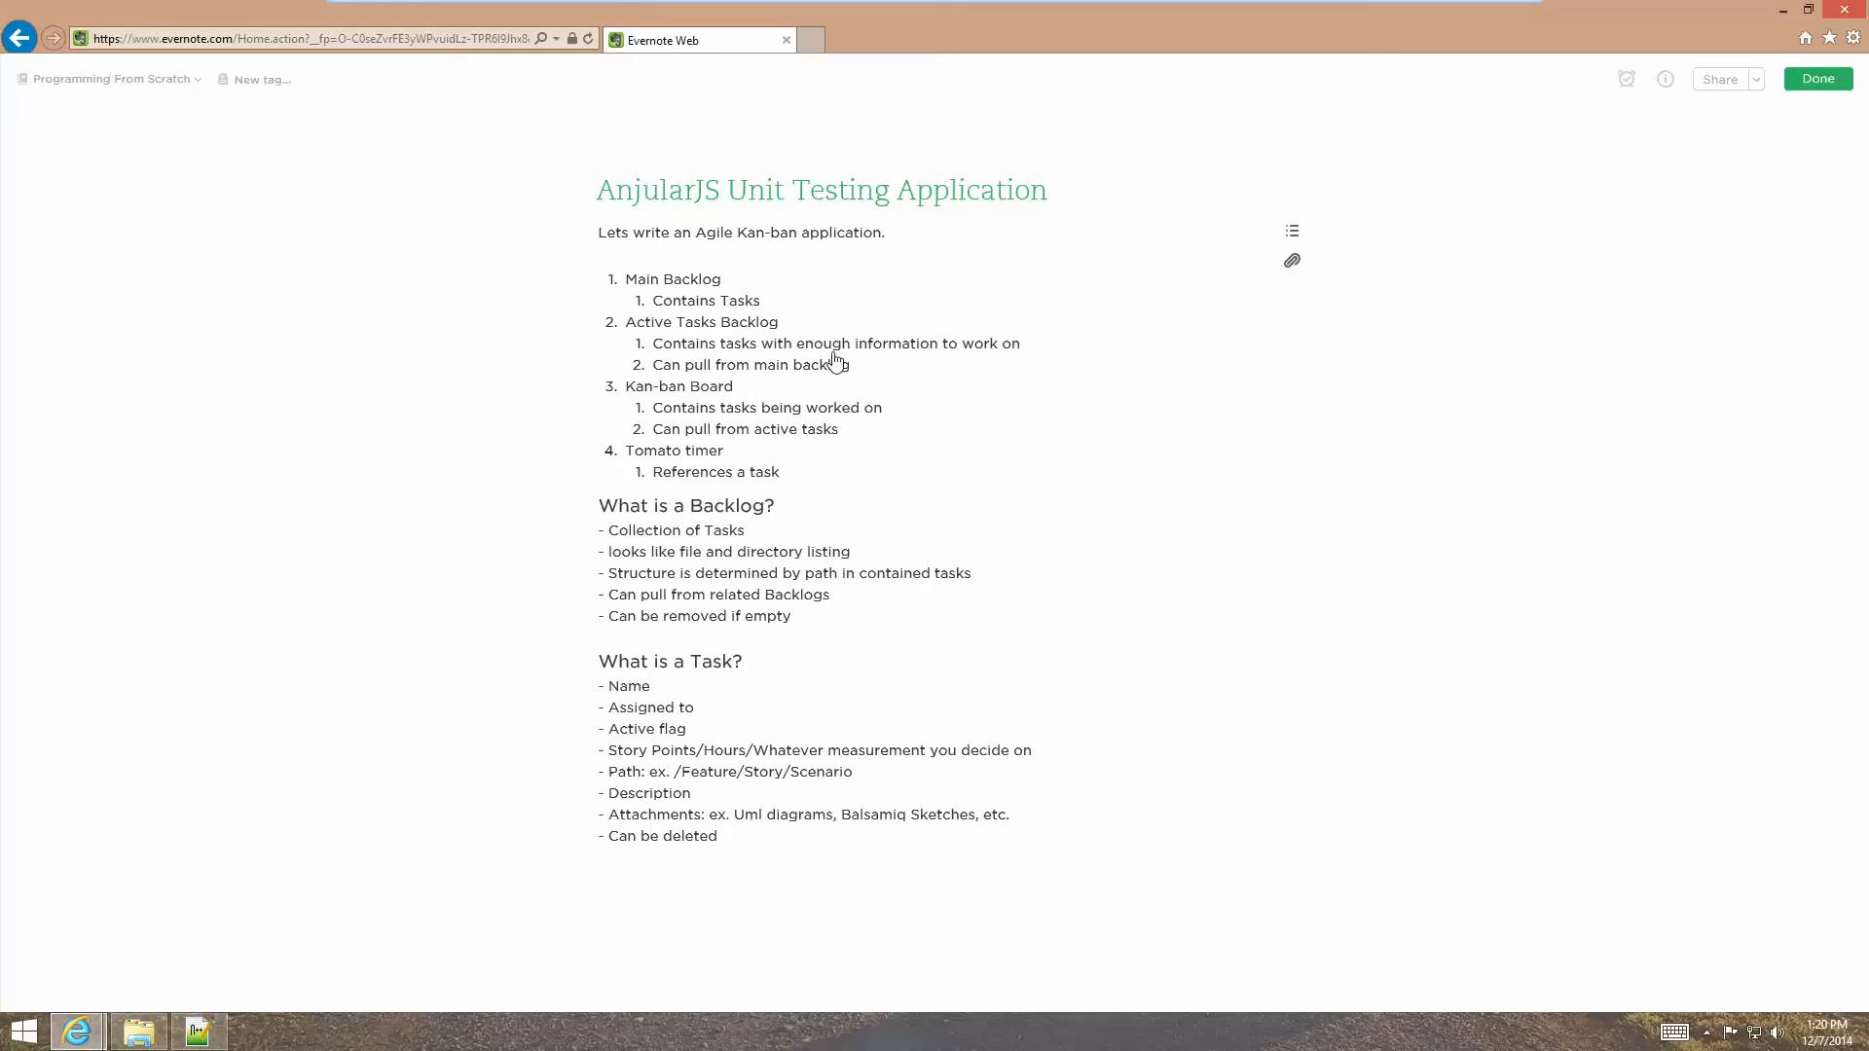
{"action": "mouse_move", "coordinate": [982, 352]}
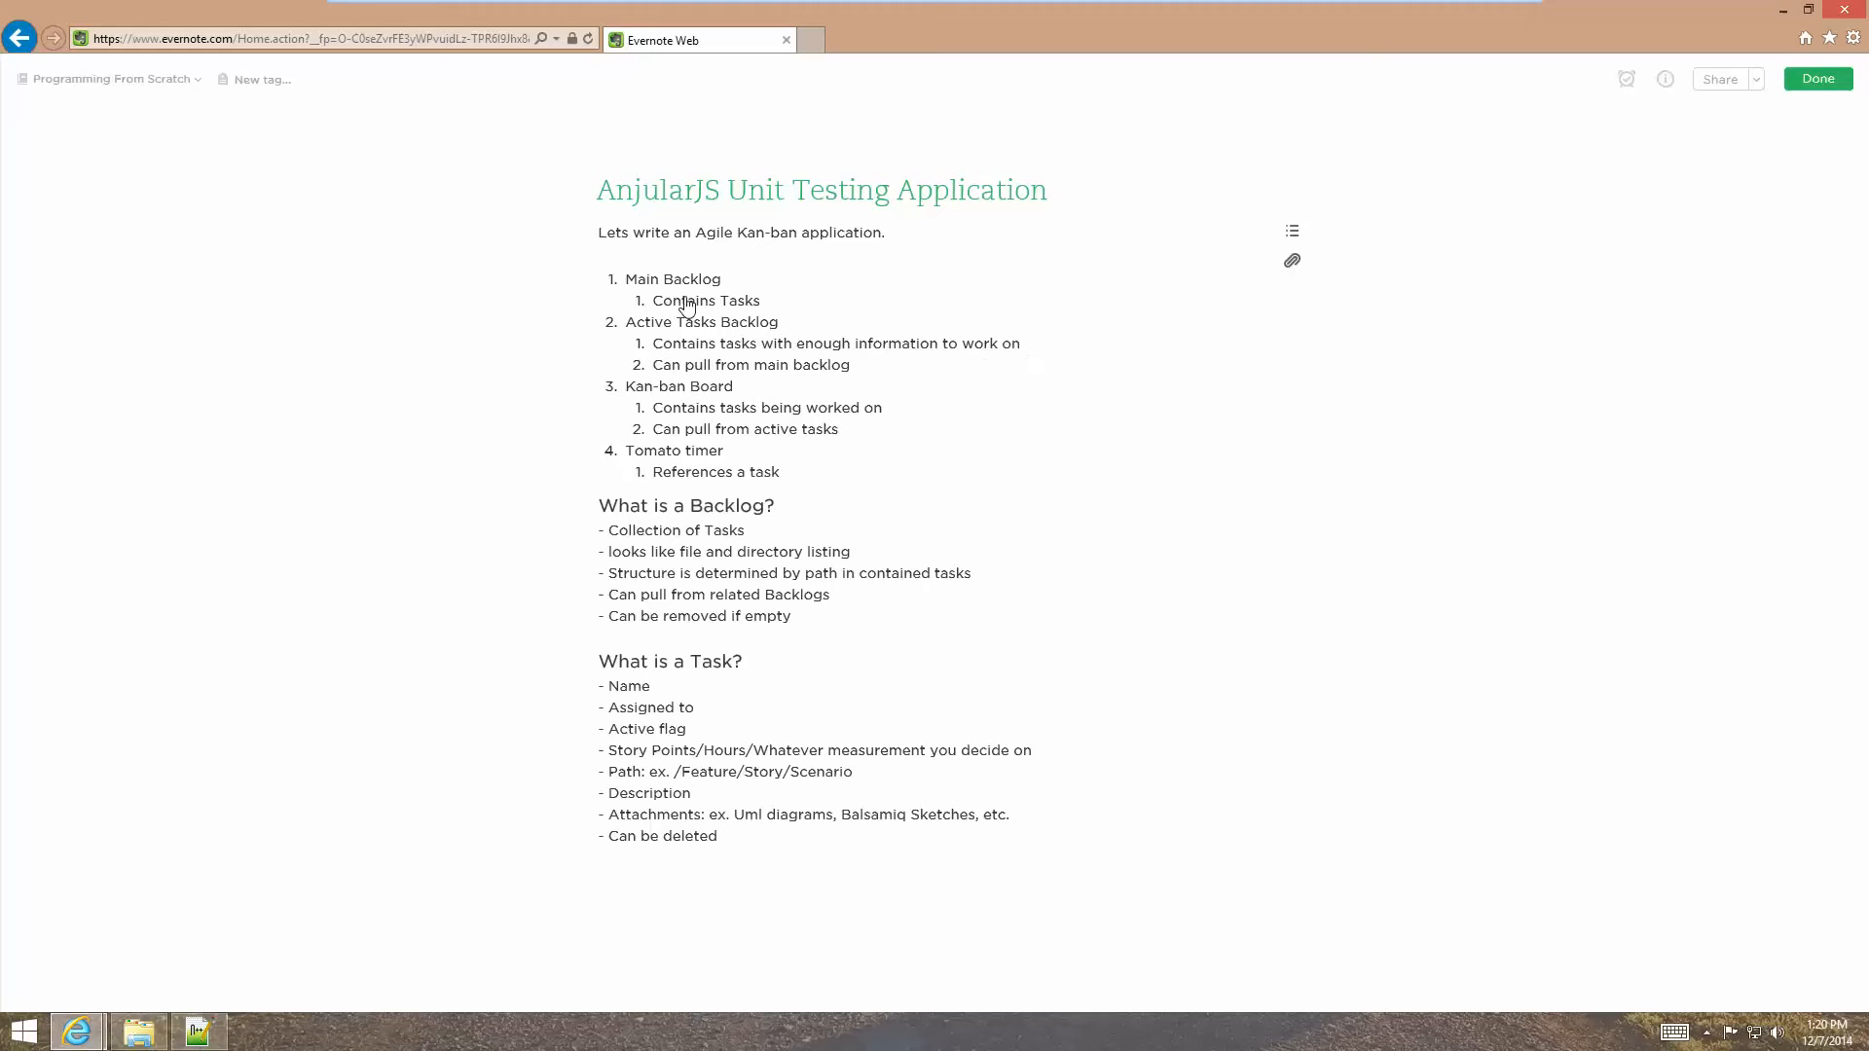
{"action": "mouse_move", "coordinate": [660, 407]}
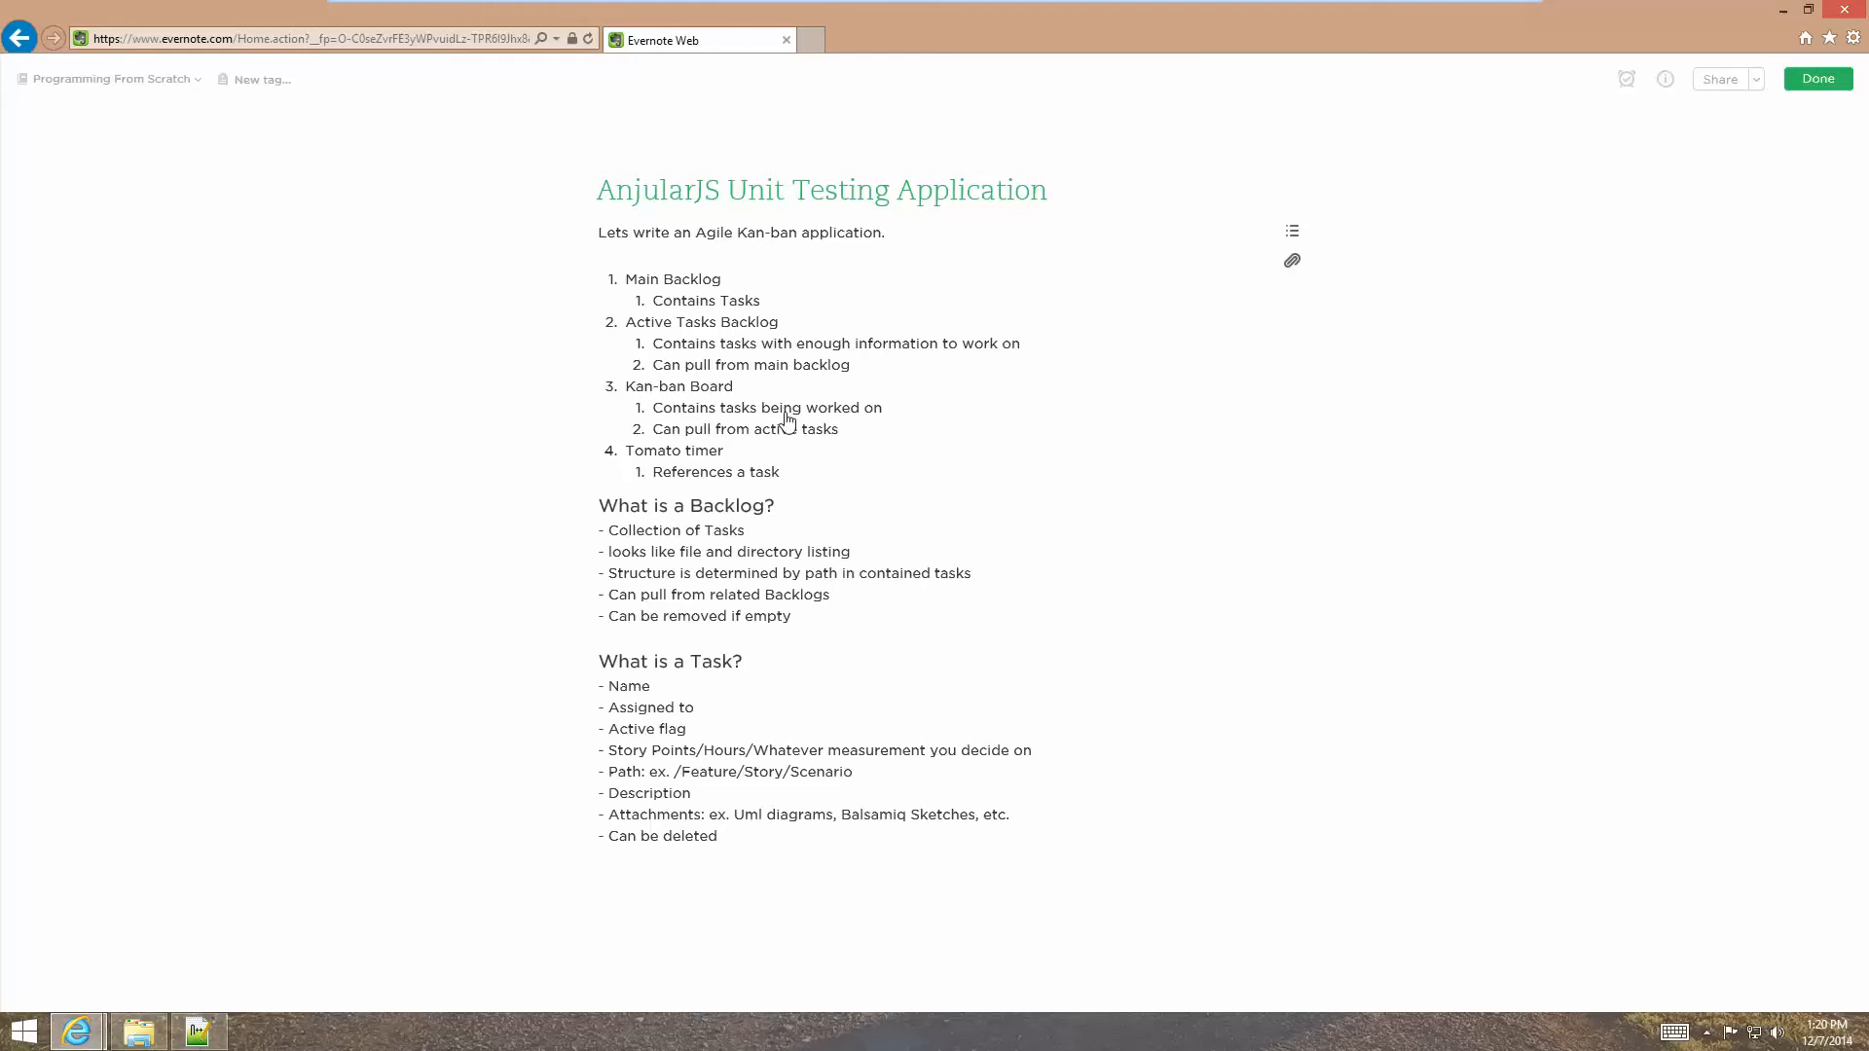
{"action": "mouse_move", "coordinate": [686, 449]}
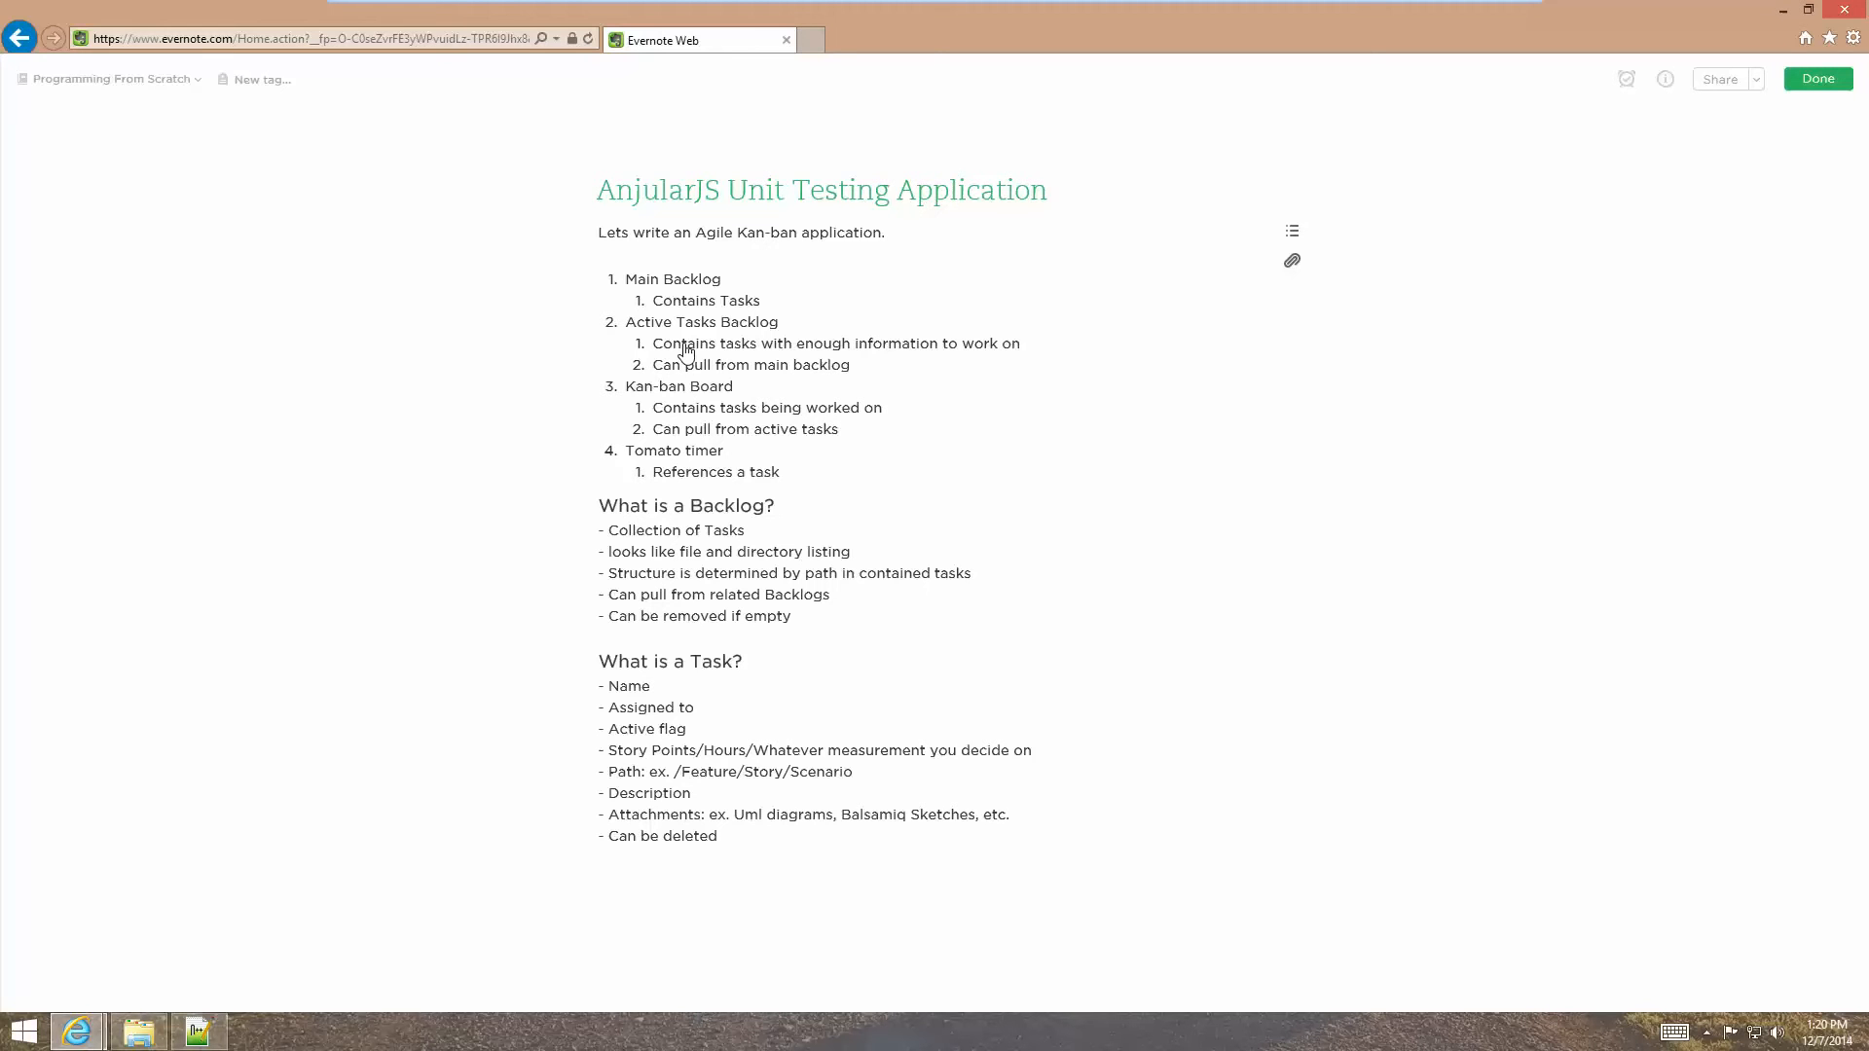
{"action": "mouse_move", "coordinate": [663, 485]}
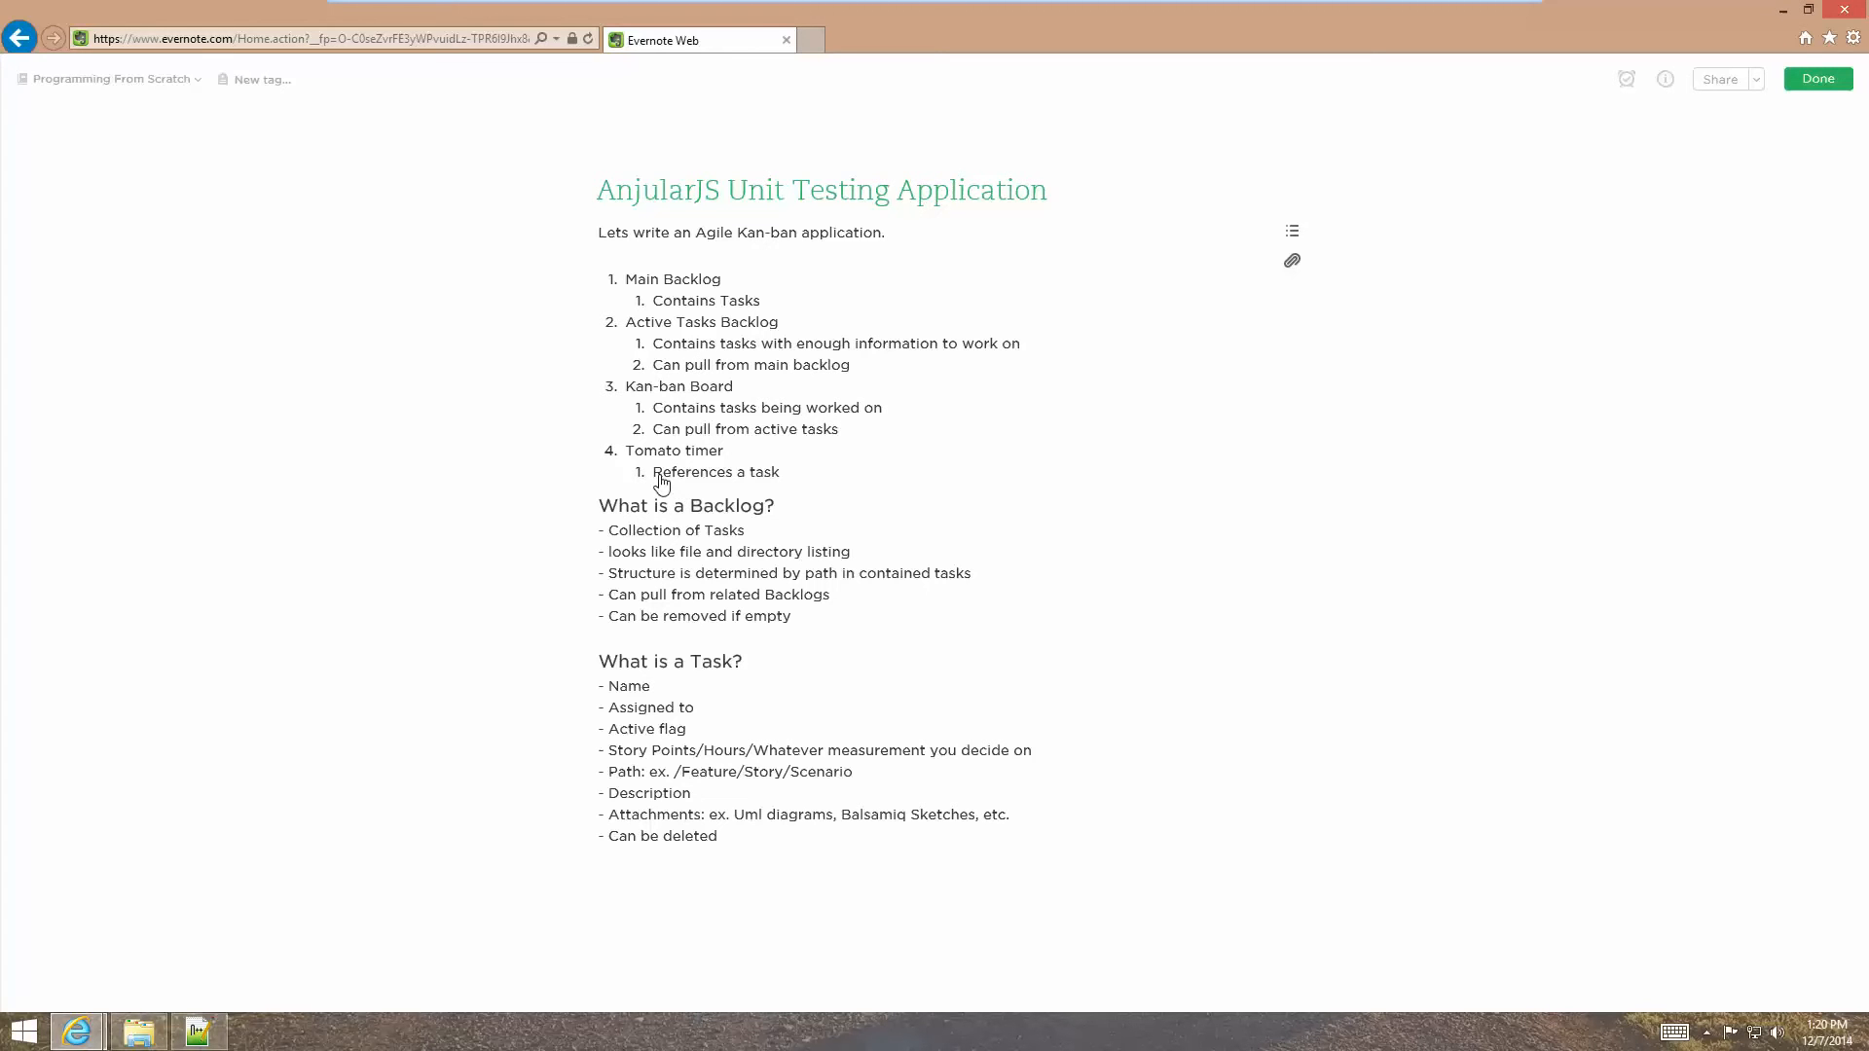
{"action": "mouse_move", "coordinate": [697, 487]}
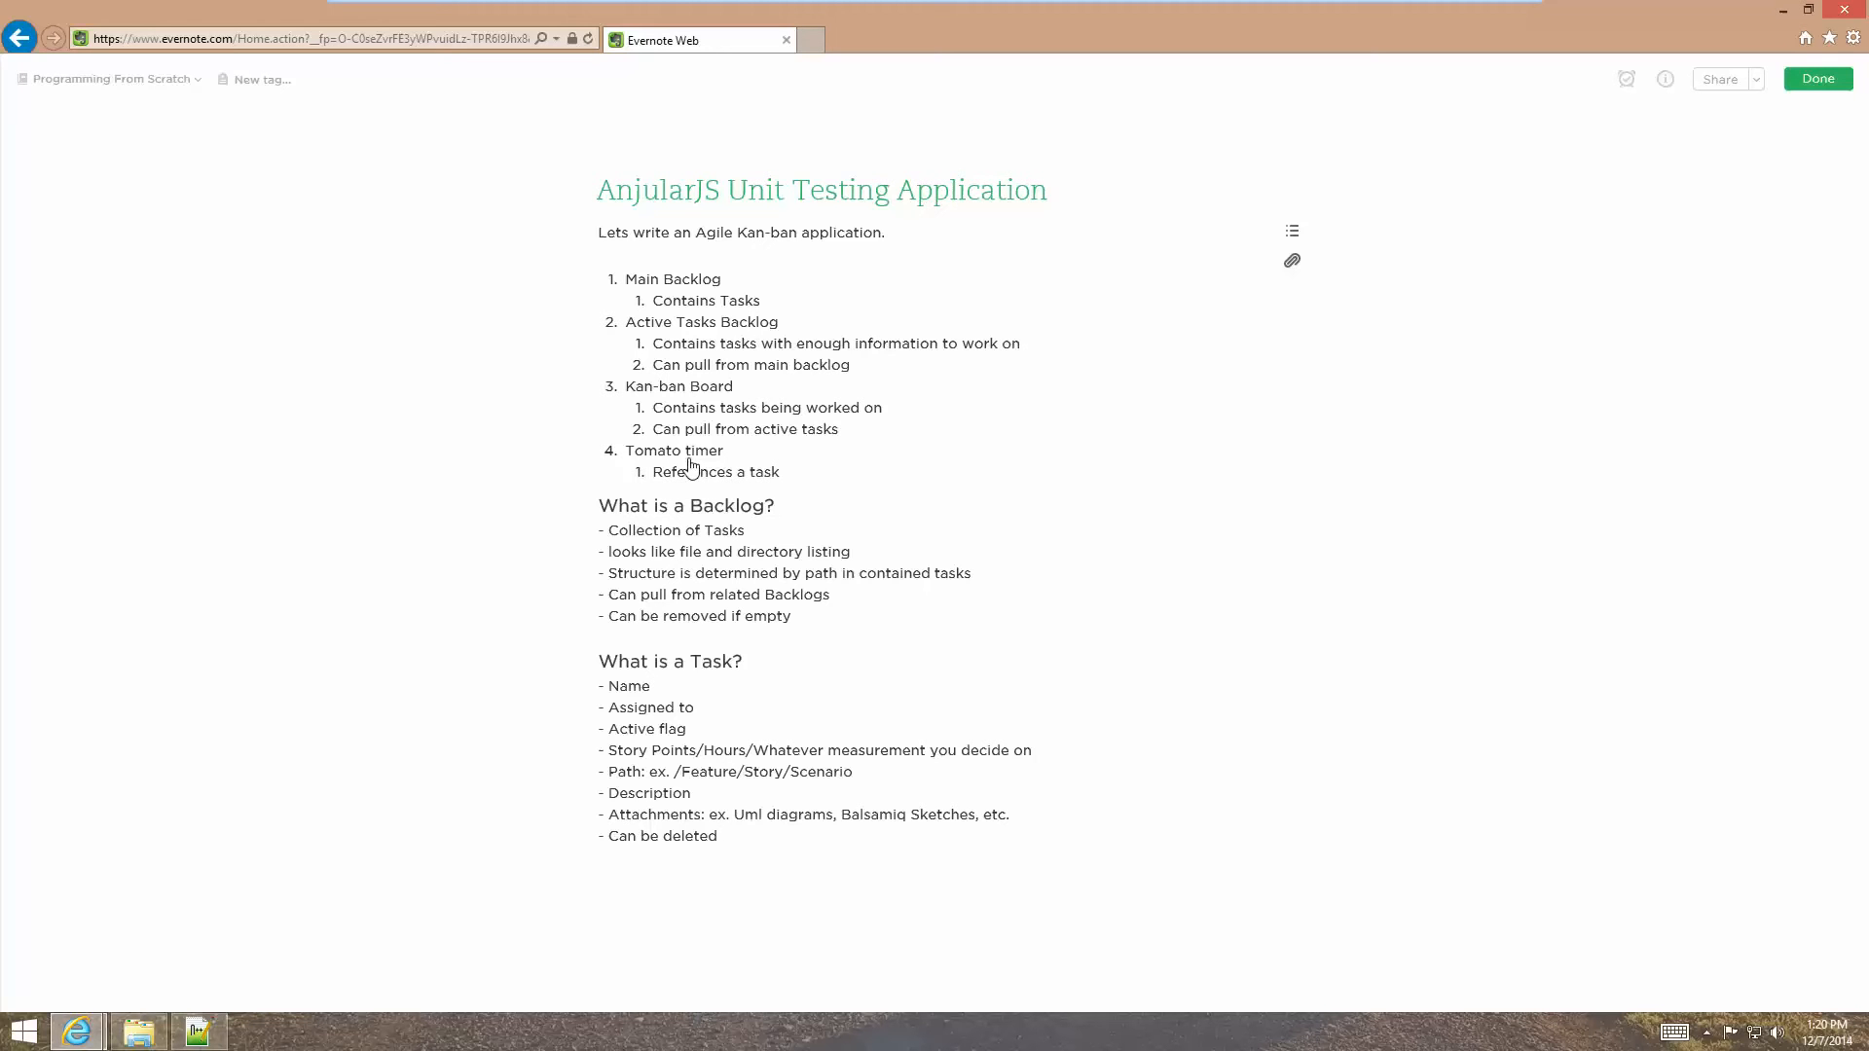
{"action": "mouse_move", "coordinate": [673, 460]}
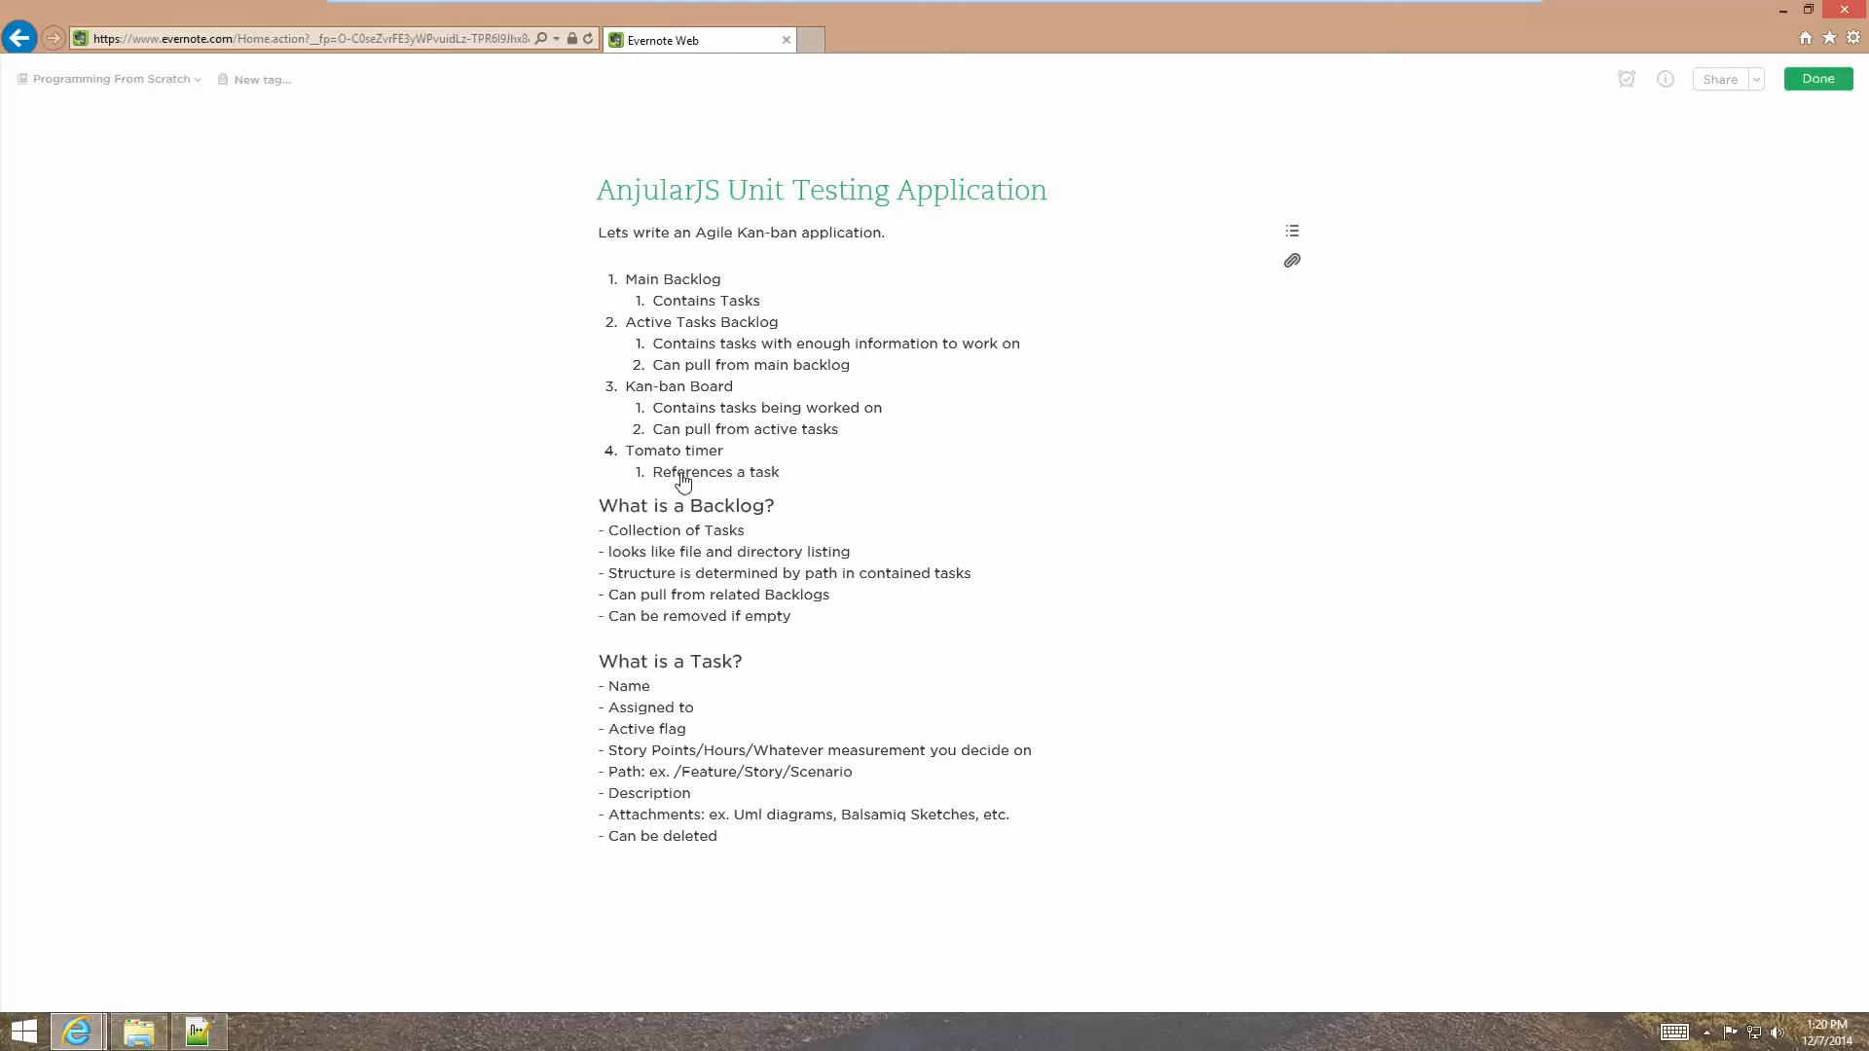
{"action": "mouse_move", "coordinate": [619, 522]}
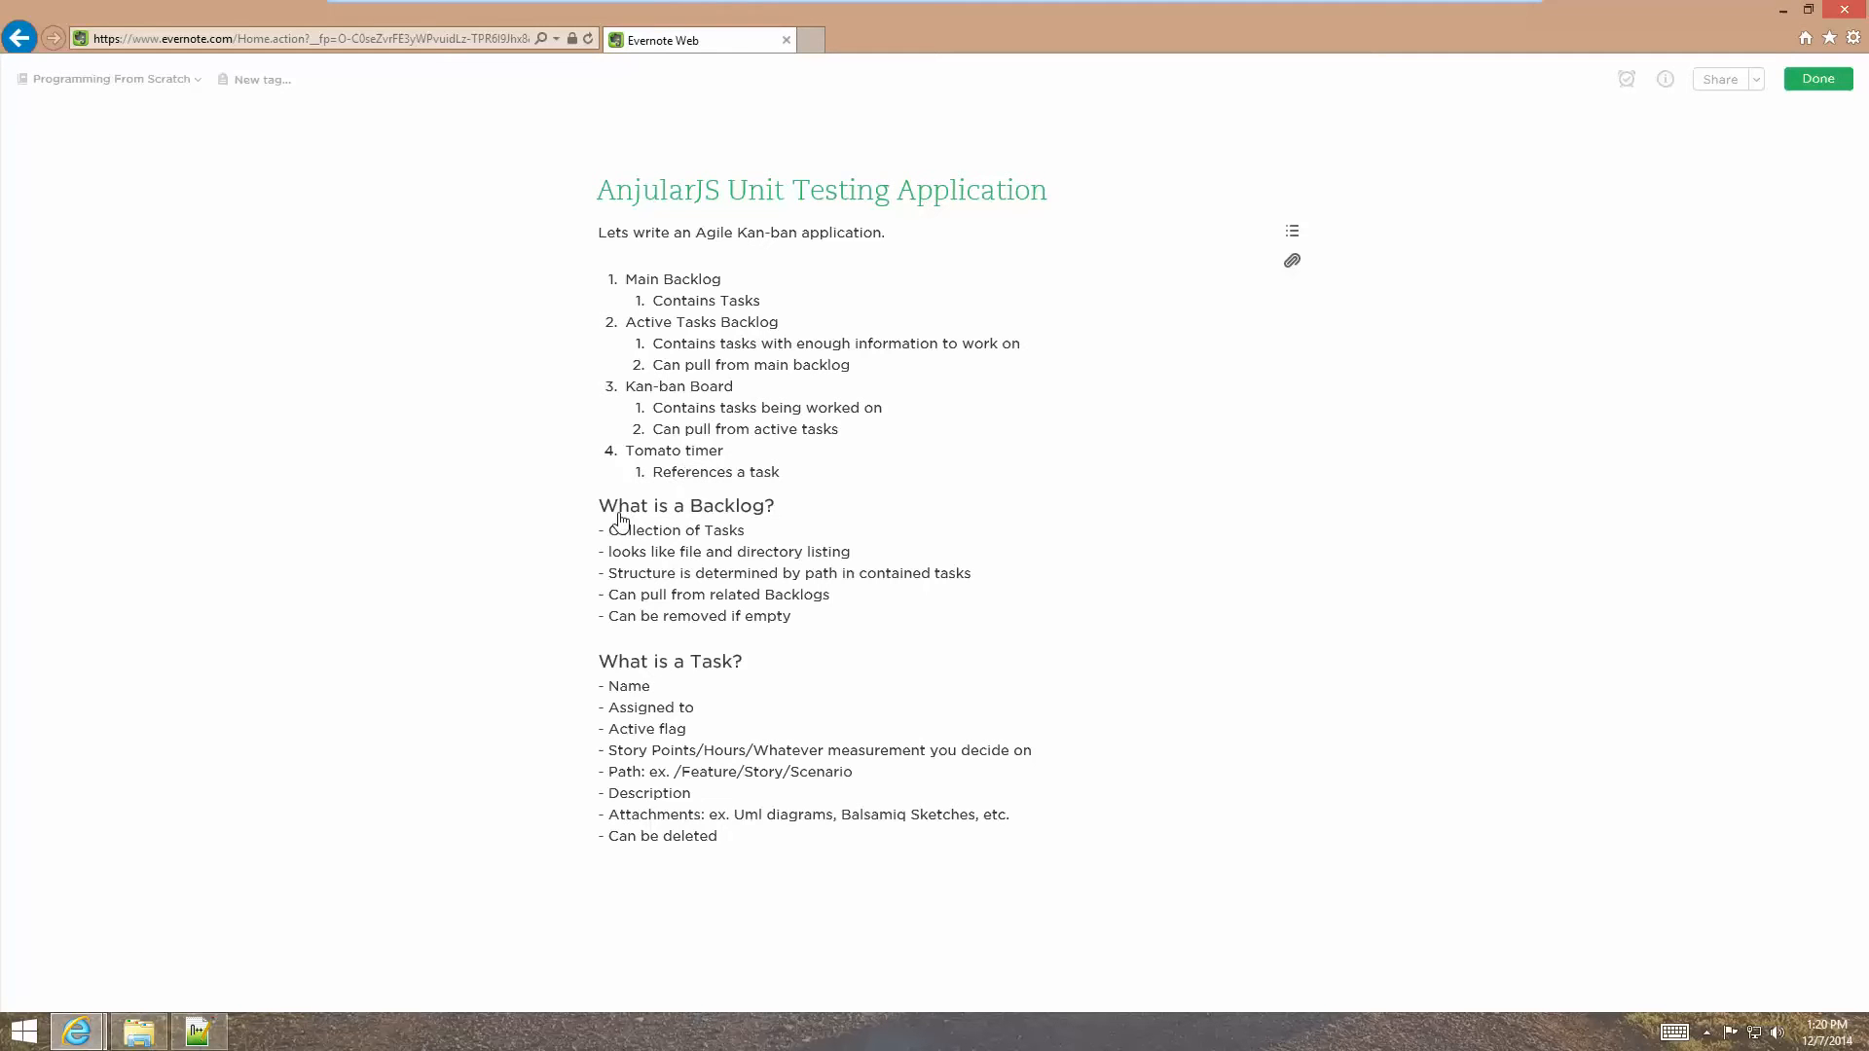
{"action": "mouse_move", "coordinate": [635, 553]}
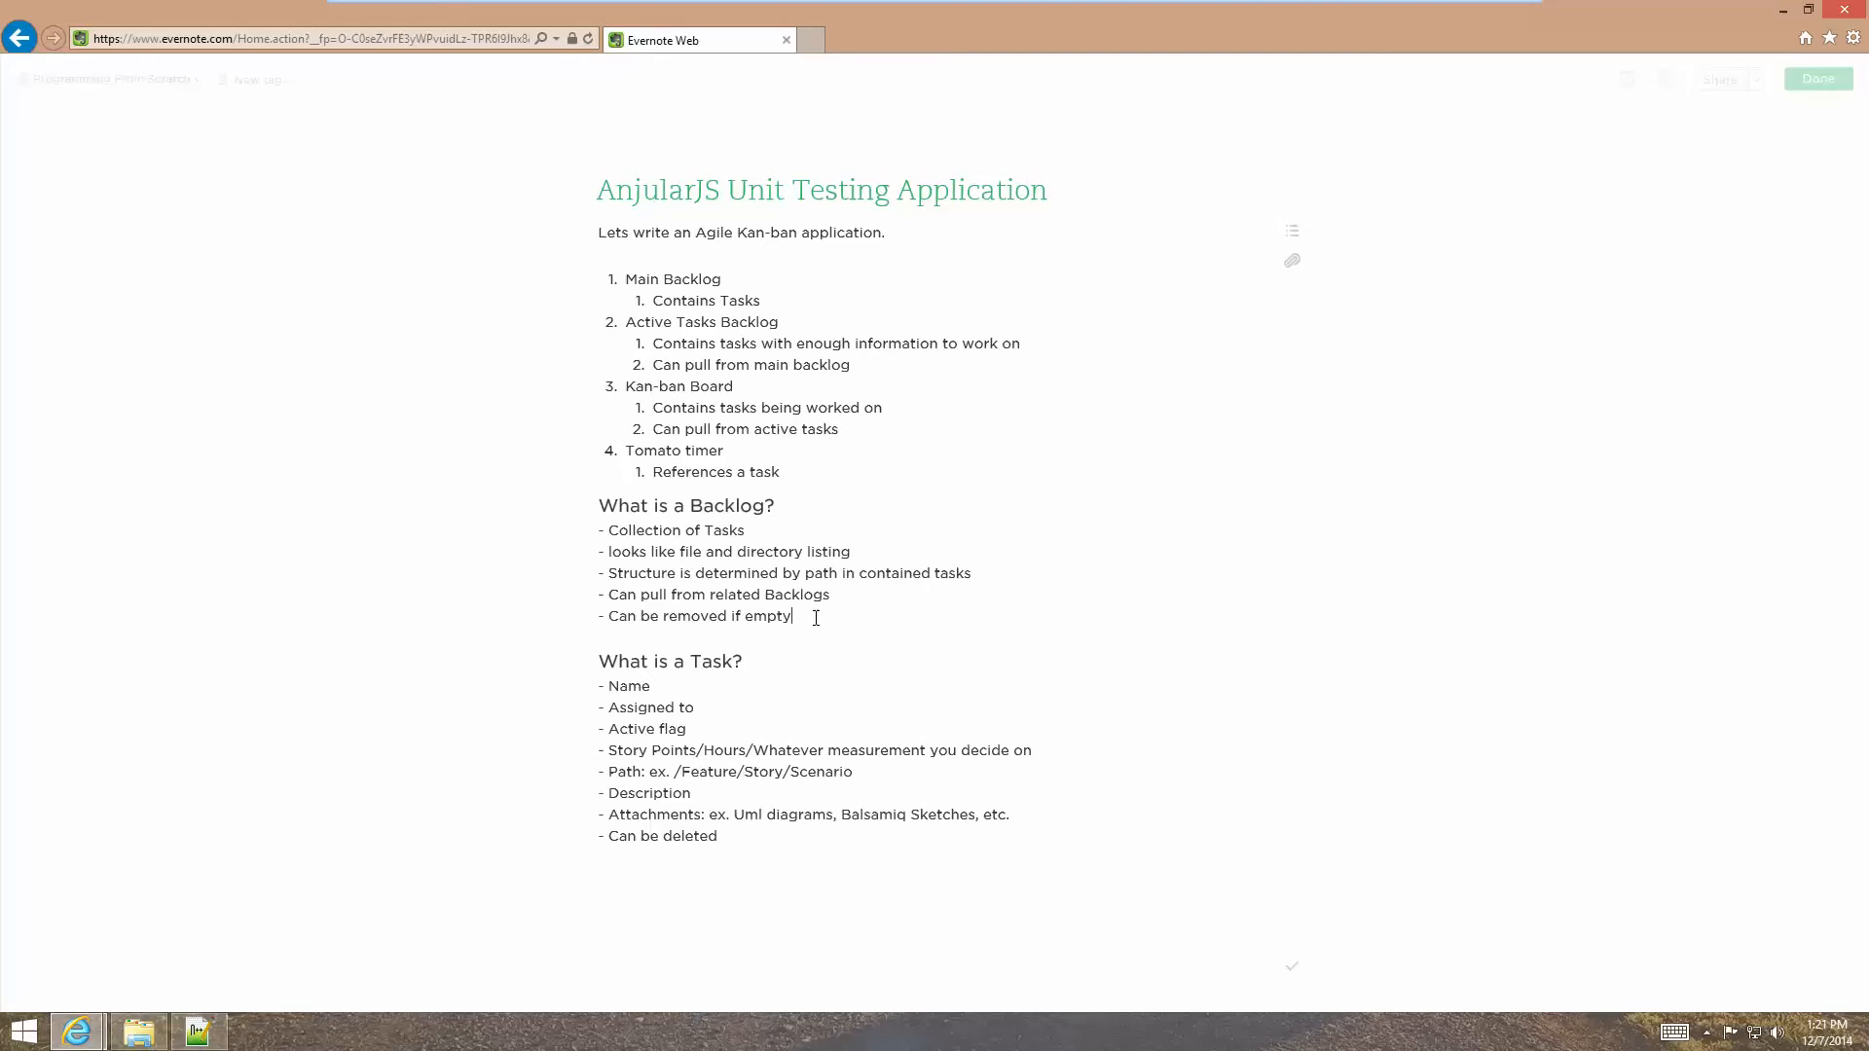
Add the bullet 'Always has to be at least one backlog' to the Backlog notes.
{"action": "key", "text": "enter"}
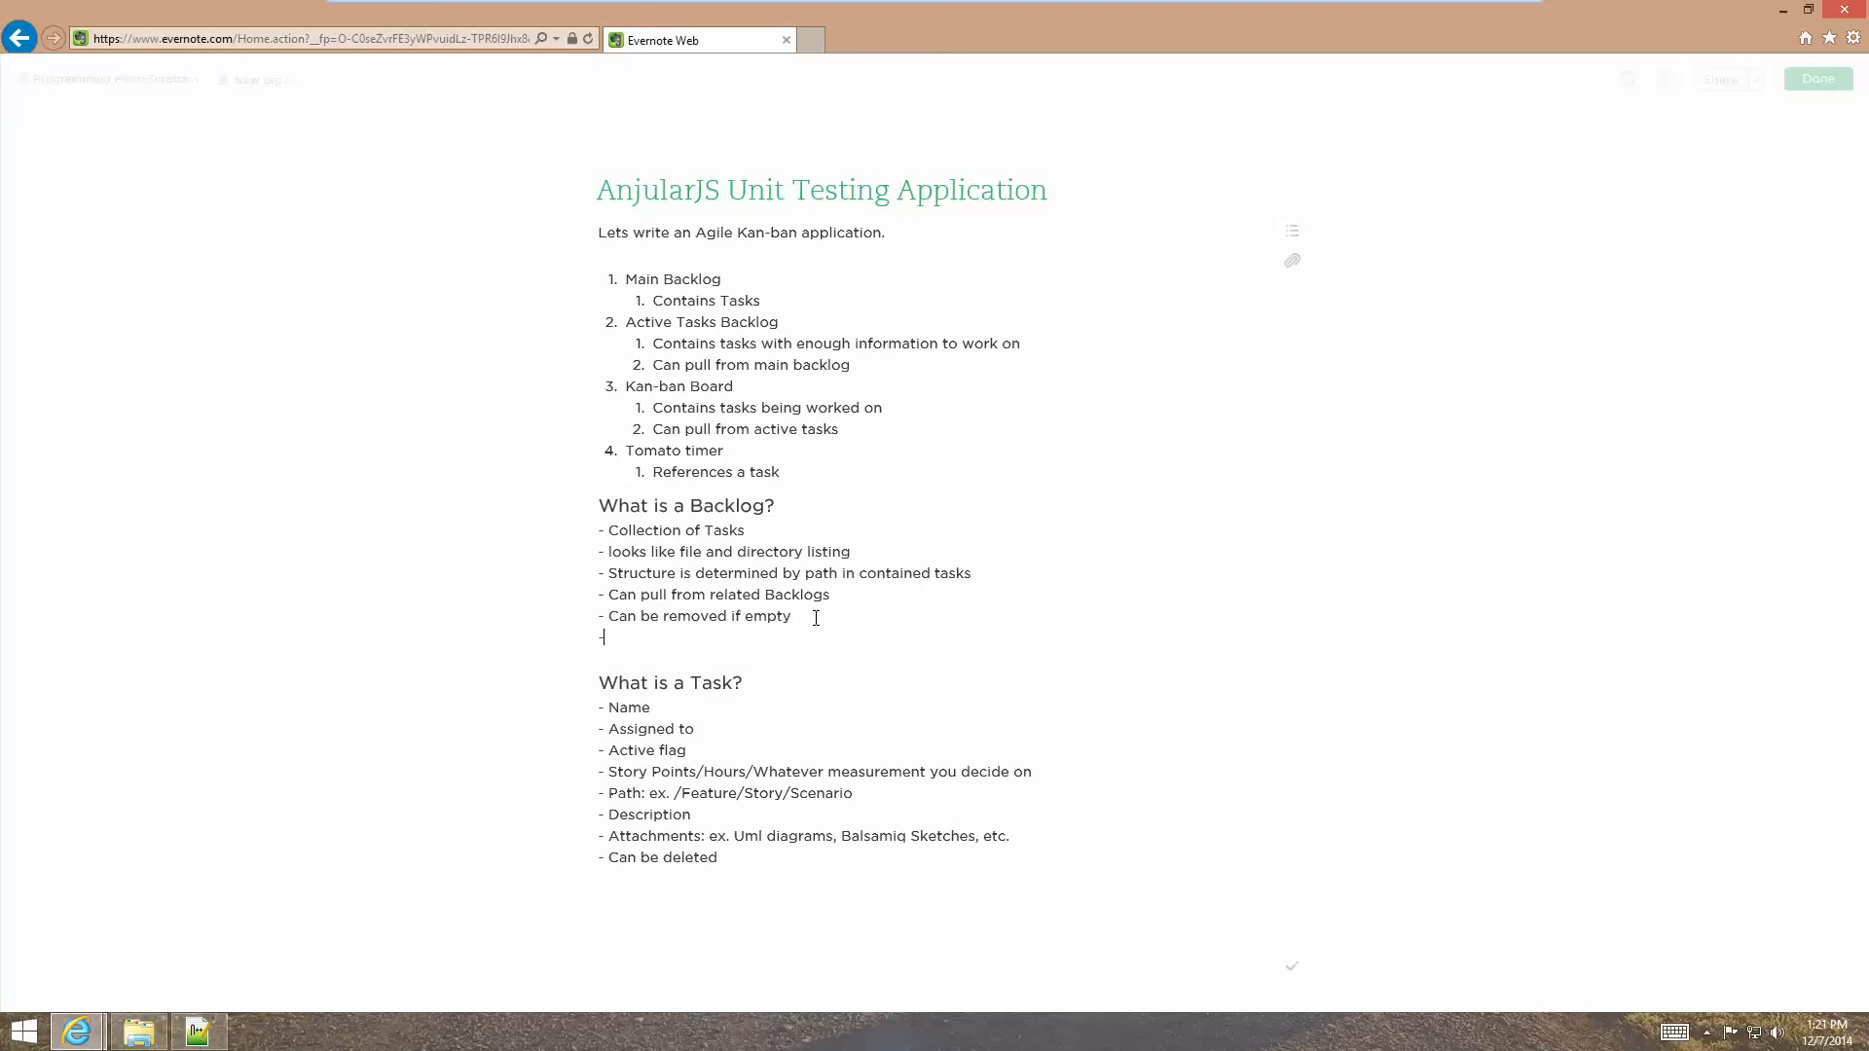
{"action": "type", "text": "Always"}
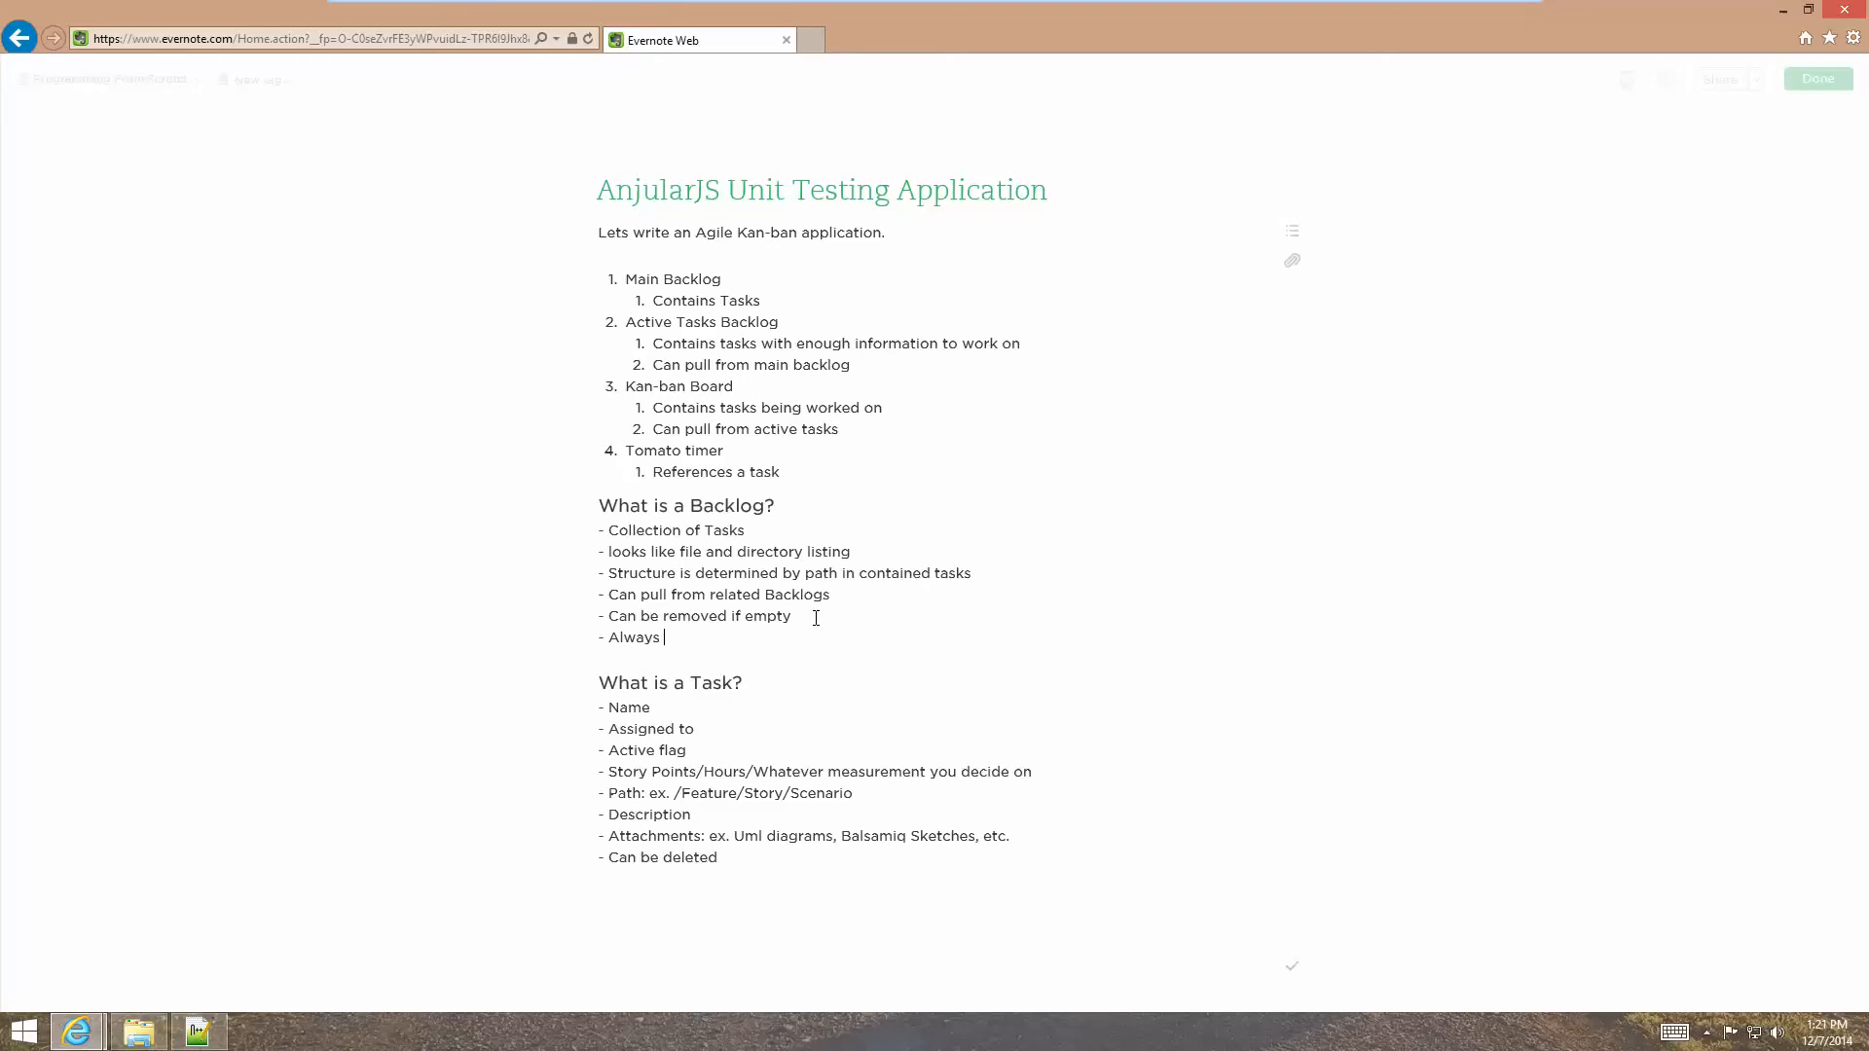
{"action": "type", "text": "has t"}
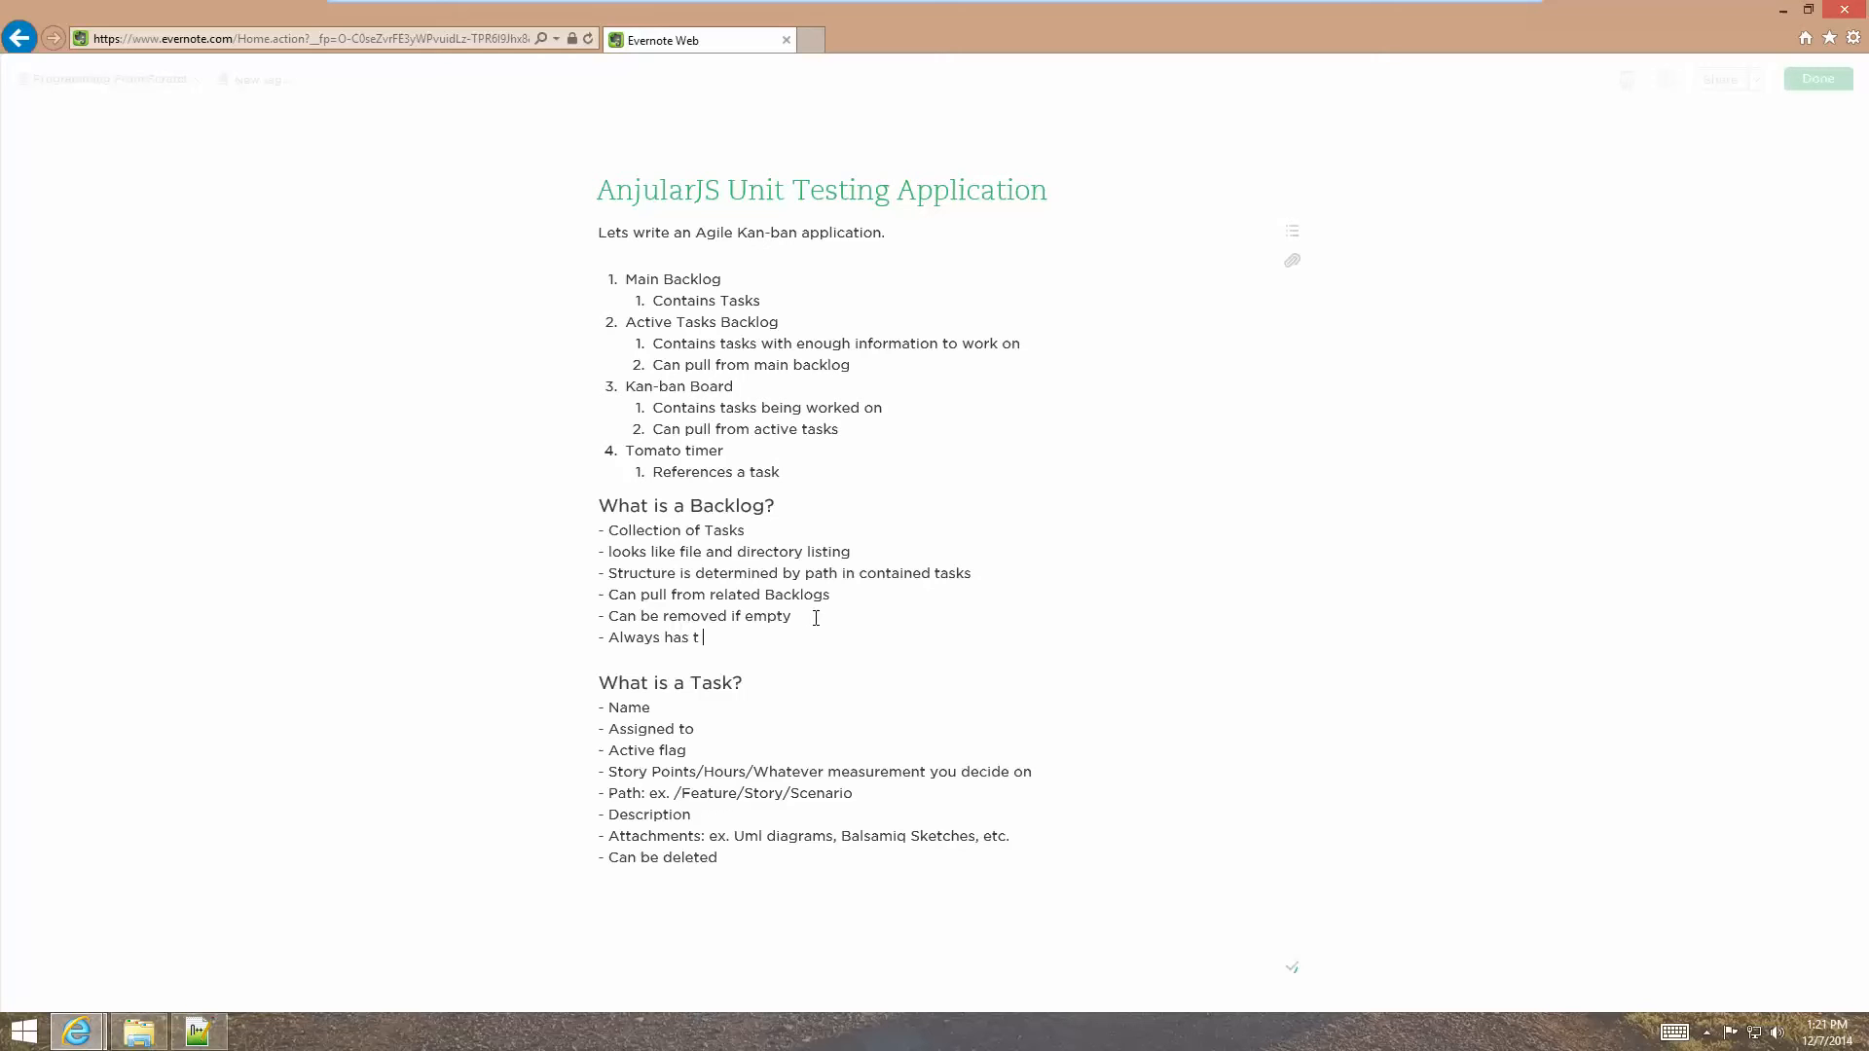
{"action": "type", "text": "o be a"}
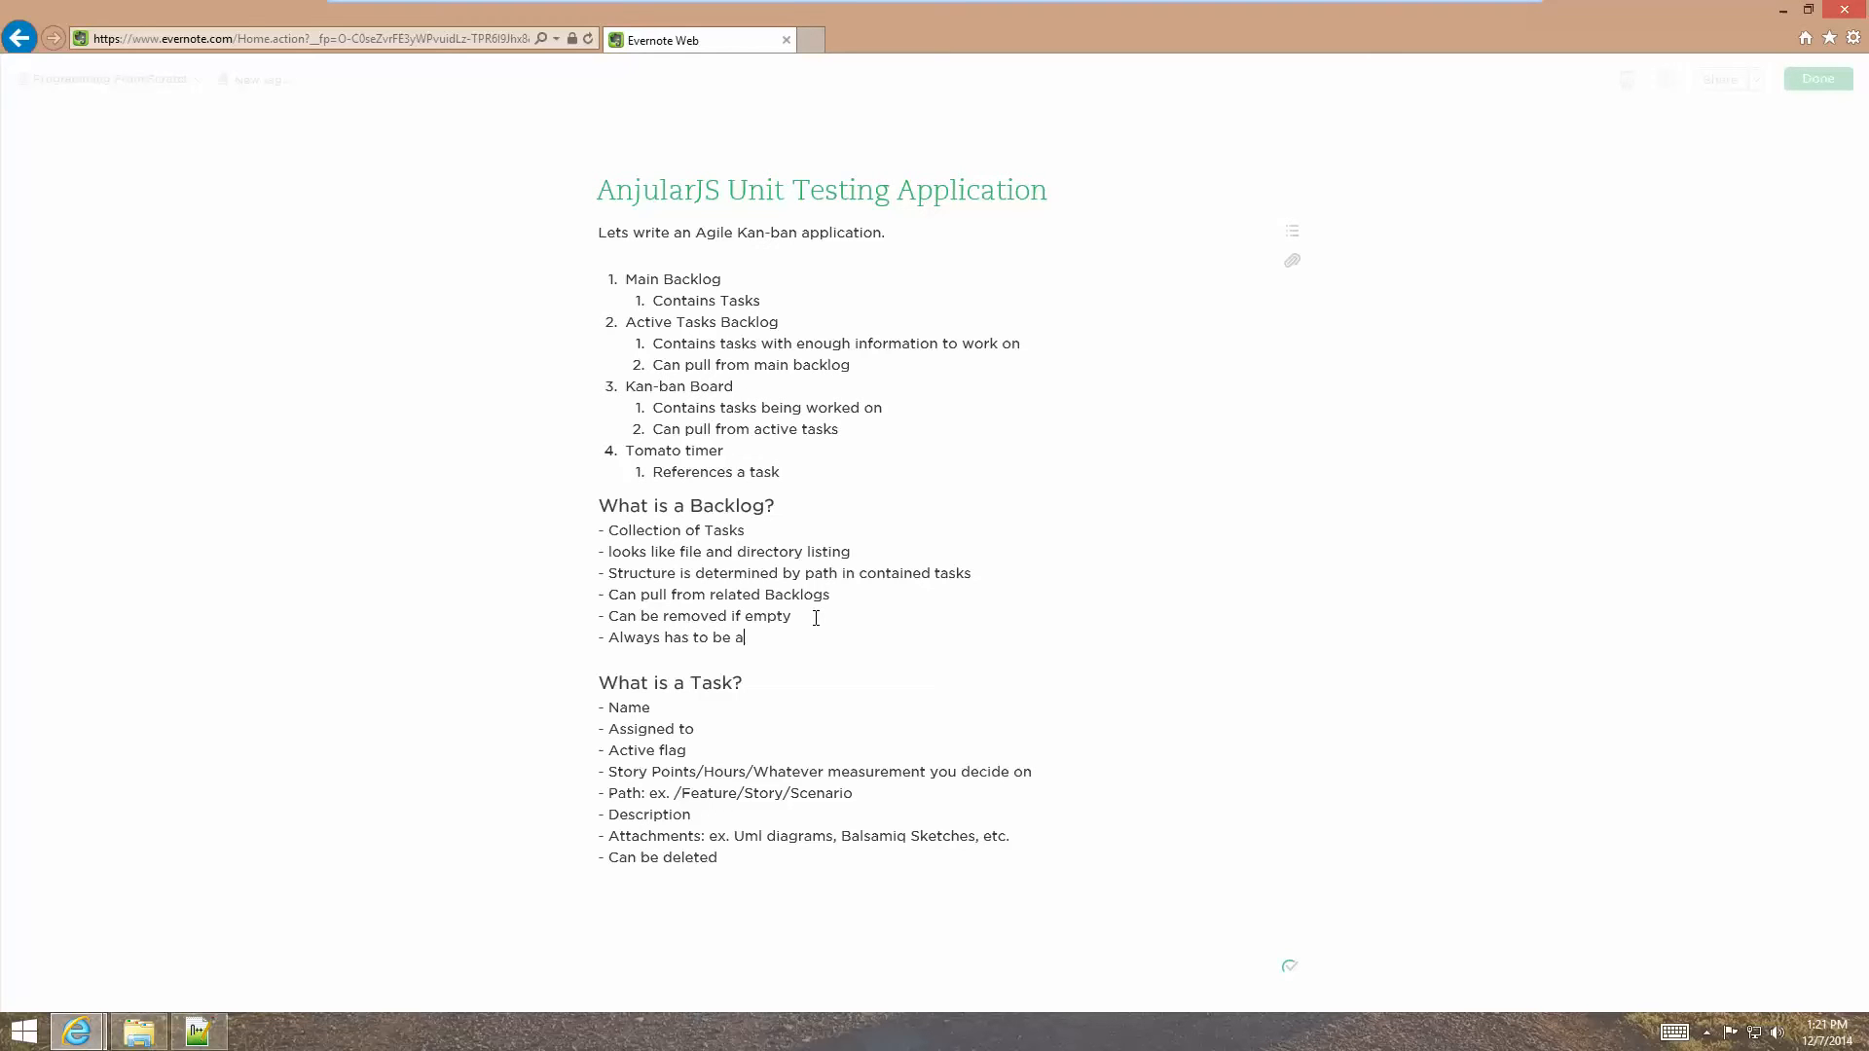
{"action": "type", "text": "t least one ba"}
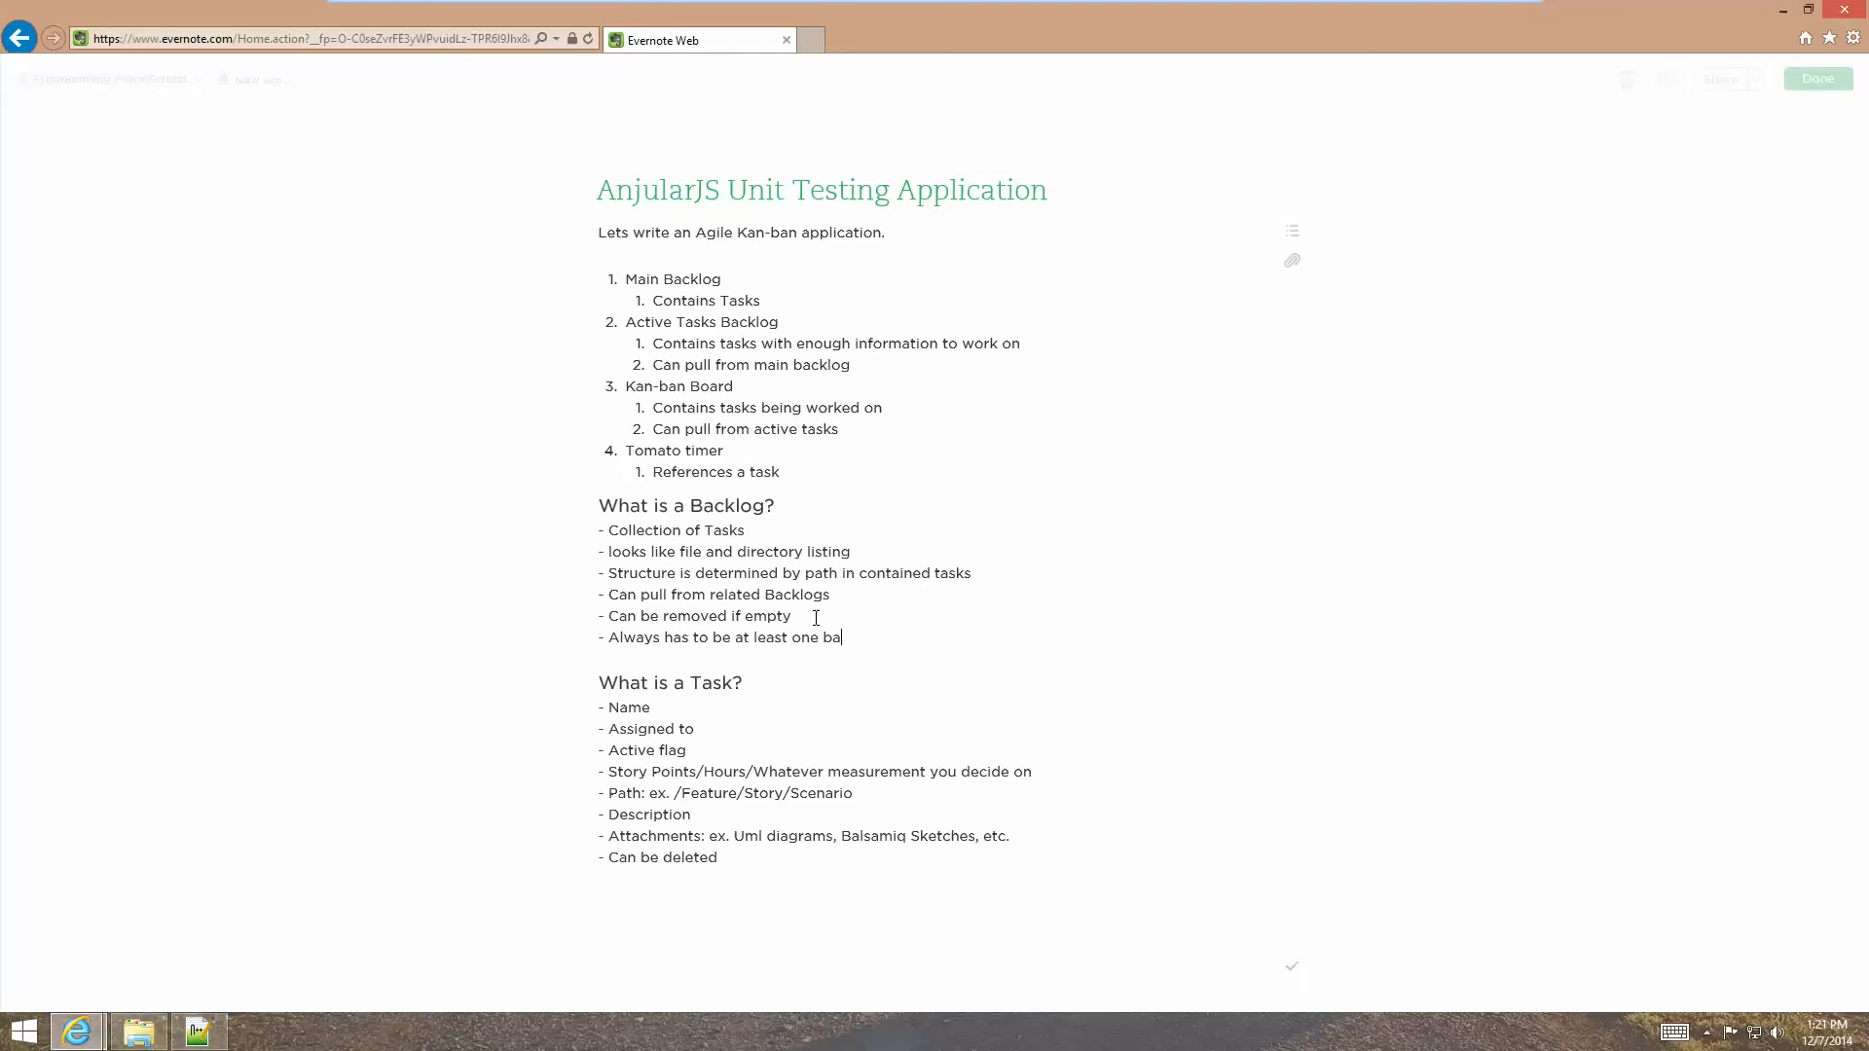
{"action": "type", "text": "cklog"}
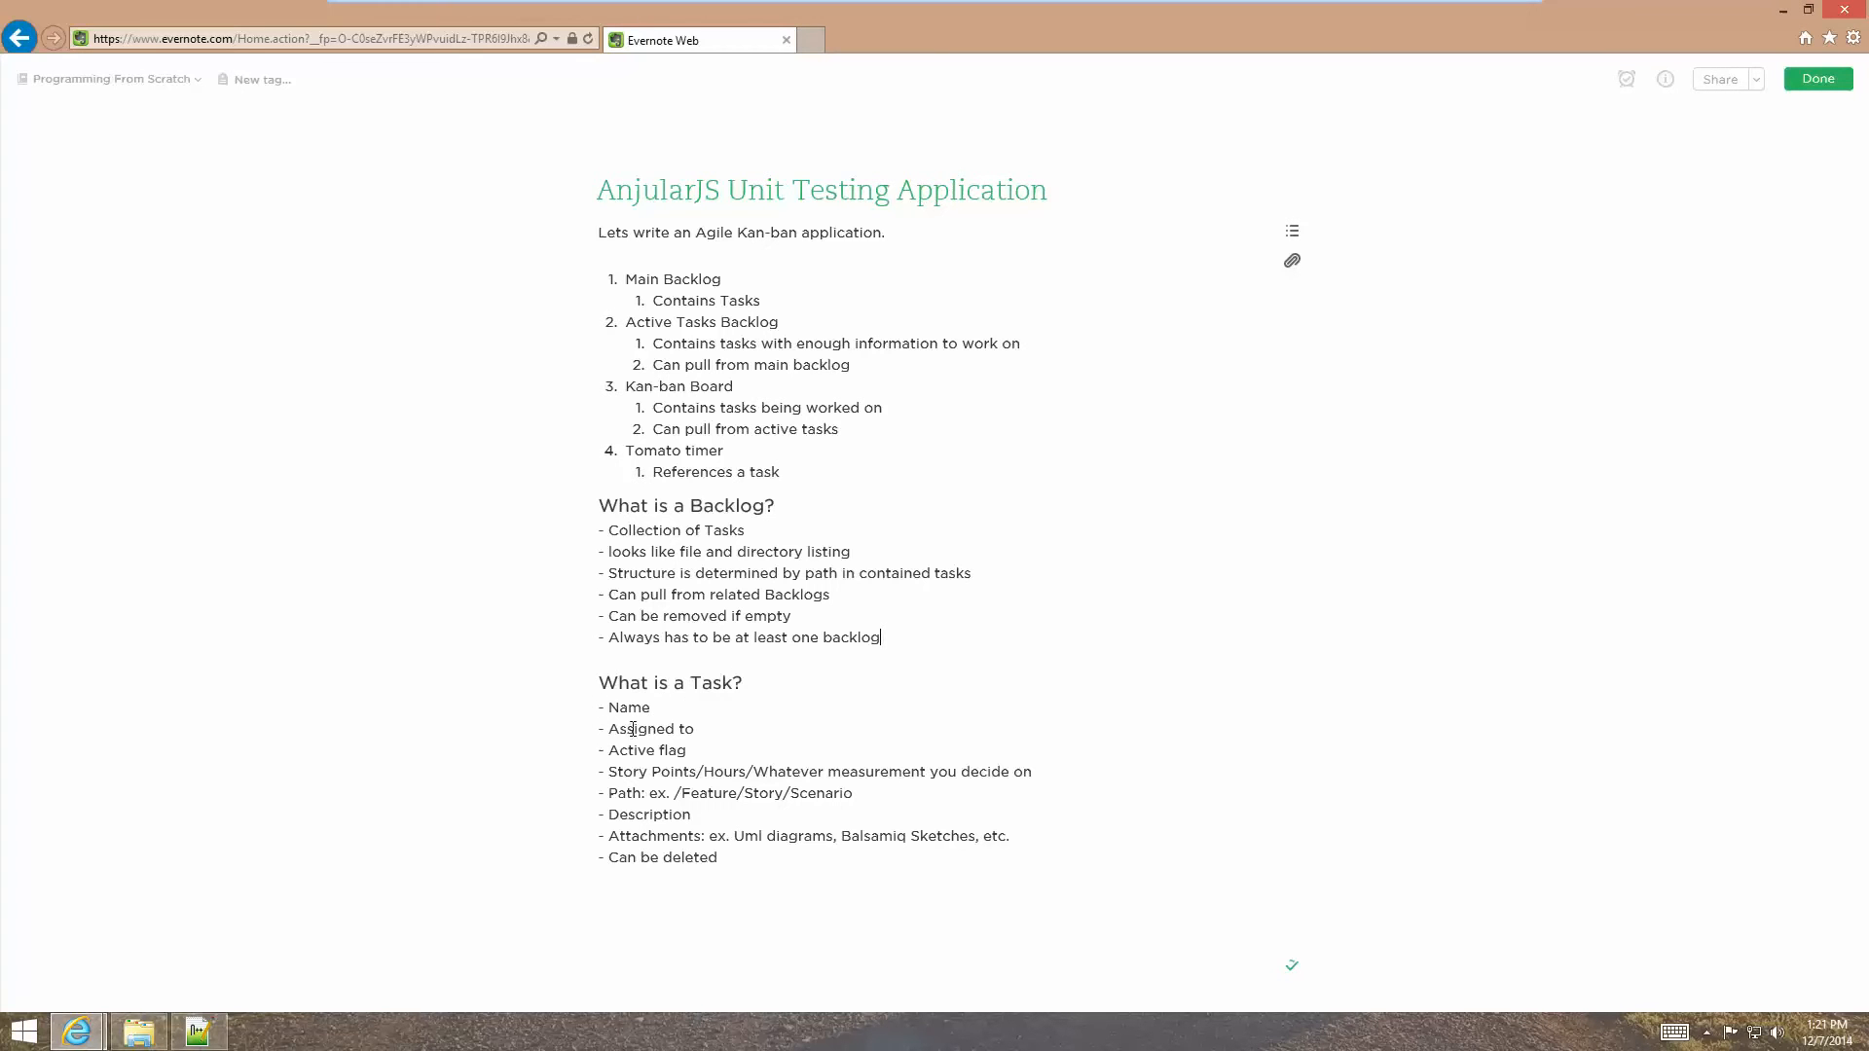
{"action": "mouse_move", "coordinate": [618, 750]}
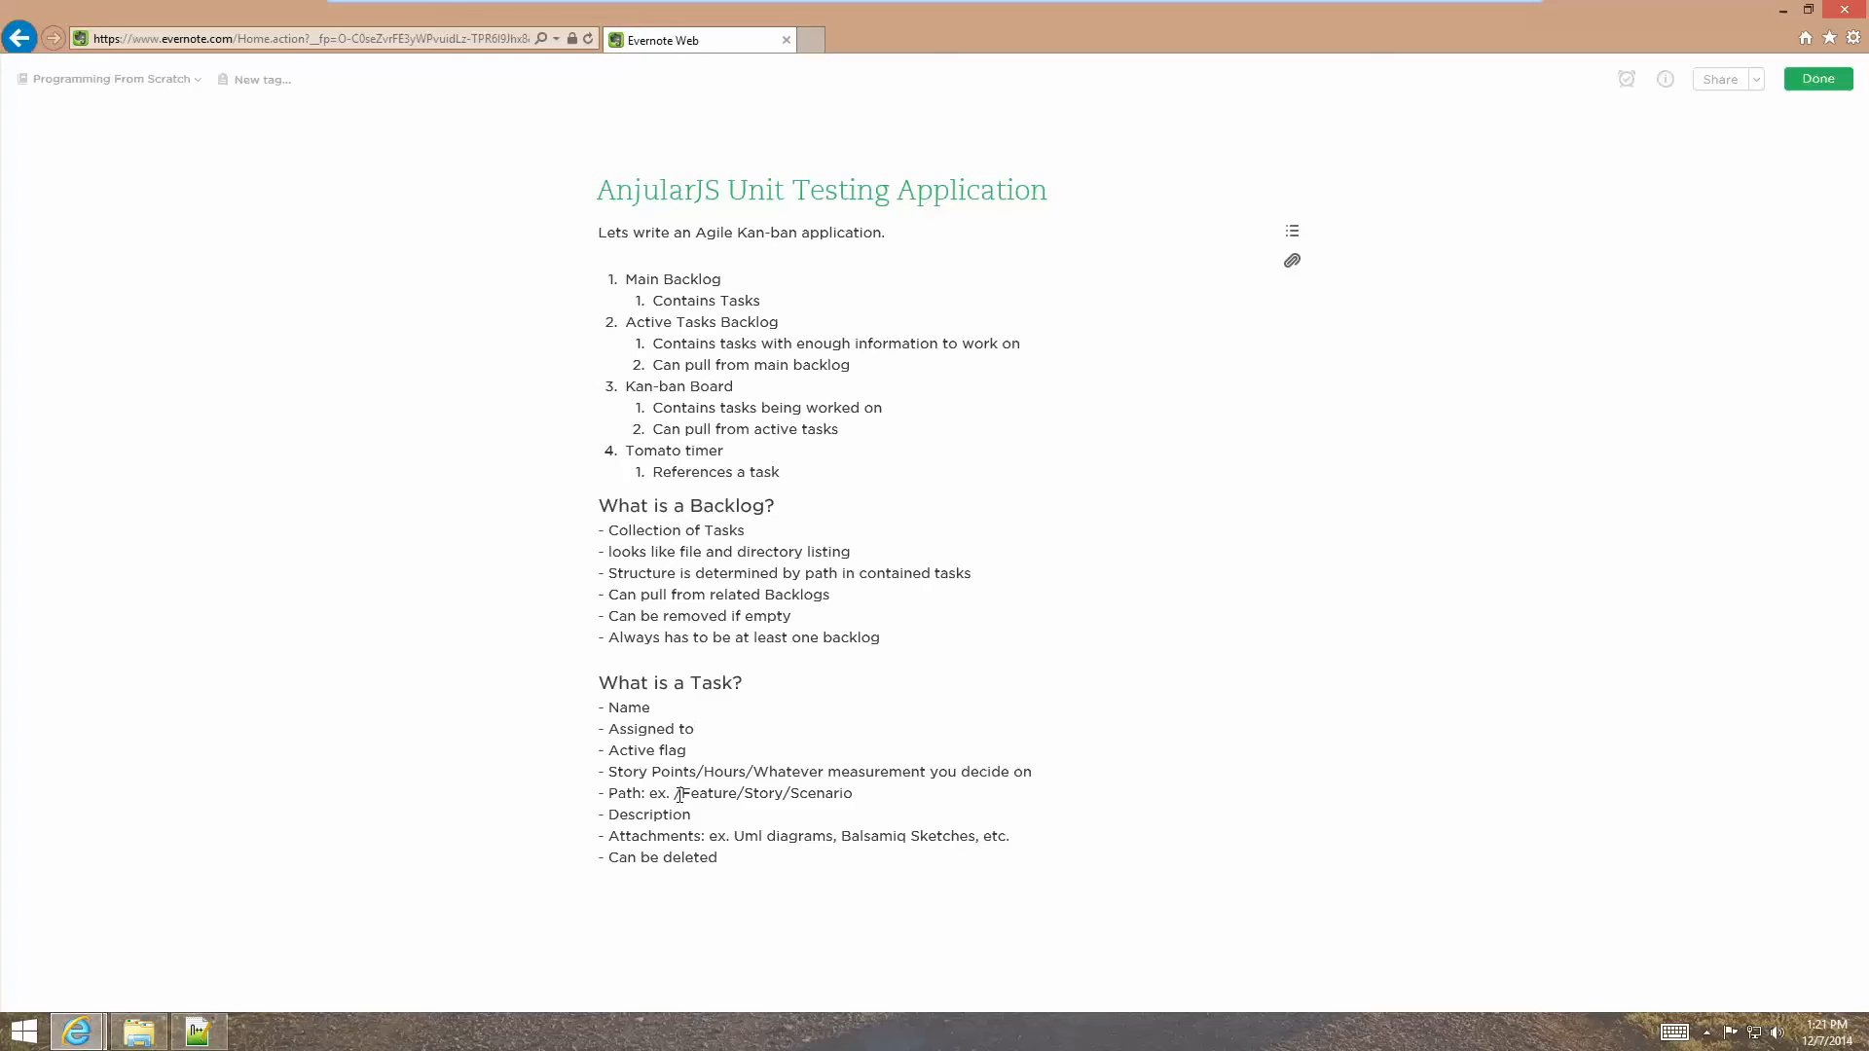
{"action": "mouse_move", "coordinate": [769, 764]}
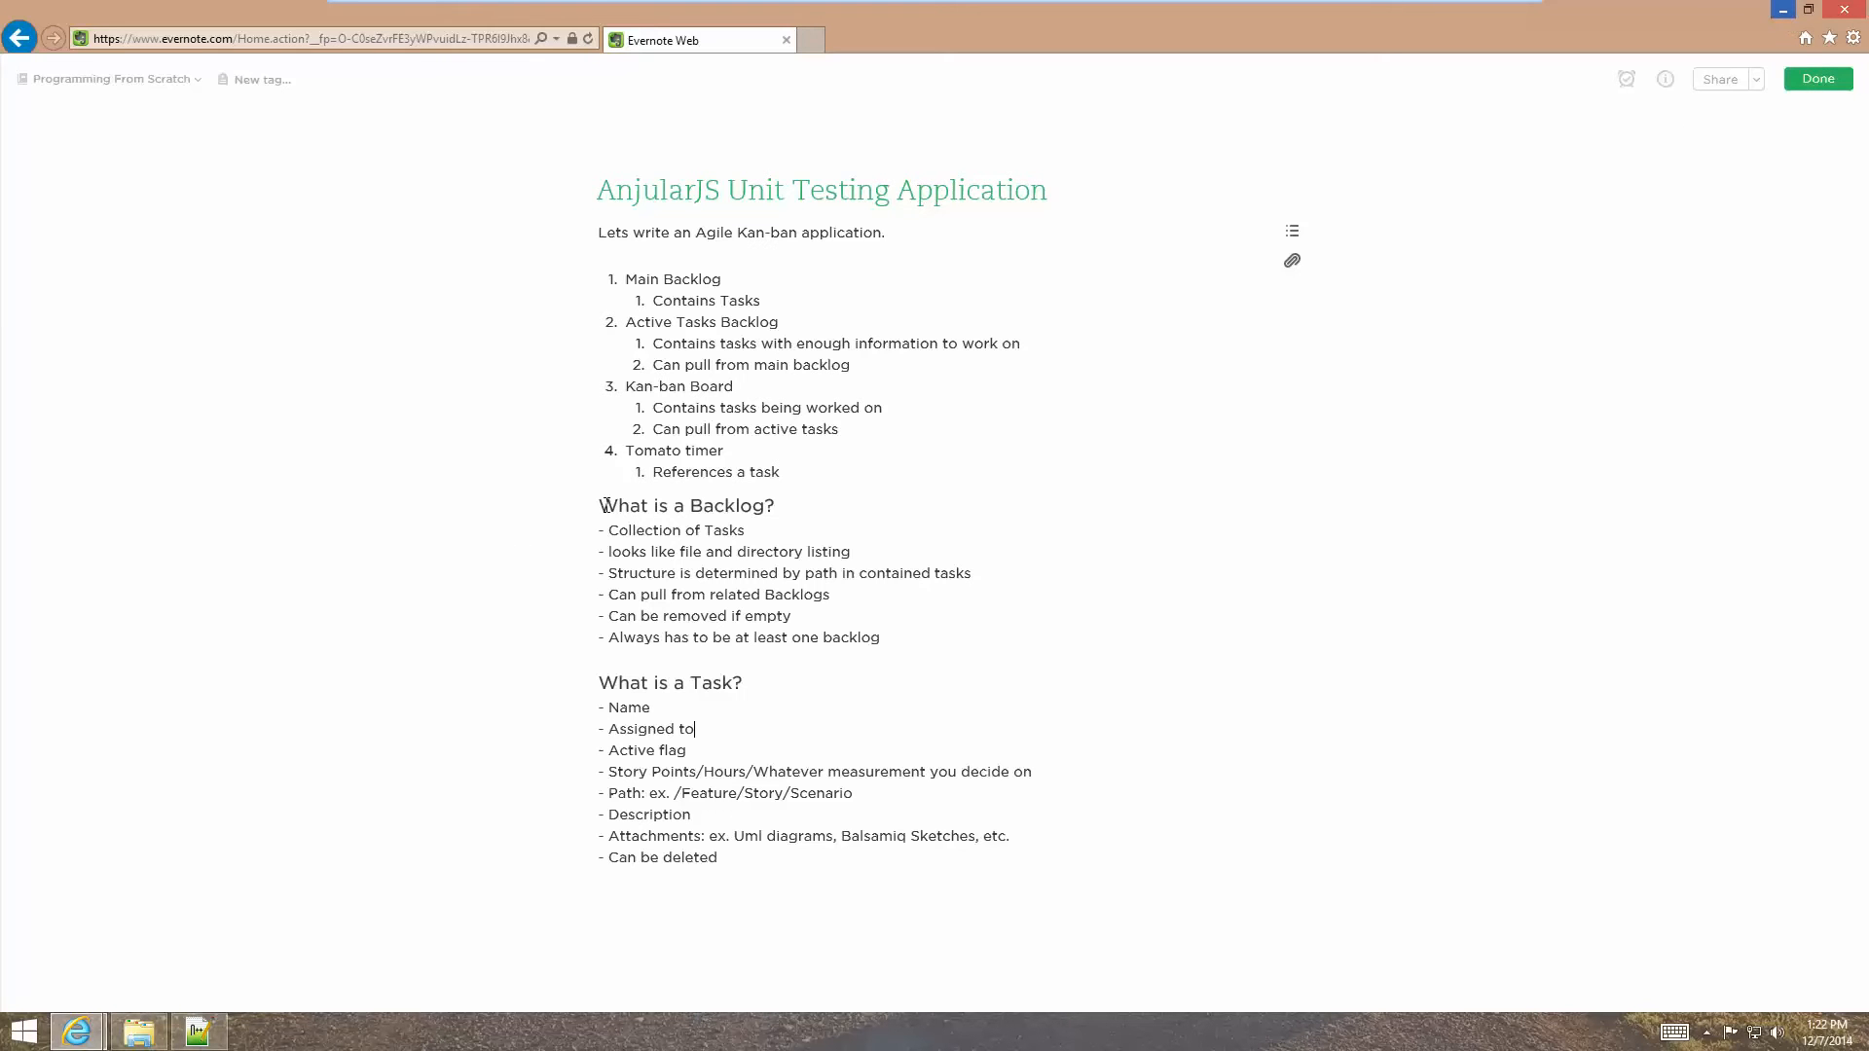
{"action": "double_click", "coordinate": [685, 506]}
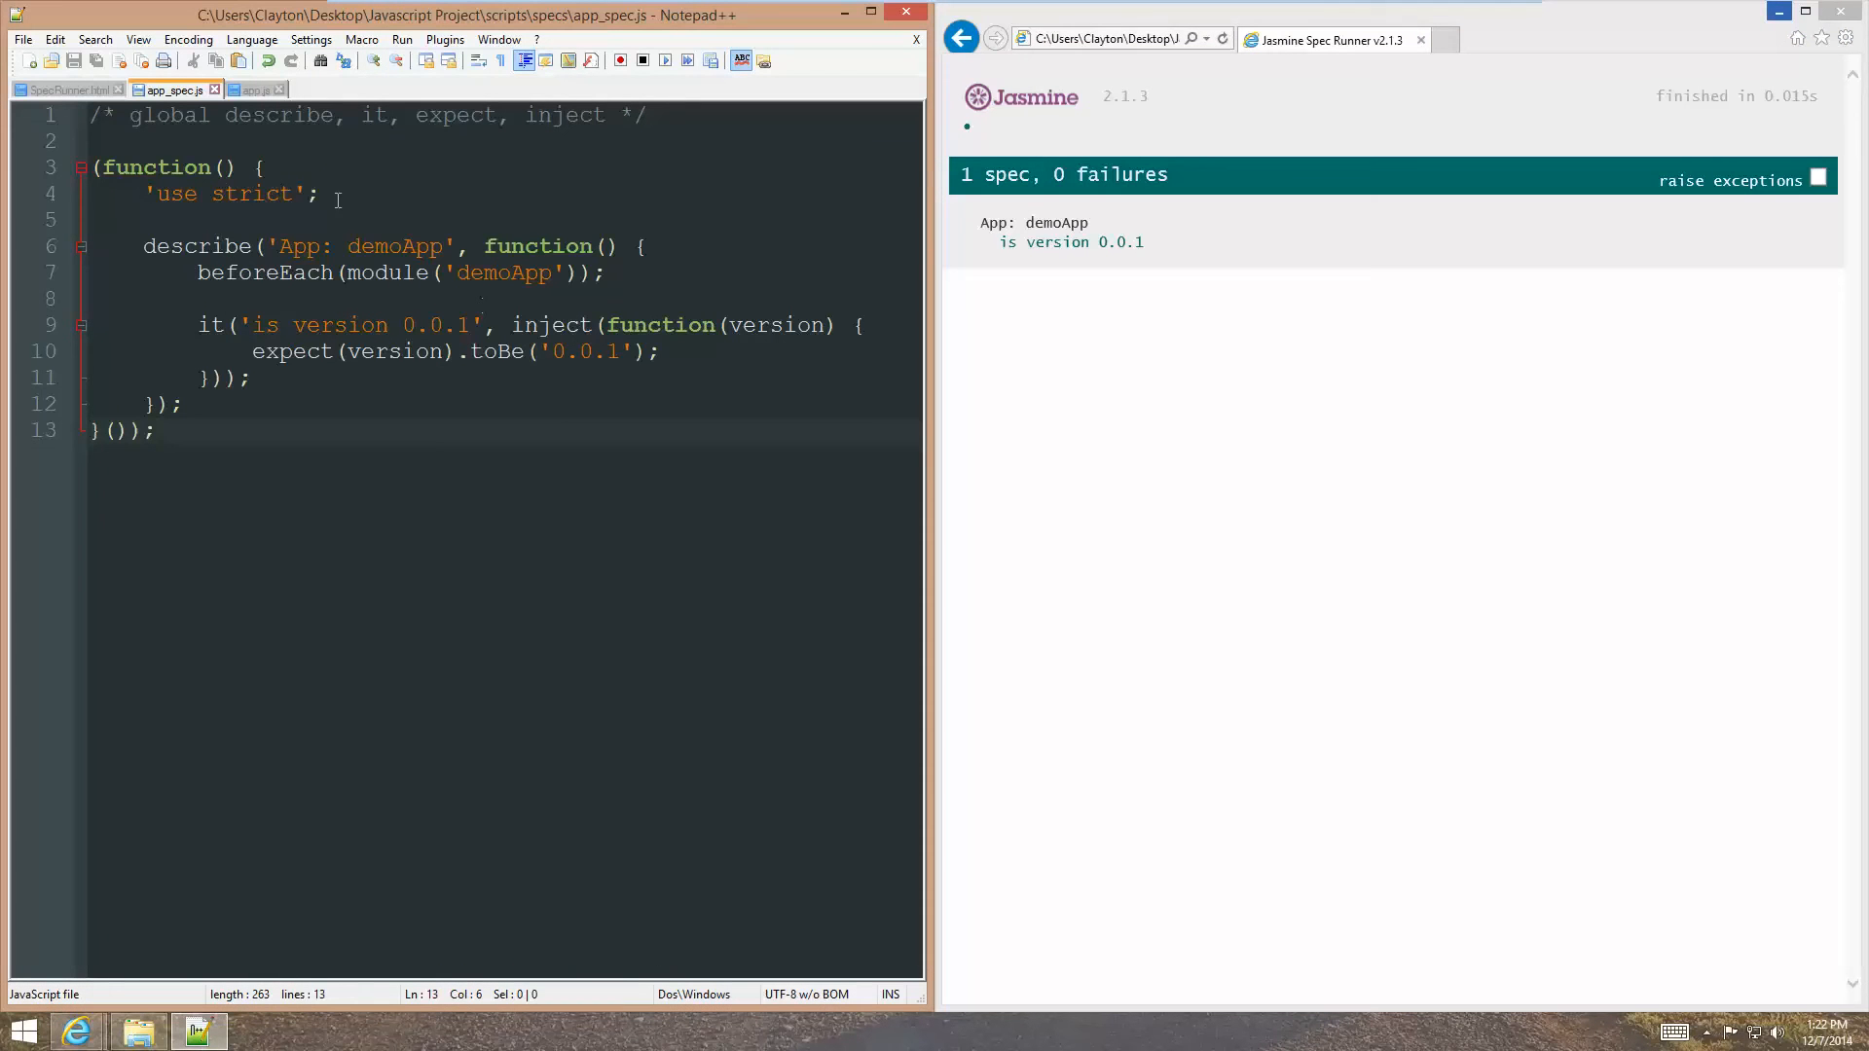
Rename demoApp to KanbanApp in the describe title.
{"action": "double_click", "coordinate": [397, 245]}
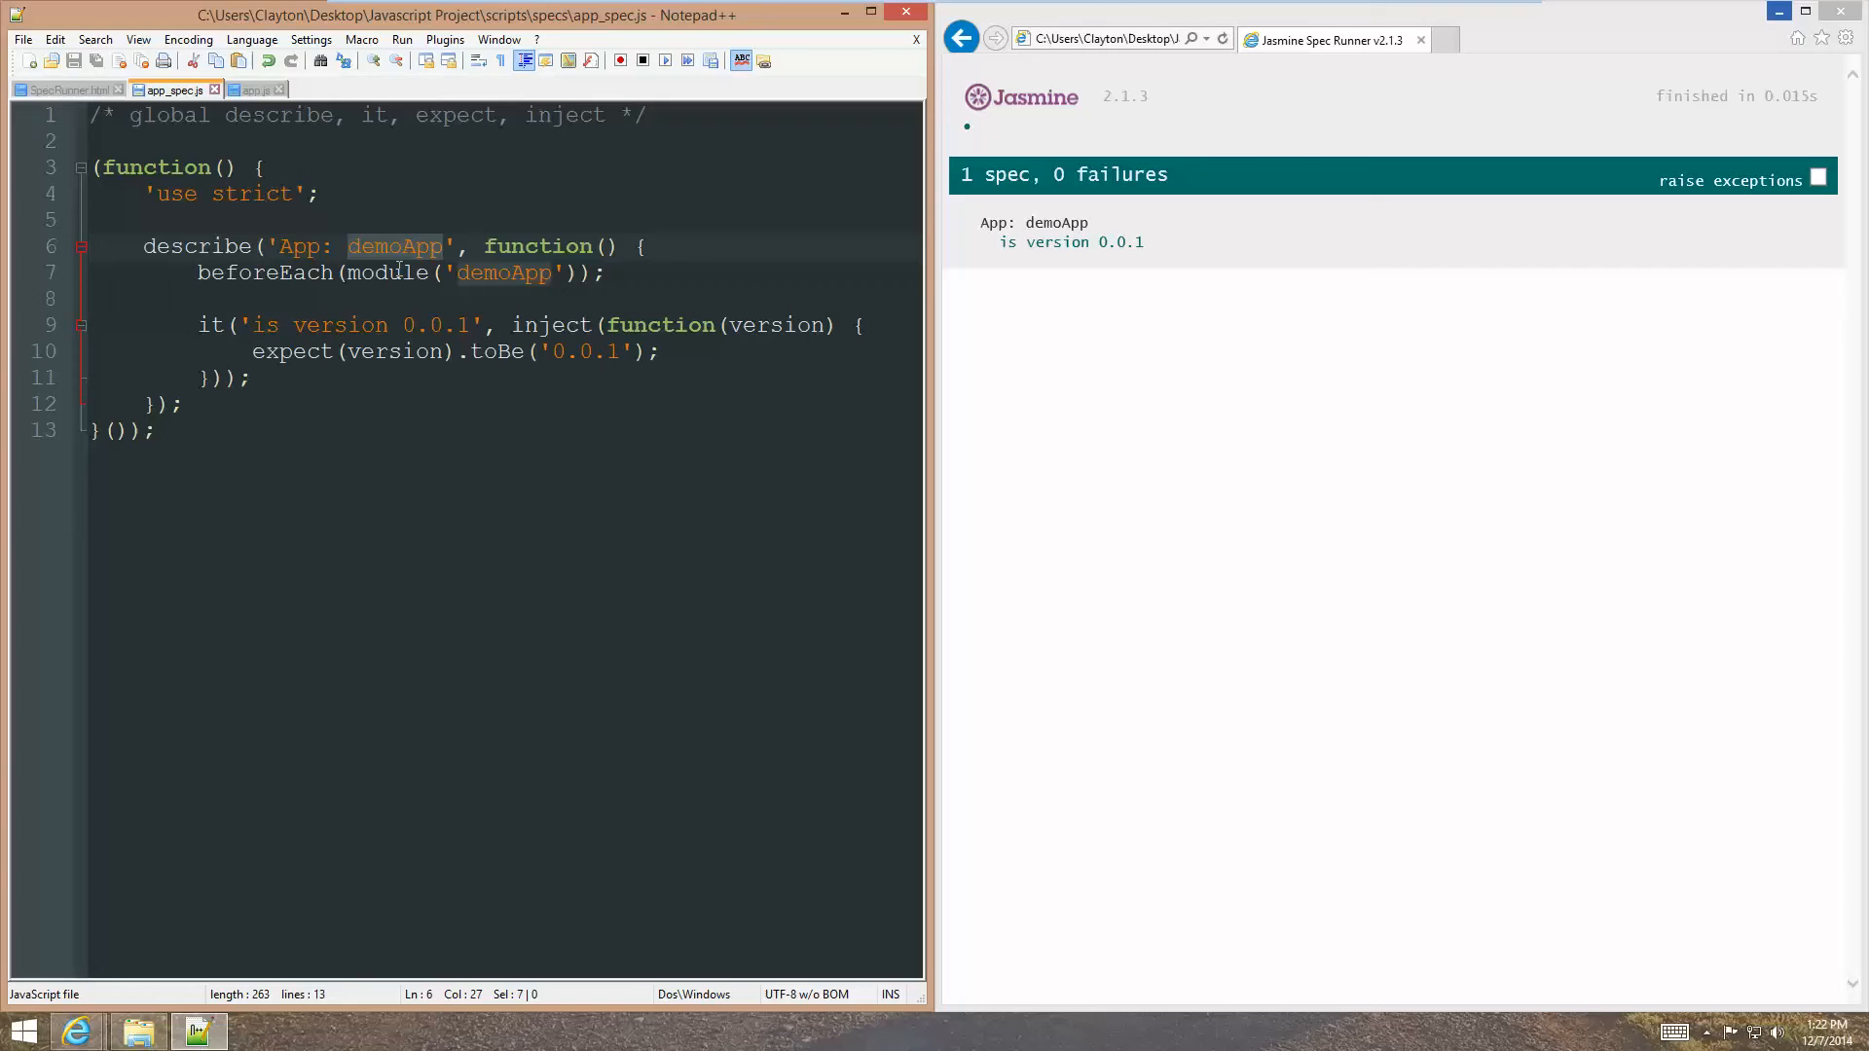
{"action": "type", "text": "Kanban"}
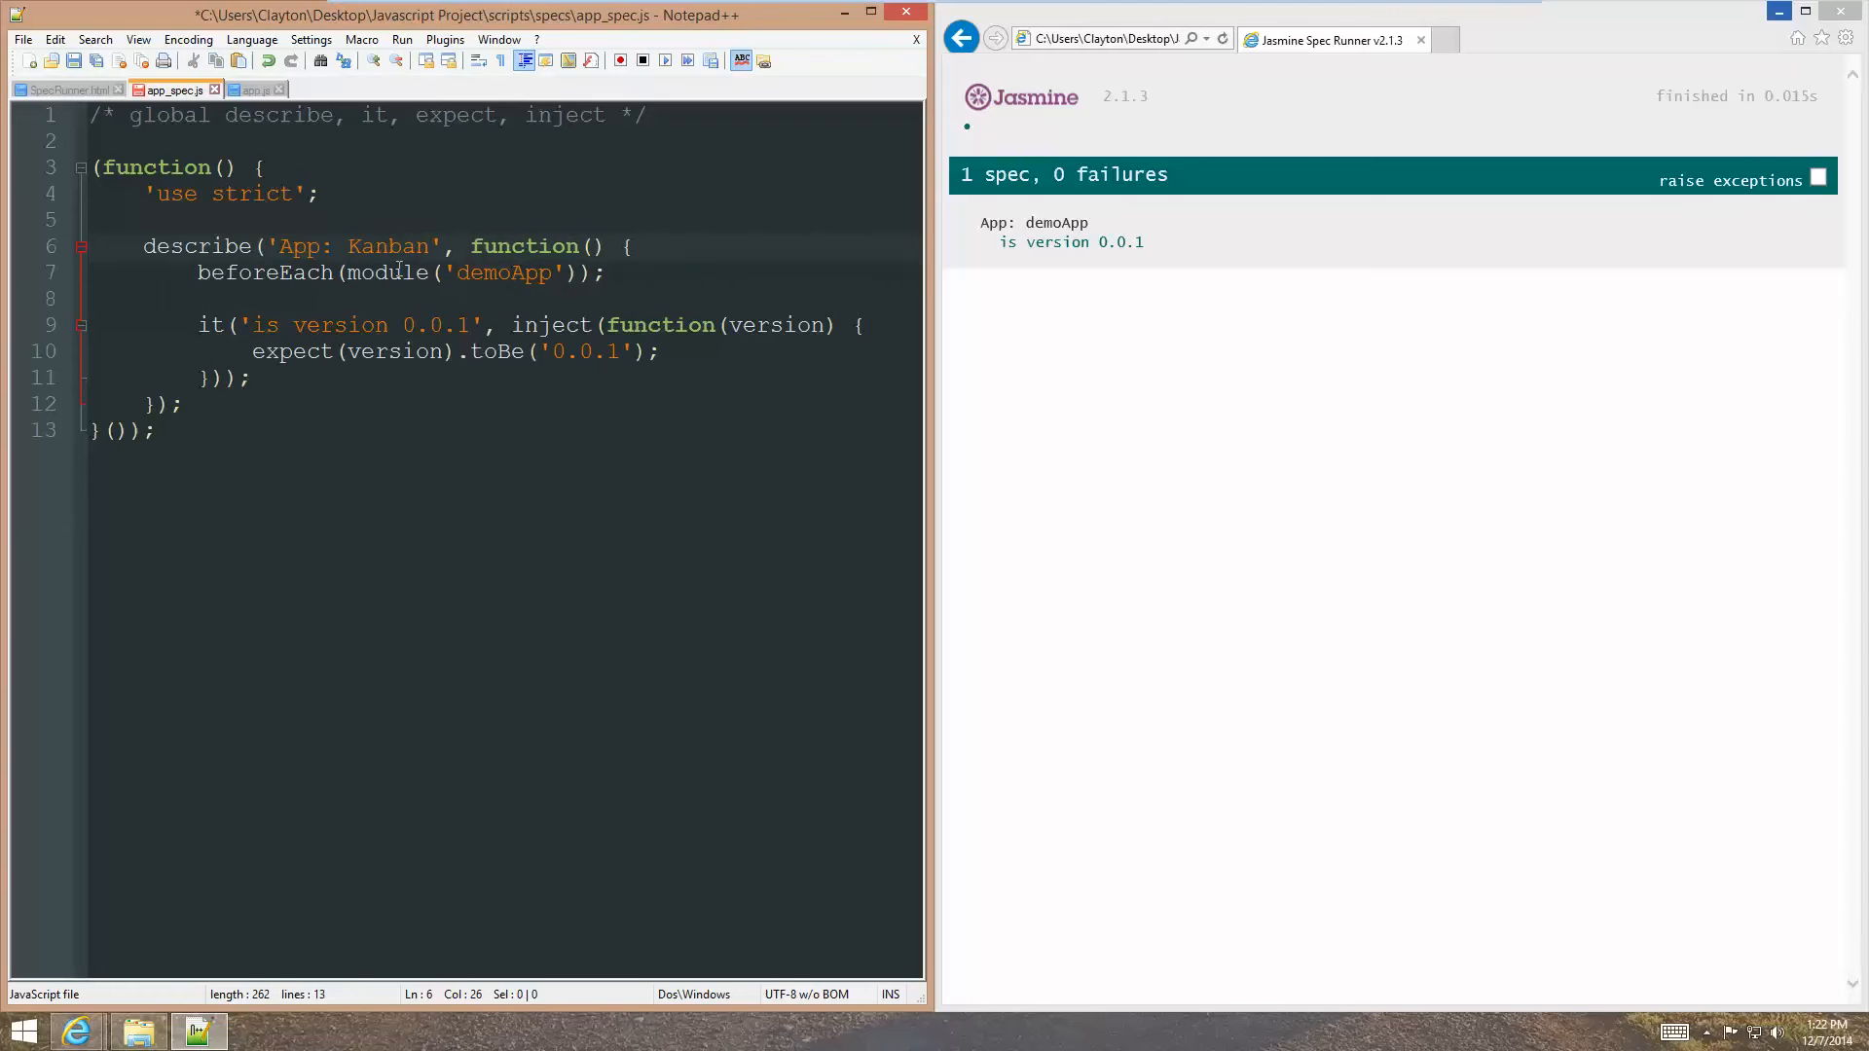
{"action": "type", "text": "App"}
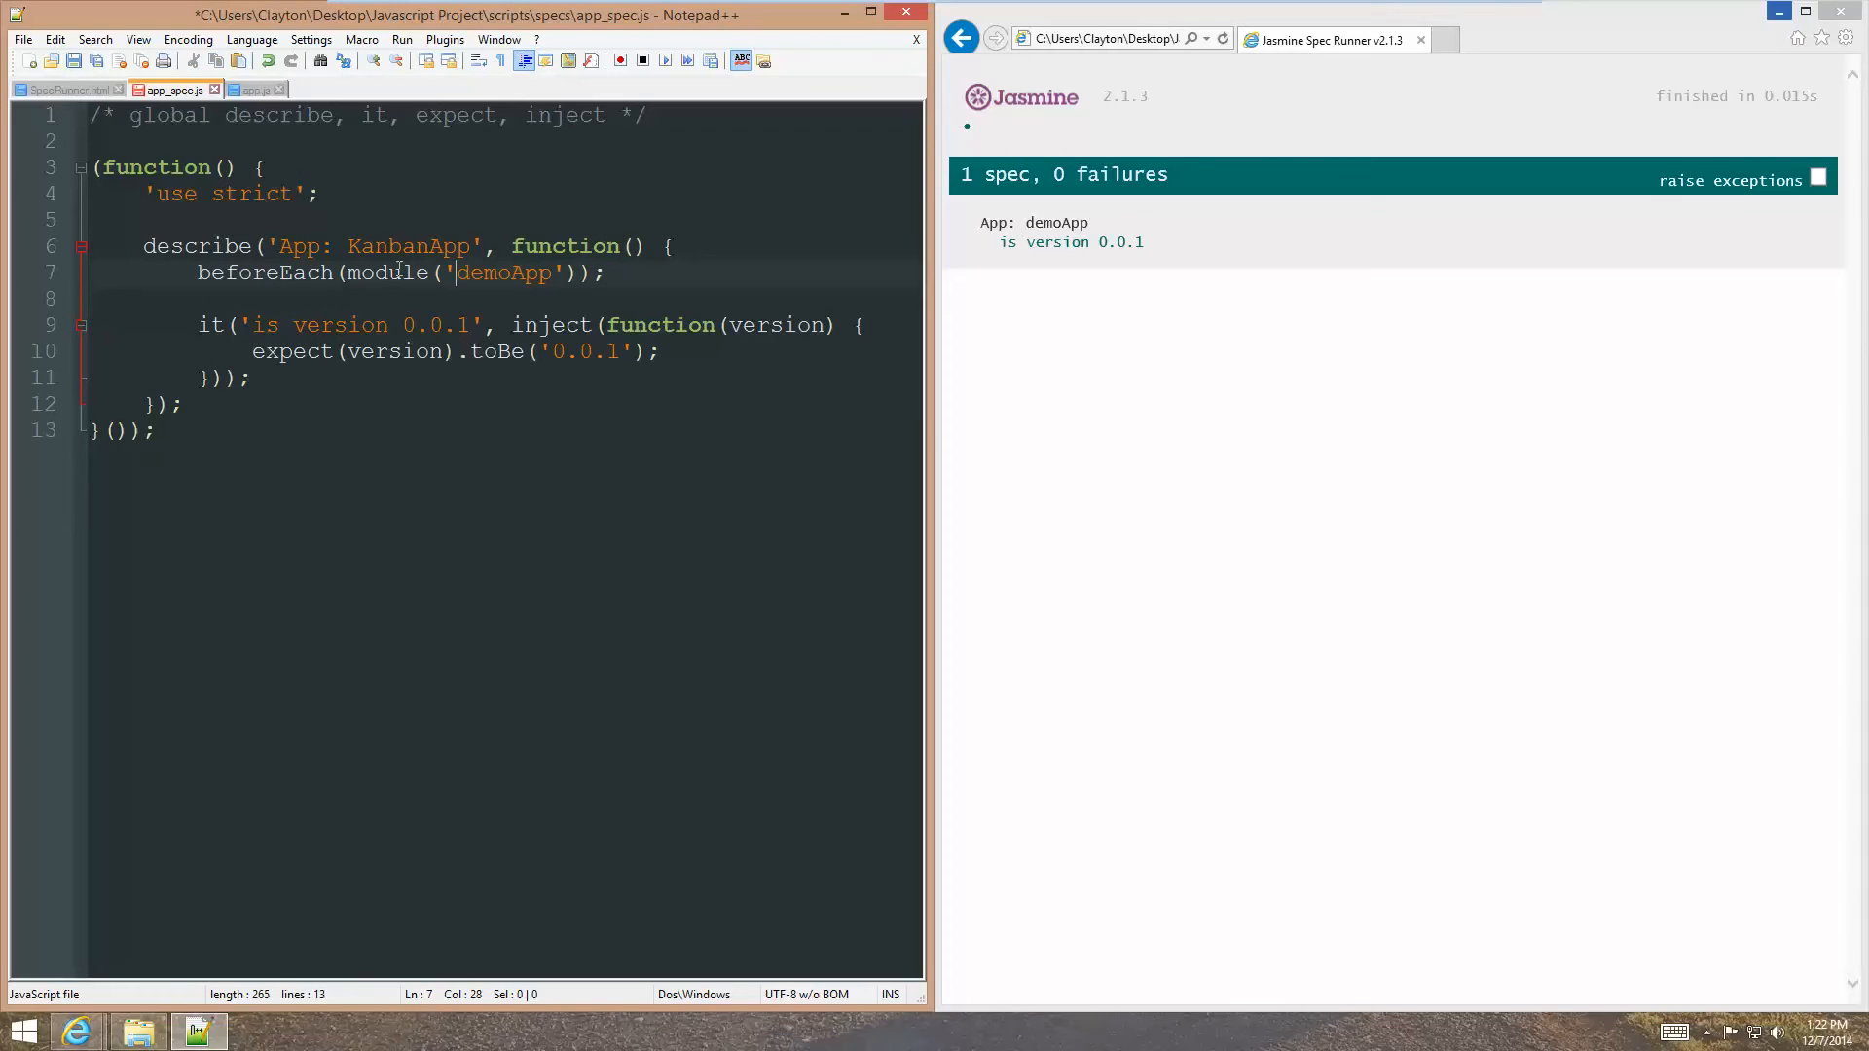
Rename demoApp to KanbanApp in the module() call.
{"action": "double_click", "coordinate": [502, 273]}
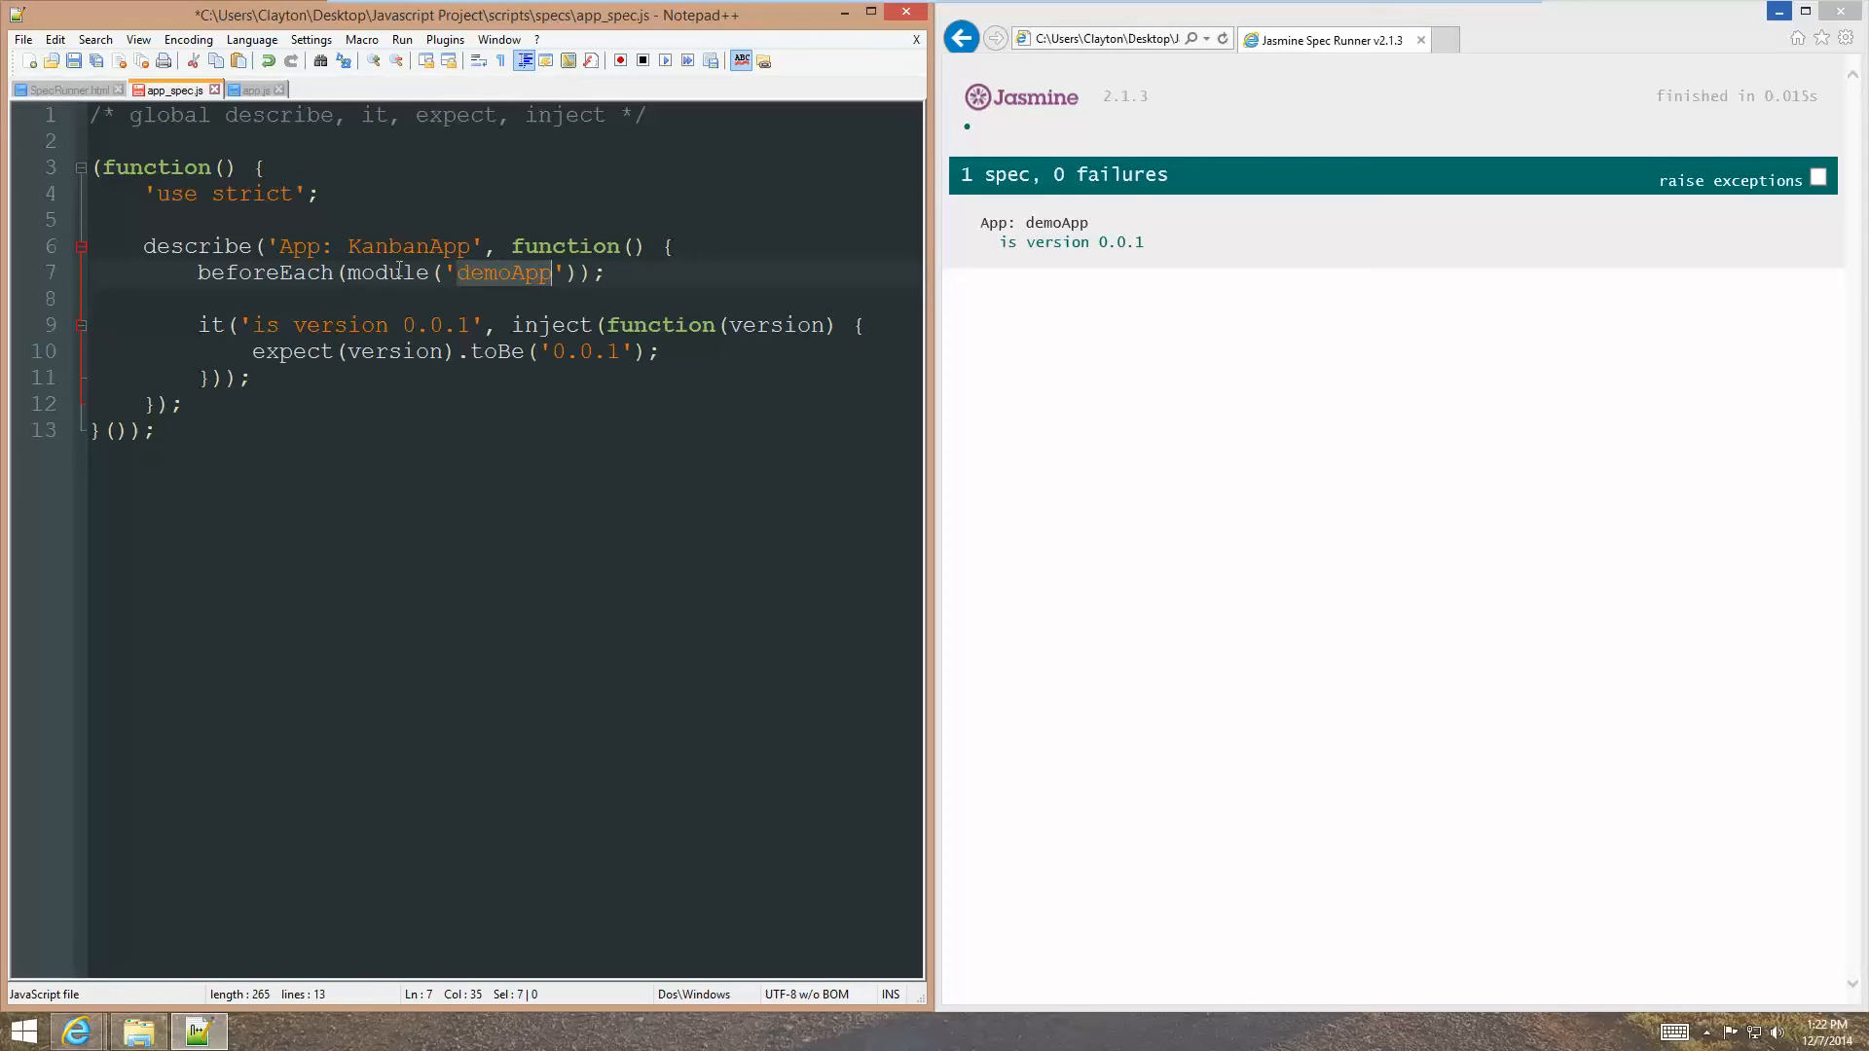
{"action": "key", "text": "Delete"}
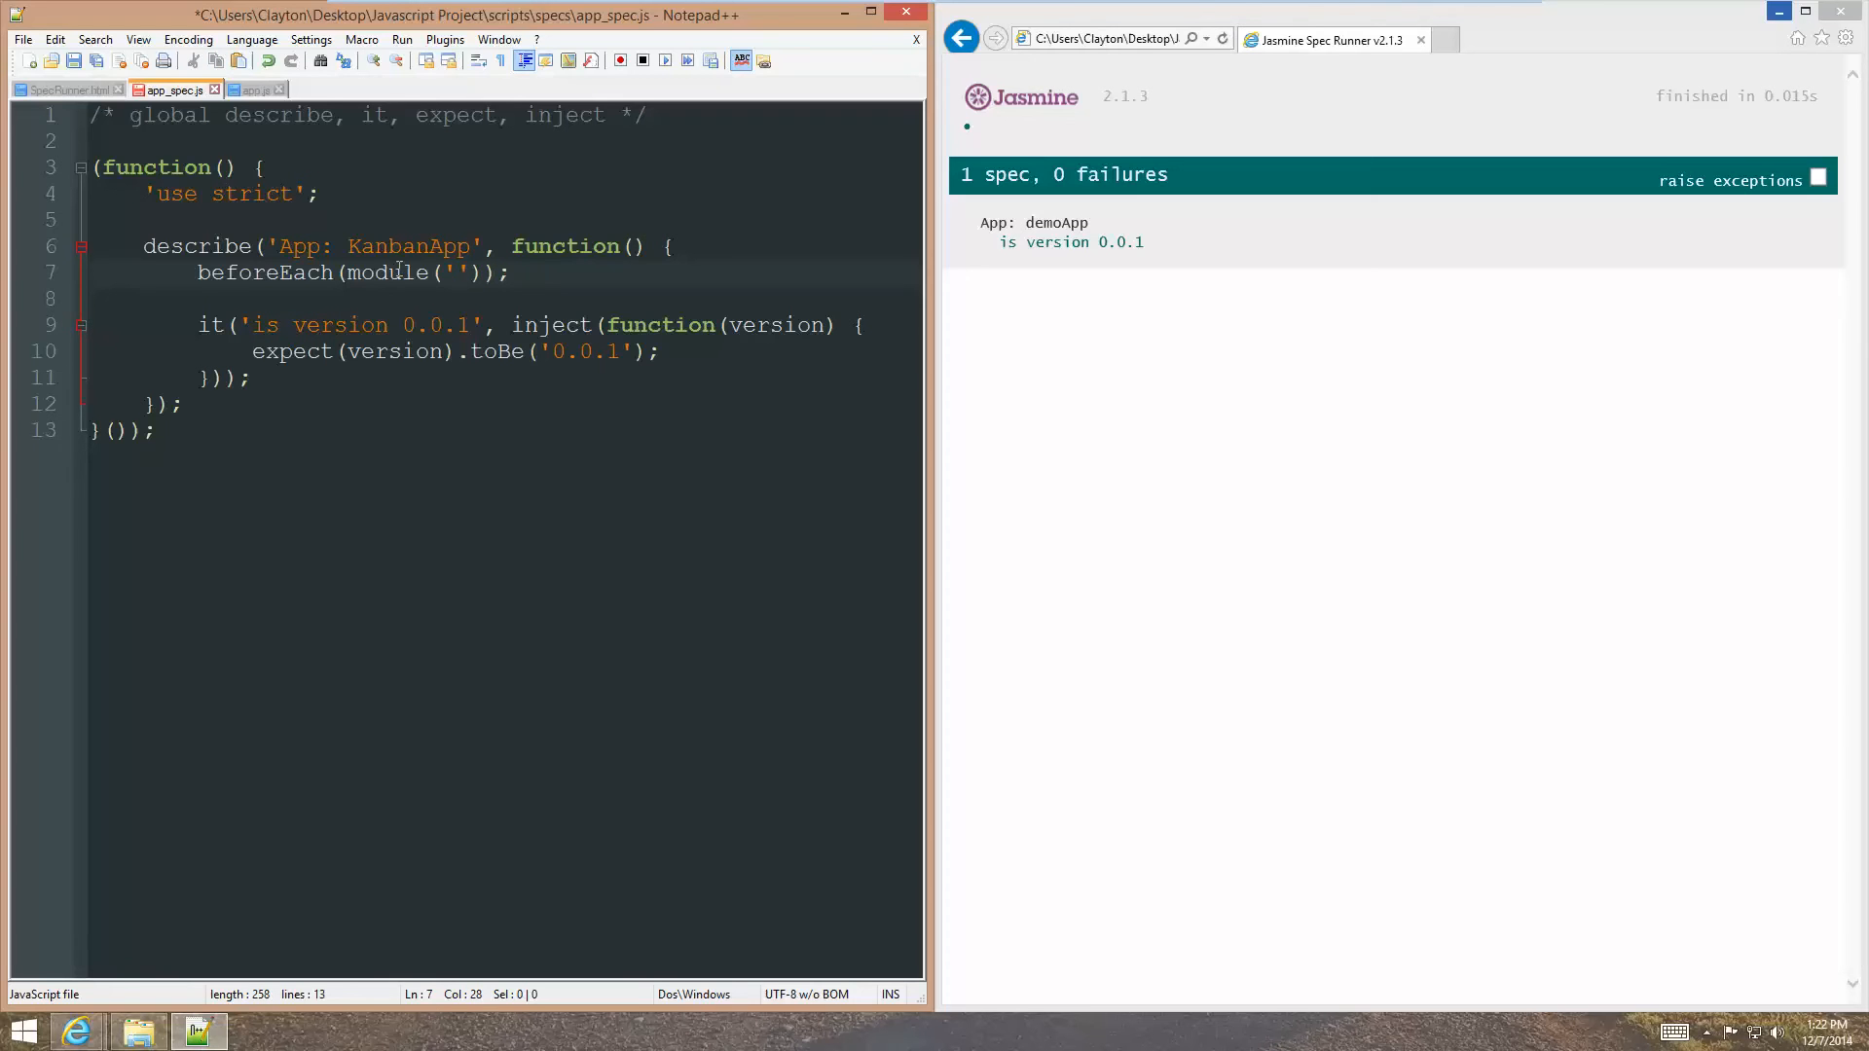
{"action": "type", "text": "KanbanApp"}
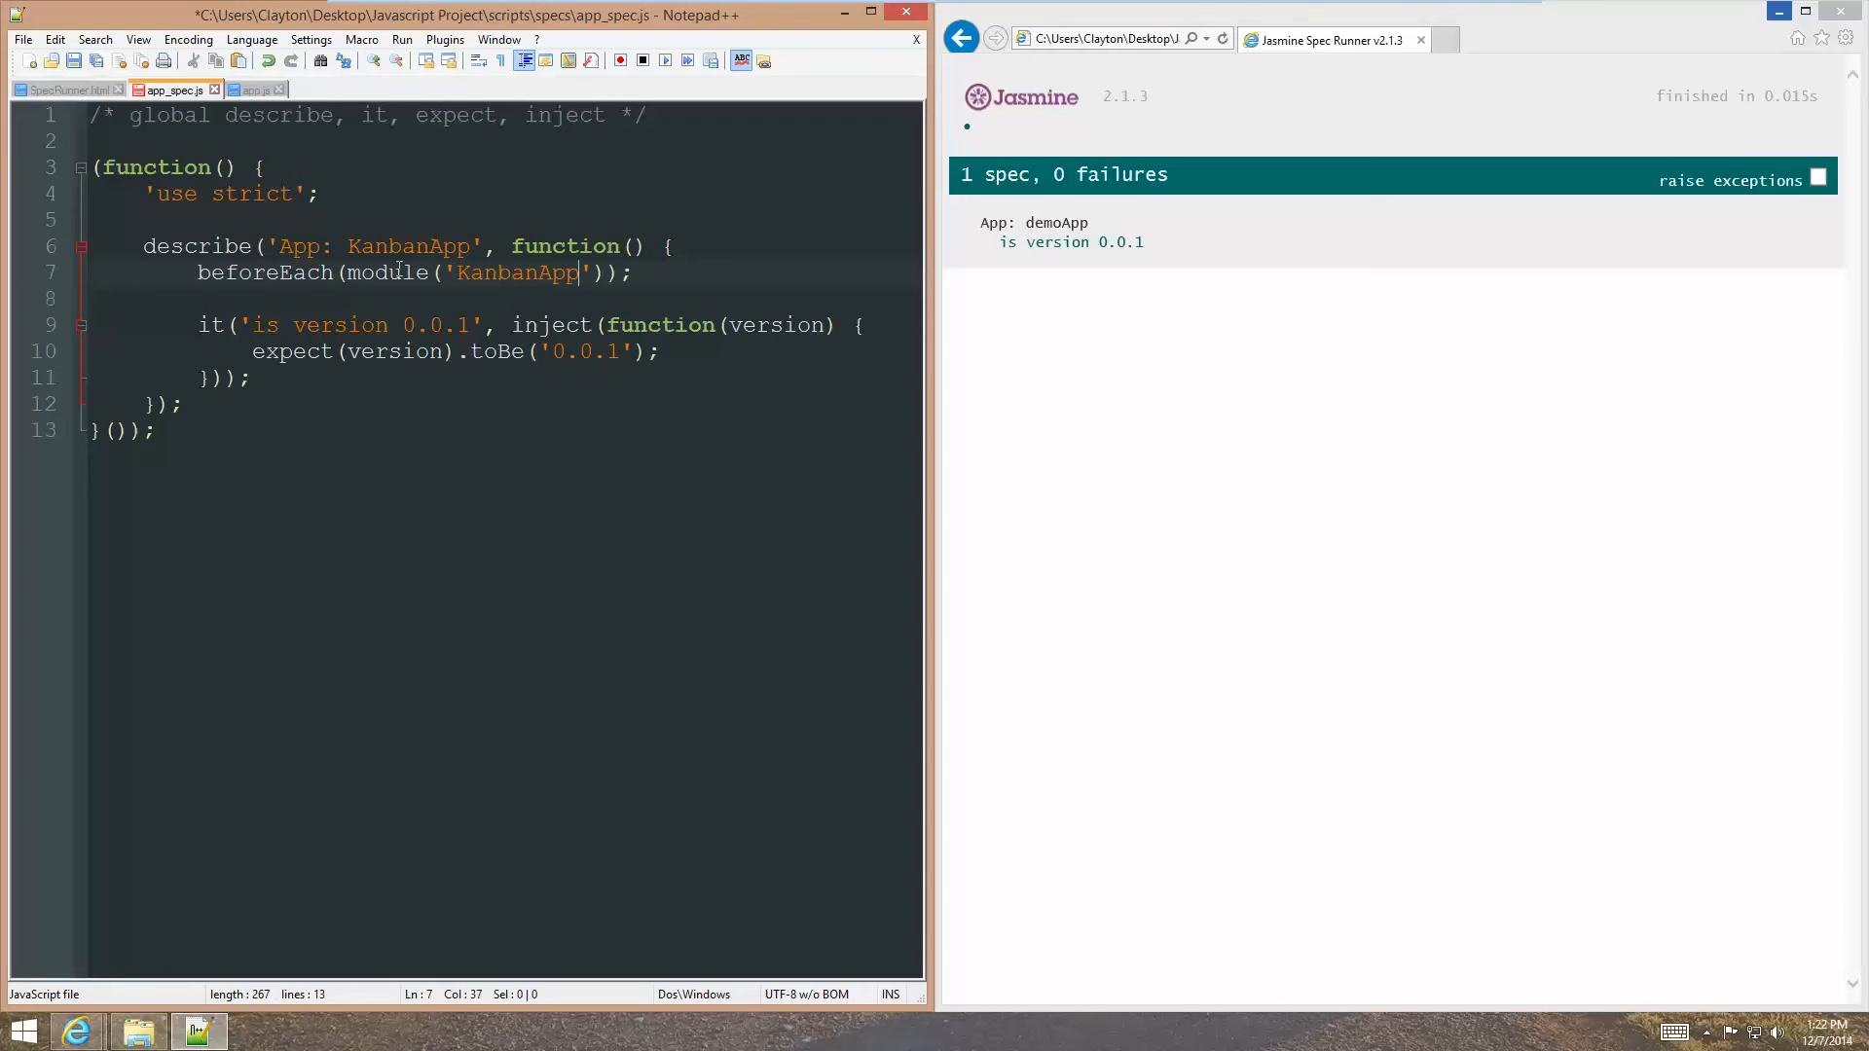
{"action": "mouse_move", "coordinate": [783, 306]}
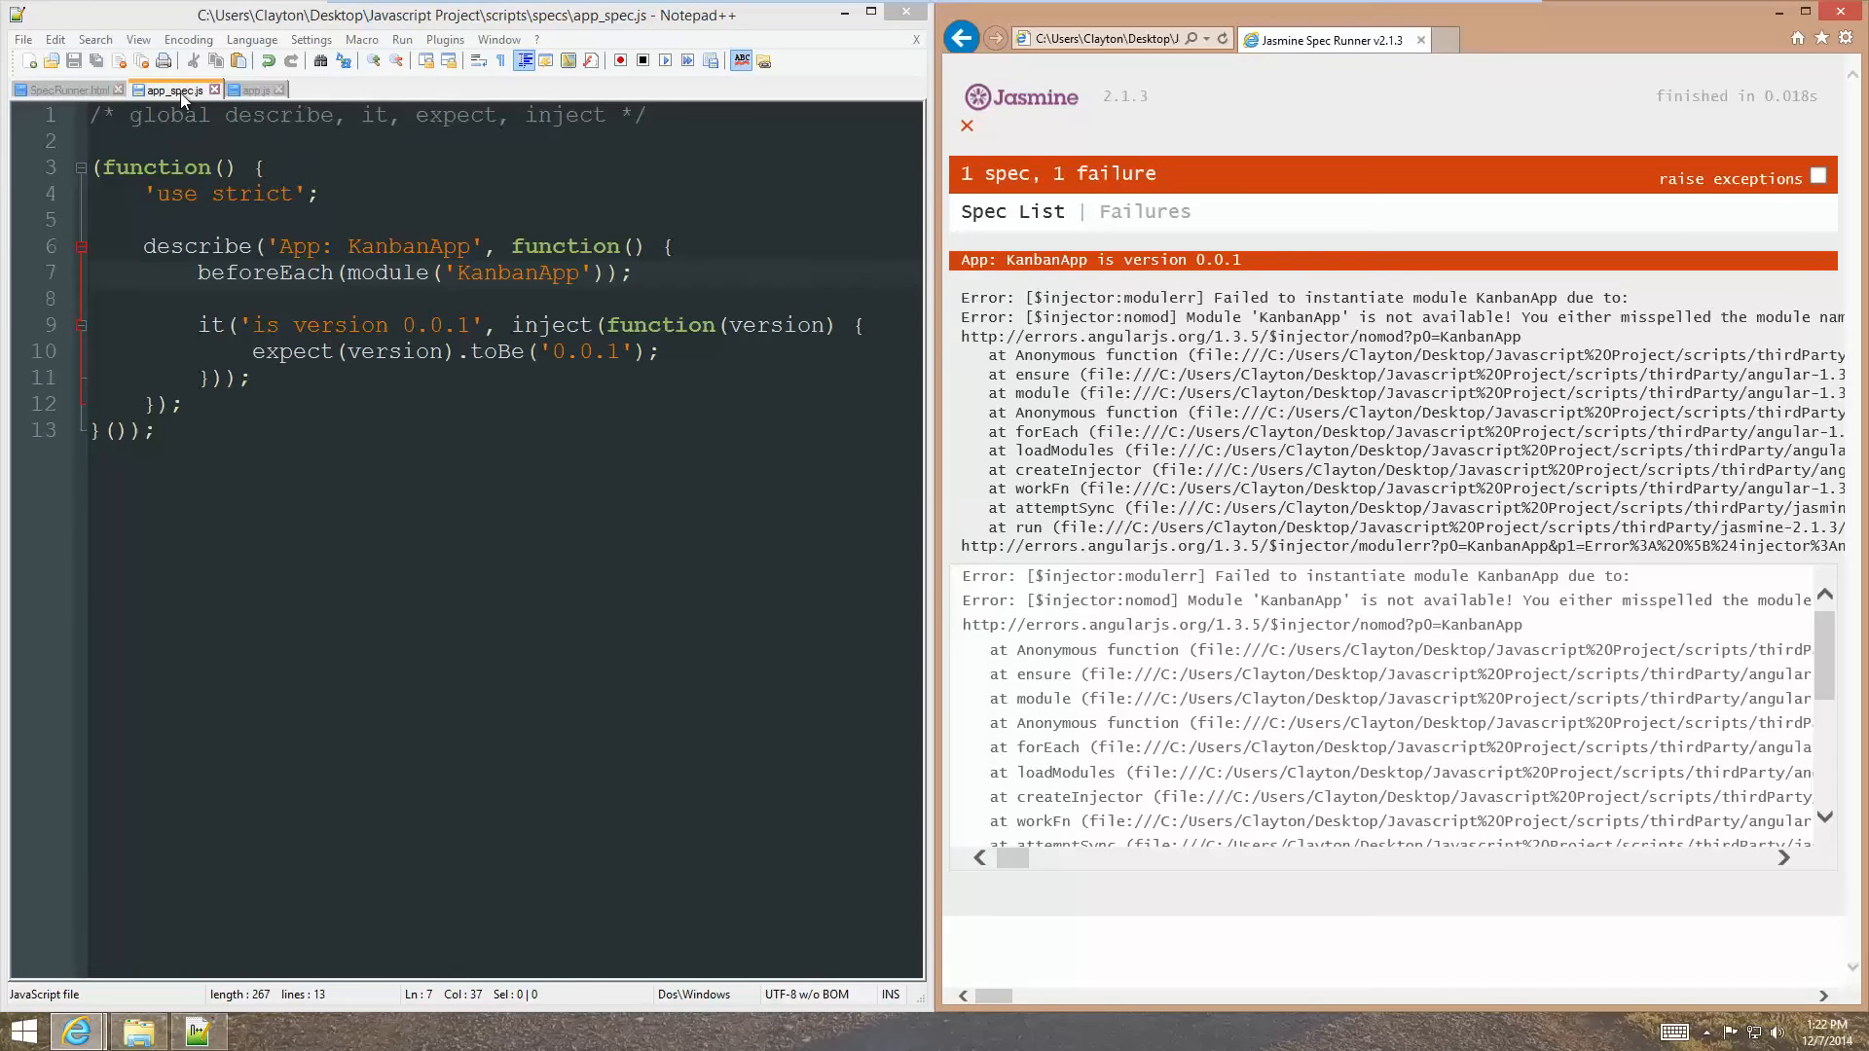
Change the module name in app.js to KanbanApp.
{"action": "left_click", "coordinate": [252, 90]}
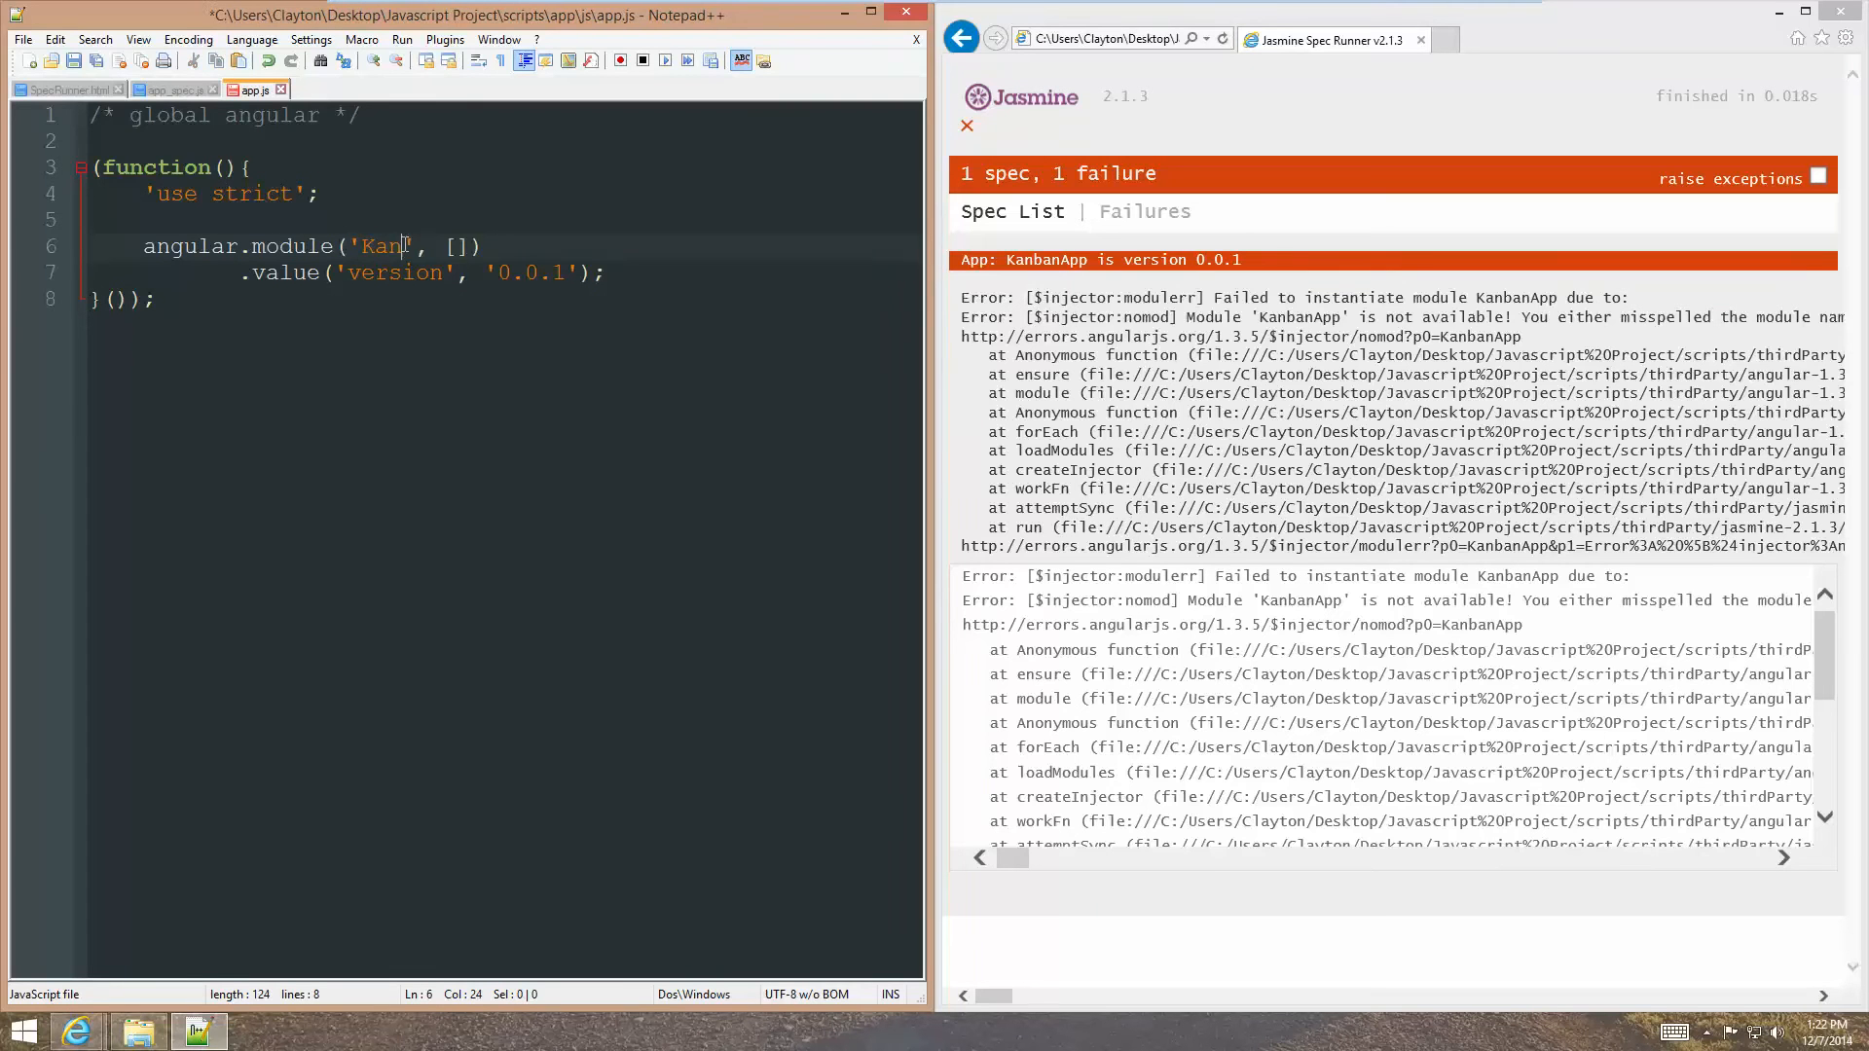
{"action": "type", "text": "banApp"}
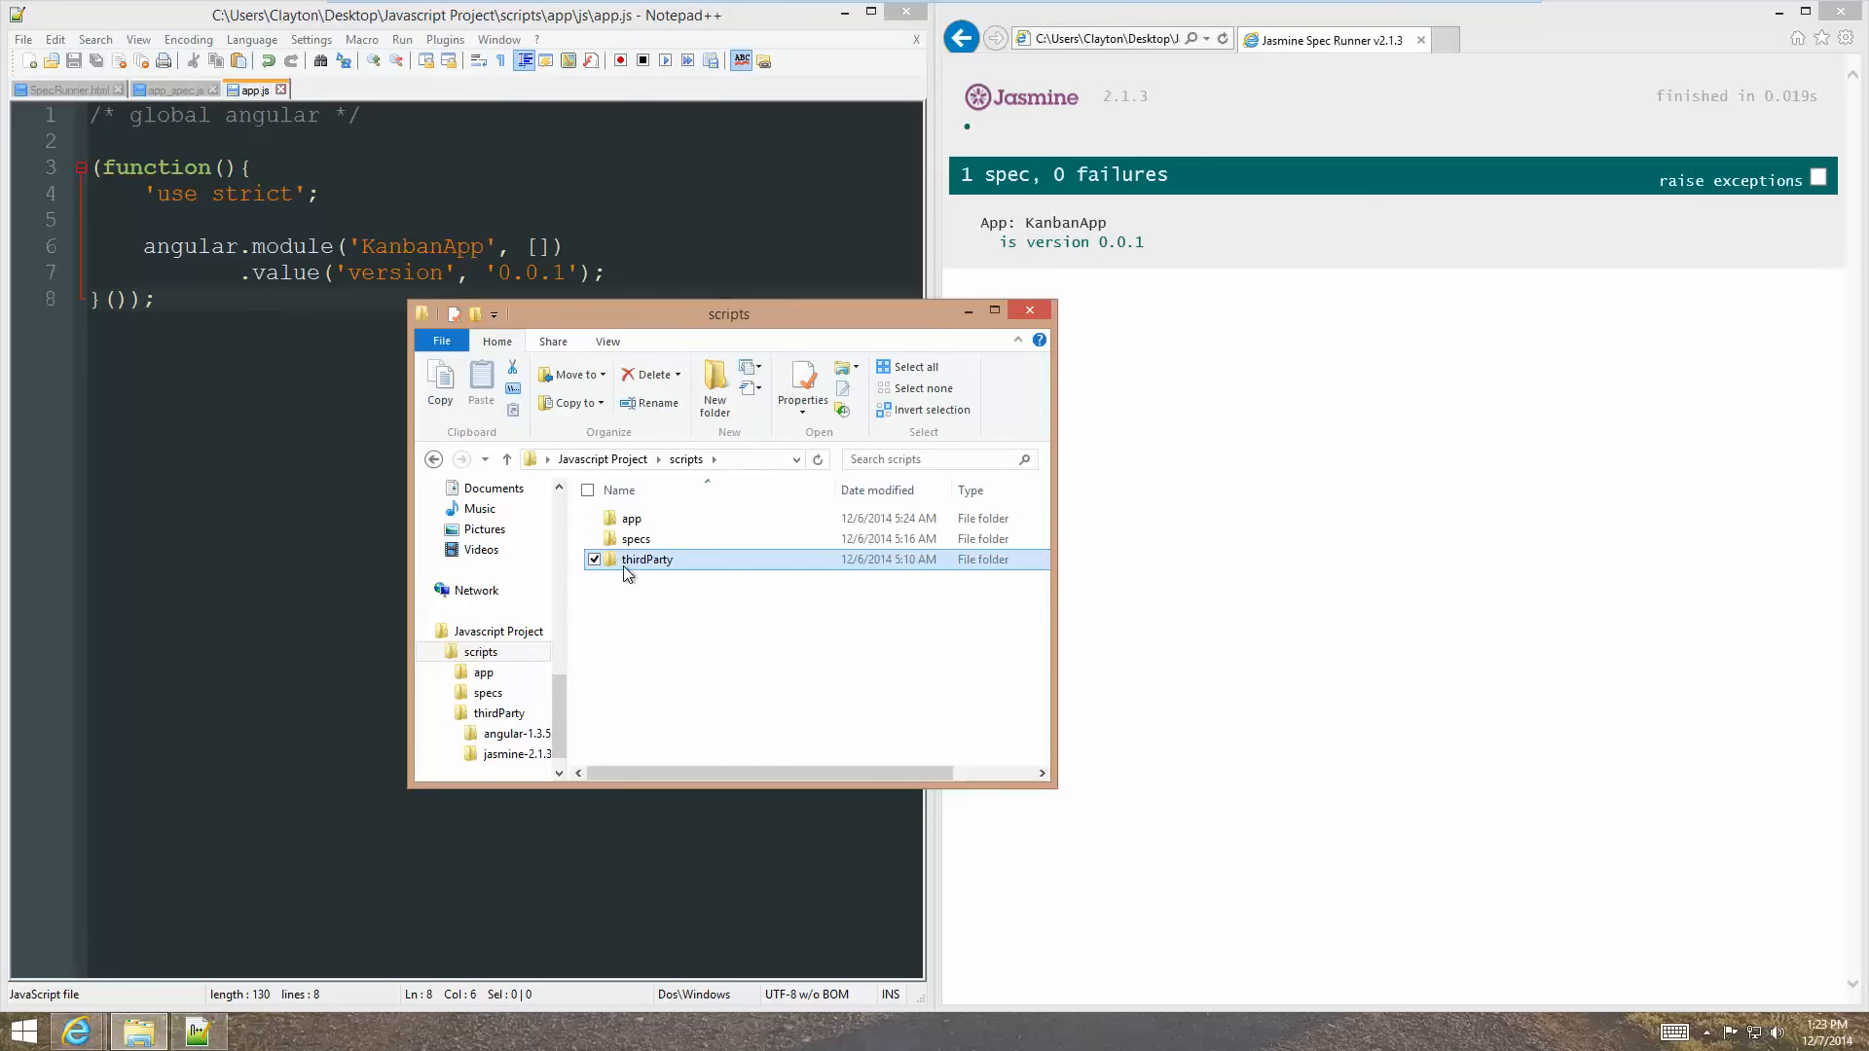
Browse into the scripts app js folder and undo the previous rename.
{"action": "left_click", "coordinate": [634, 540]}
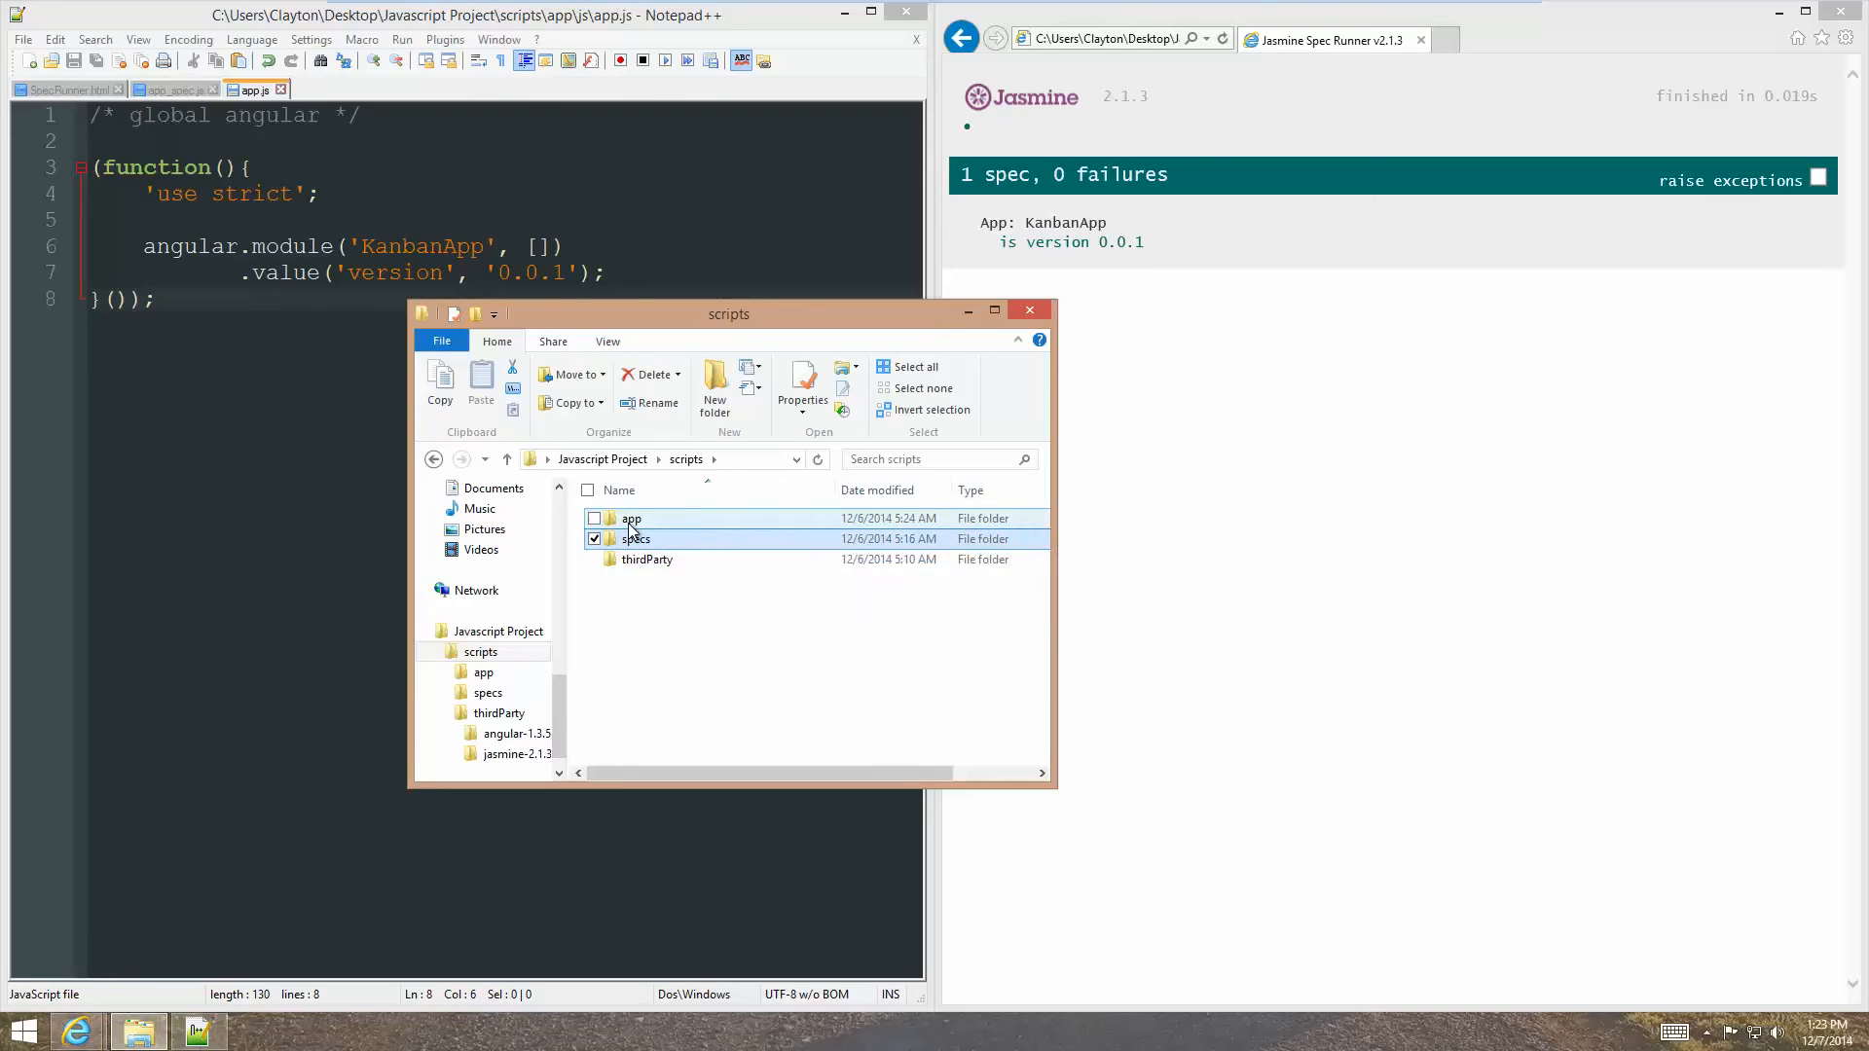
{"action": "double_click", "coordinate": [631, 518]}
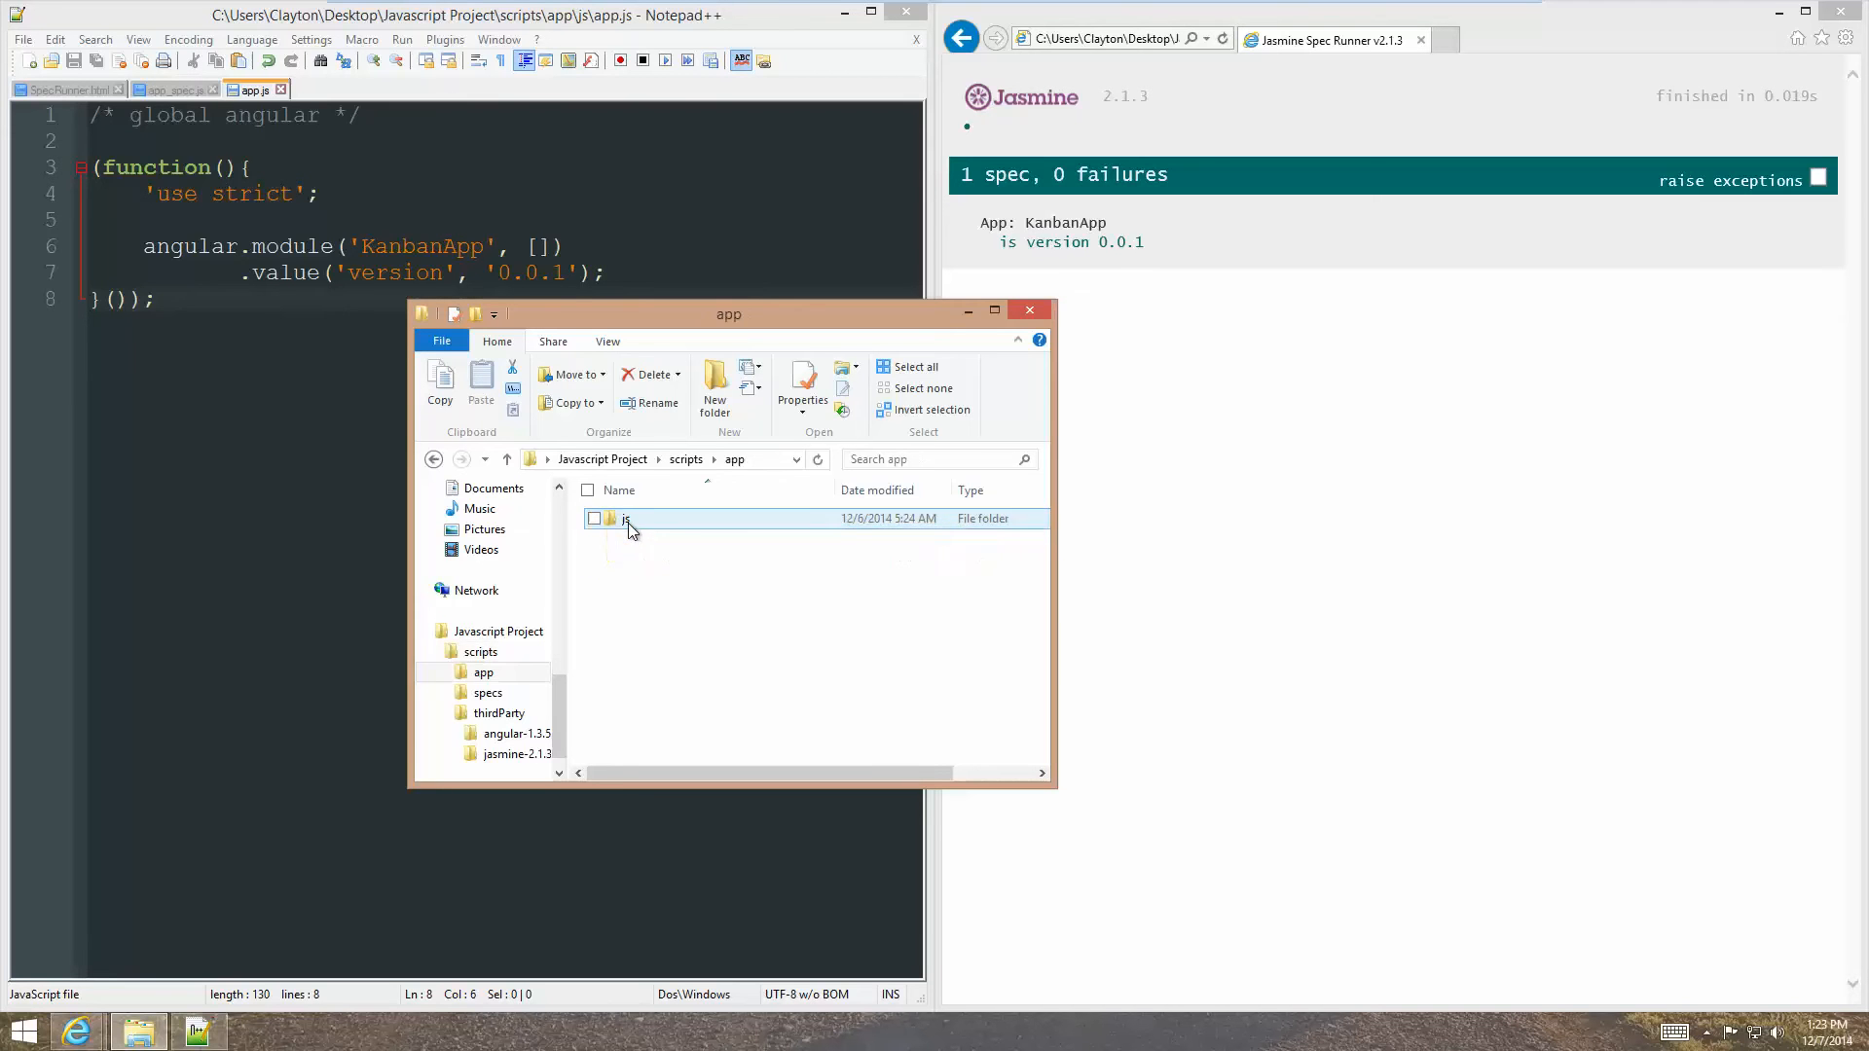
{"action": "double_click", "coordinate": [625, 518]}
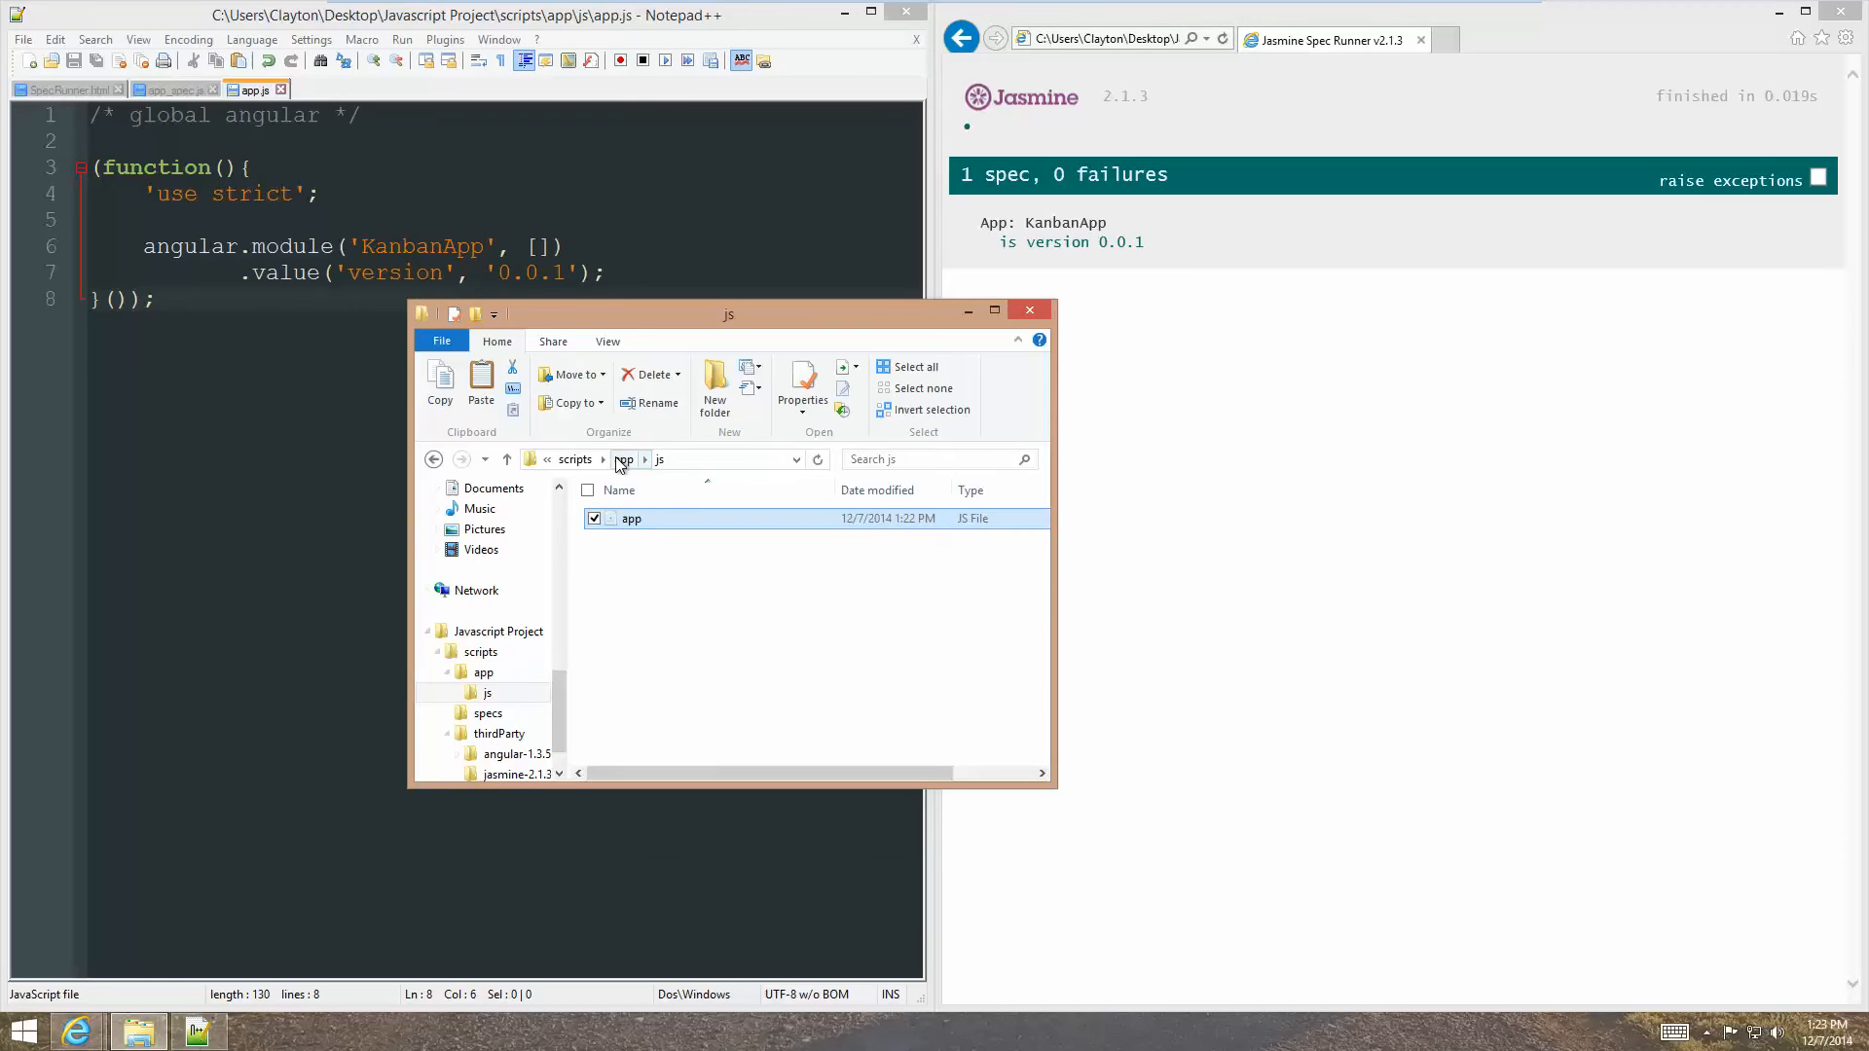
{"action": "right_click", "coordinate": [775, 656]}
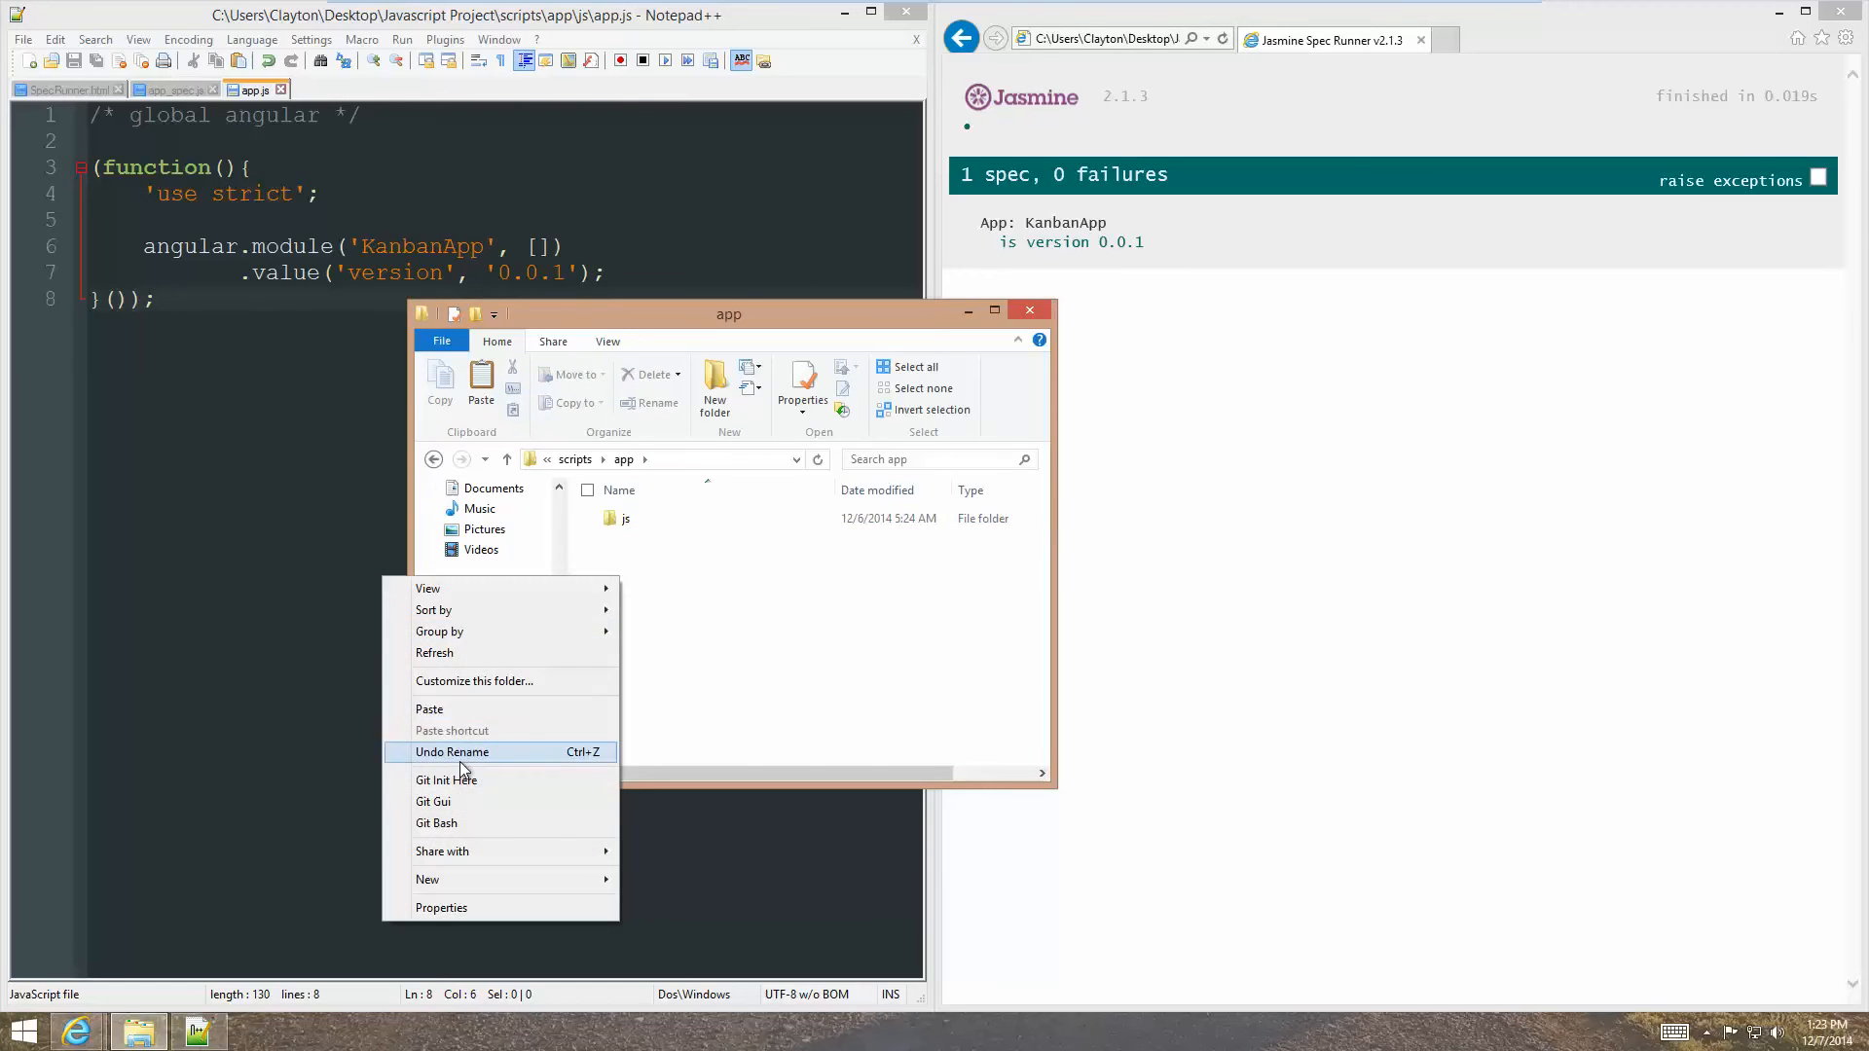
{"action": "left_click", "coordinate": [450, 752]}
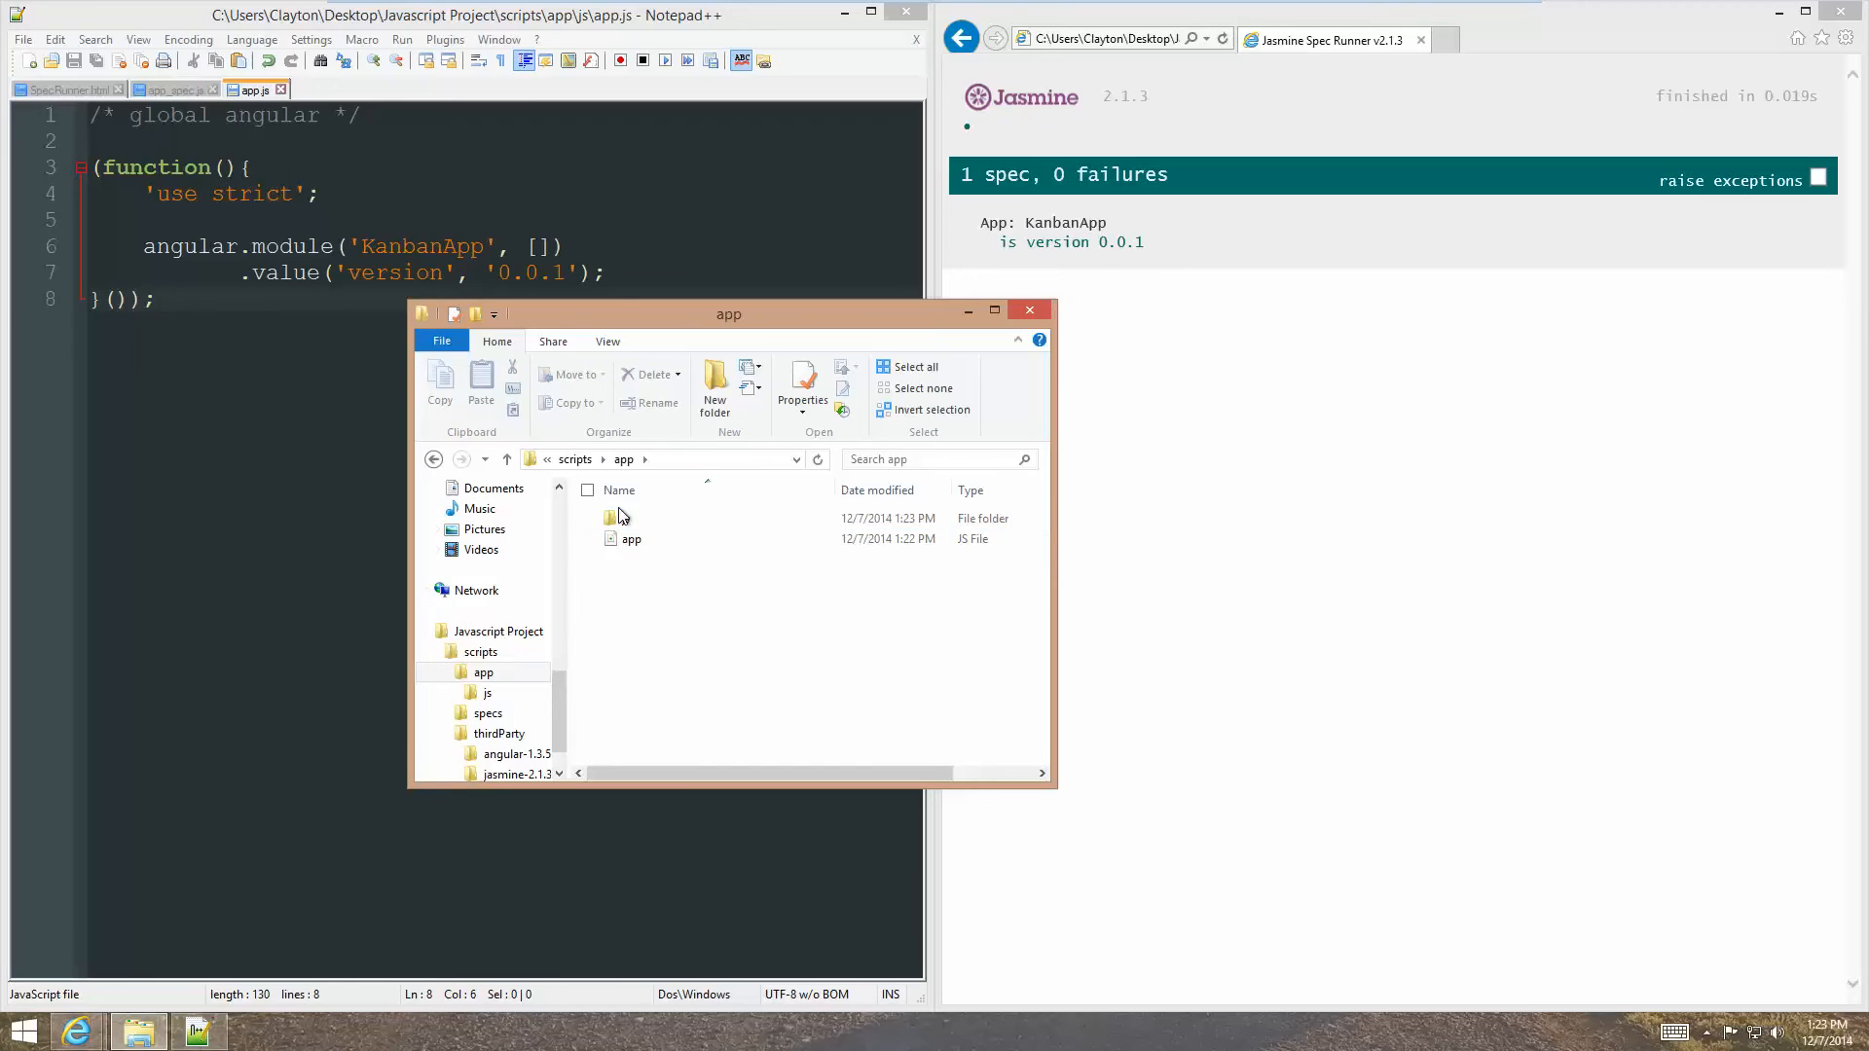
Check the app folder now holds app.js, app_spec.js and specs, then return to the editor.
{"action": "left_click", "coordinate": [620, 518]}
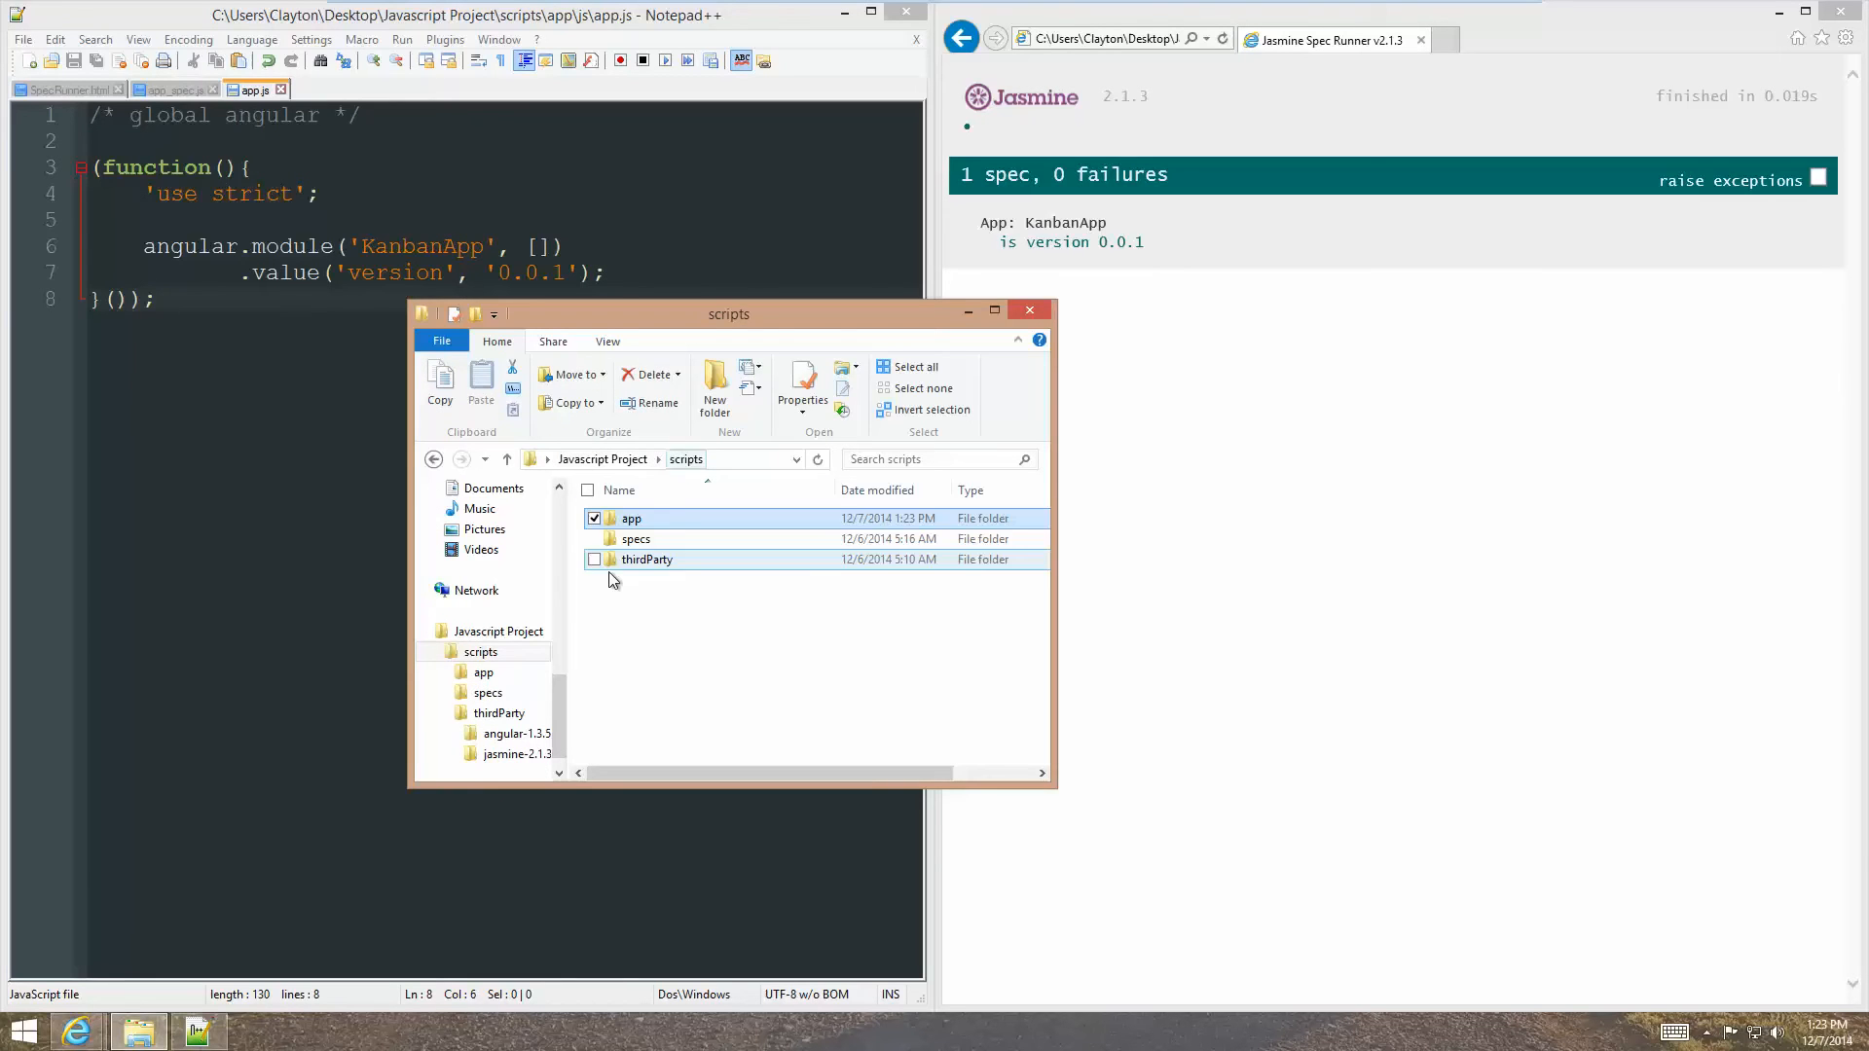
{"action": "left_click", "coordinate": [635, 539]}
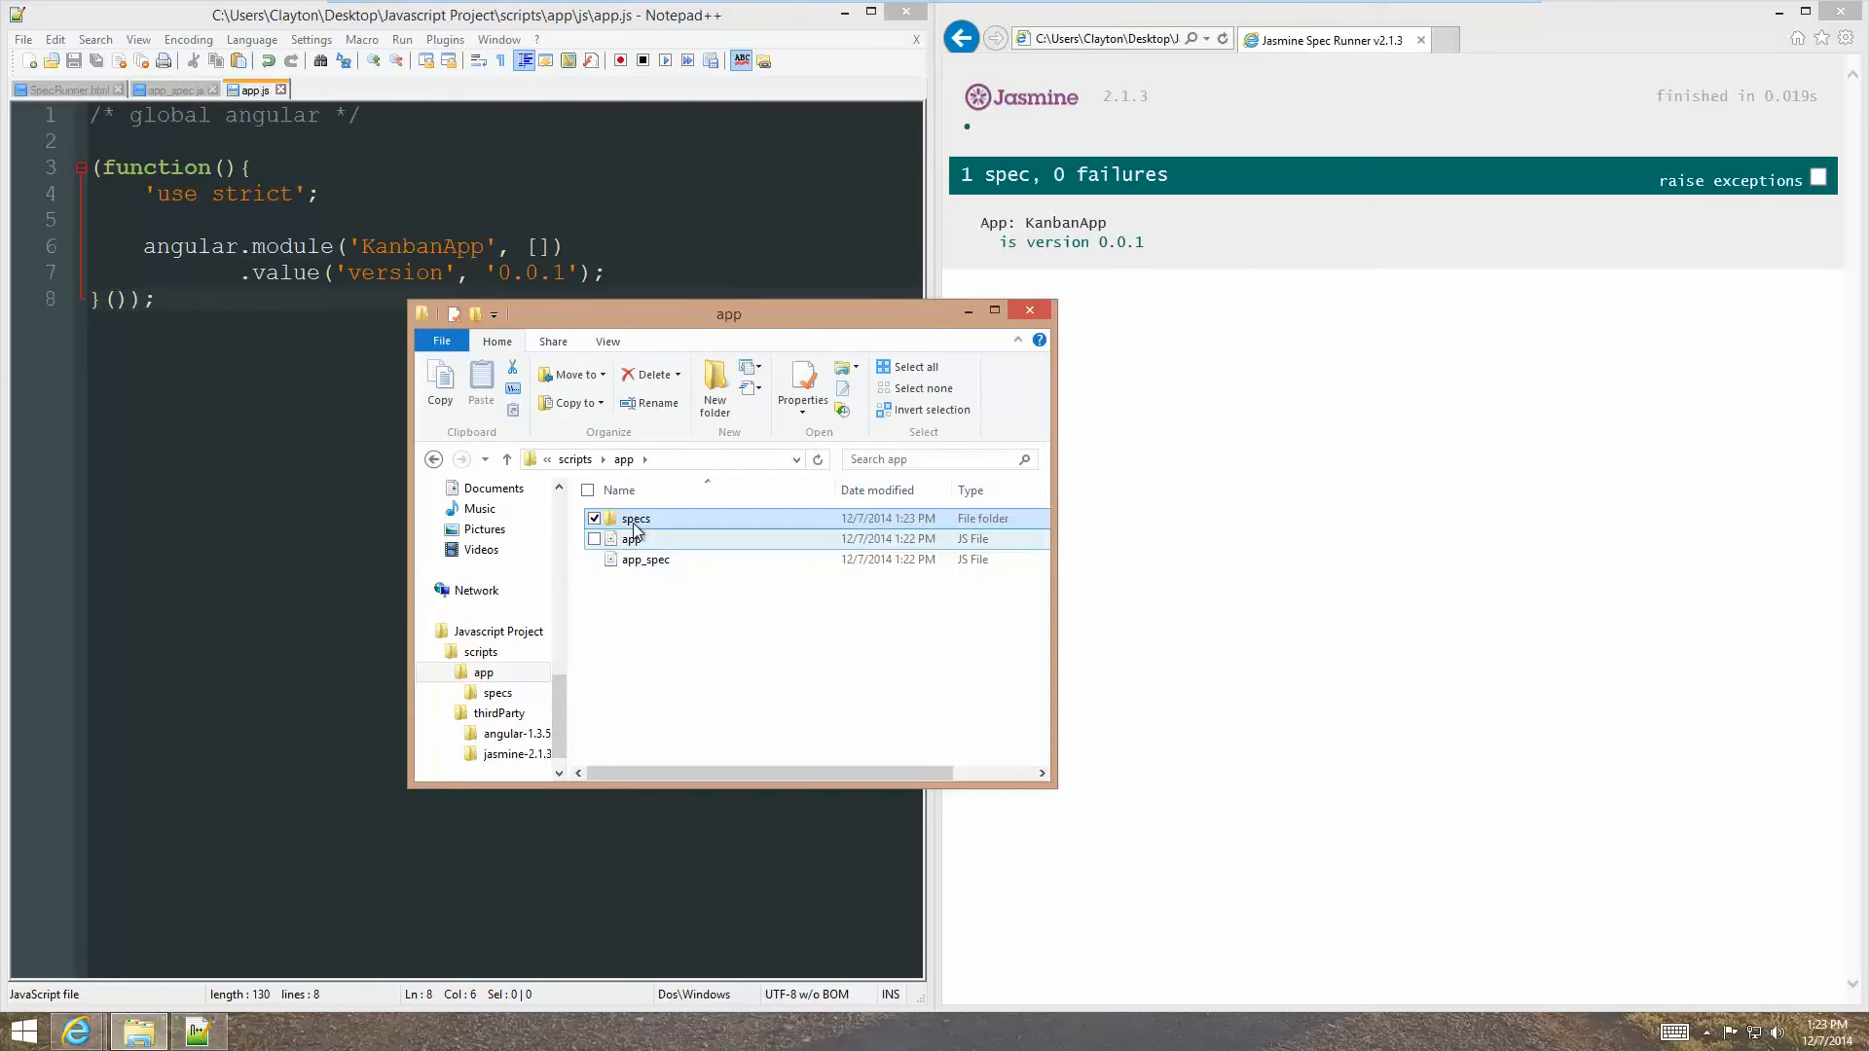
{"action": "left_click", "coordinate": [635, 518]}
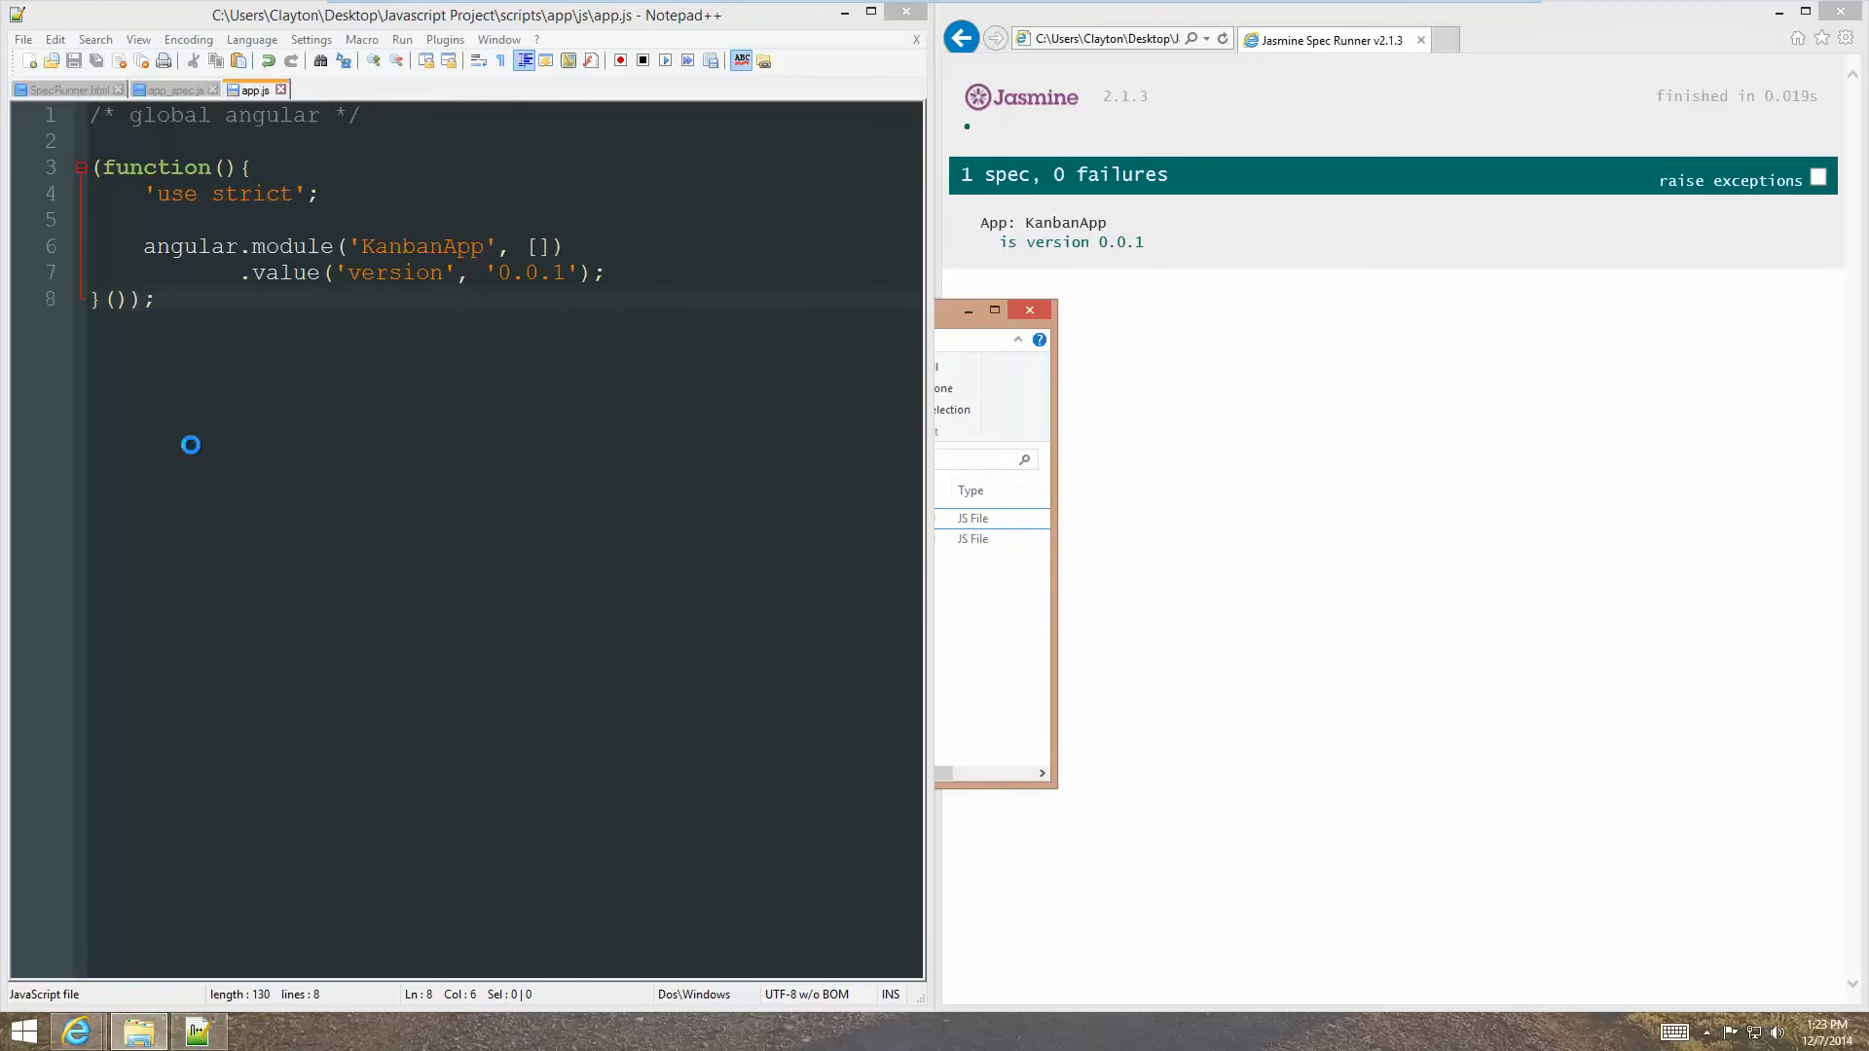
Keep the moved app_spec.js open and update SpecRunner.html paths to scripts/app/.
{"action": "left_click", "coordinate": [173, 87]}
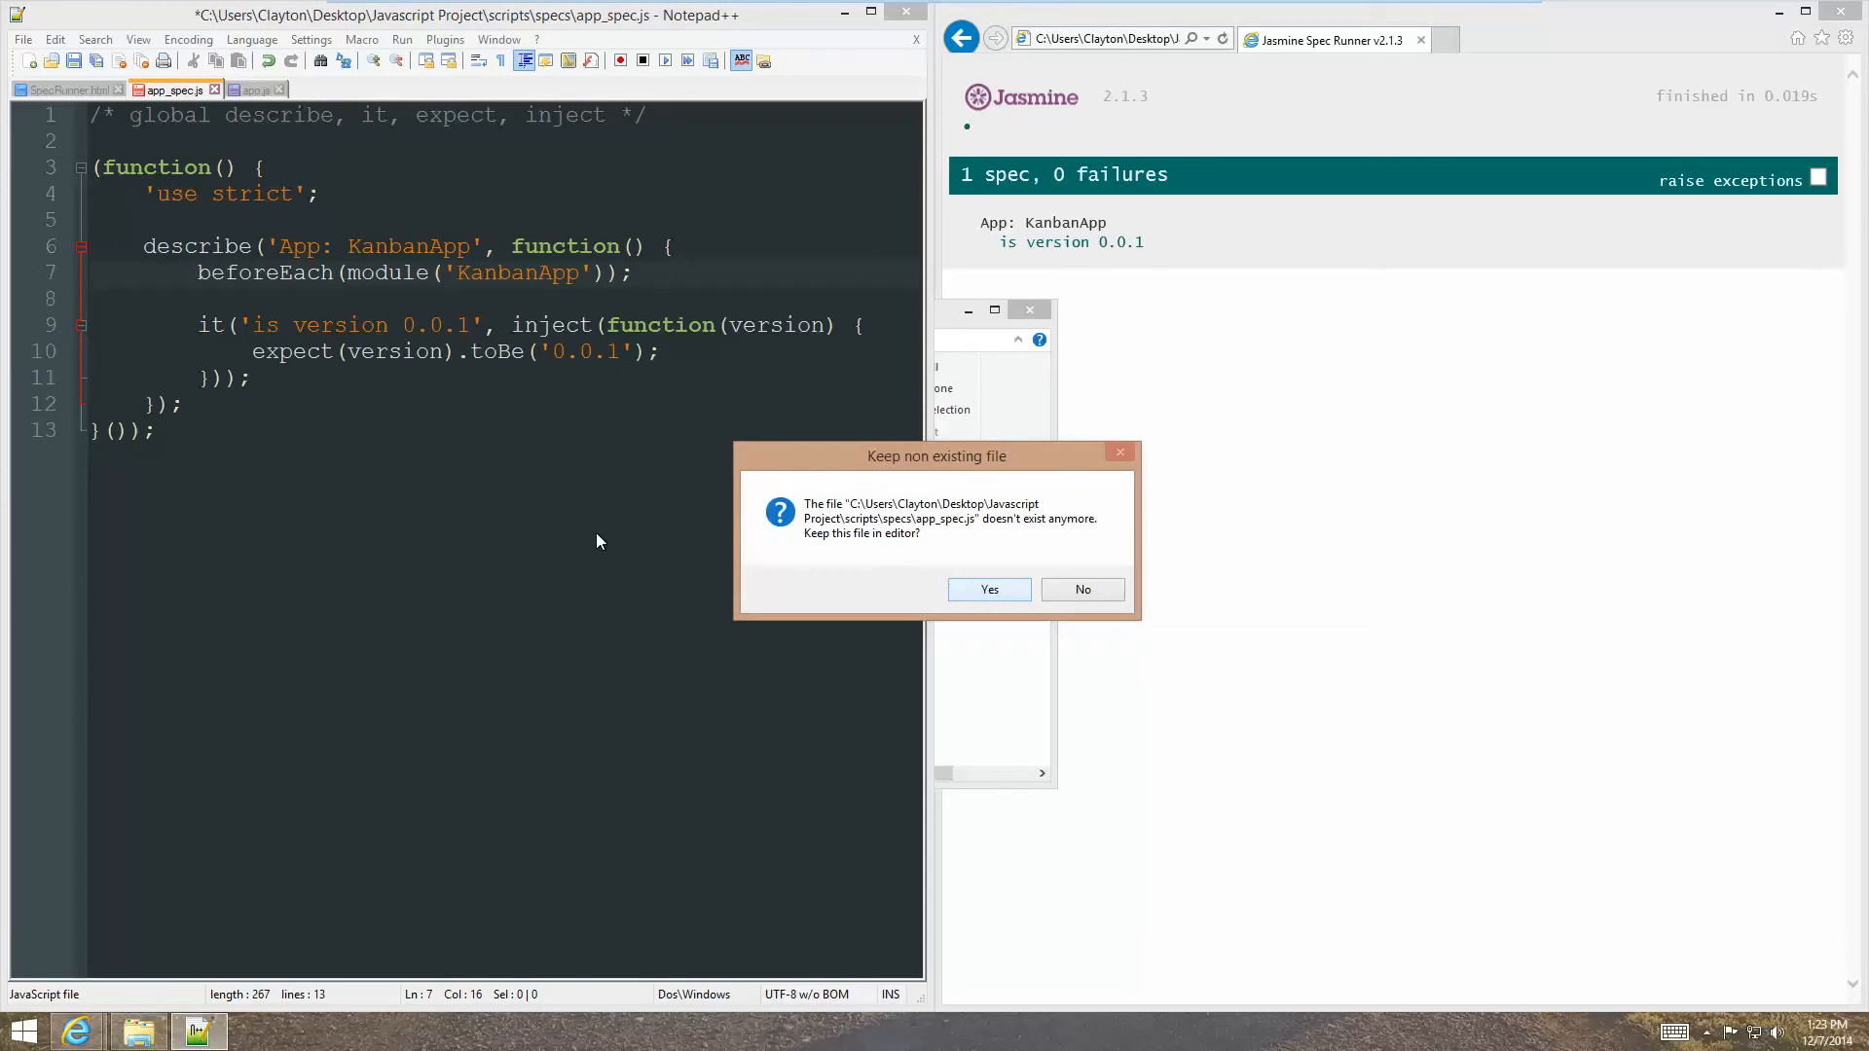
{"action": "left_click", "coordinate": [989, 588]}
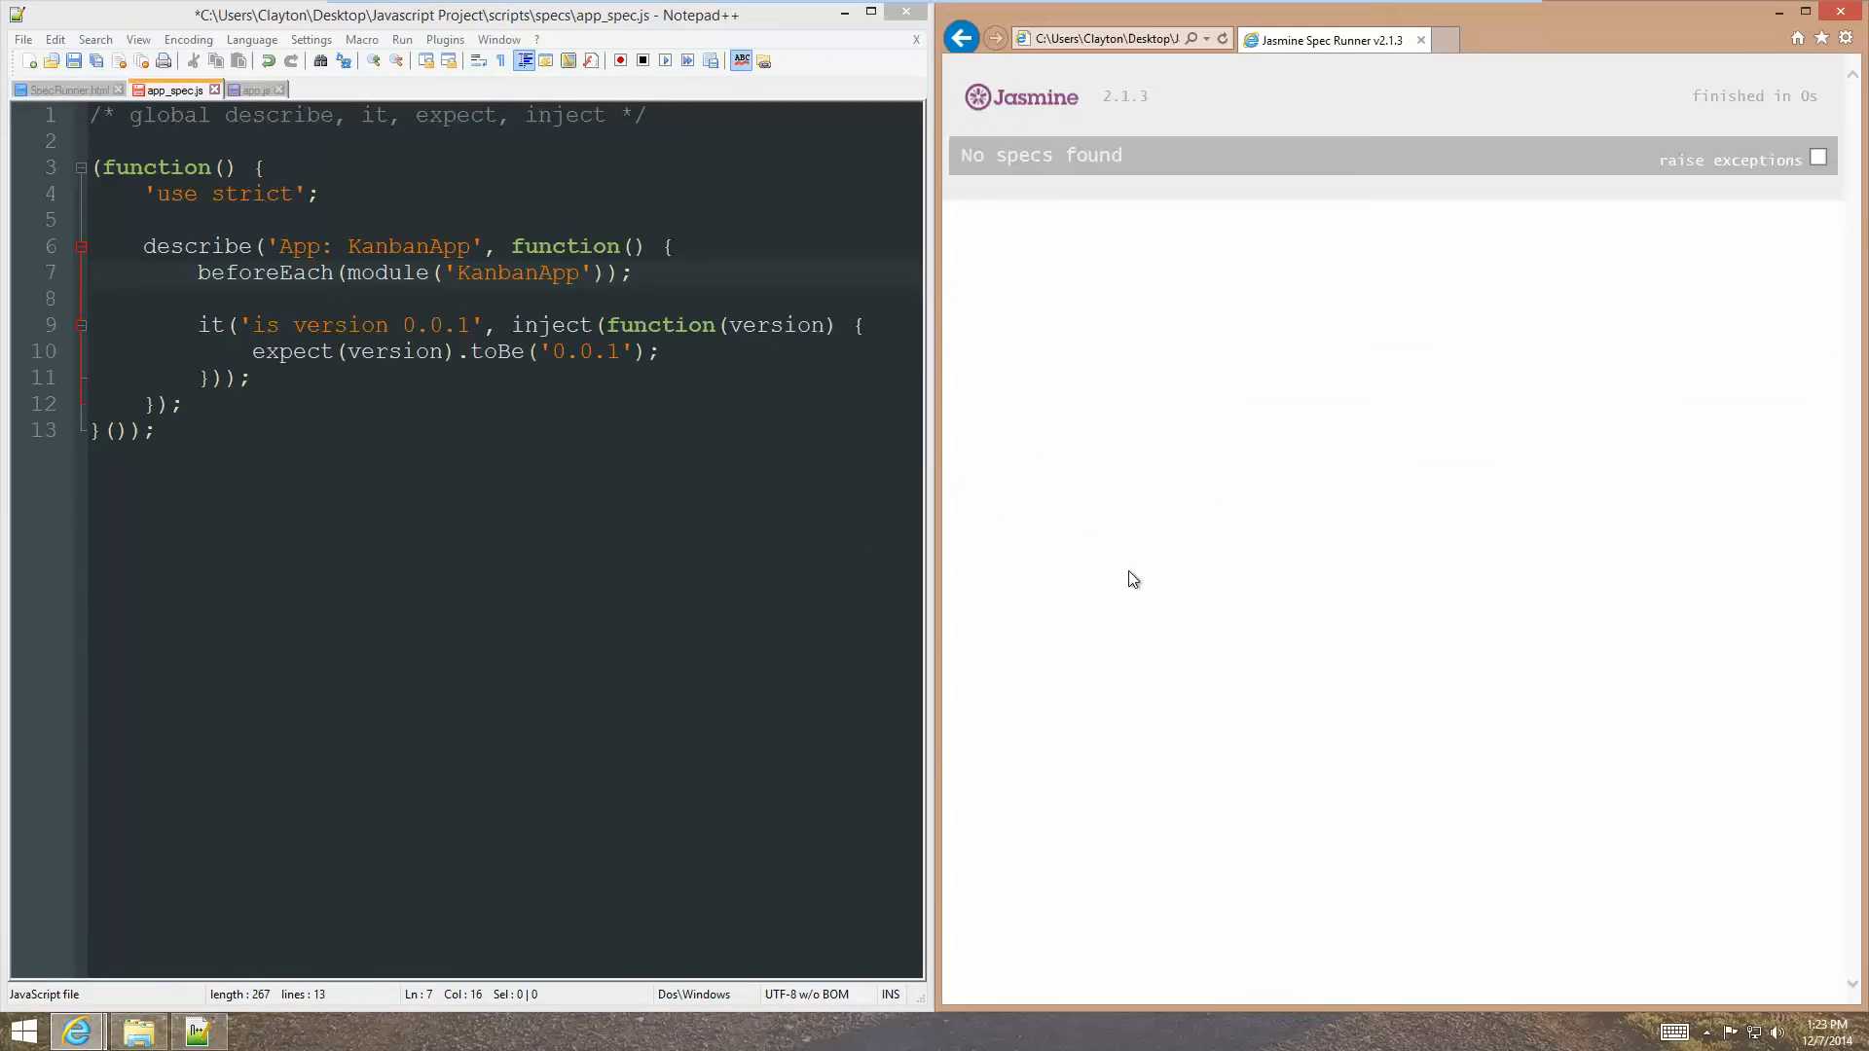
{"action": "mouse_move", "coordinate": [70, 94]}
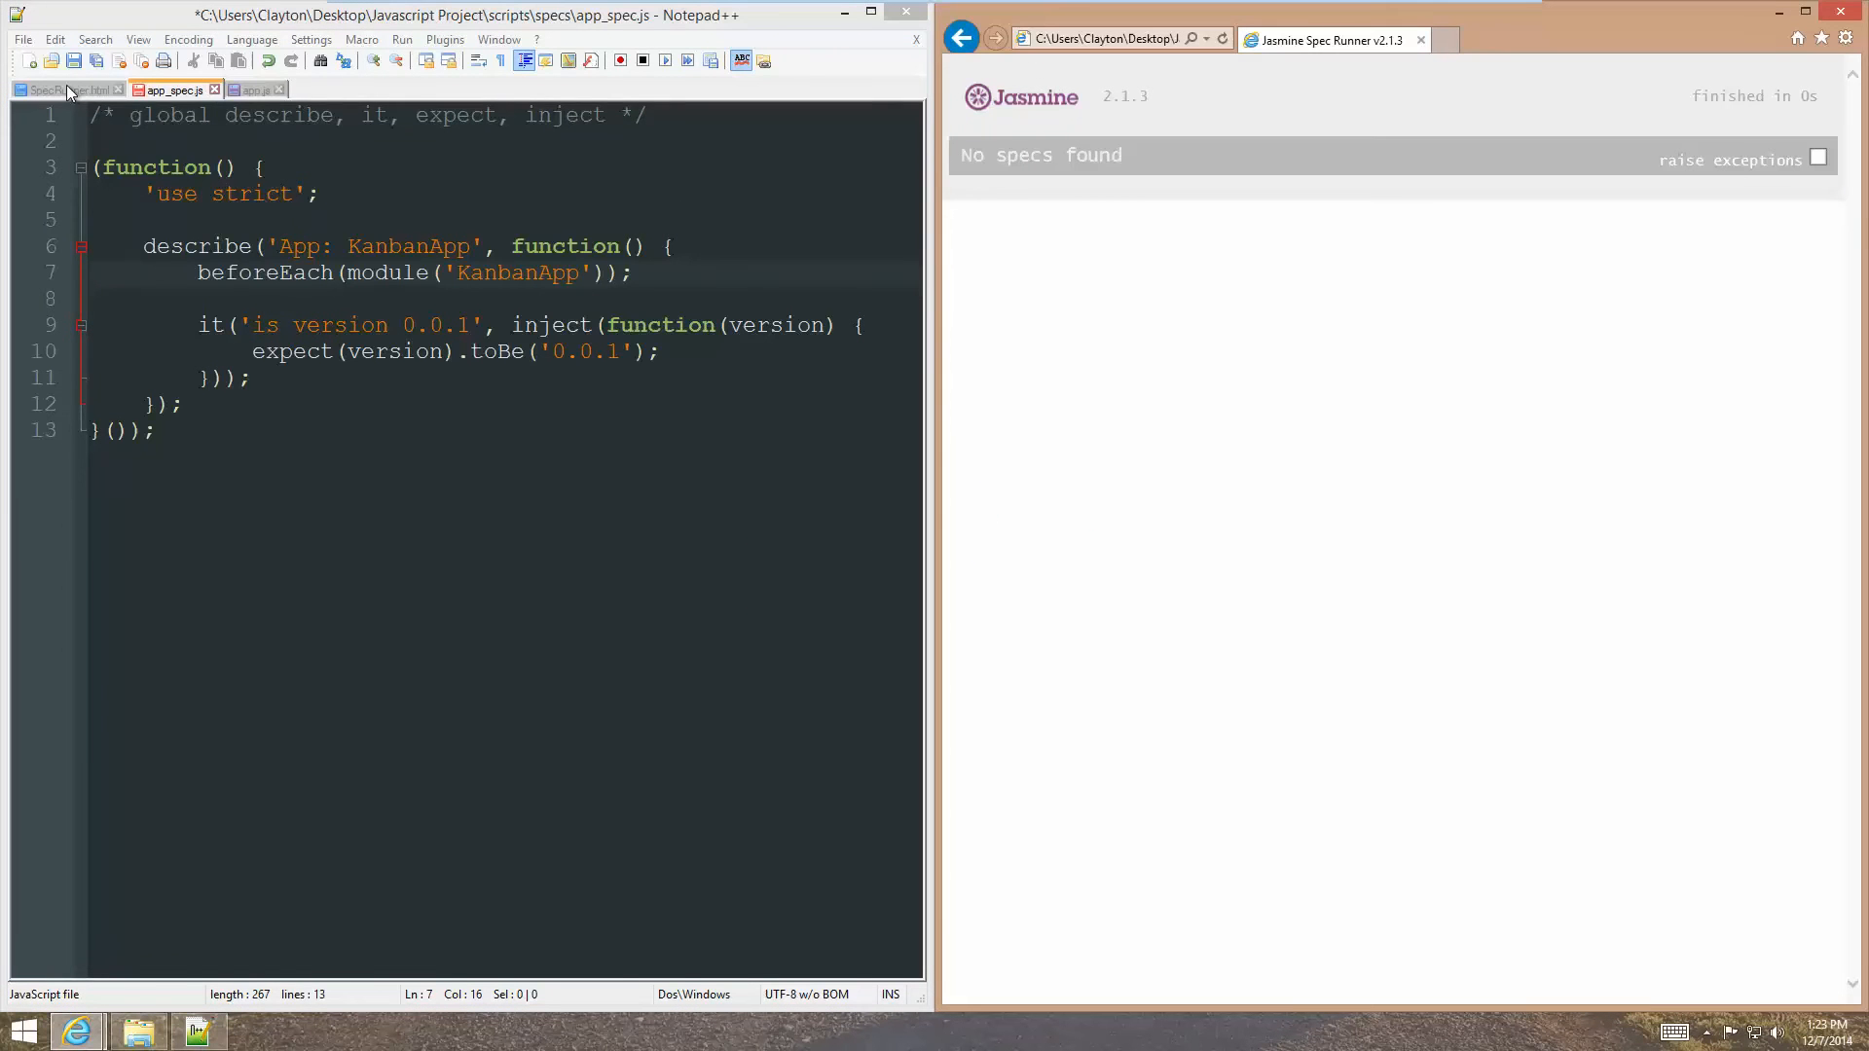
{"action": "left_click", "coordinate": [60, 90]}
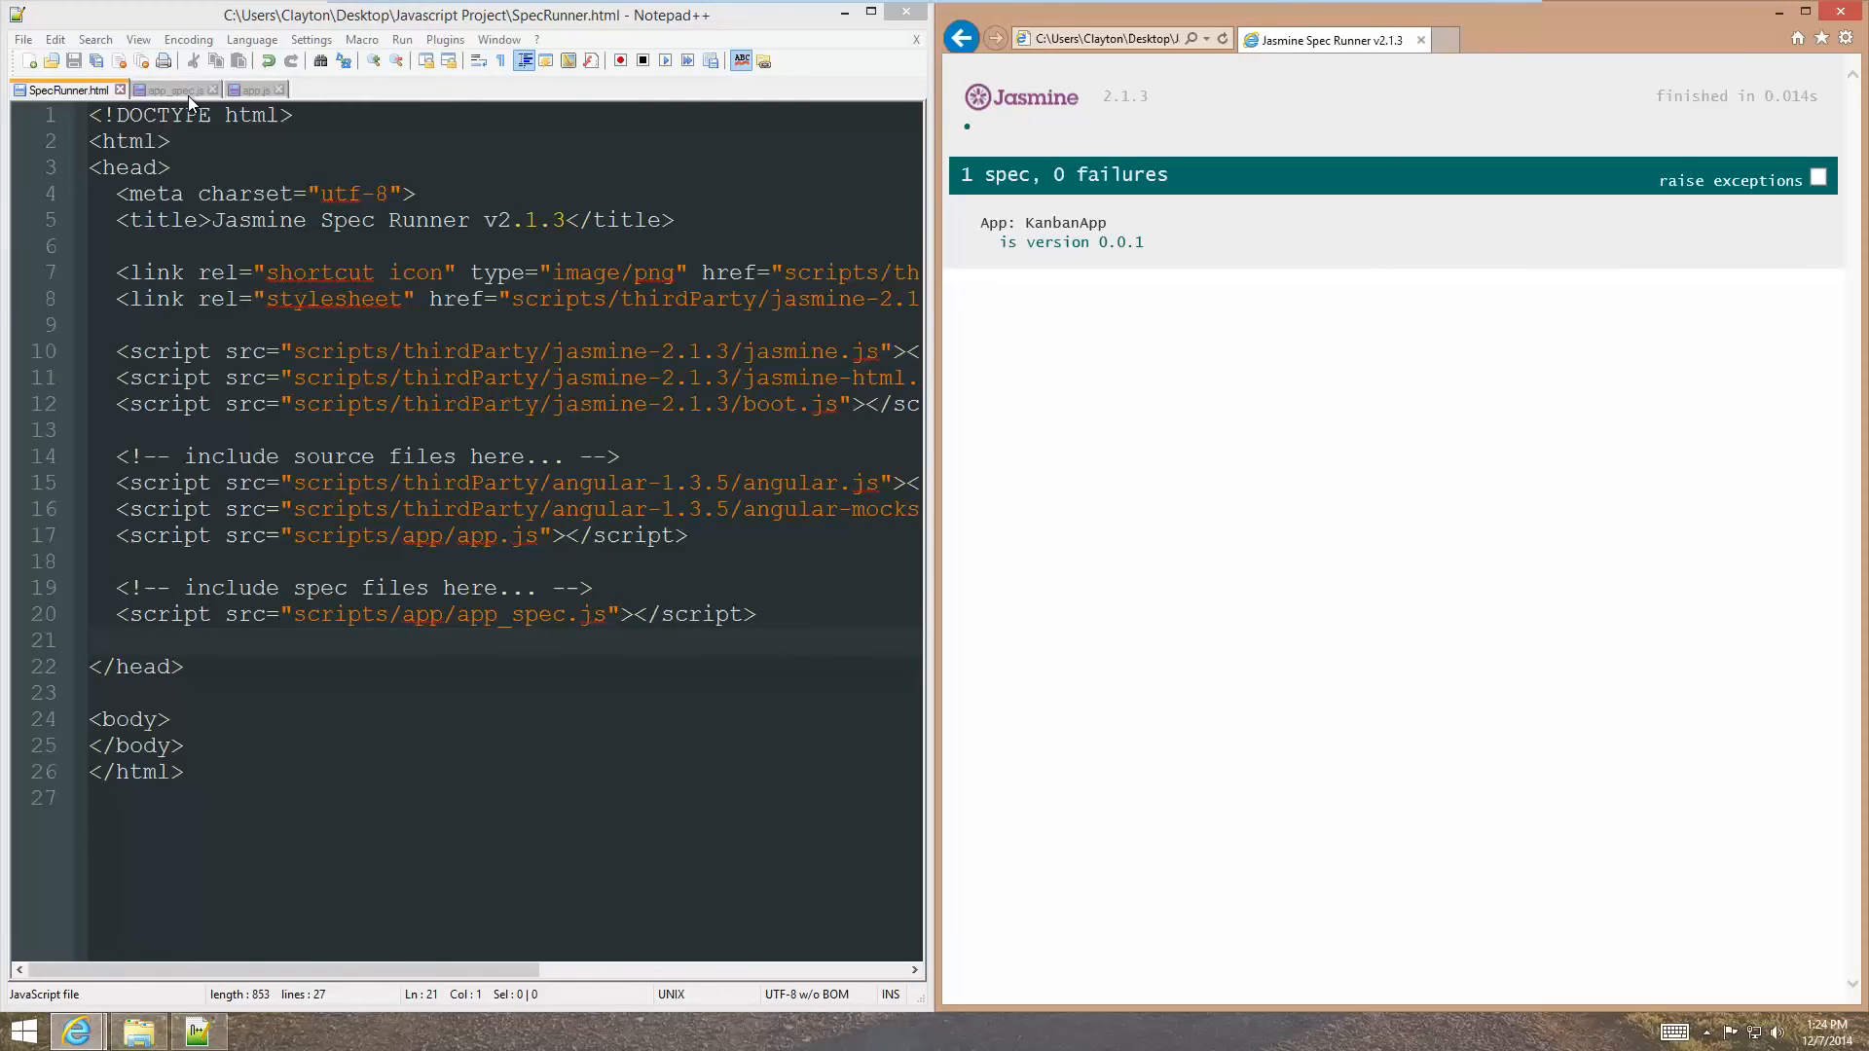
Select the What is a Backlog bullet points in the Evernote notes.
{"action": "left_click", "coordinate": [173, 89]}
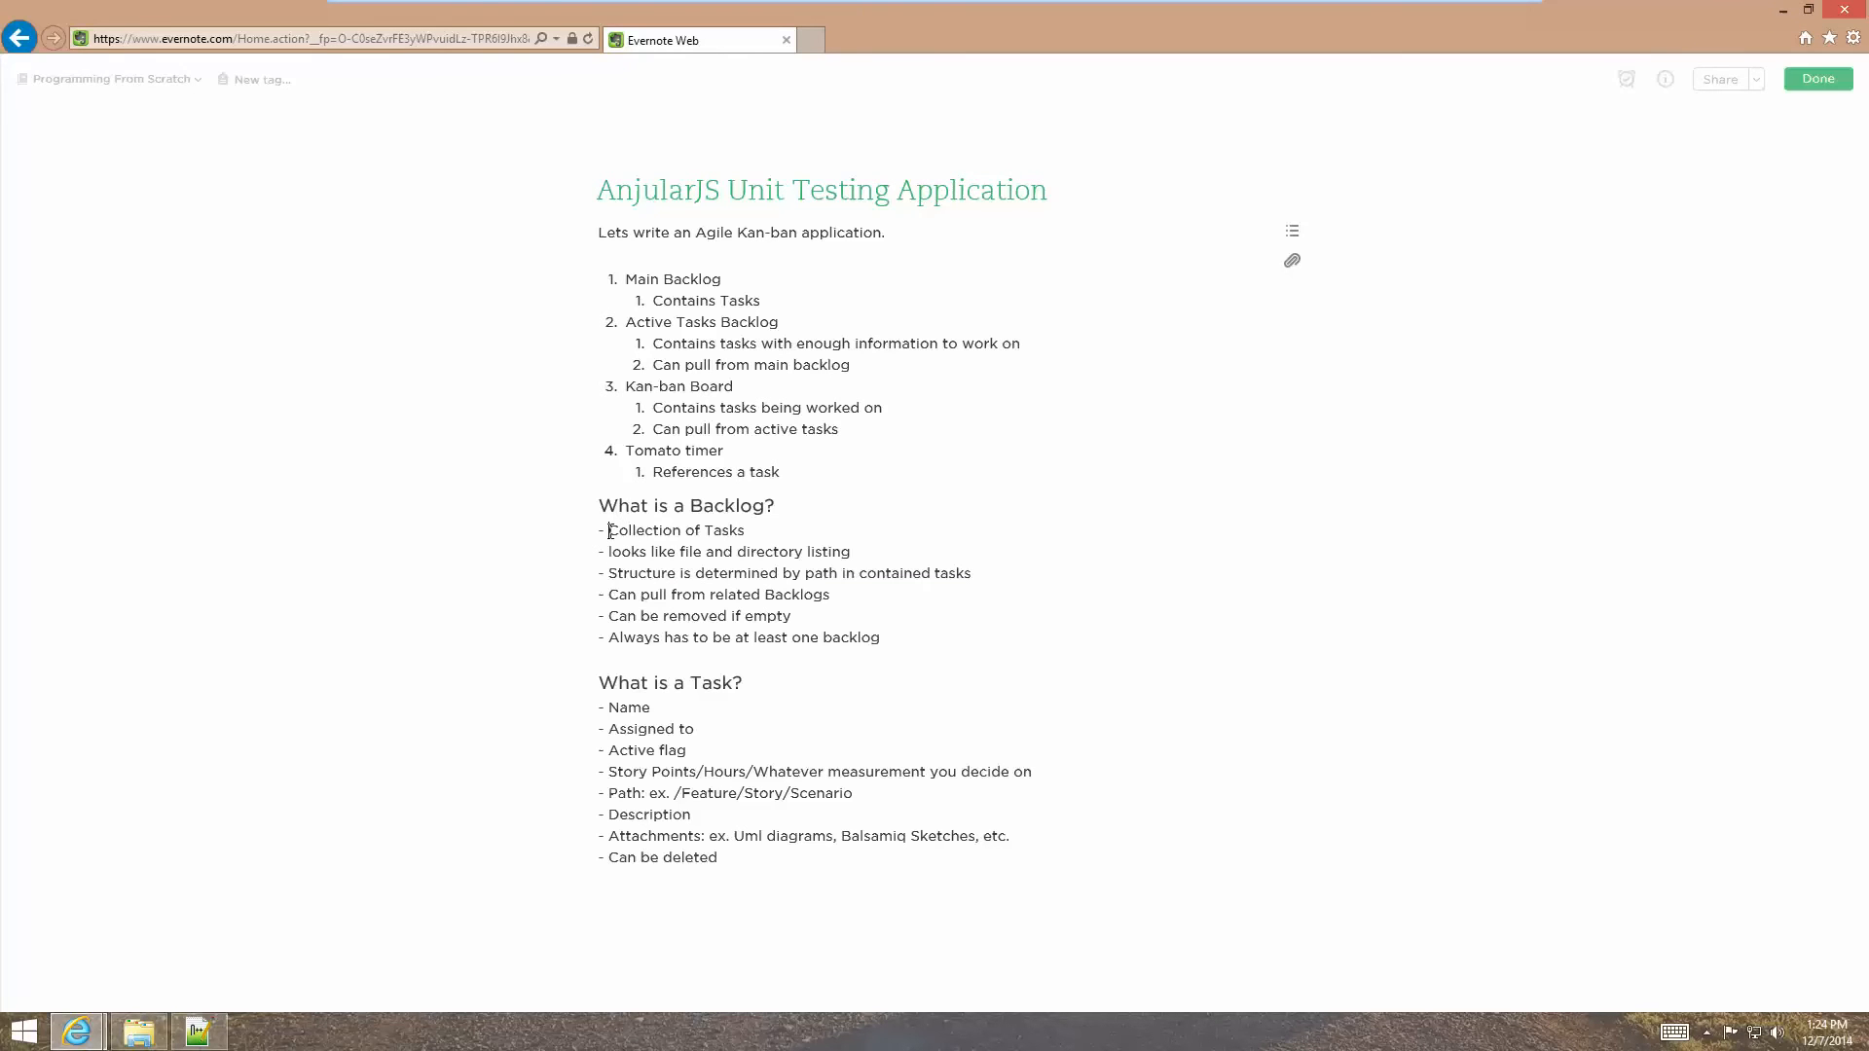
{"action": "left_click_drag", "start_coordinate": [608, 530], "coordinate": [878, 636]}
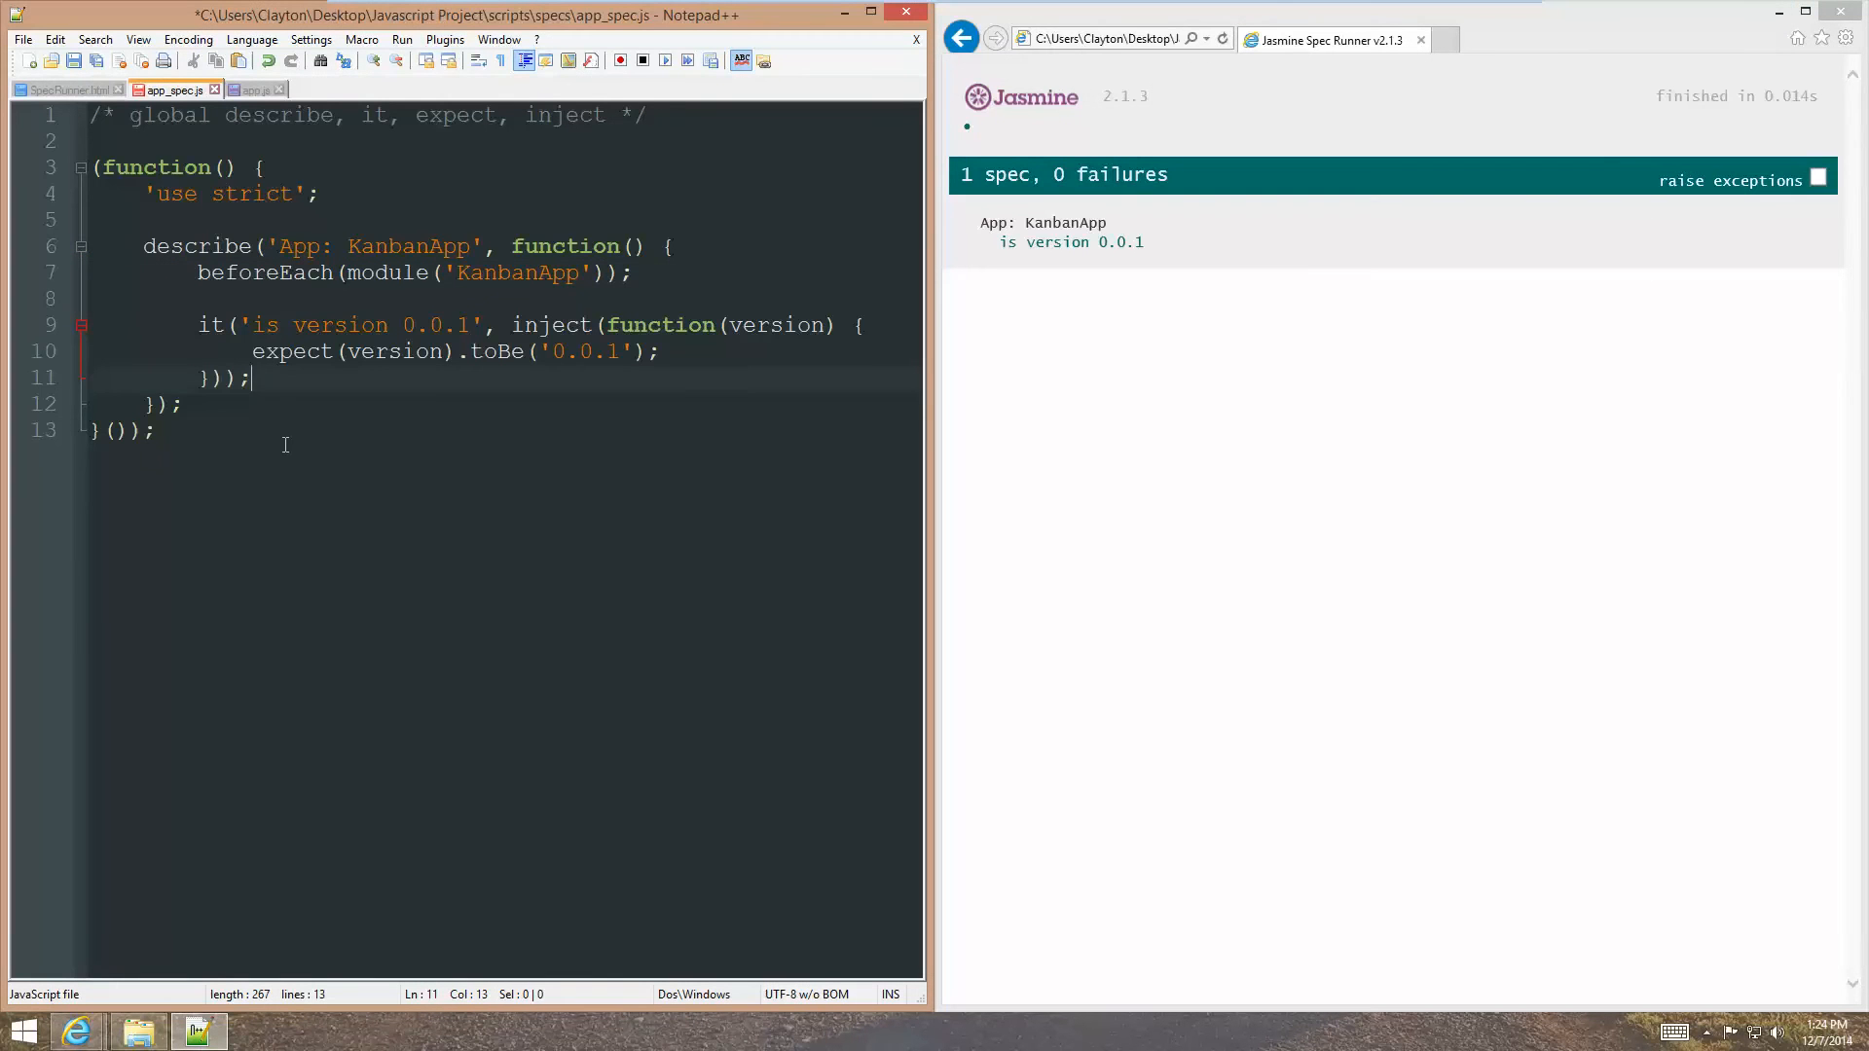
Write describe('Backlog', function() {...}) with the backlog notes pasted as // comments.
{"action": "type", "text": "describe"}
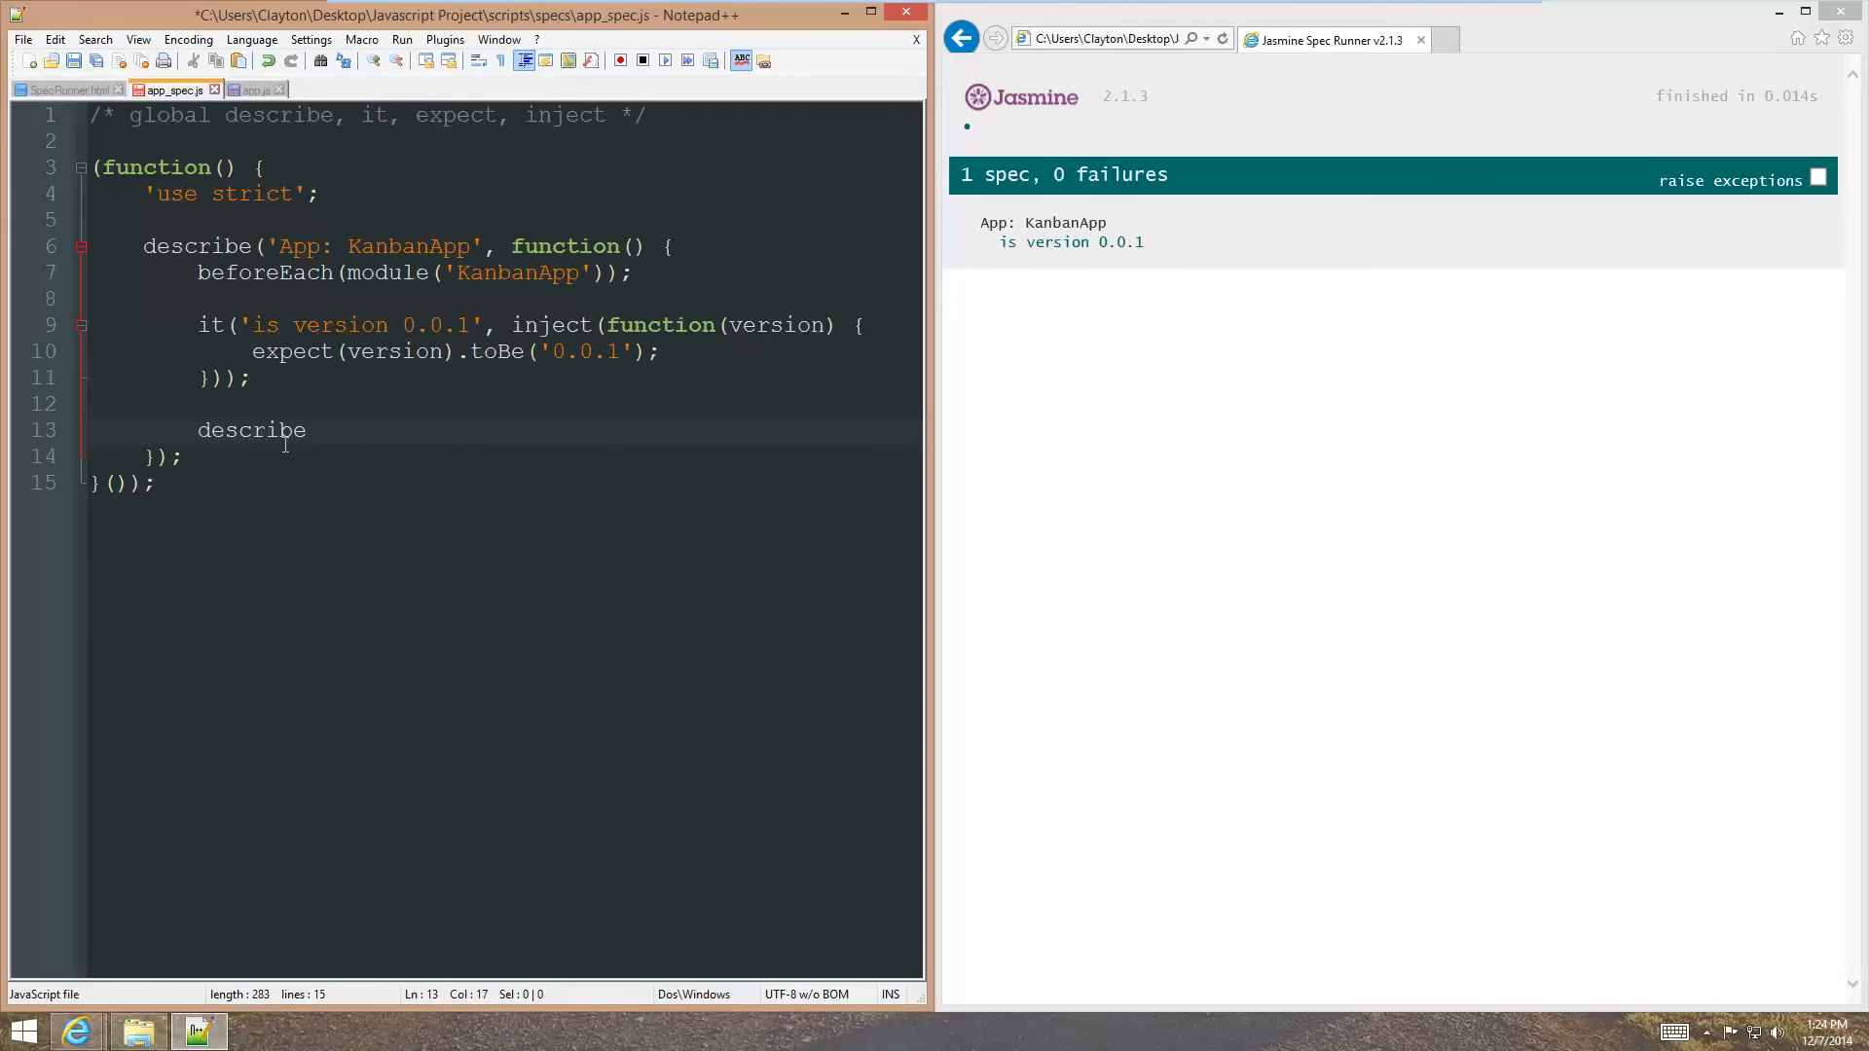
{"action": "type", "text": "('"}
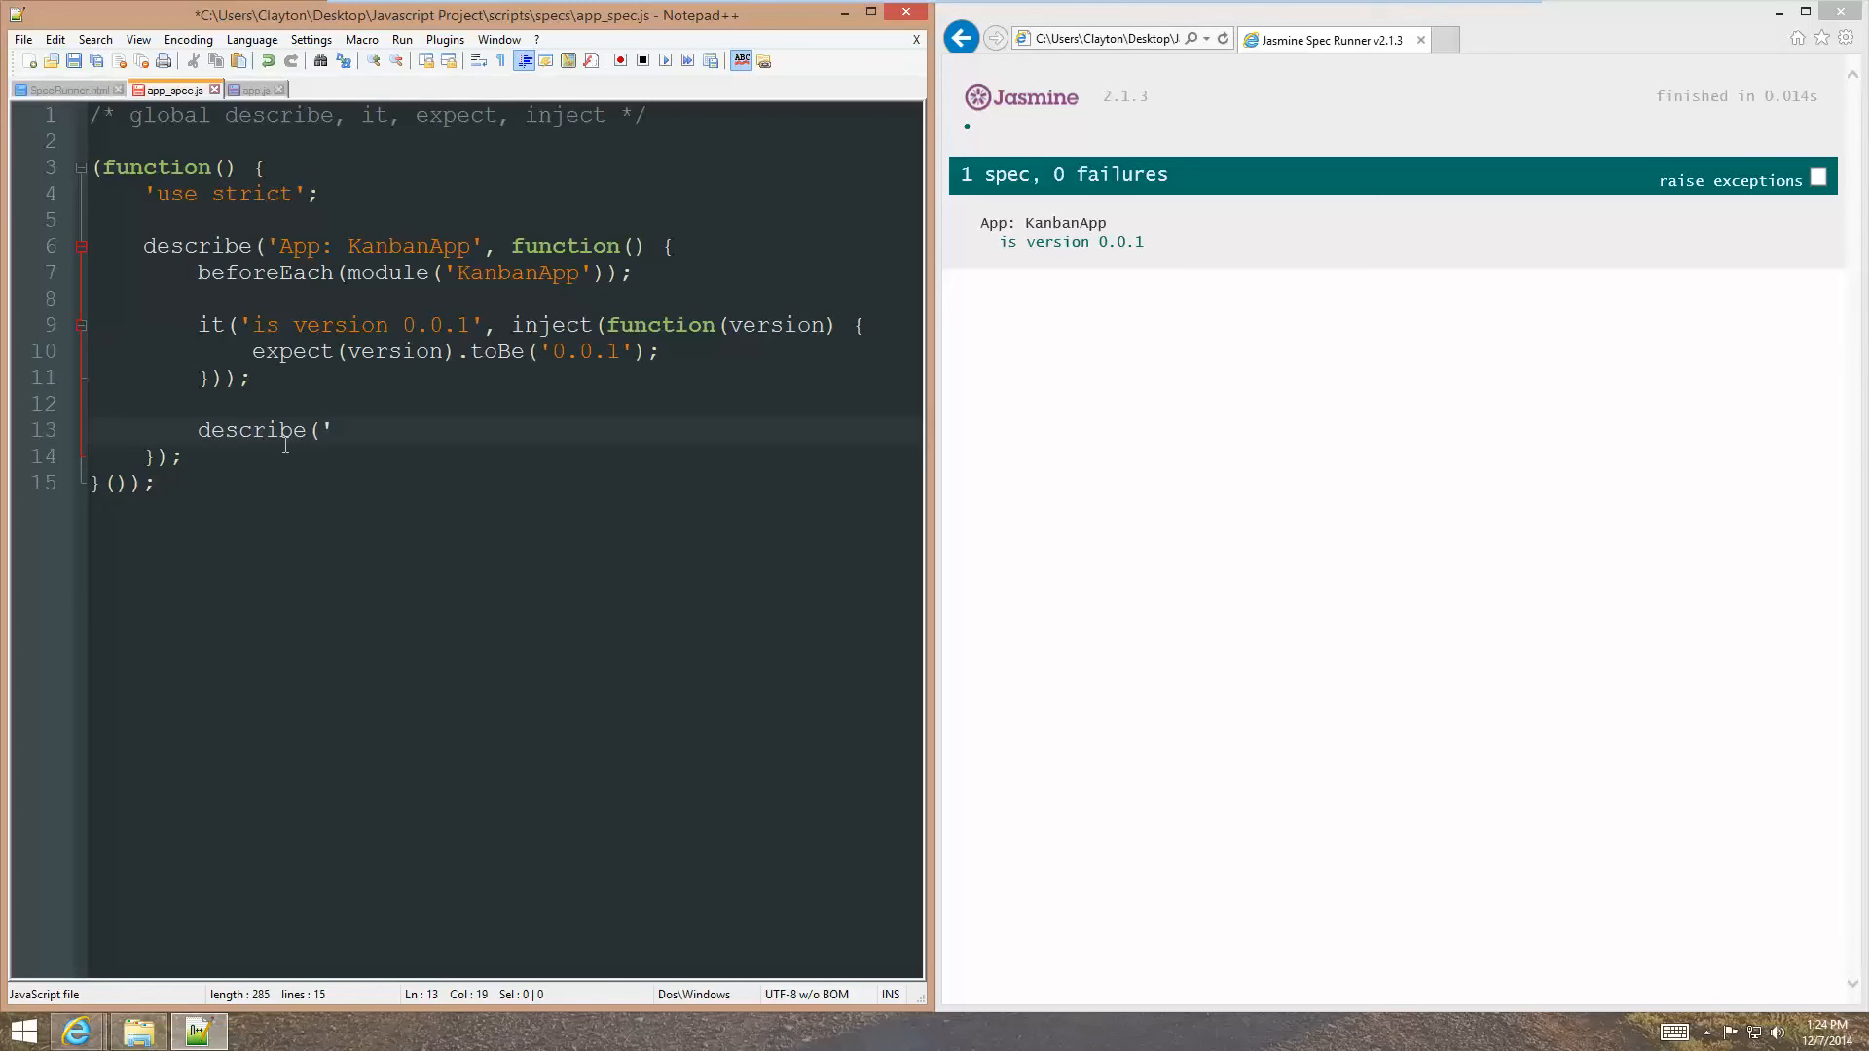
{"action": "type", "text": "'Backlog'"}
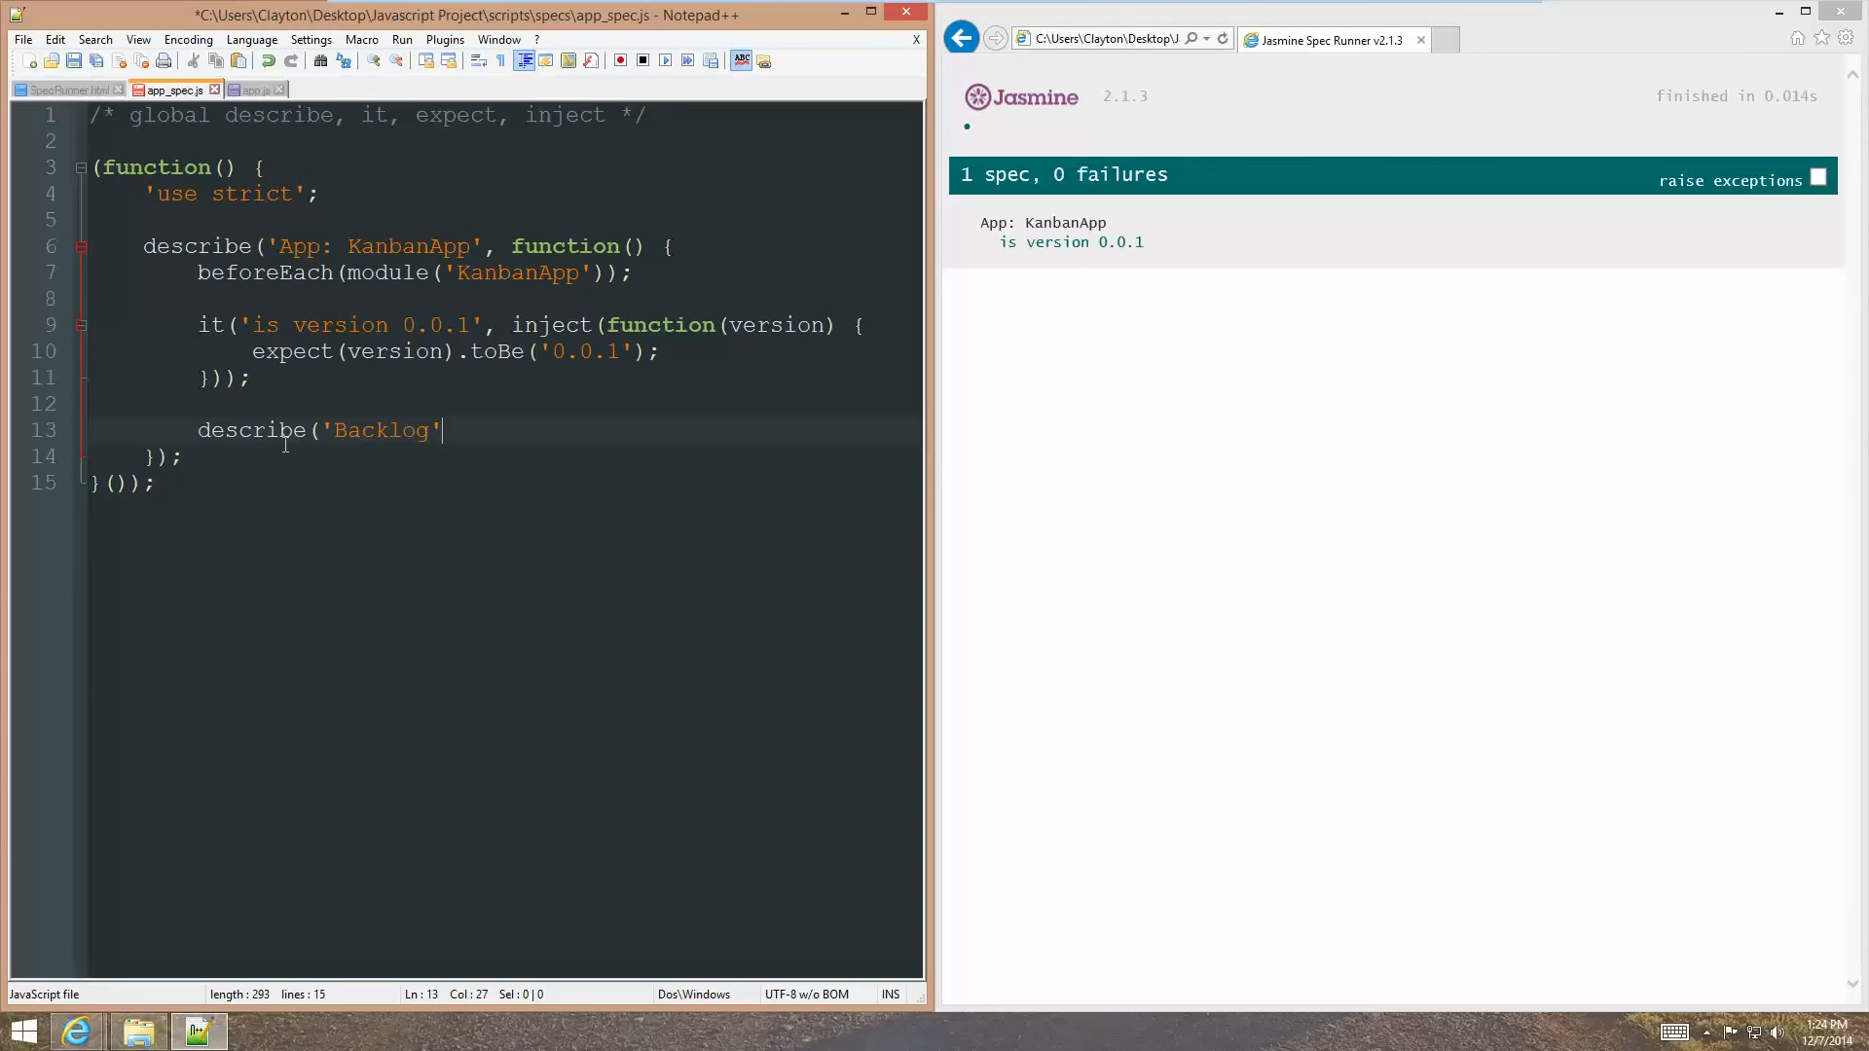
{"action": "type", "text": ", function() {"}
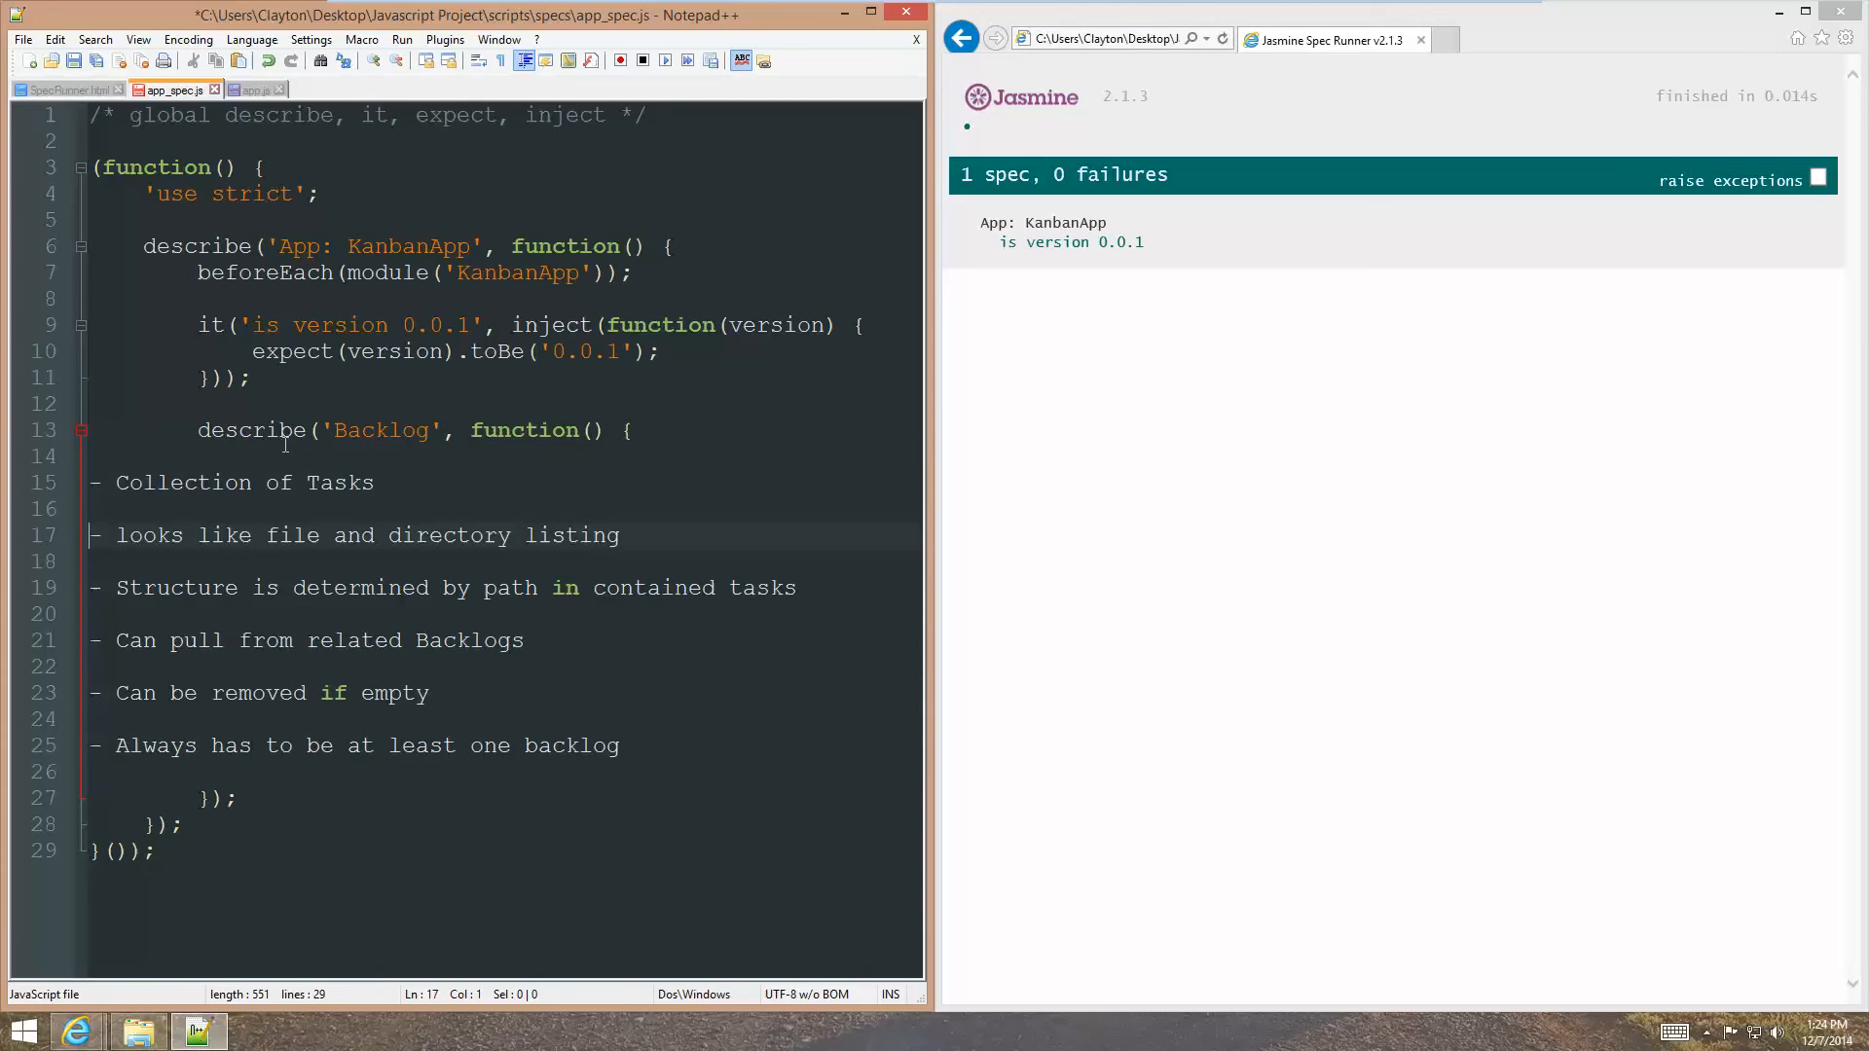
{"action": "type", "text": "//"}
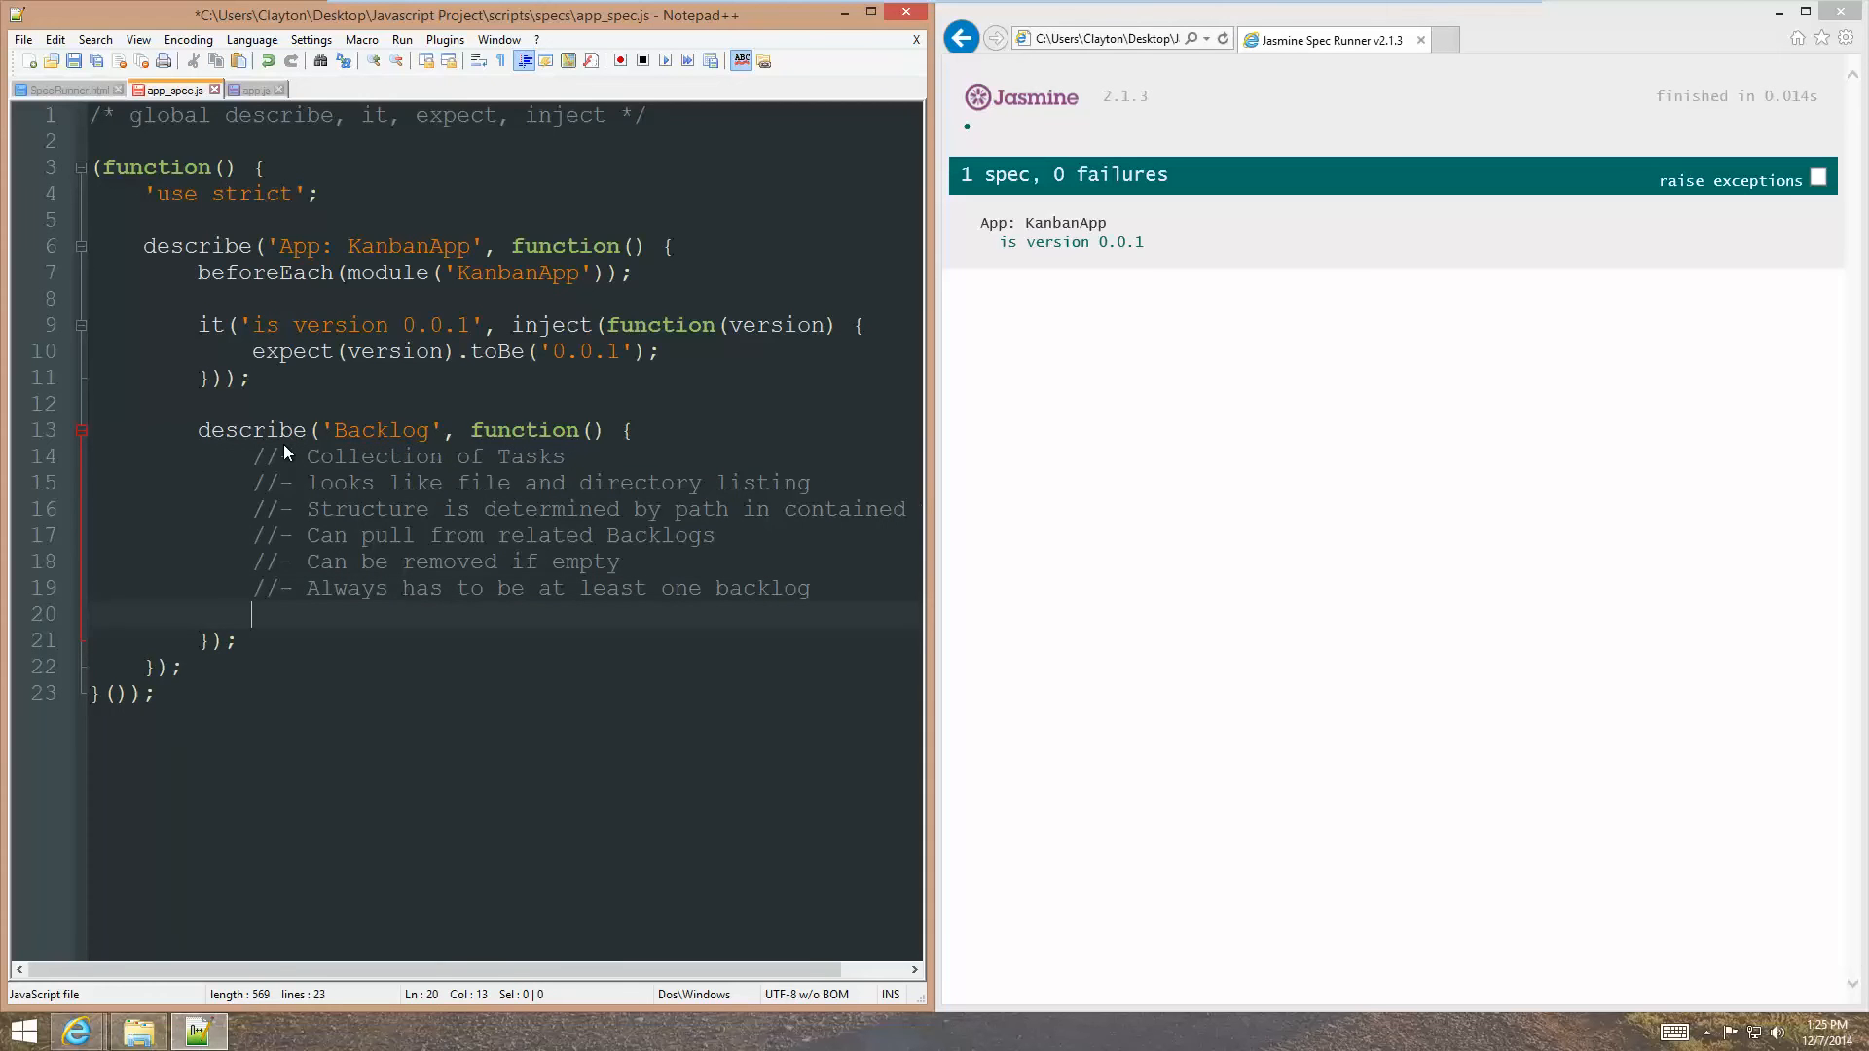
{"action": "key", "text": "enter"}
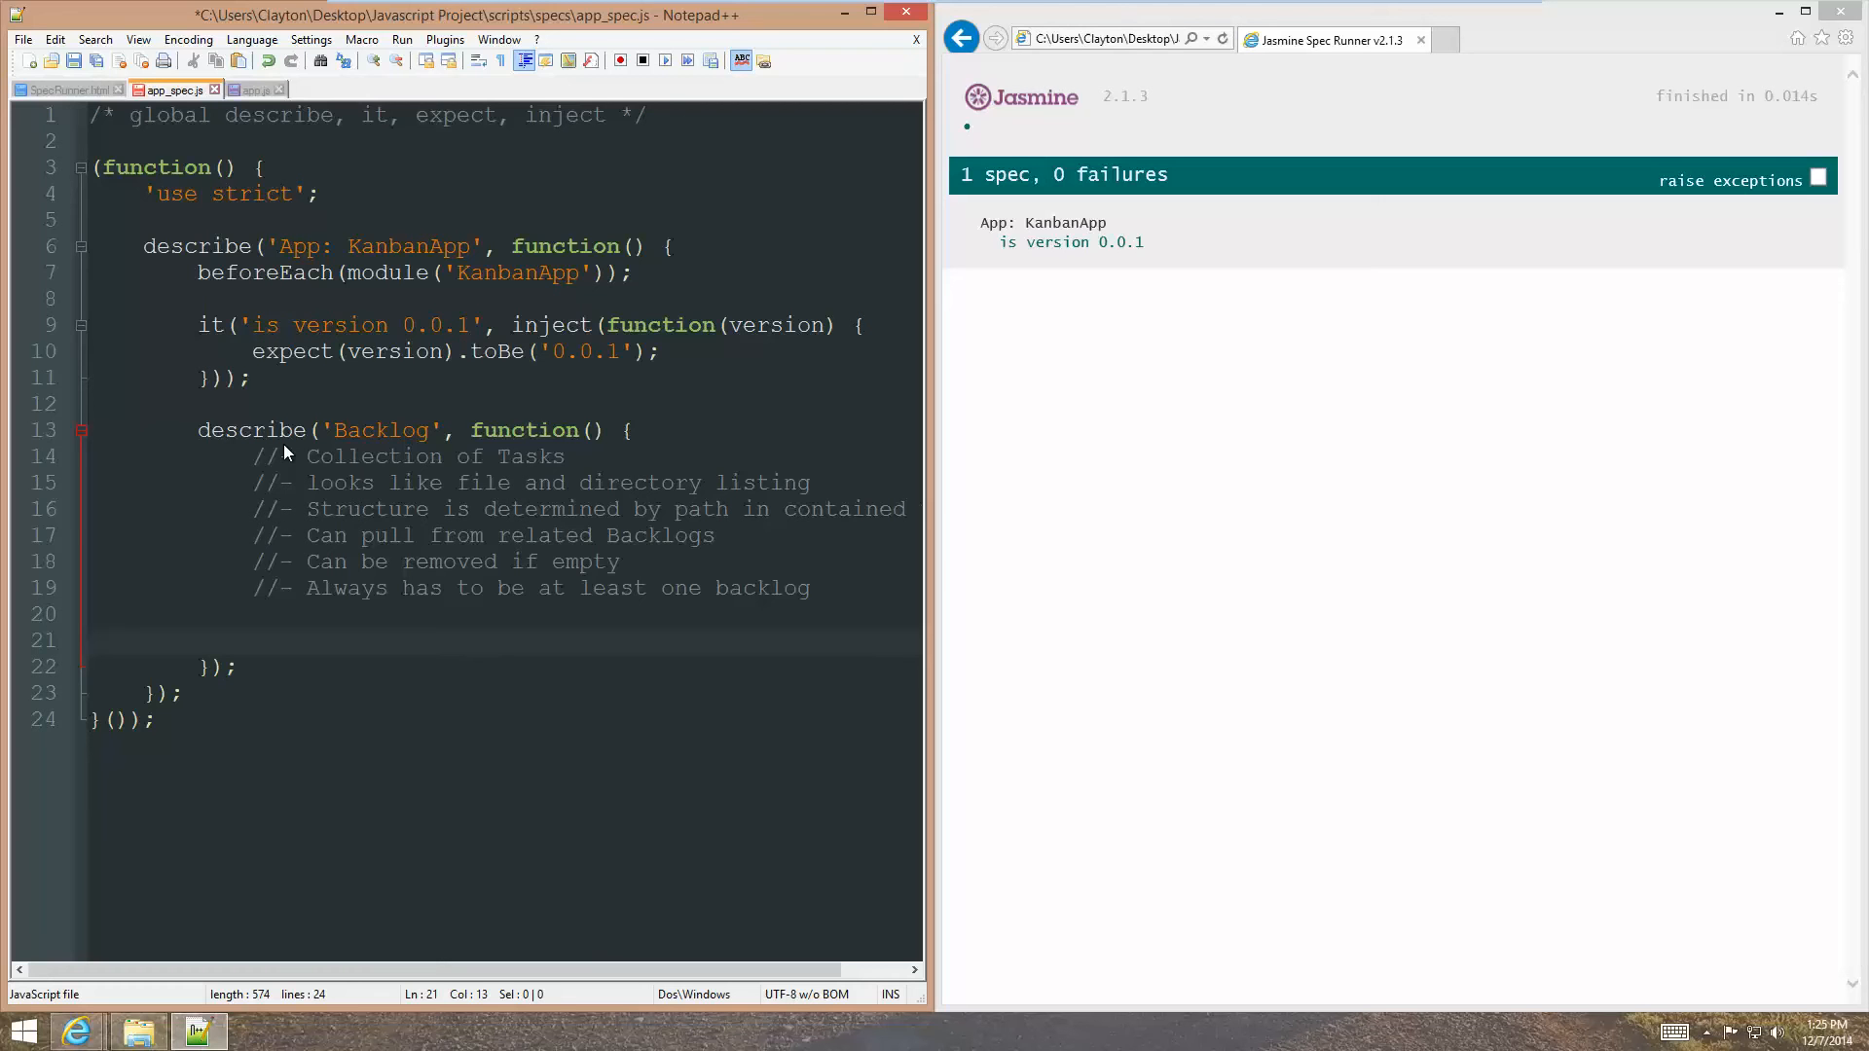
Add empty spec it('has a collection of tasks').
{"action": "type", "text": "i"}
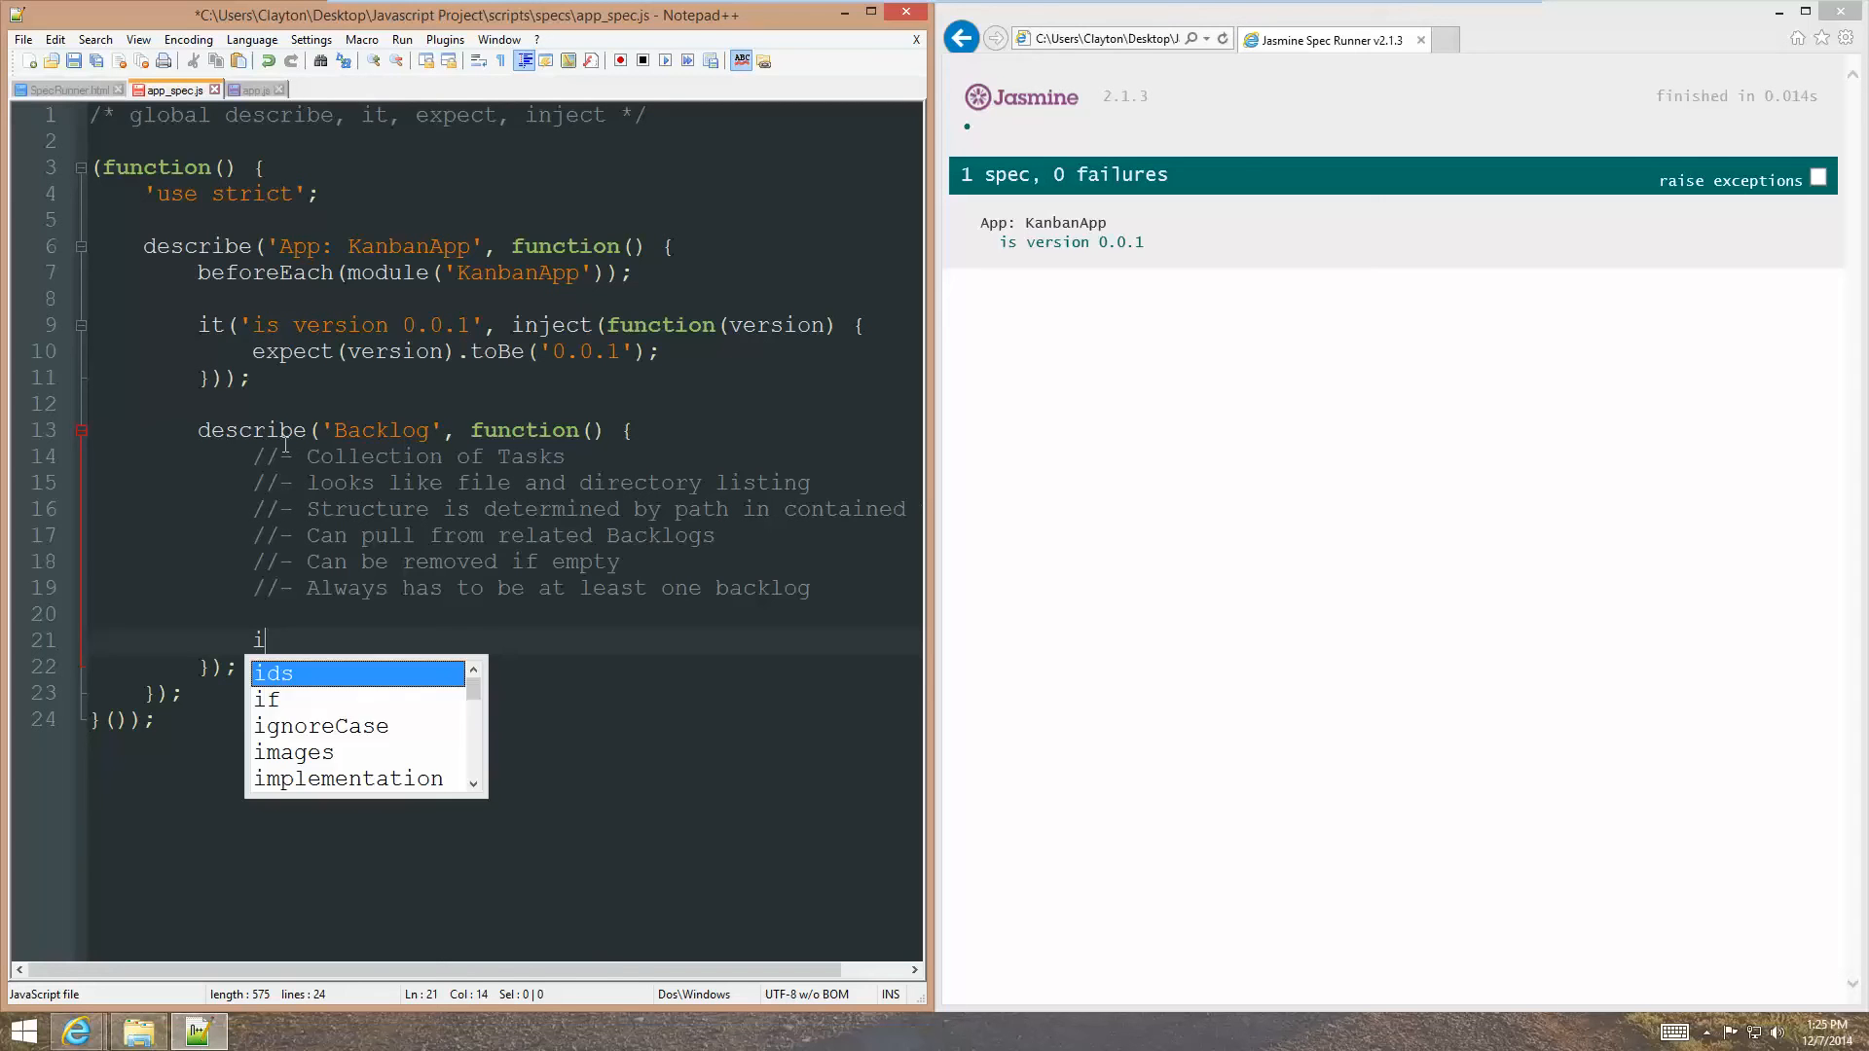
{"action": "type", "text": "t('"}
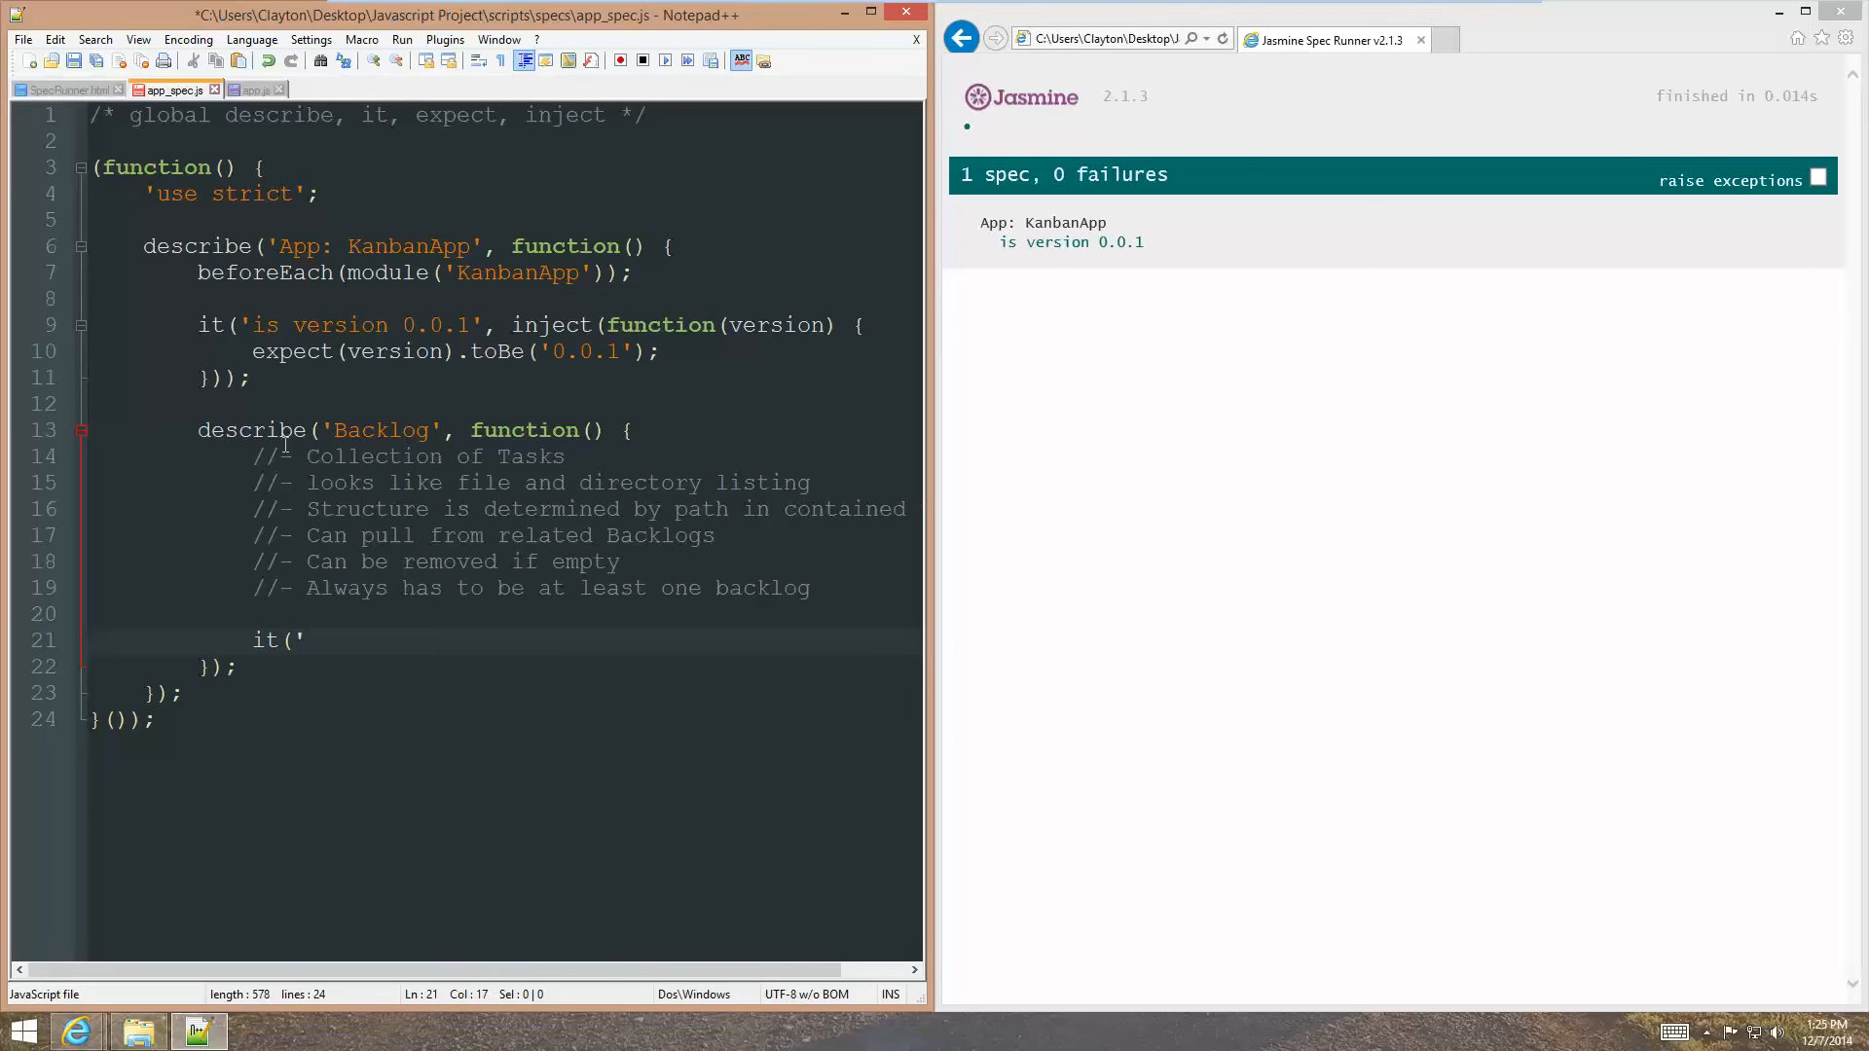
{"action": "type", "text": "has a collec"}
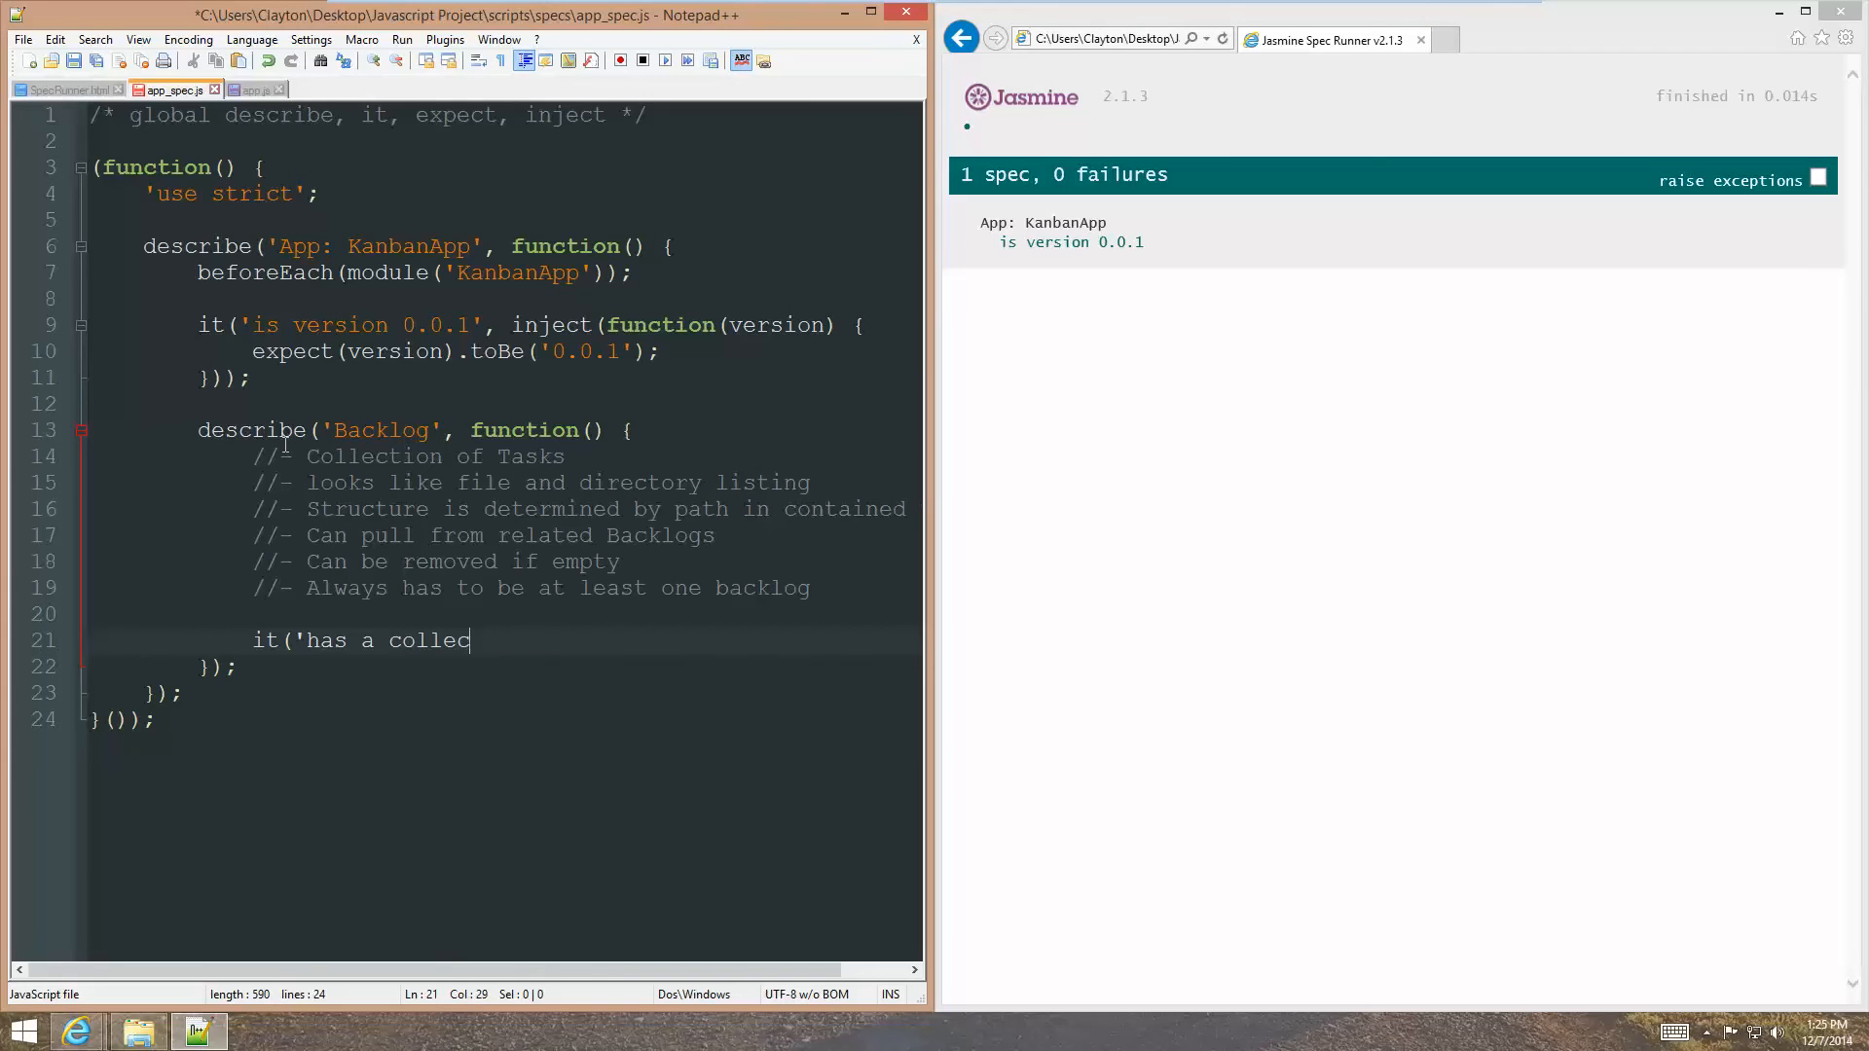
{"action": "type", "text": "tion of tasks', function() {"}
{"action": "type", "text": "}"}
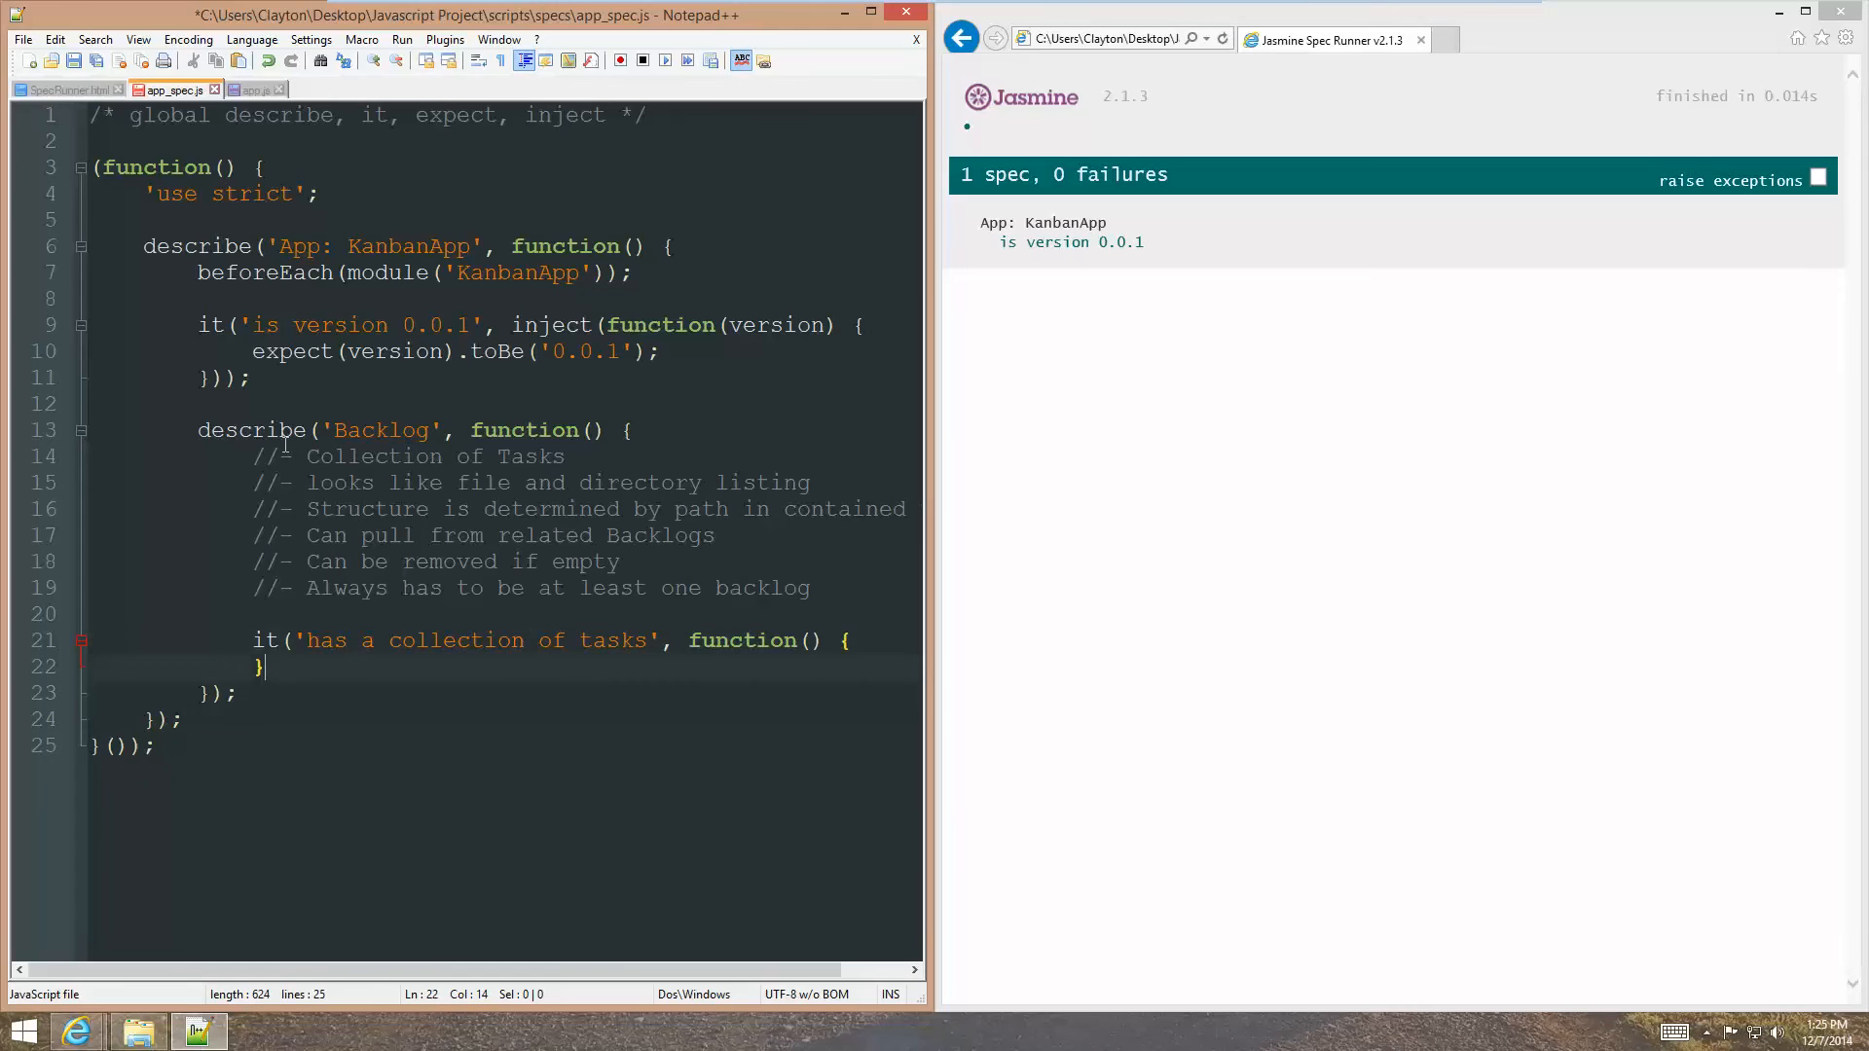
{"action": "type", "text": ");"}
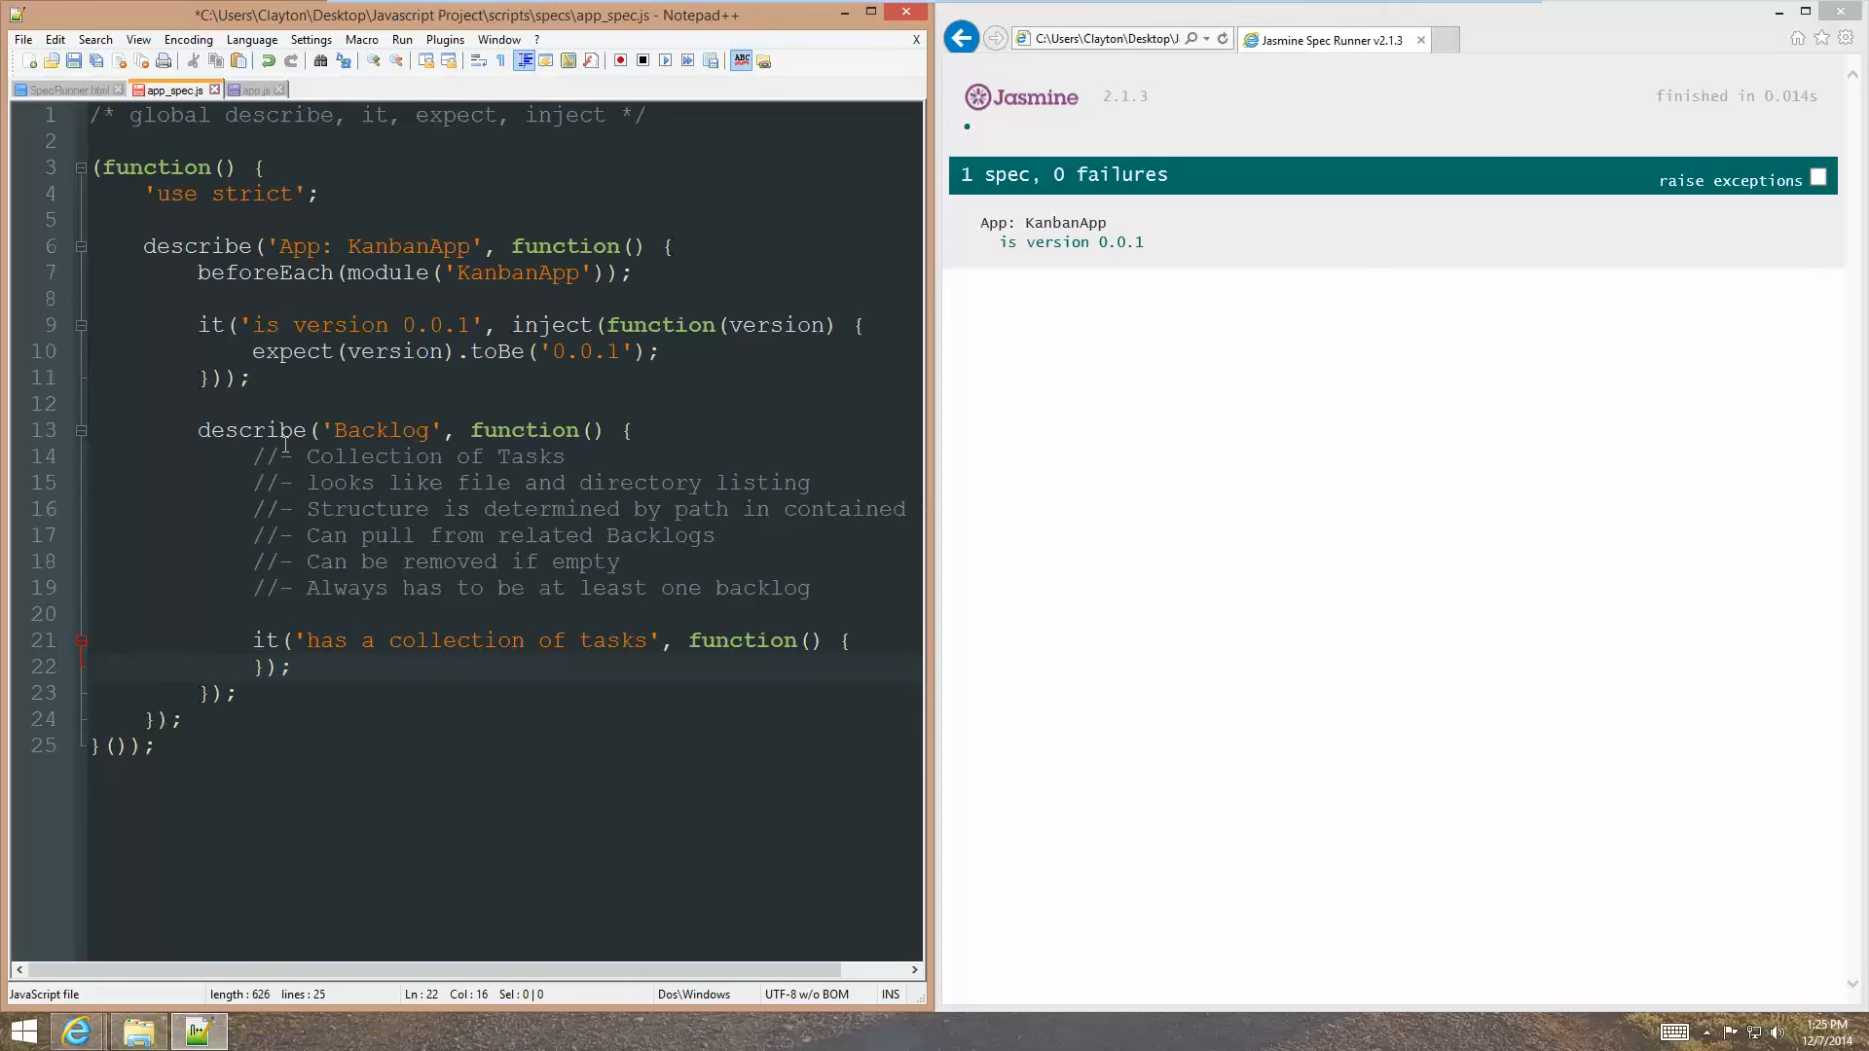
Add empty spec it('looks like file and directory listing') and discard a third stub.
{"action": "type", "text": "it("}
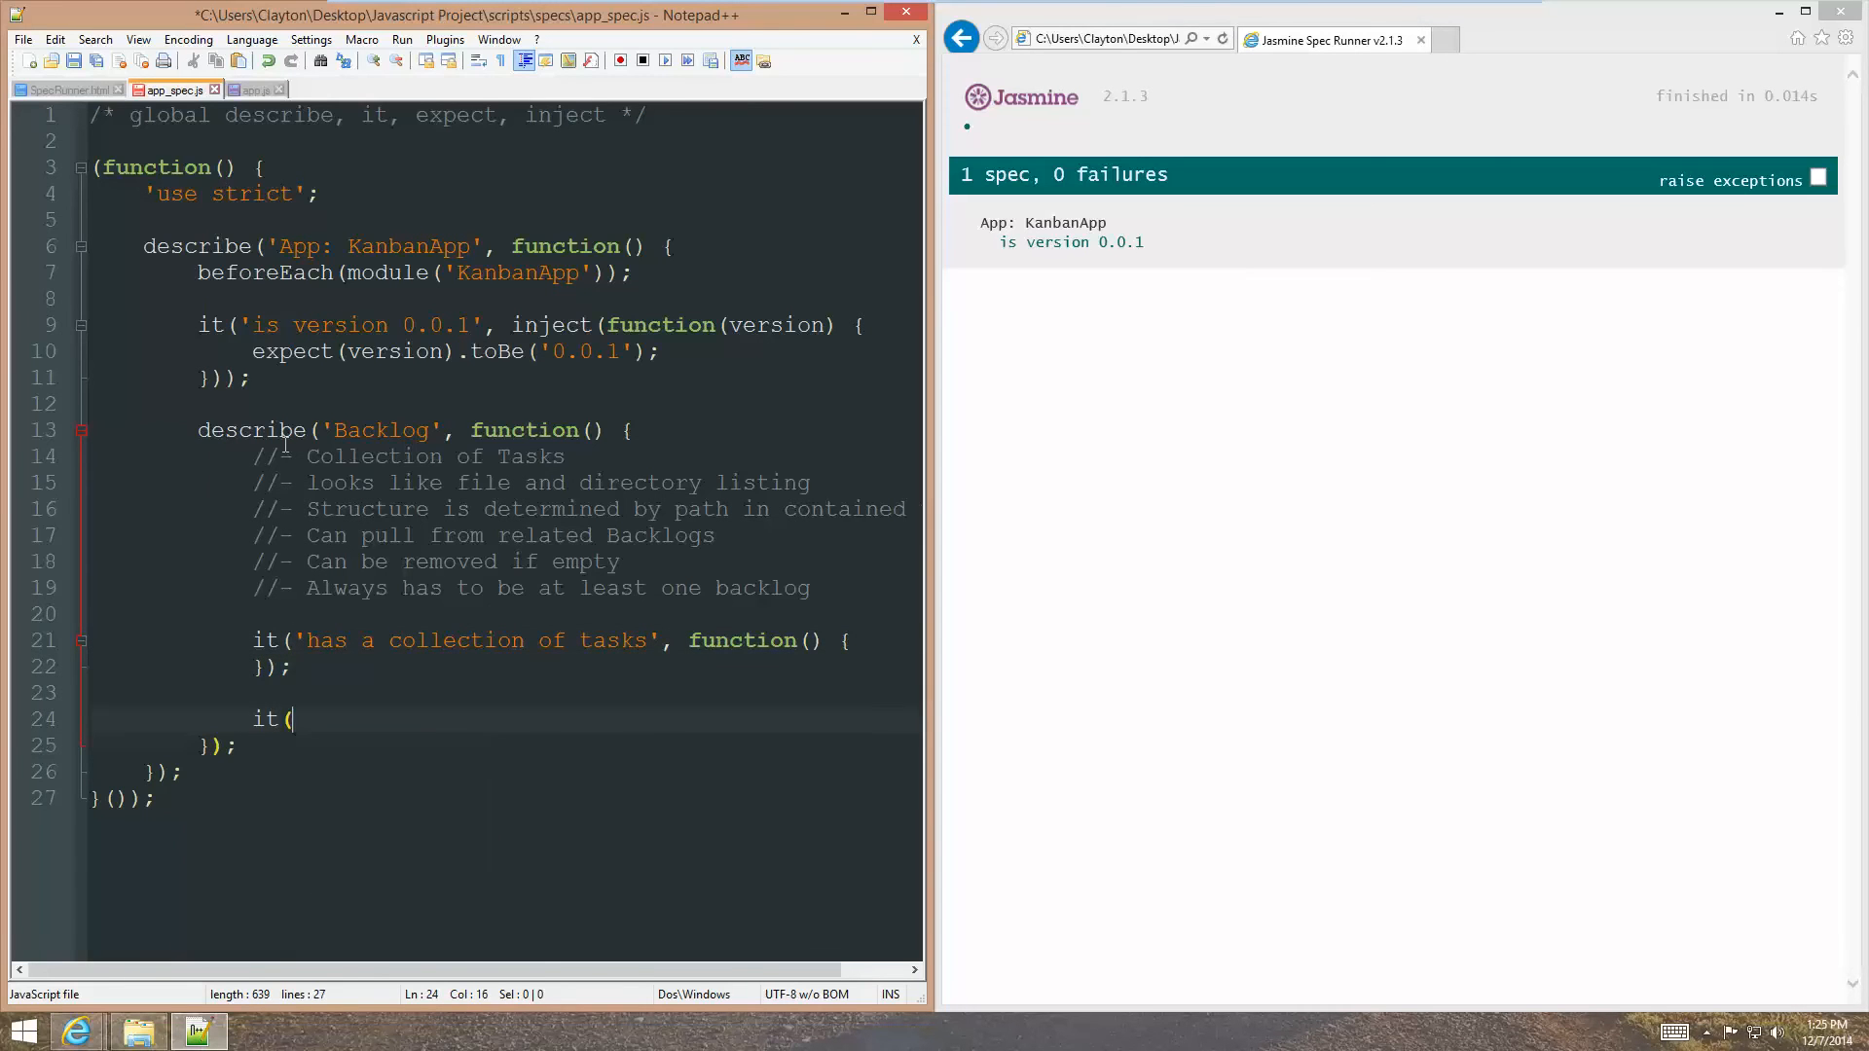
{"action": "type", "text": "'looks like"}
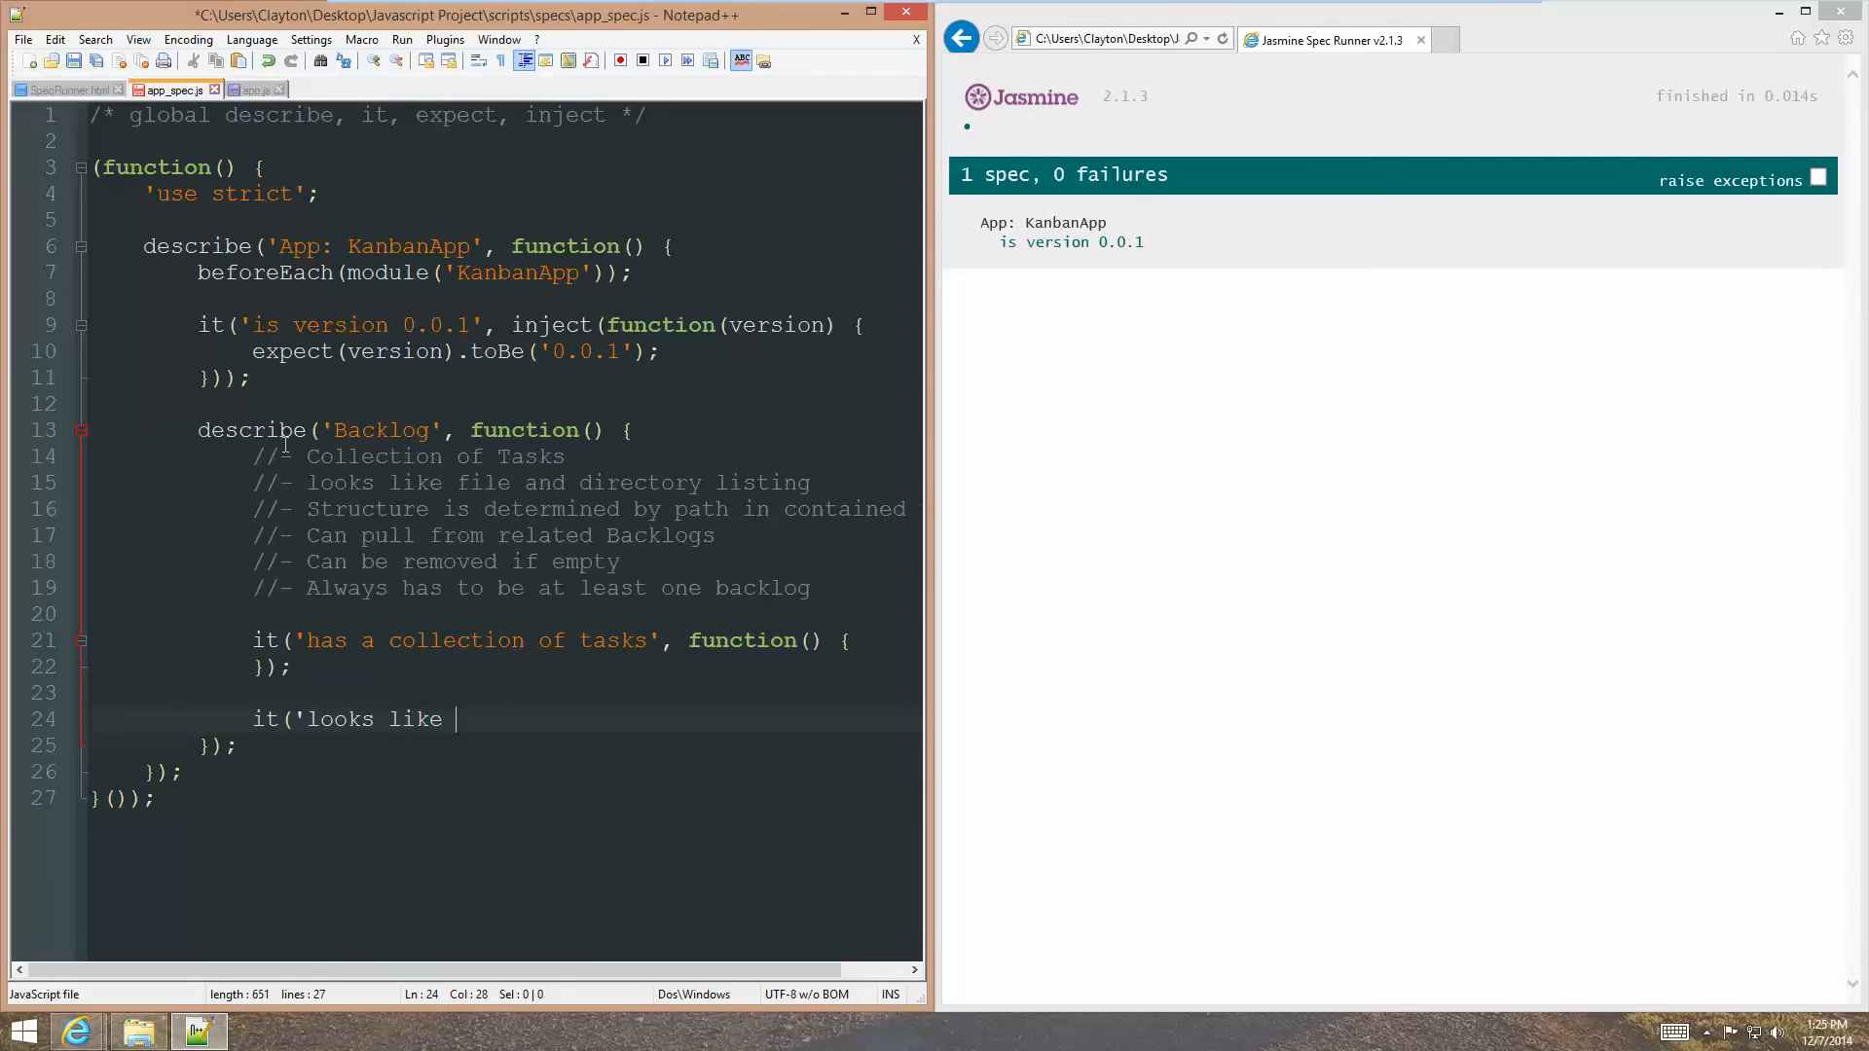
{"action": "type", "text": "file and dire"}
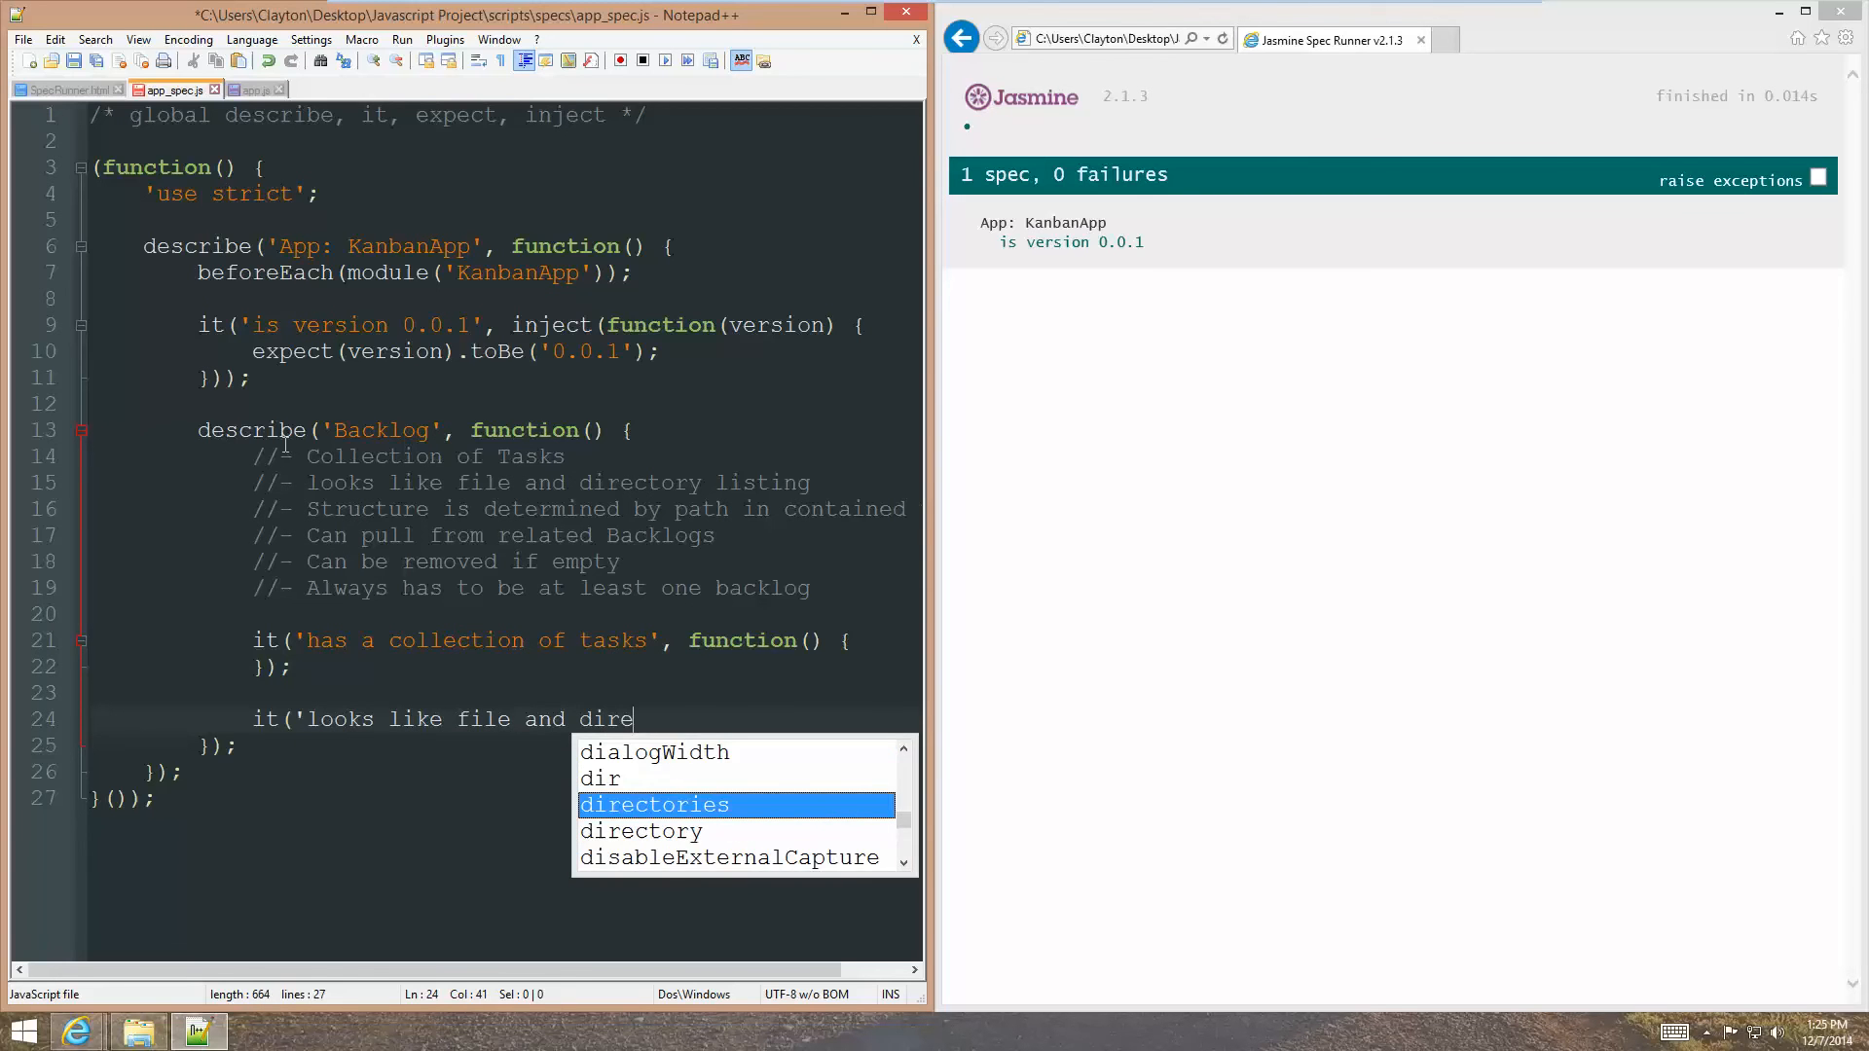
{"action": "type", "text": "ctory listing', function() {"}
{"action": "type", "text": "});"}
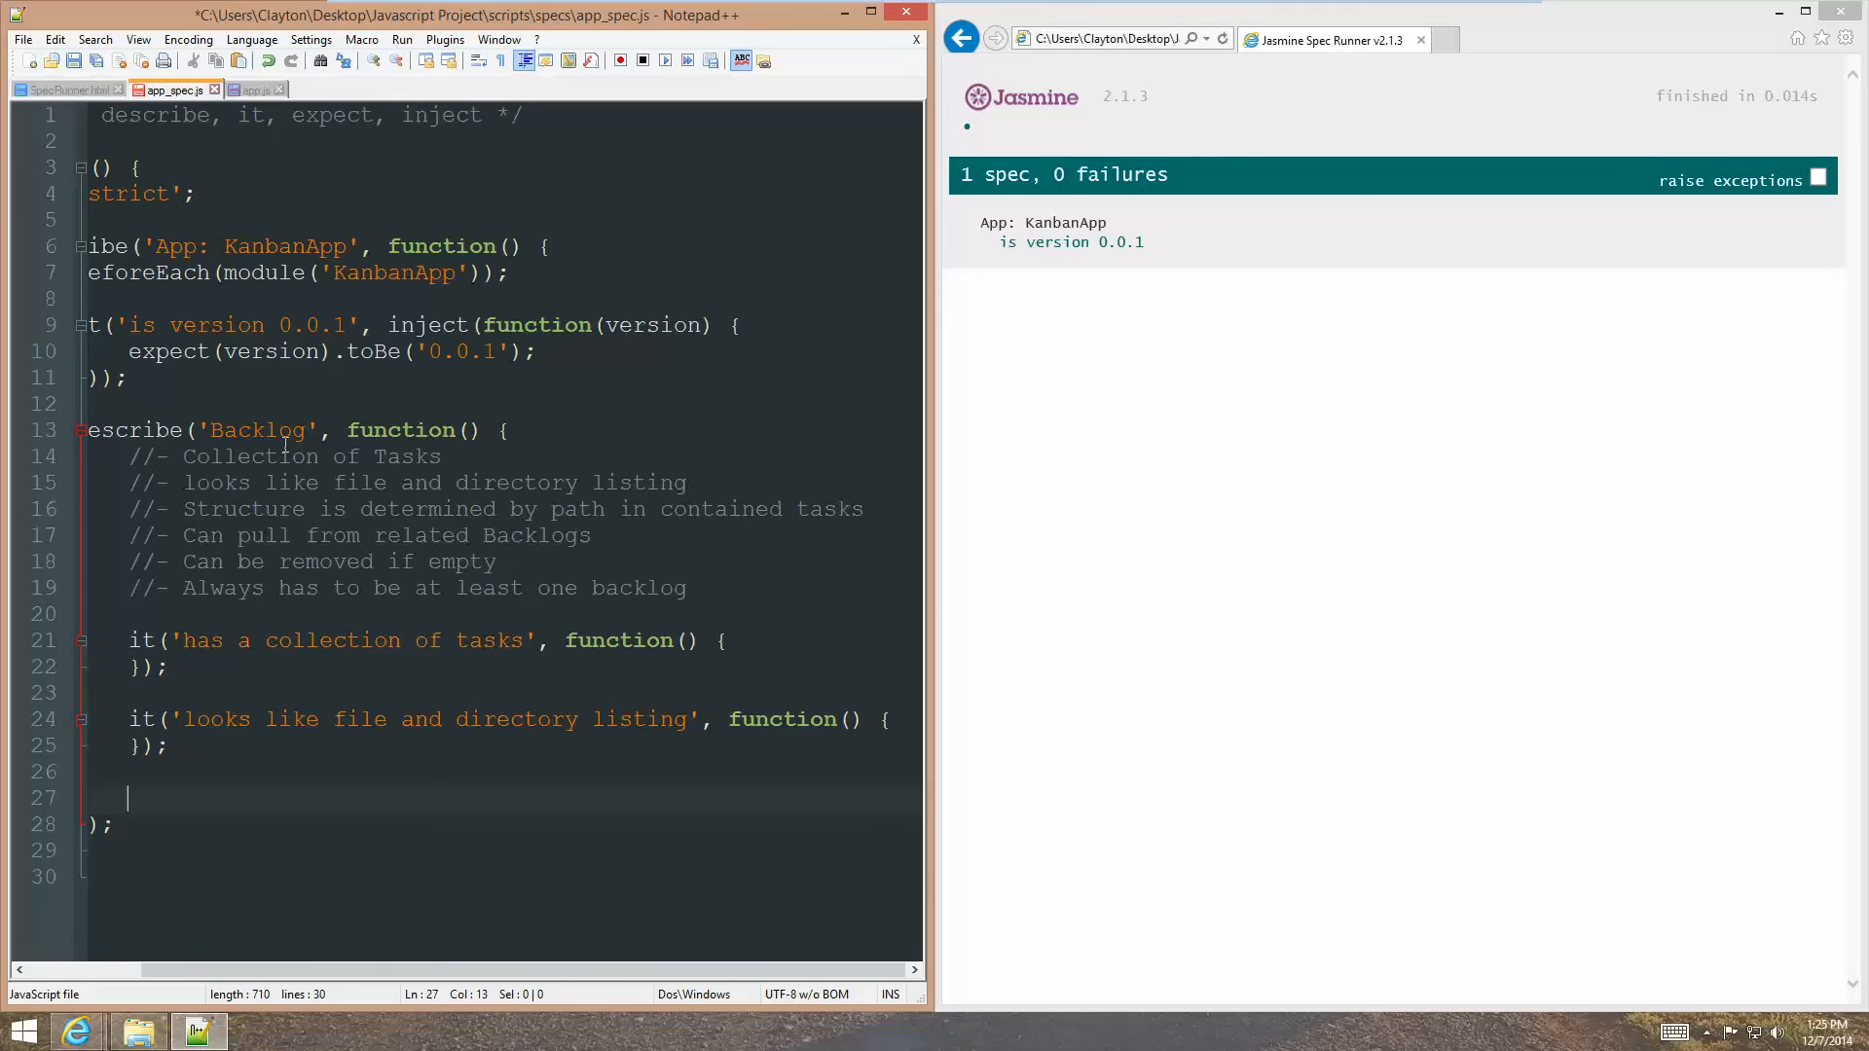
{"action": "type", "text": "it('"}
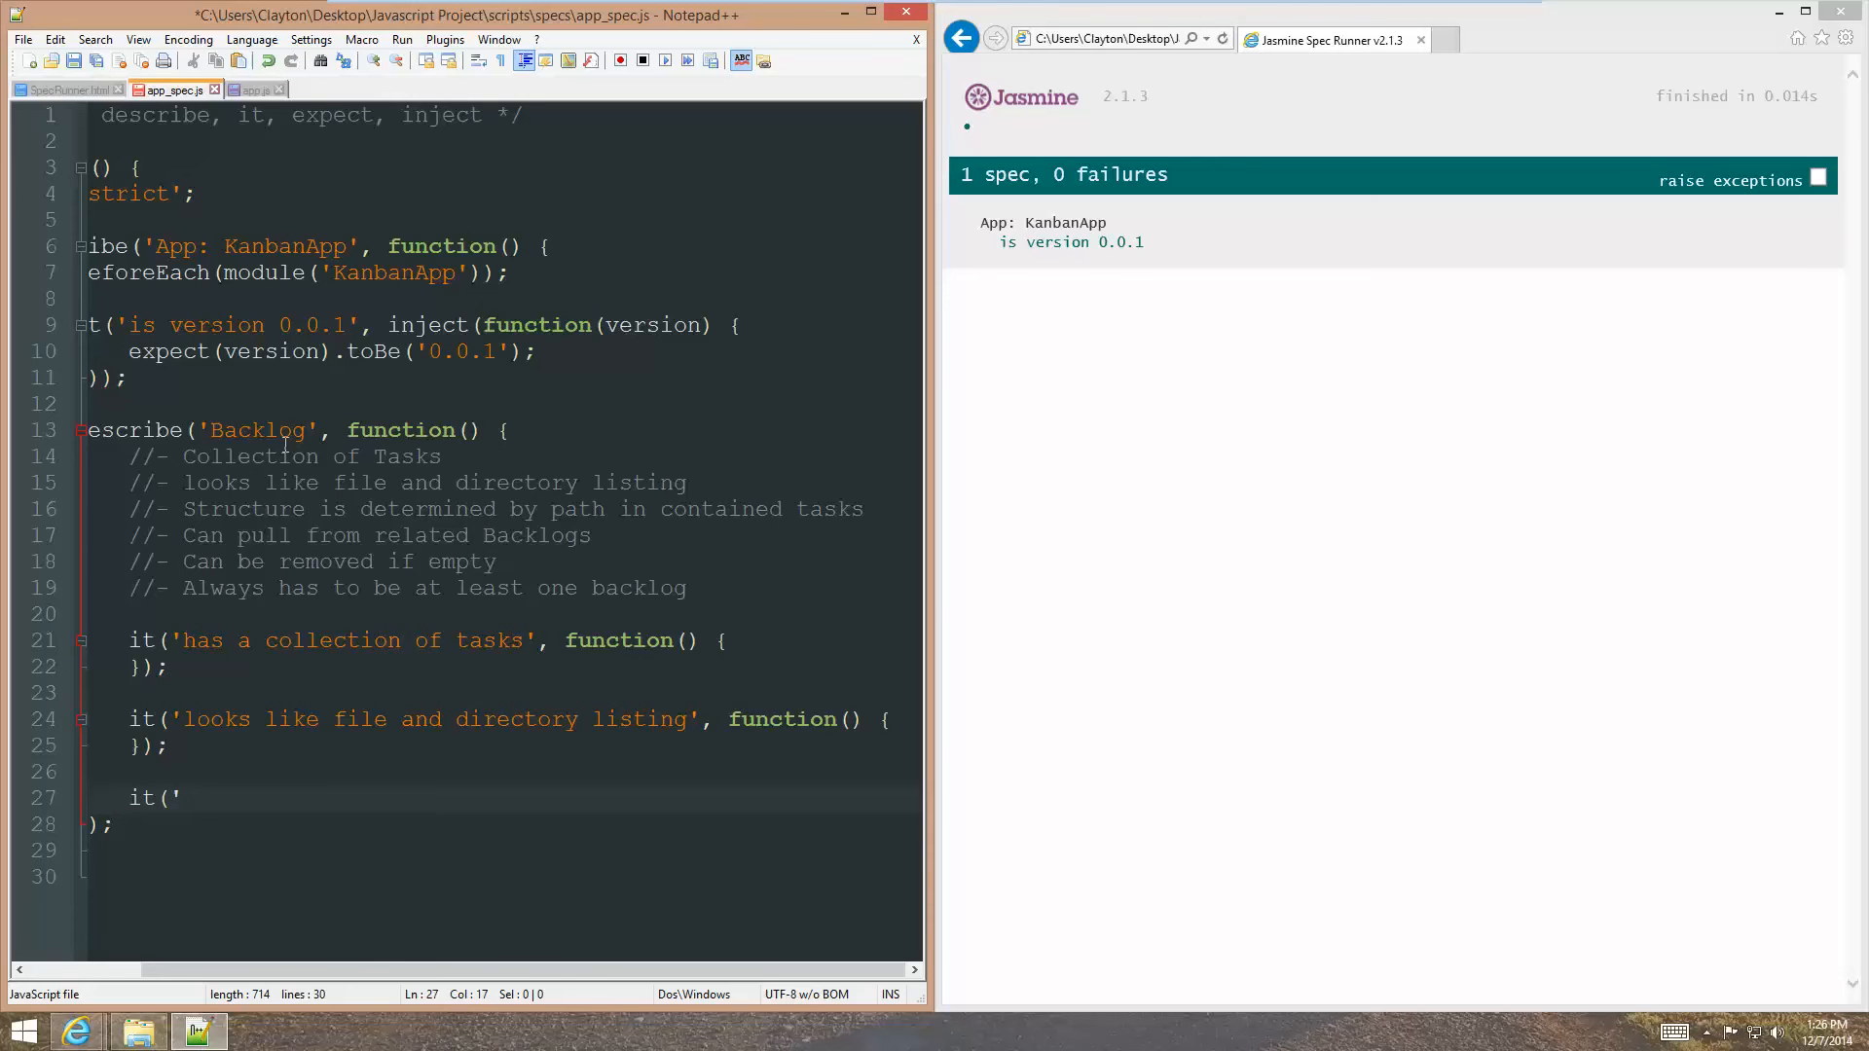
{"action": "key", "text": "BackSpace"}
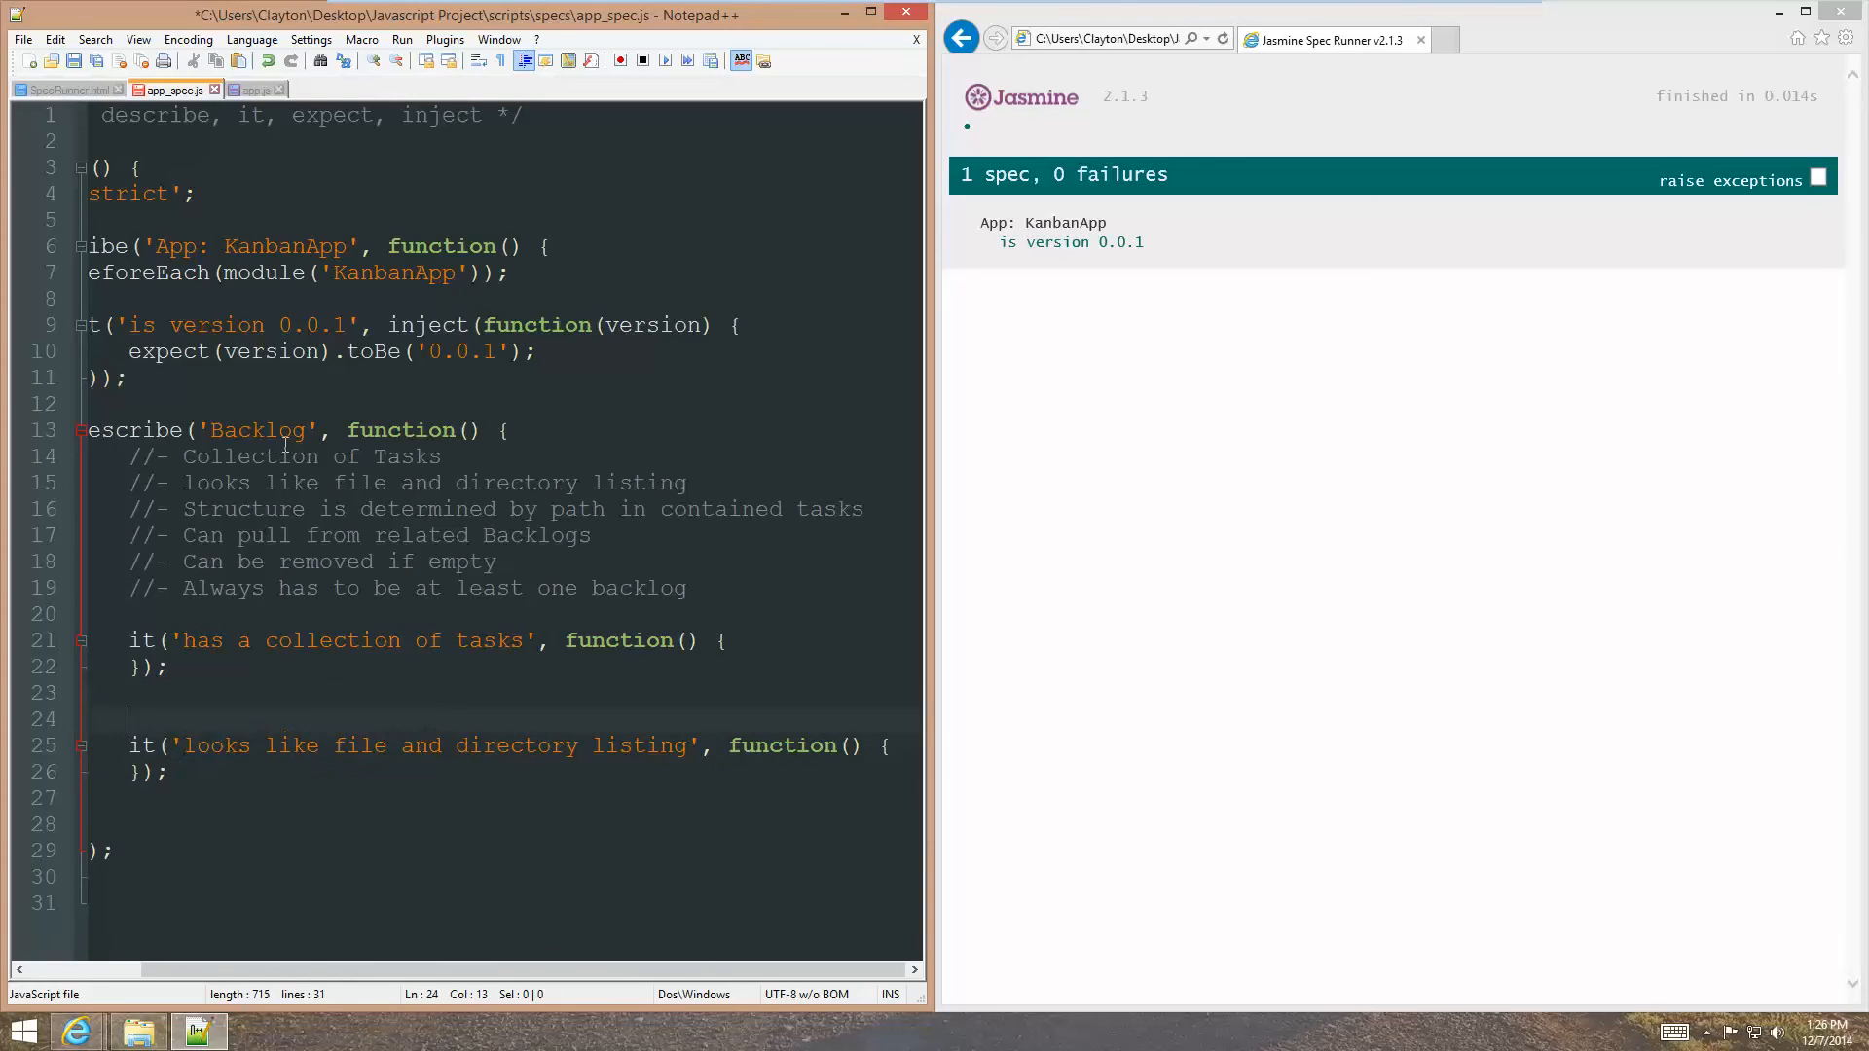
Write describe('path structure', function() { to wrap the listing spec in a nested suite.
{"action": "type", "text": "describer("}
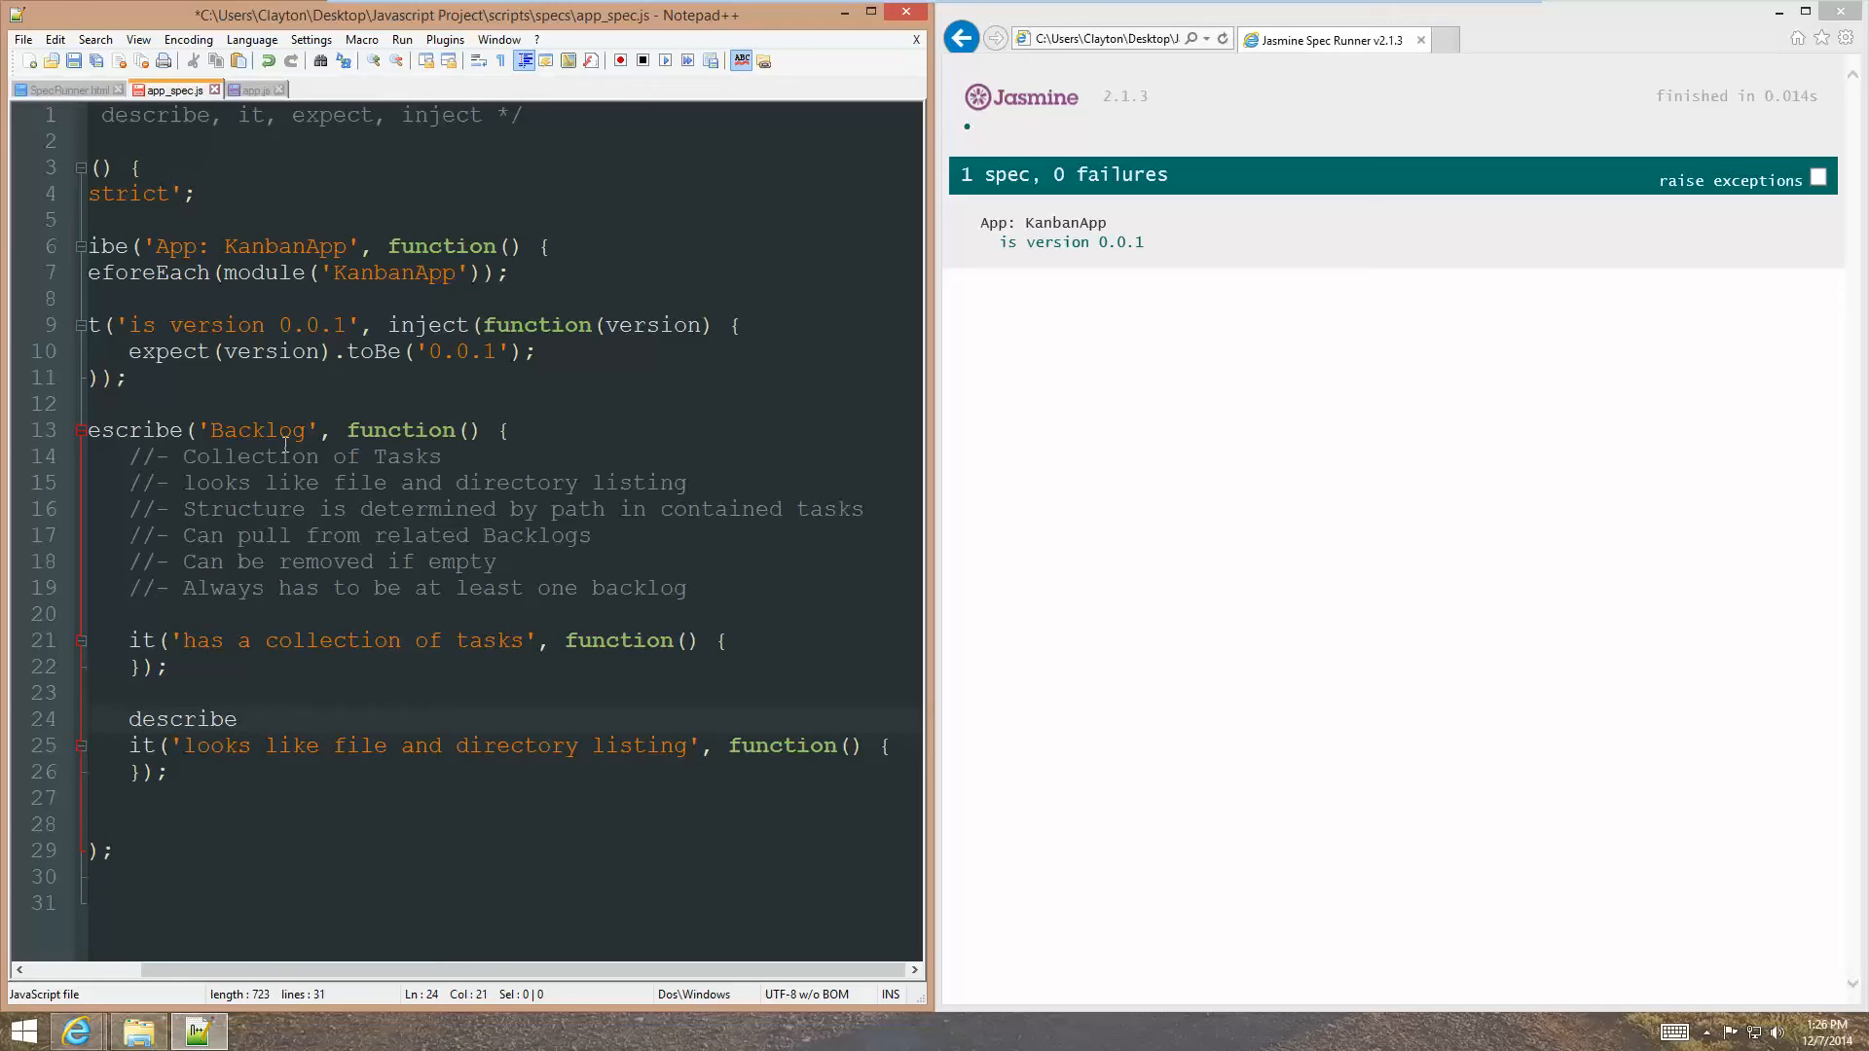
{"action": "type", "text": "('"}
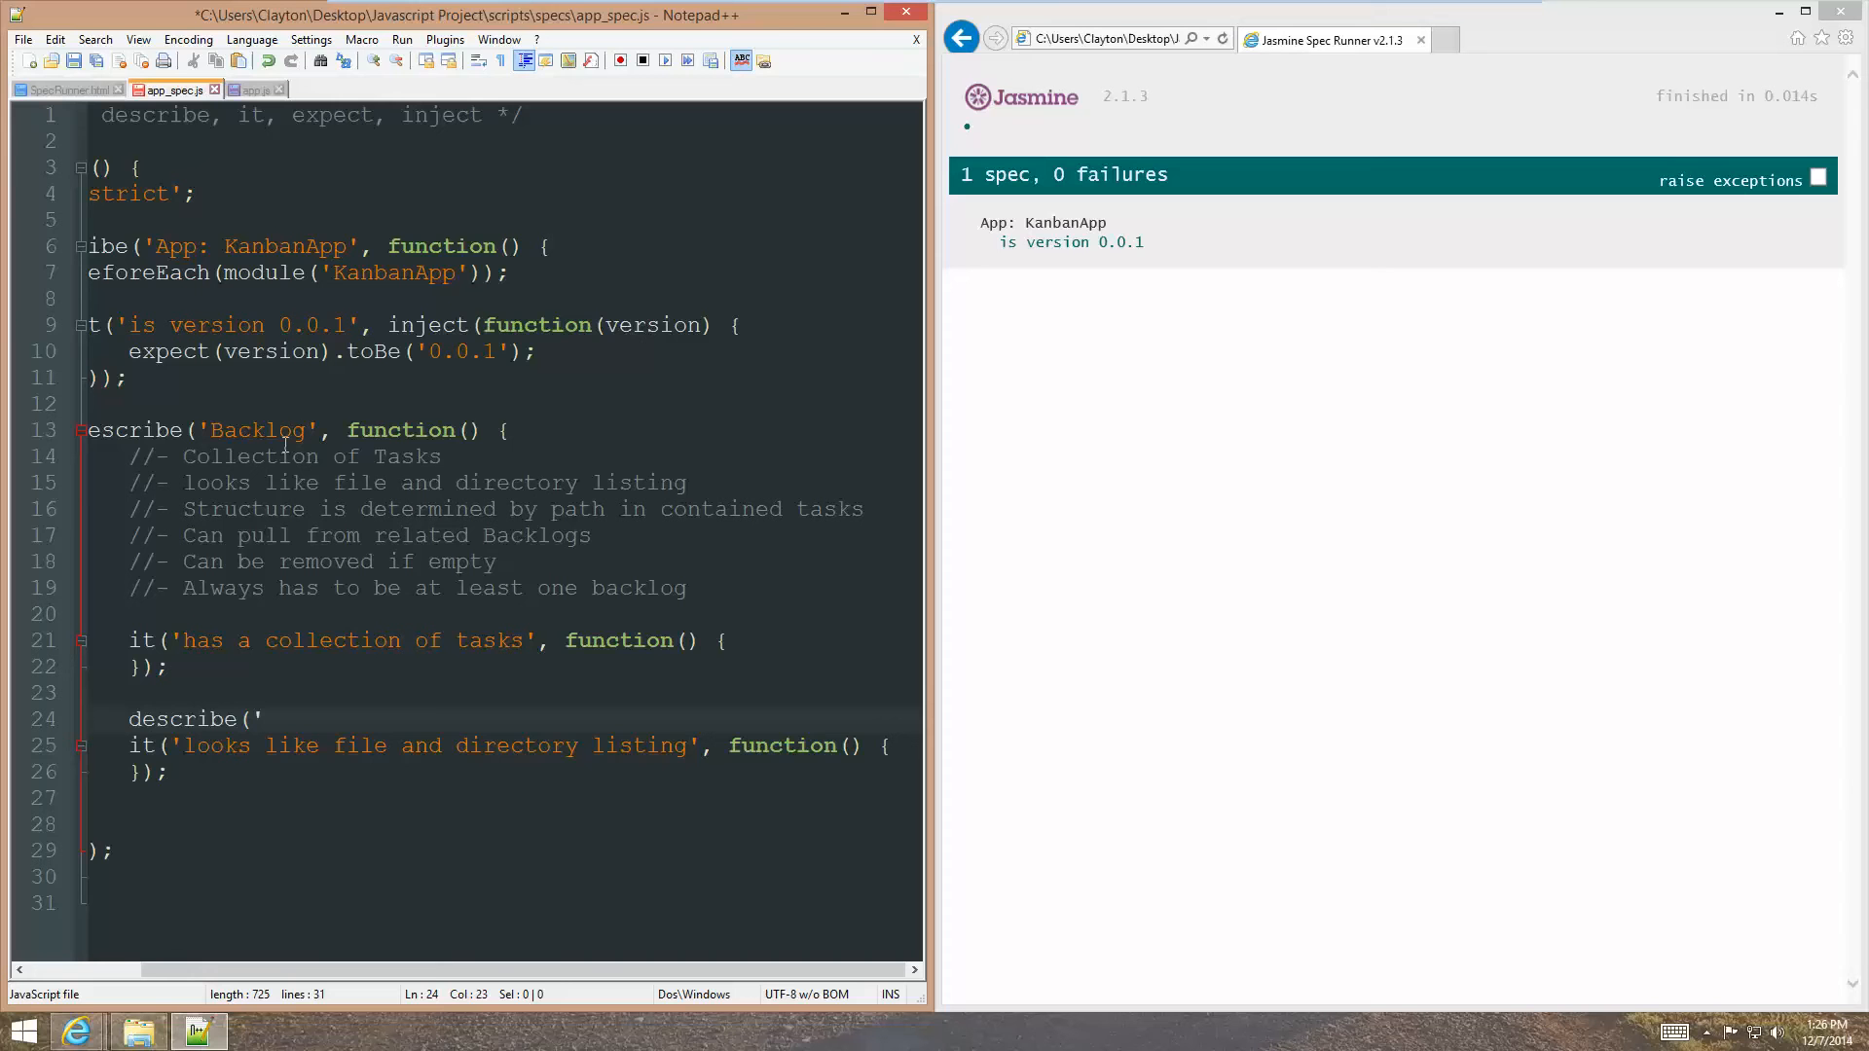
{"action": "type", "text": "path s"}
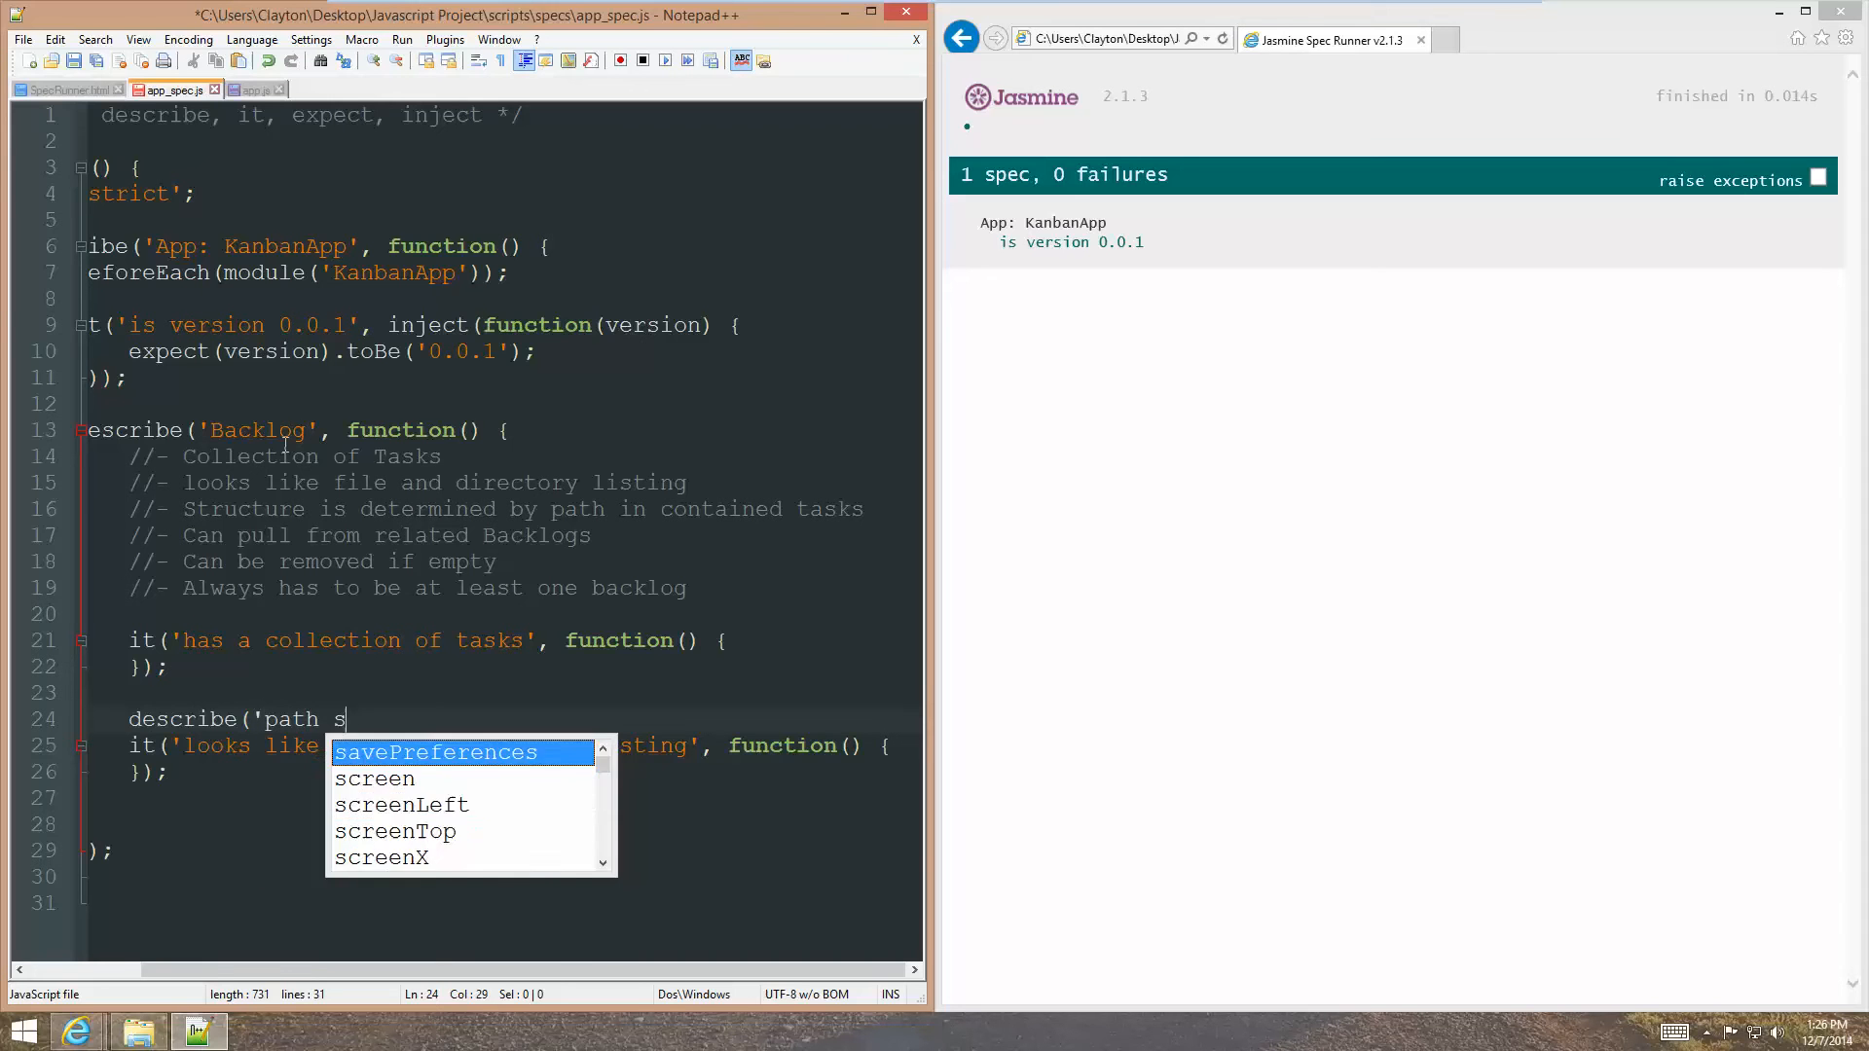
{"action": "type", "text": "tructure'"}
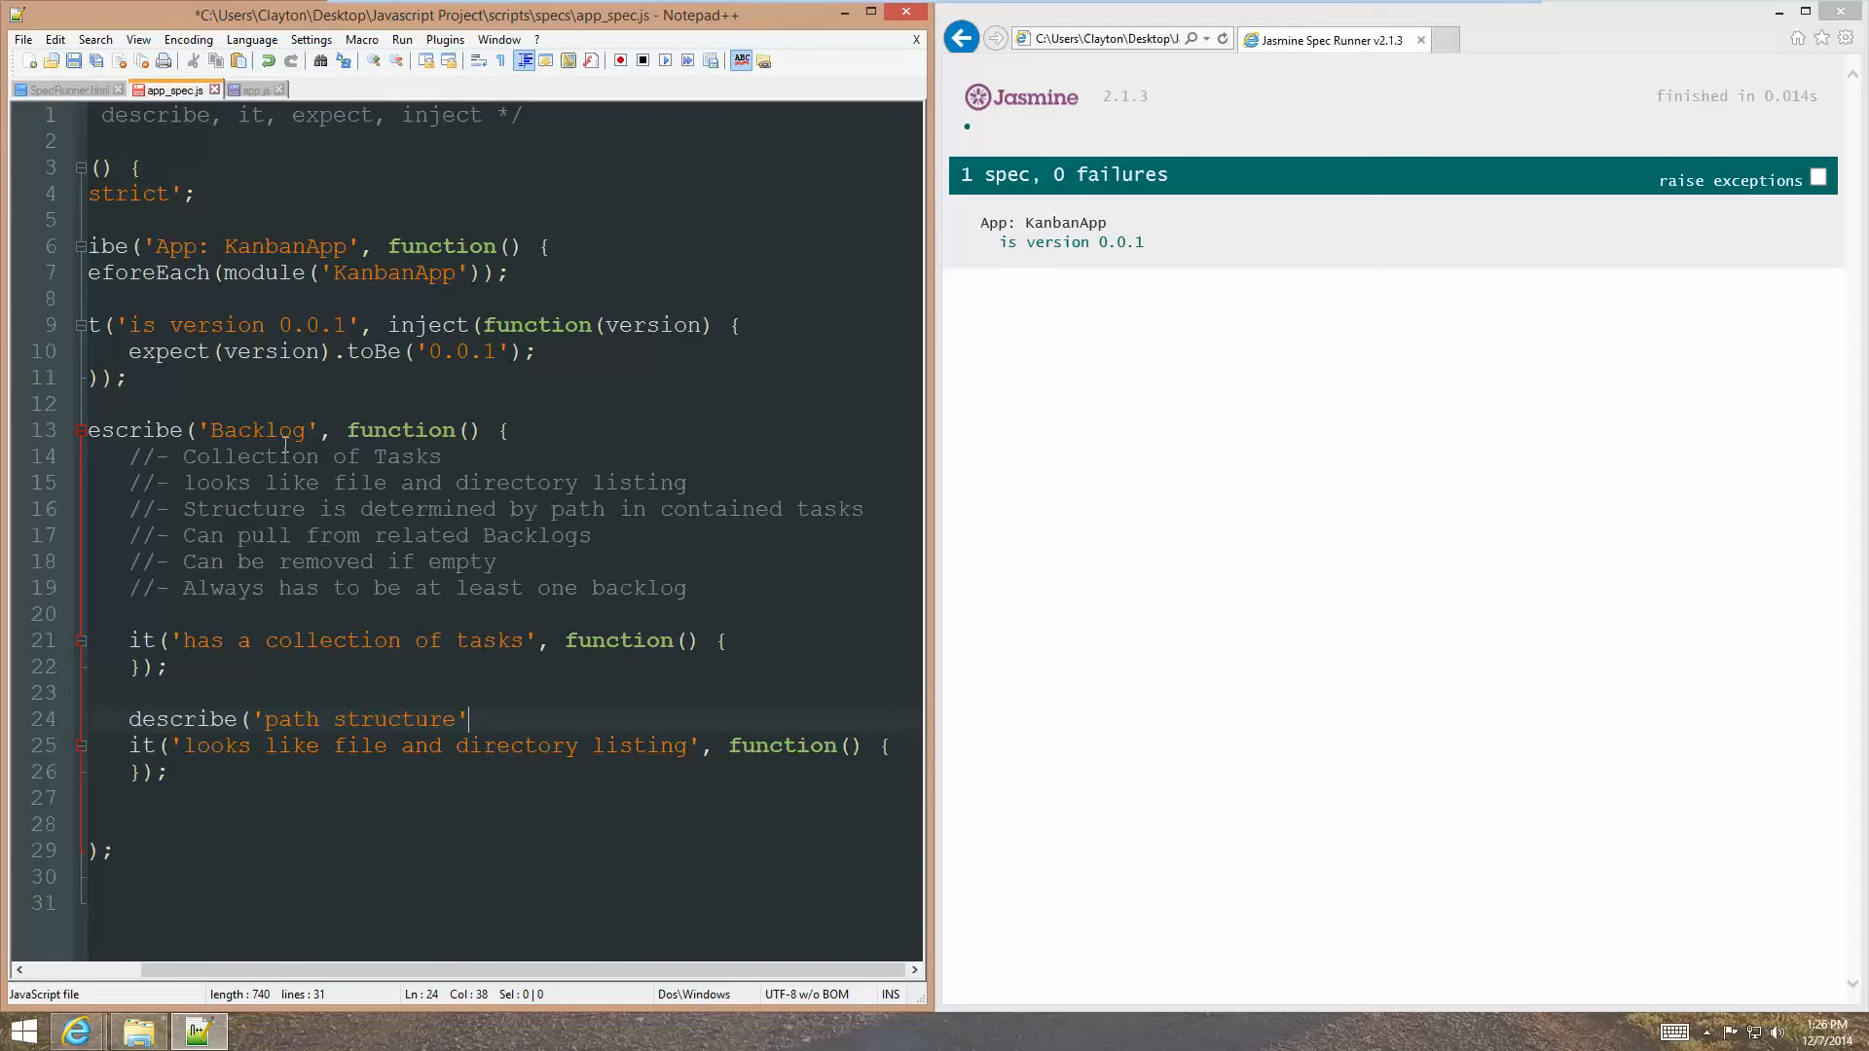
{"action": "type", "text": ", function()"}
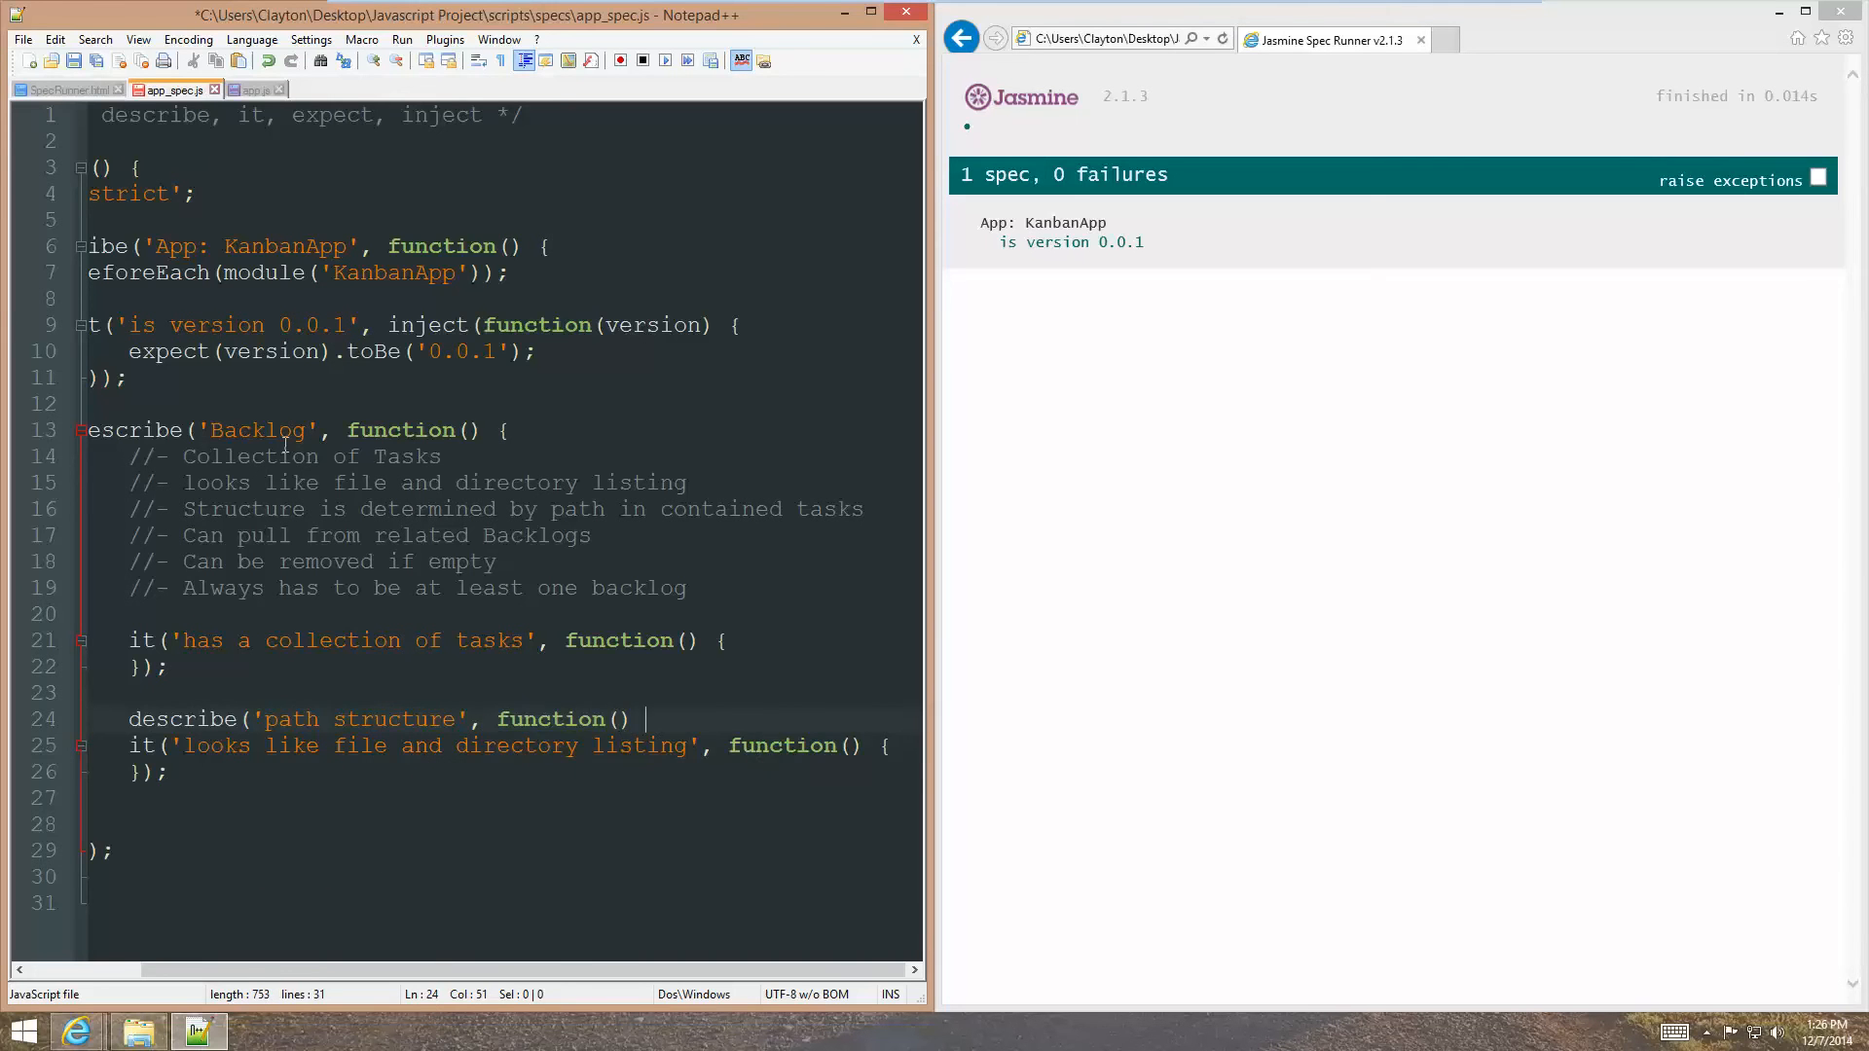
{"action": "type", "text": "{"}
{"action": "type", "text": "});"}
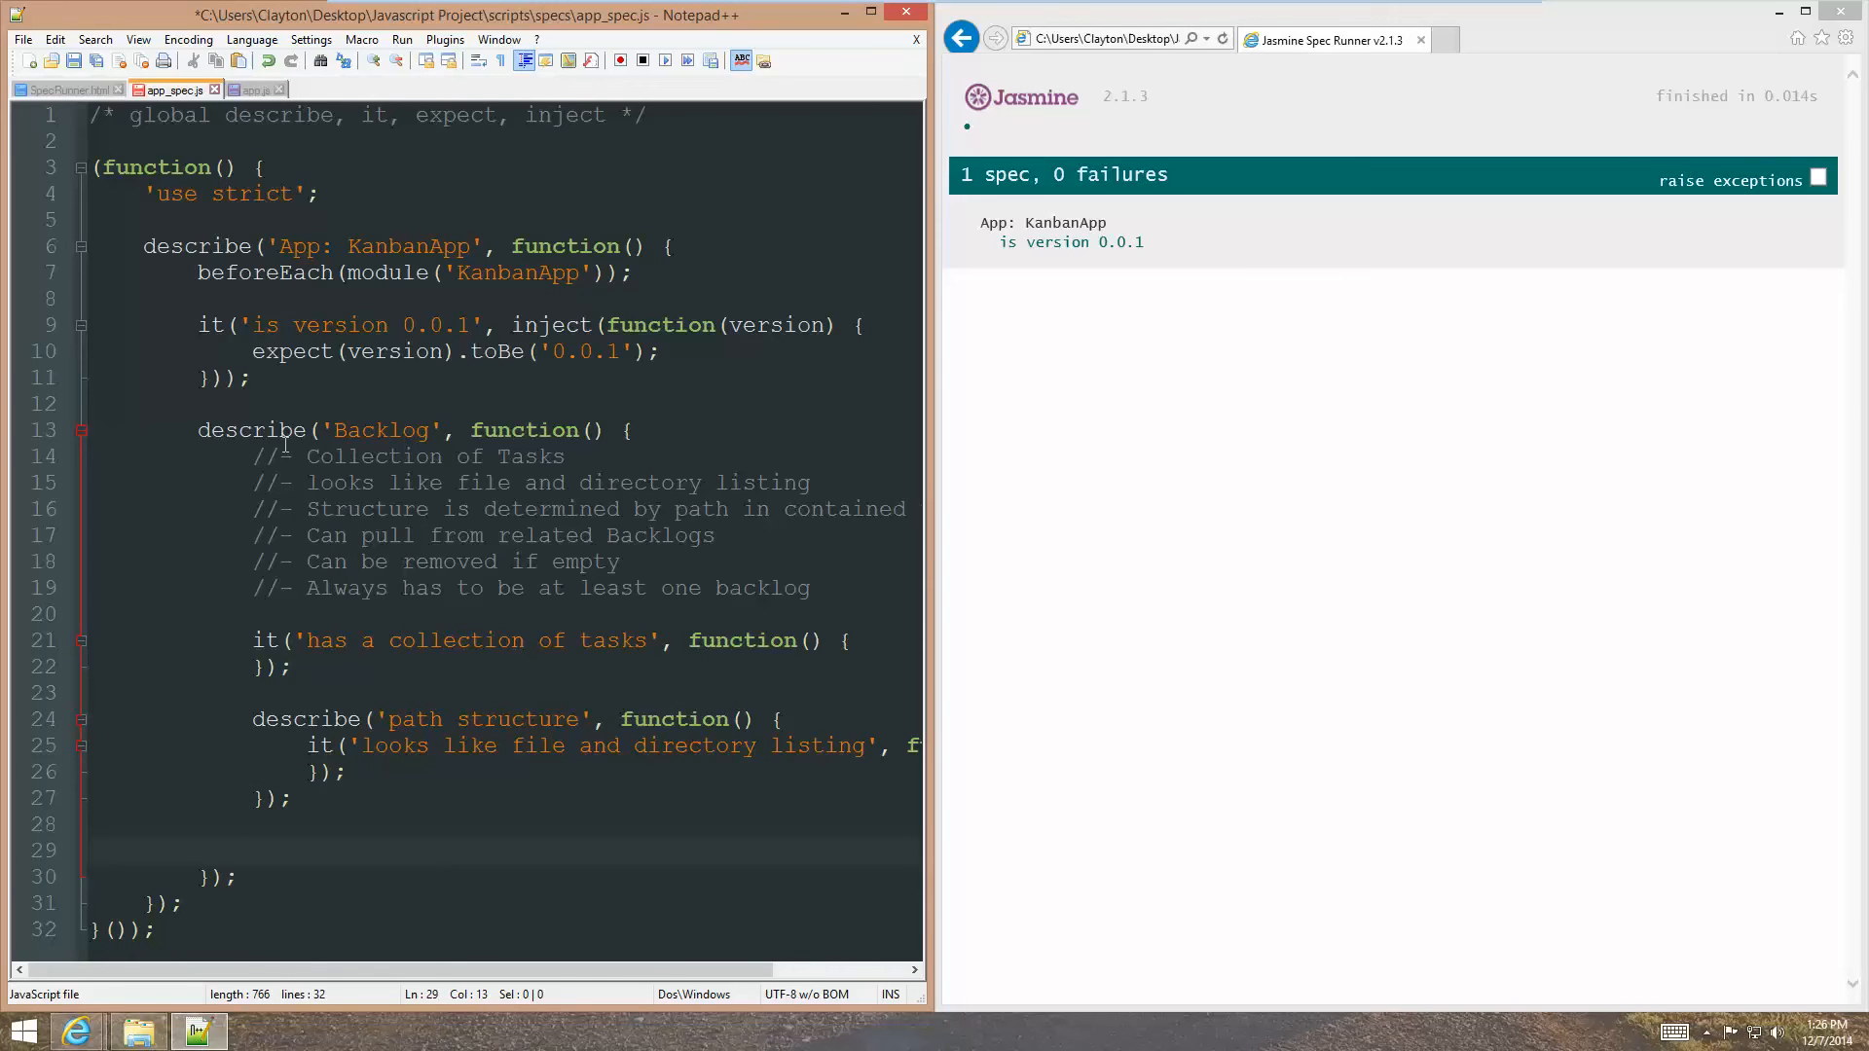
Add an empty spec for pulling tasks from related backlogs.
{"action": "type", "text": "it("}
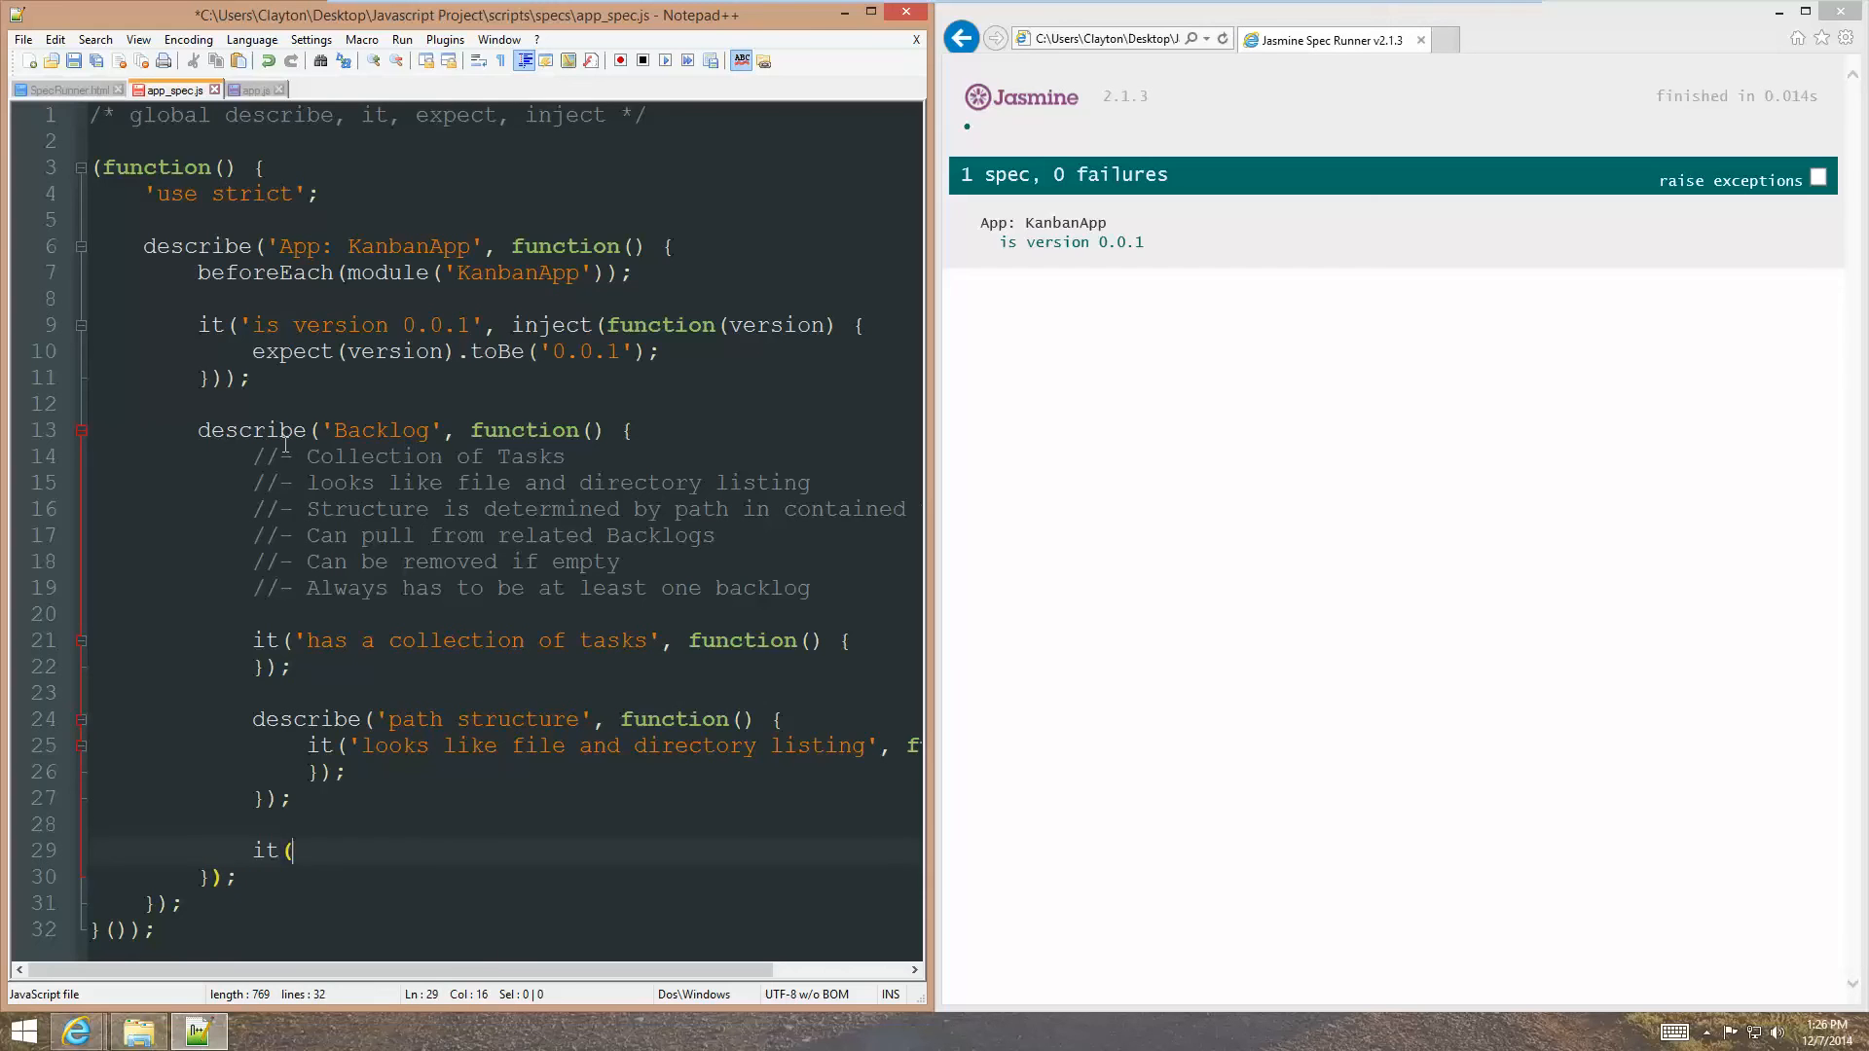
{"action": "type", "text": "'can pull from related"}
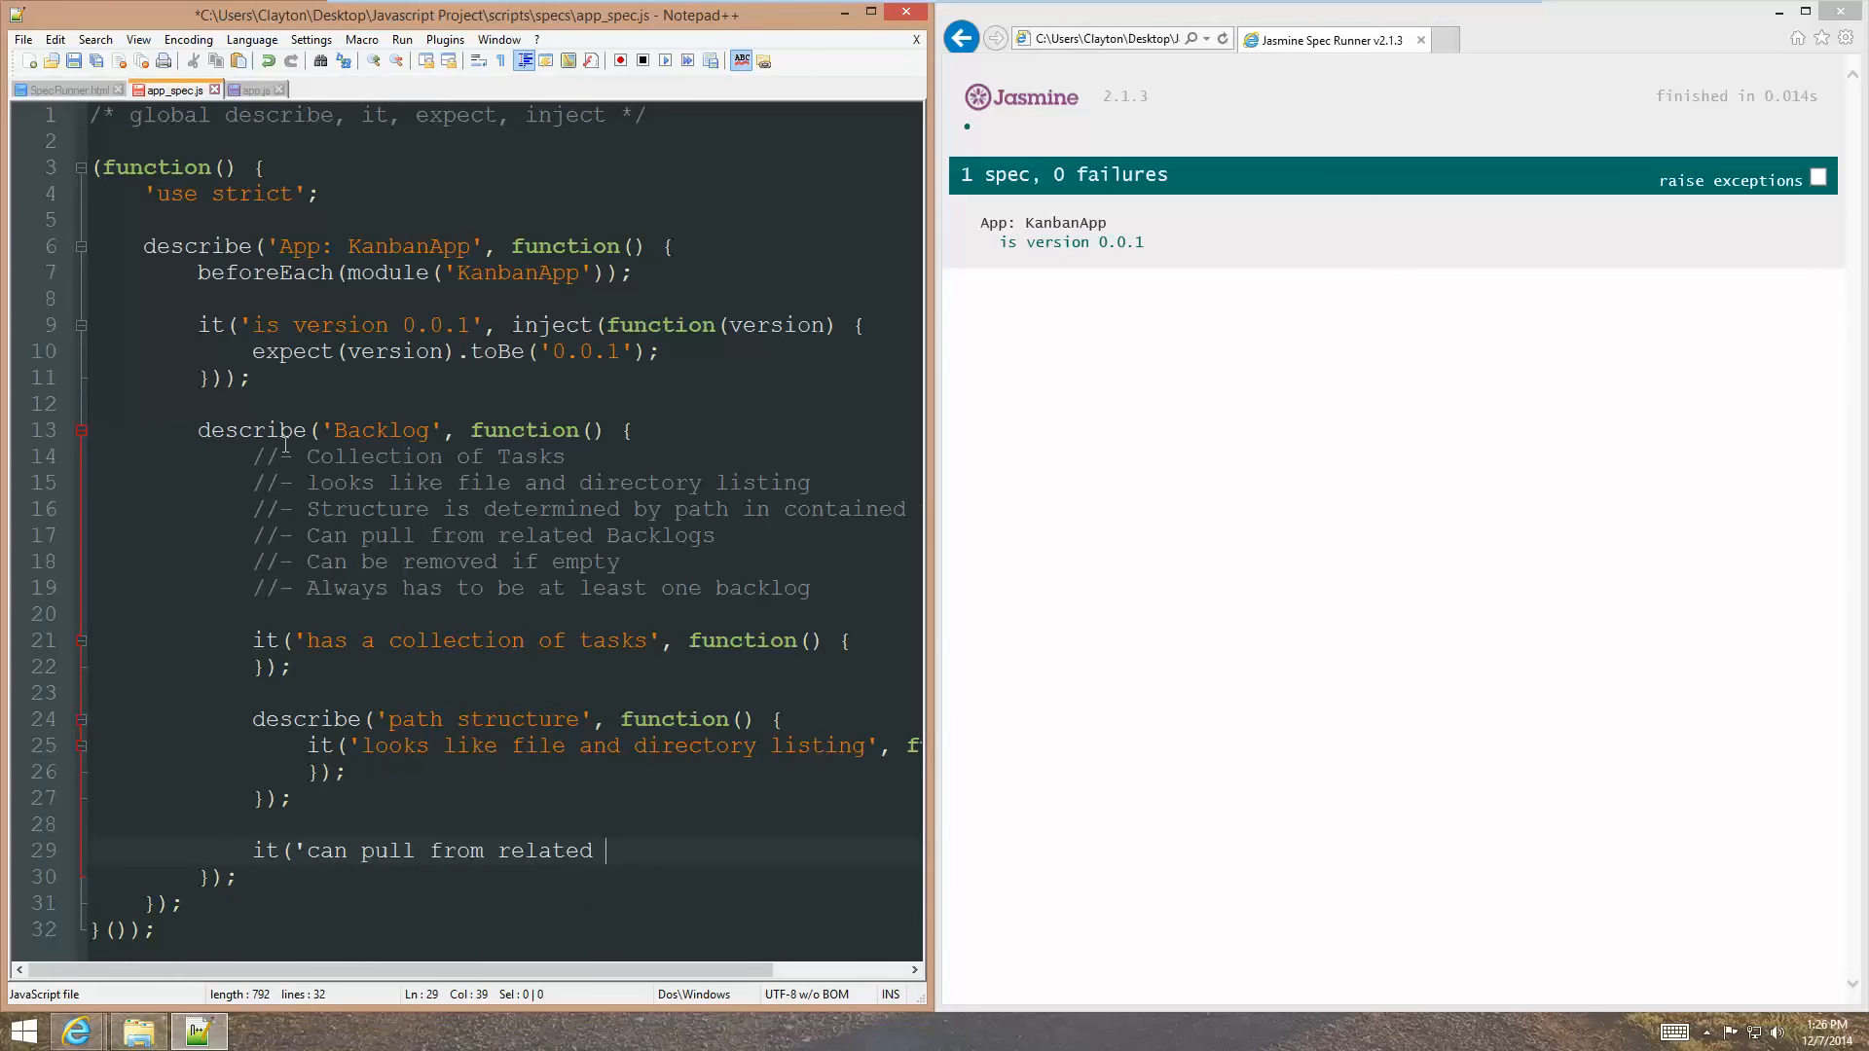
{"action": "type", "text": "back"}
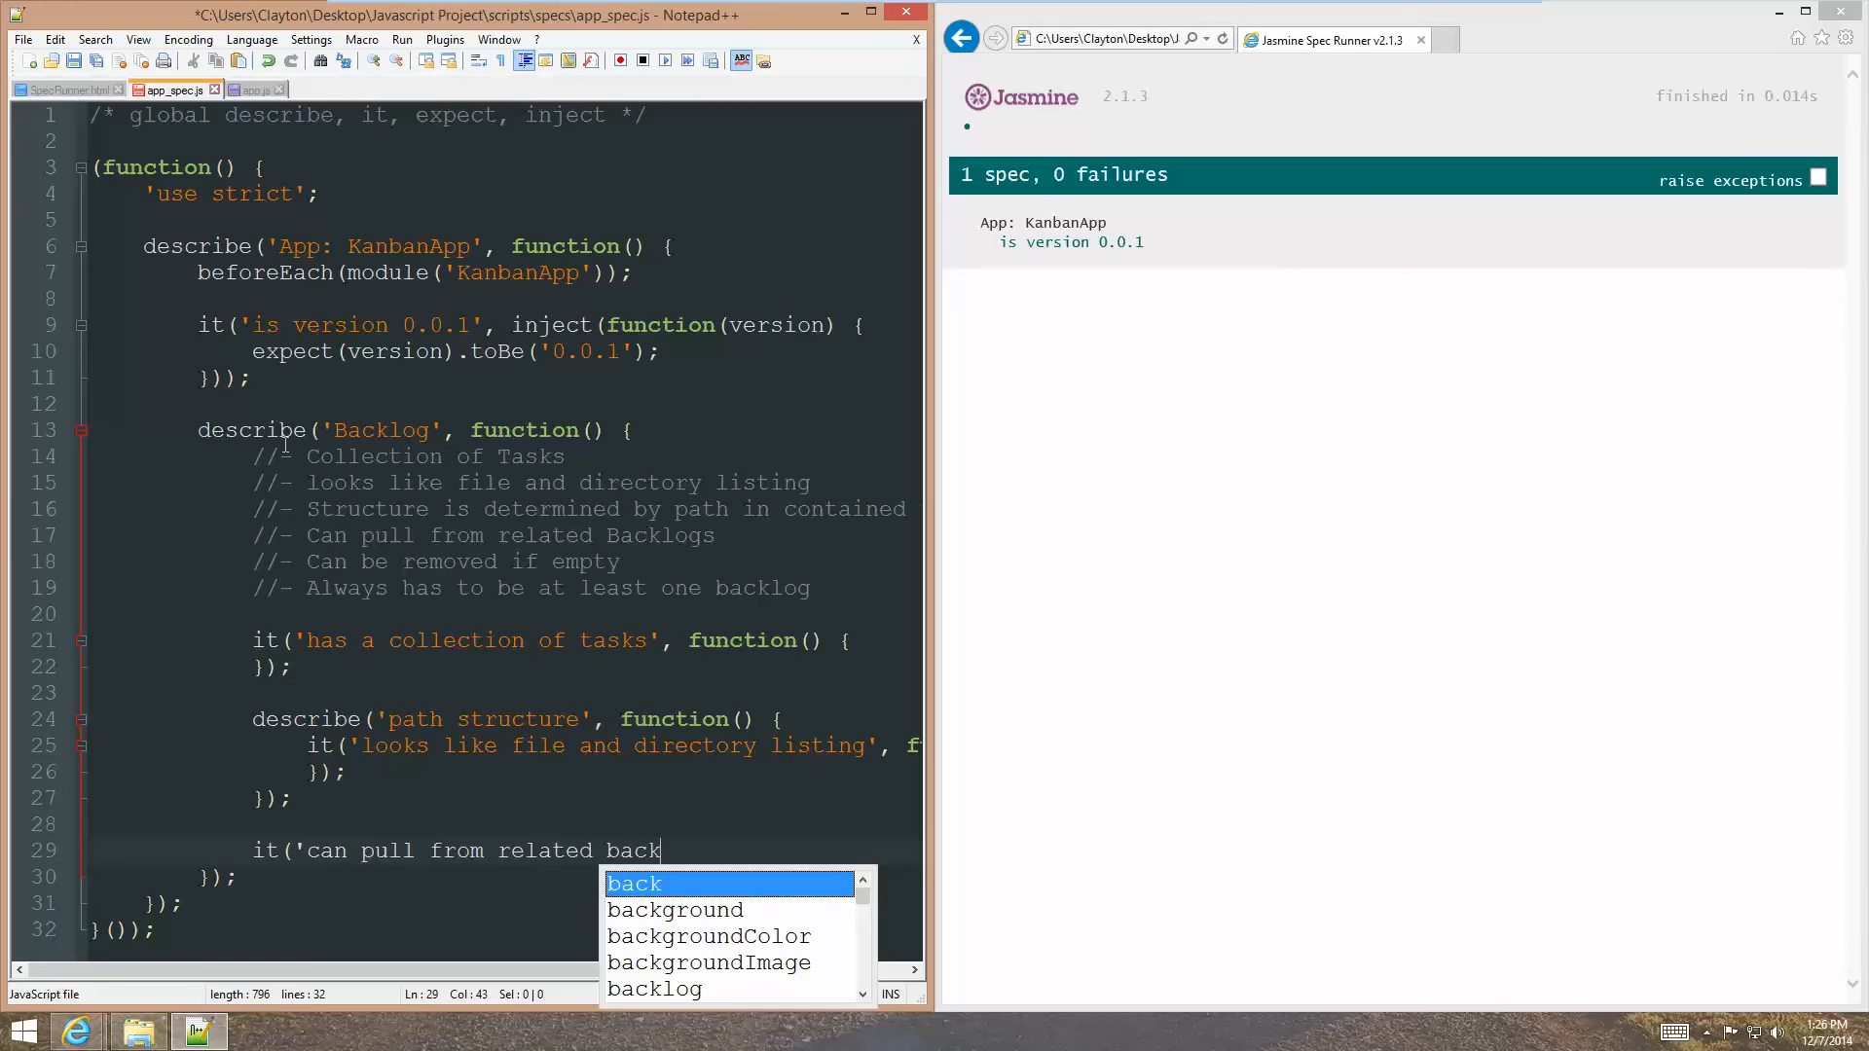
{"action": "type", "text": "logs', function("}
{"action": "type", "text": "});"}
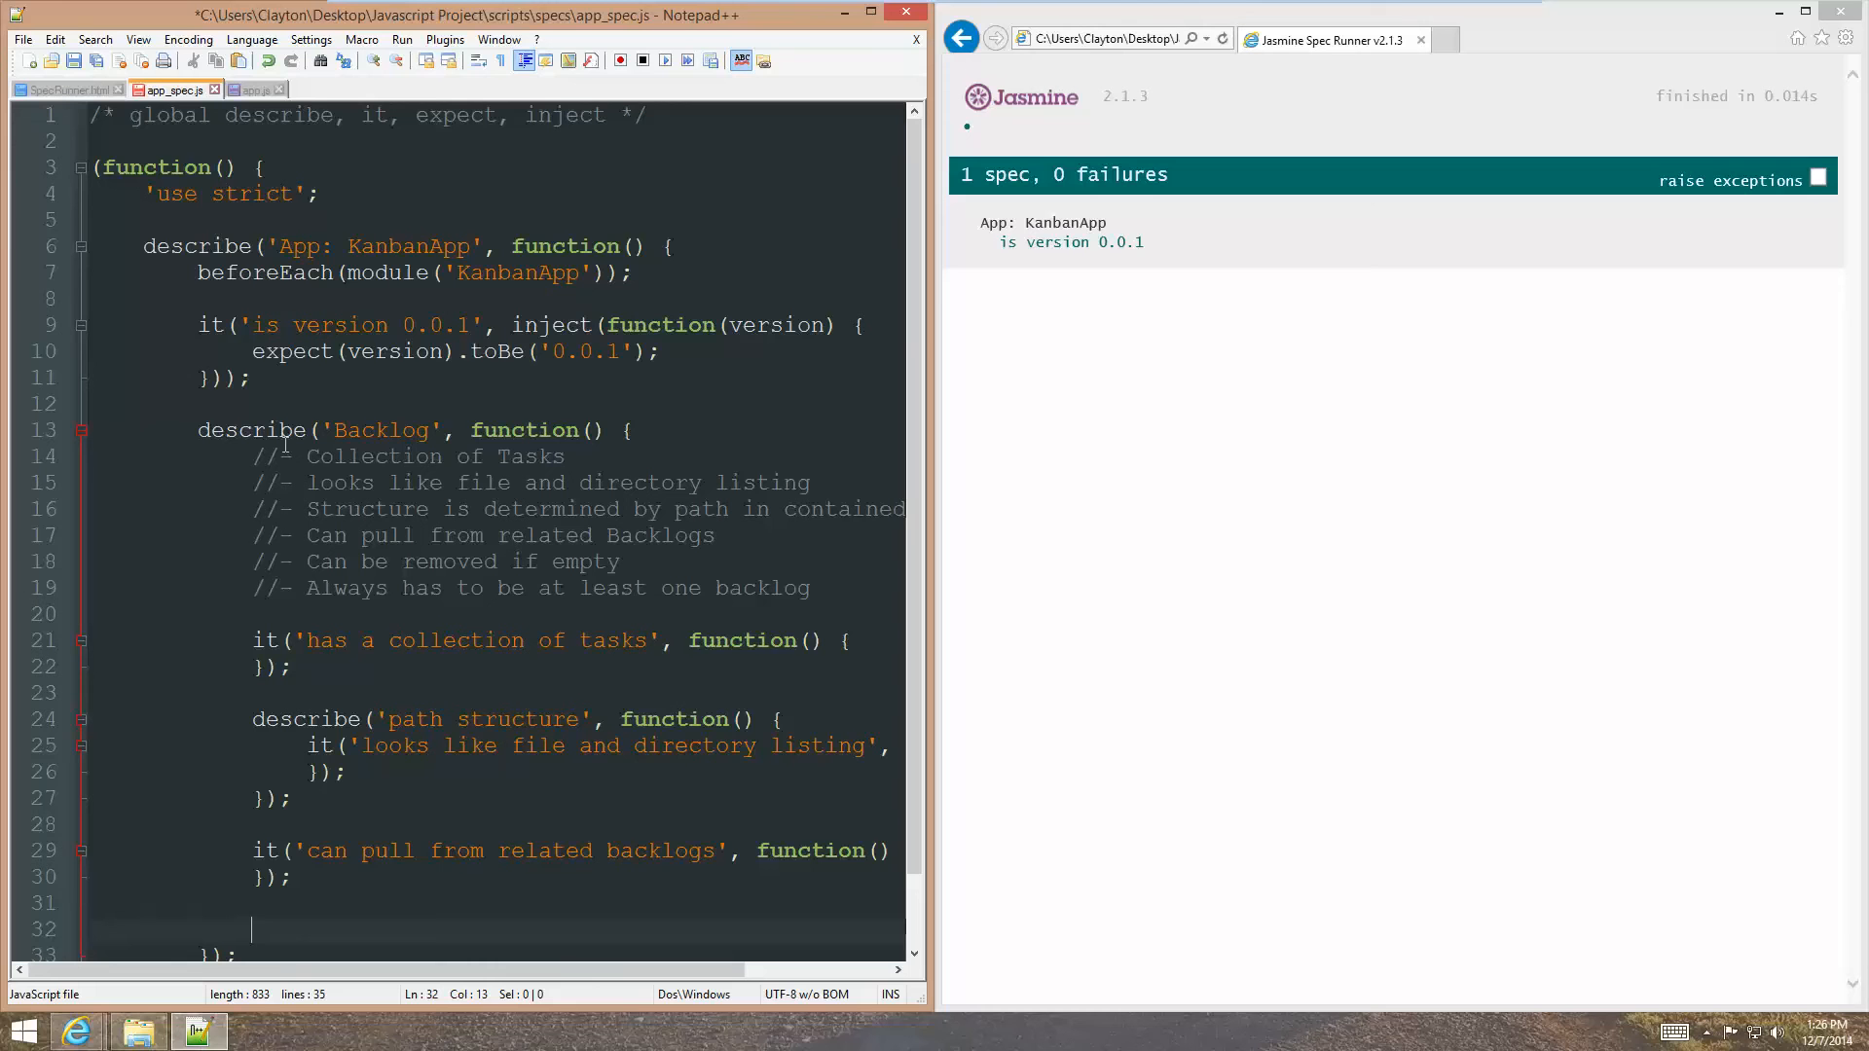
Add an empty 'can be removed if empty' spec with its function stub.
{"action": "type", "text": "it('"}
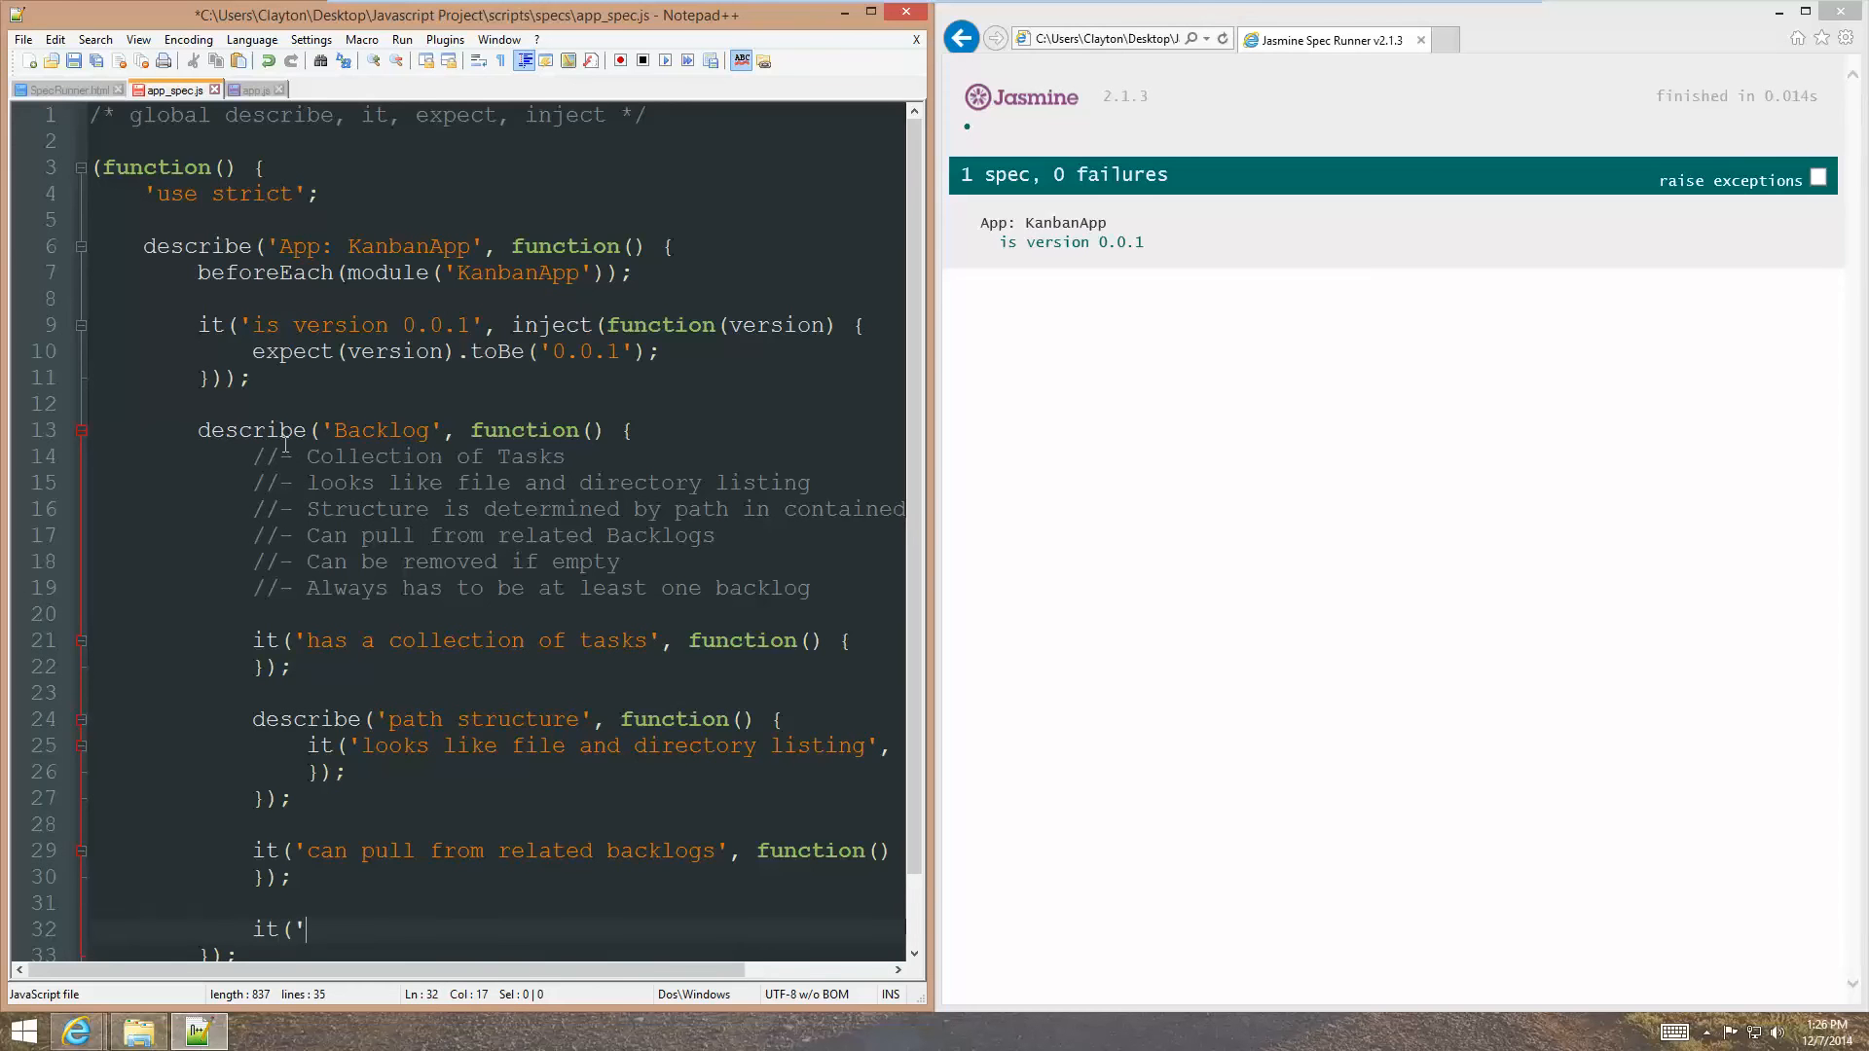
{"action": "type", "text": "can be"}
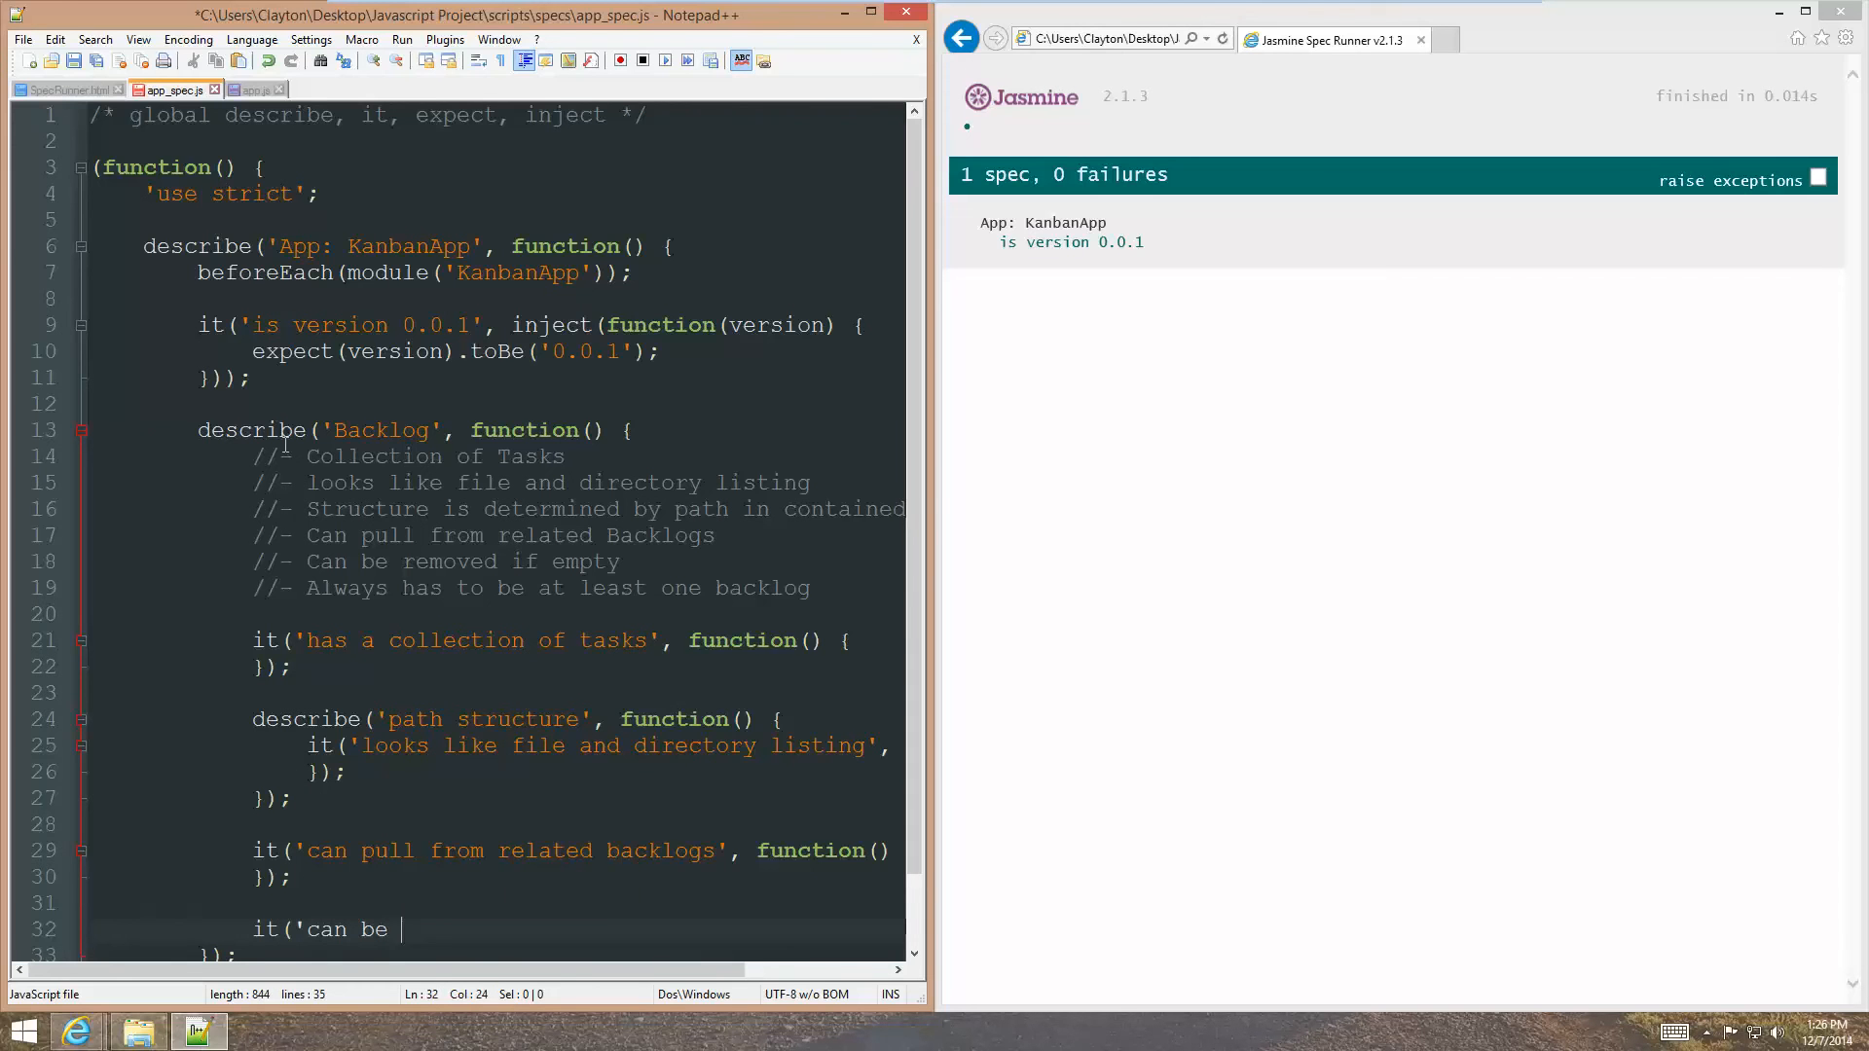
{"action": "type", "text": "removed if emtpty"}
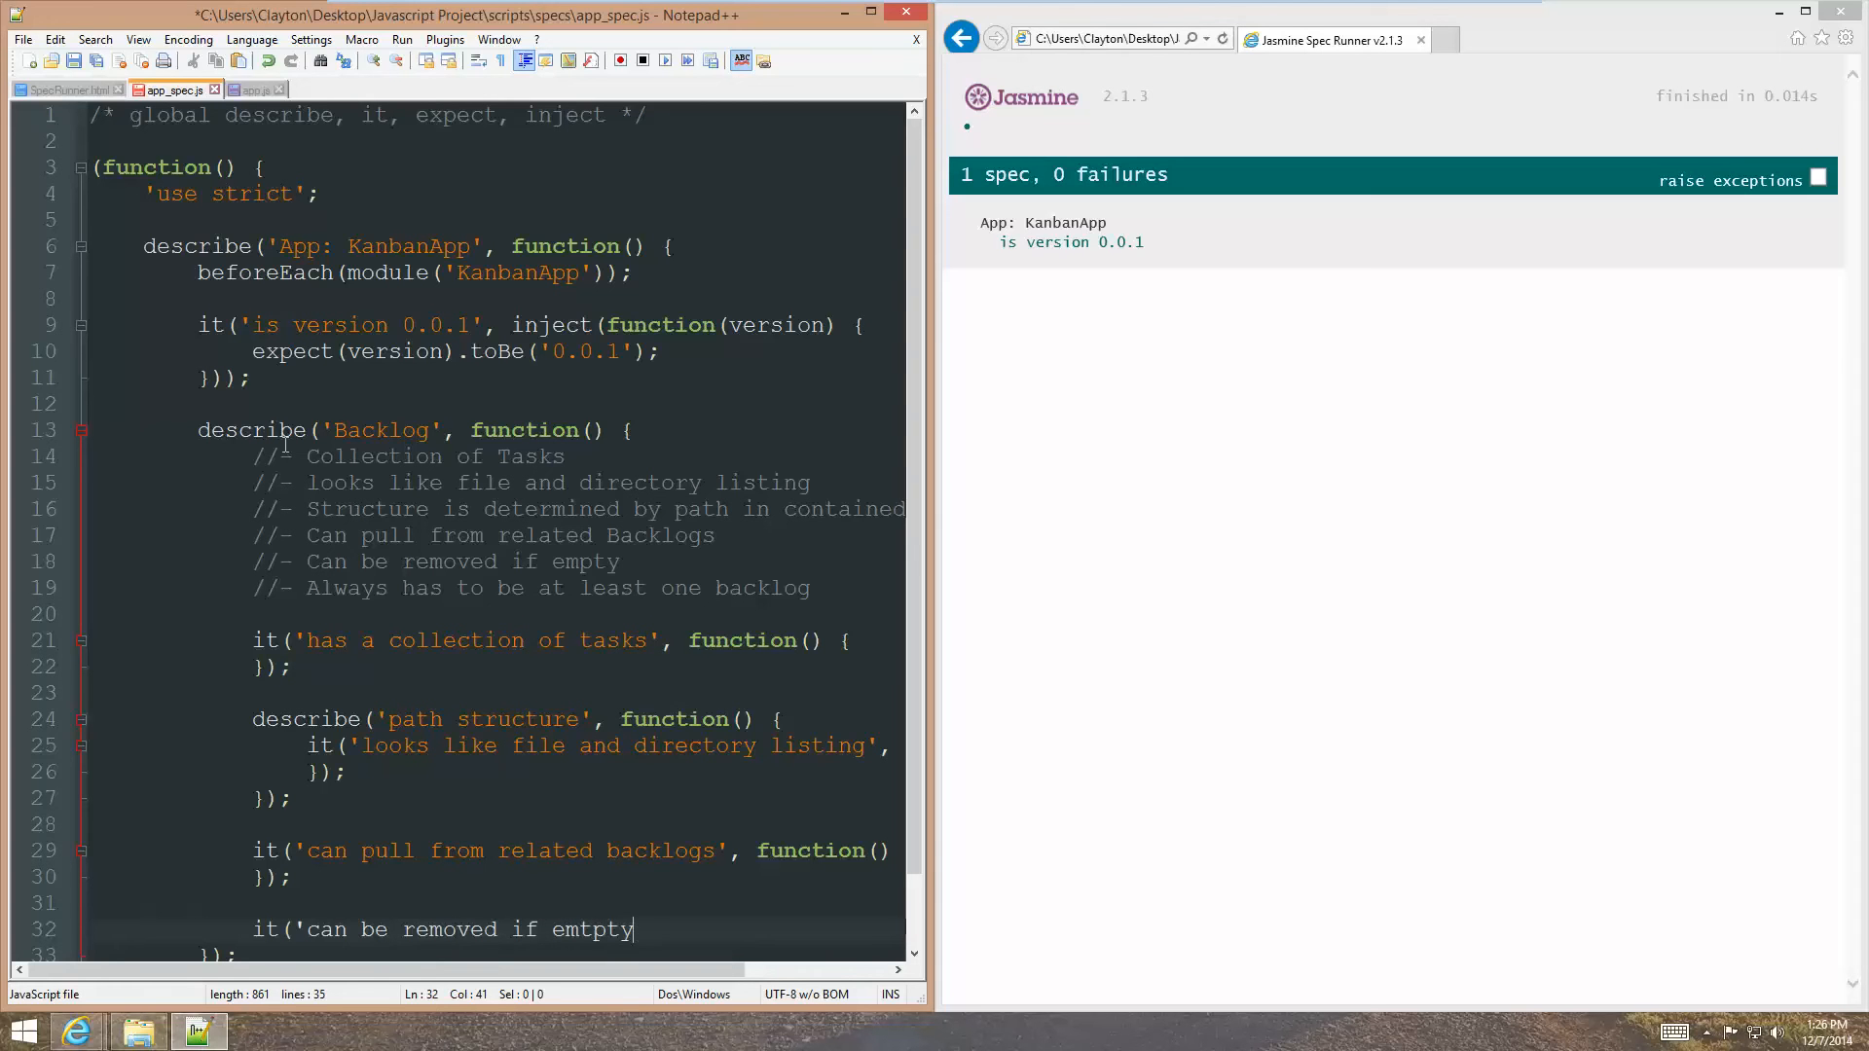
{"action": "key", "text": "Backspace"}
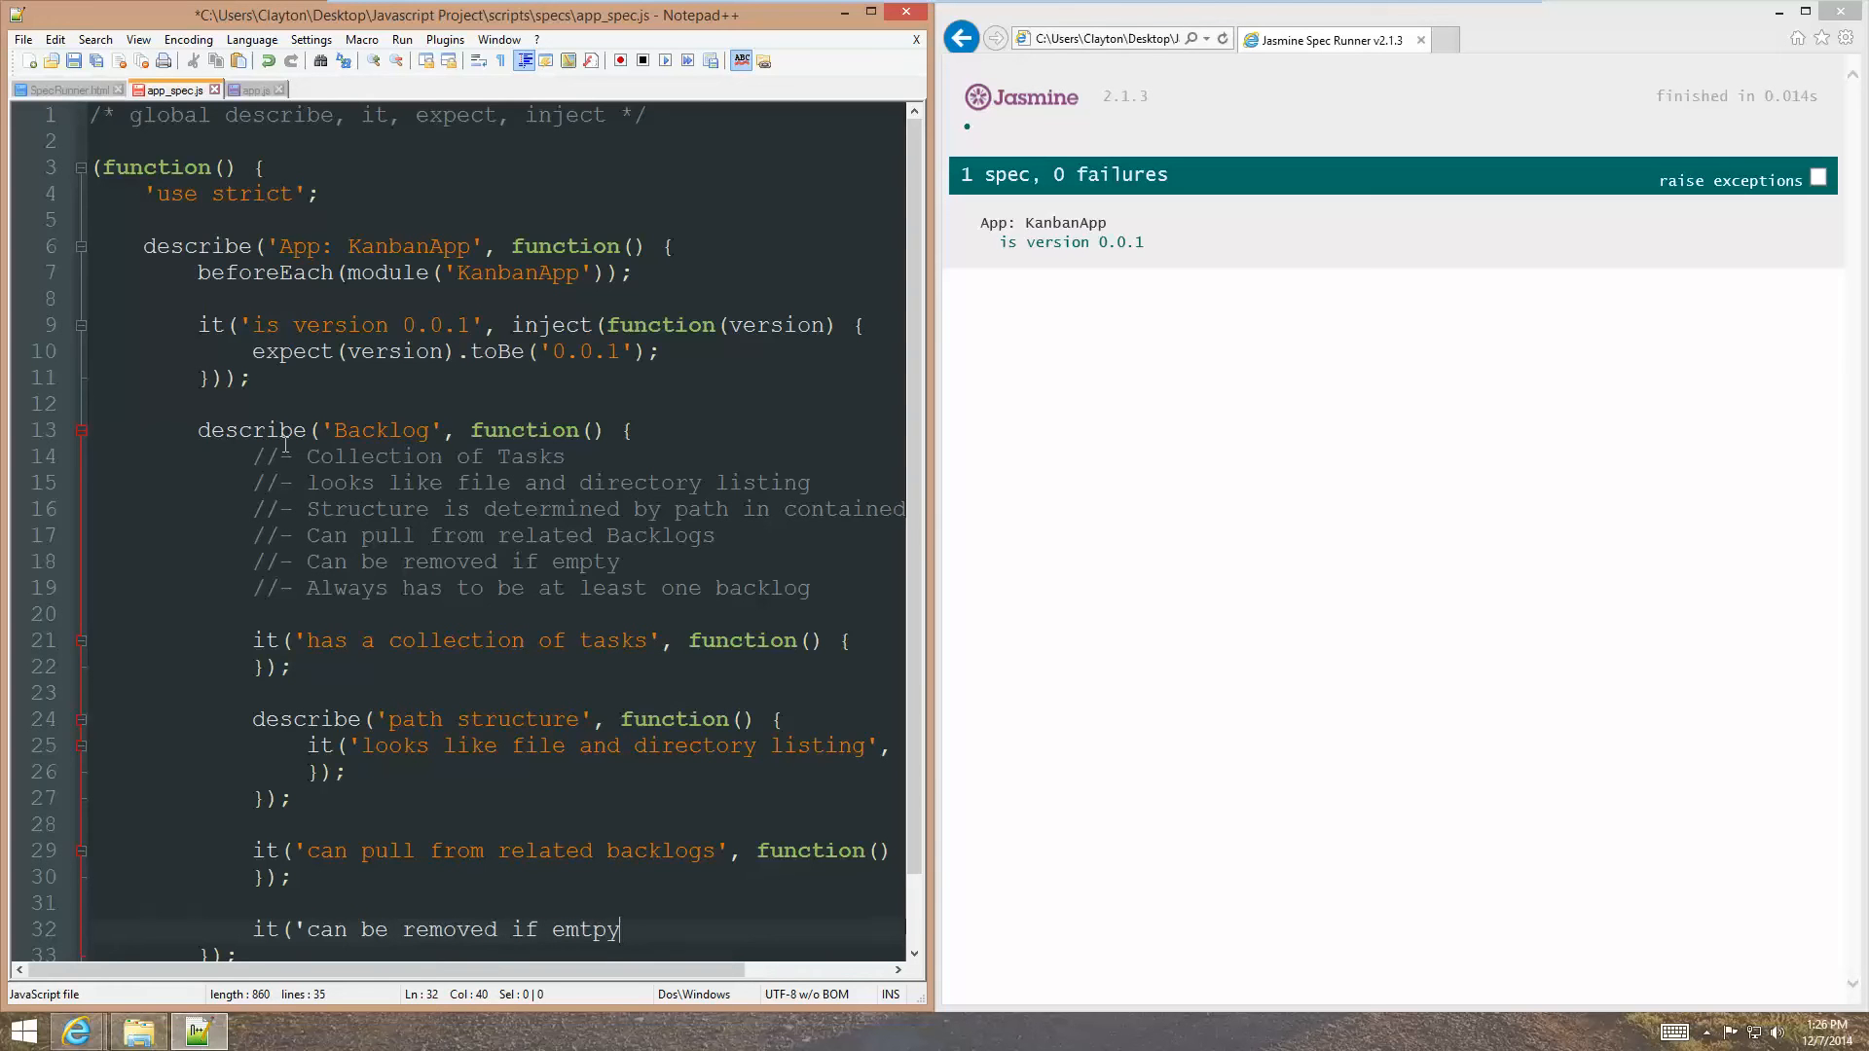
{"action": "type", "text": "', funciton() {"}
{"action": "type", "text": "});"}
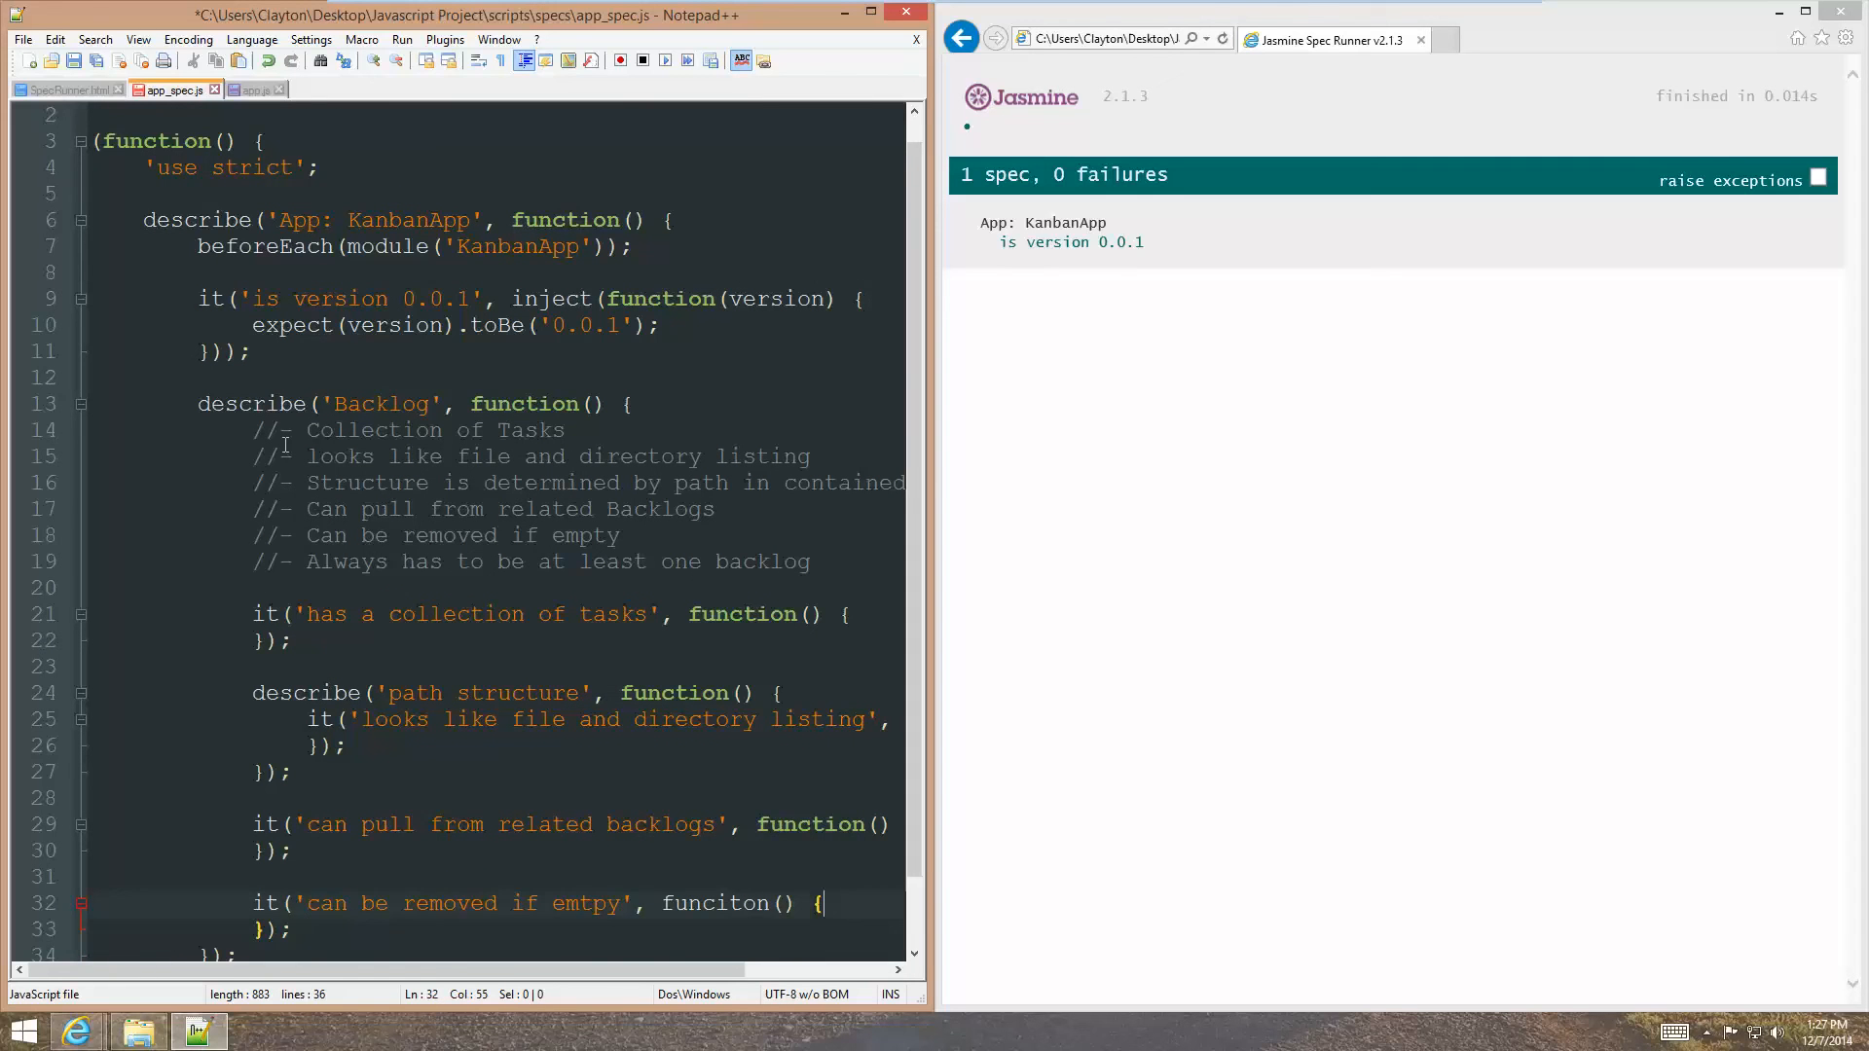
Add an empty 'can not be removed if the only one' spec.
{"action": "type", "text": "it('"}
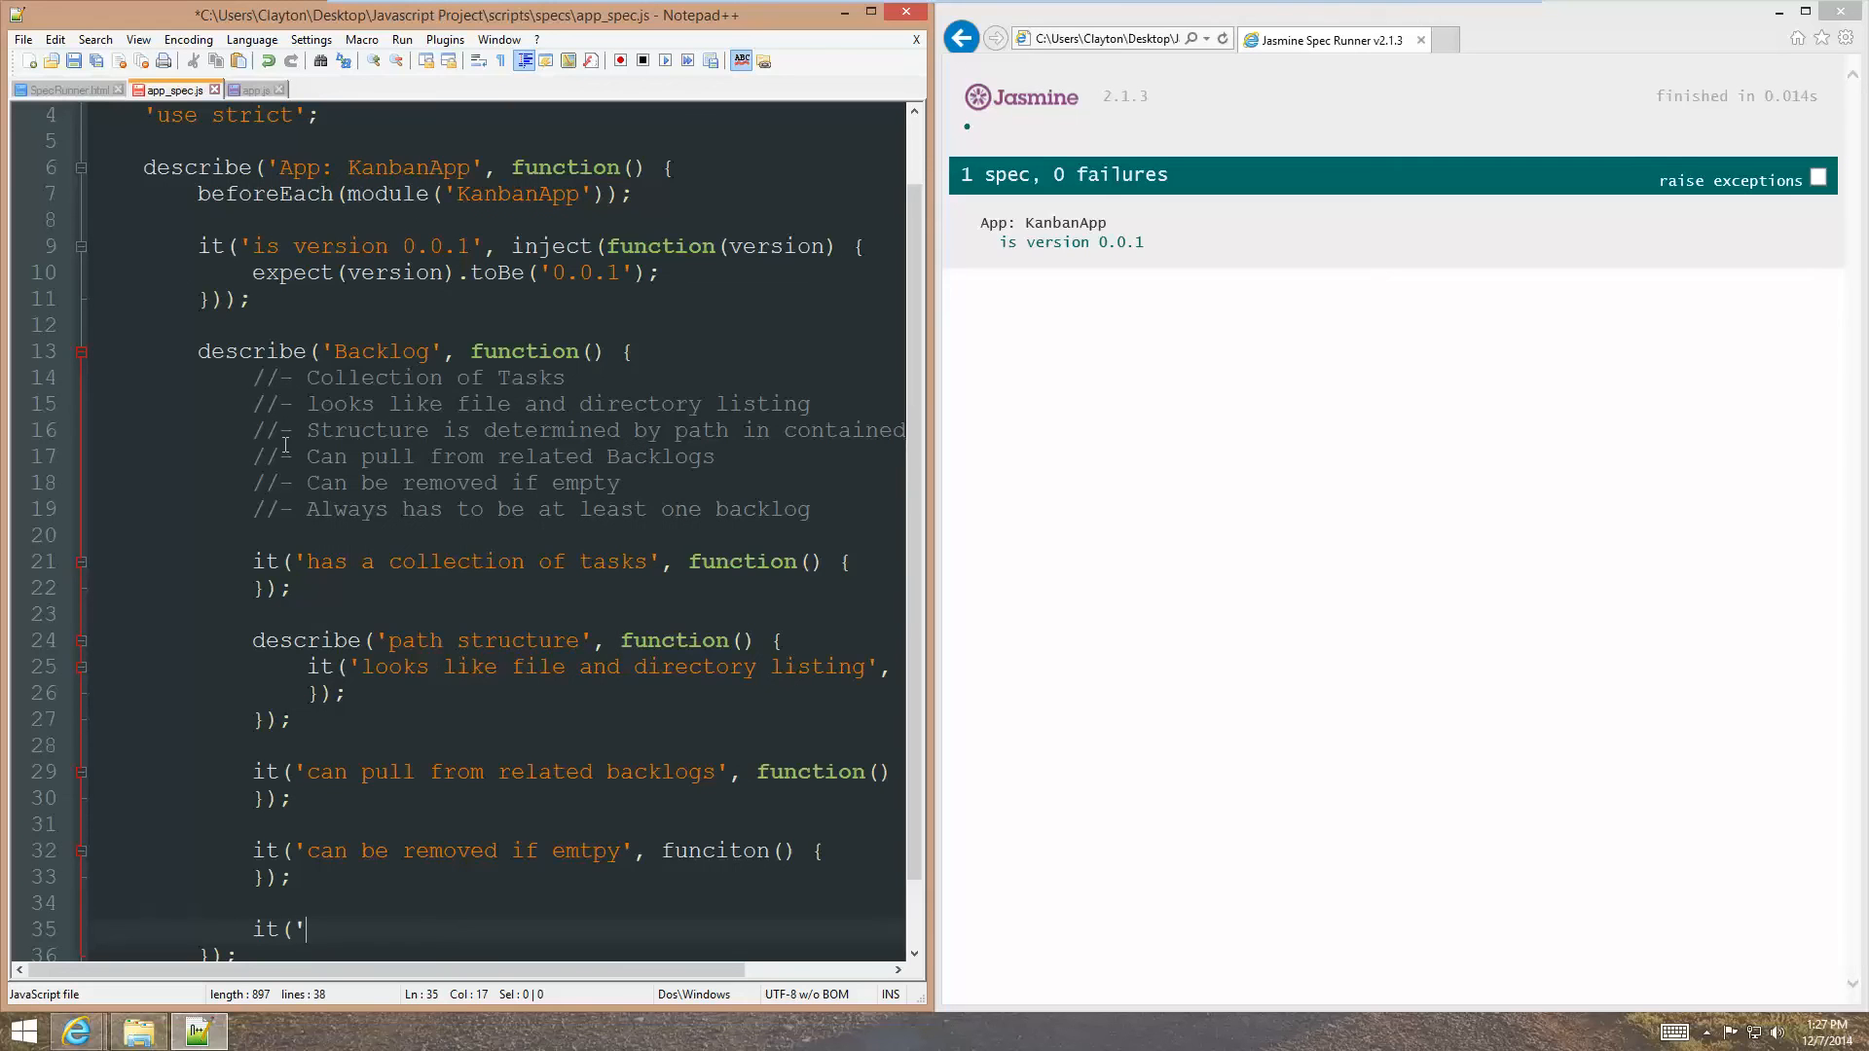
{"action": "type", "text": "can not be removed if it is"}
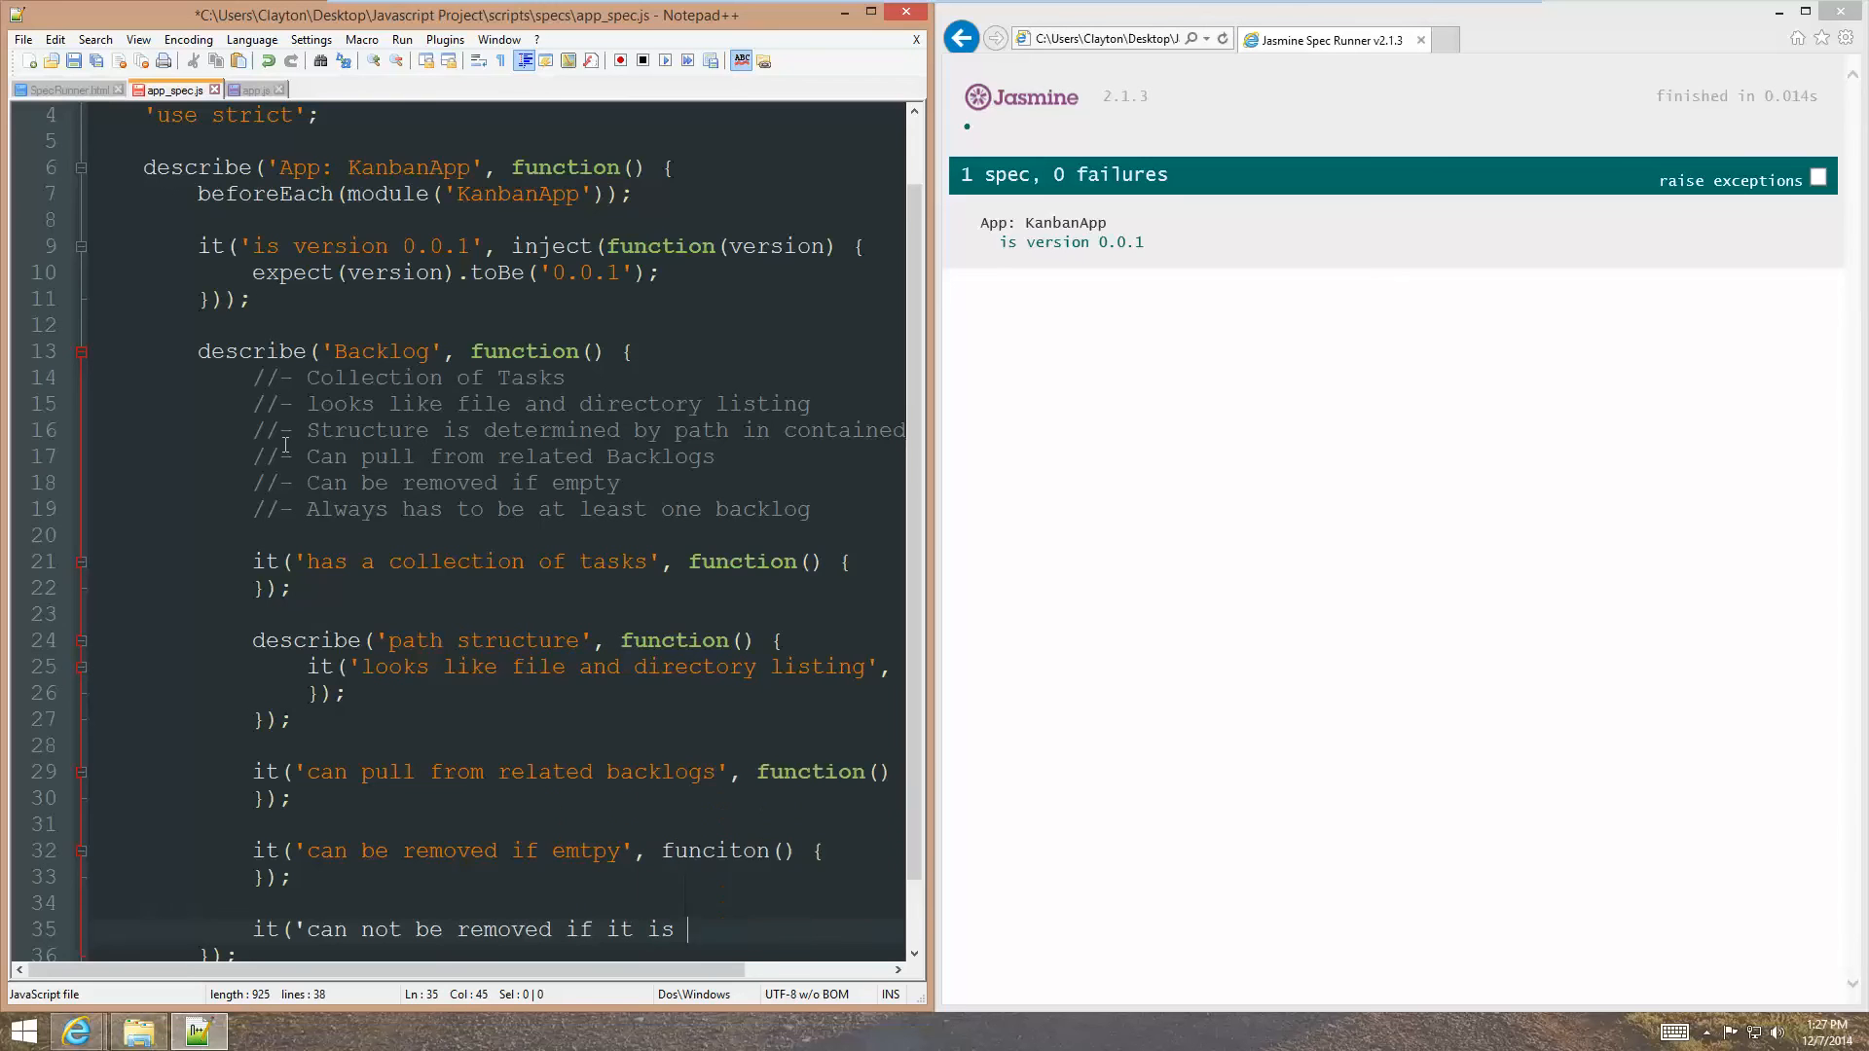
{"action": "type", "text": "the only one', function() {"}
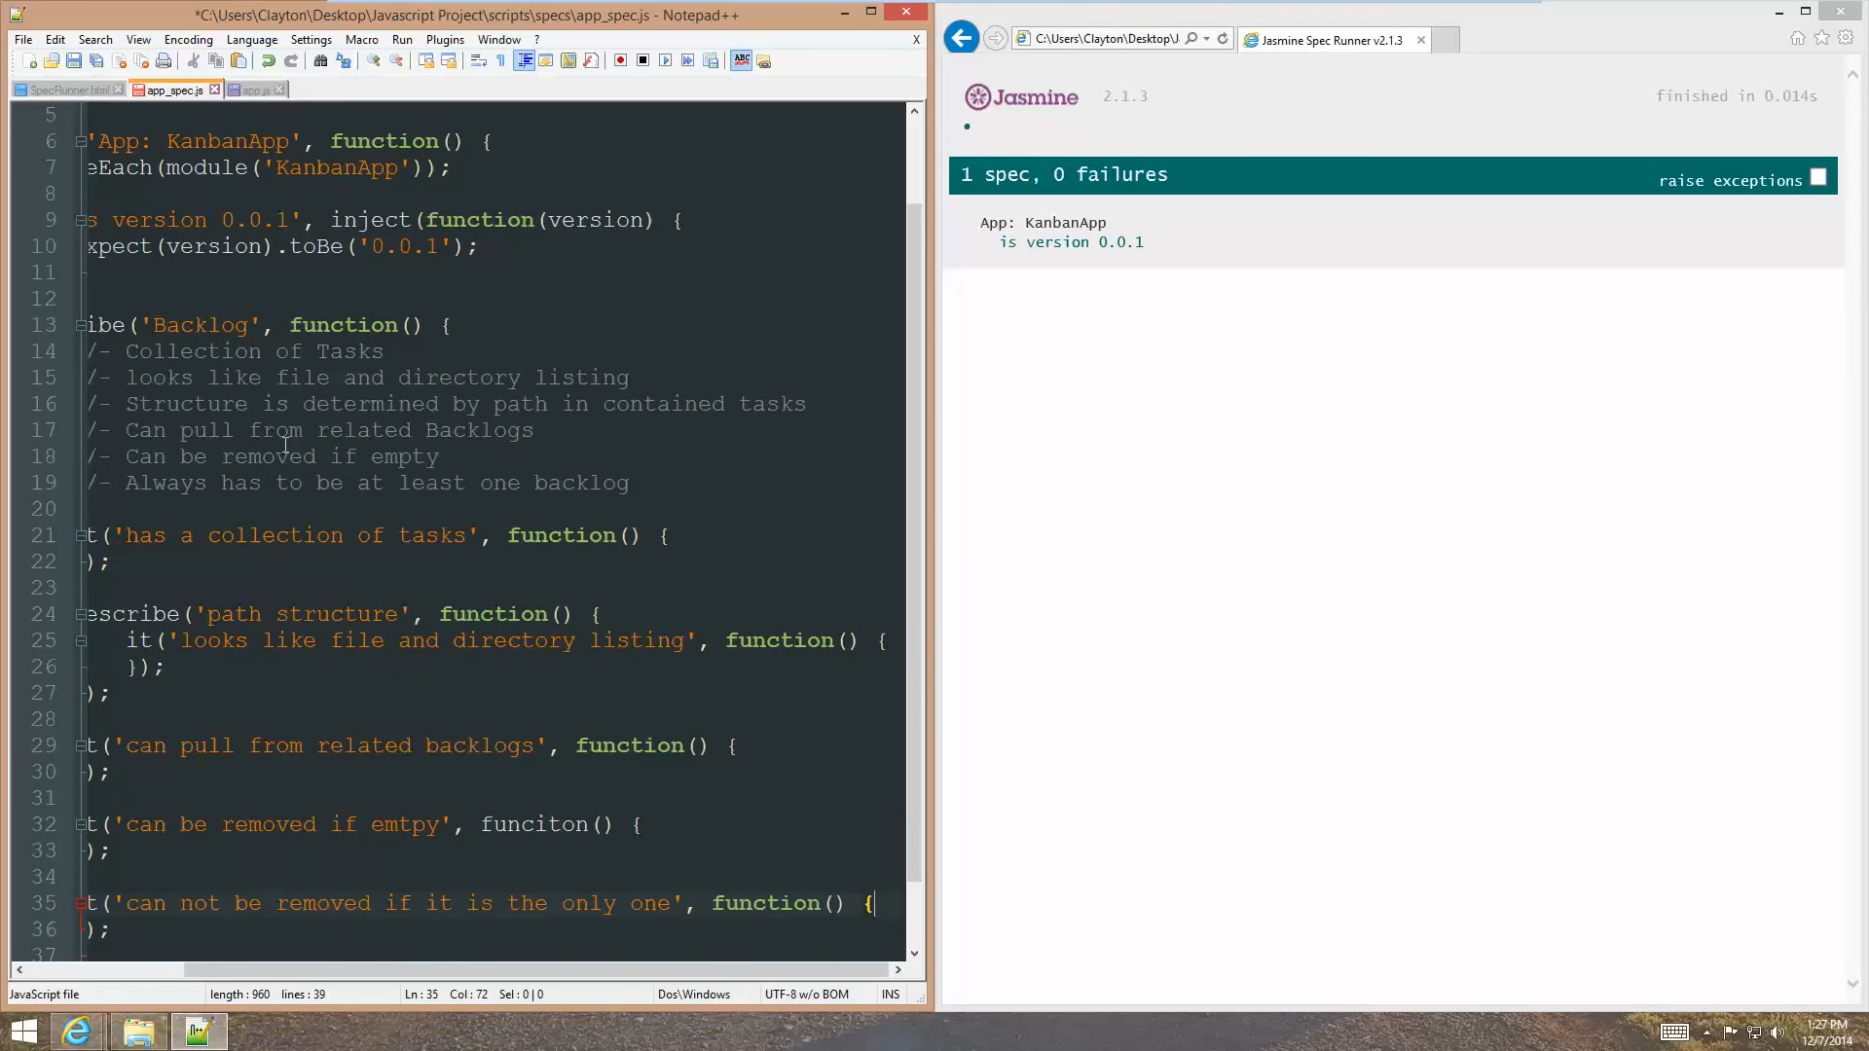
{"action": "key", "text": "Backspace"}
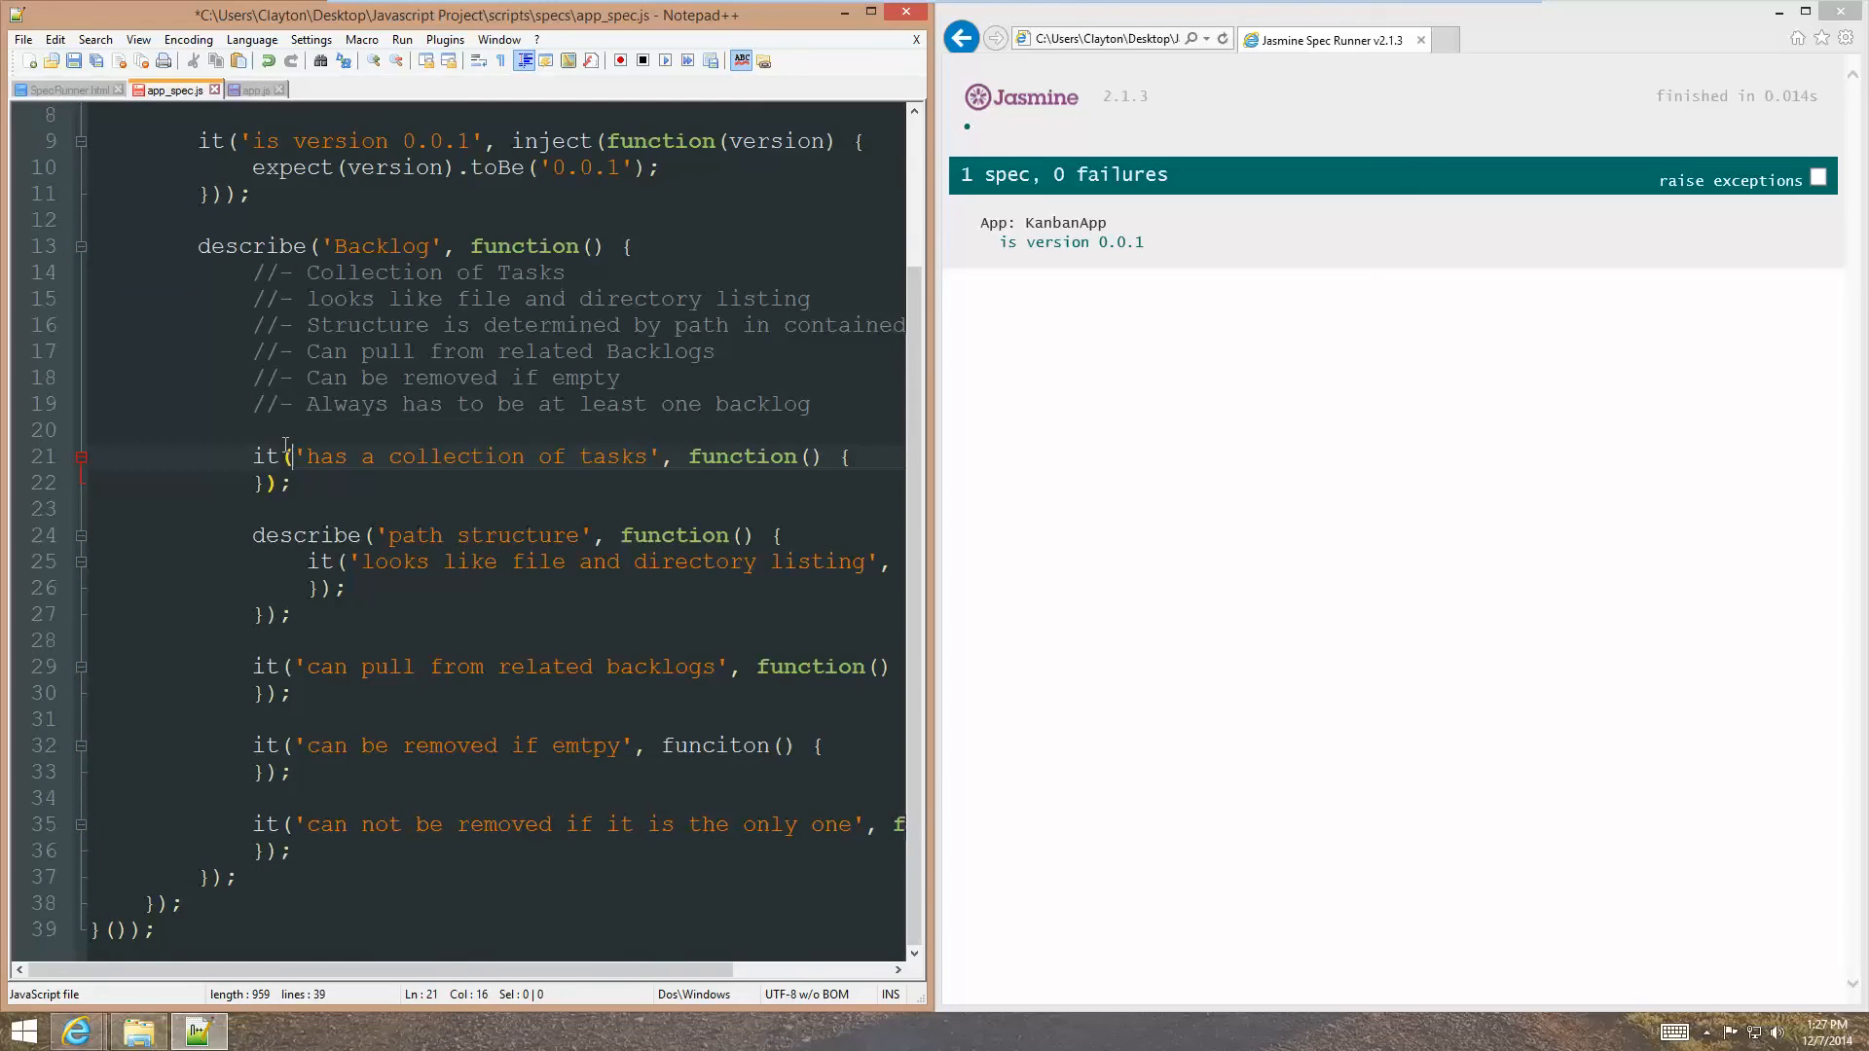
Delete the Backlog note comments, prefix the specs with x to skip them, and save.
{"action": "left_click", "coordinate": [298, 273]}
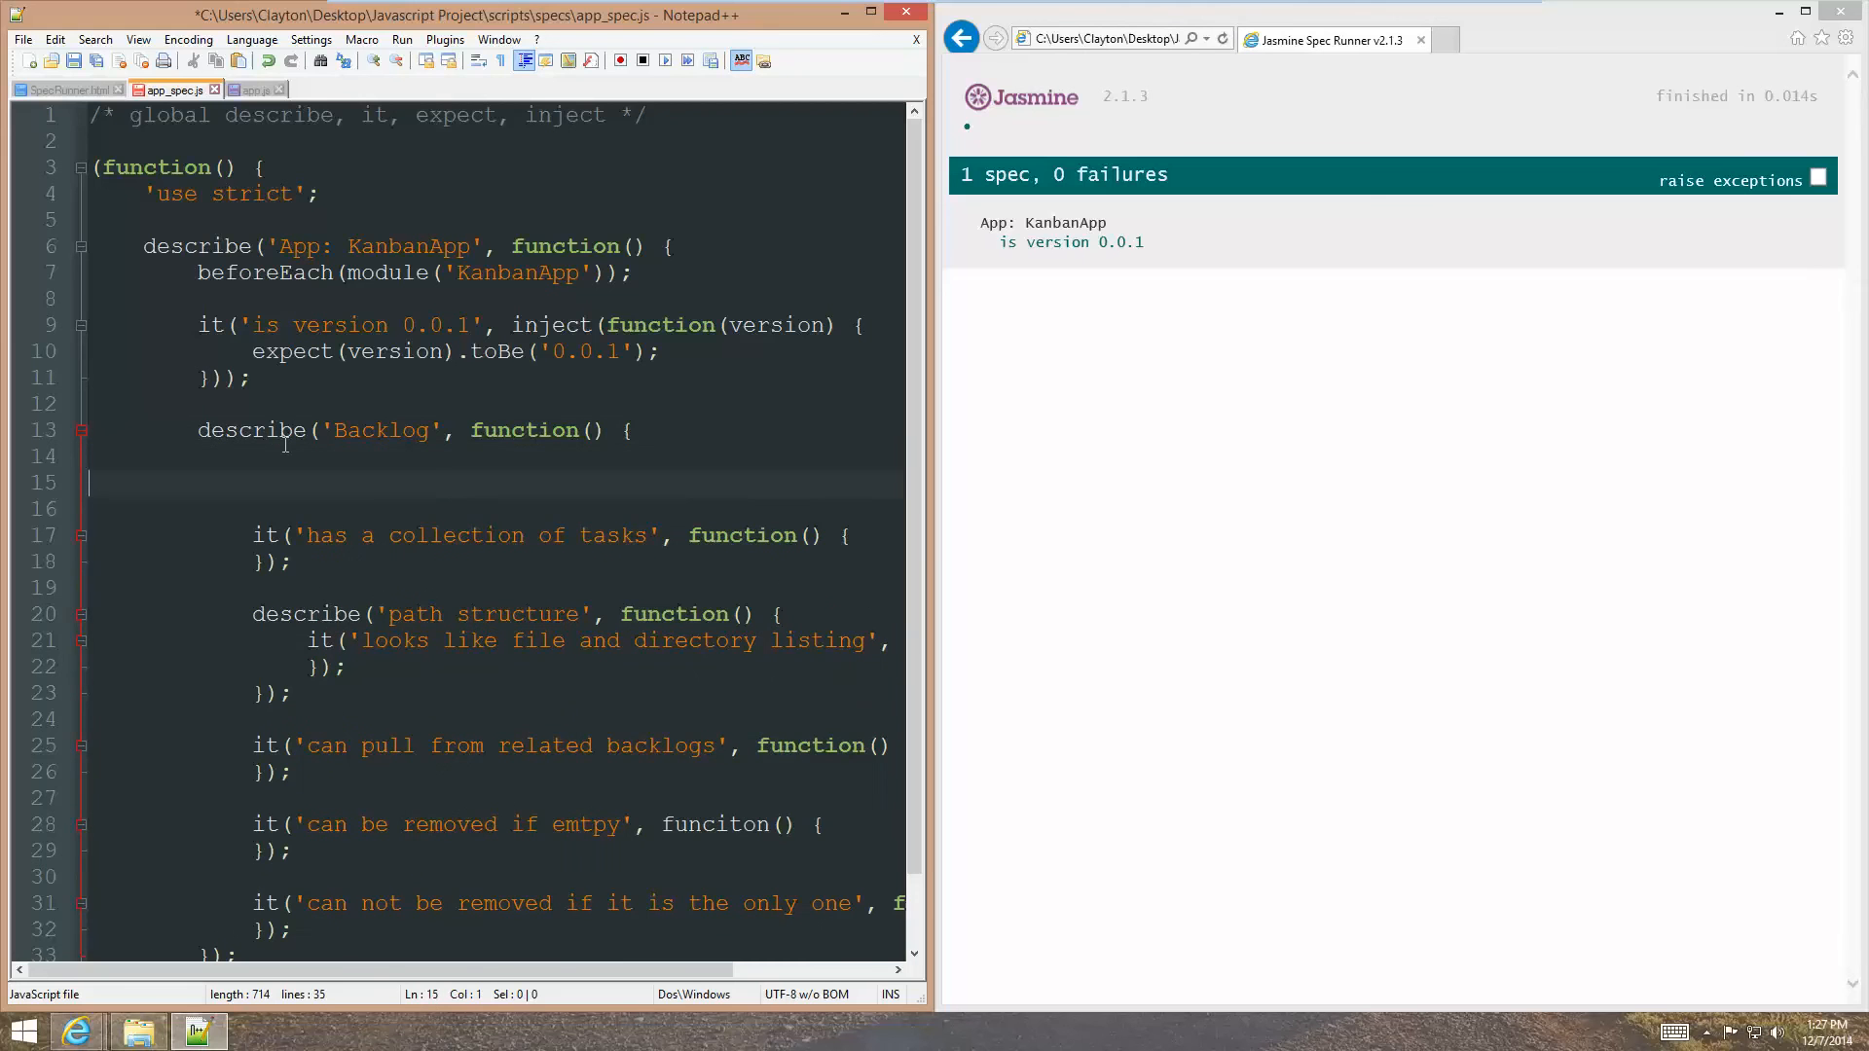
{"action": "left_click", "coordinate": [253, 535]}
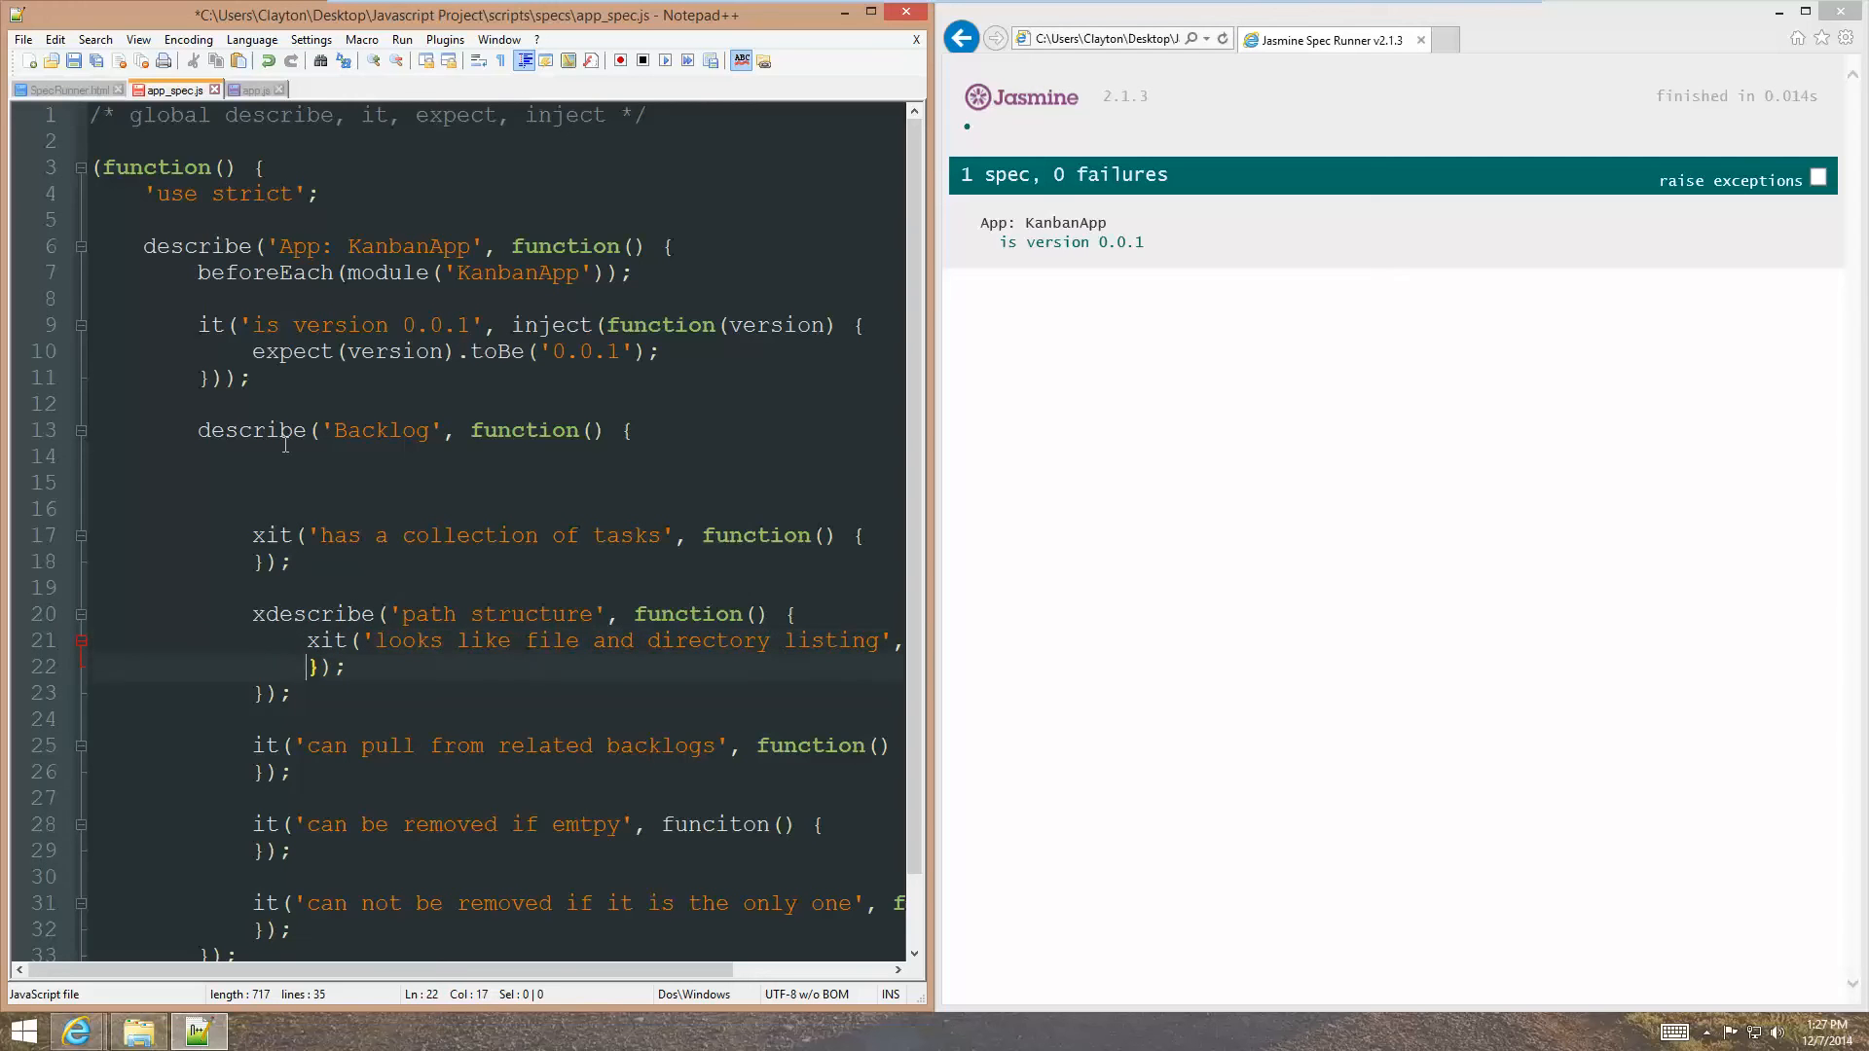
{"action": "type", "text": "x"}
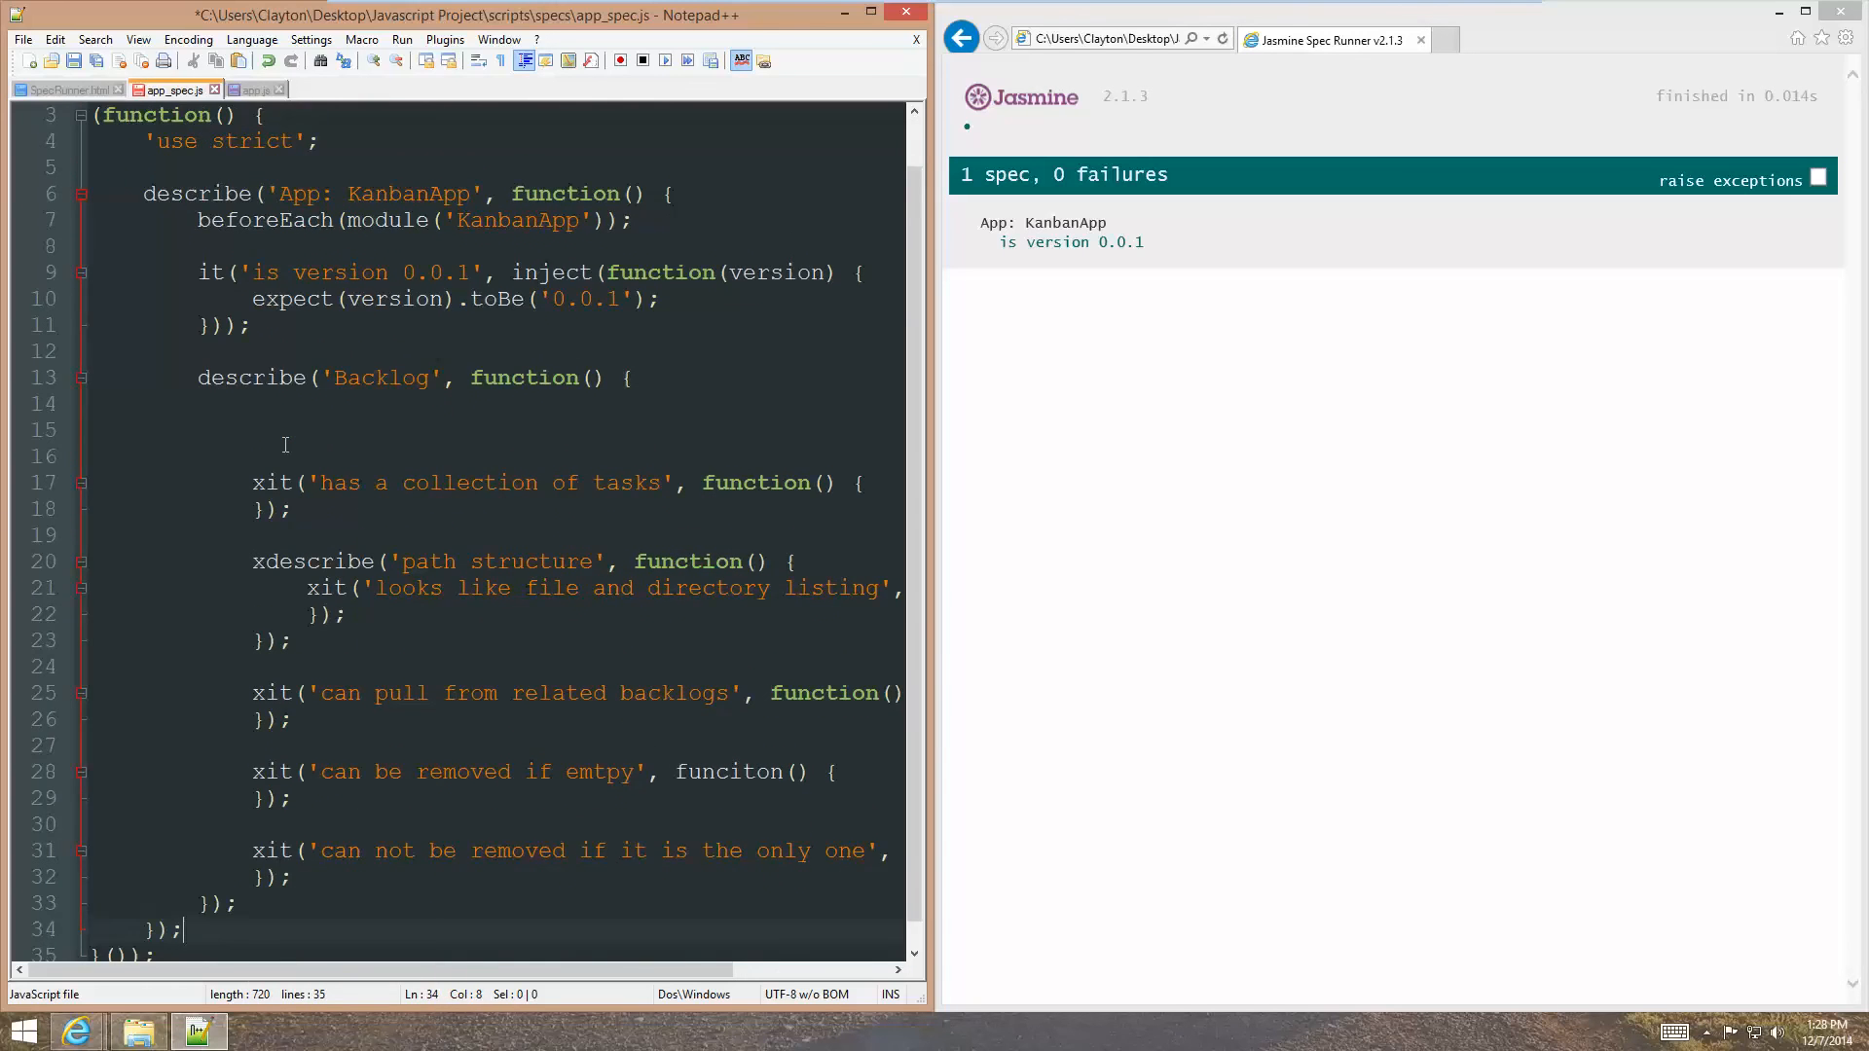
{"action": "key", "text": "ctrl+s"}
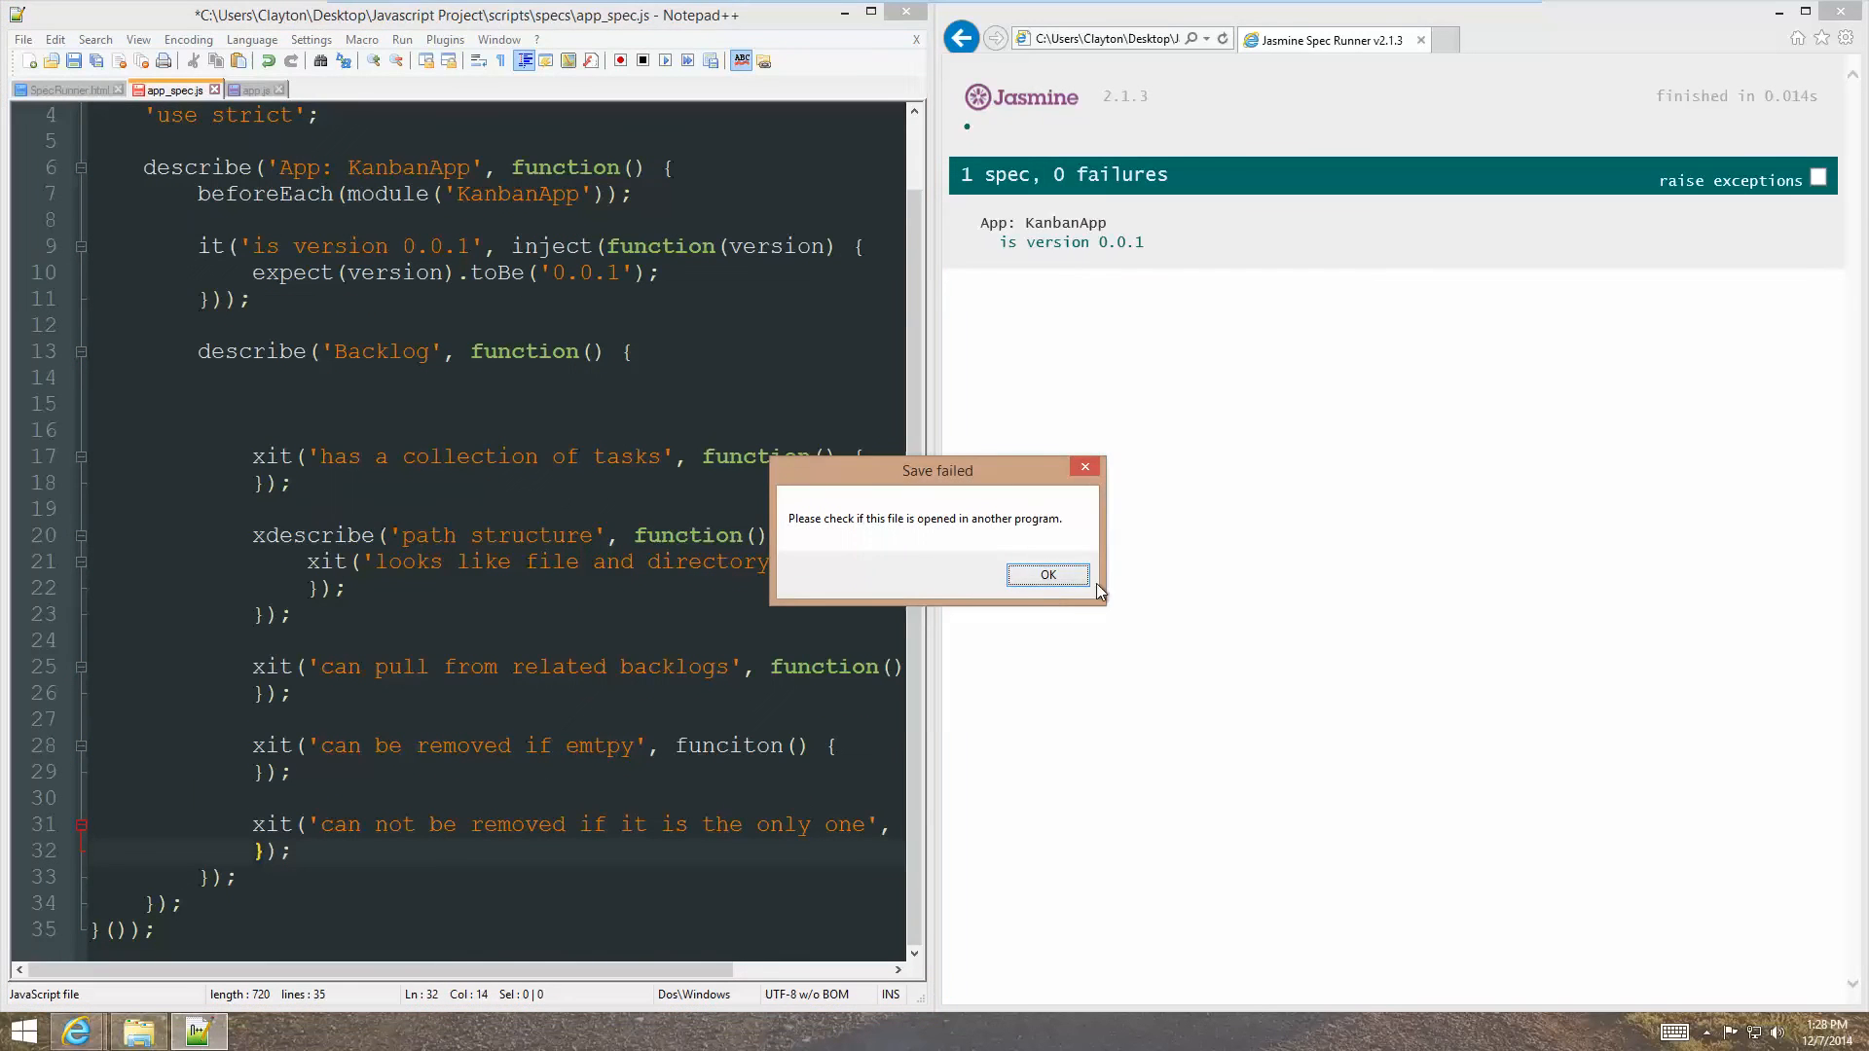
Dismiss the Save failed warnings and retry saving the spec file, which fails again.
{"action": "left_click", "coordinate": [1048, 575]}
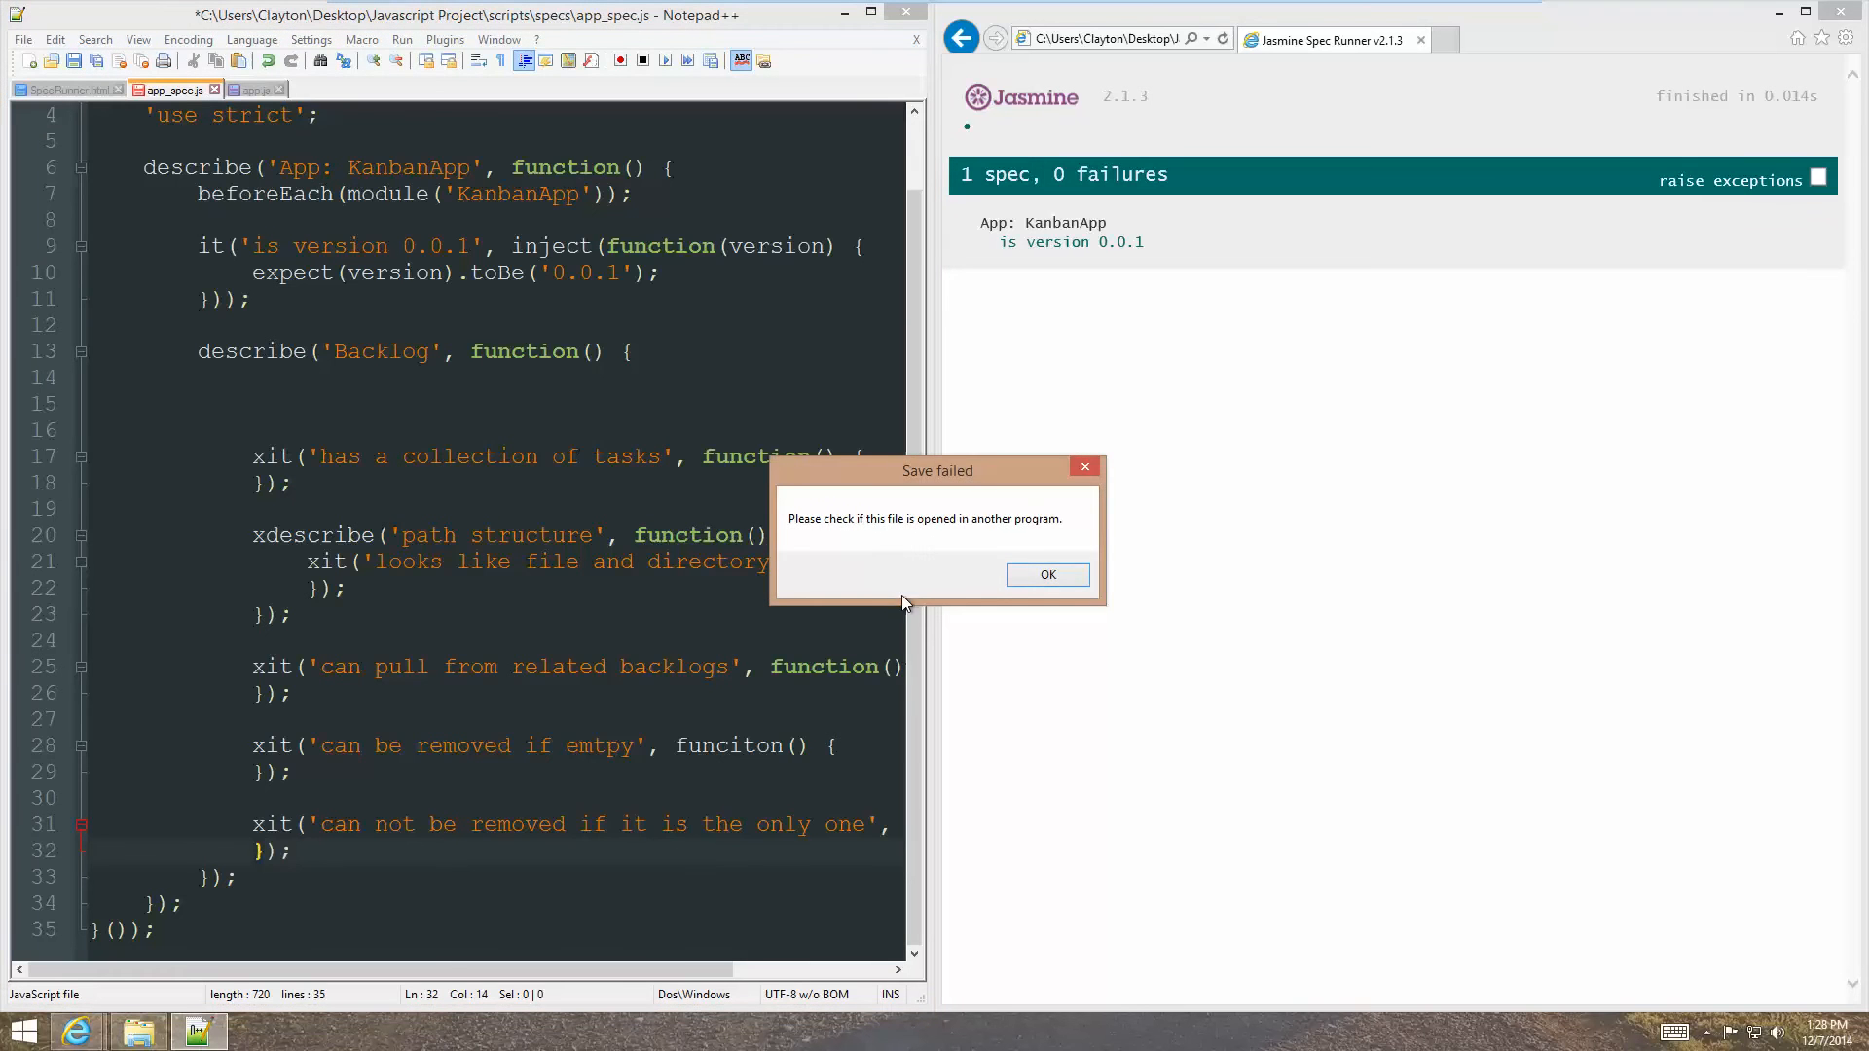
{"action": "left_click", "coordinate": [1045, 573]}
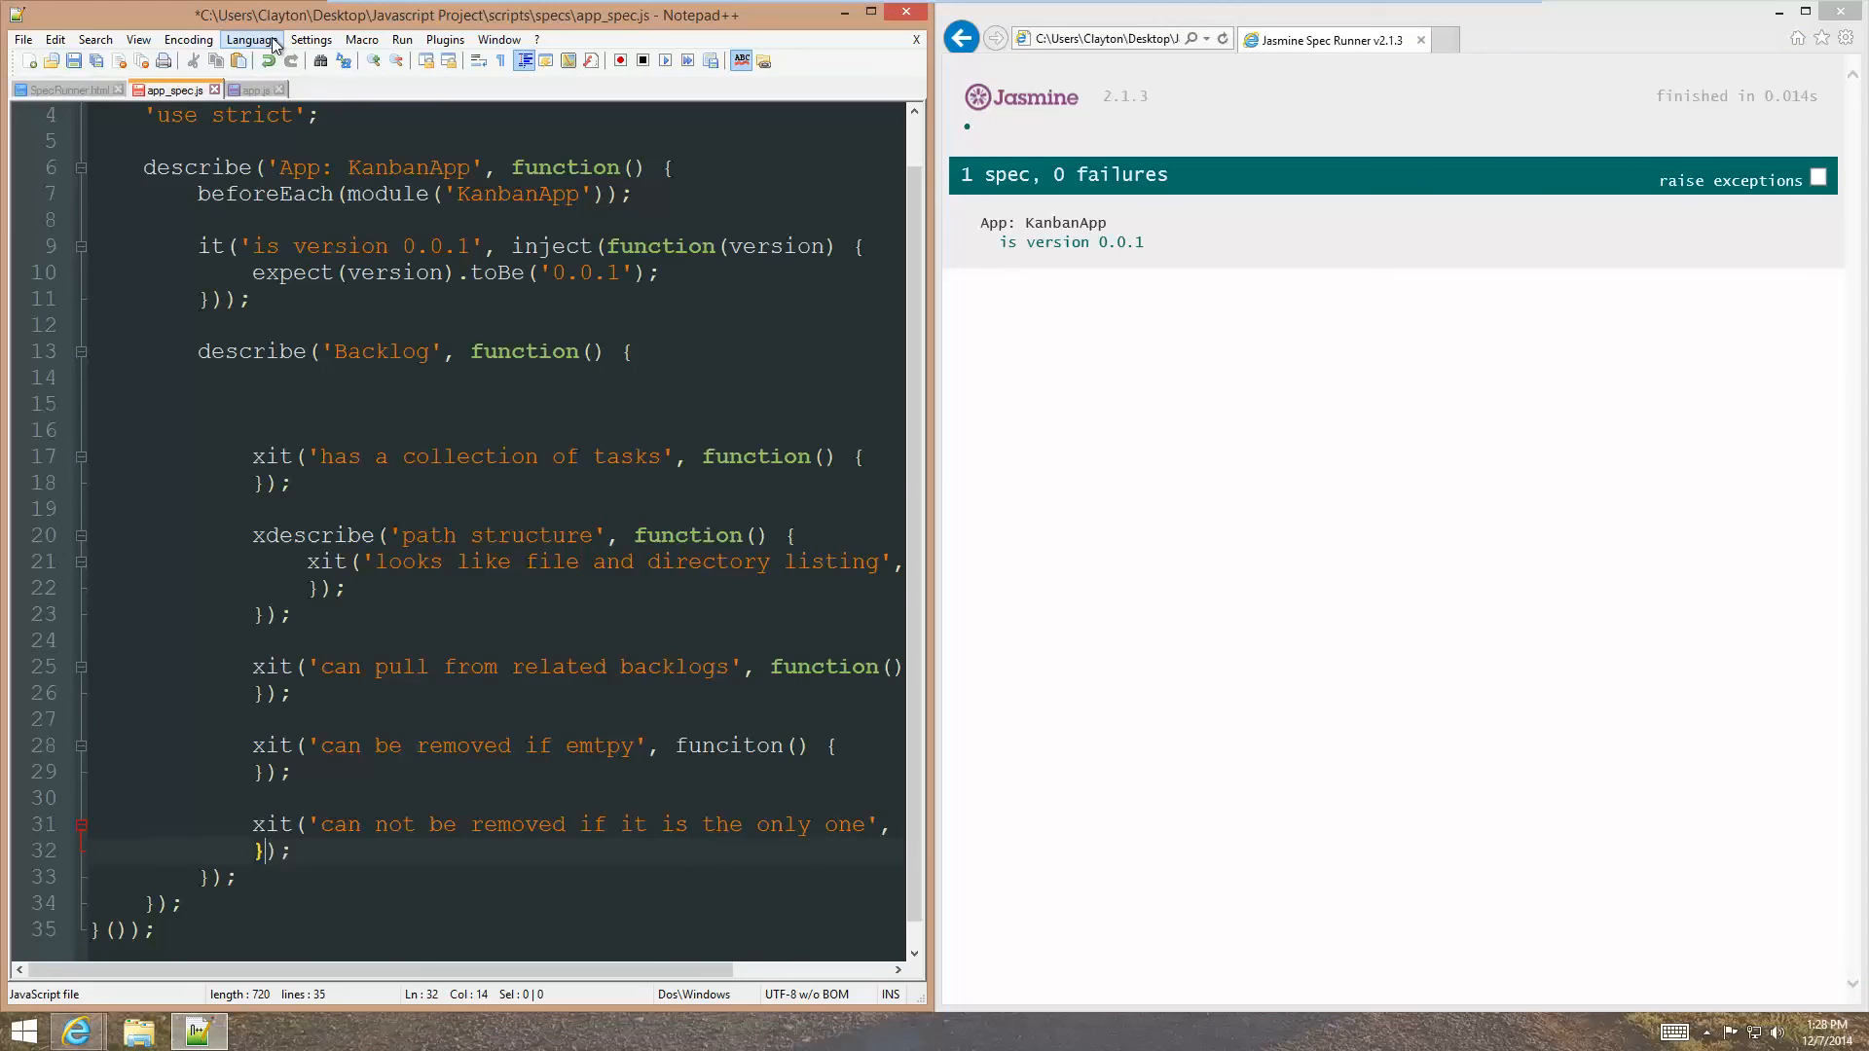
{"action": "key", "text": "ctrl+s"}
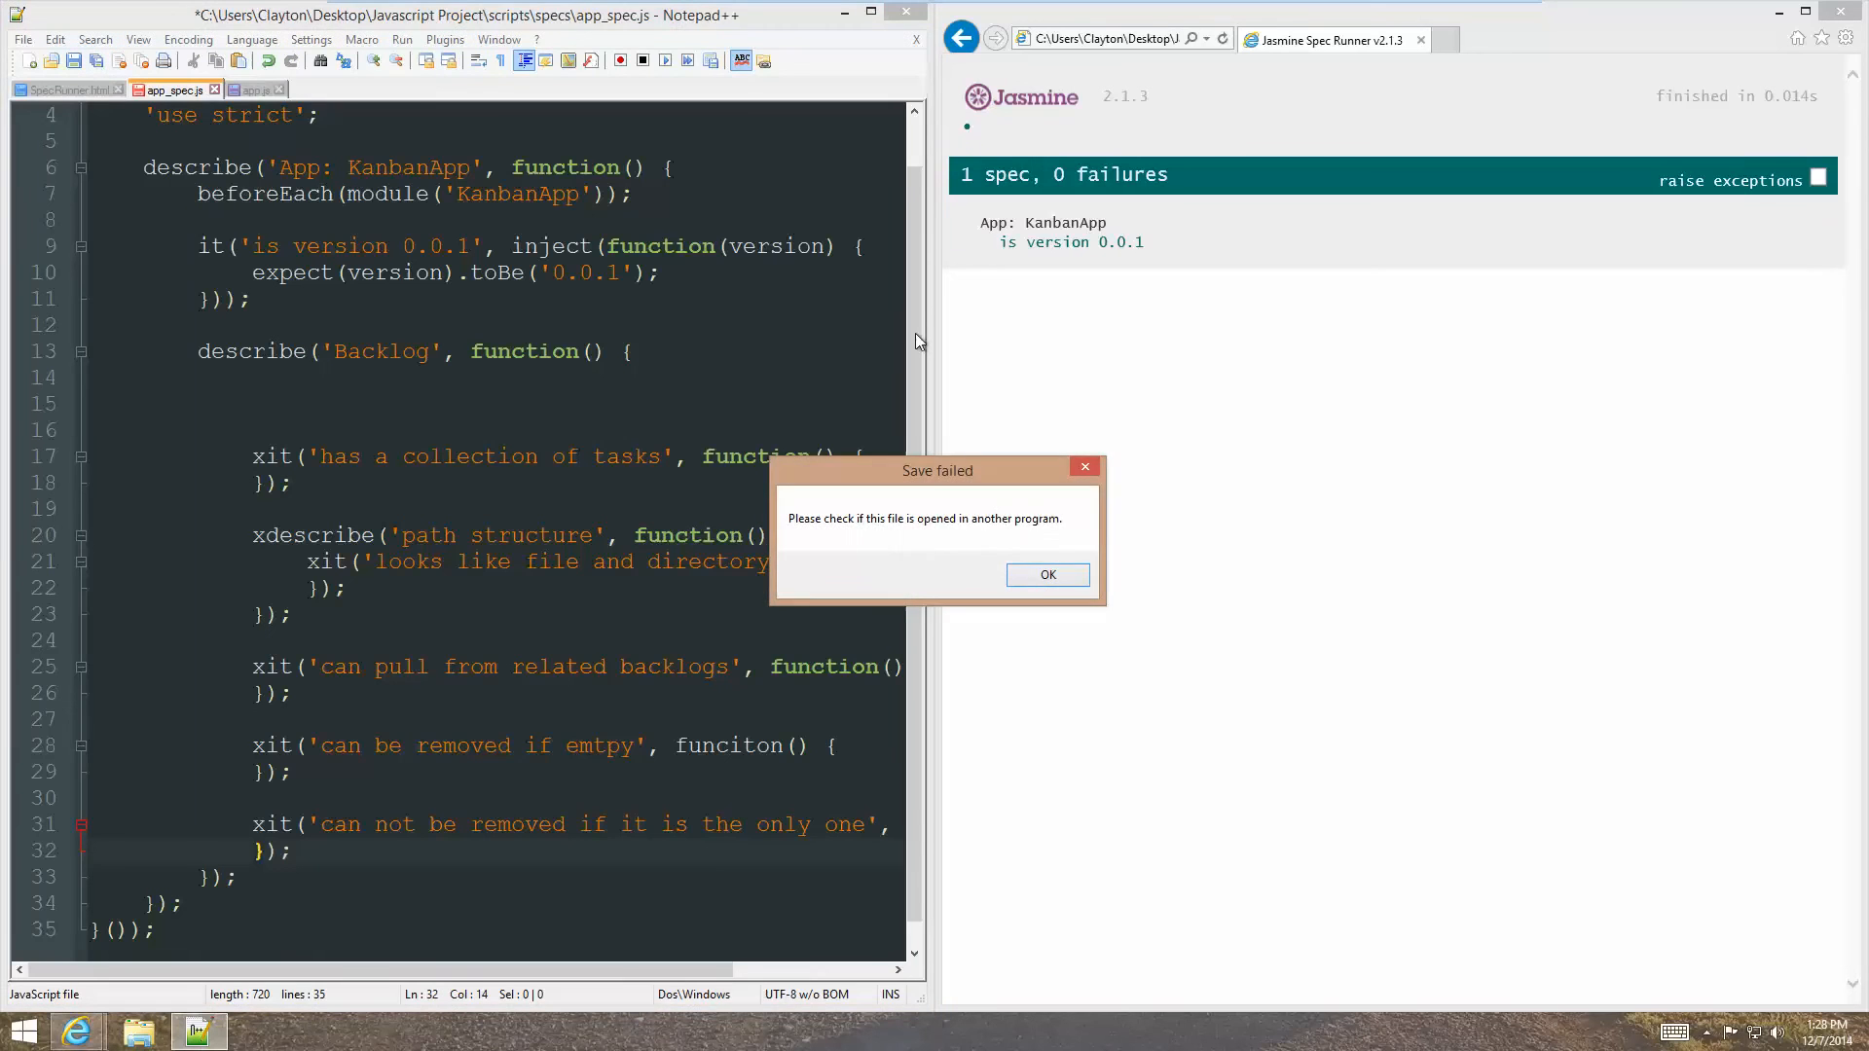
{"action": "left_click", "coordinate": [1046, 574]}
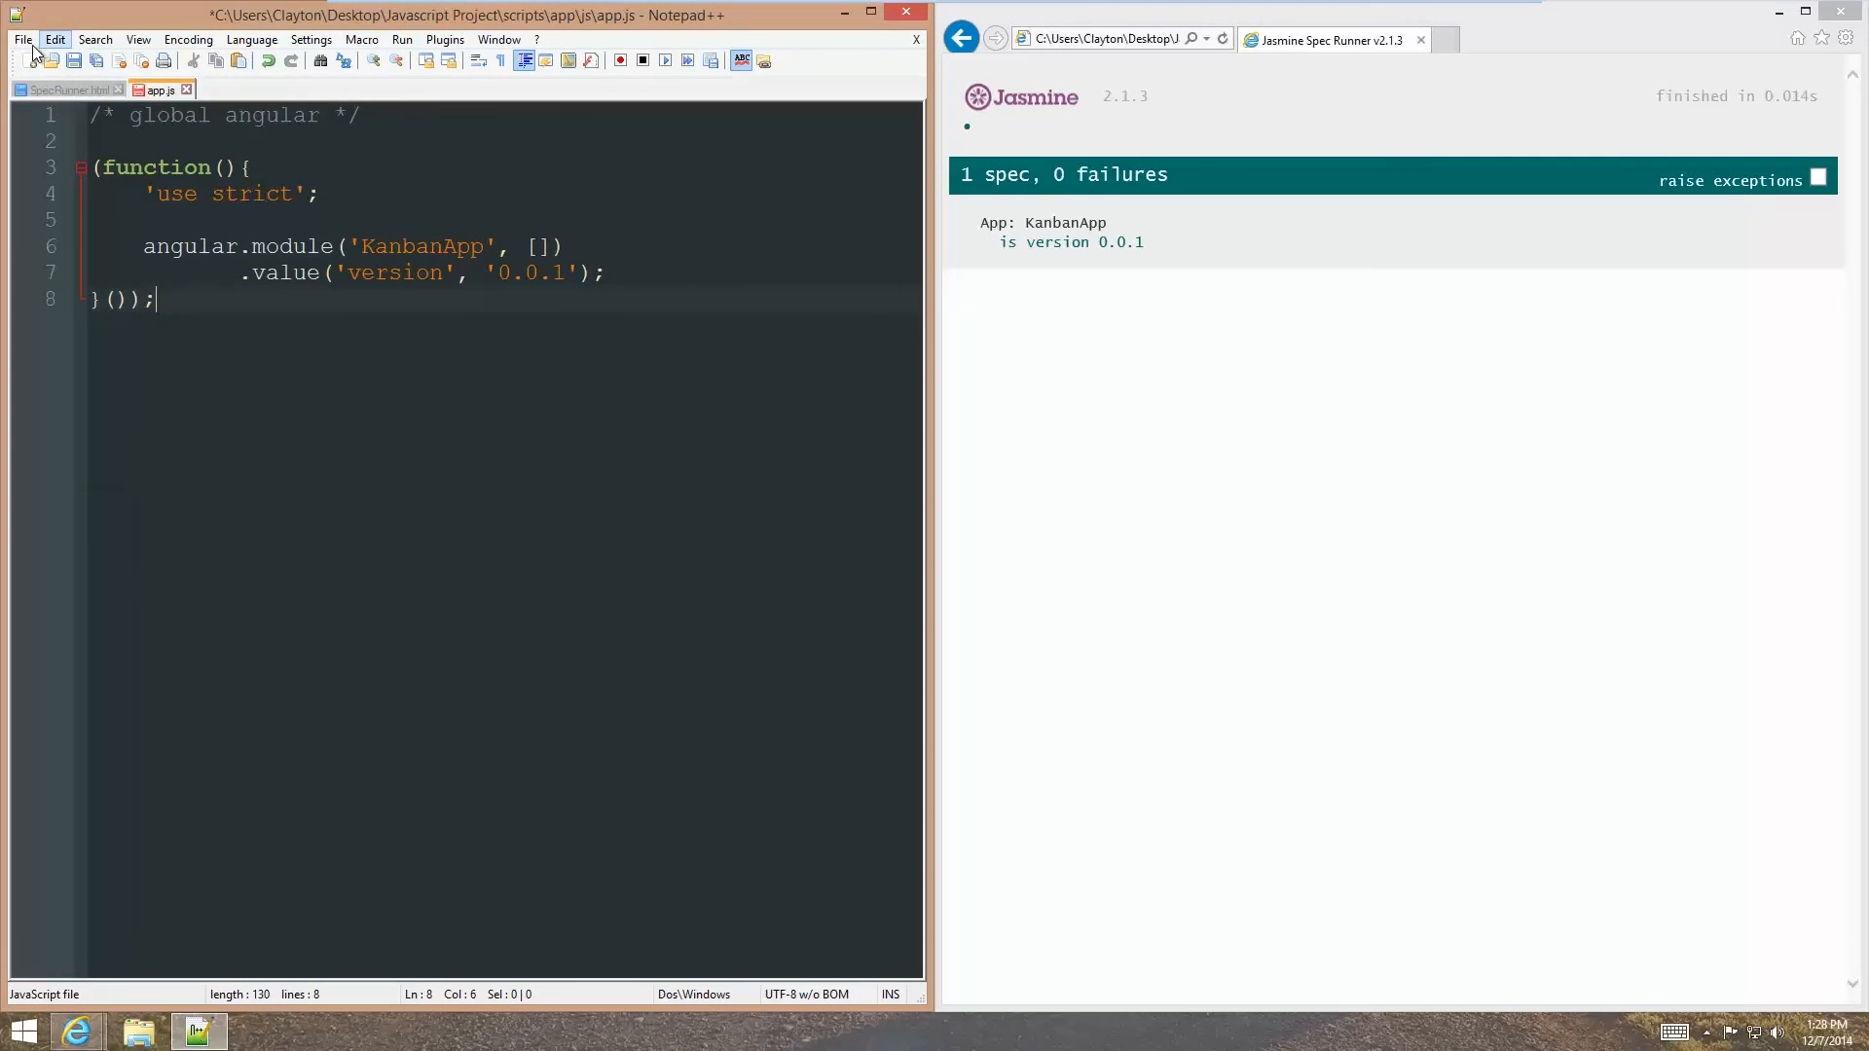
Reopen app_spec.js from the scripts folder via File > Open, then return to app.js.
{"action": "left_click", "coordinate": [21, 39]}
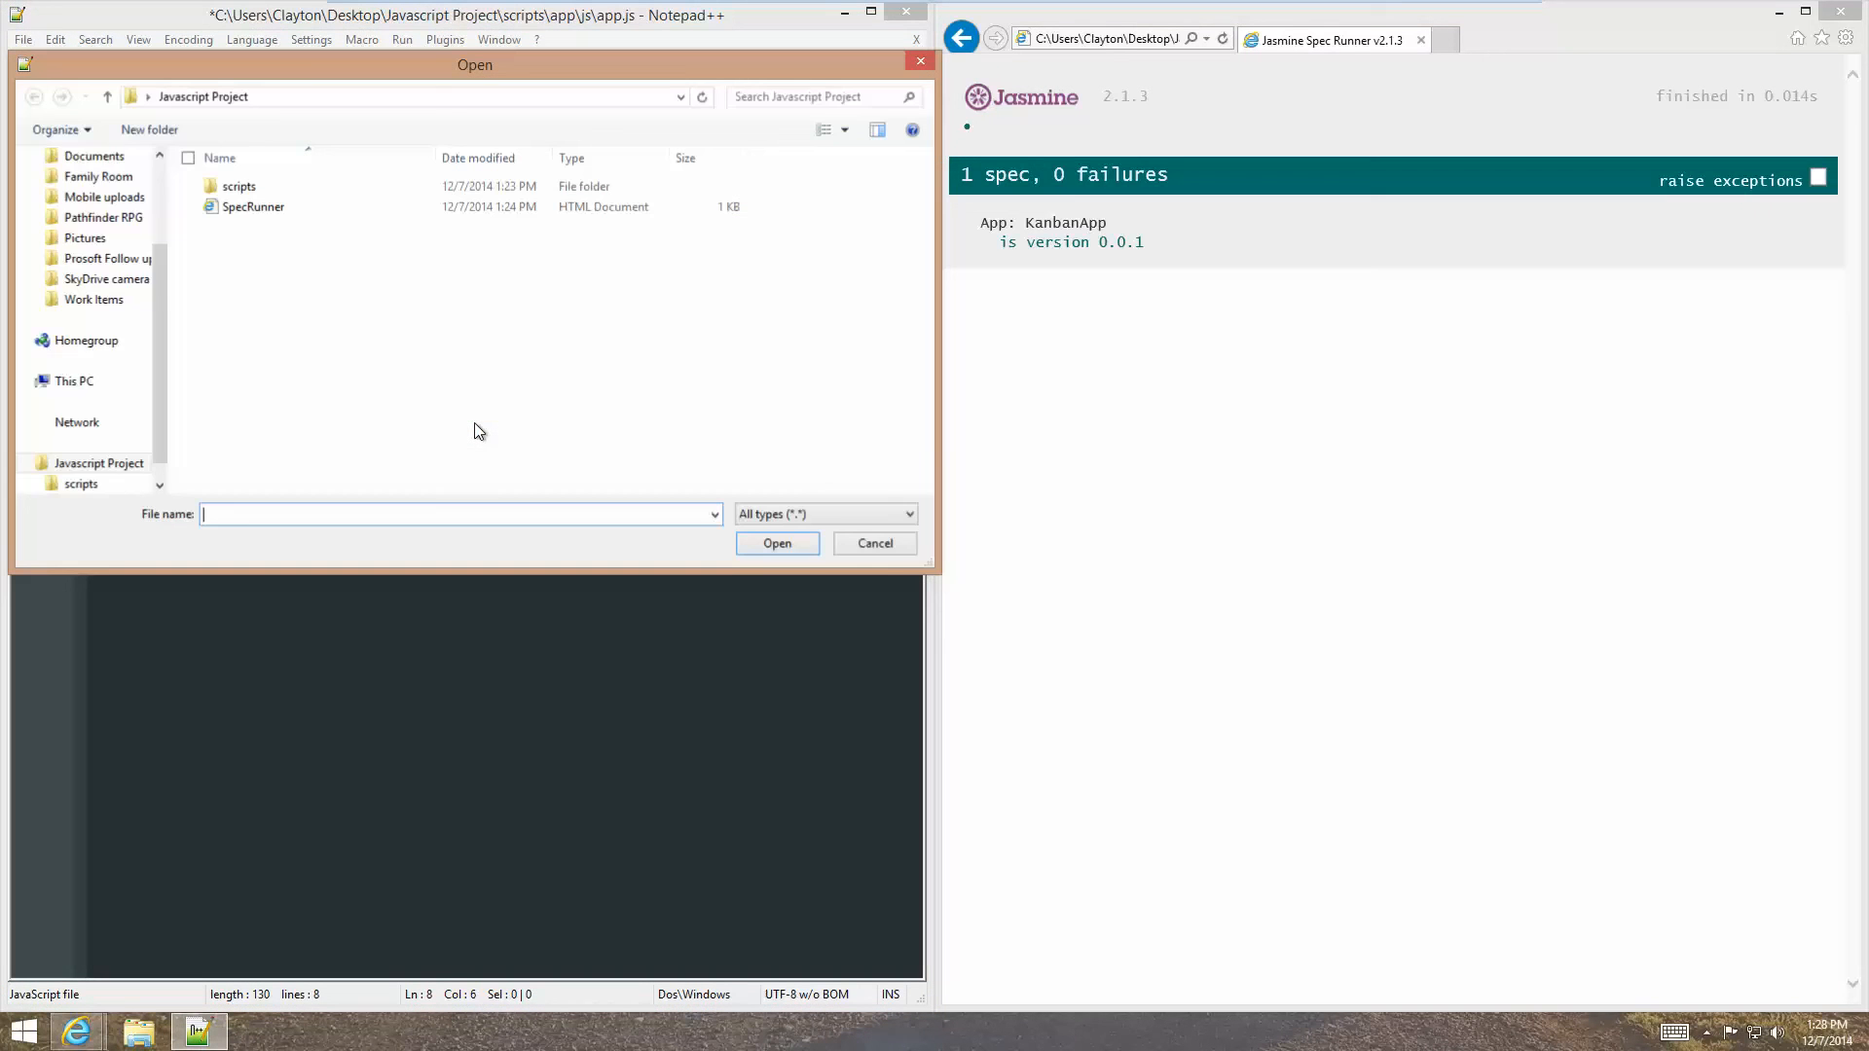
{"action": "double_click", "coordinate": [237, 187]}
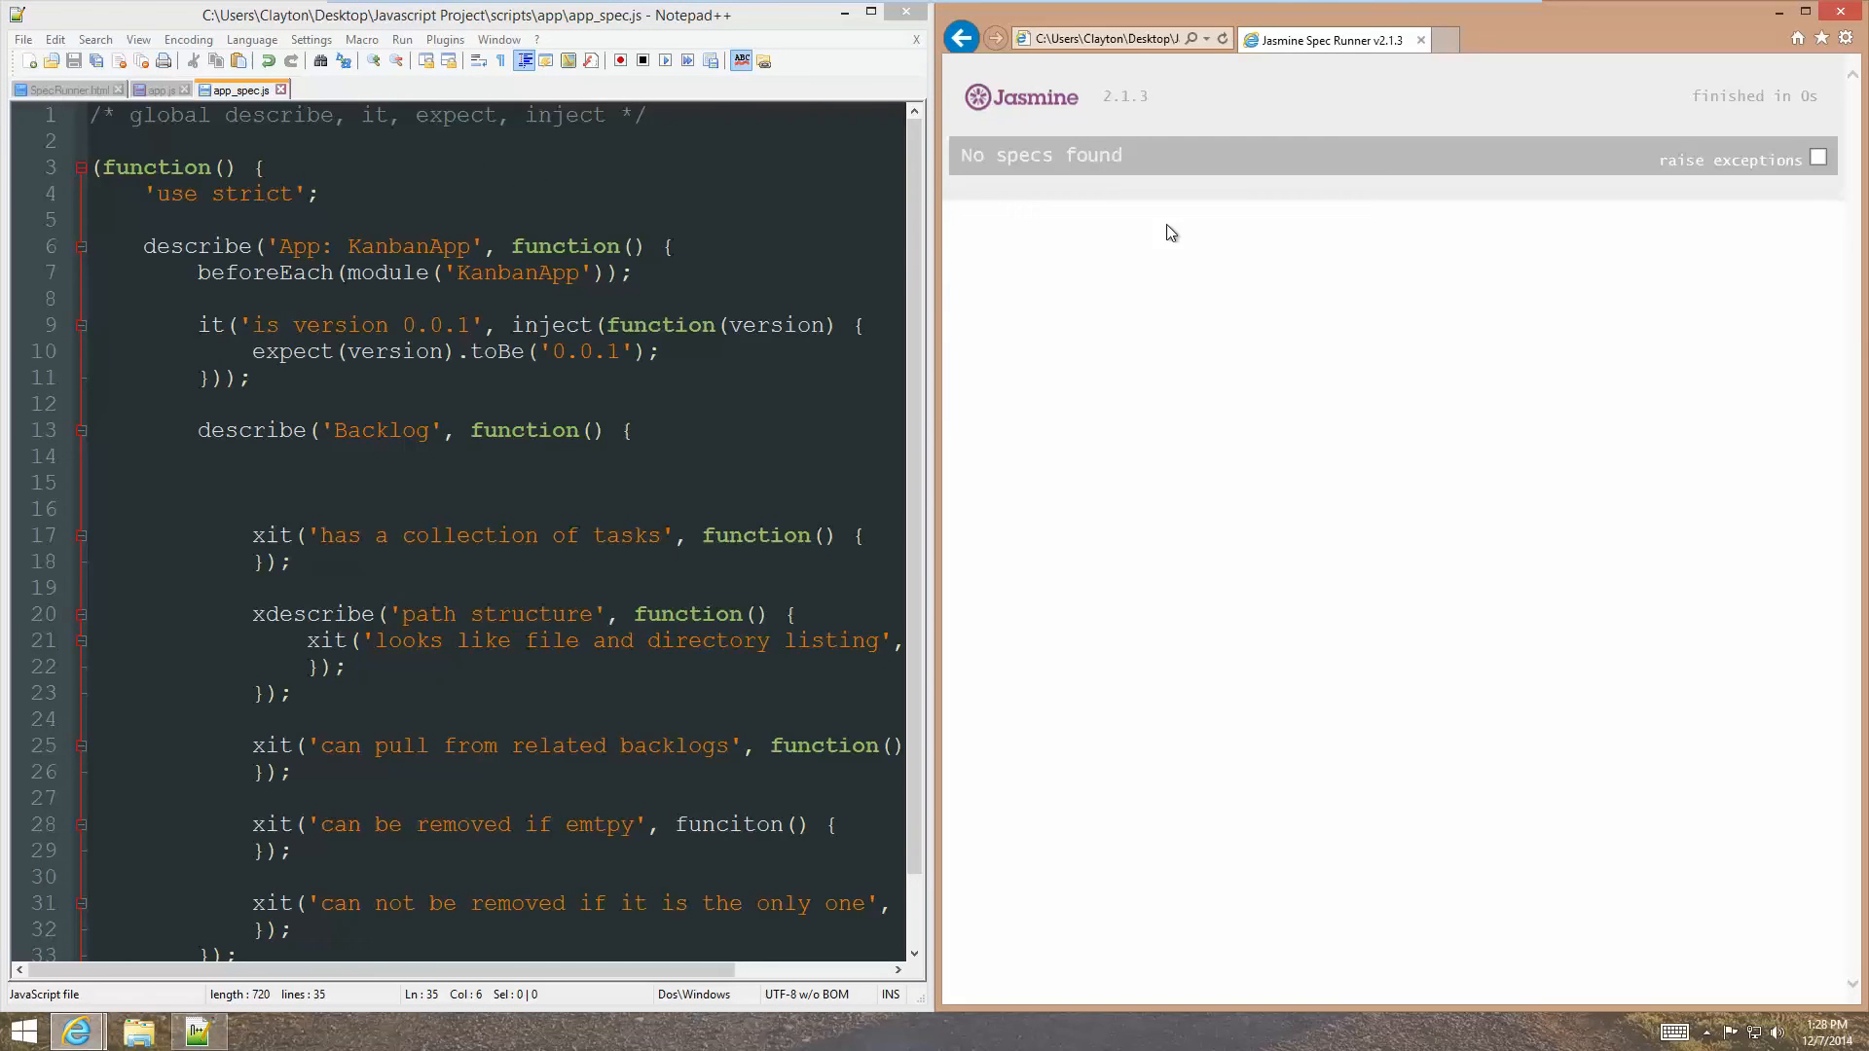
{"action": "mouse_move", "coordinate": [1184, 518]}
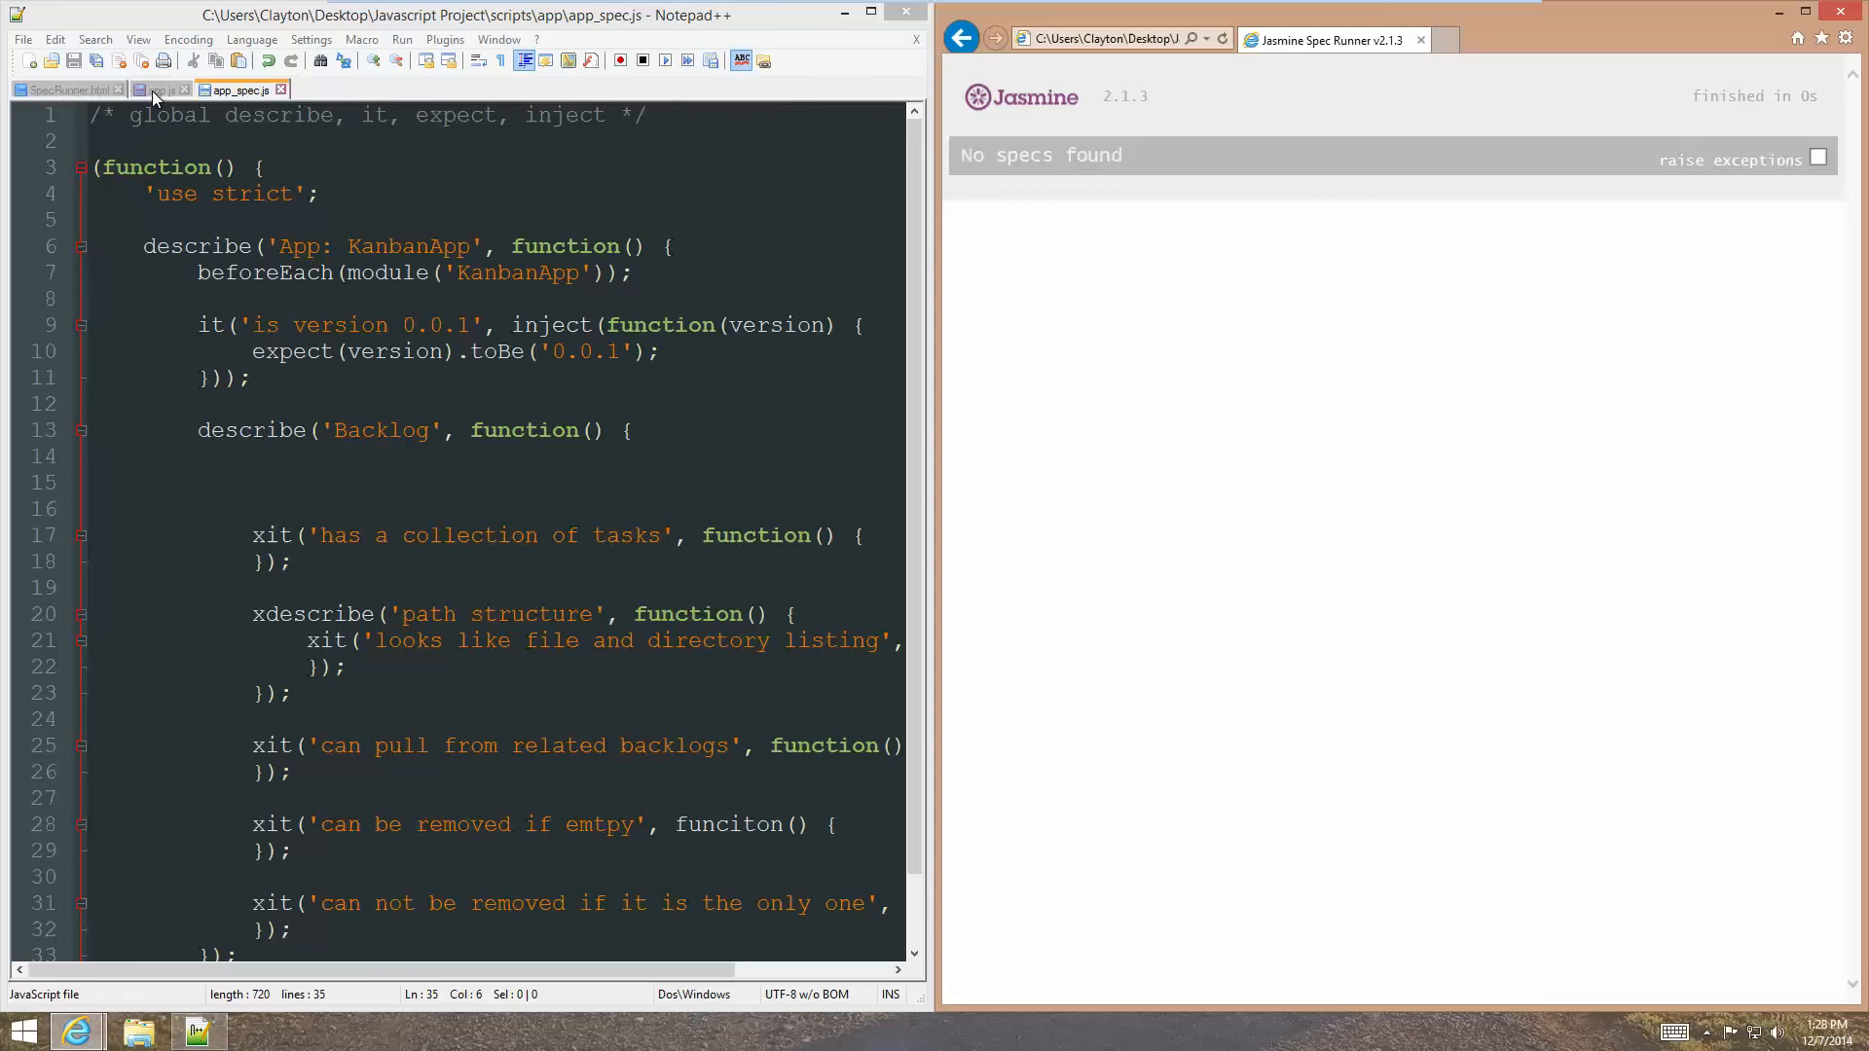
{"action": "left_click", "coordinate": [158, 89]}
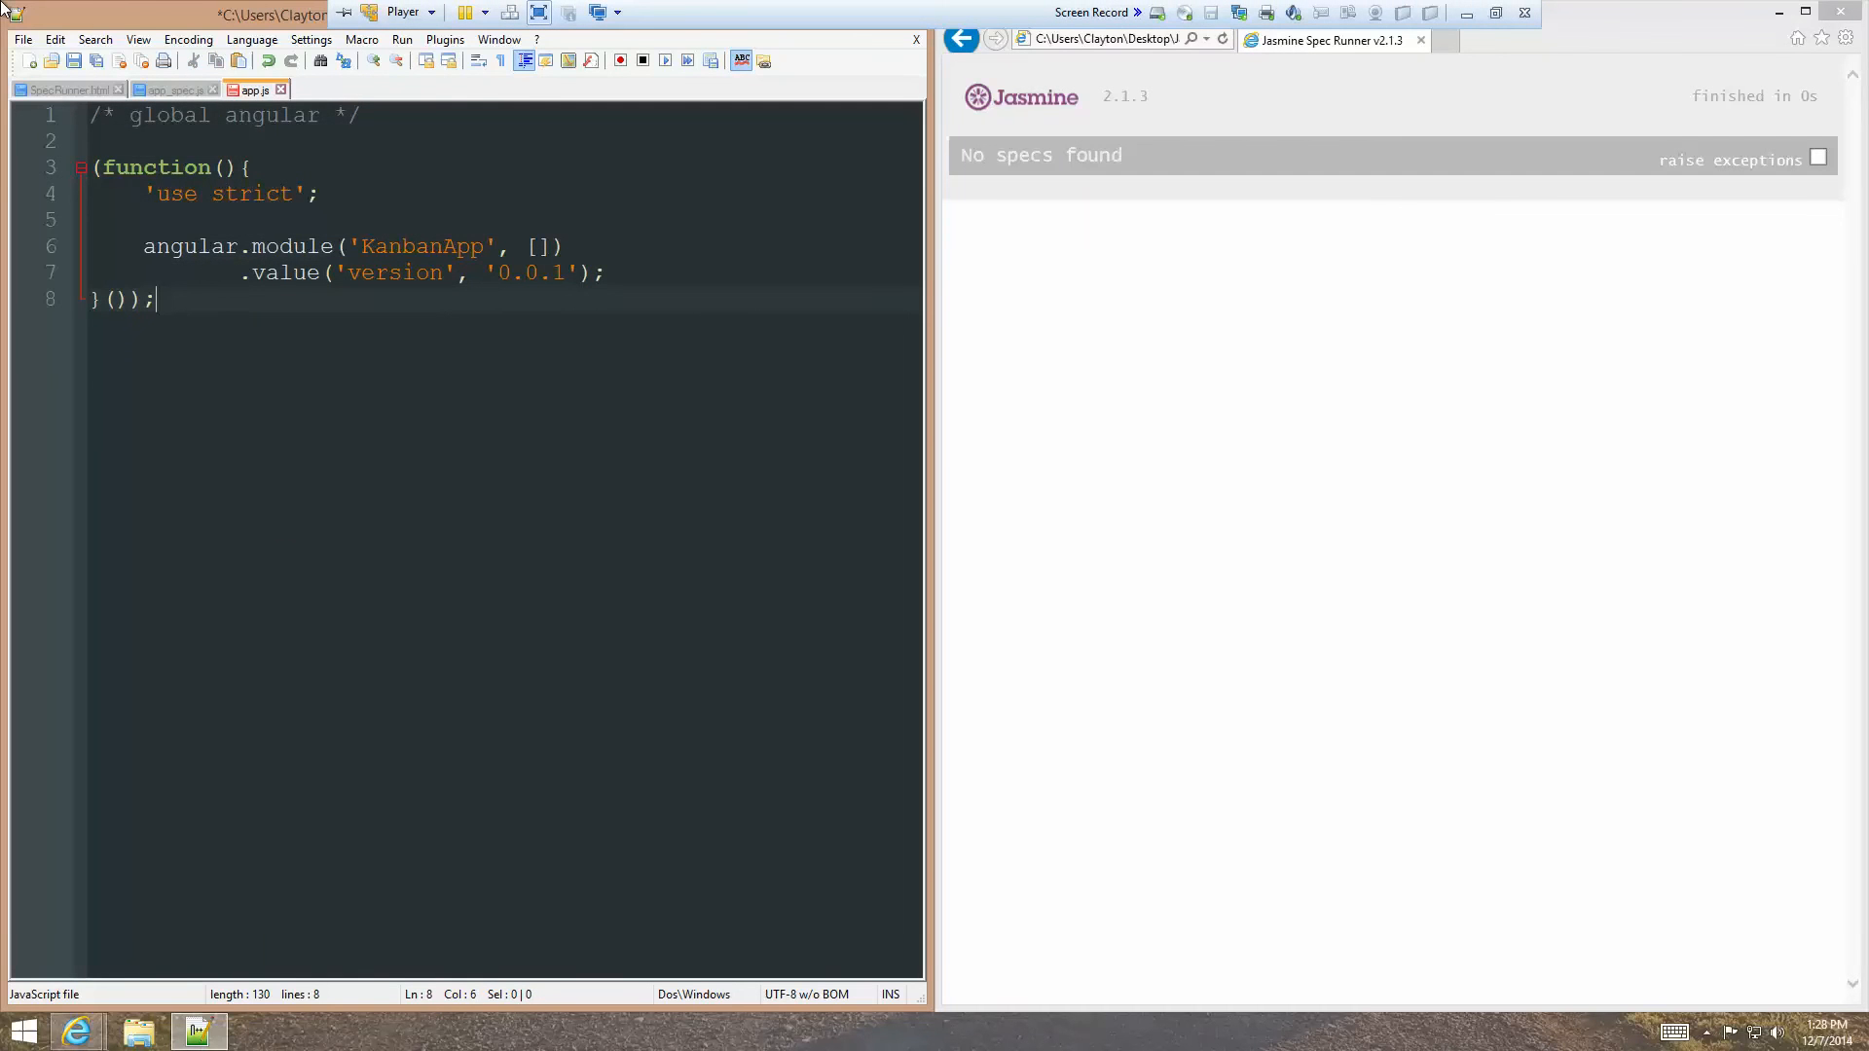
In app_spec.js, prefix describe('path structure' with x to make it xdescribe.
{"action": "left_click", "coordinate": [171, 89]}
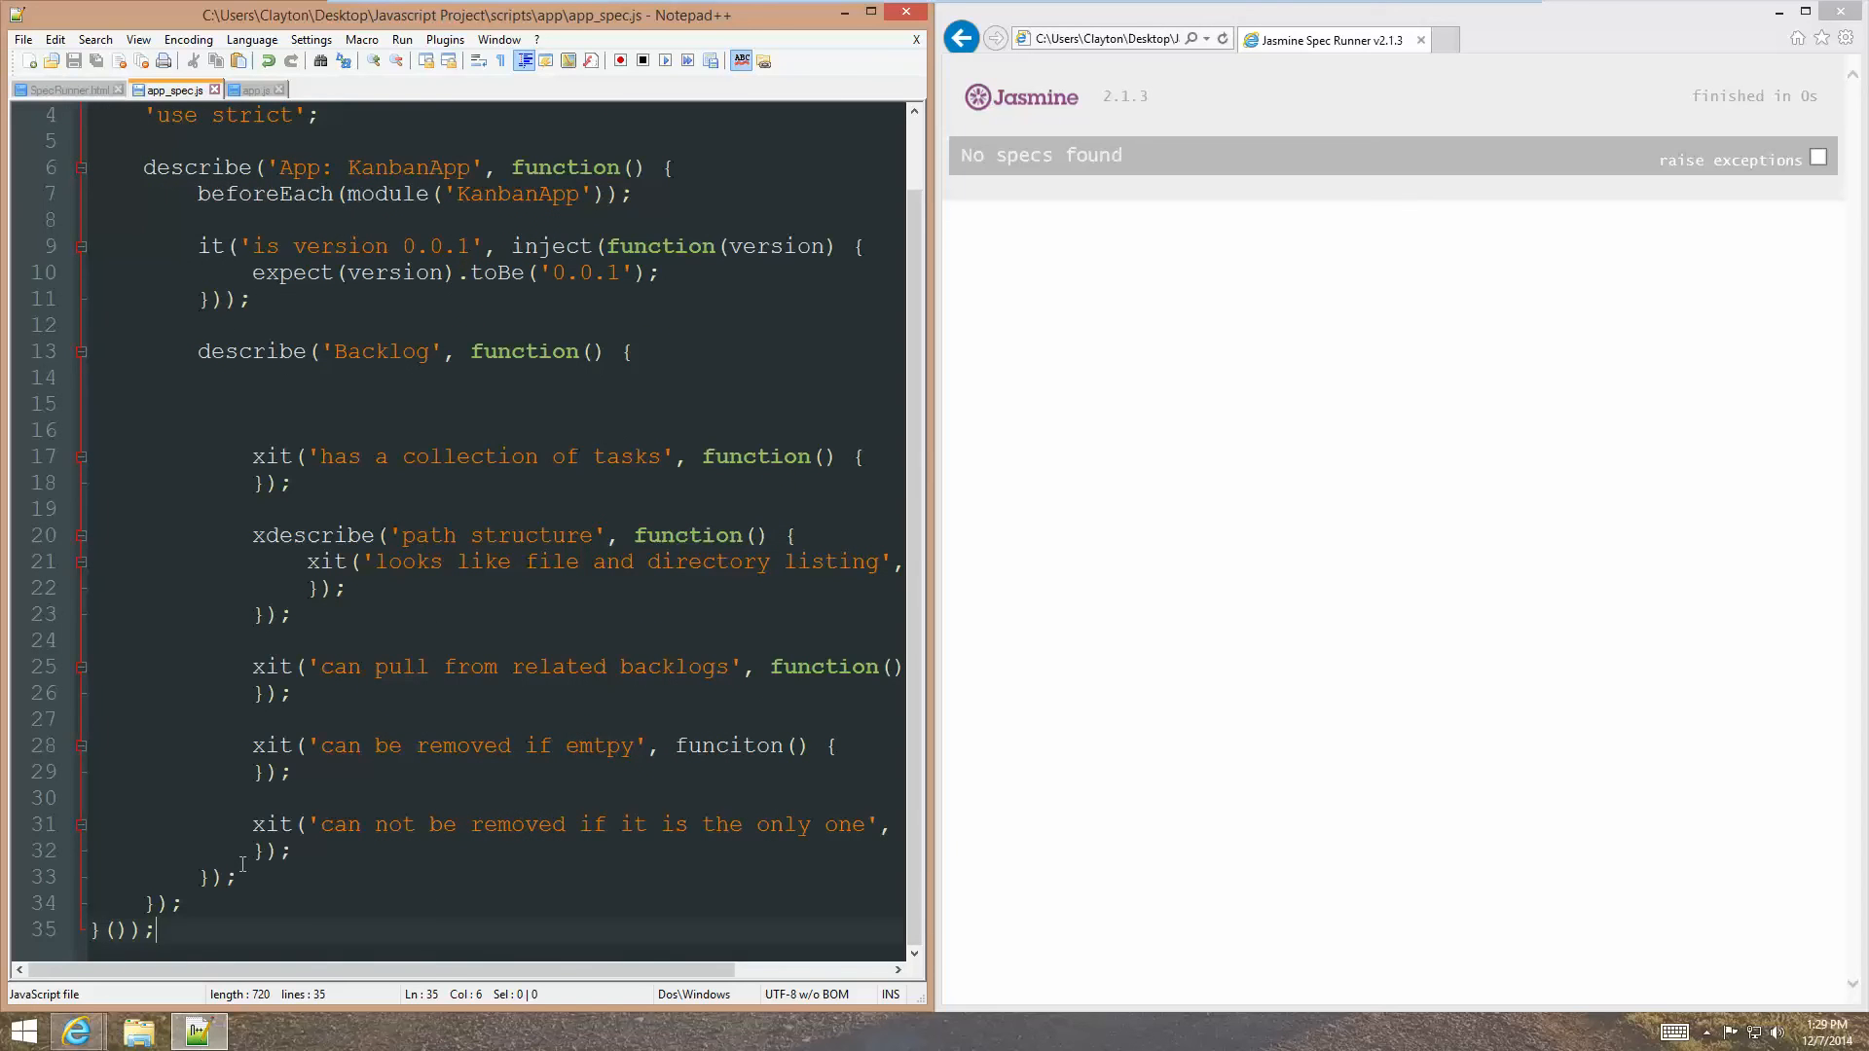
{"action": "left_click", "coordinate": [265, 403]}
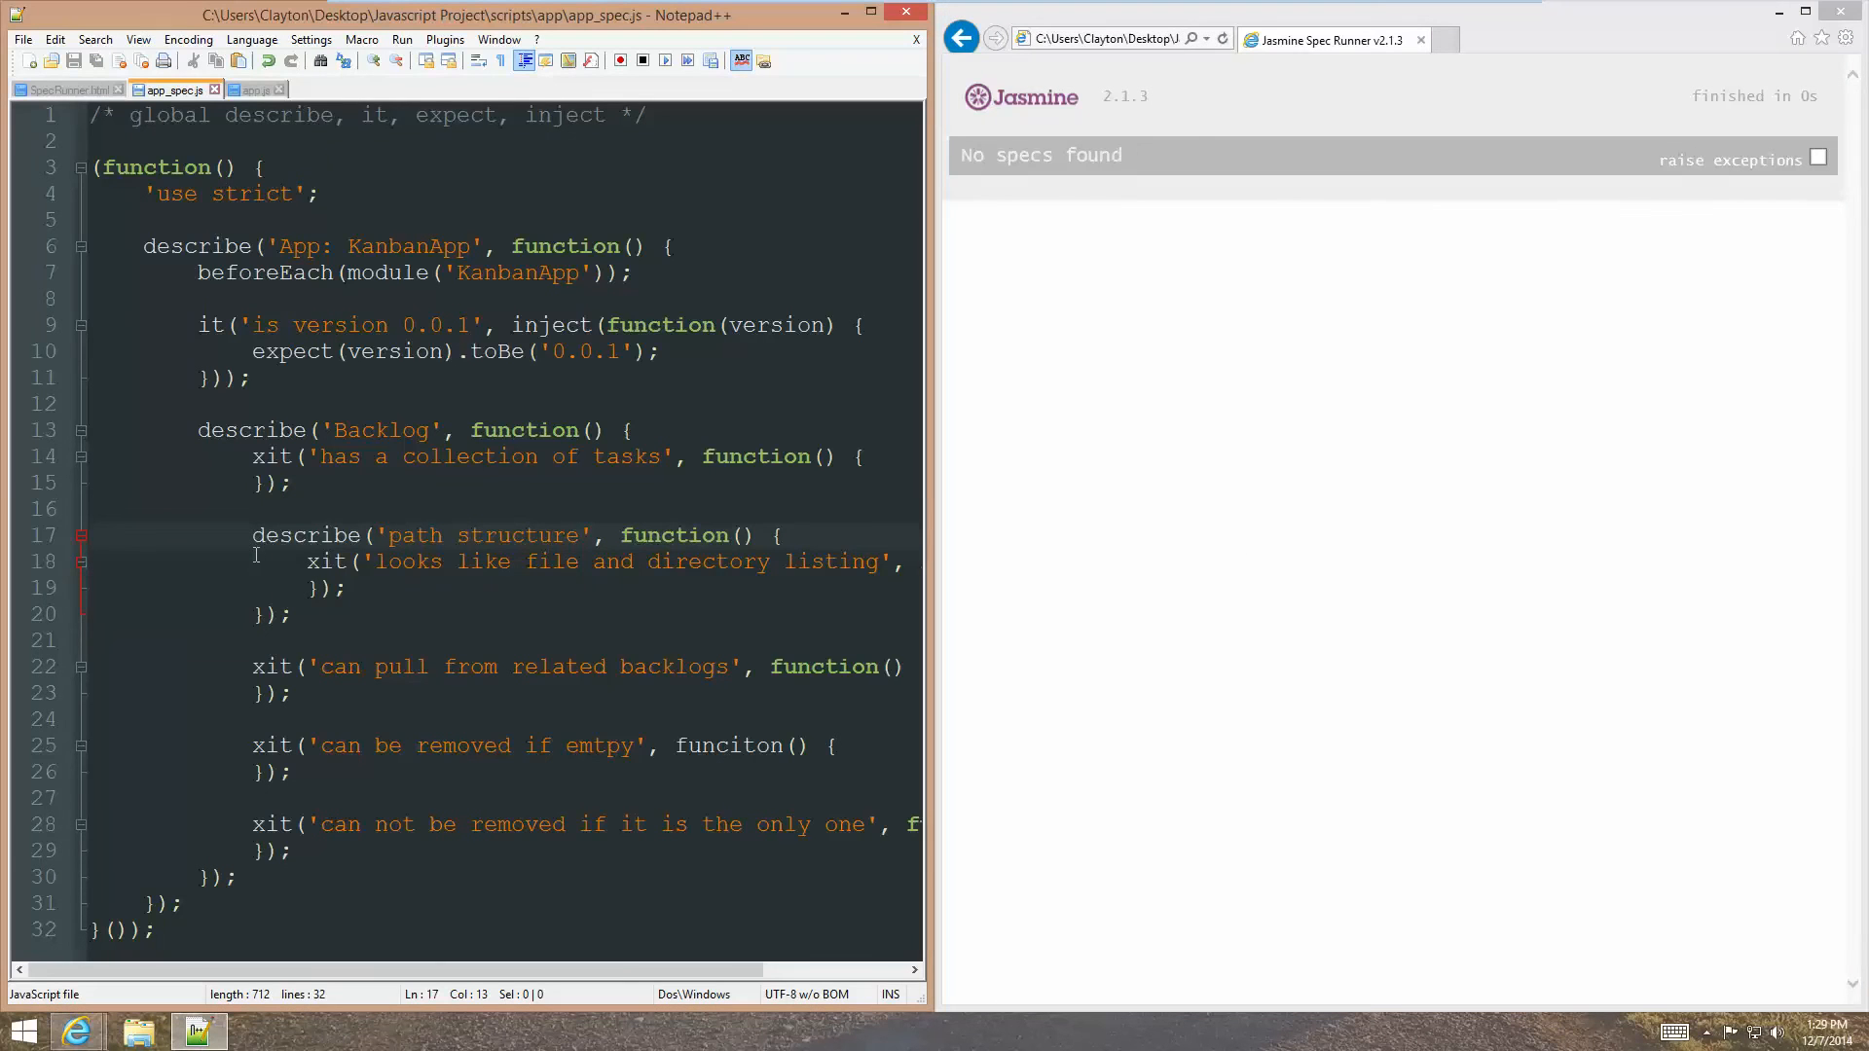
{"action": "type", "text": "x"}
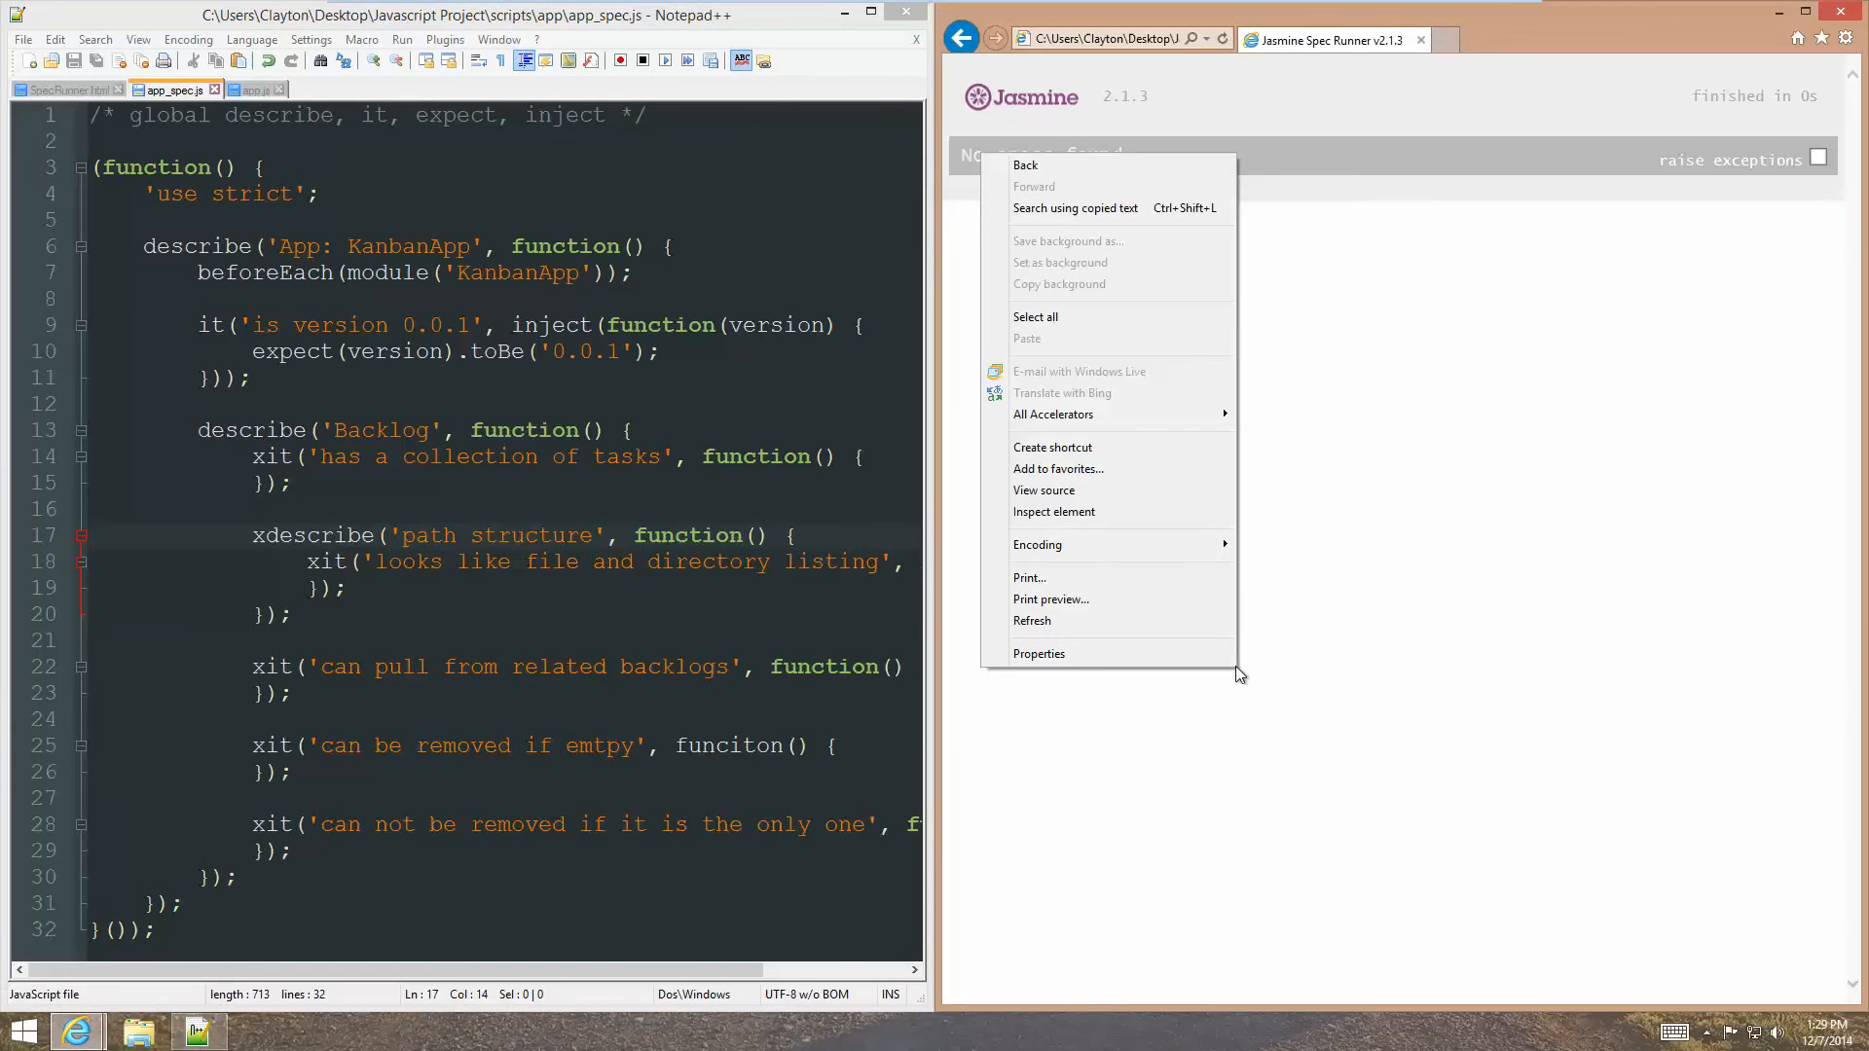
{"action": "mouse_move", "coordinate": [1318, 730]}
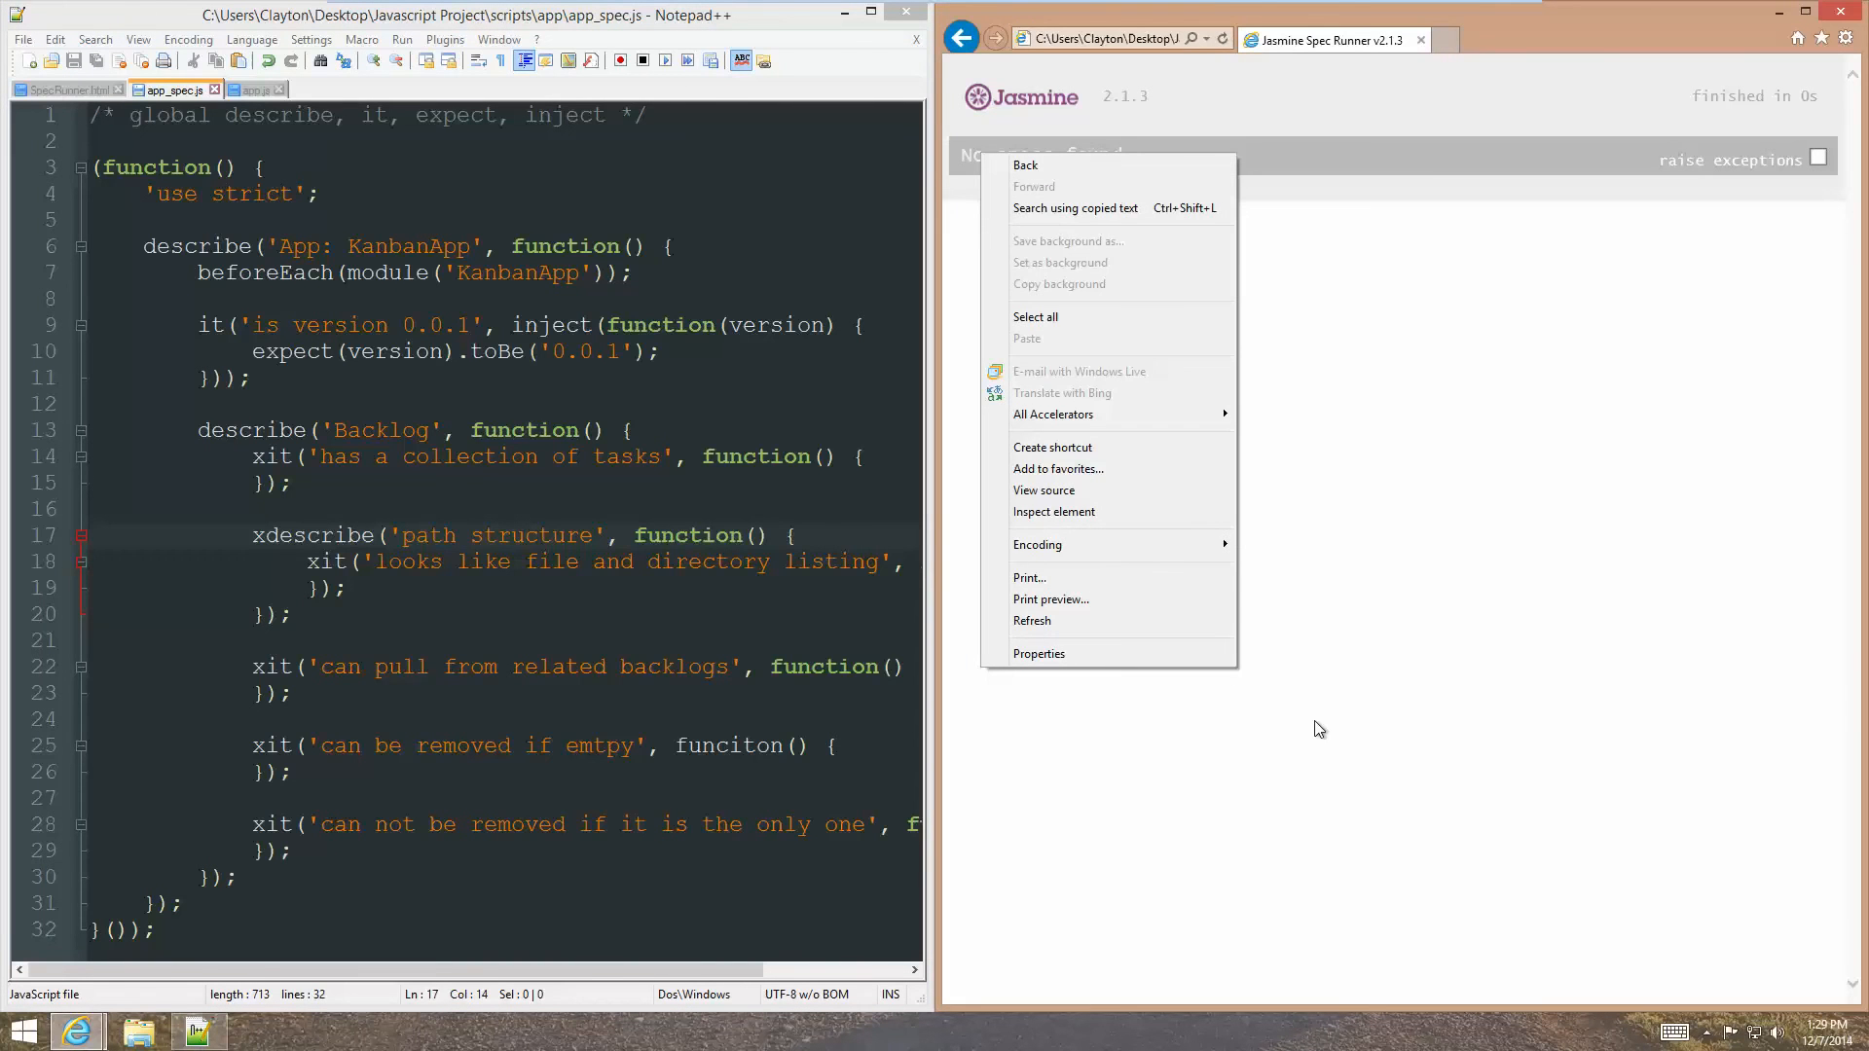
Refresh the Jasmine runner and inspect Network, DOM Explorer and Console in F12 developer tools.
{"action": "left_click", "coordinate": [1320, 729]}
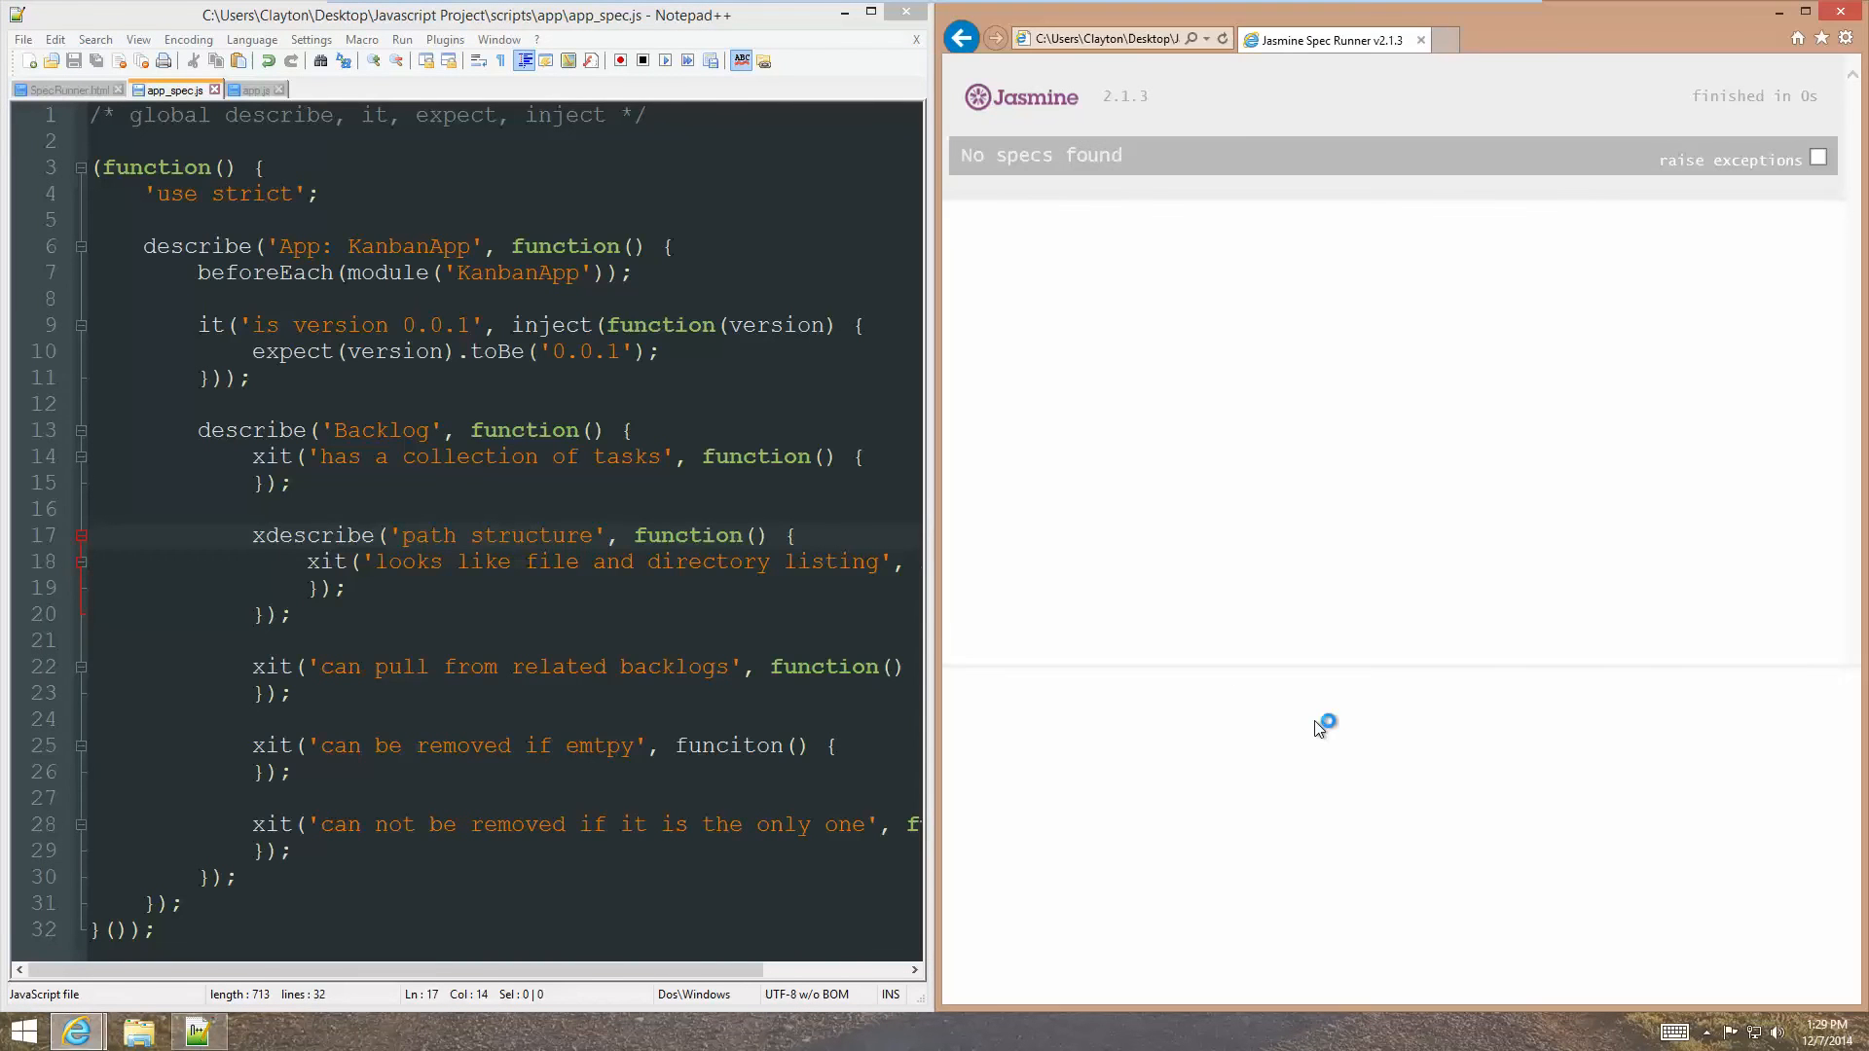
{"action": "key", "text": "F12"}
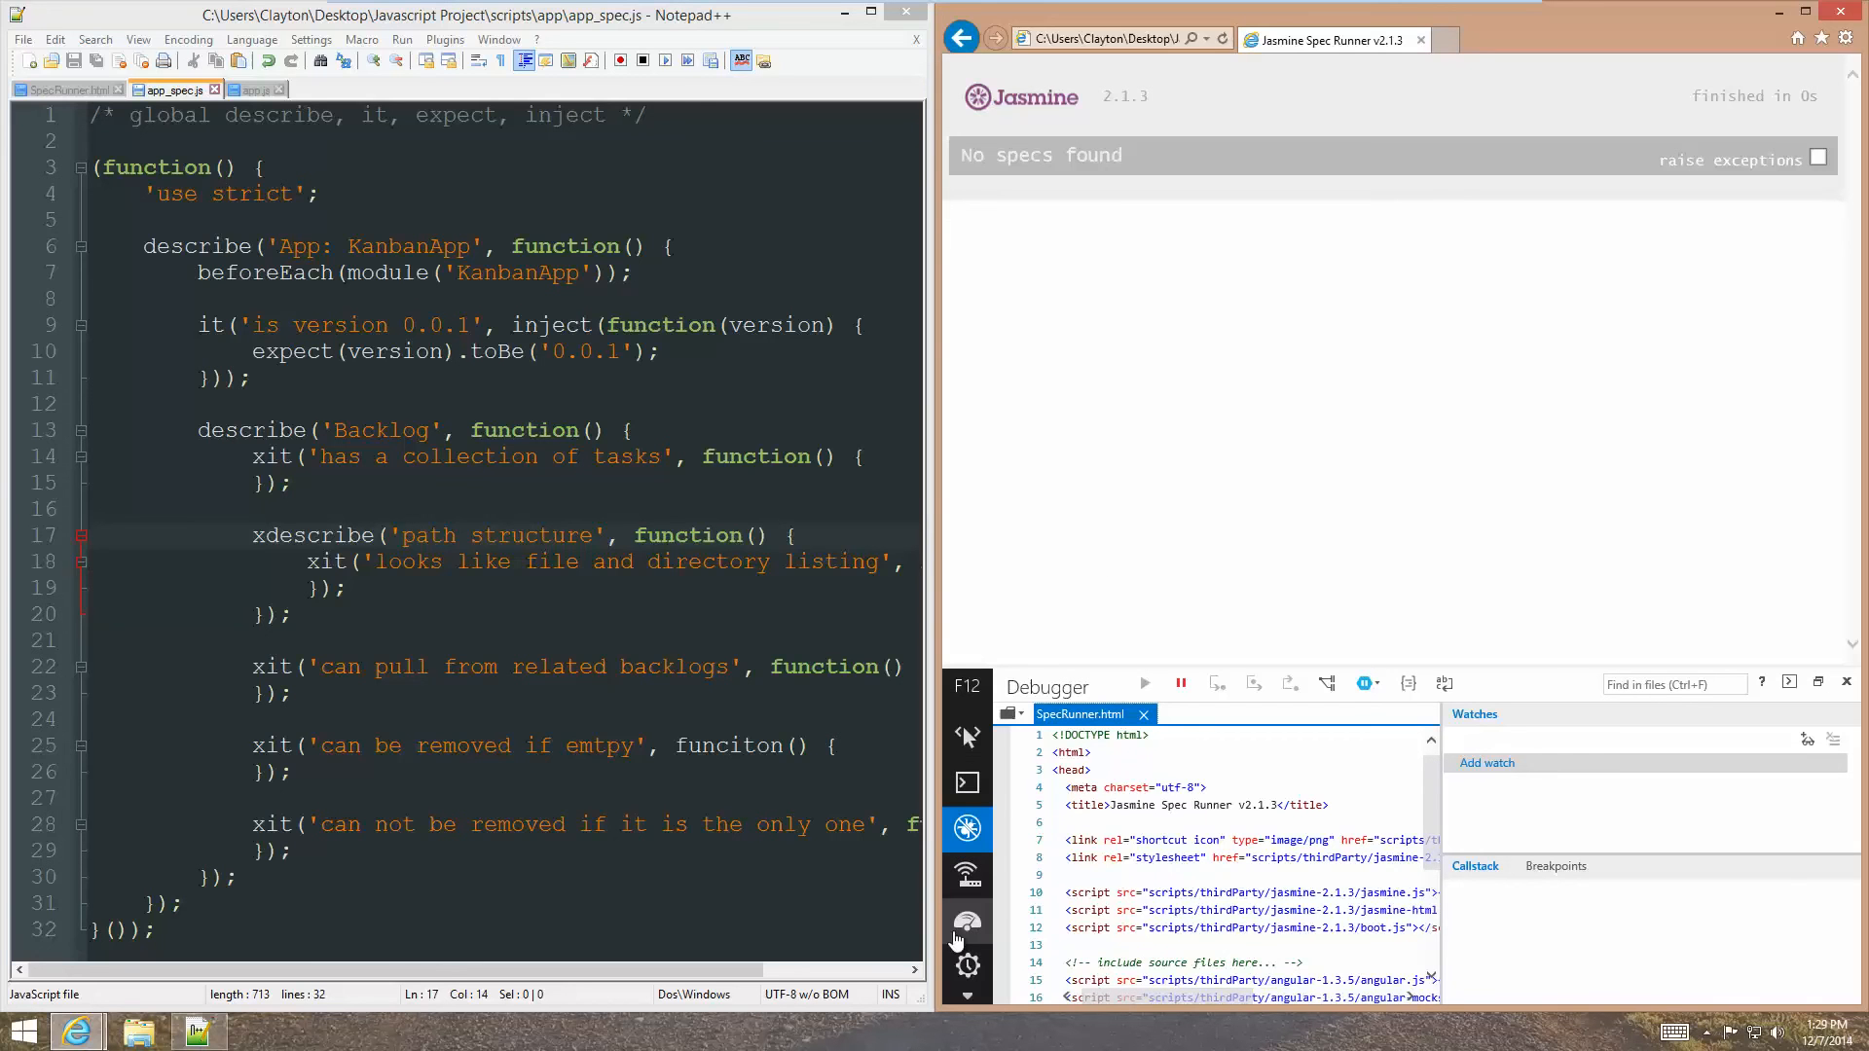
{"action": "mouse_move", "coordinate": [968, 921]}
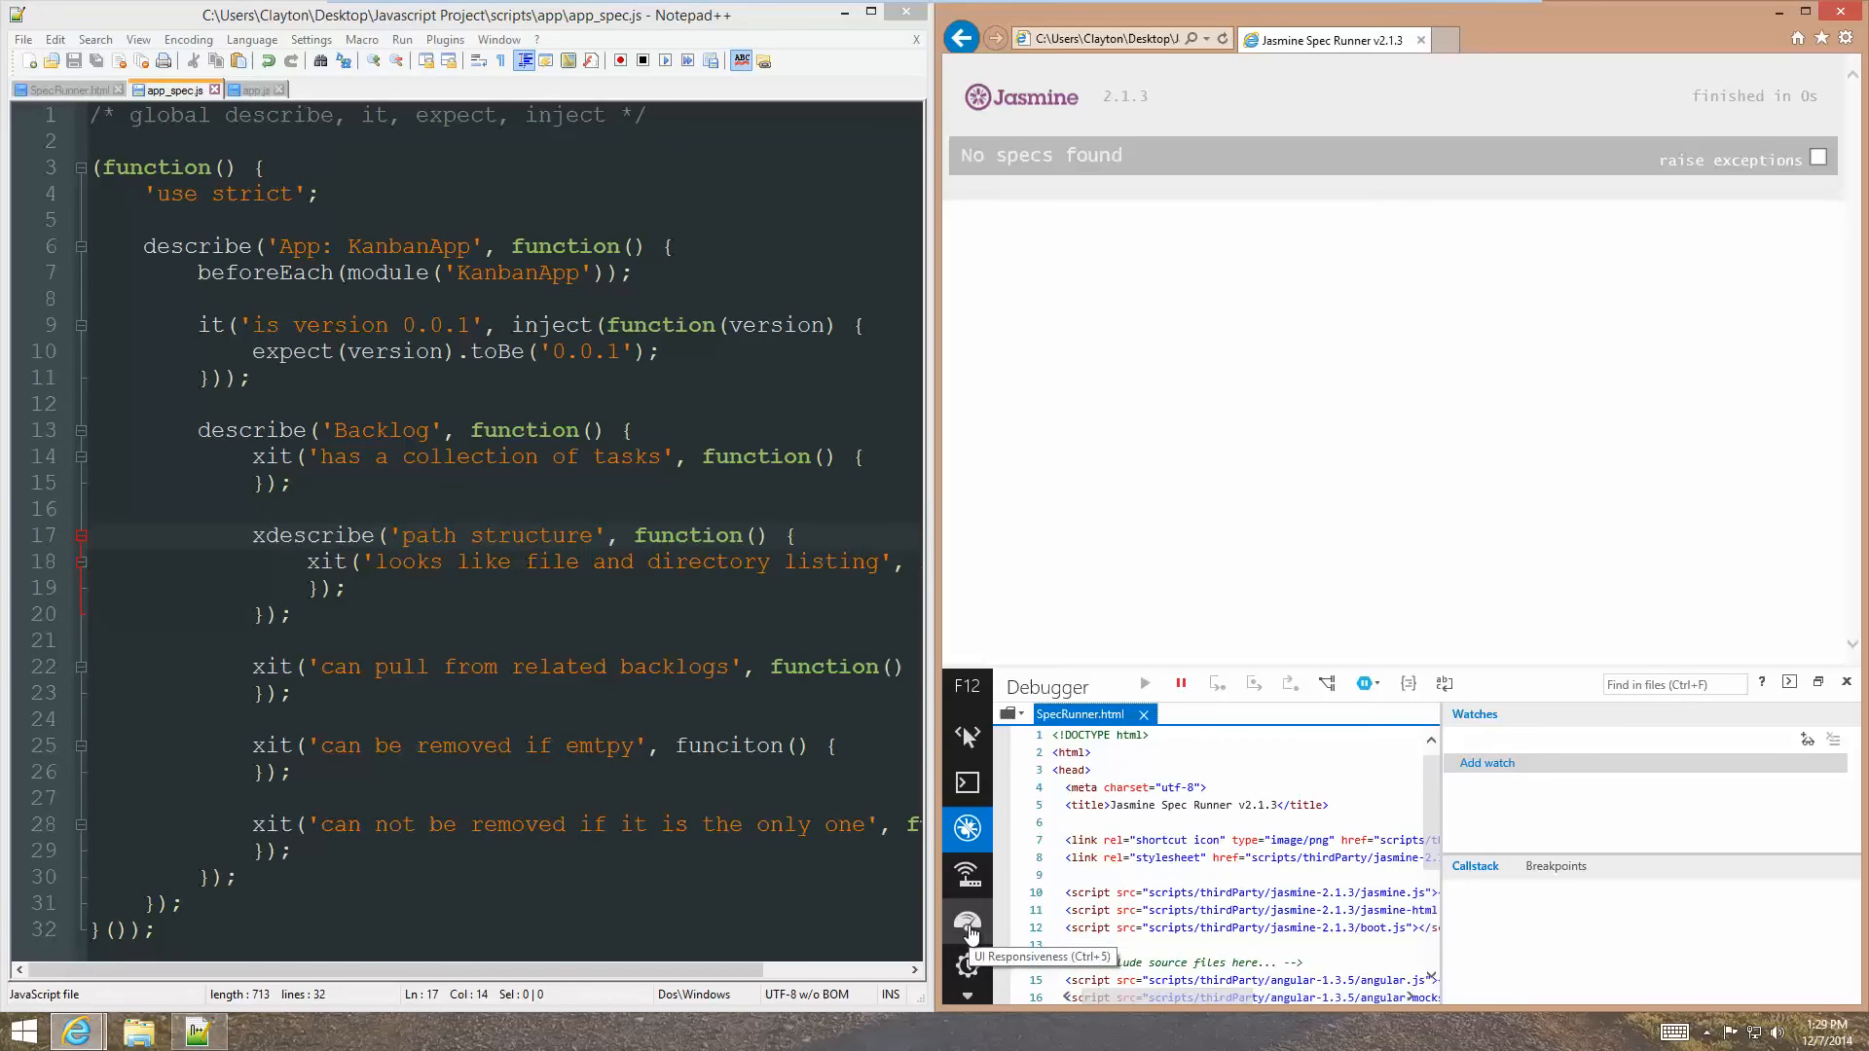
{"action": "left_click", "coordinate": [968, 875]}
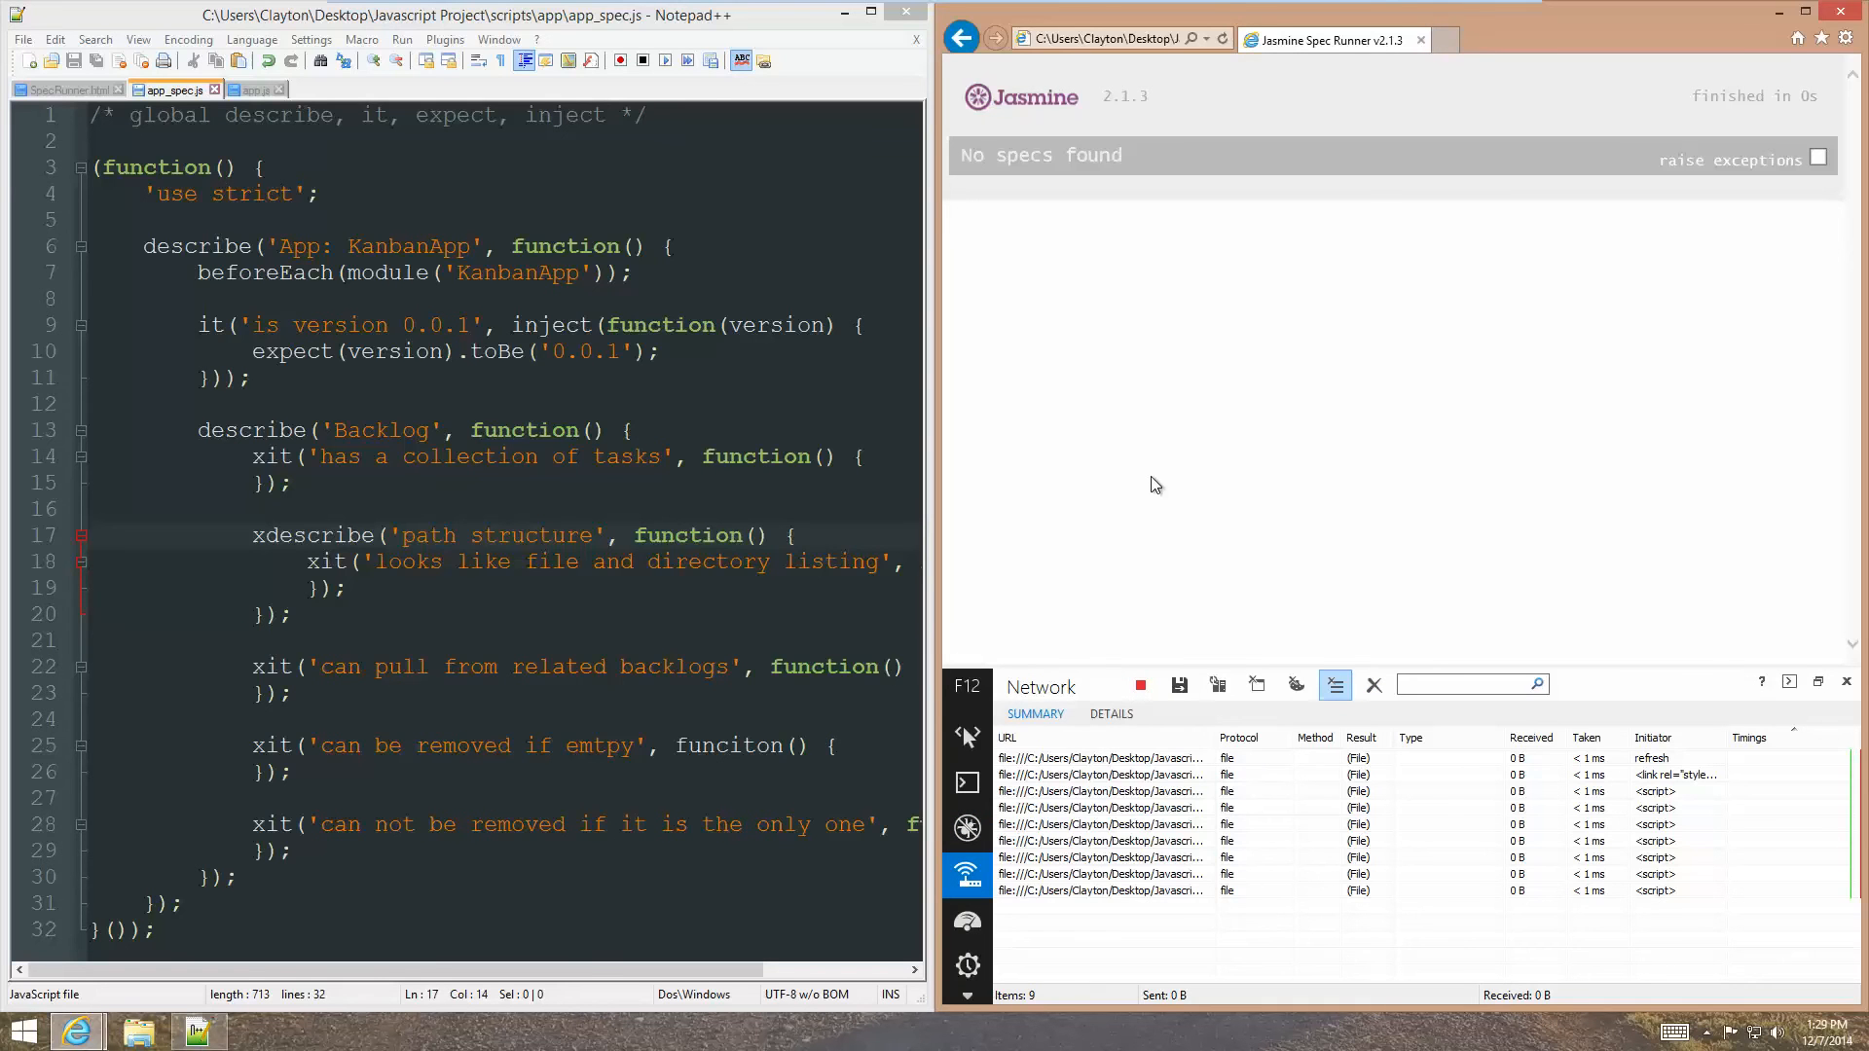
{"action": "mouse_move", "coordinate": [1616, 906]}
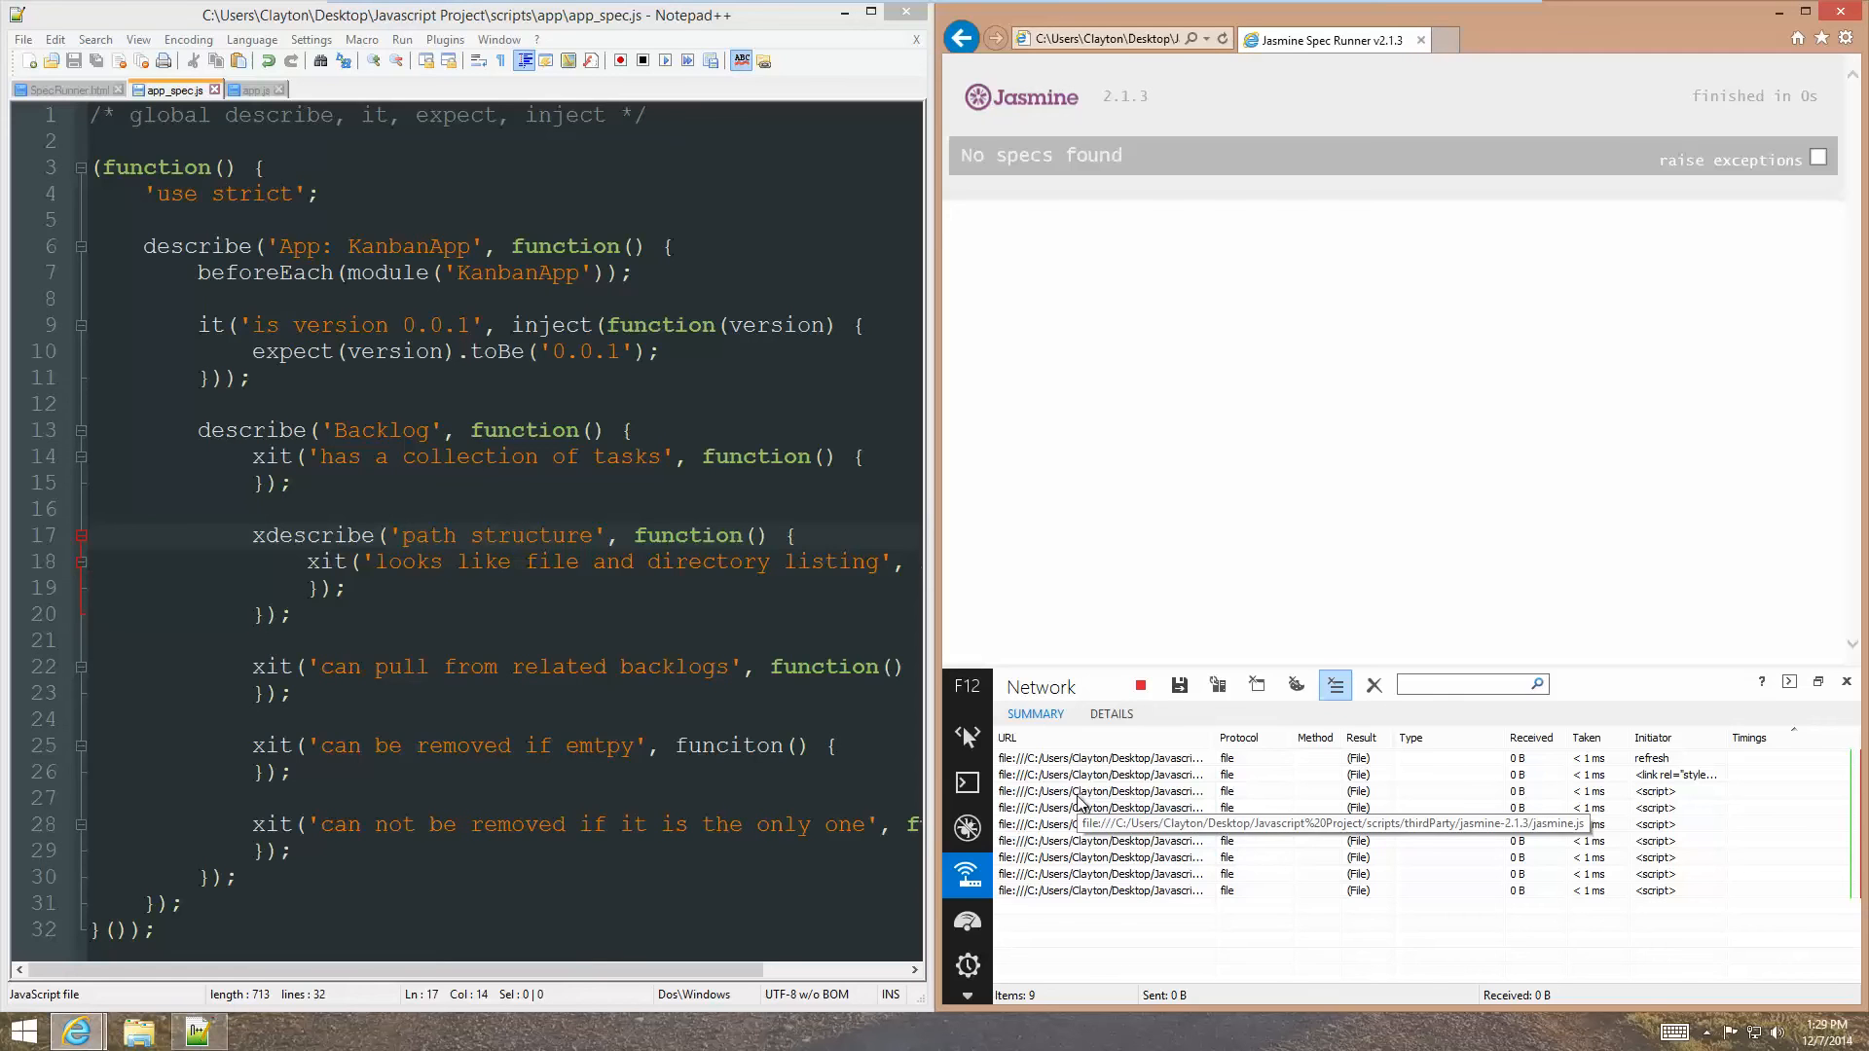
{"action": "left_click", "coordinate": [968, 738]}
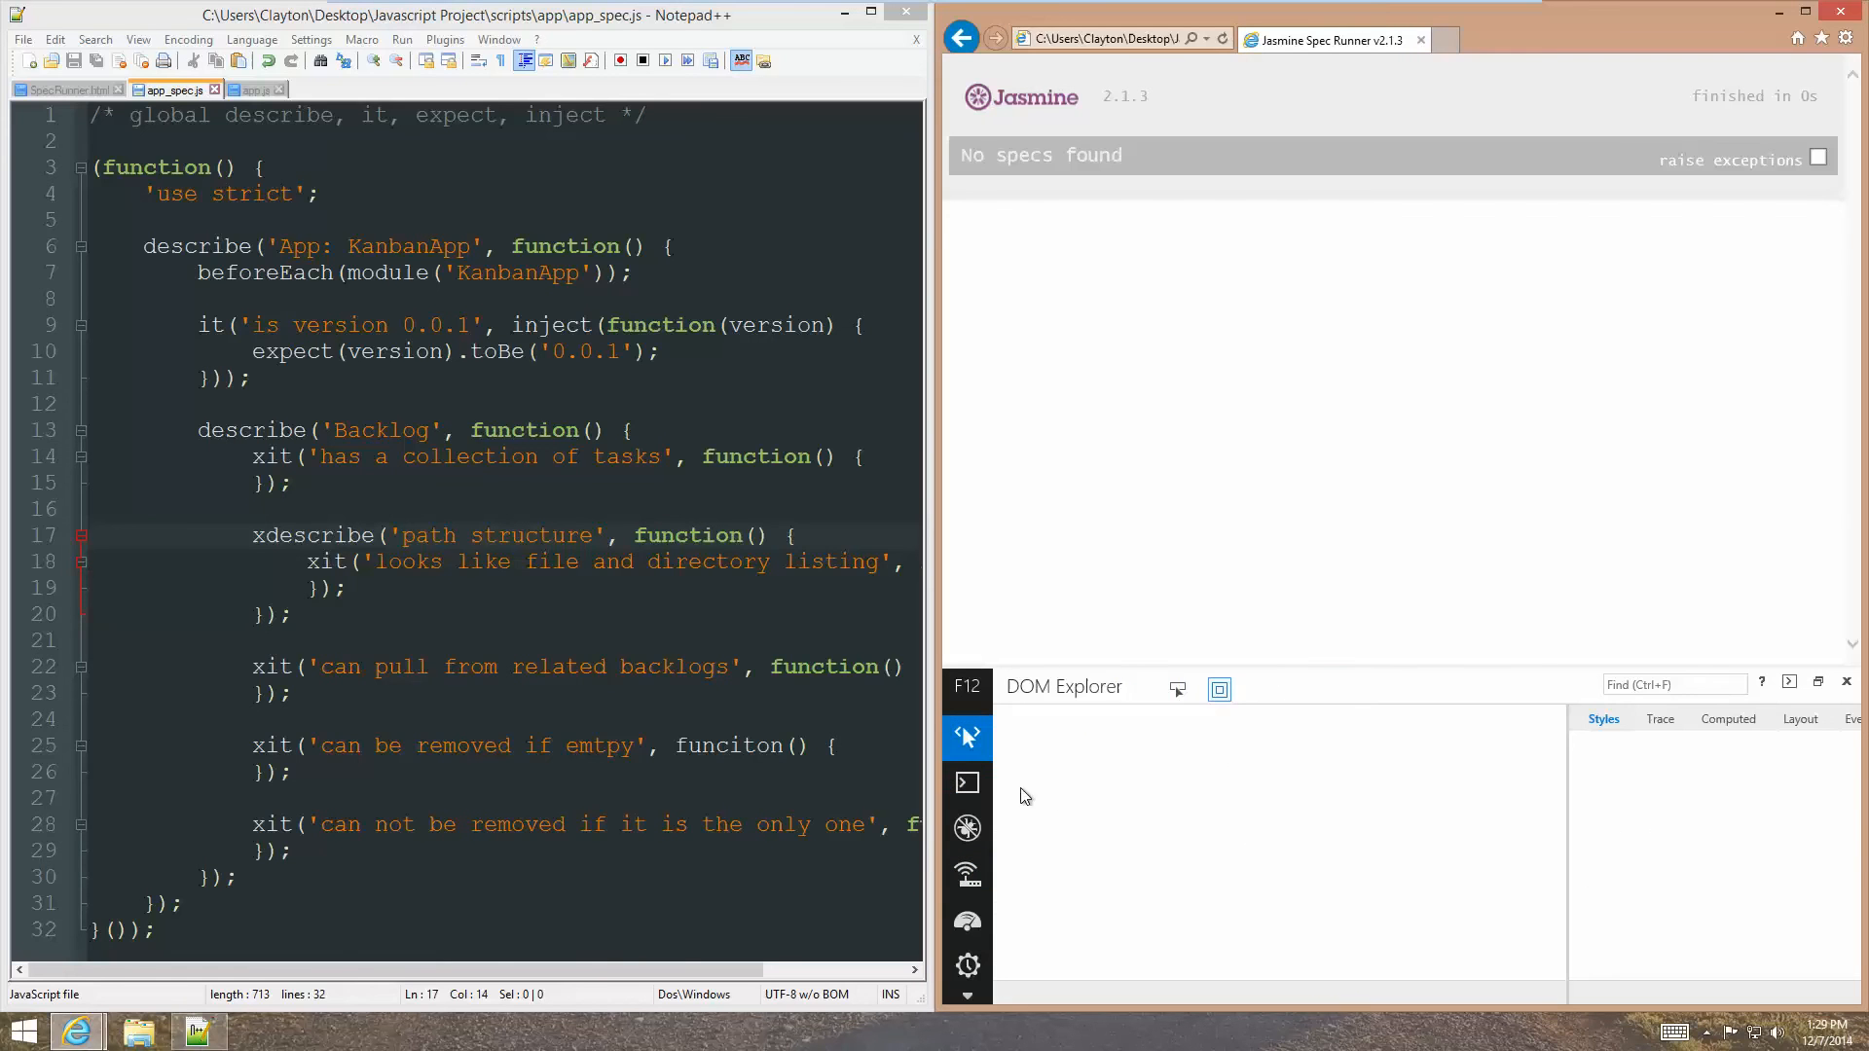
{"action": "left_click", "coordinate": [967, 783]}
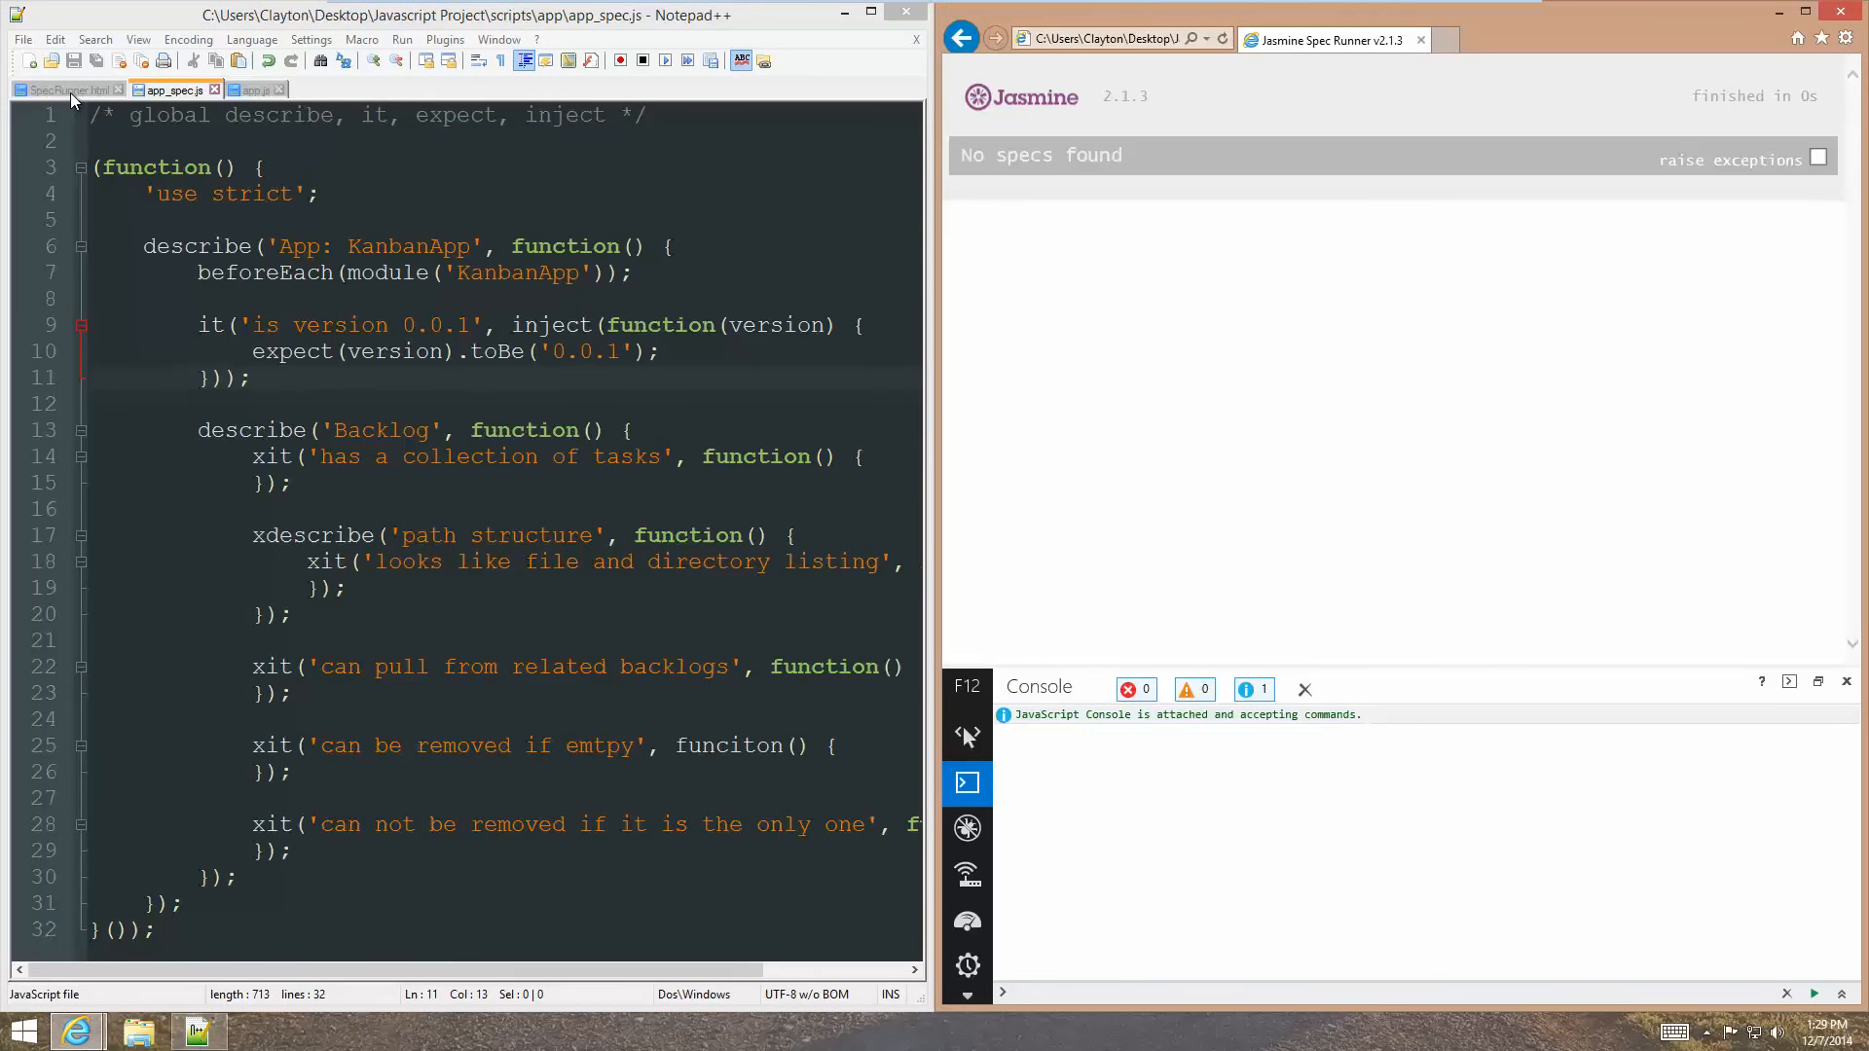
Review SpecRunner.html, app.js and app_spec.js in Notepad++ to track down the missing specs.
{"action": "left_click", "coordinate": [66, 87]}
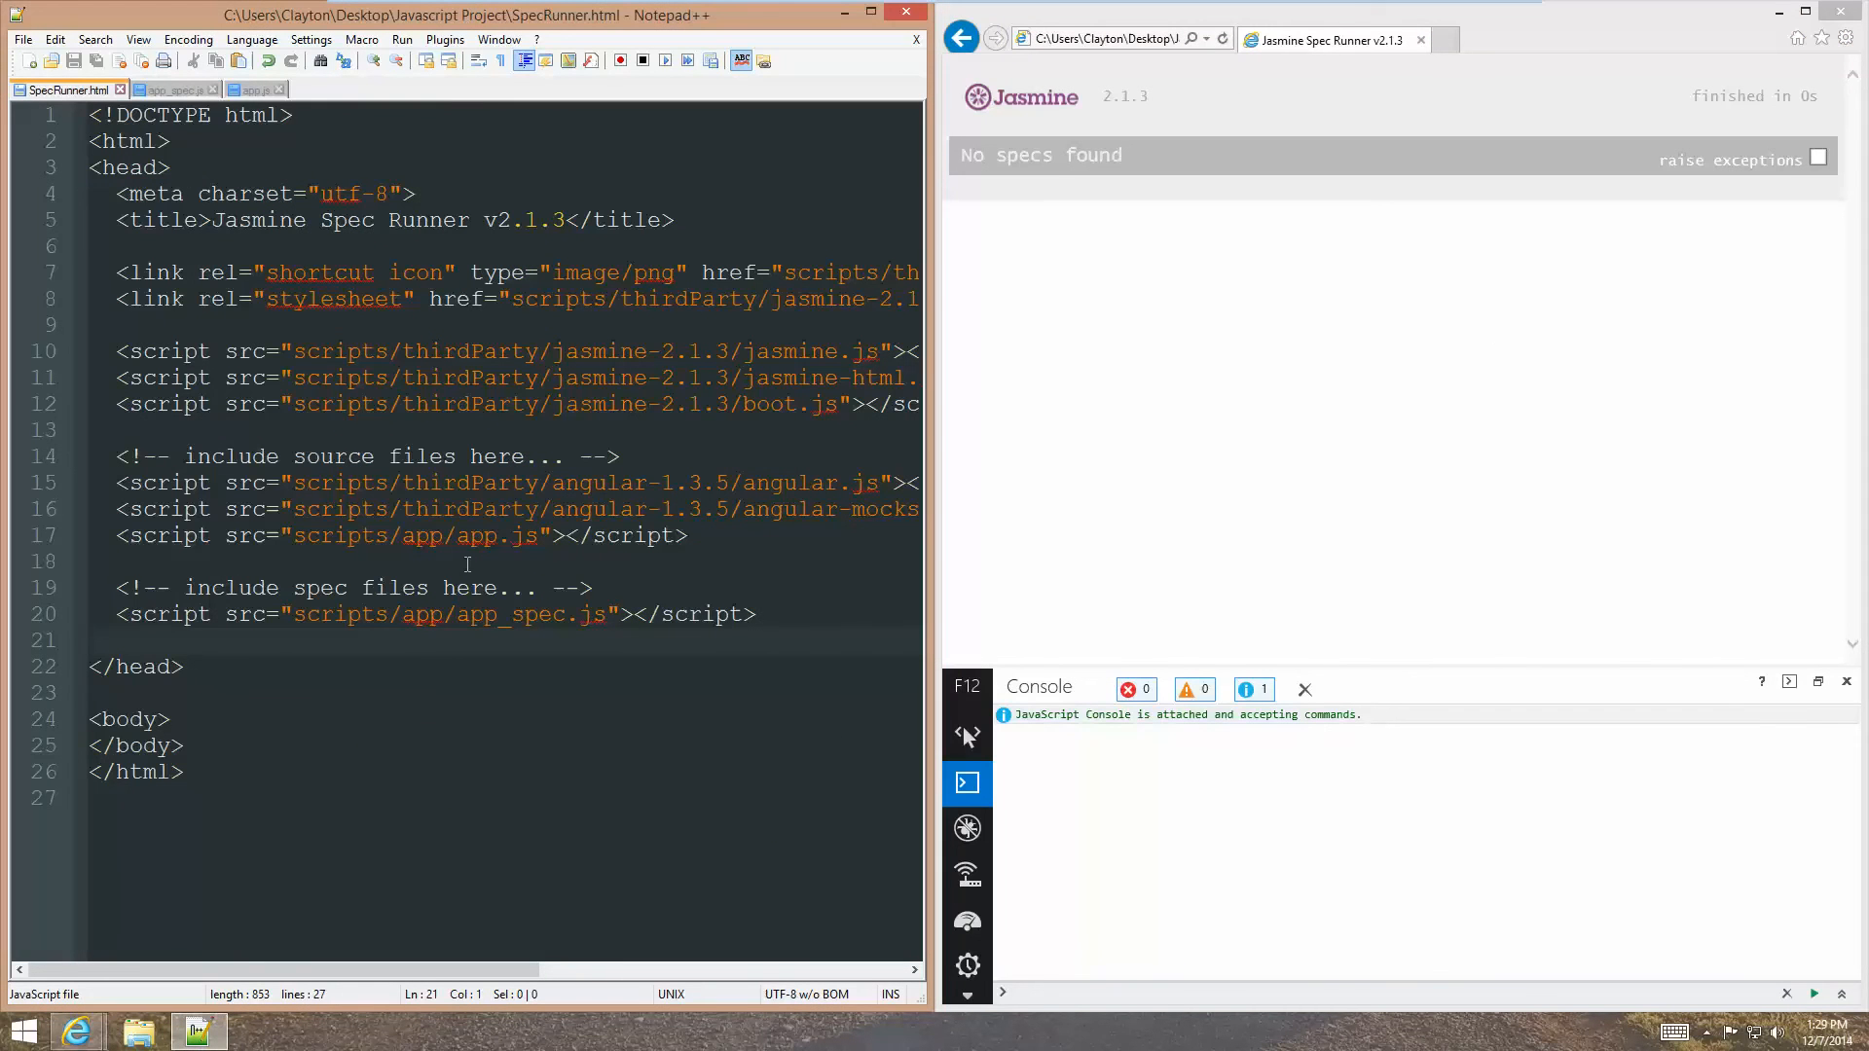
{"action": "mouse_move", "coordinate": [376, 596]}
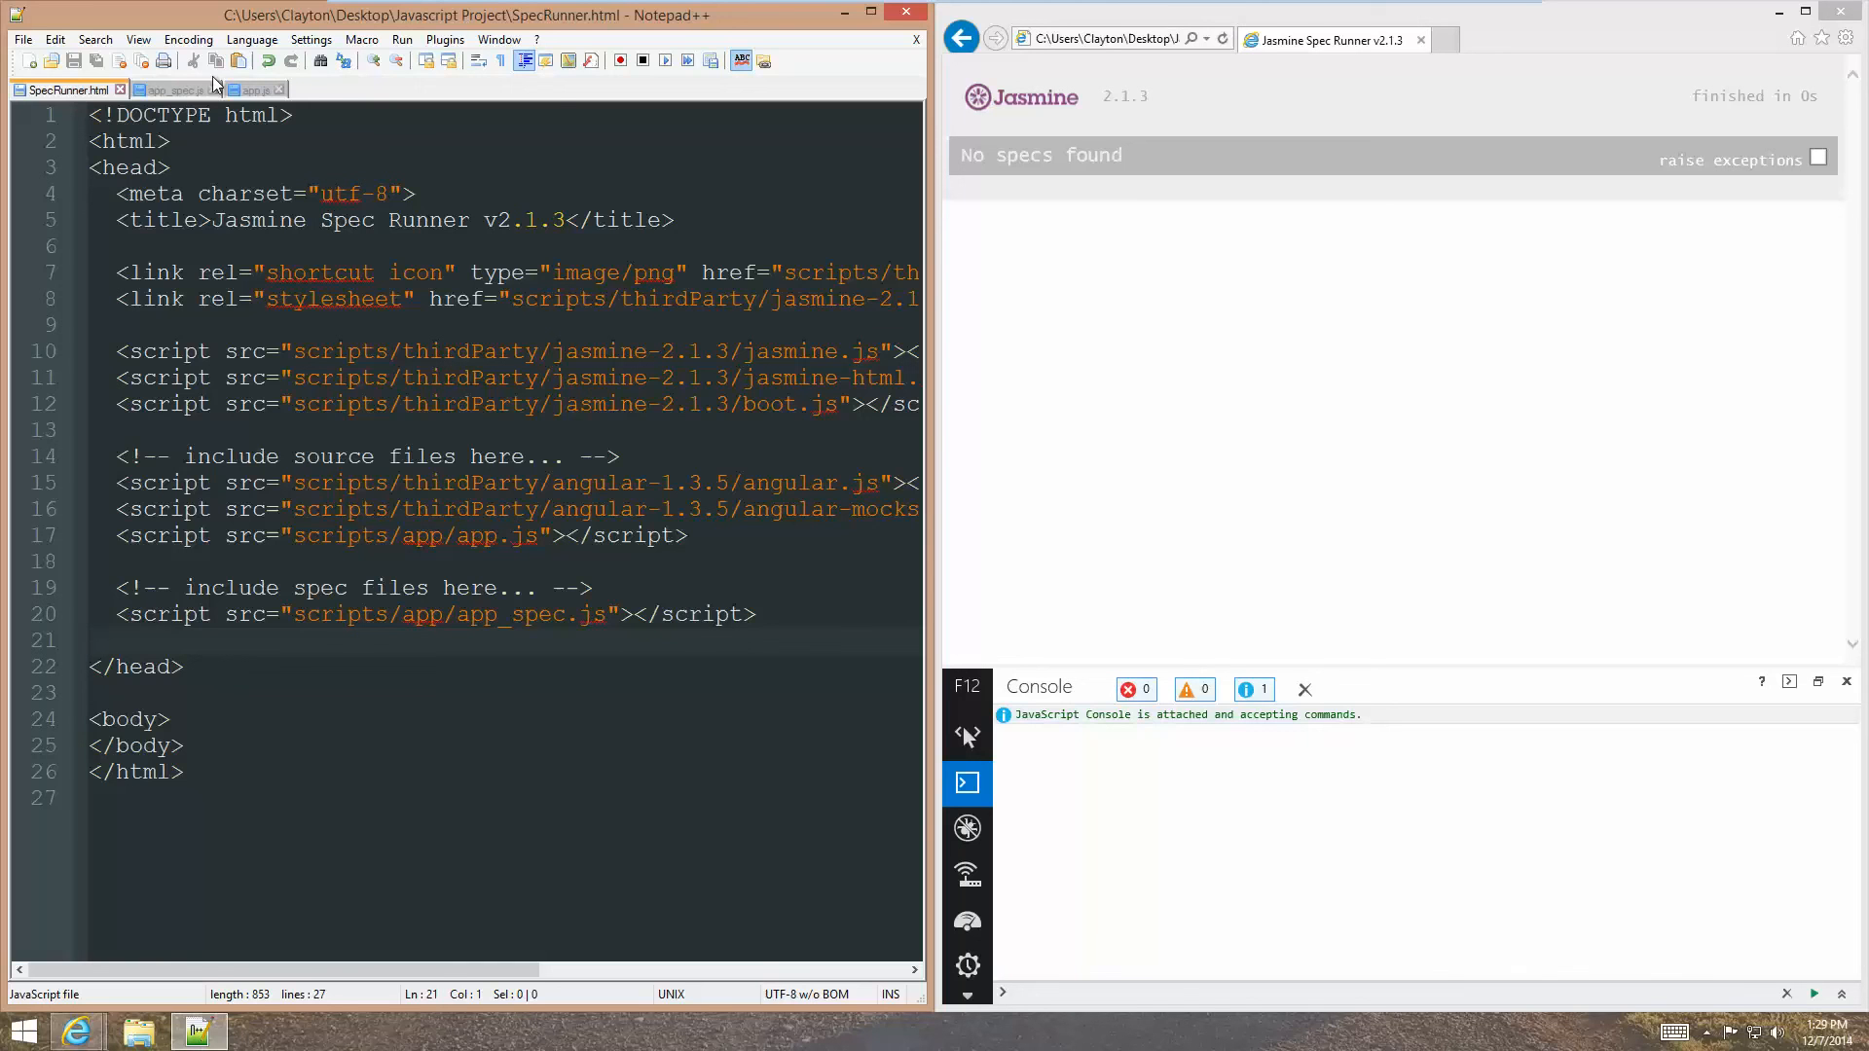
{"action": "left_click", "coordinate": [171, 88]}
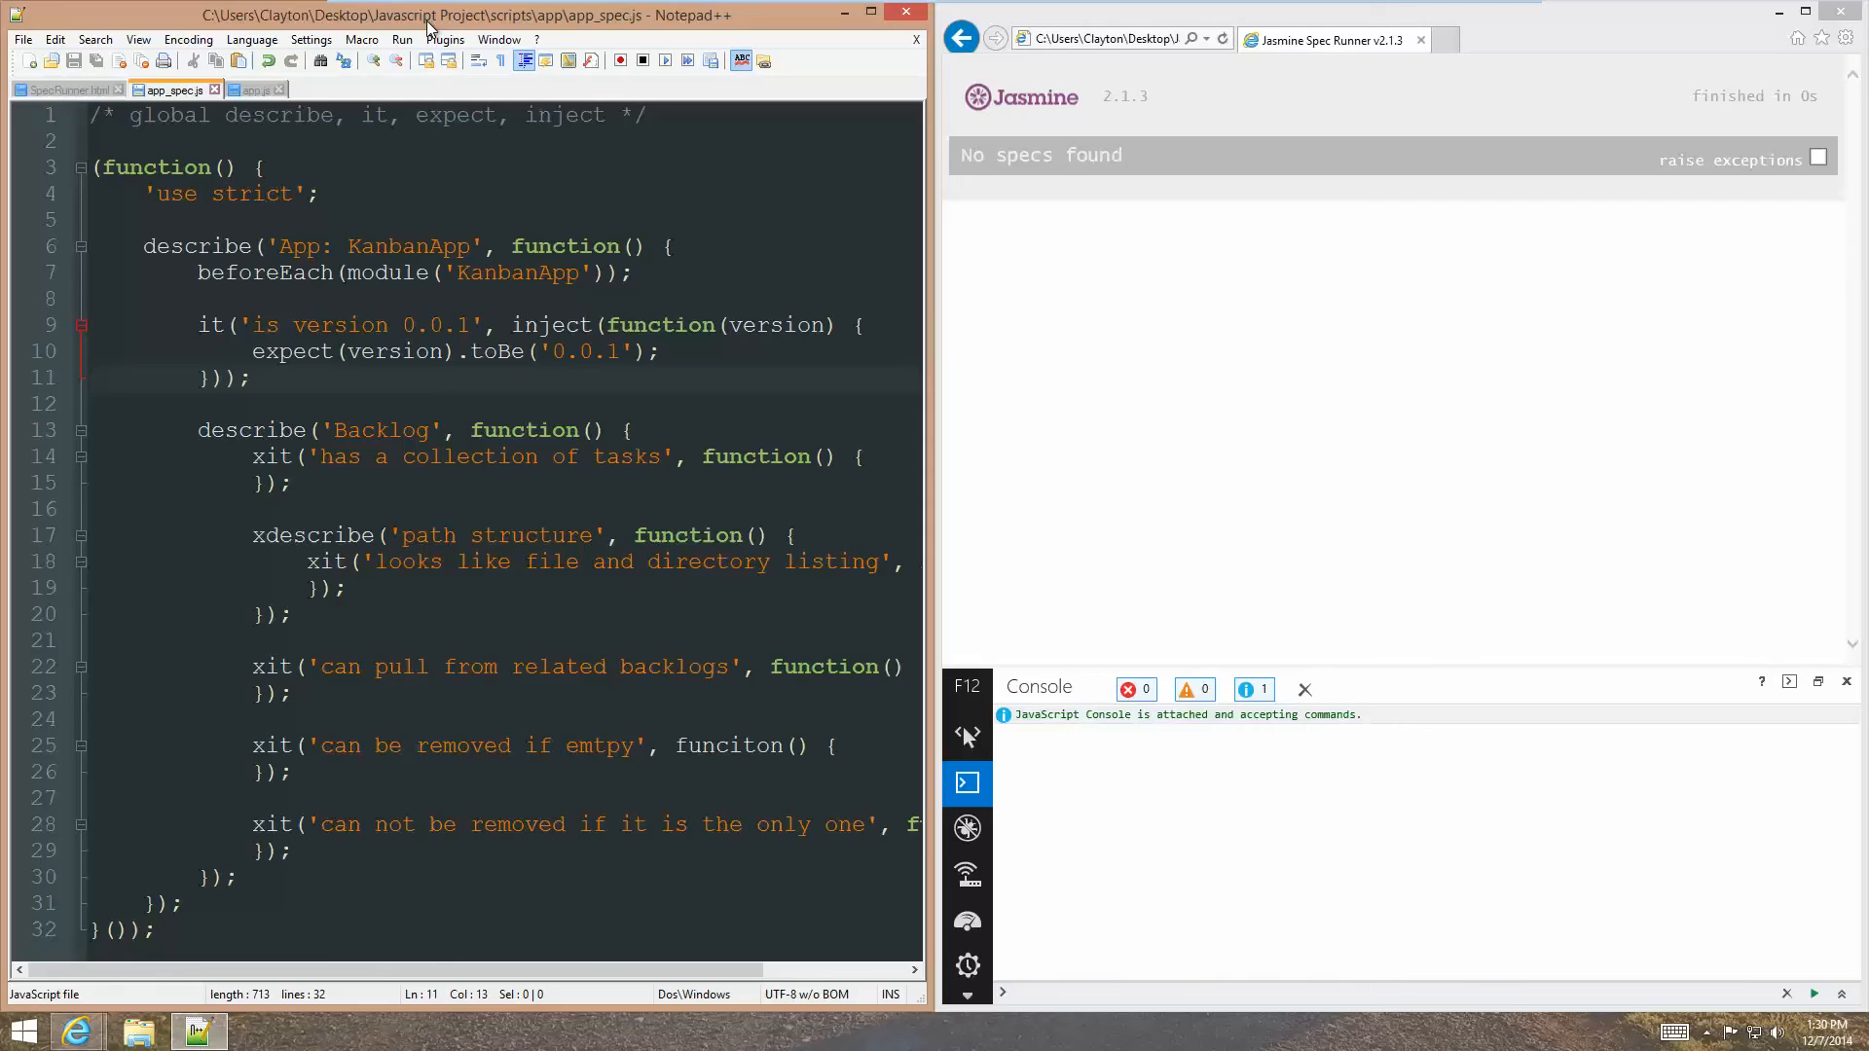
{"action": "left_click", "coordinate": [251, 88]}
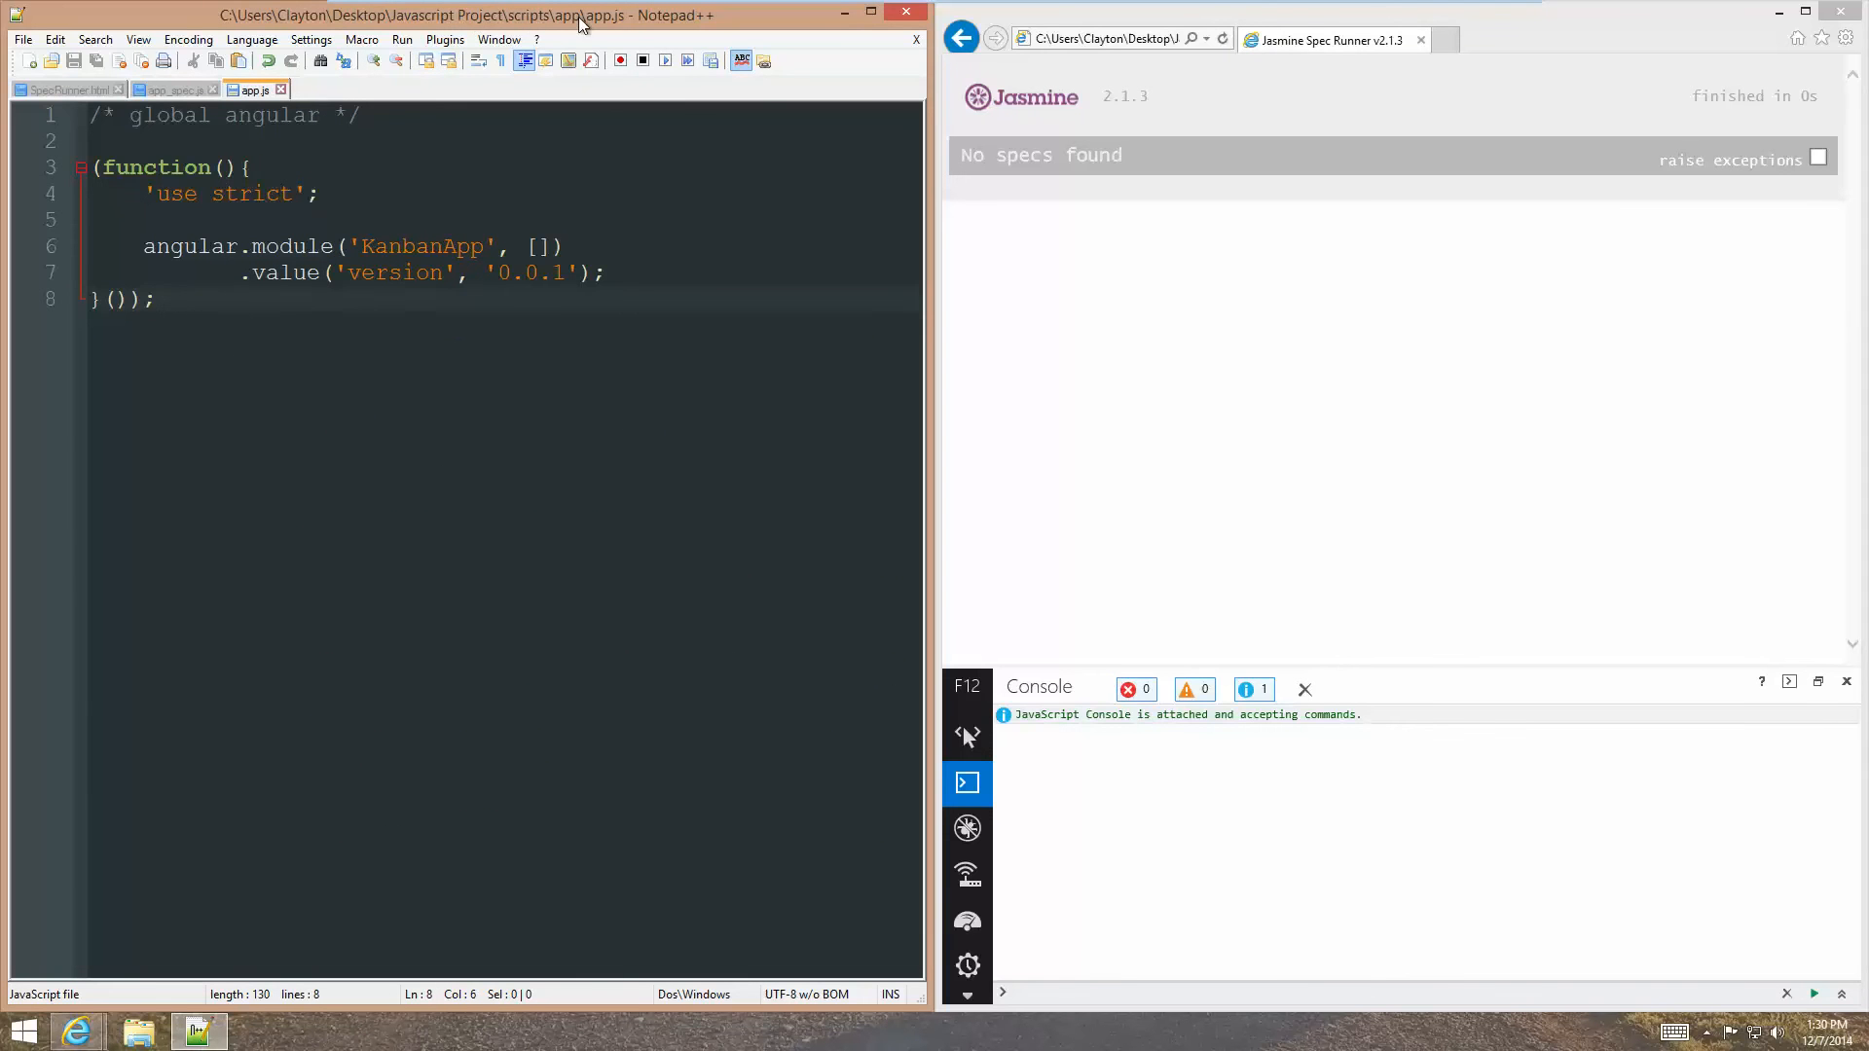
{"action": "left_click", "coordinate": [172, 89]}
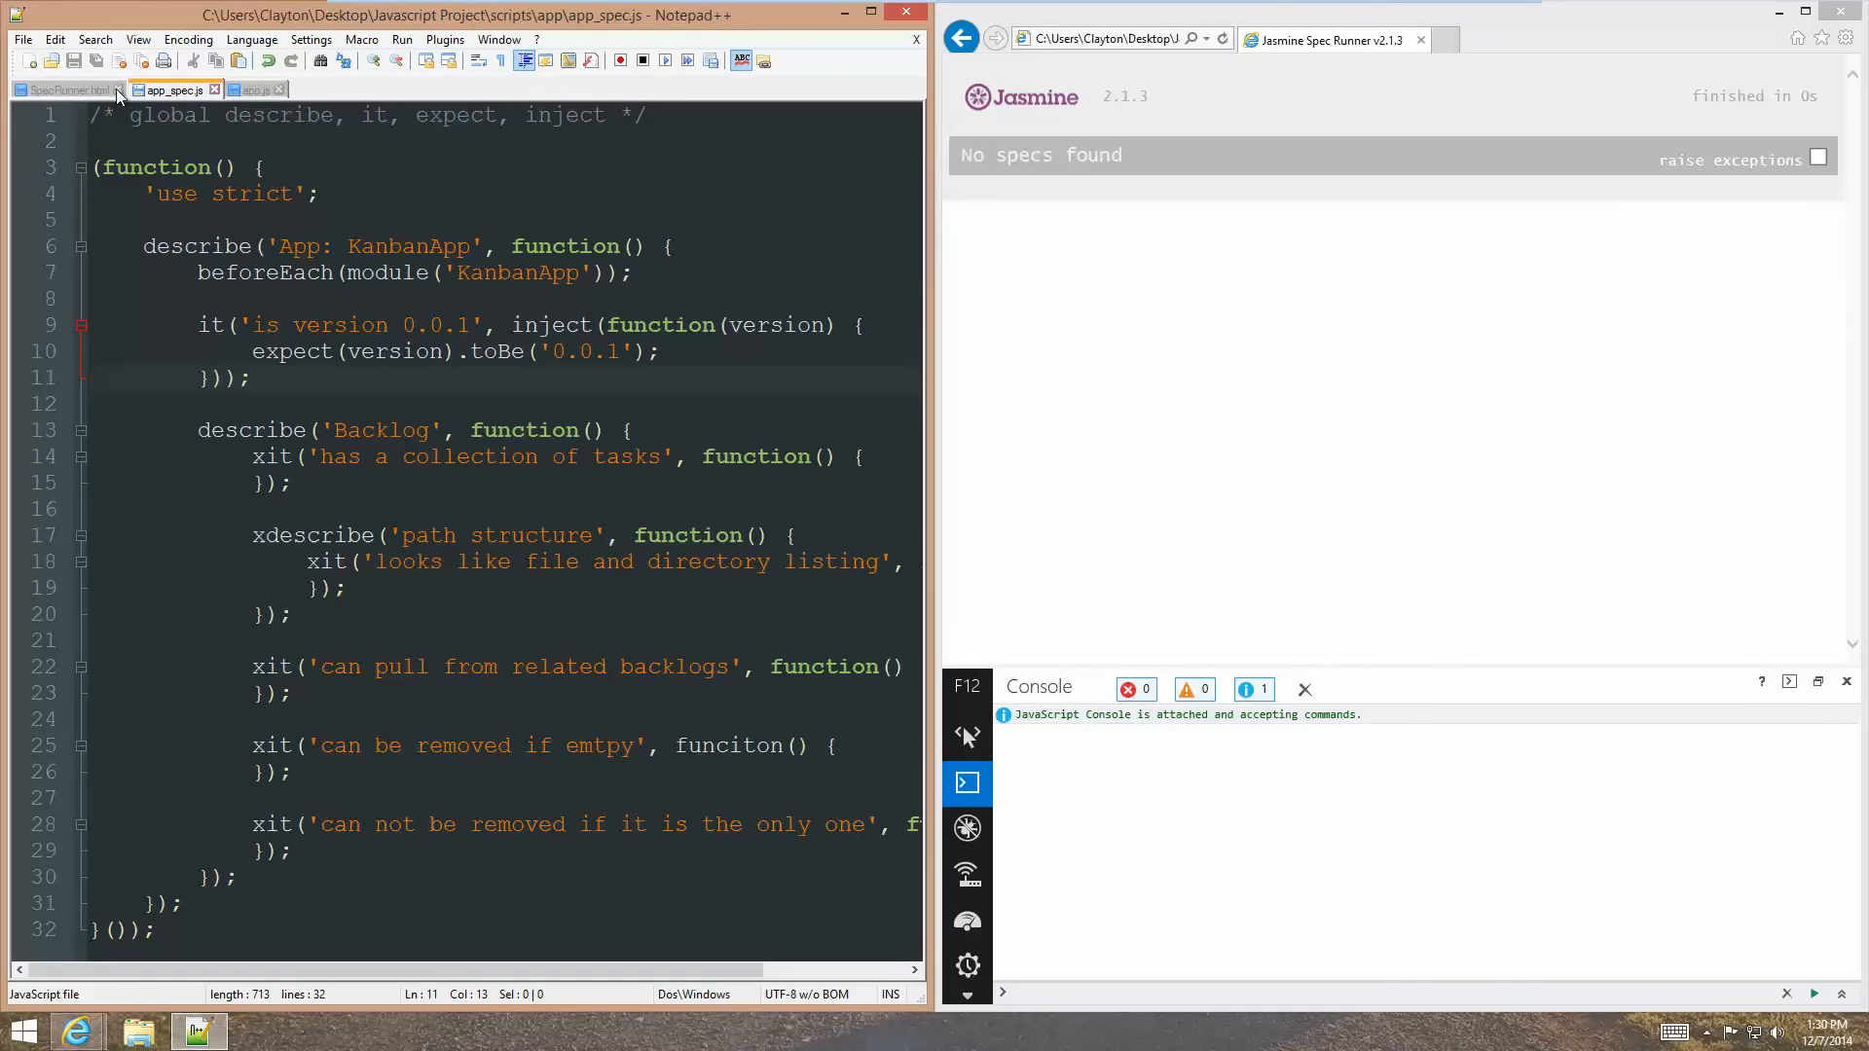
{"action": "mouse_move", "coordinate": [66, 90]}
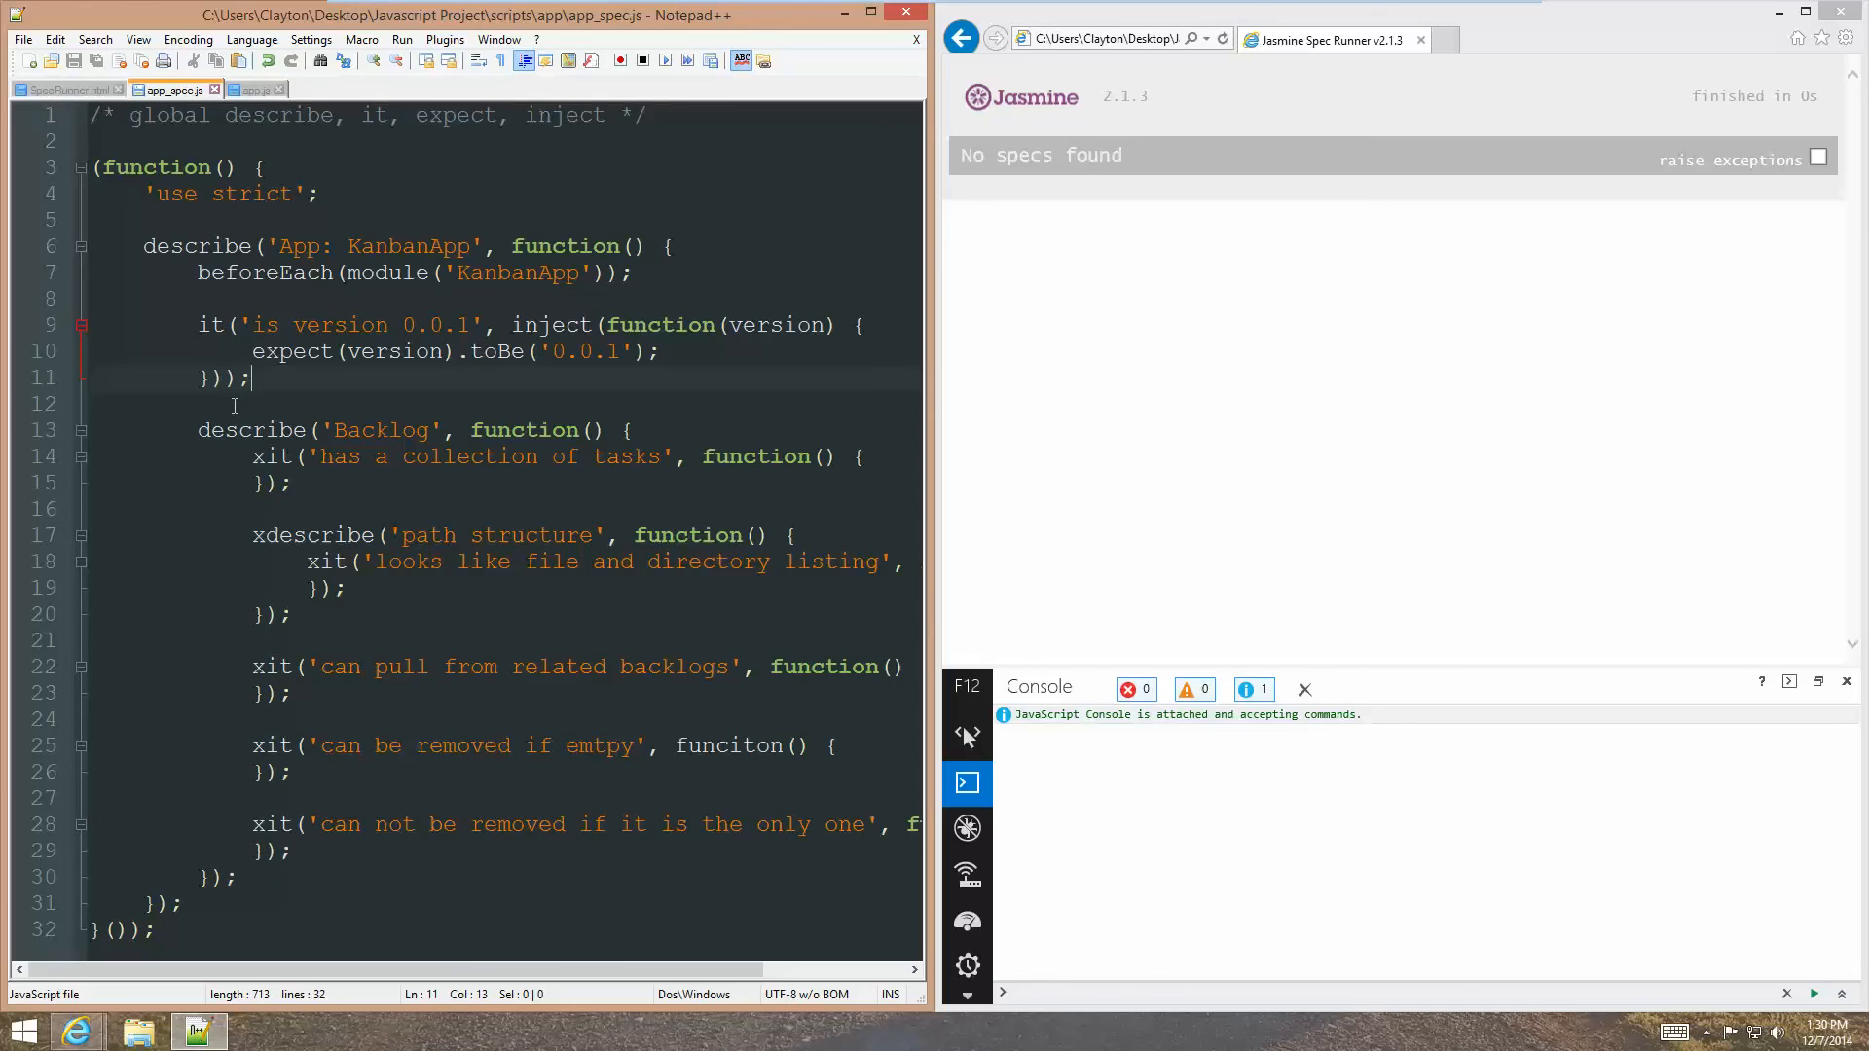
{"action": "mouse_move", "coordinate": [1340, 497]}
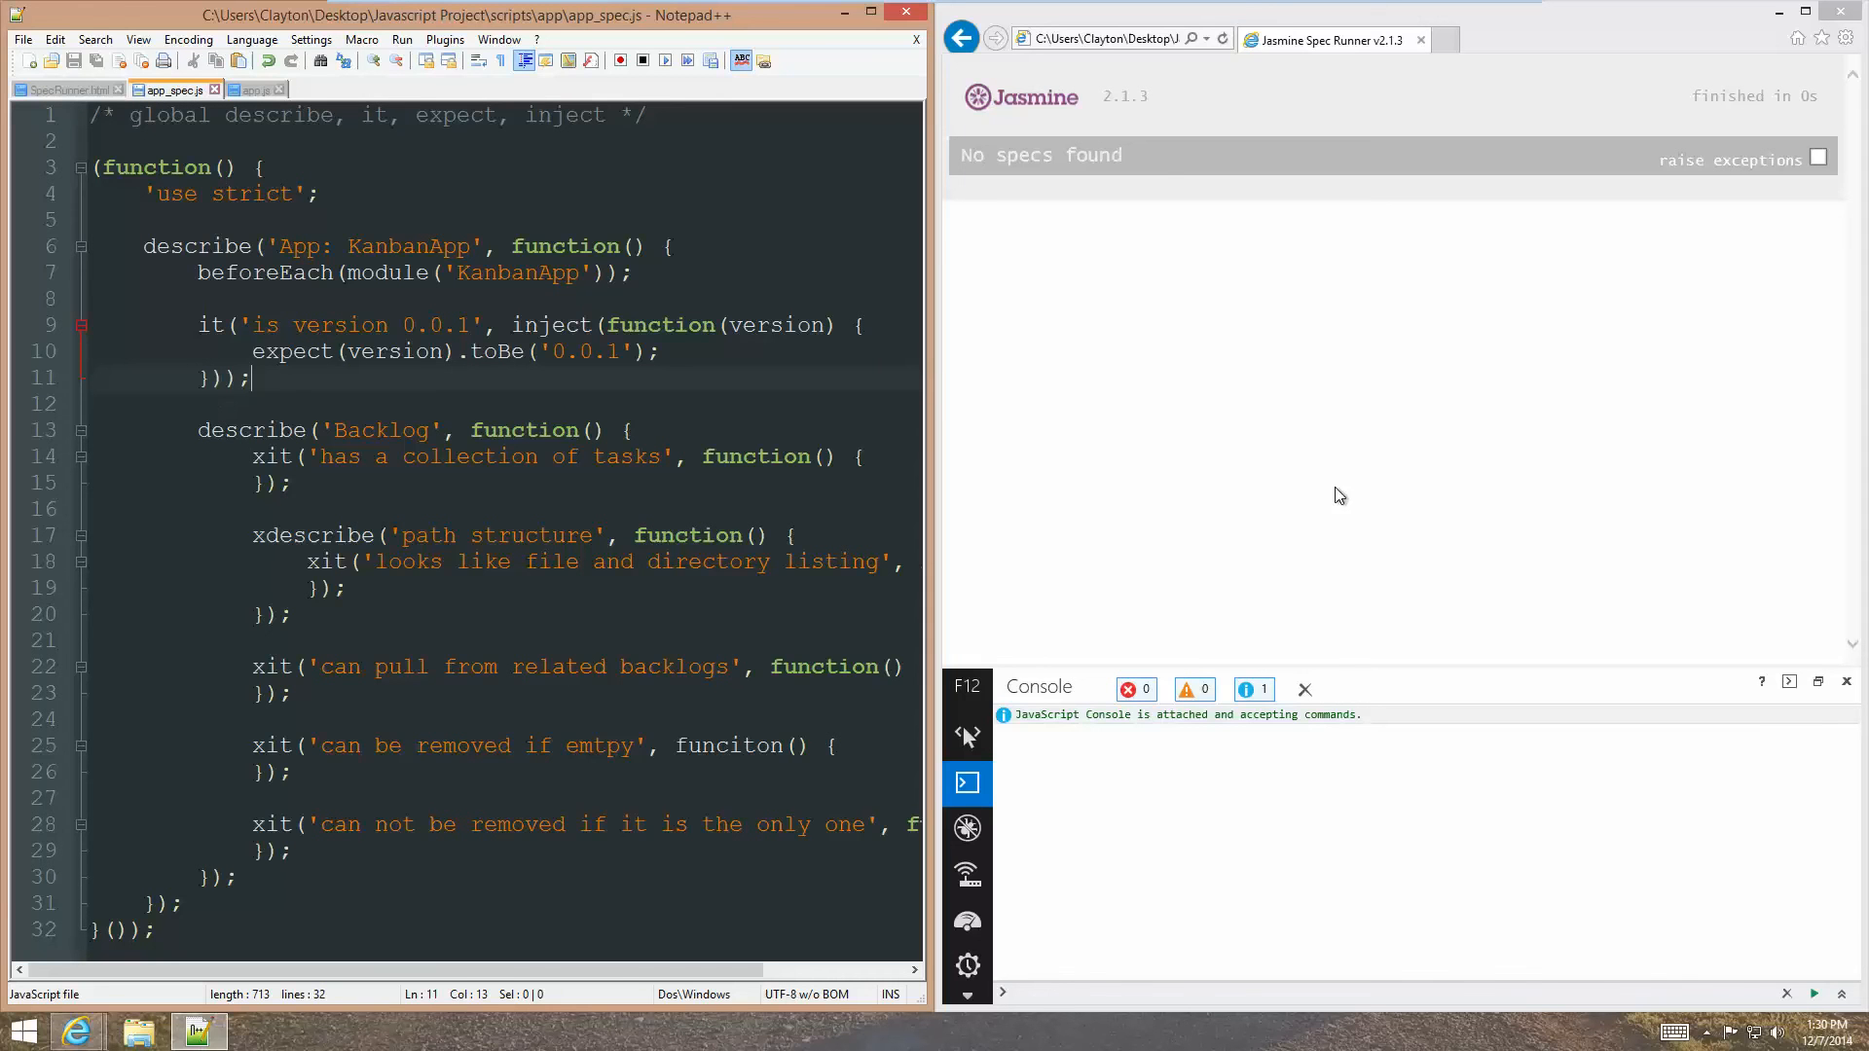
{"action": "left_click", "coordinate": [1102, 39]}
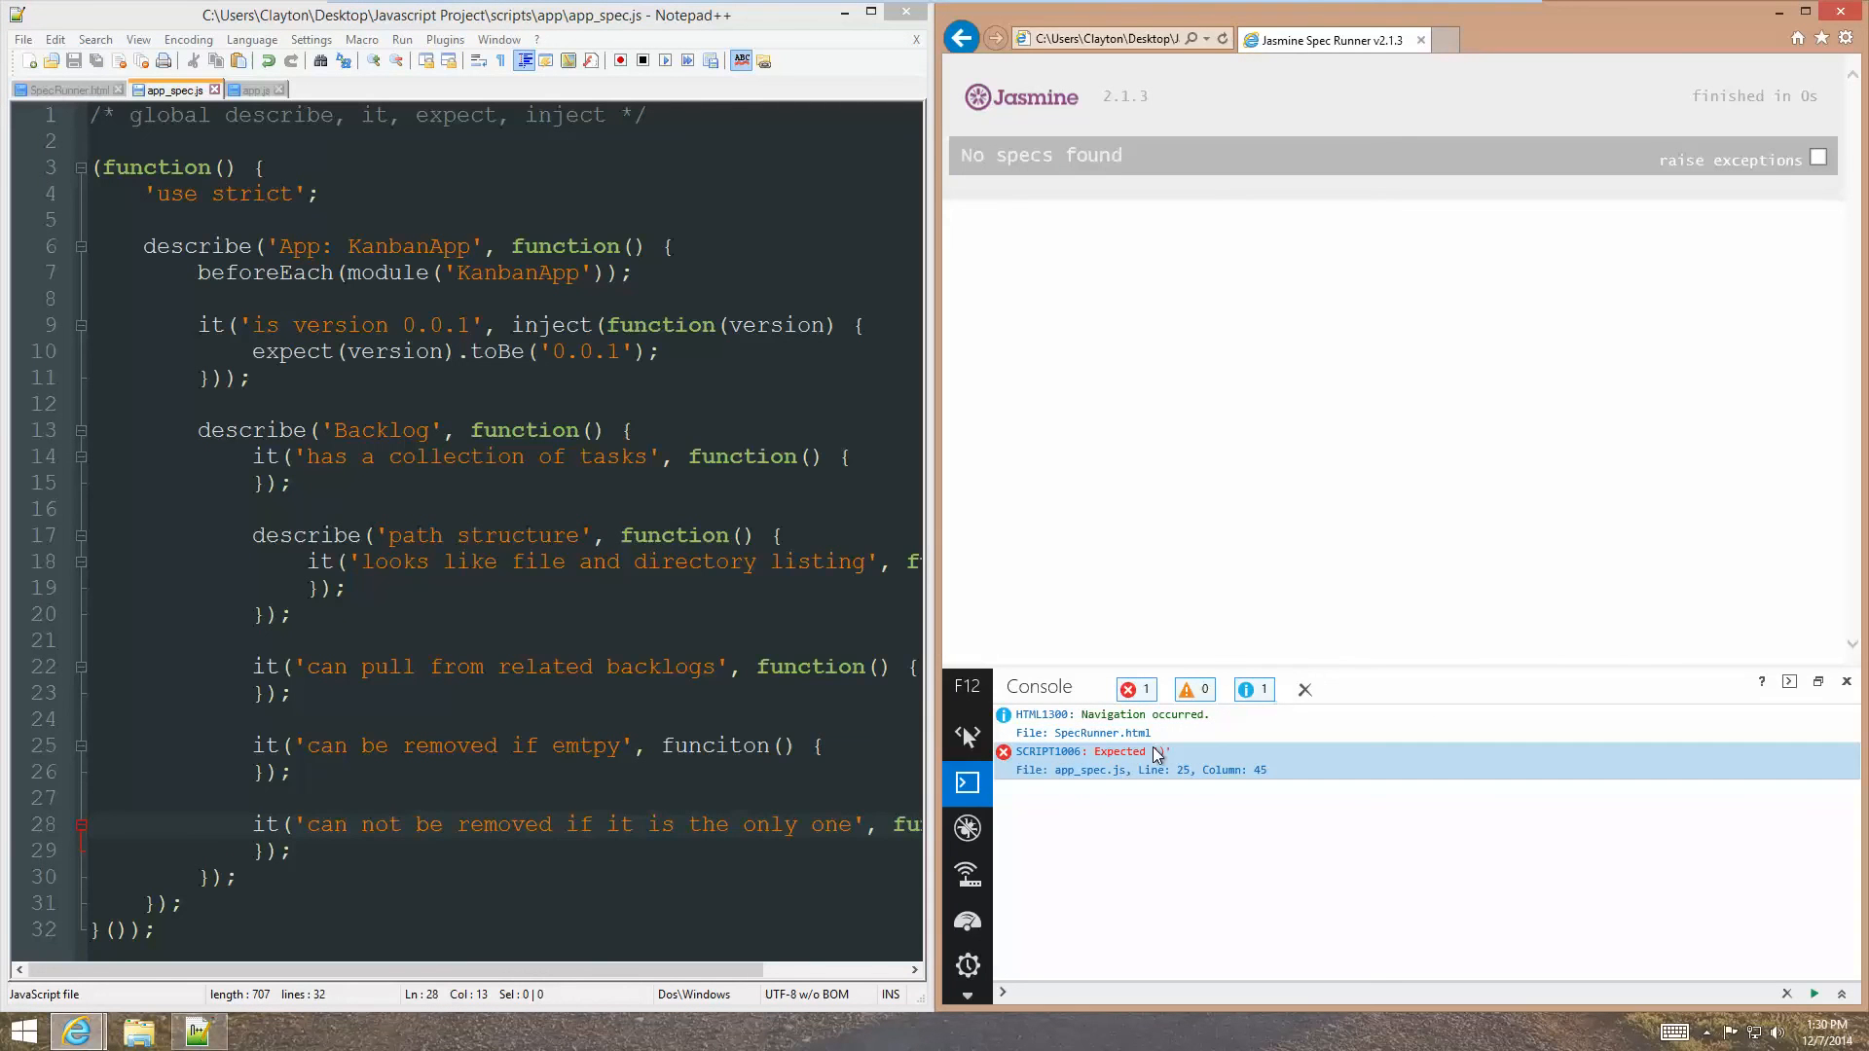
{"action": "mouse_move", "coordinate": [1170, 771]}
{"action": "type", "text": "t"}
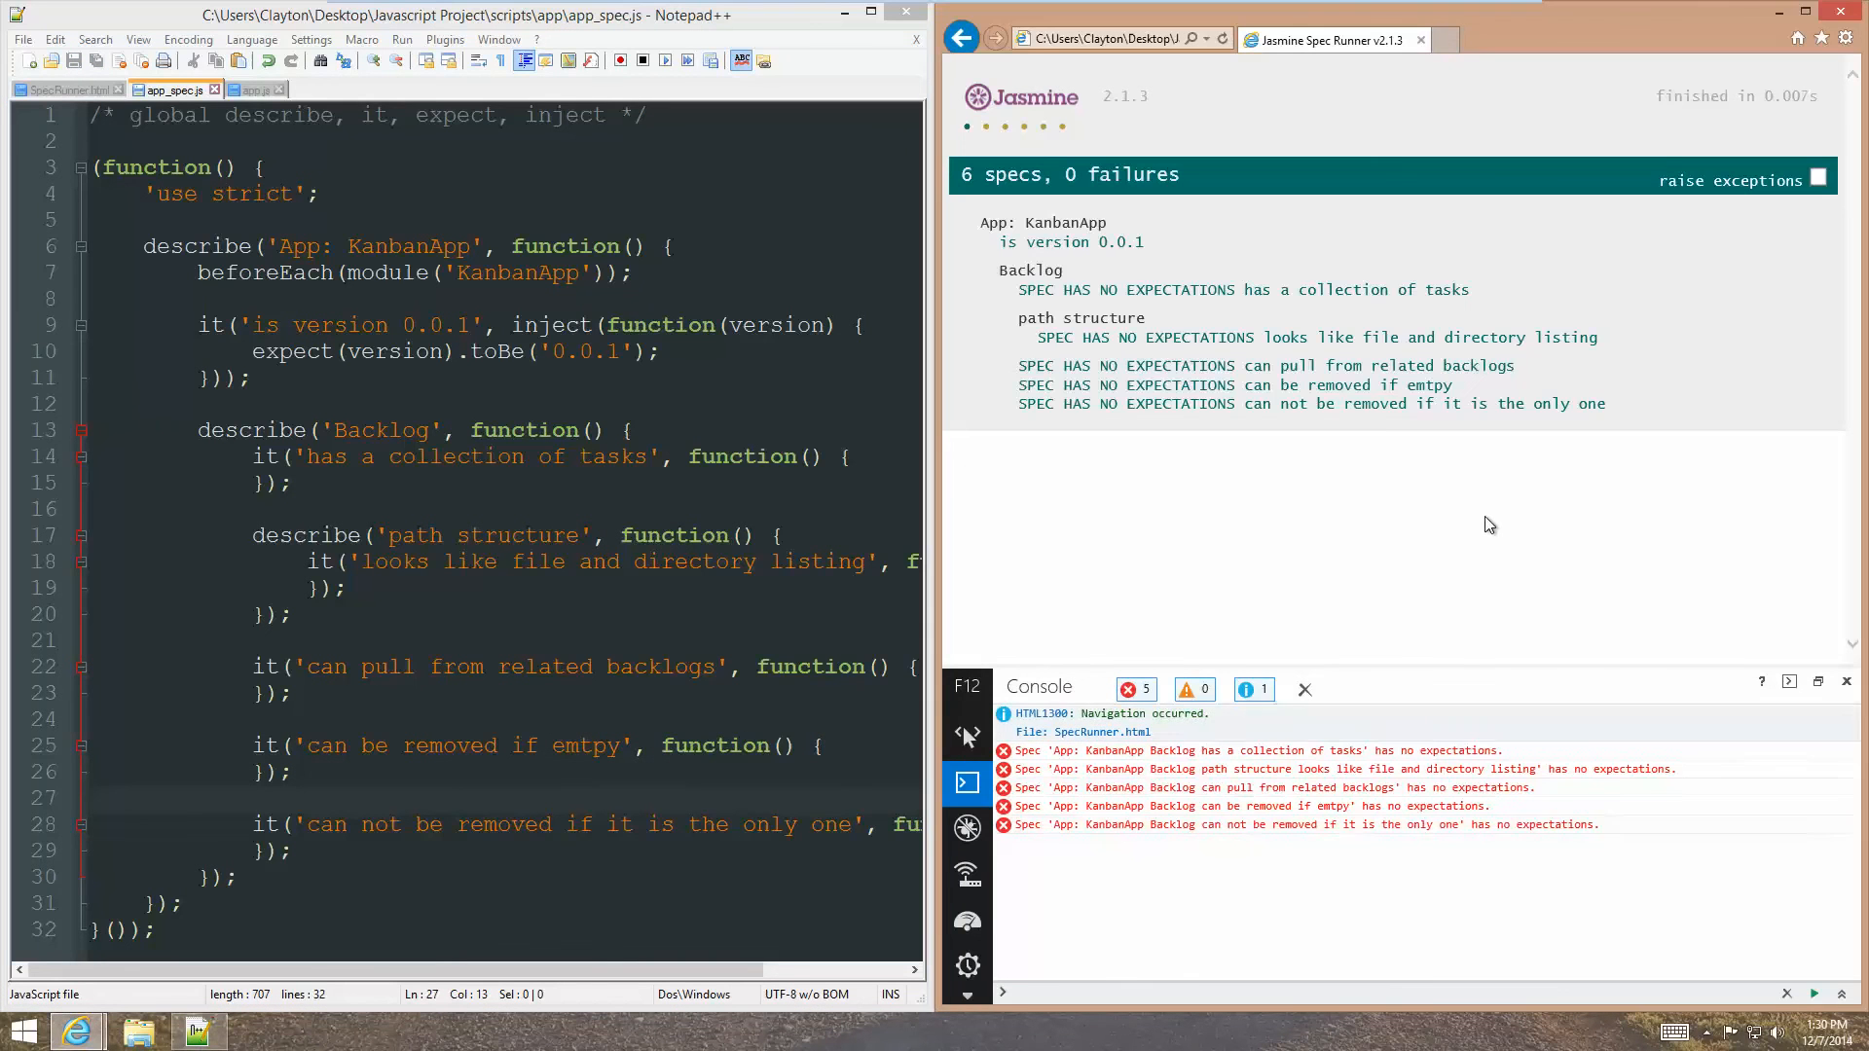
{"action": "mouse_move", "coordinate": [1069, 241]}
{"action": "type", "text": "x"}
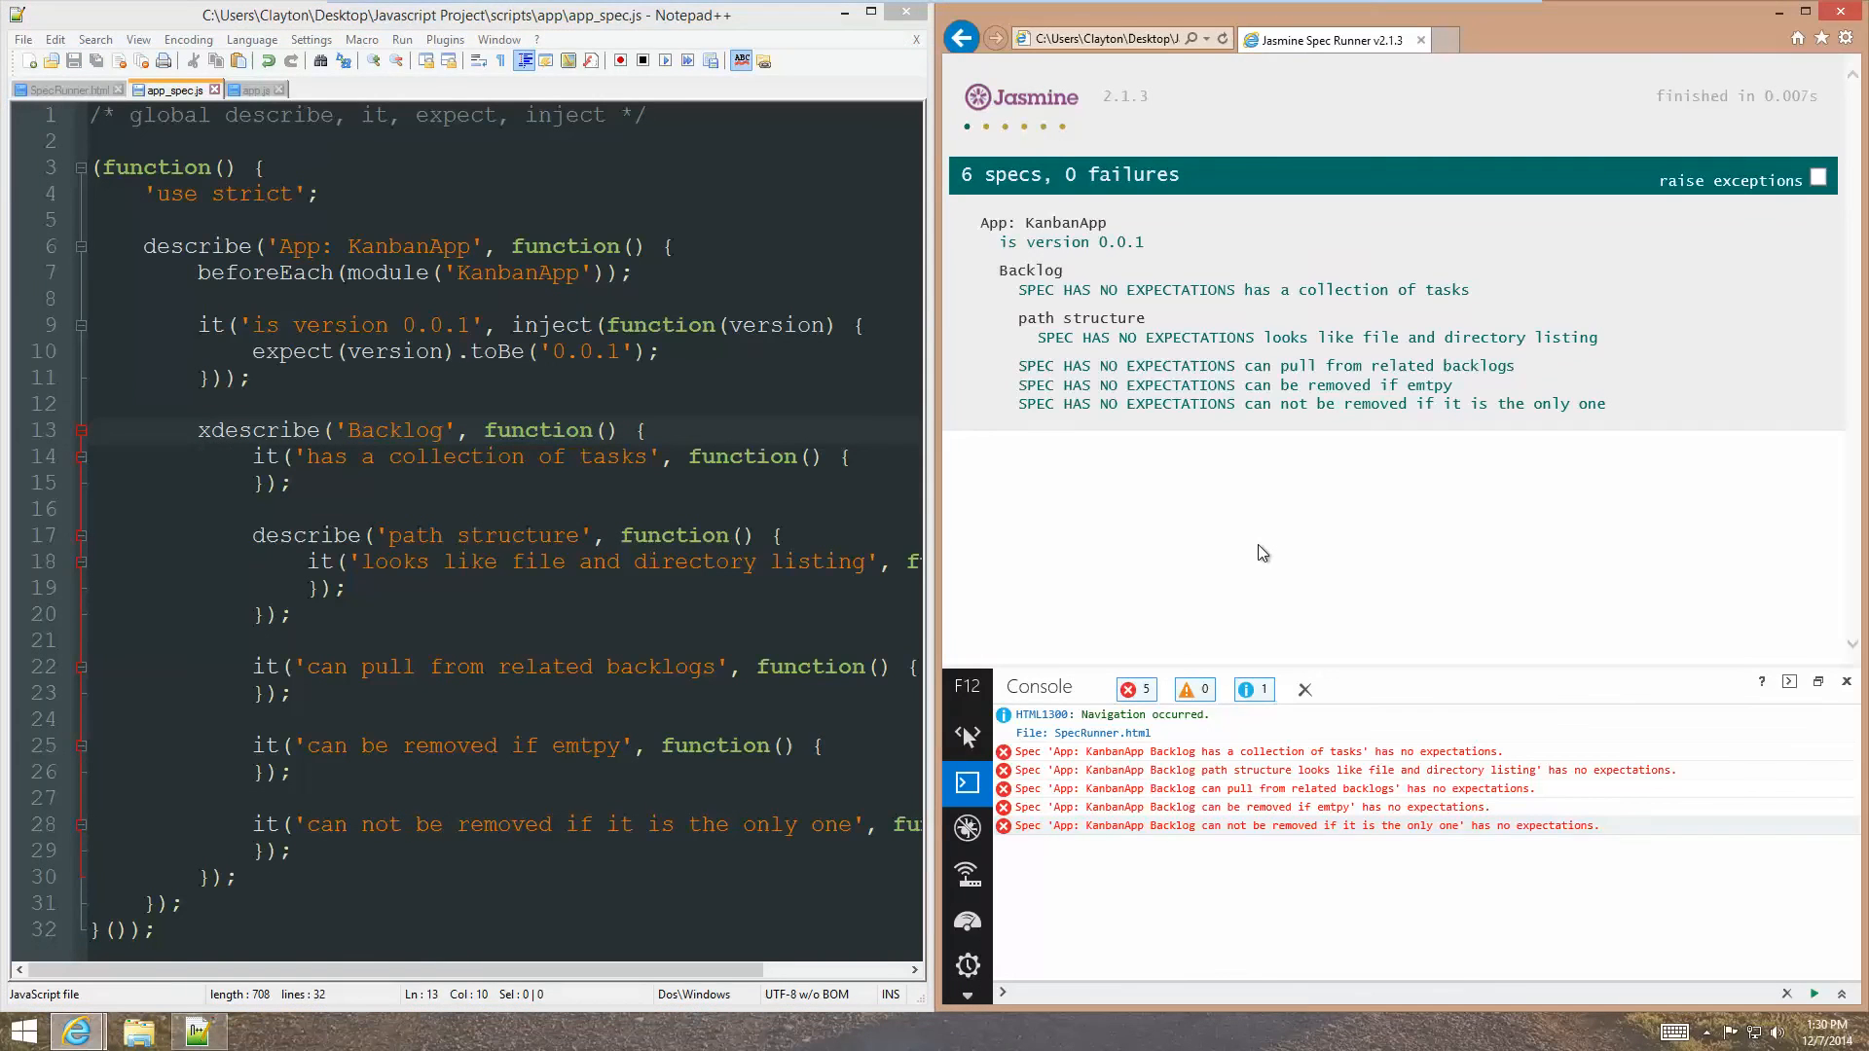
Rerun the Jasmine specs with the Backlog suite disabled, showing 1 of 6 specs run.
{"action": "left_click", "coordinate": [1071, 241]}
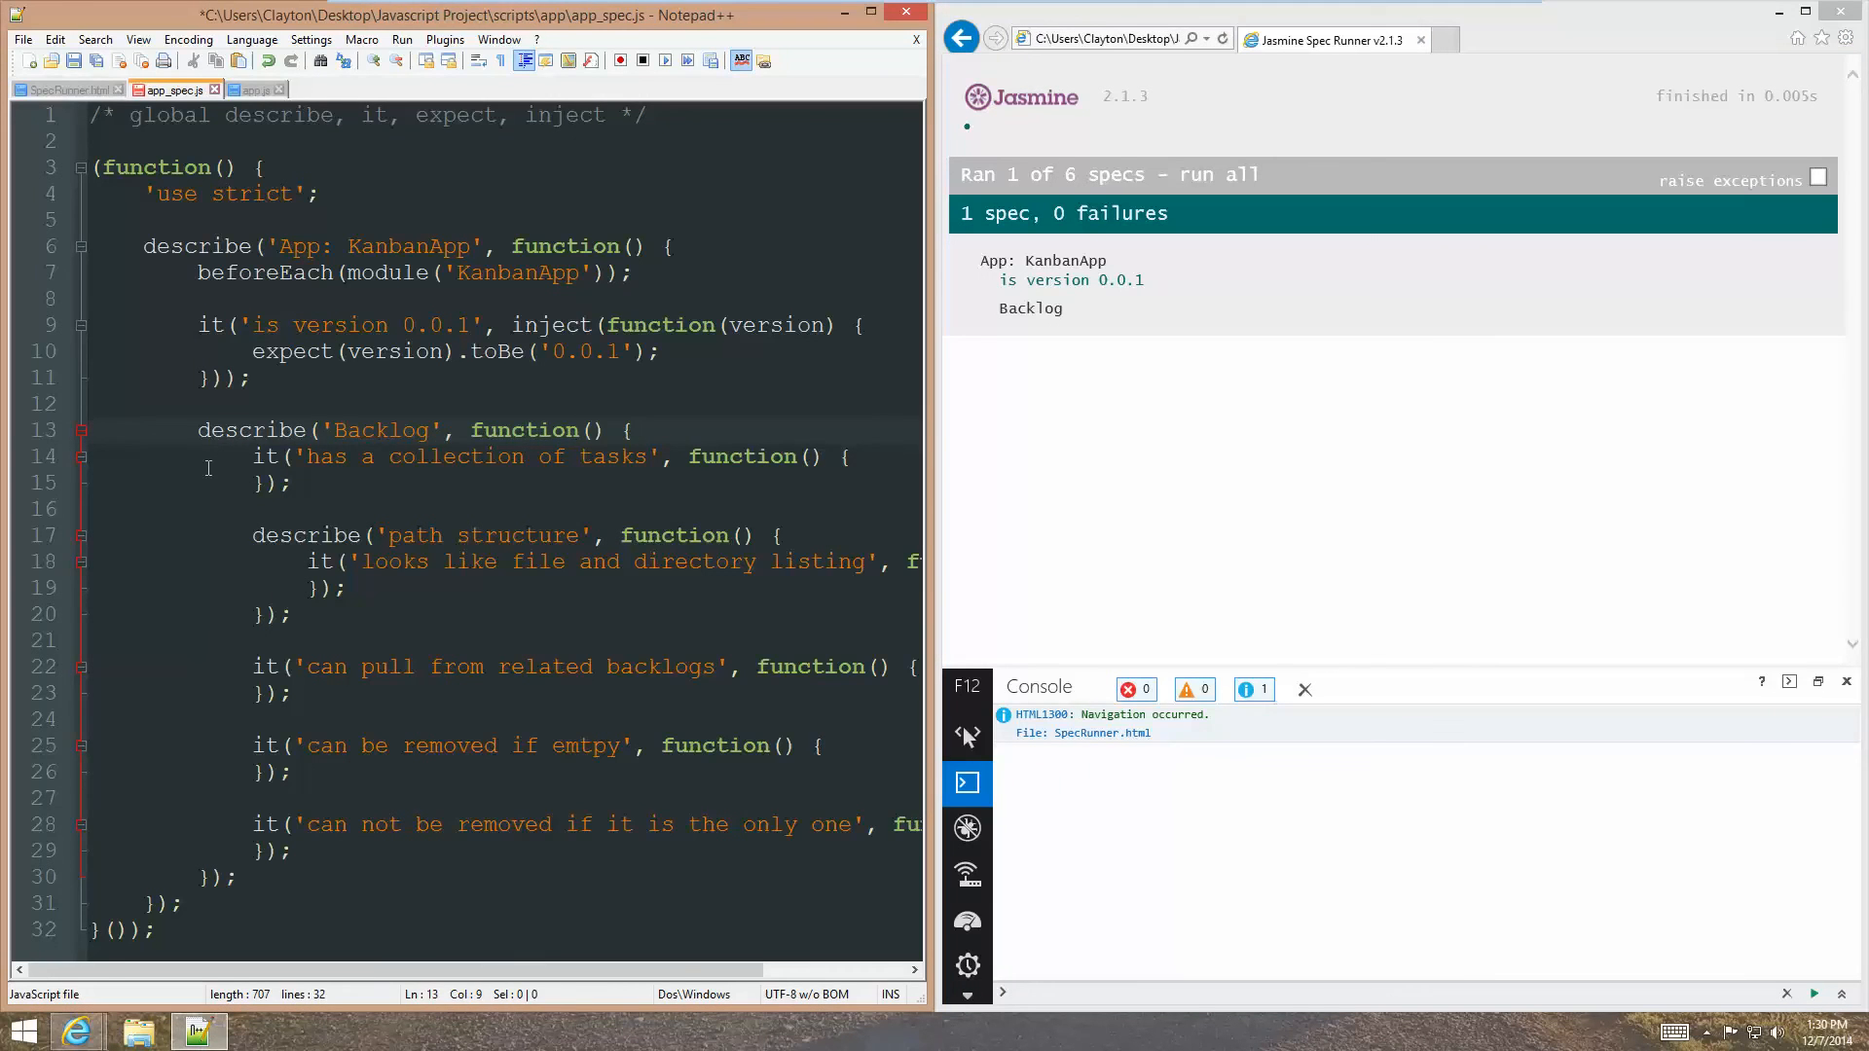
Skip the Backlog it calls with x while the suite stays enabled, and add blank lines inside it.
{"action": "type", "text": "x"}
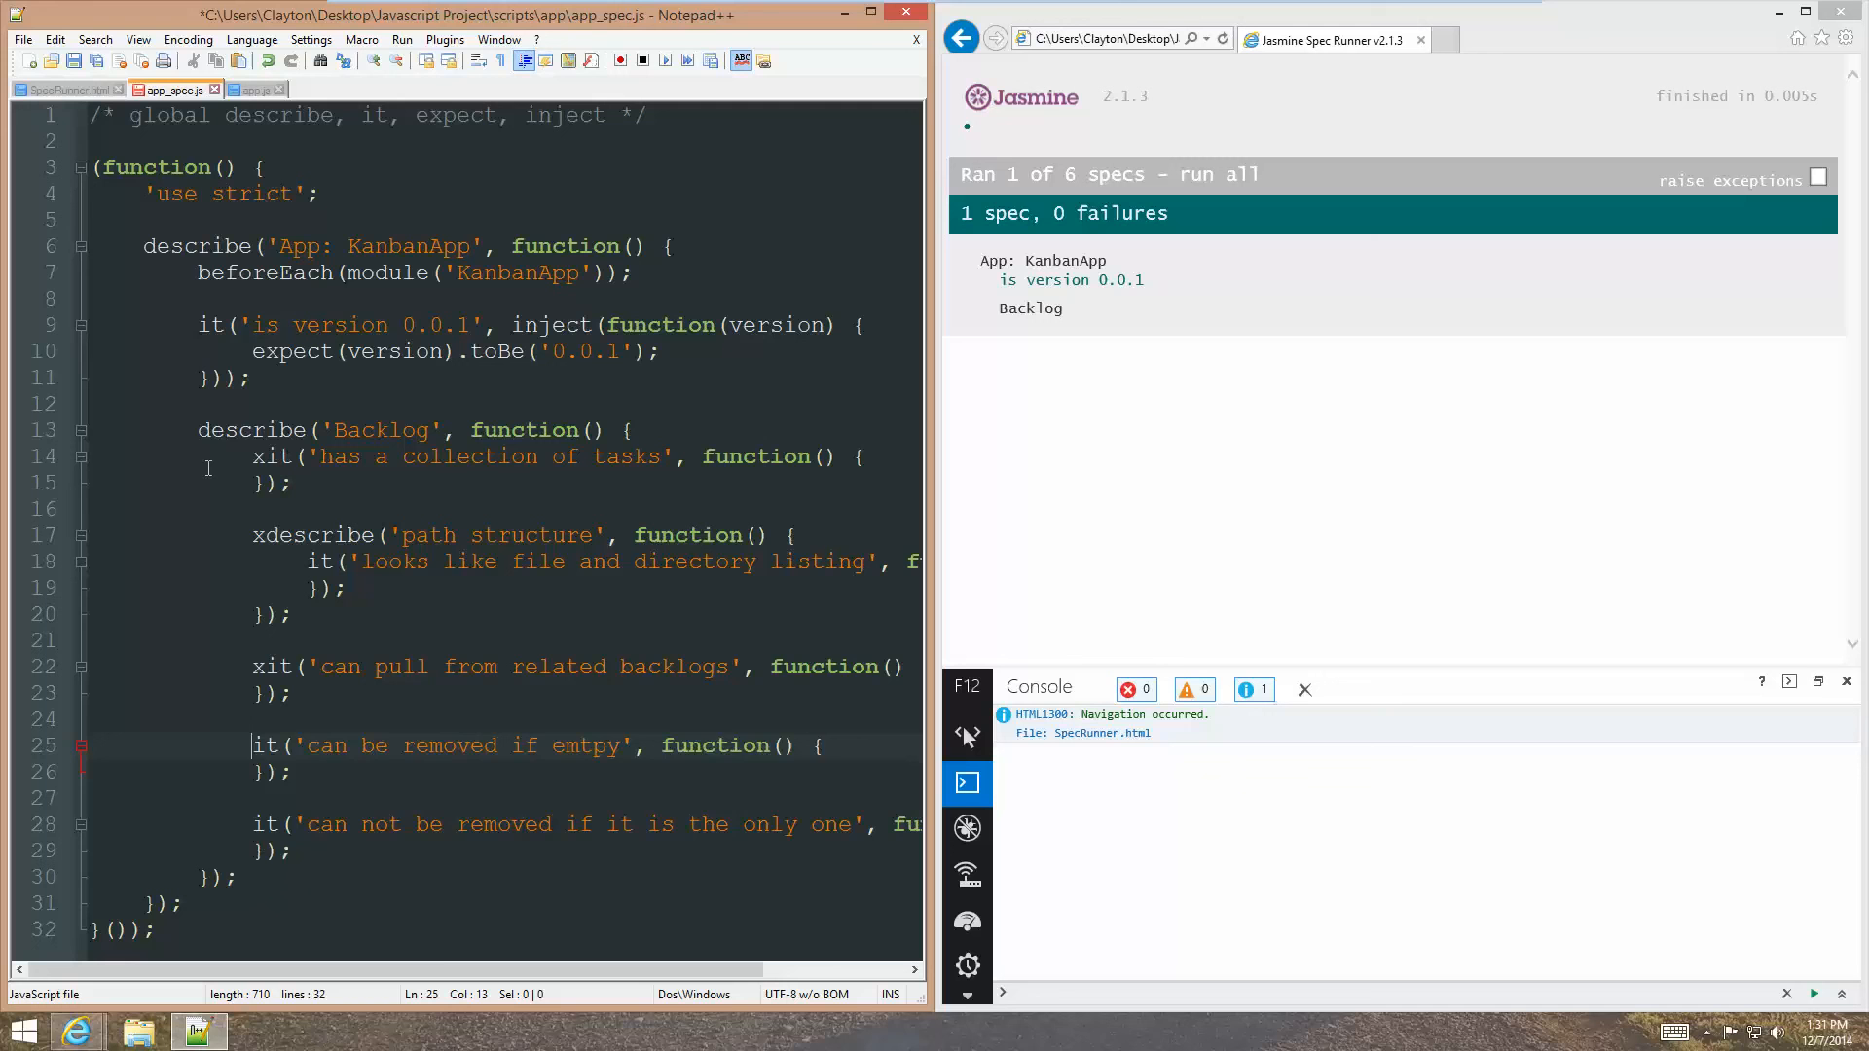
{"action": "type", "text": "x"}
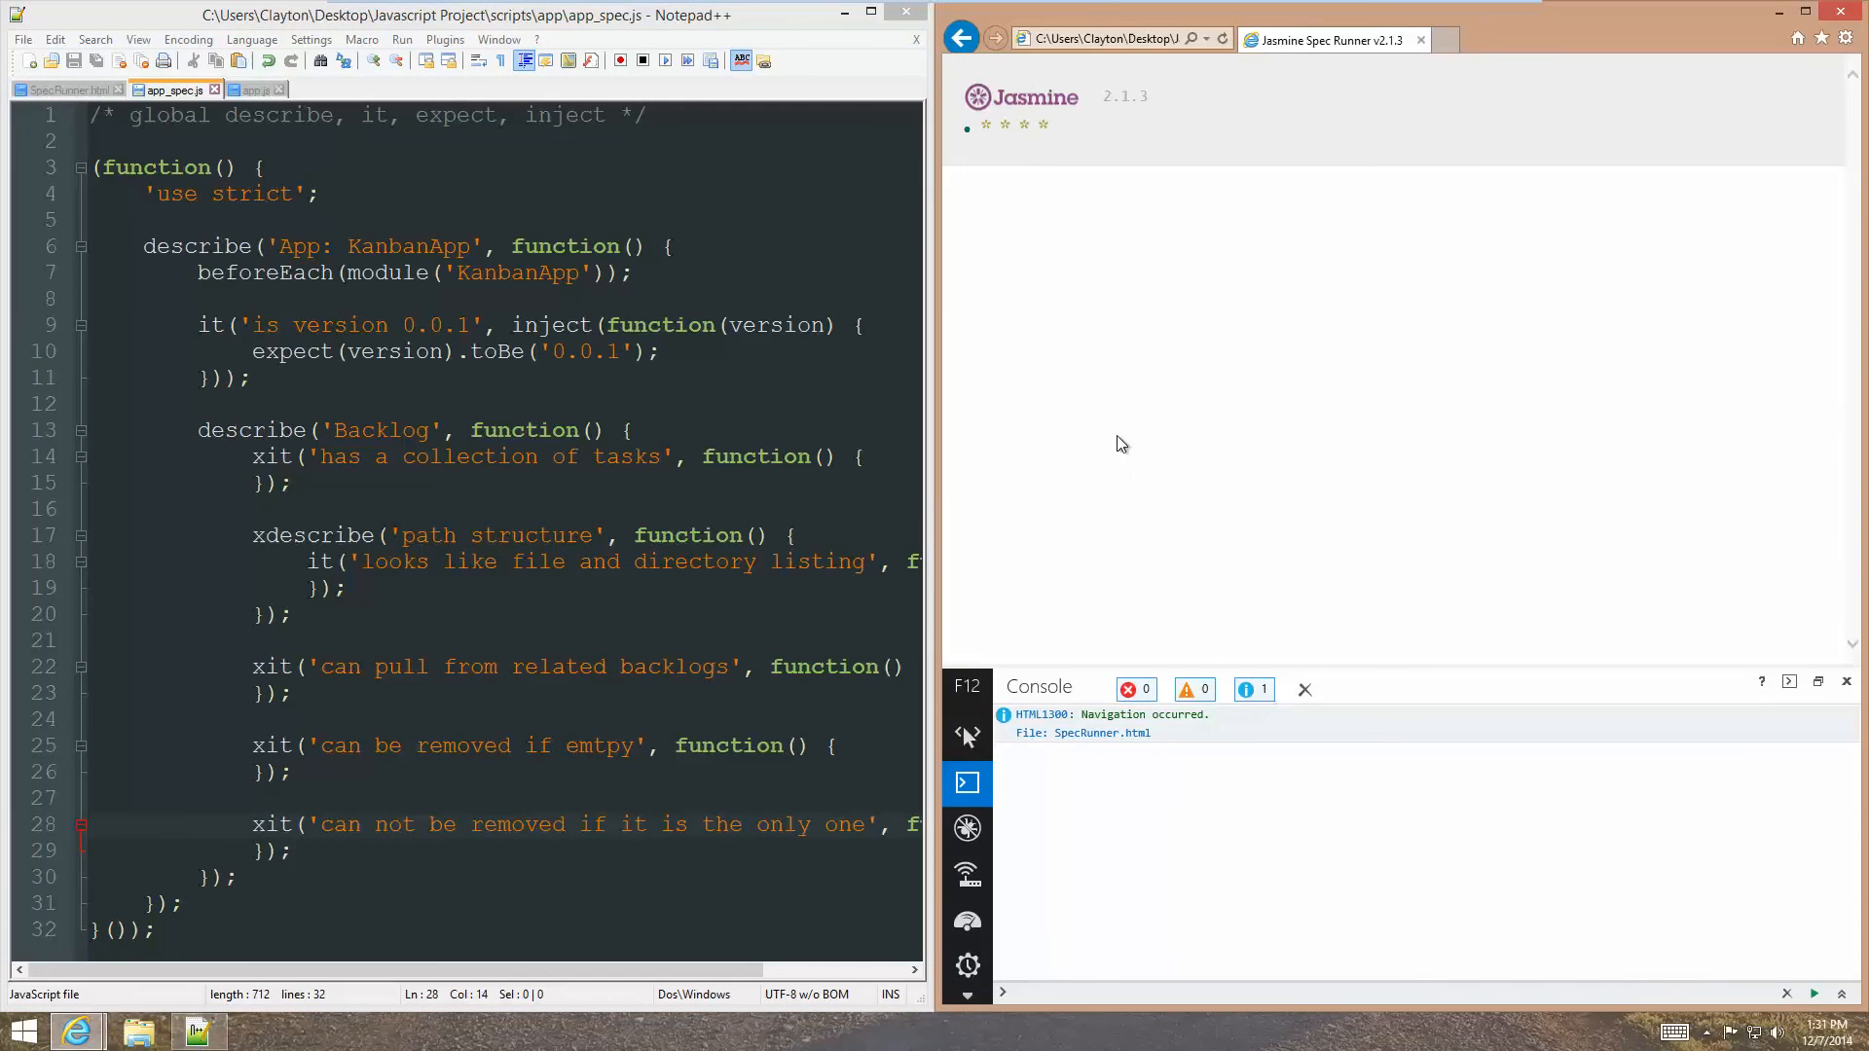
{"action": "mouse_move", "coordinate": [1299, 507]}
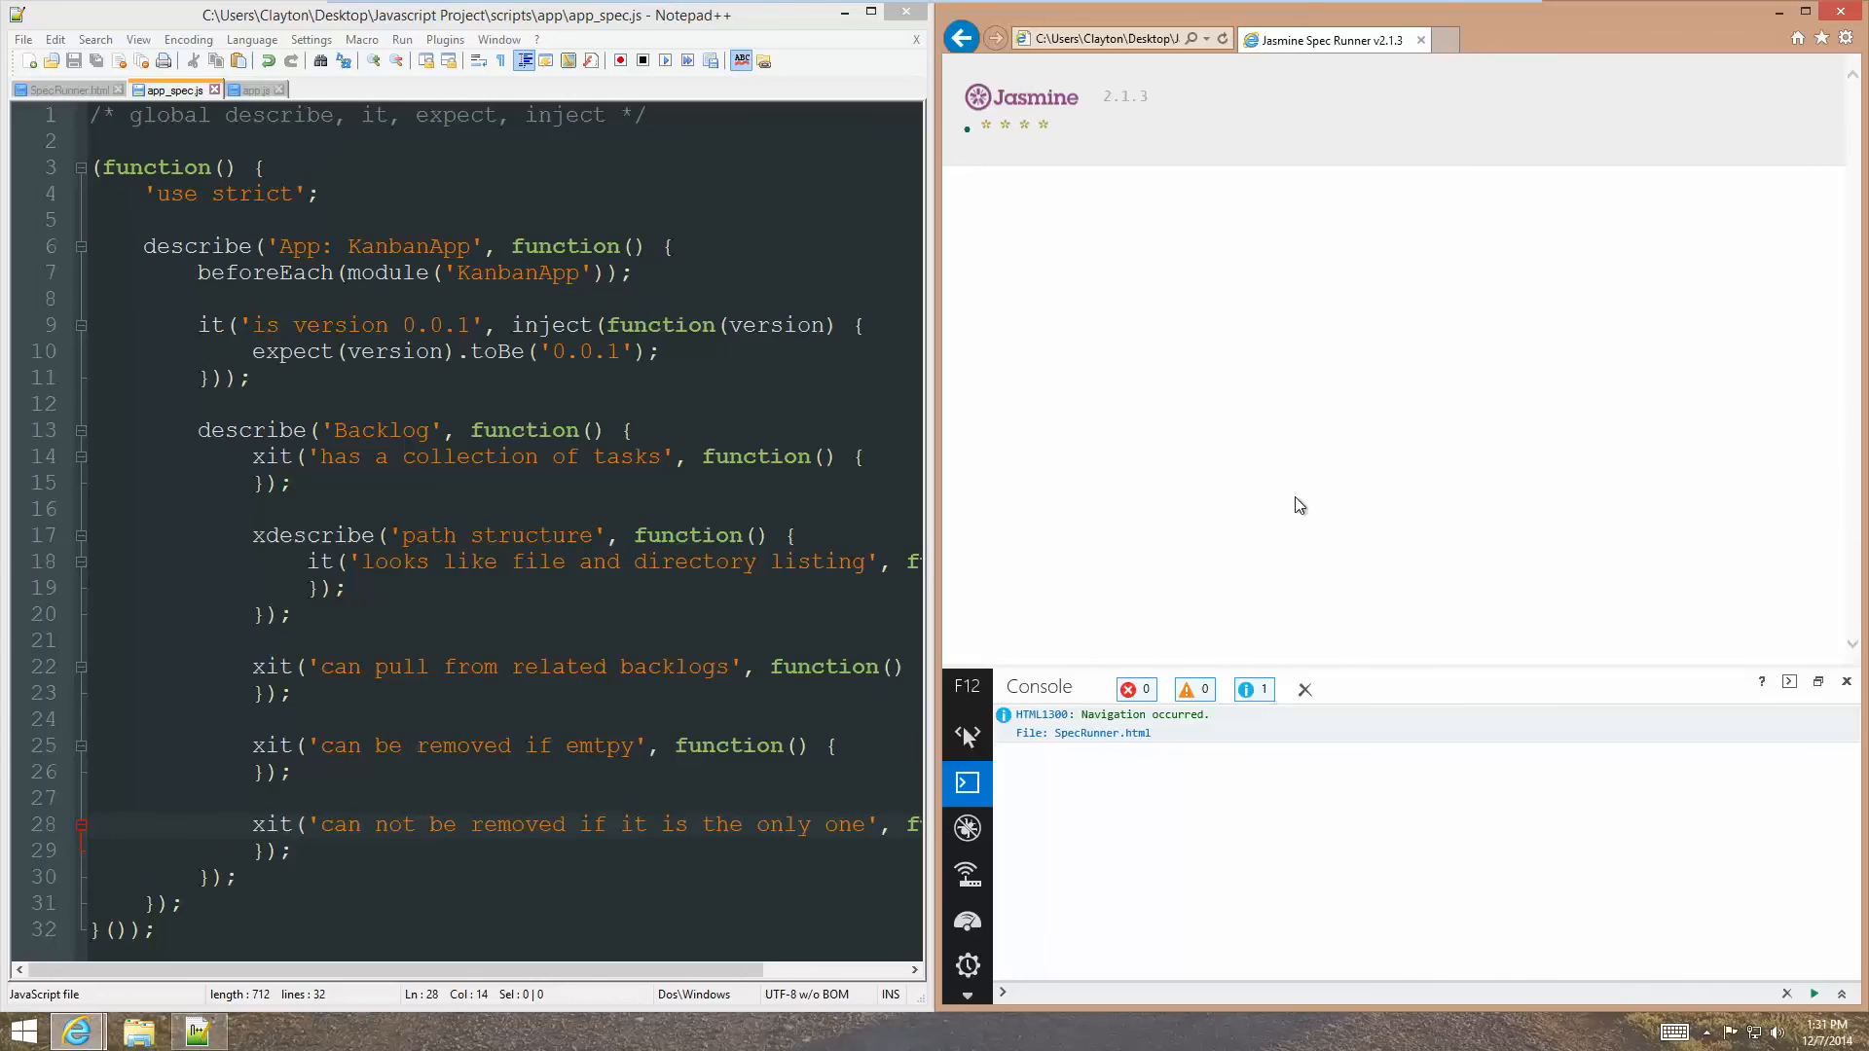
{"action": "mouse_move", "coordinate": [1136, 254]}
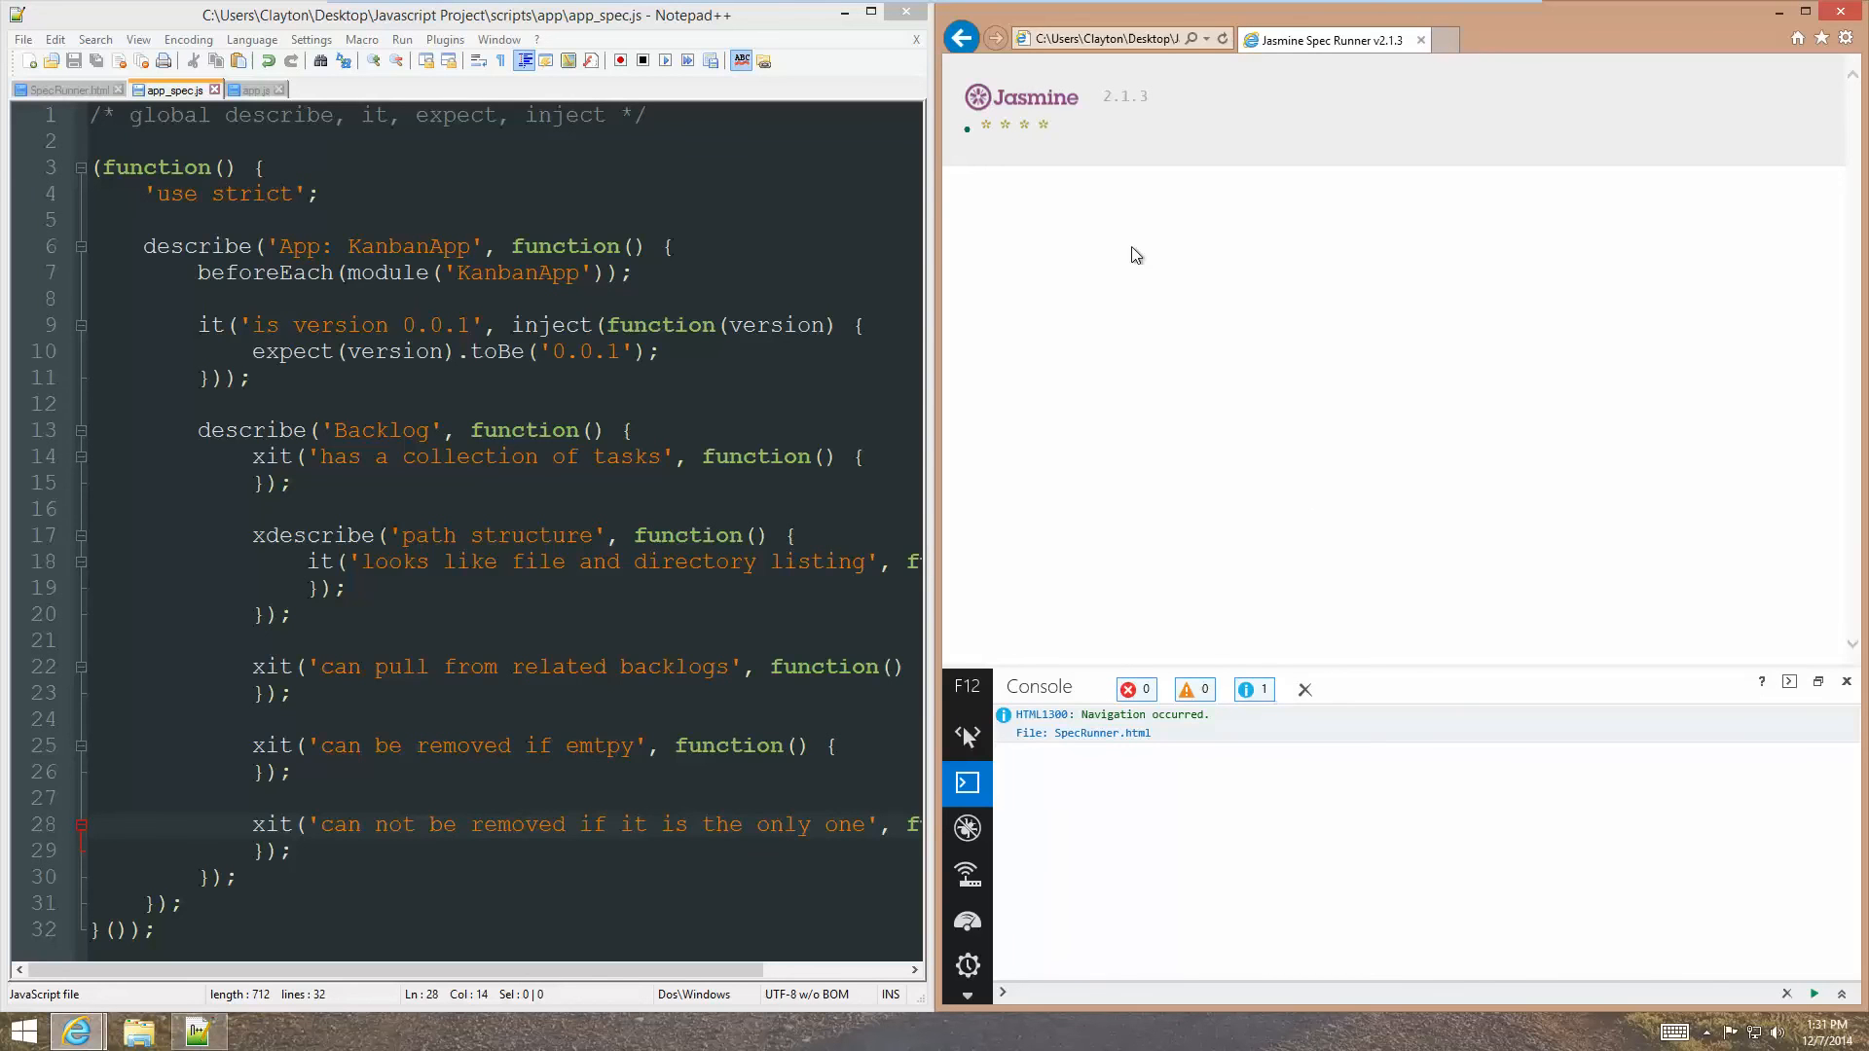
{"action": "mouse_move", "coordinate": [403, 851]}
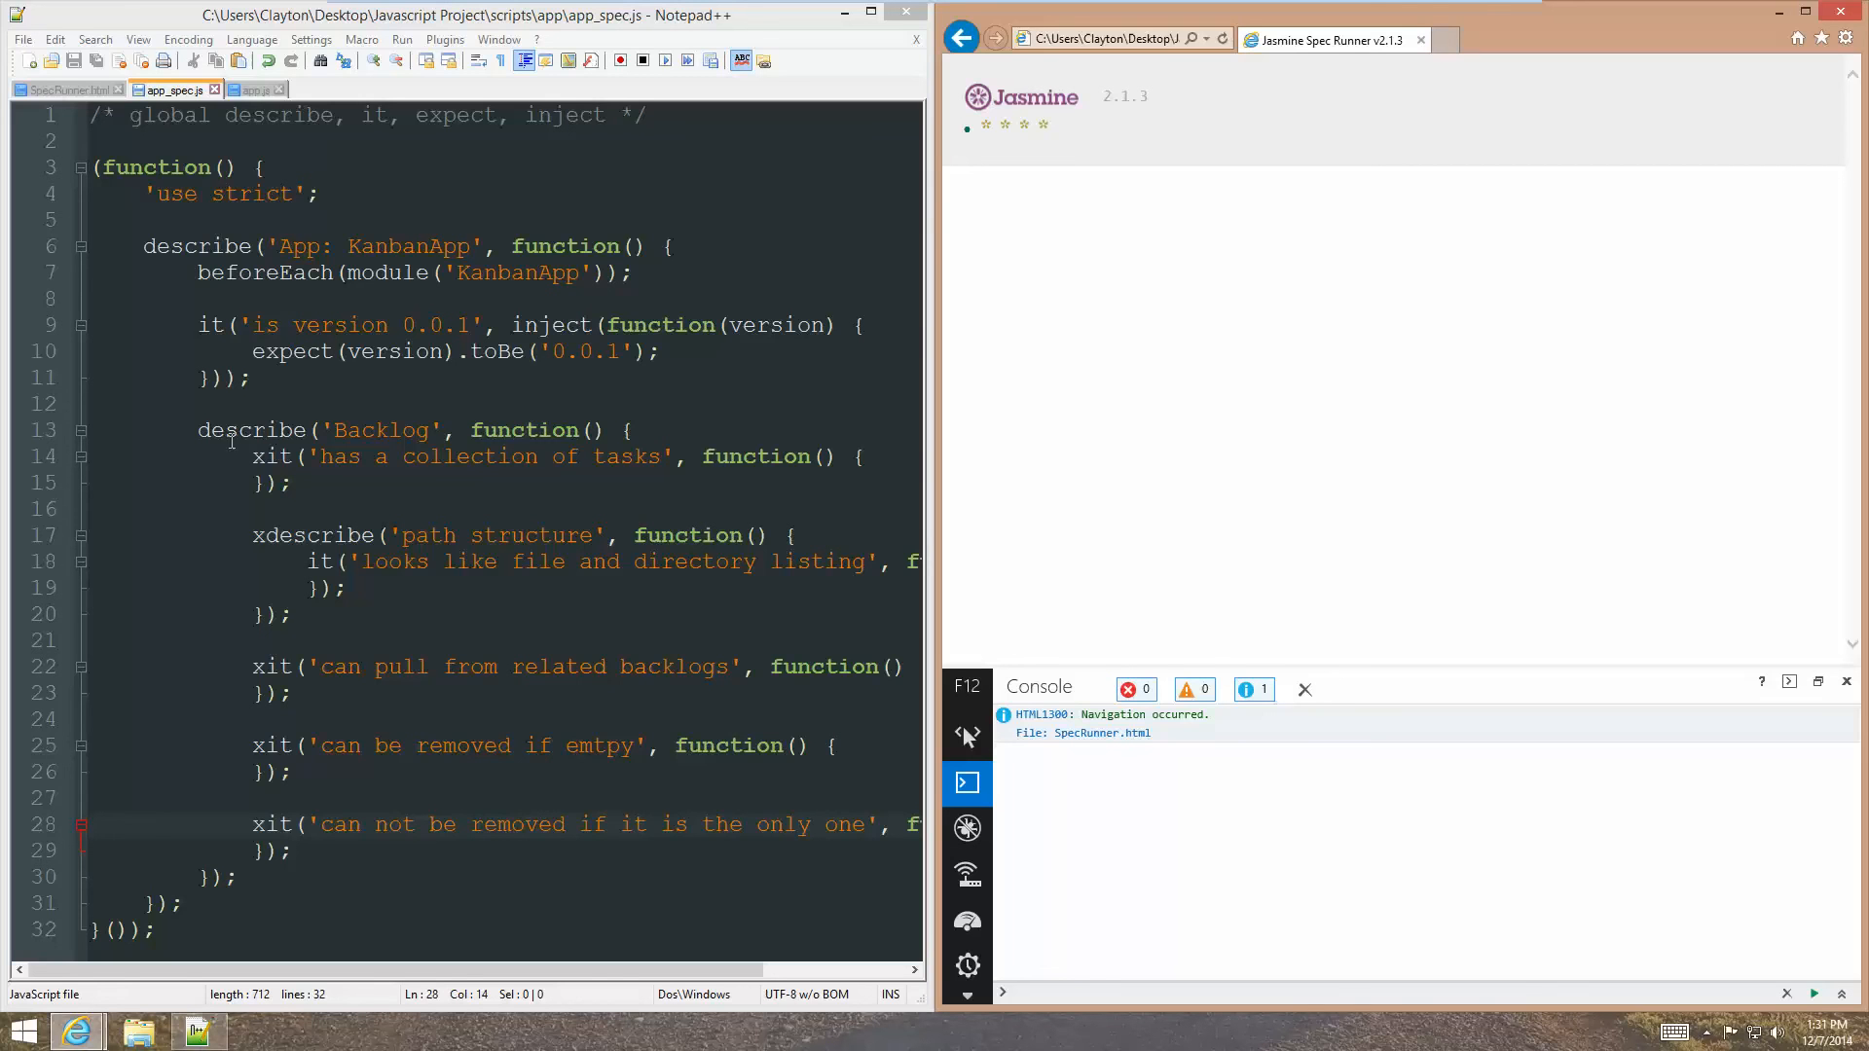
{"action": "mouse_move", "coordinate": [1010, 125]}
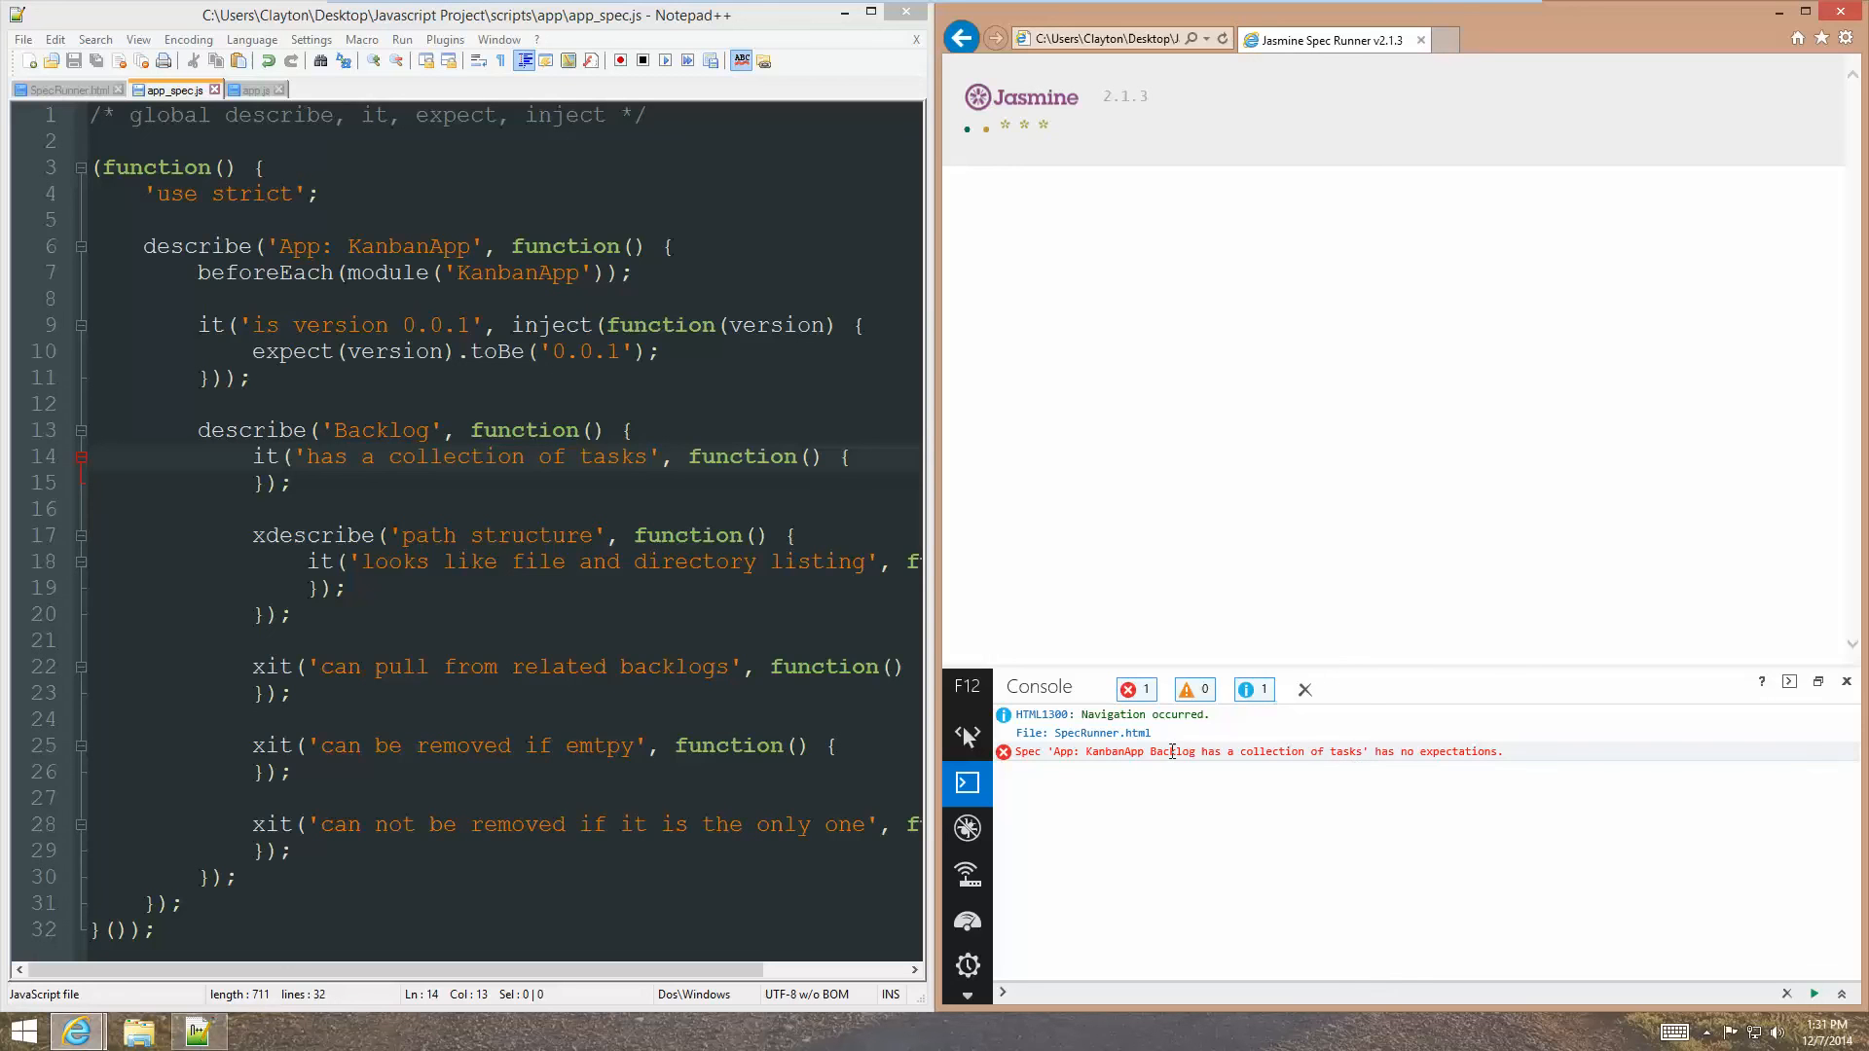
{"action": "mouse_move", "coordinate": [1398, 767]}
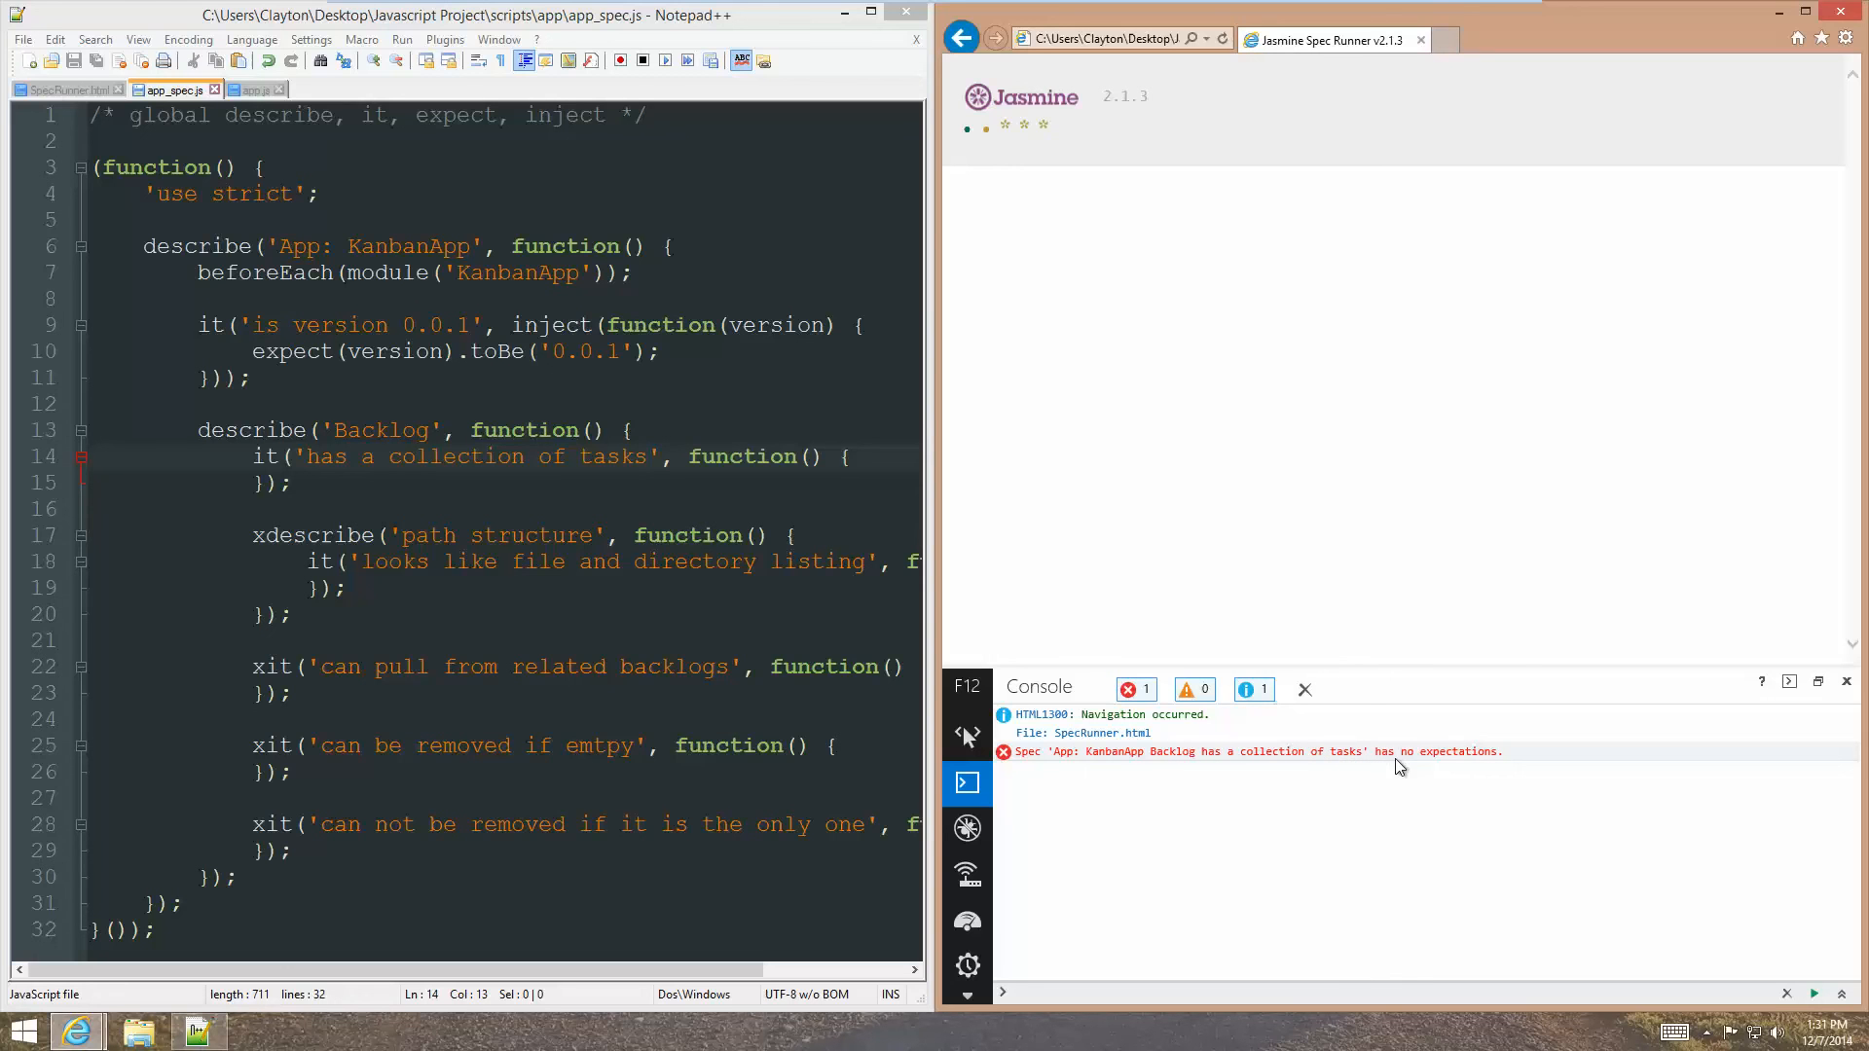
{"action": "mouse_move", "coordinate": [937, 773]}
{"action": "type", "text": "x"}
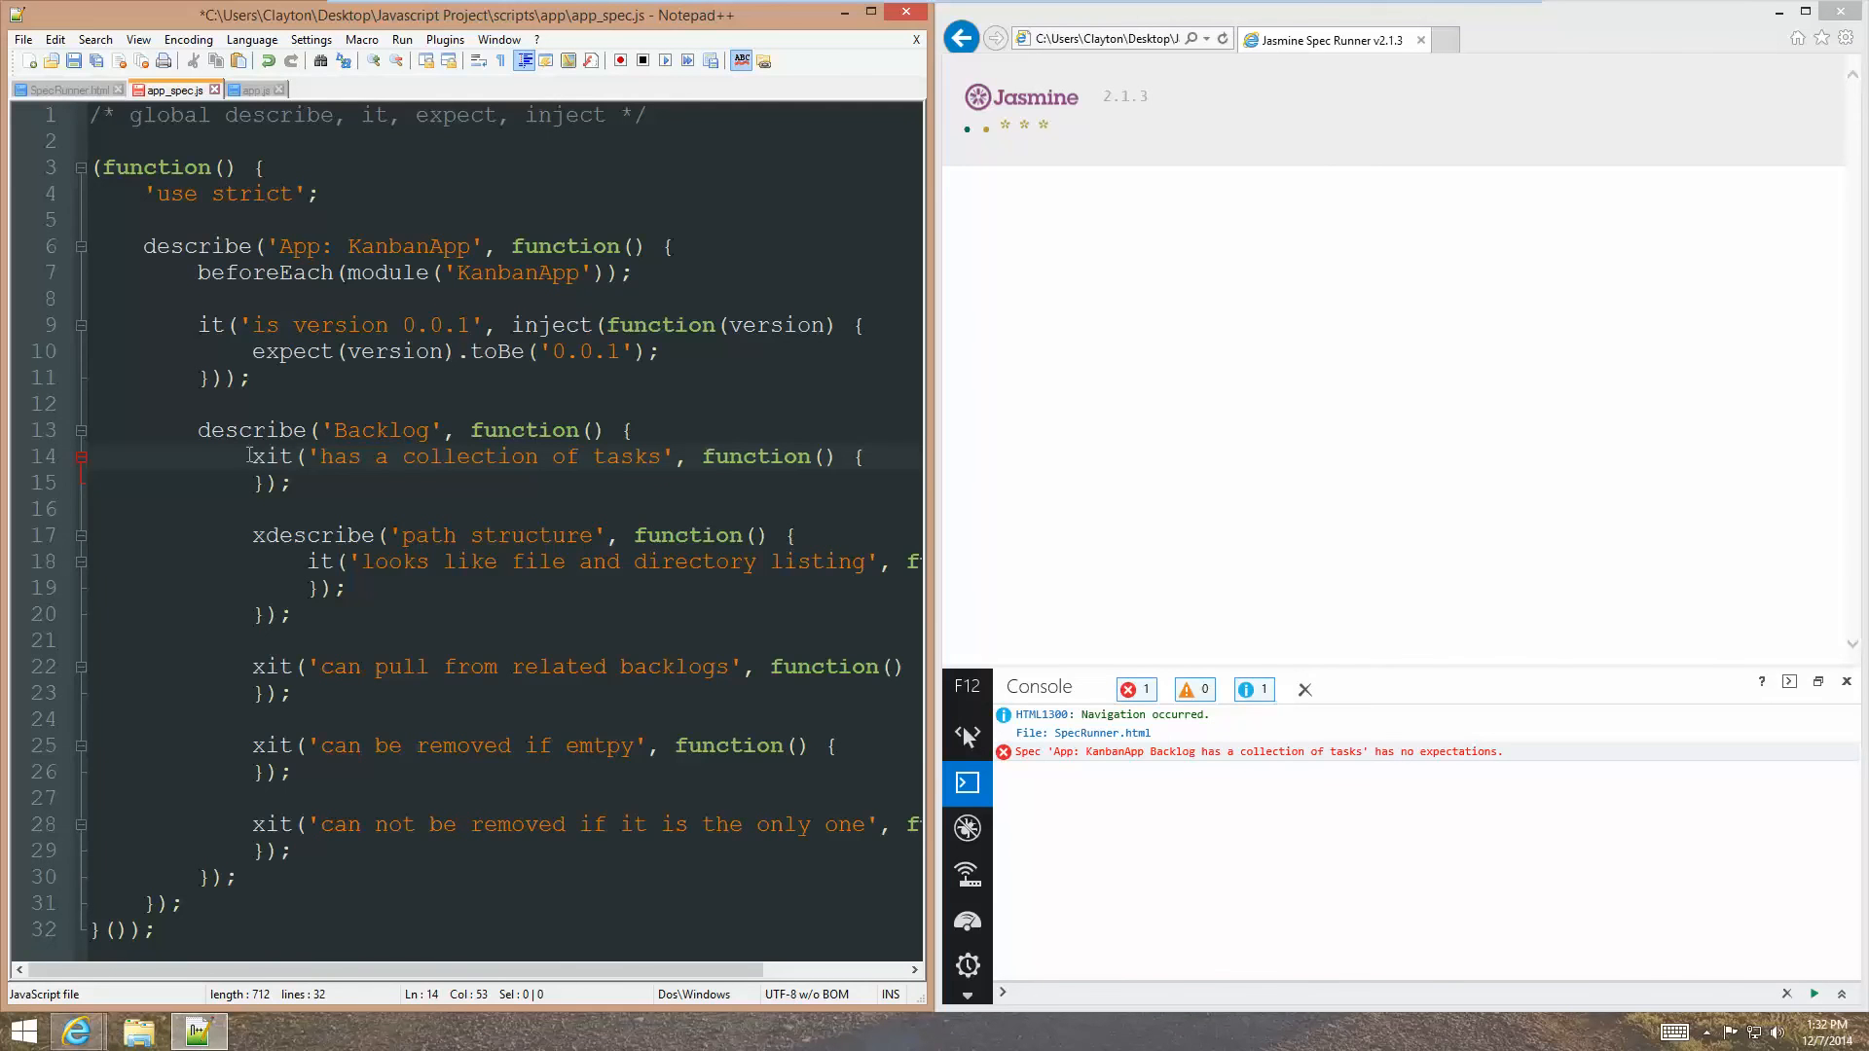
{"action": "key", "text": "enter"}
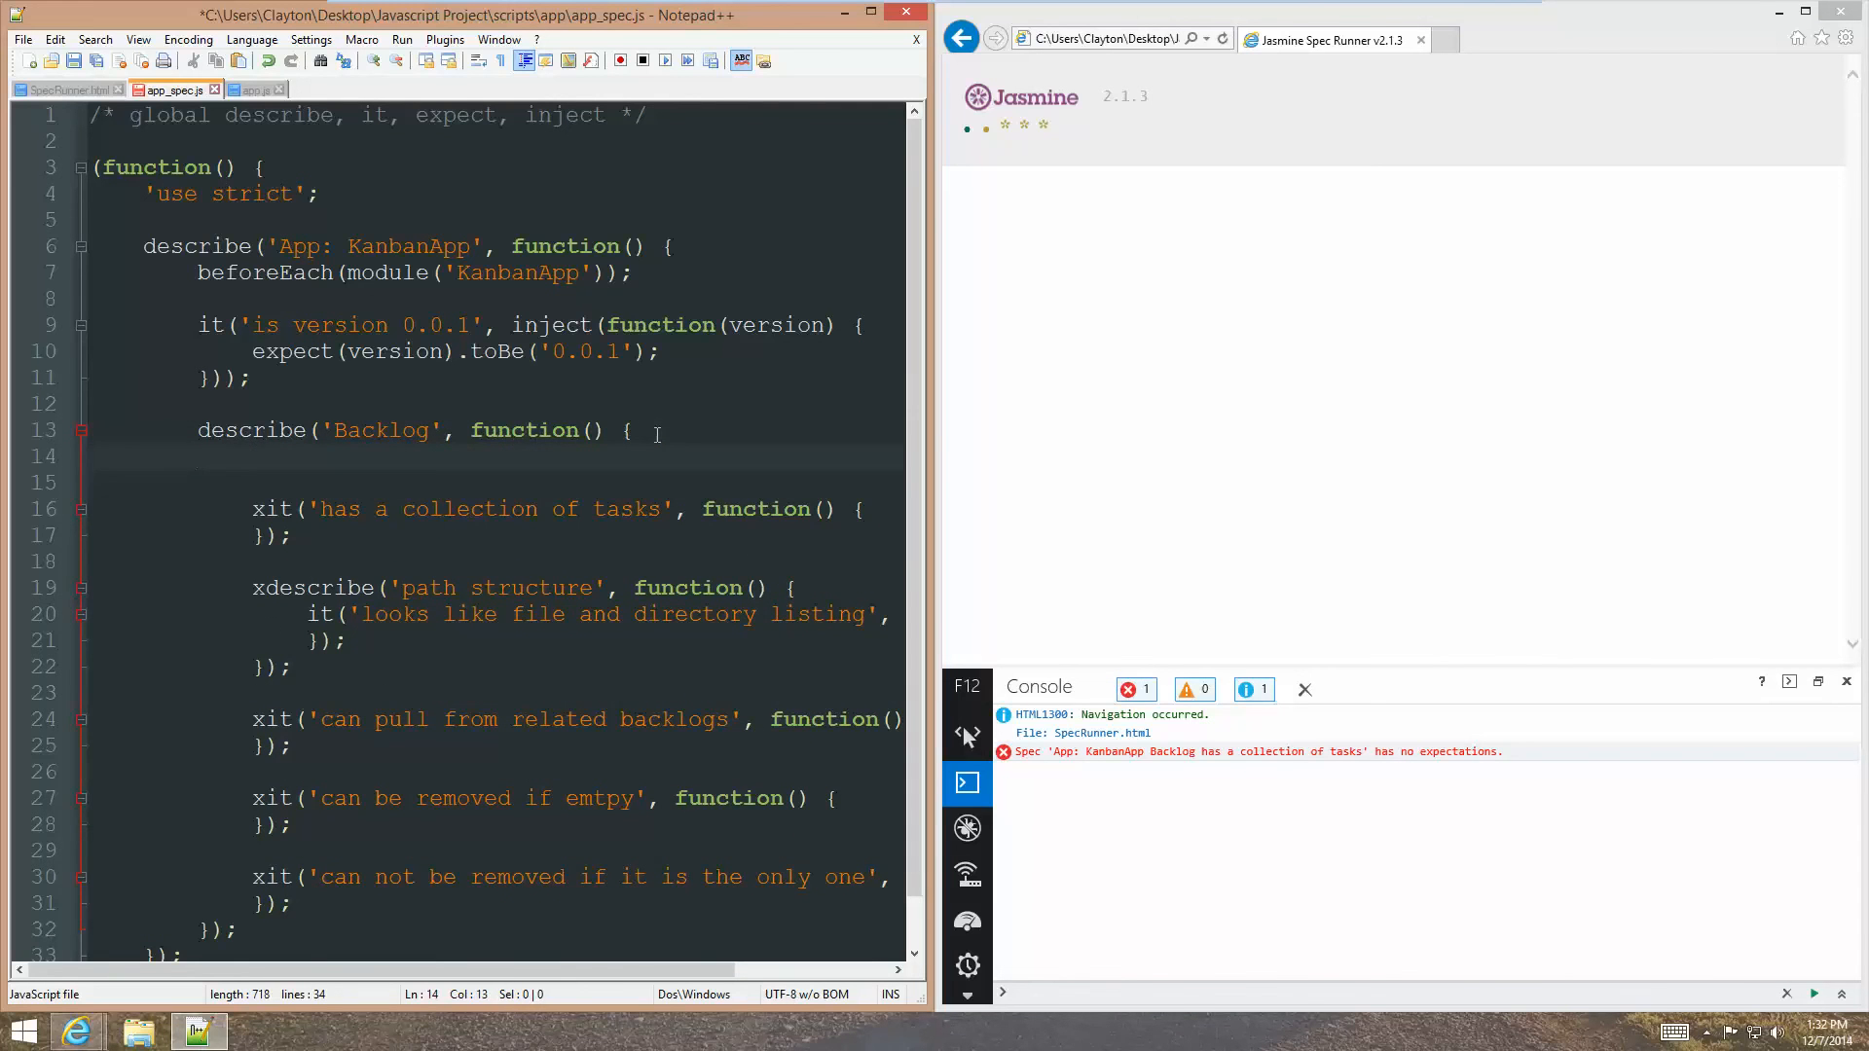
Start an 'exists' spec using inject(function($controller) under describe('Backlog').
{"action": "type", "text": "it("}
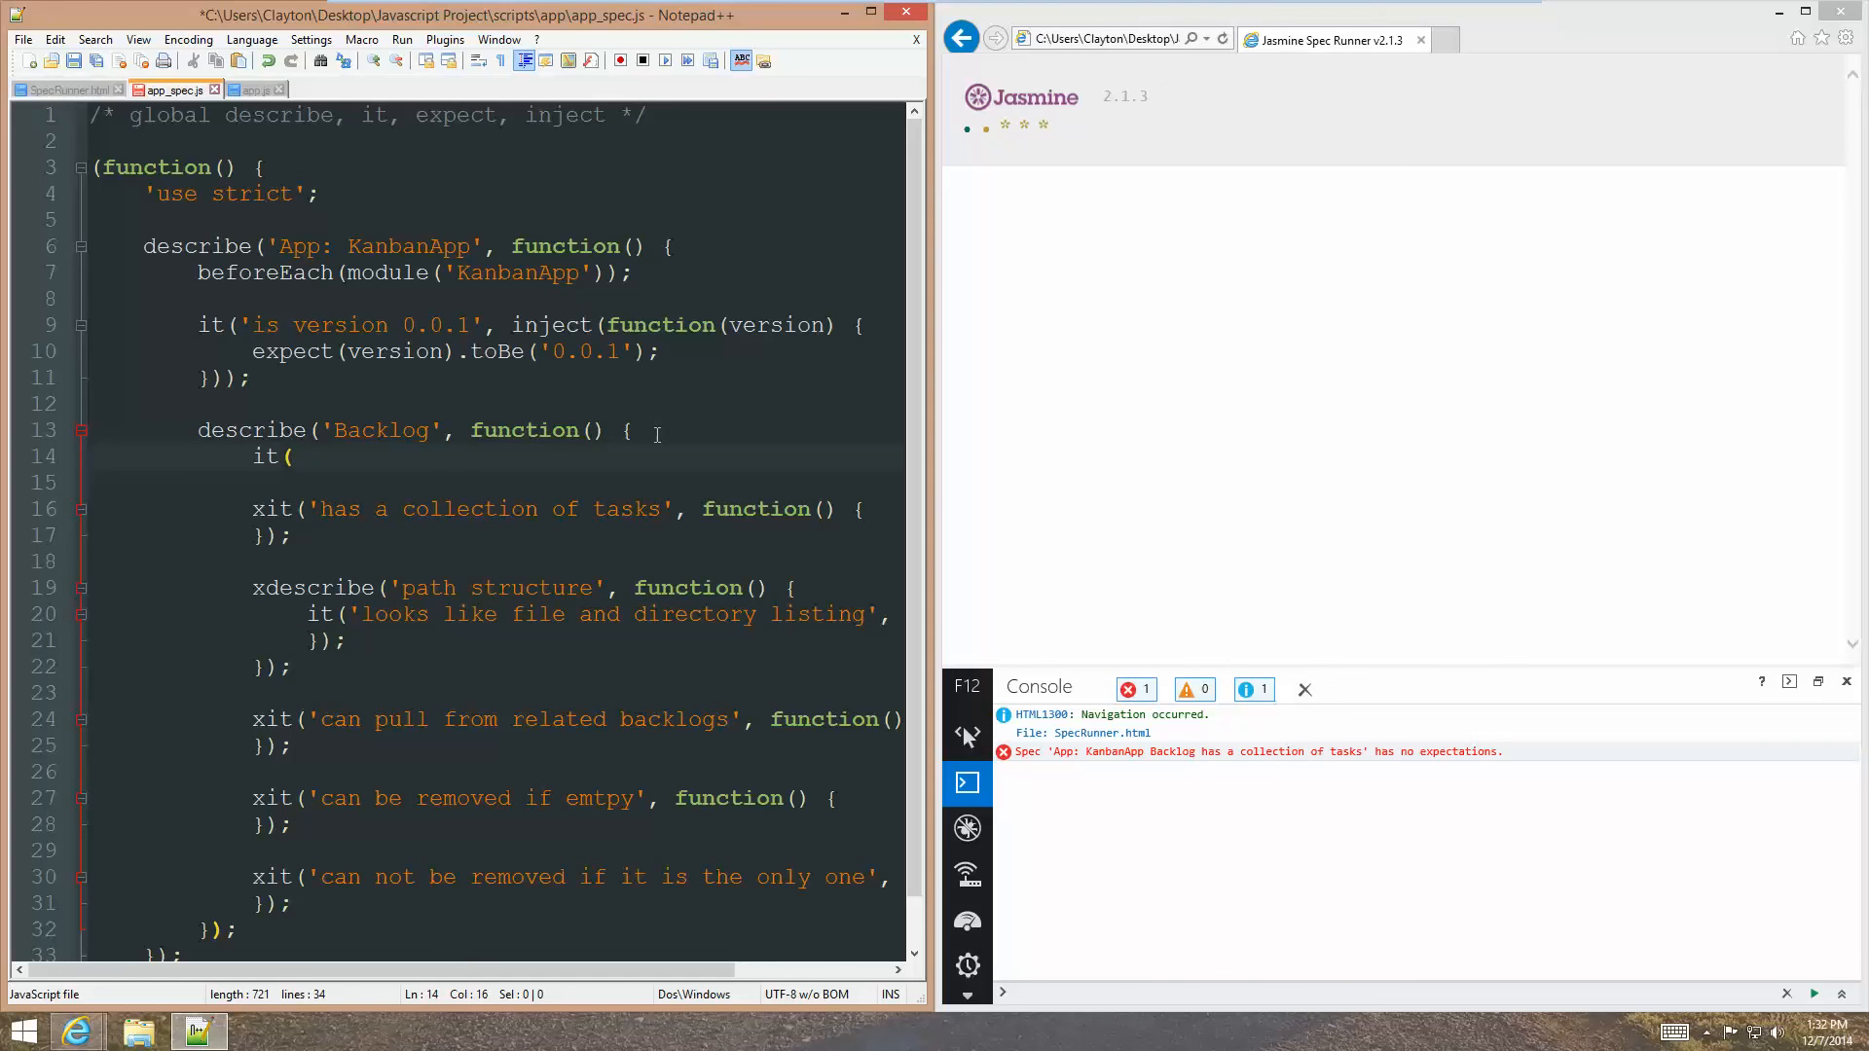
{"action": "type", "text": "'"}
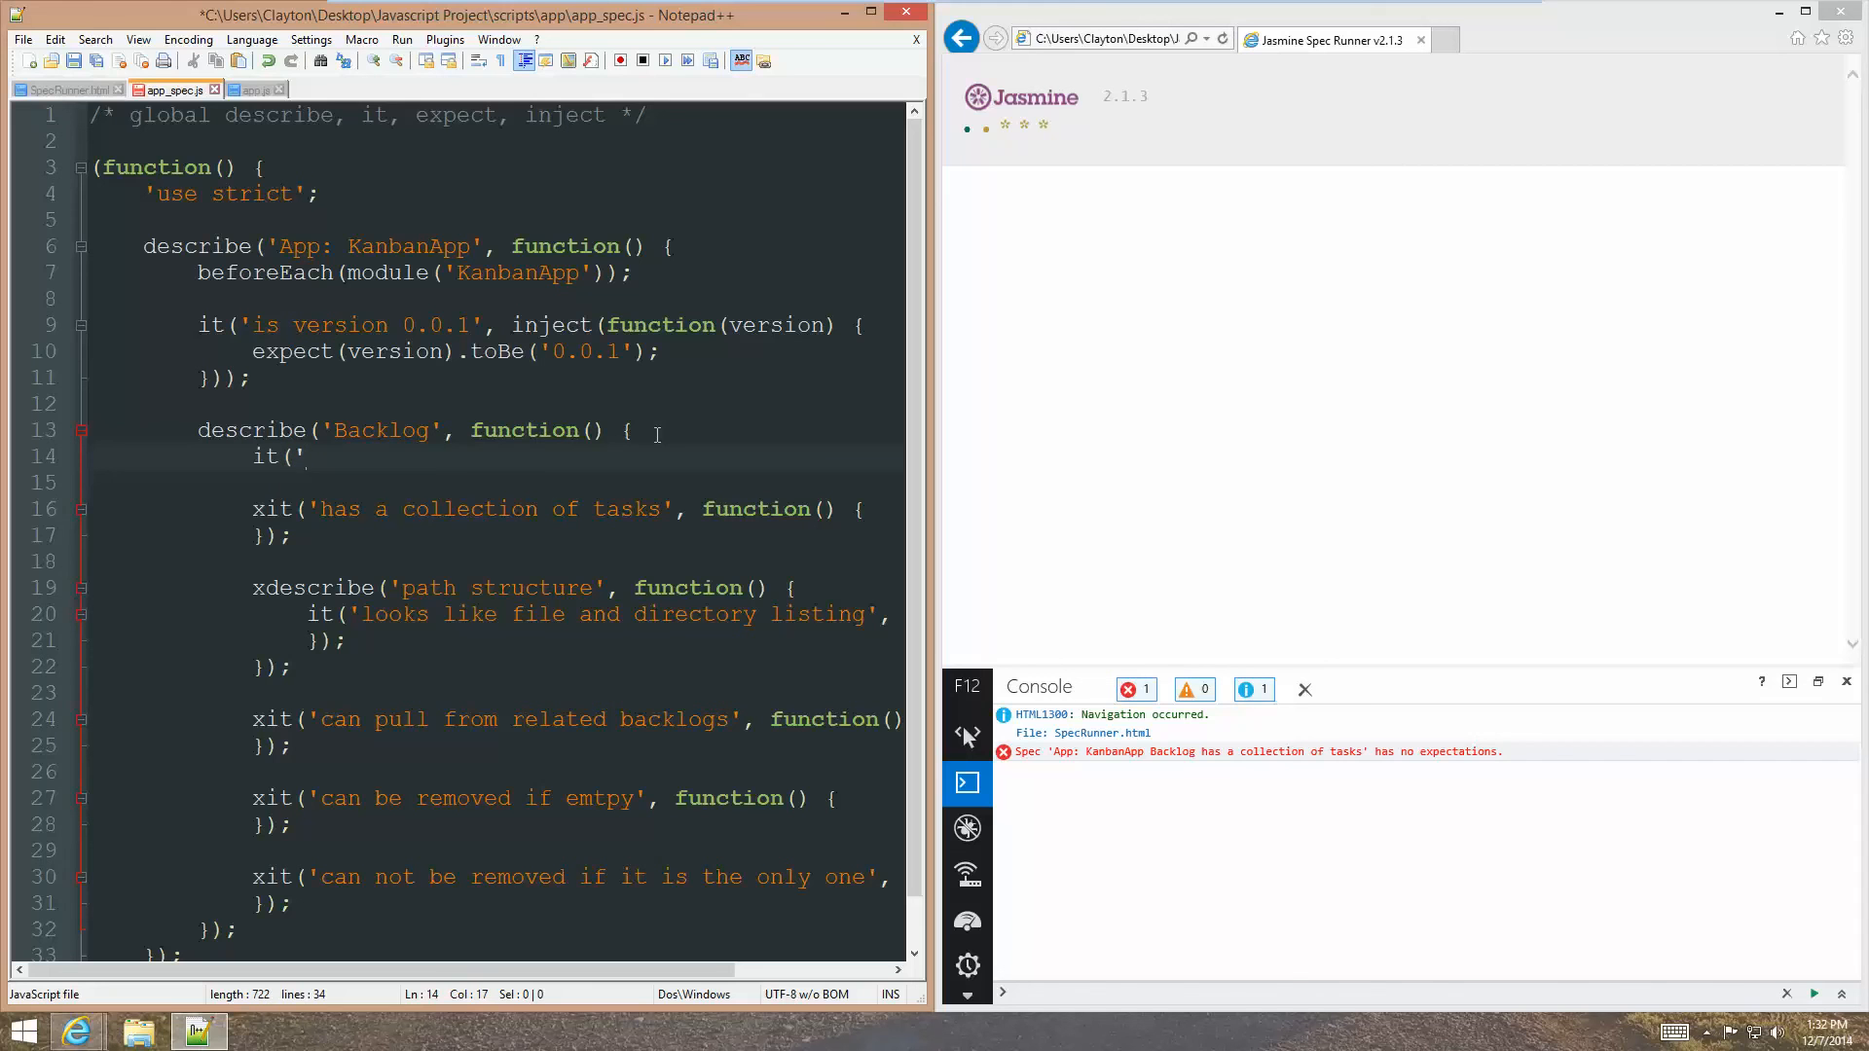
{"action": "type", "text": "e"}
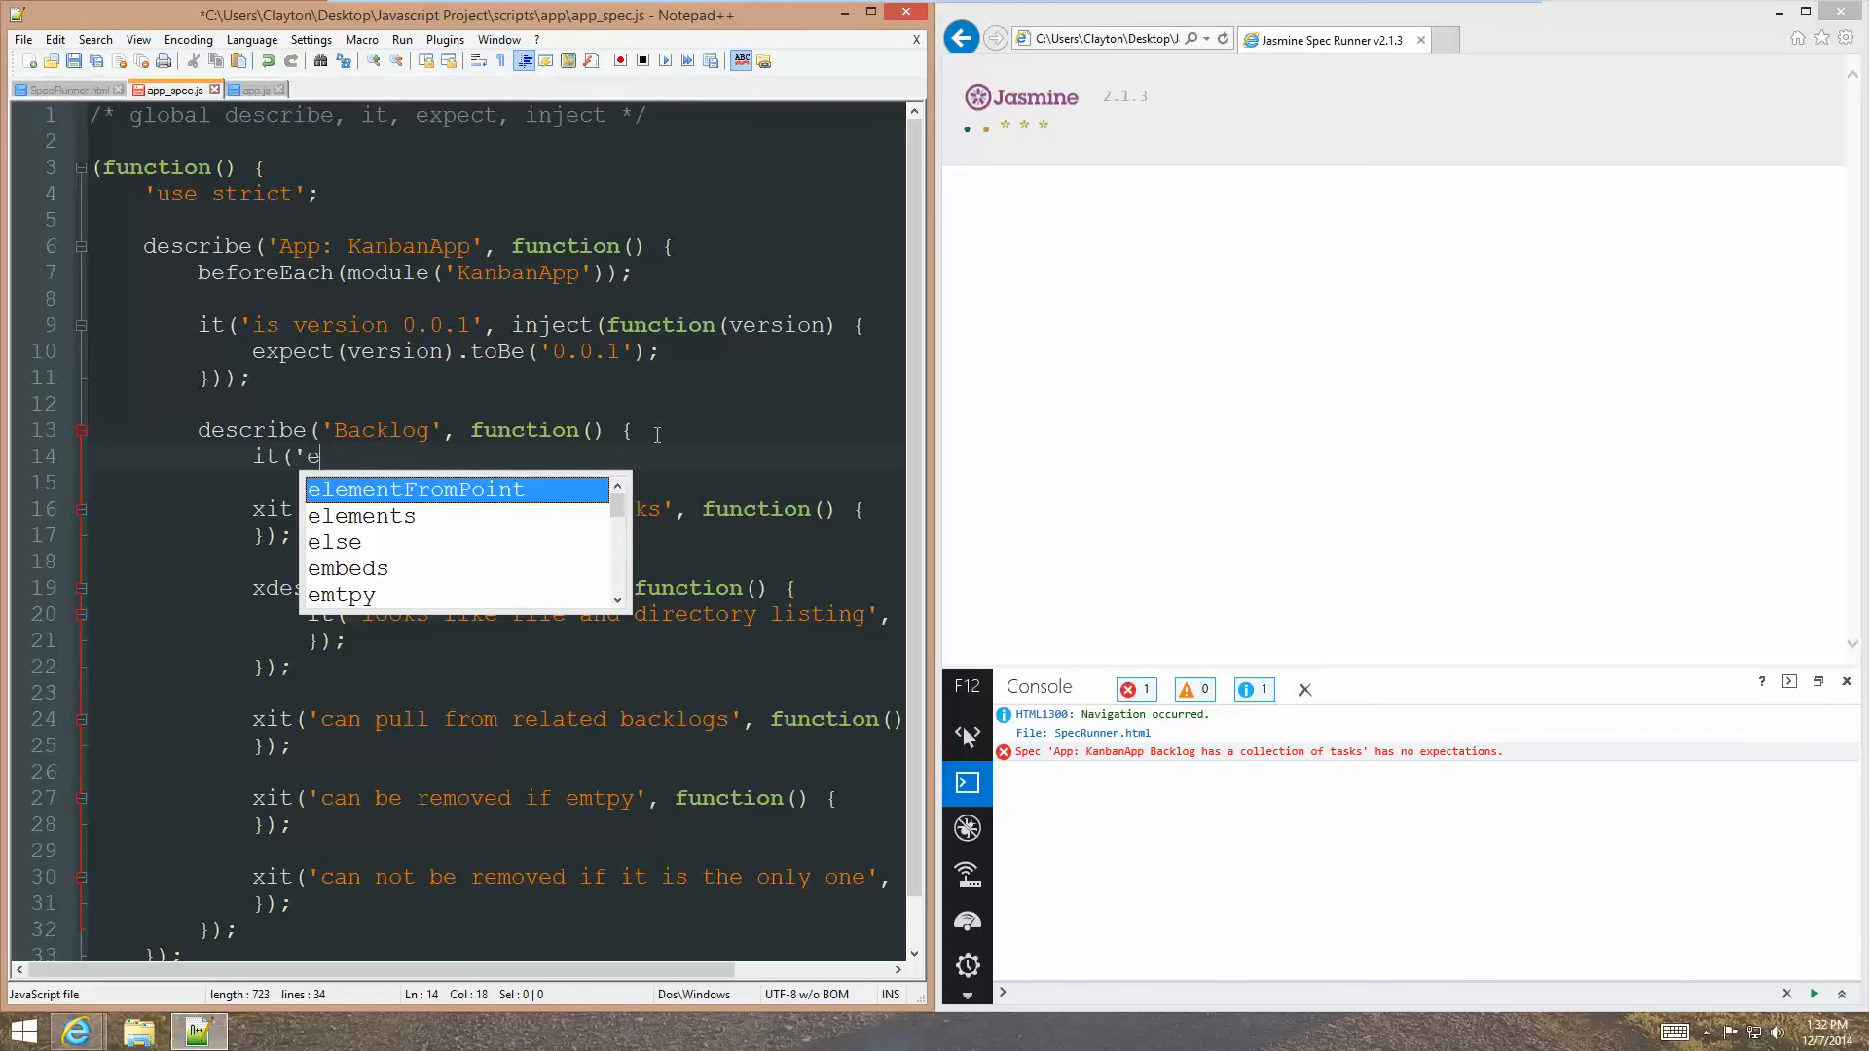
{"action": "type", "text": "xists'"}
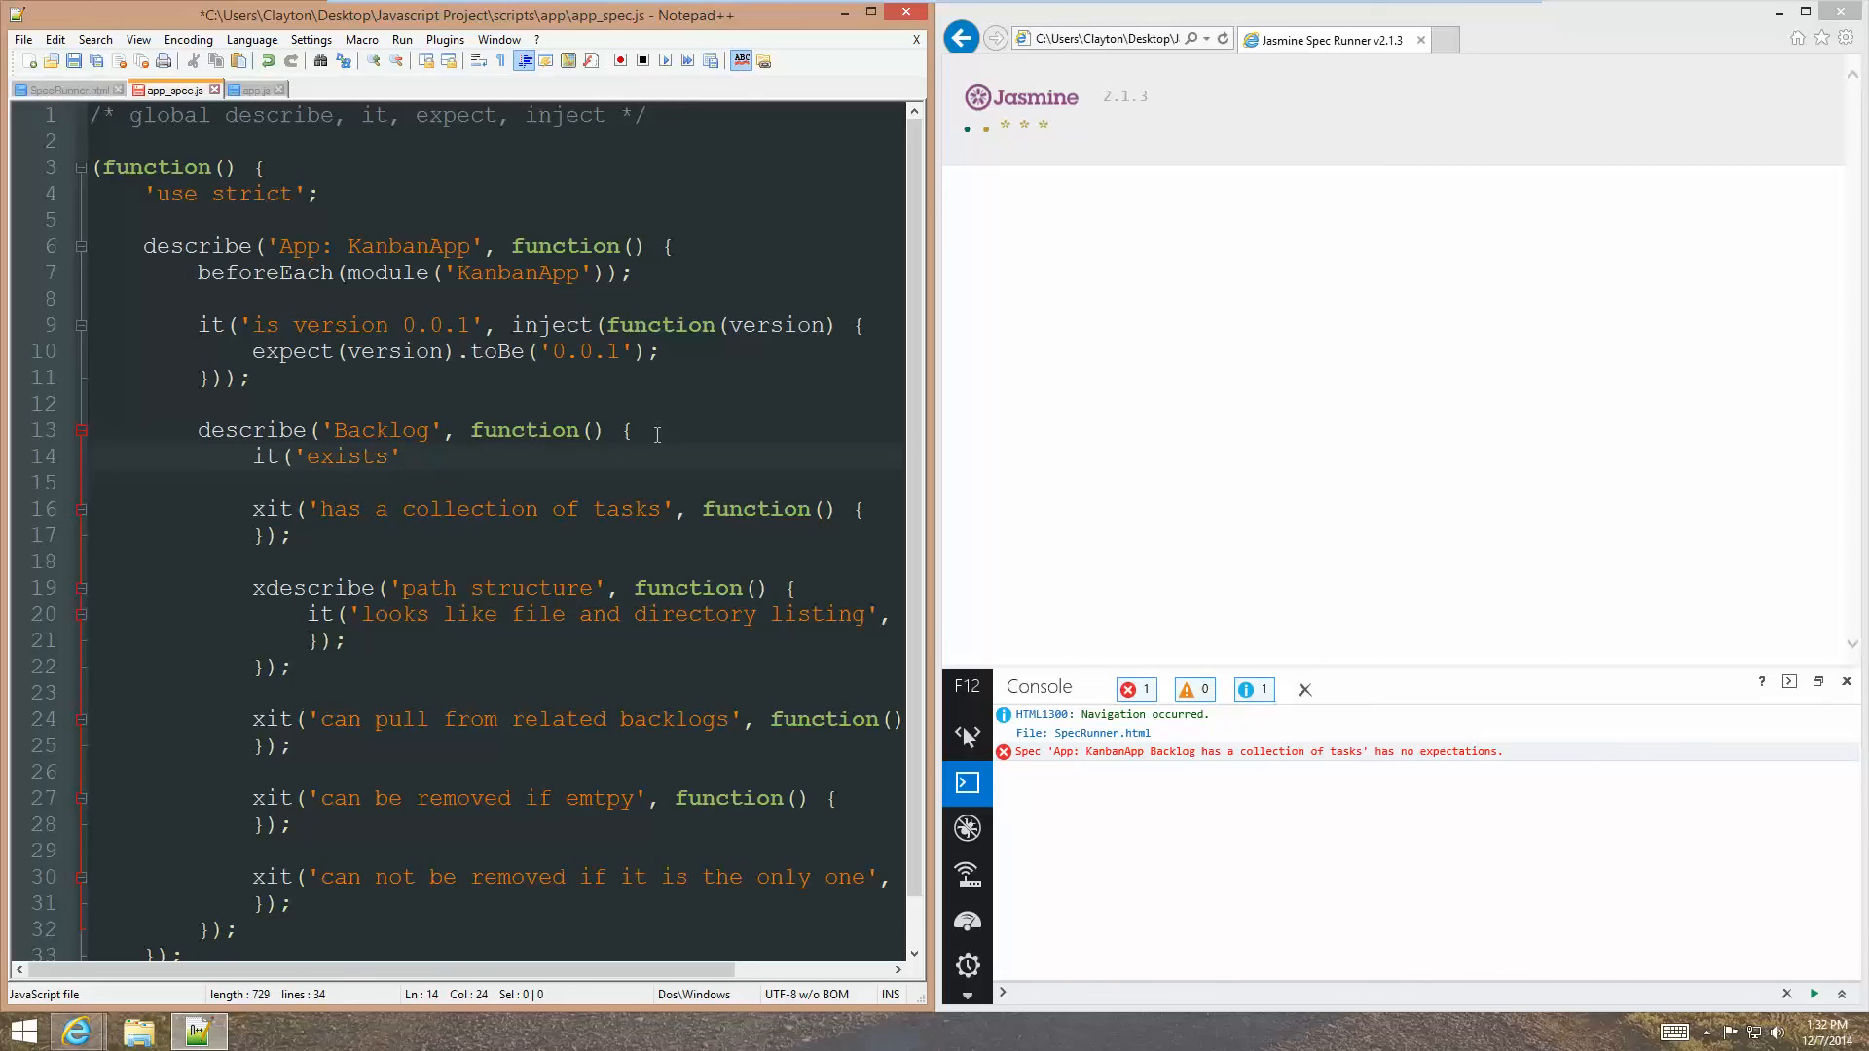
{"action": "type", "text": ", function() {"}
{"action": "type", "text": "});"}
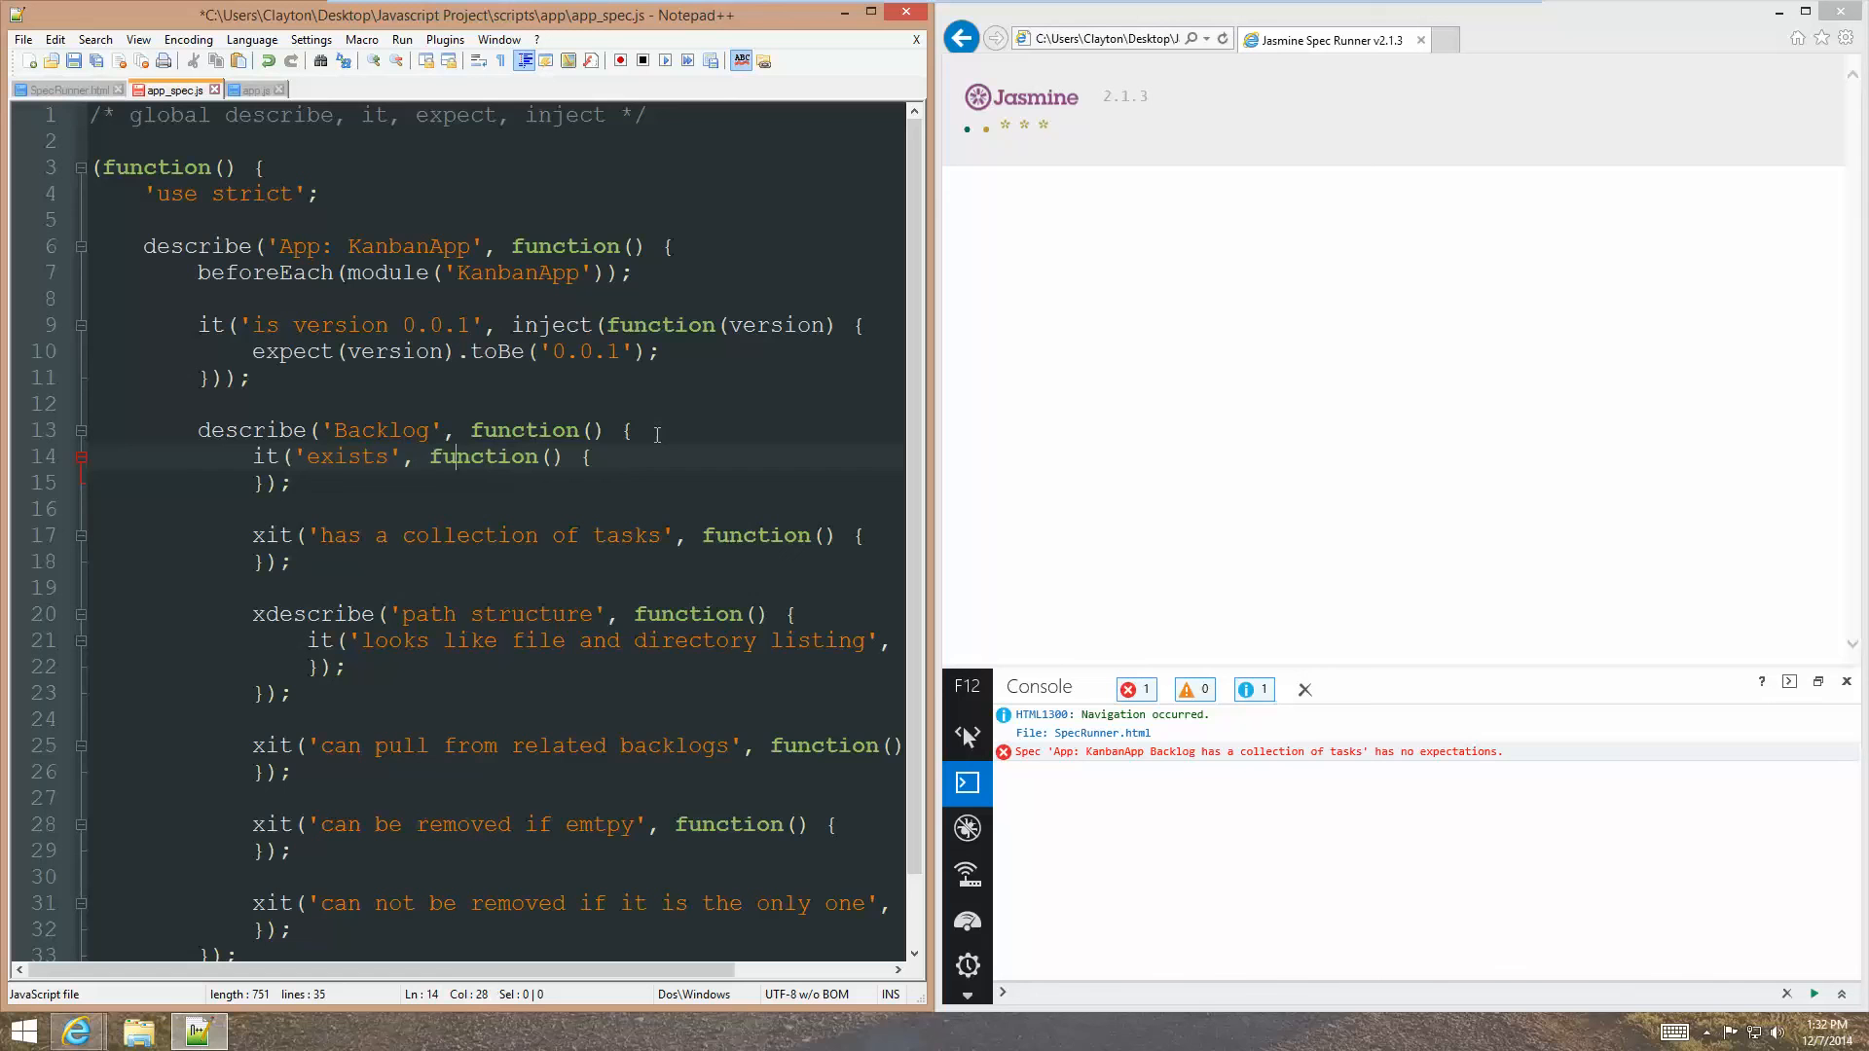
{"action": "type", "text": "inject("}
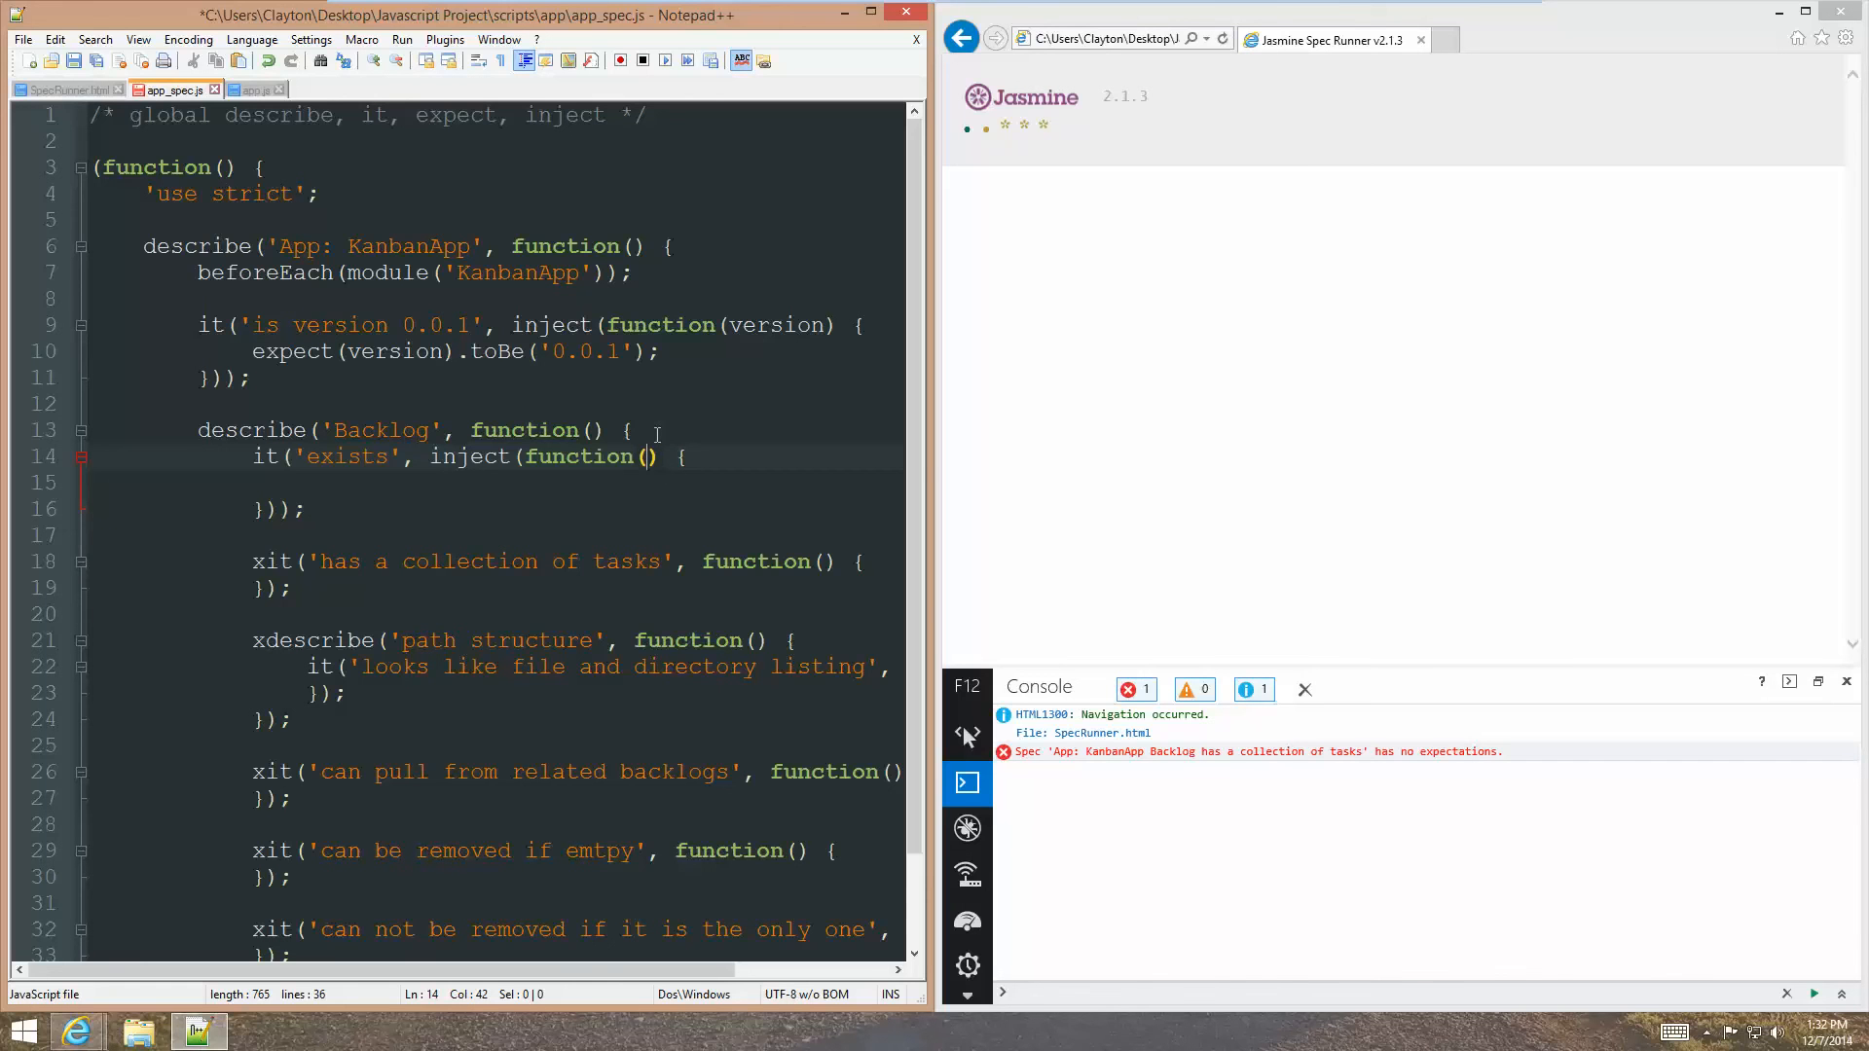
{"action": "type", "text": "$controller"}
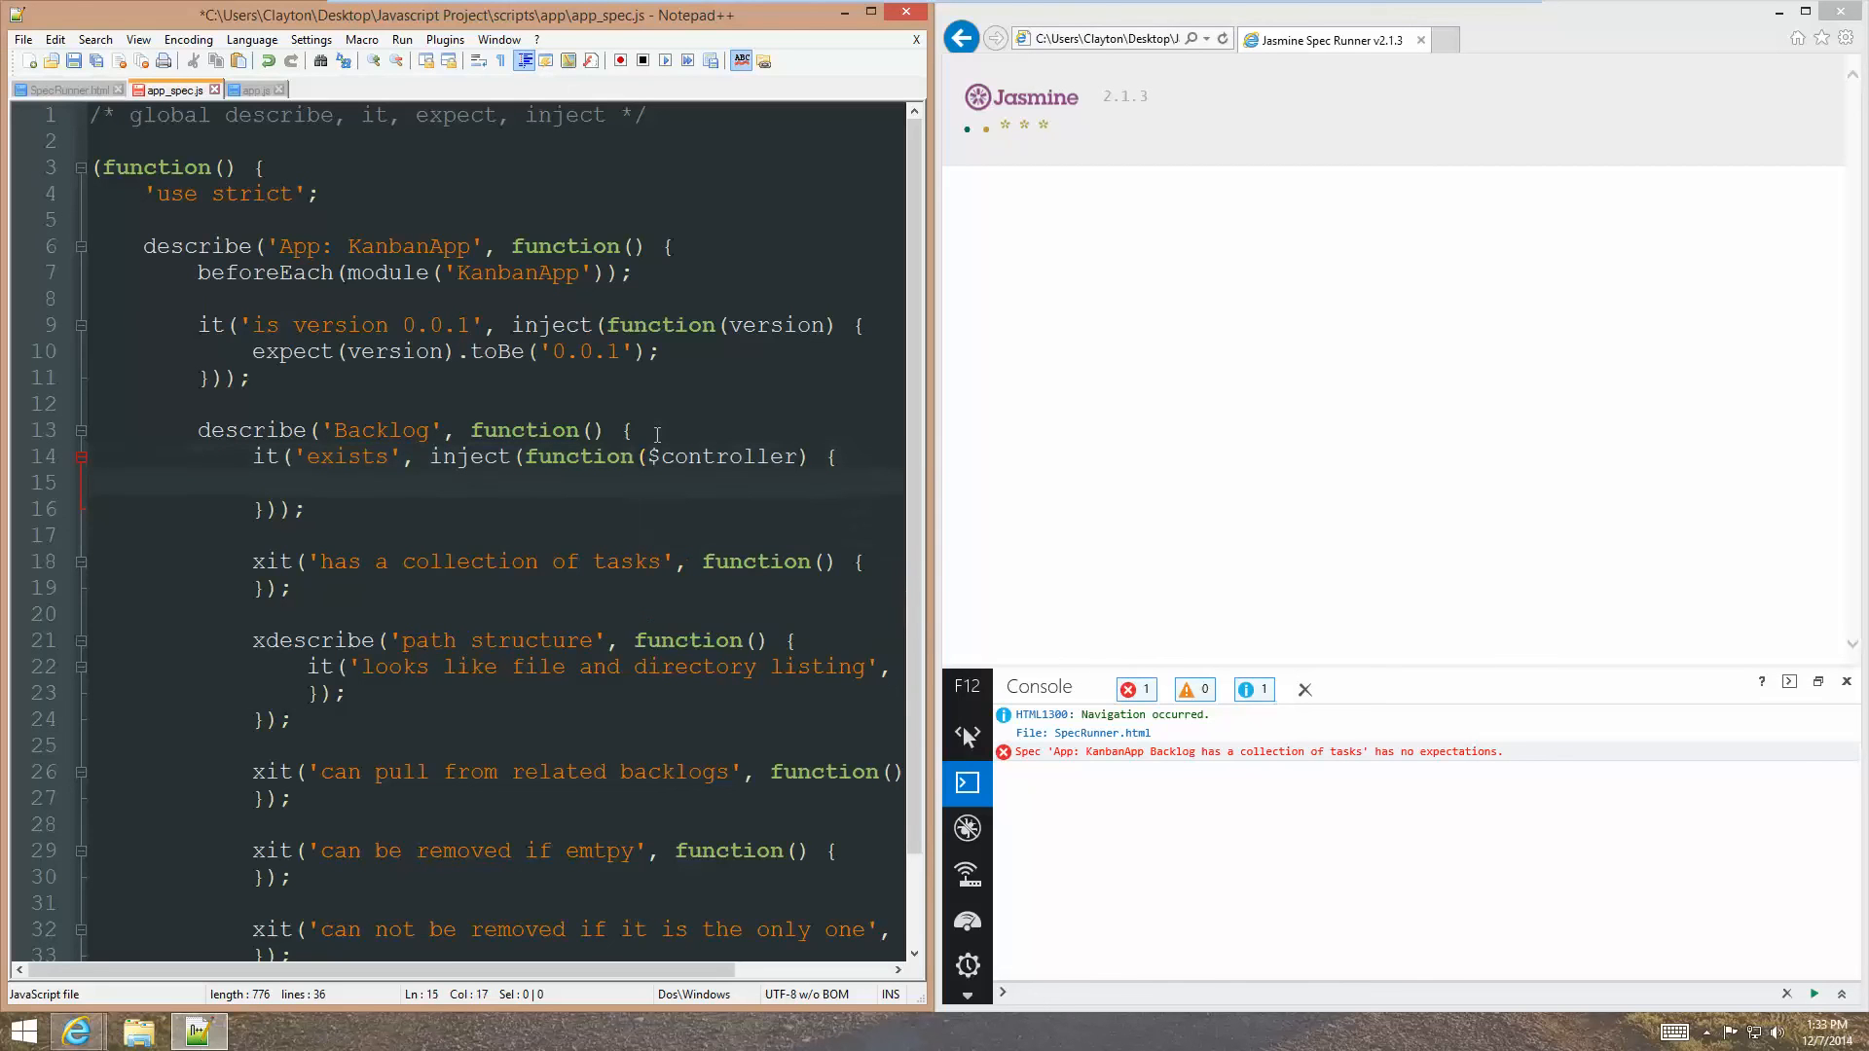
Declare var ctrl = $controller('BacklogsCtrl', ...) inside the 'exists' spec.
{"action": "type", "text": "vr"}
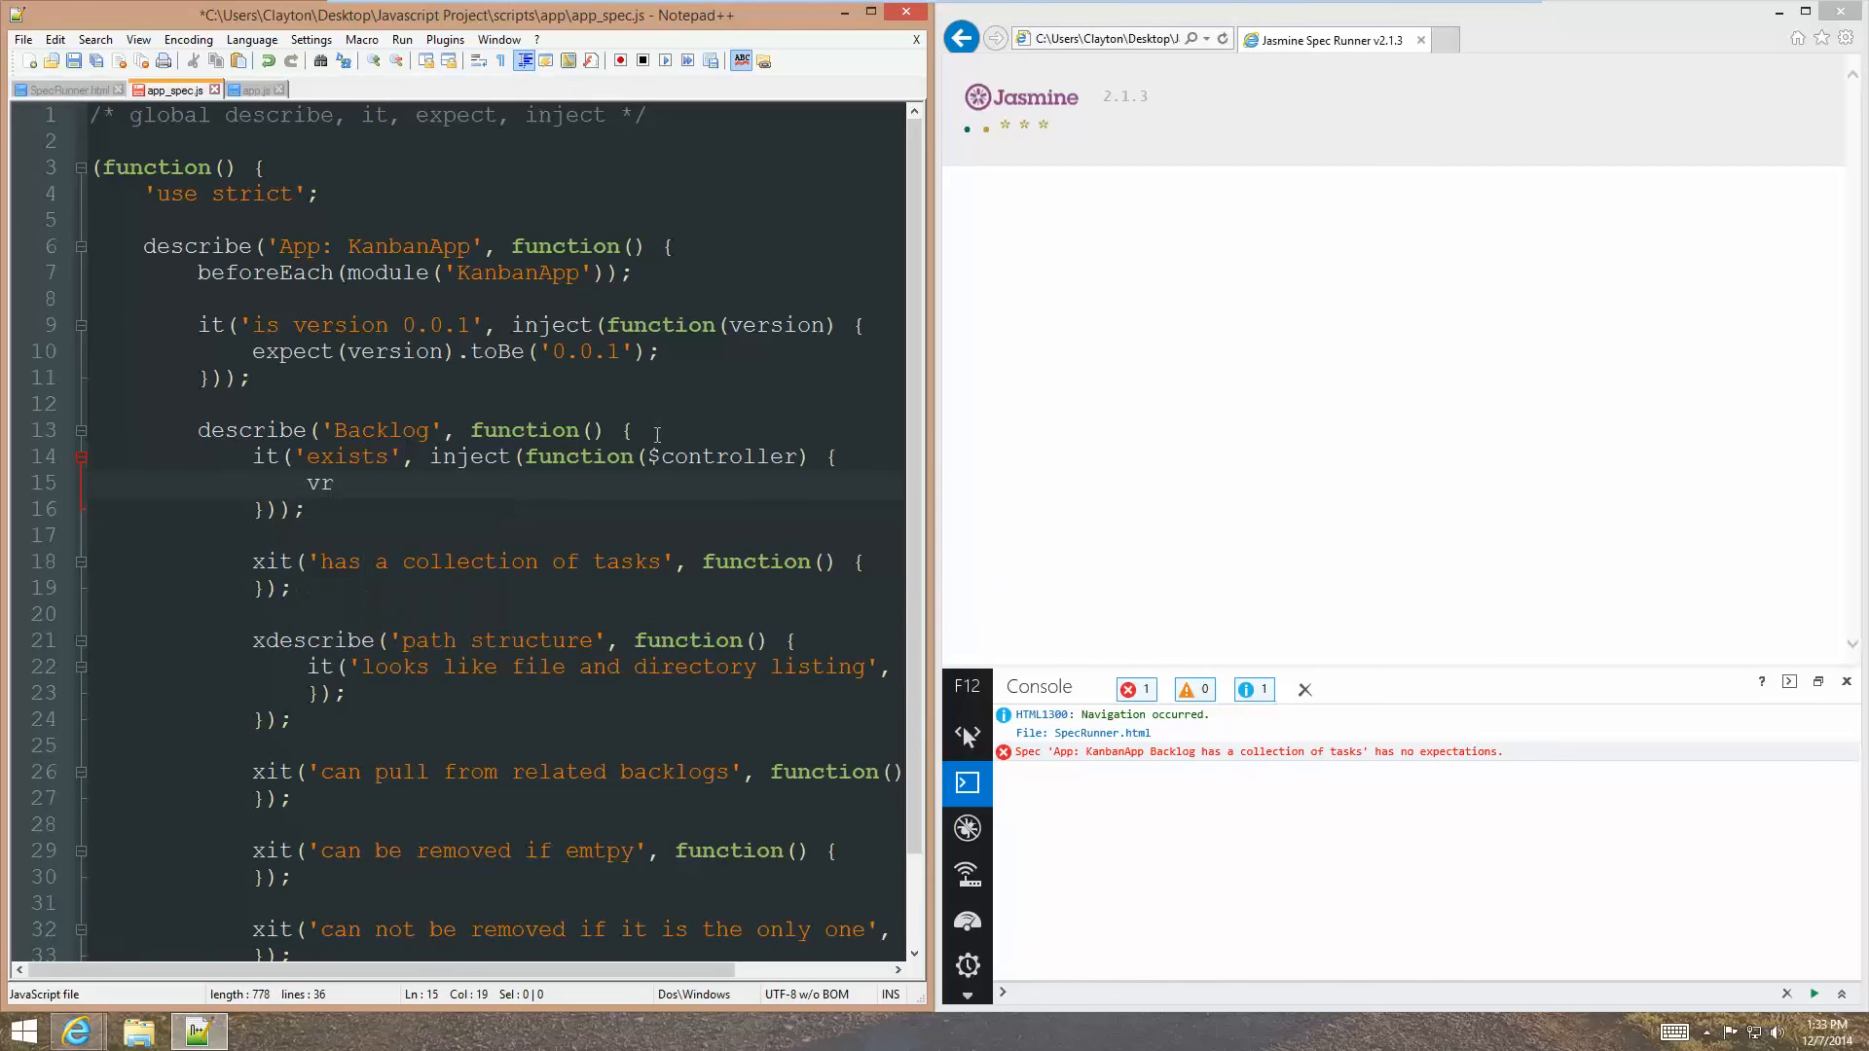
{"action": "type", "text": "ar c"}
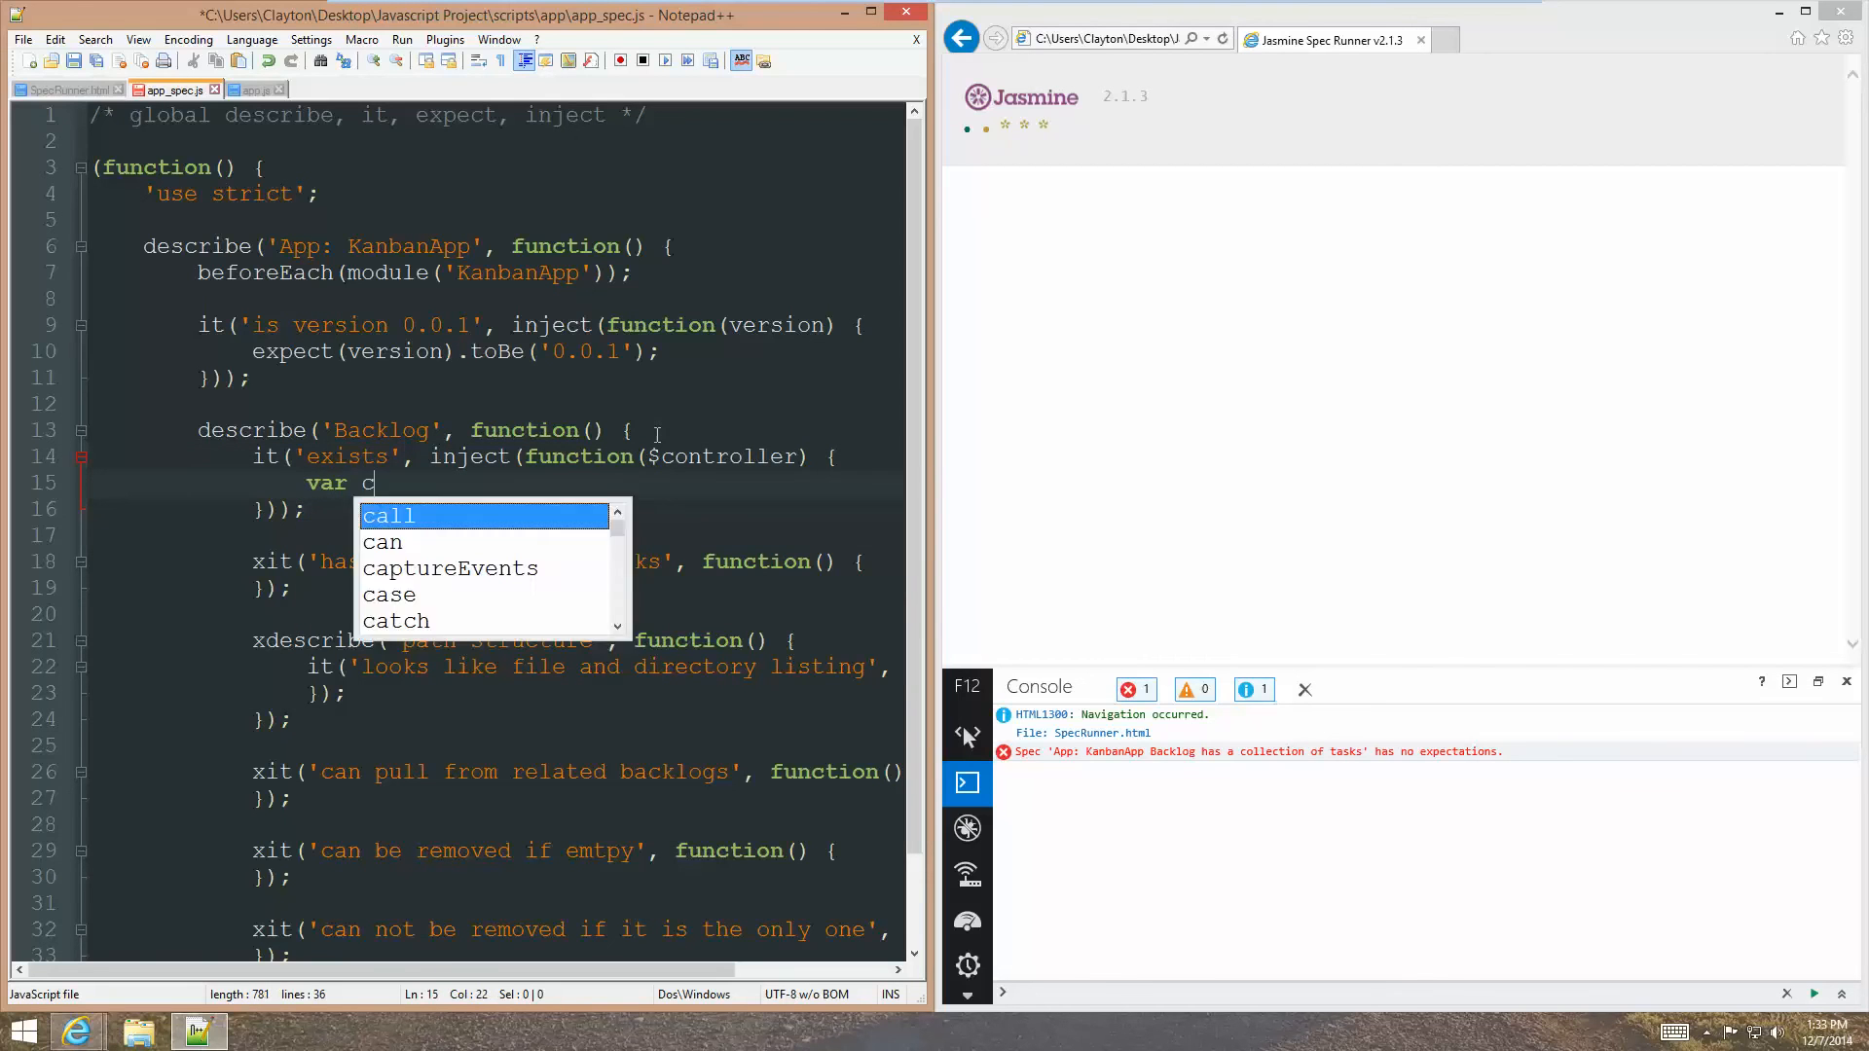
{"action": "type", "text": "trl ="}
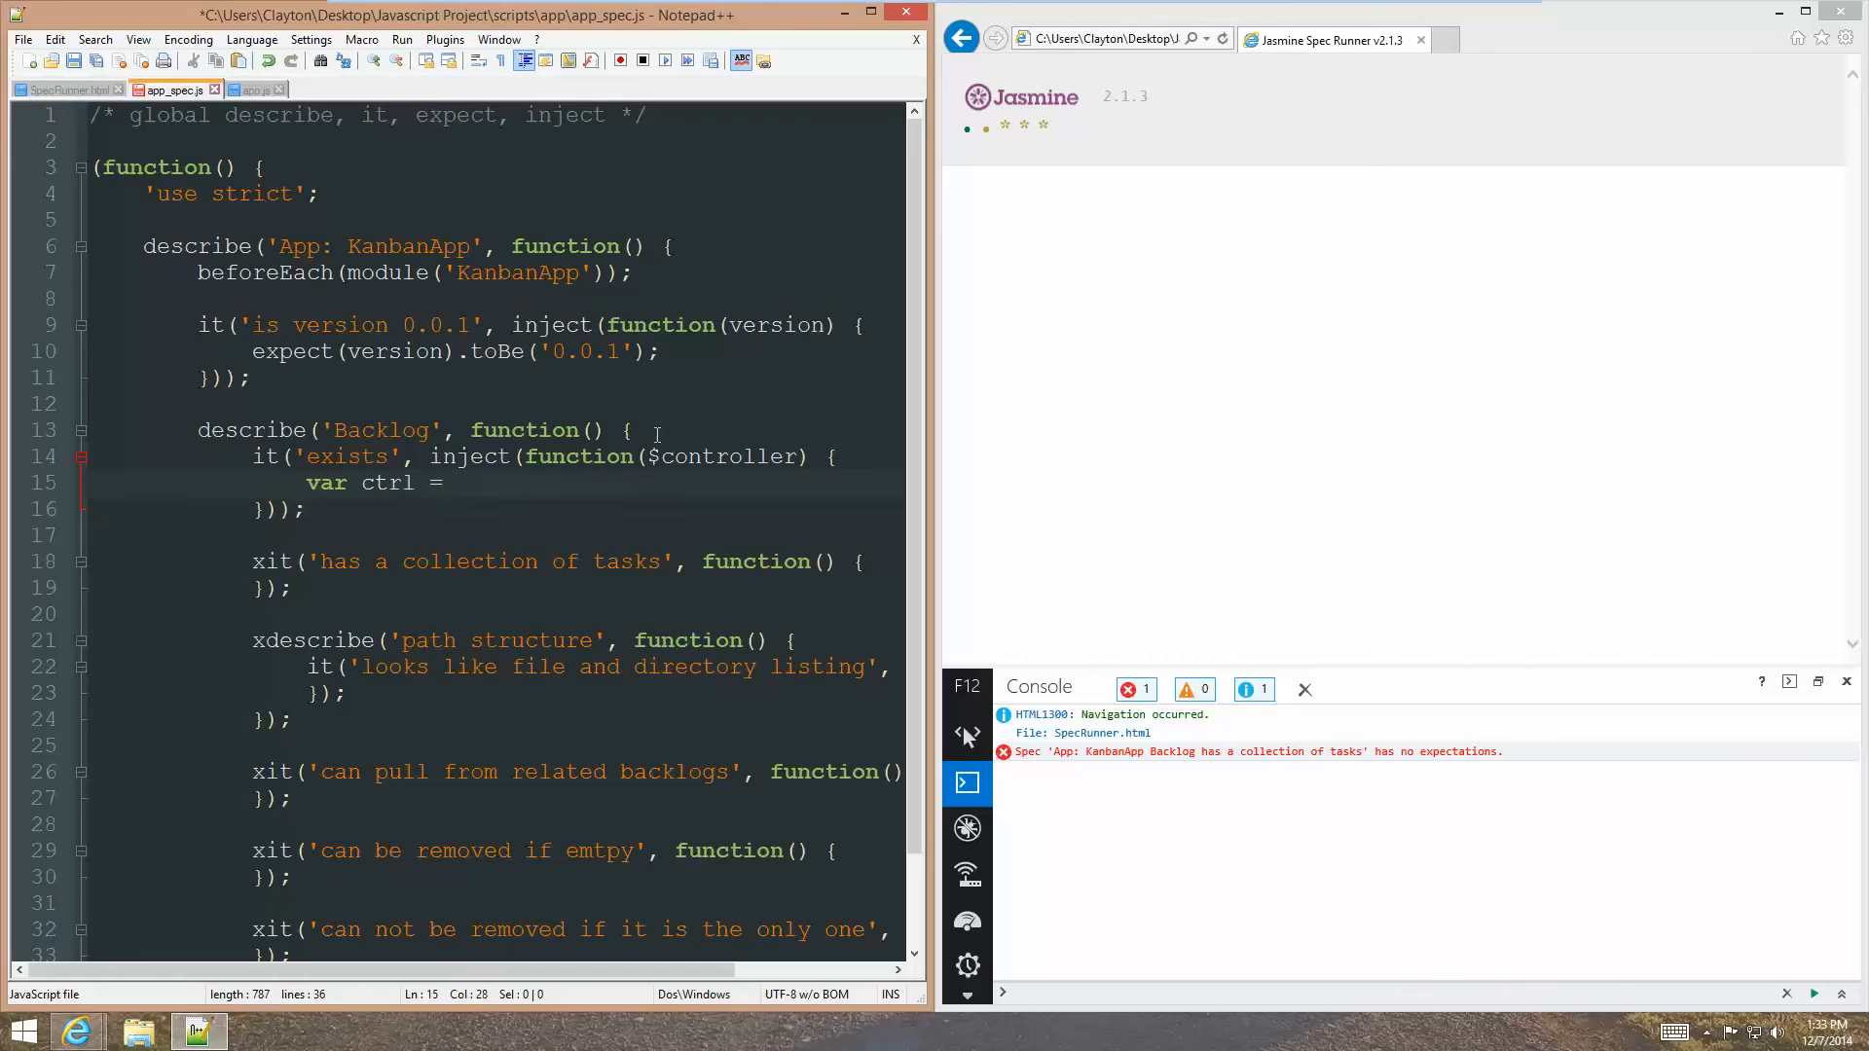
{"action": "type", "text": "$xon"}
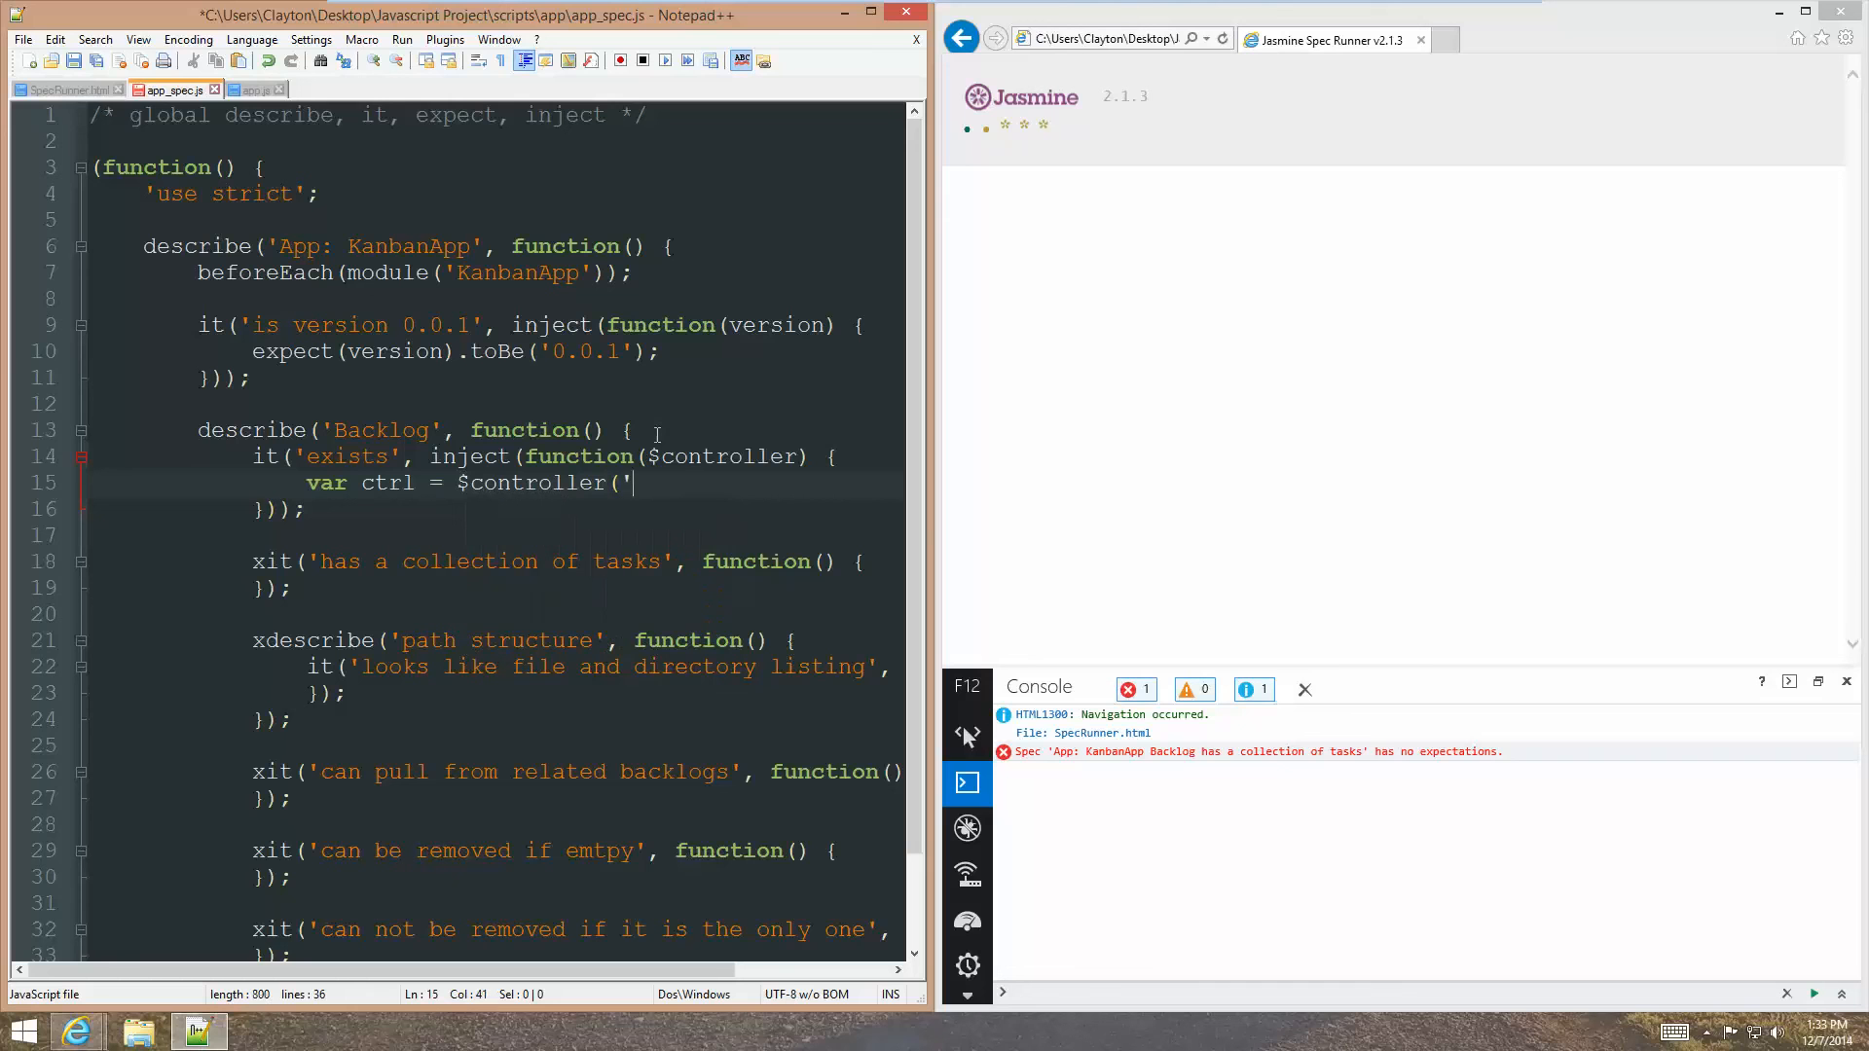
{"action": "type", "text": "Ba"}
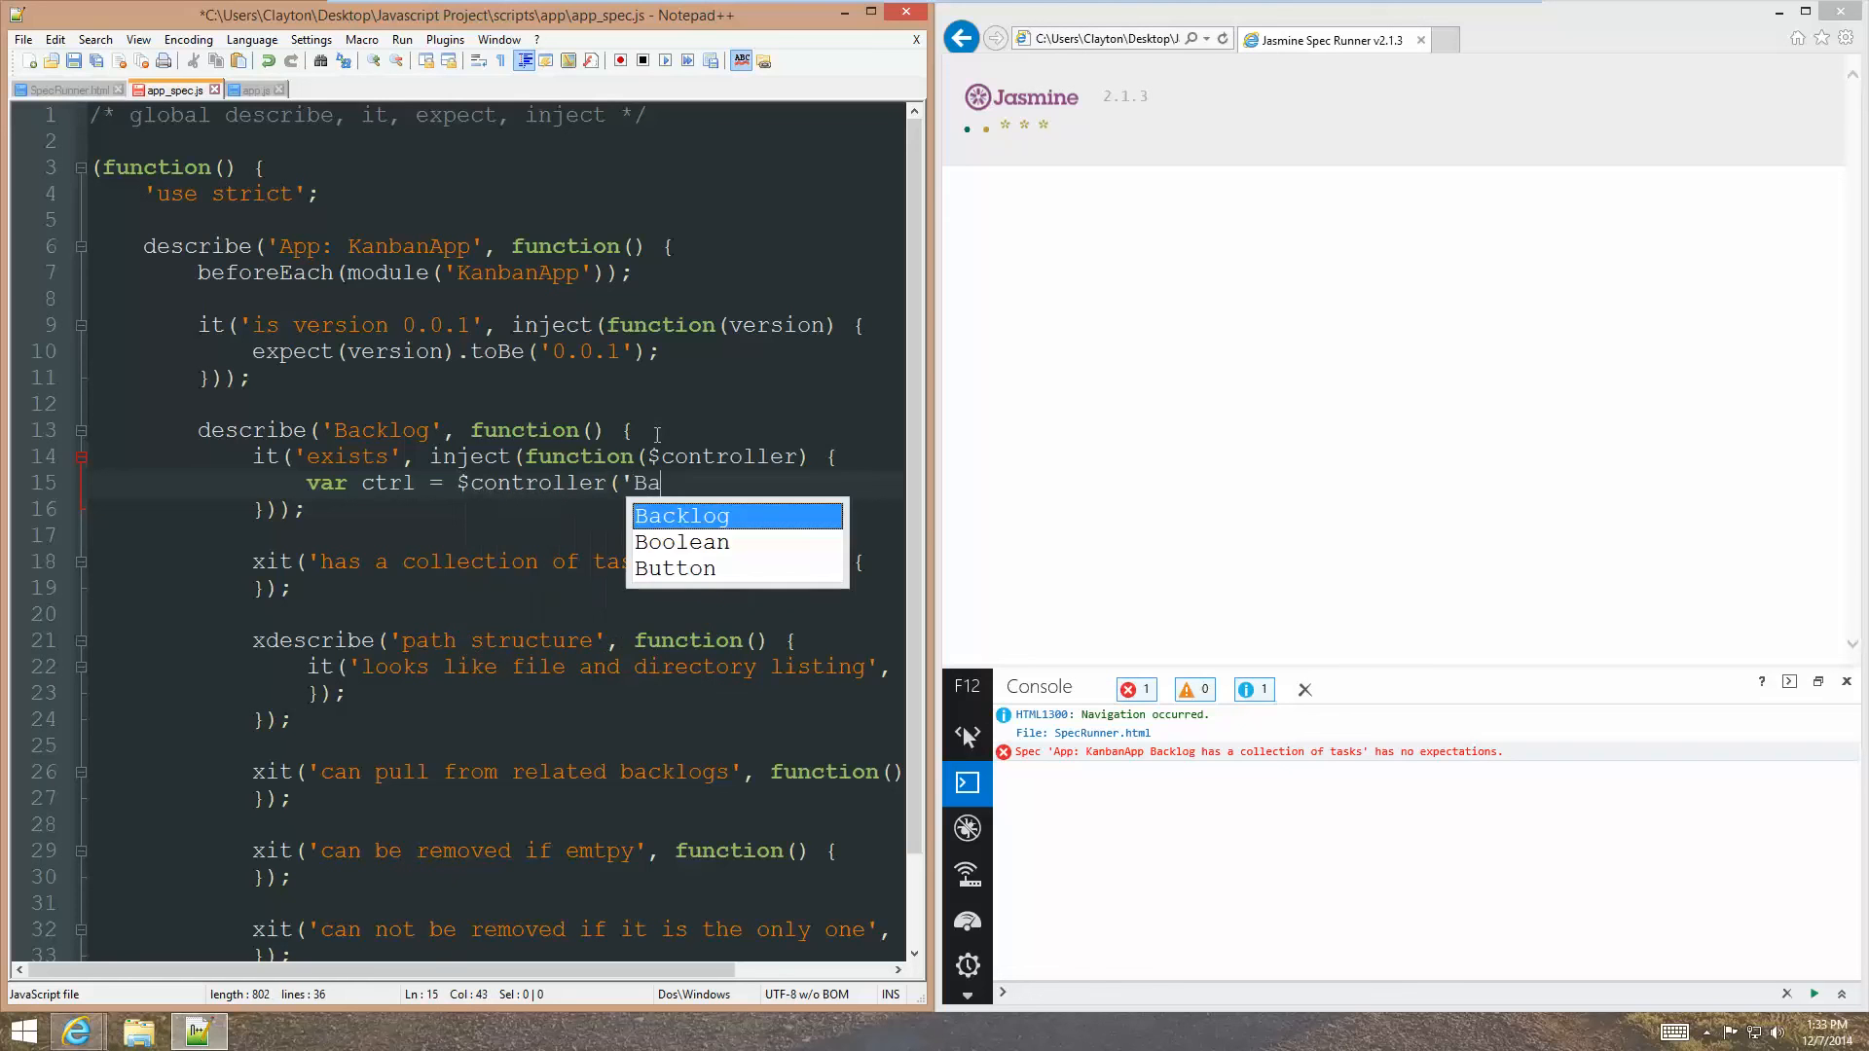
{"action": "type", "text": "cklogsC"}
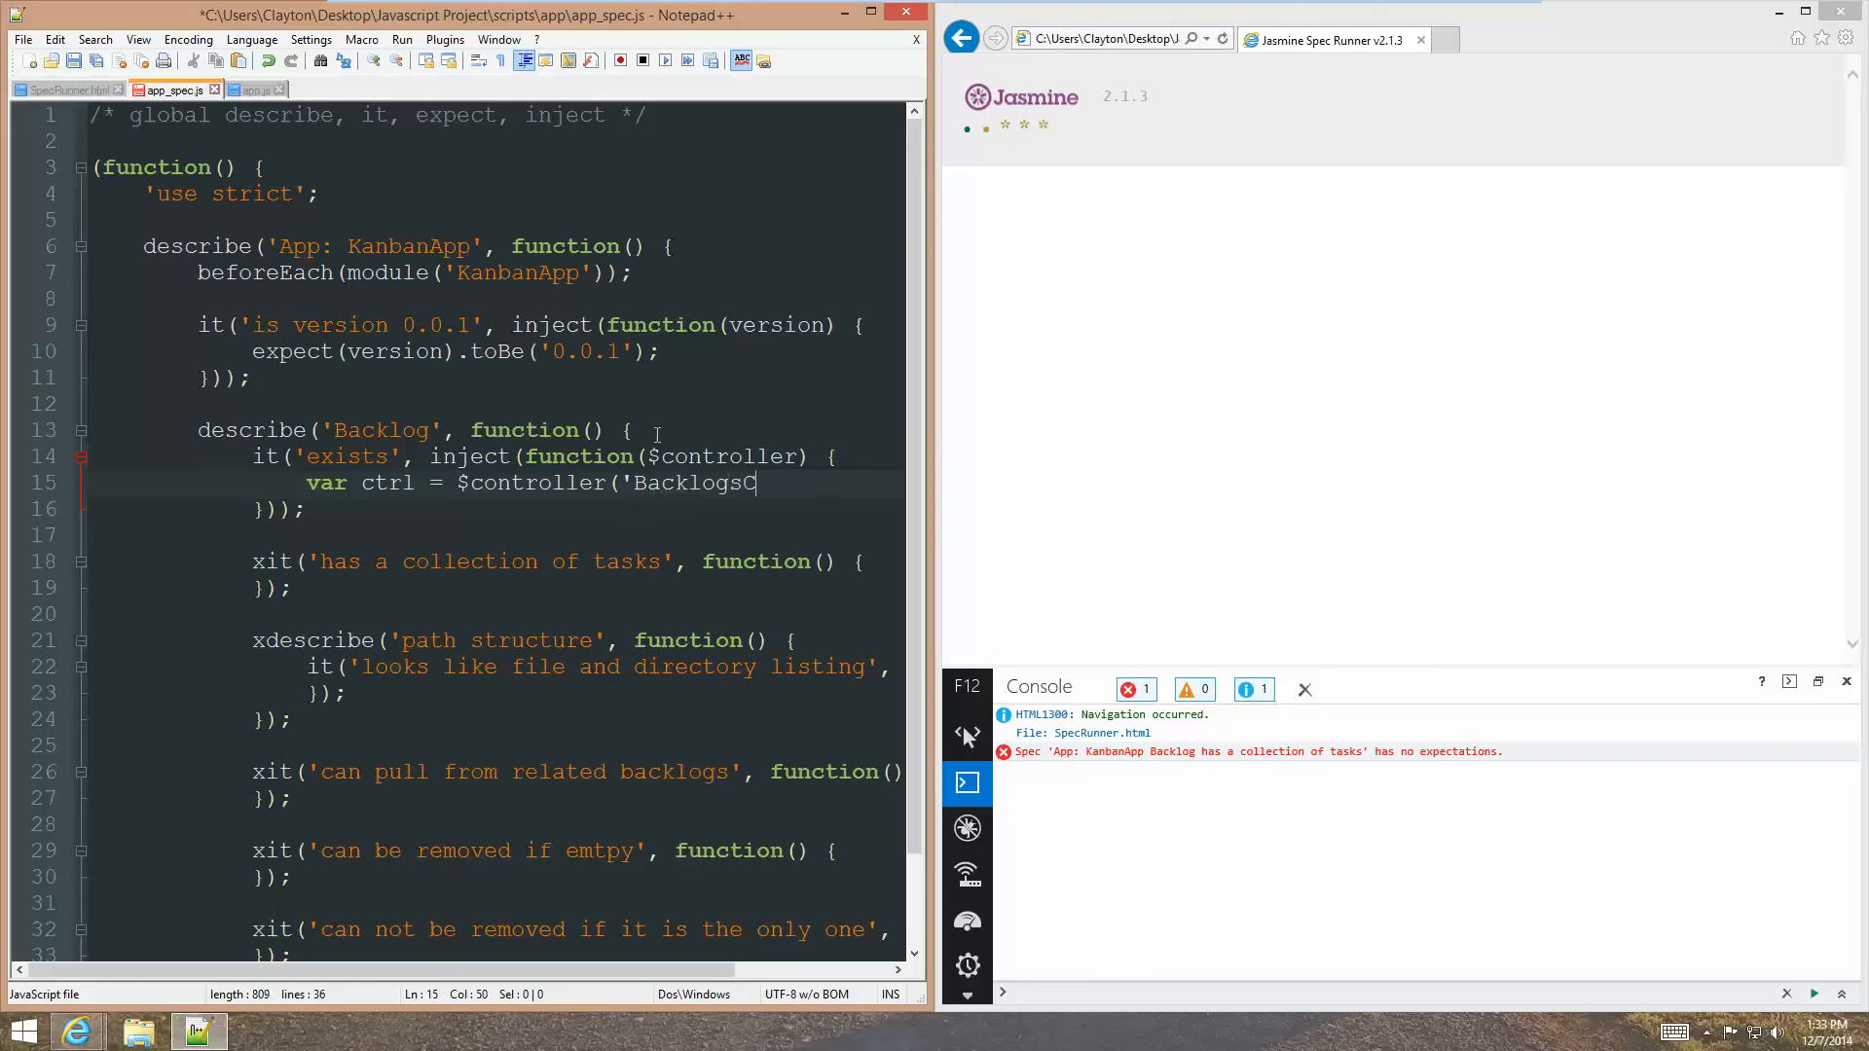
{"action": "type", "text": "trl', function("}
{"action": "type", "text": "});"}
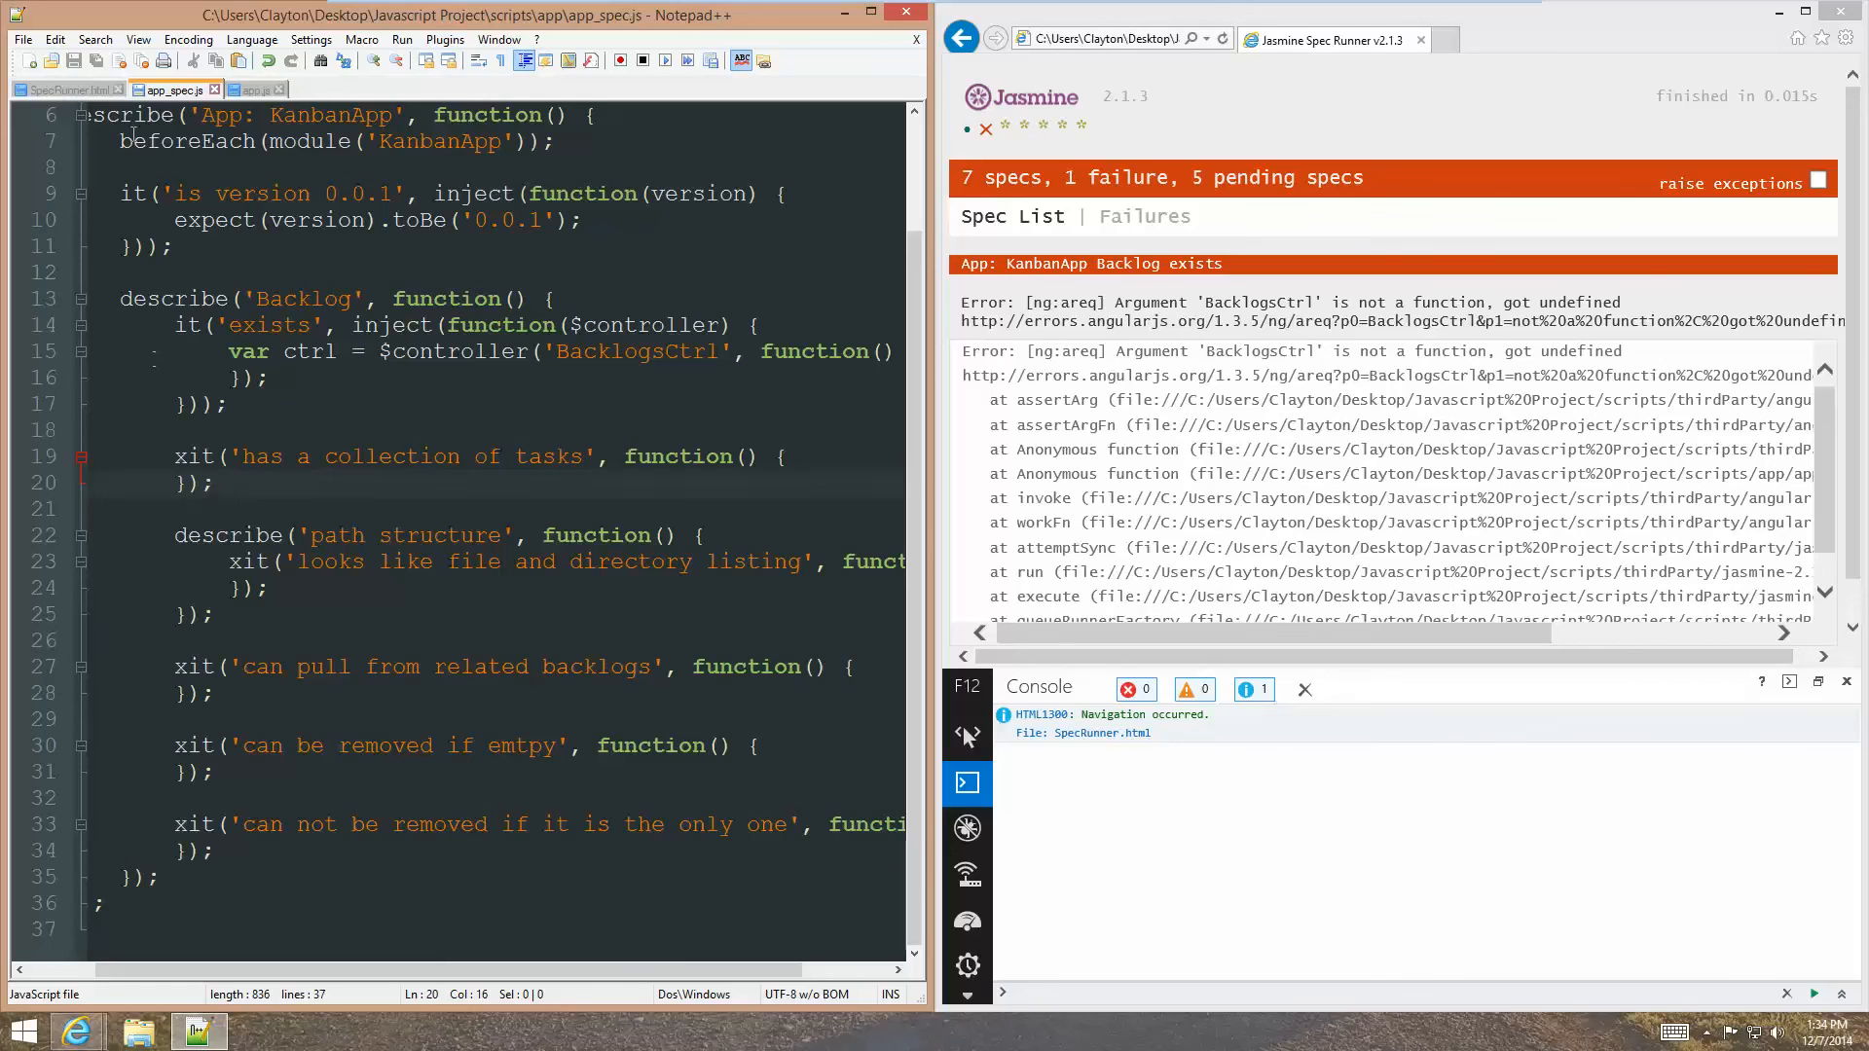
In app.js, start an IIFE wrapper with 'use strict'; below the module code.
{"action": "left_click", "coordinate": [251, 89]}
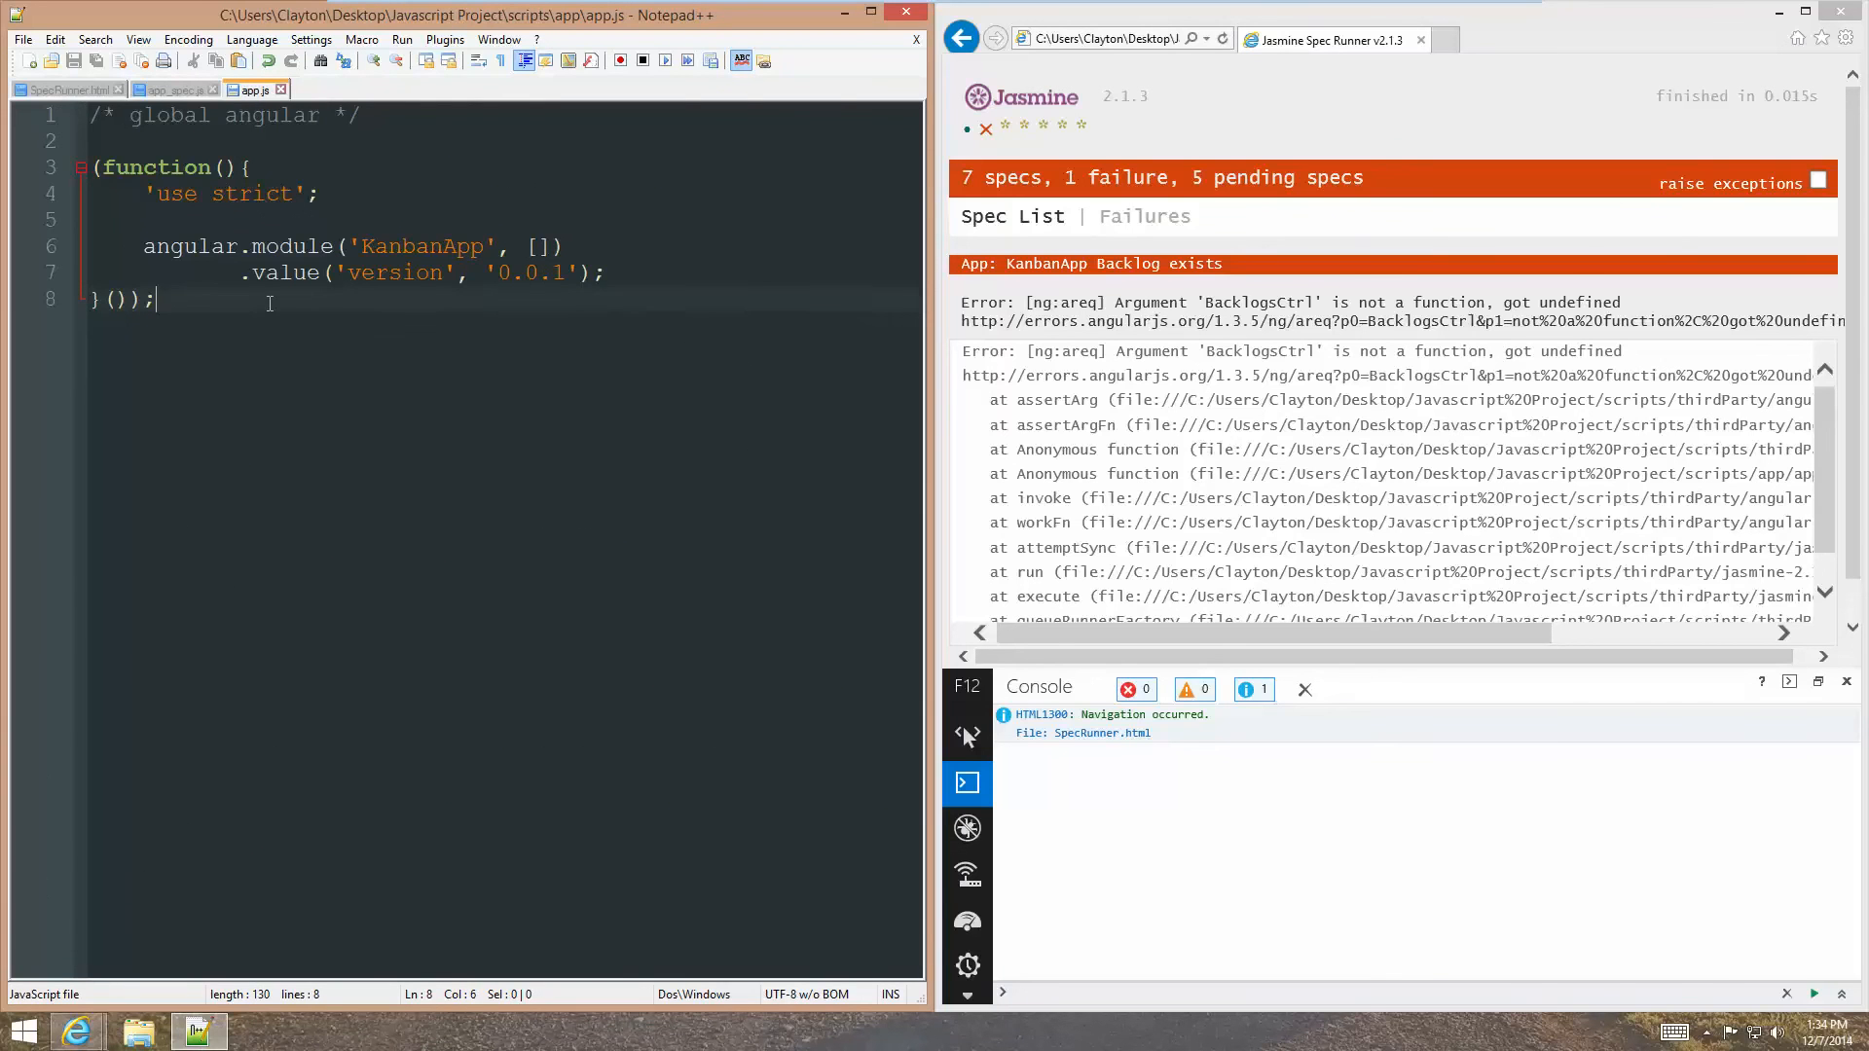
{"action": "key", "text": "Enter"}
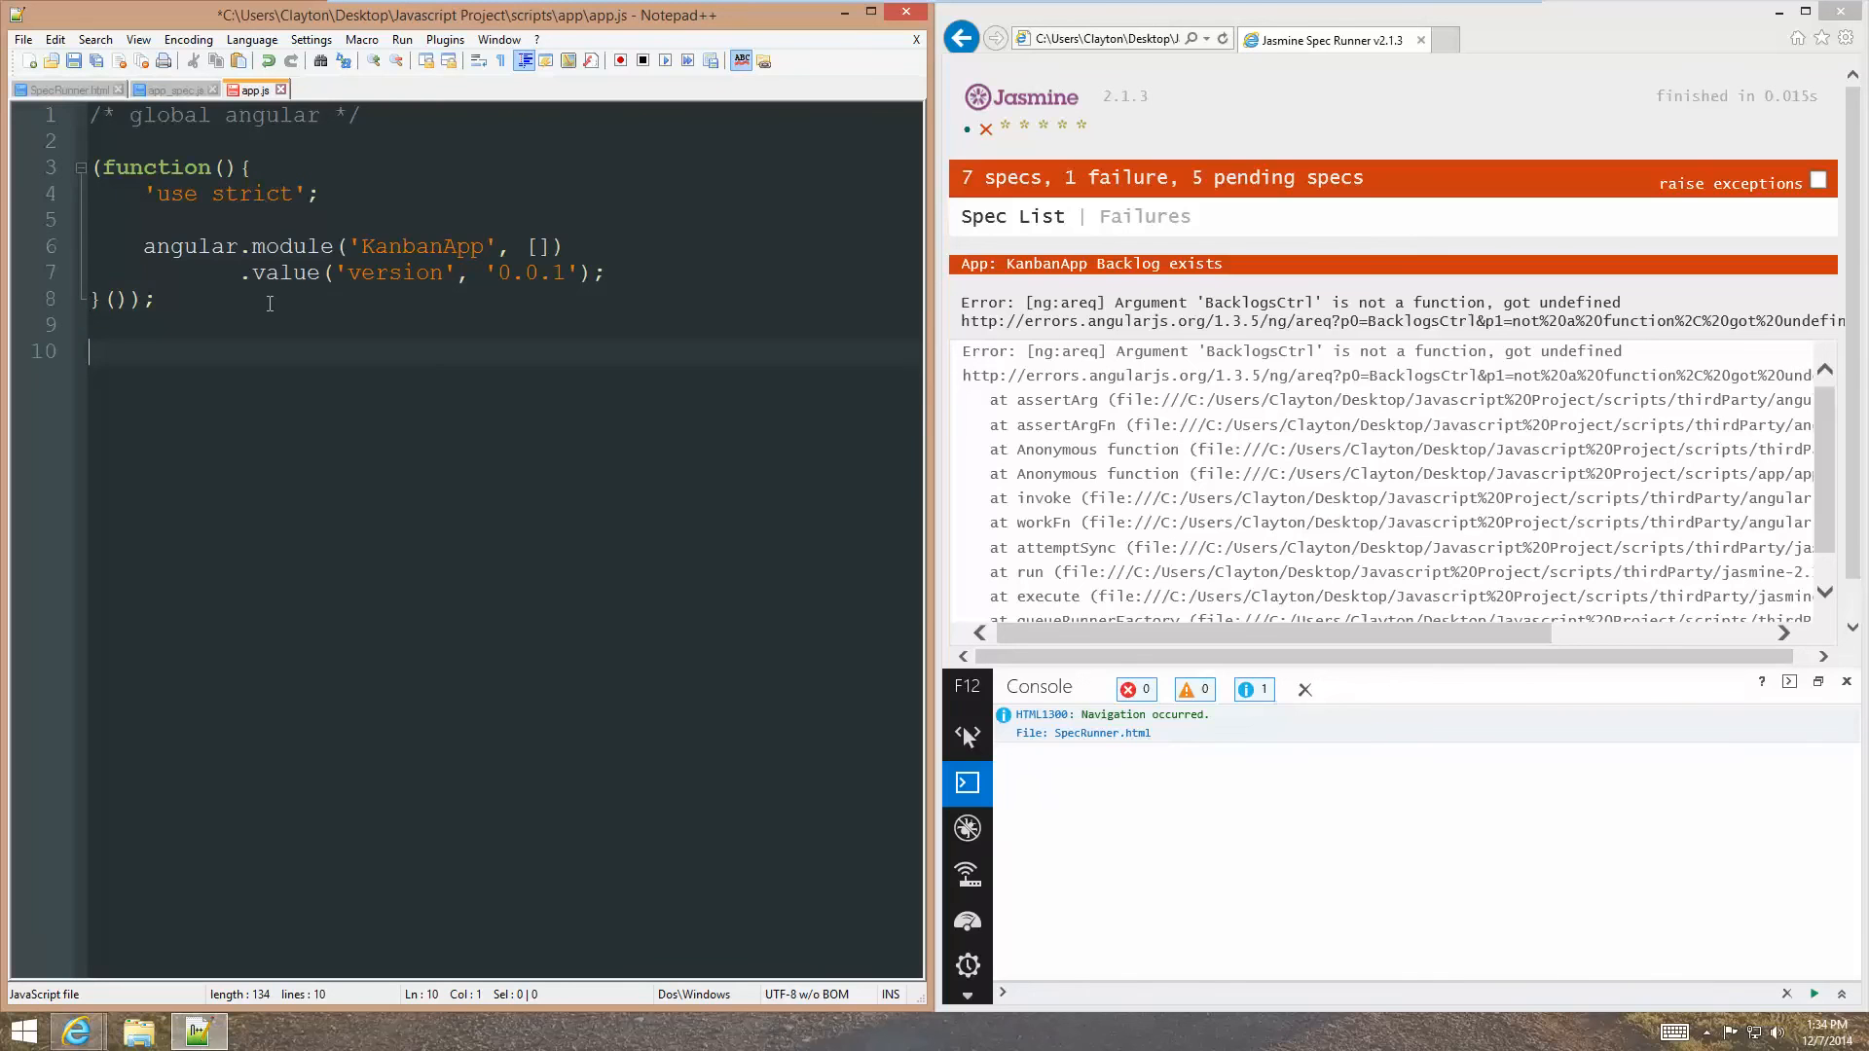
{"action": "type", "text": "(function() {"}
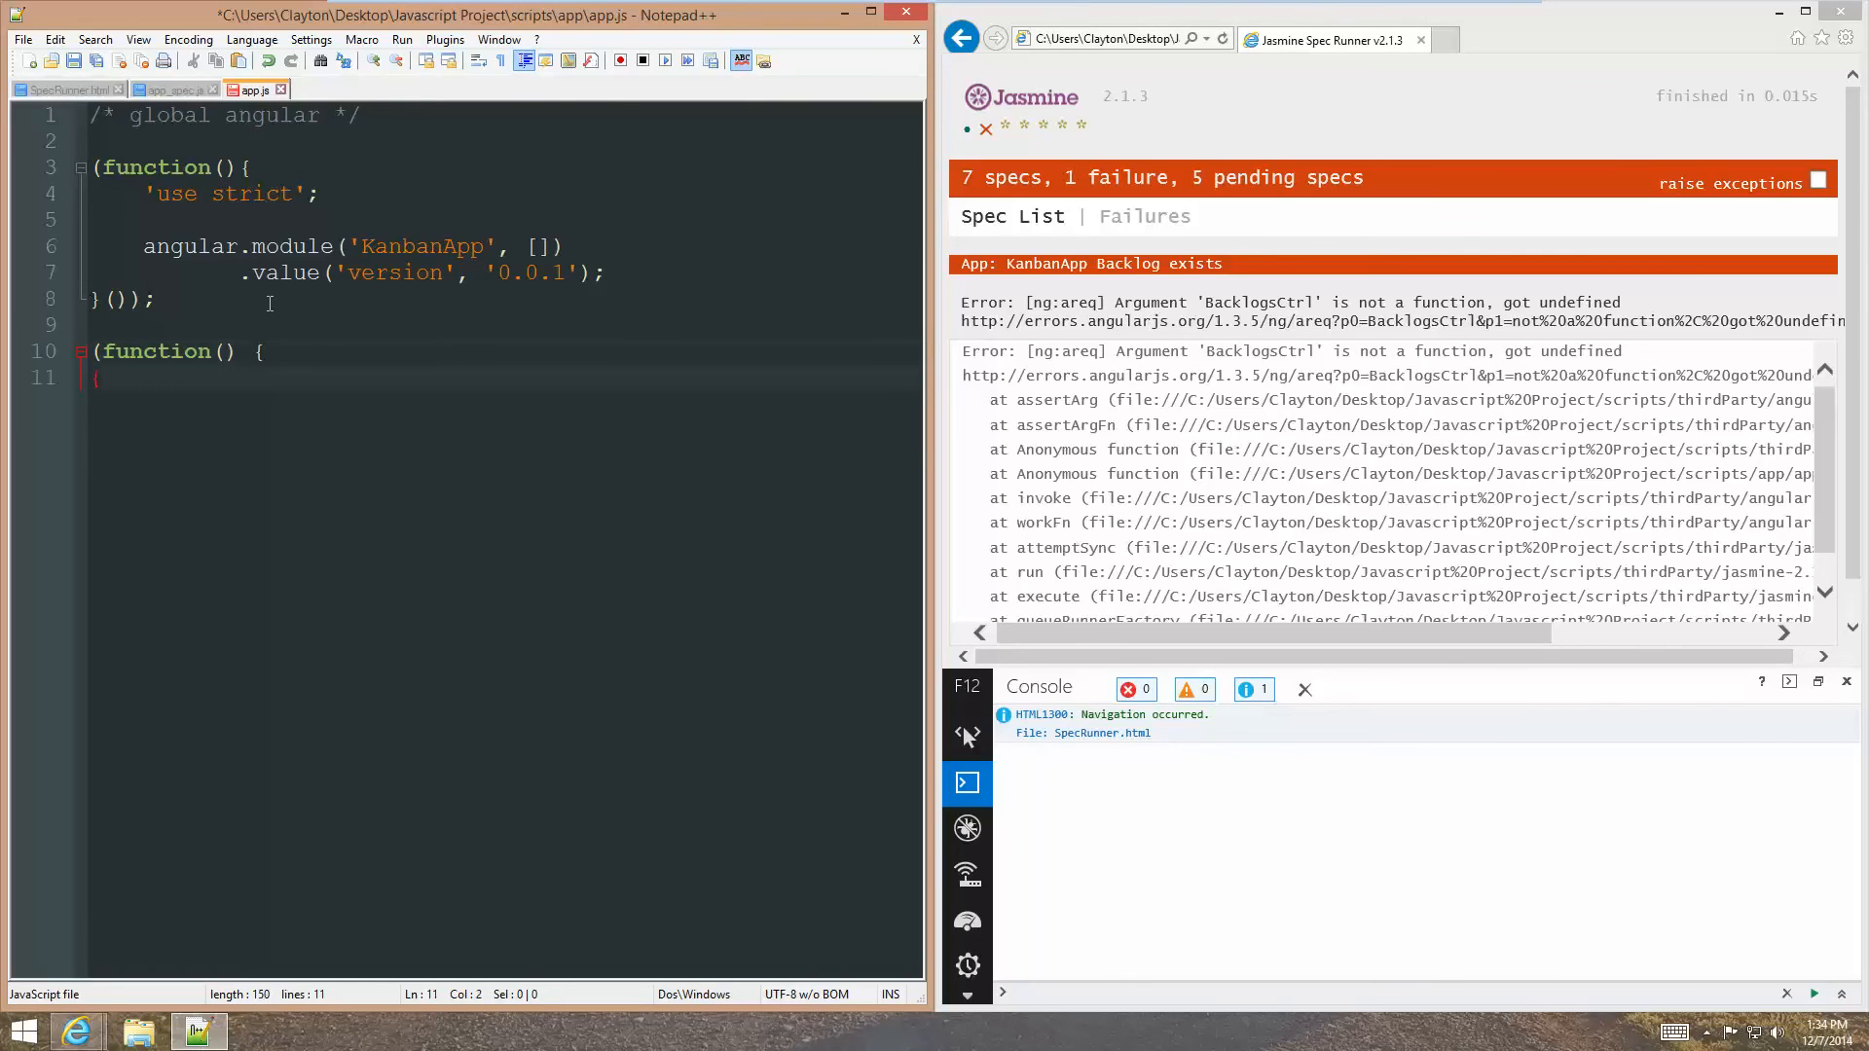
{"action": "type", "text": "());"}
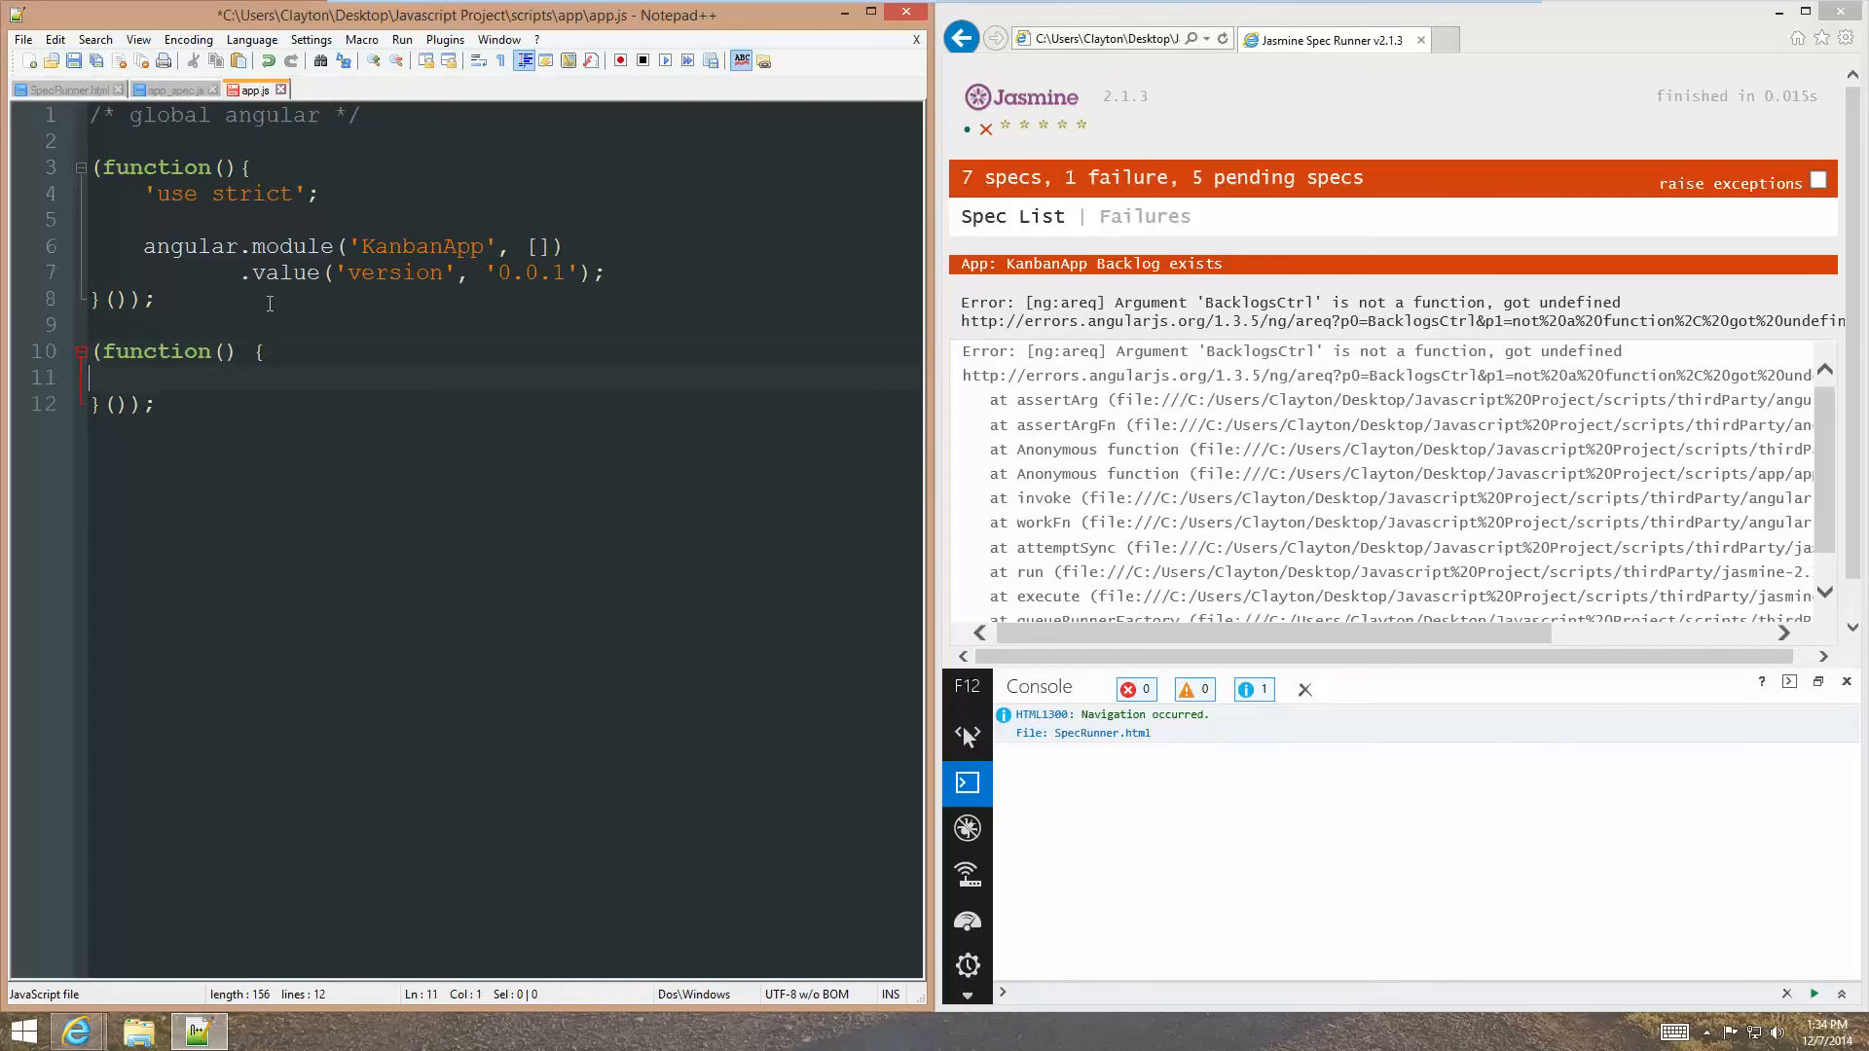
{"action": "type", "text": "'use"}
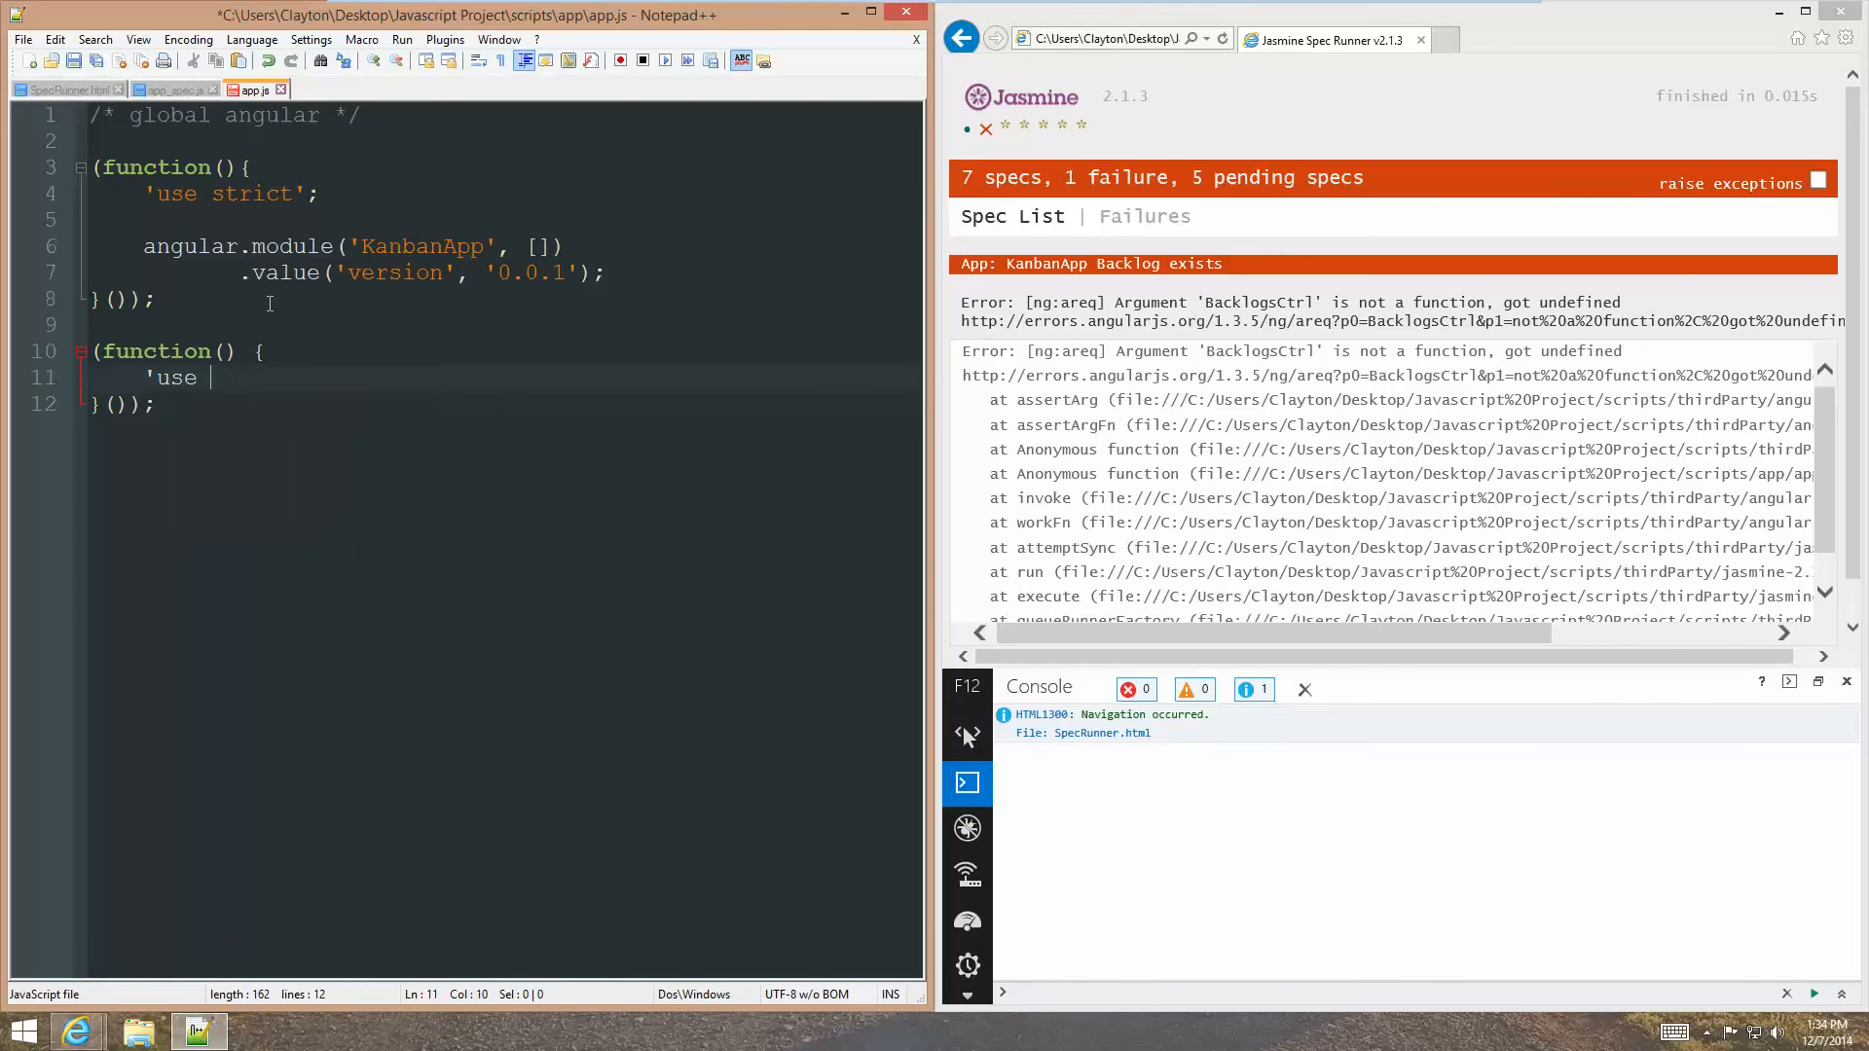
{"action": "type", "text": "strict';"}
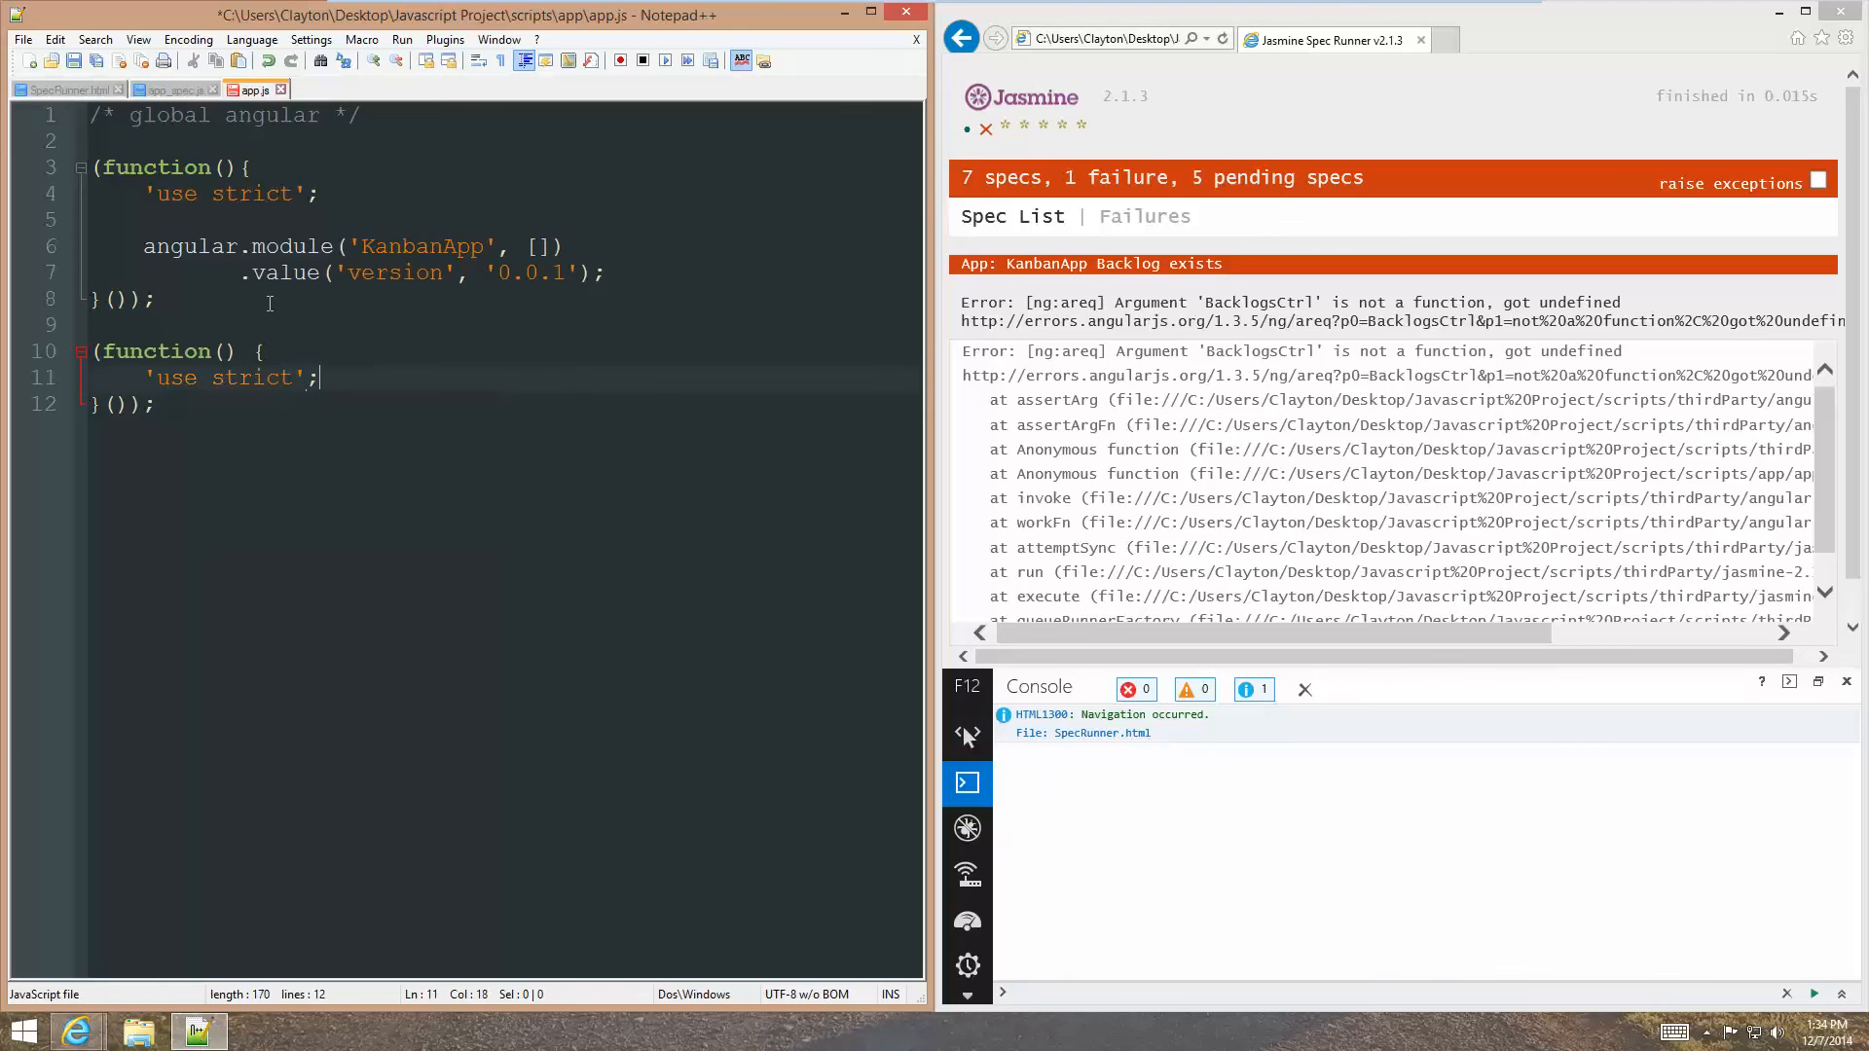
{"action": "key", "text": "Enter"}
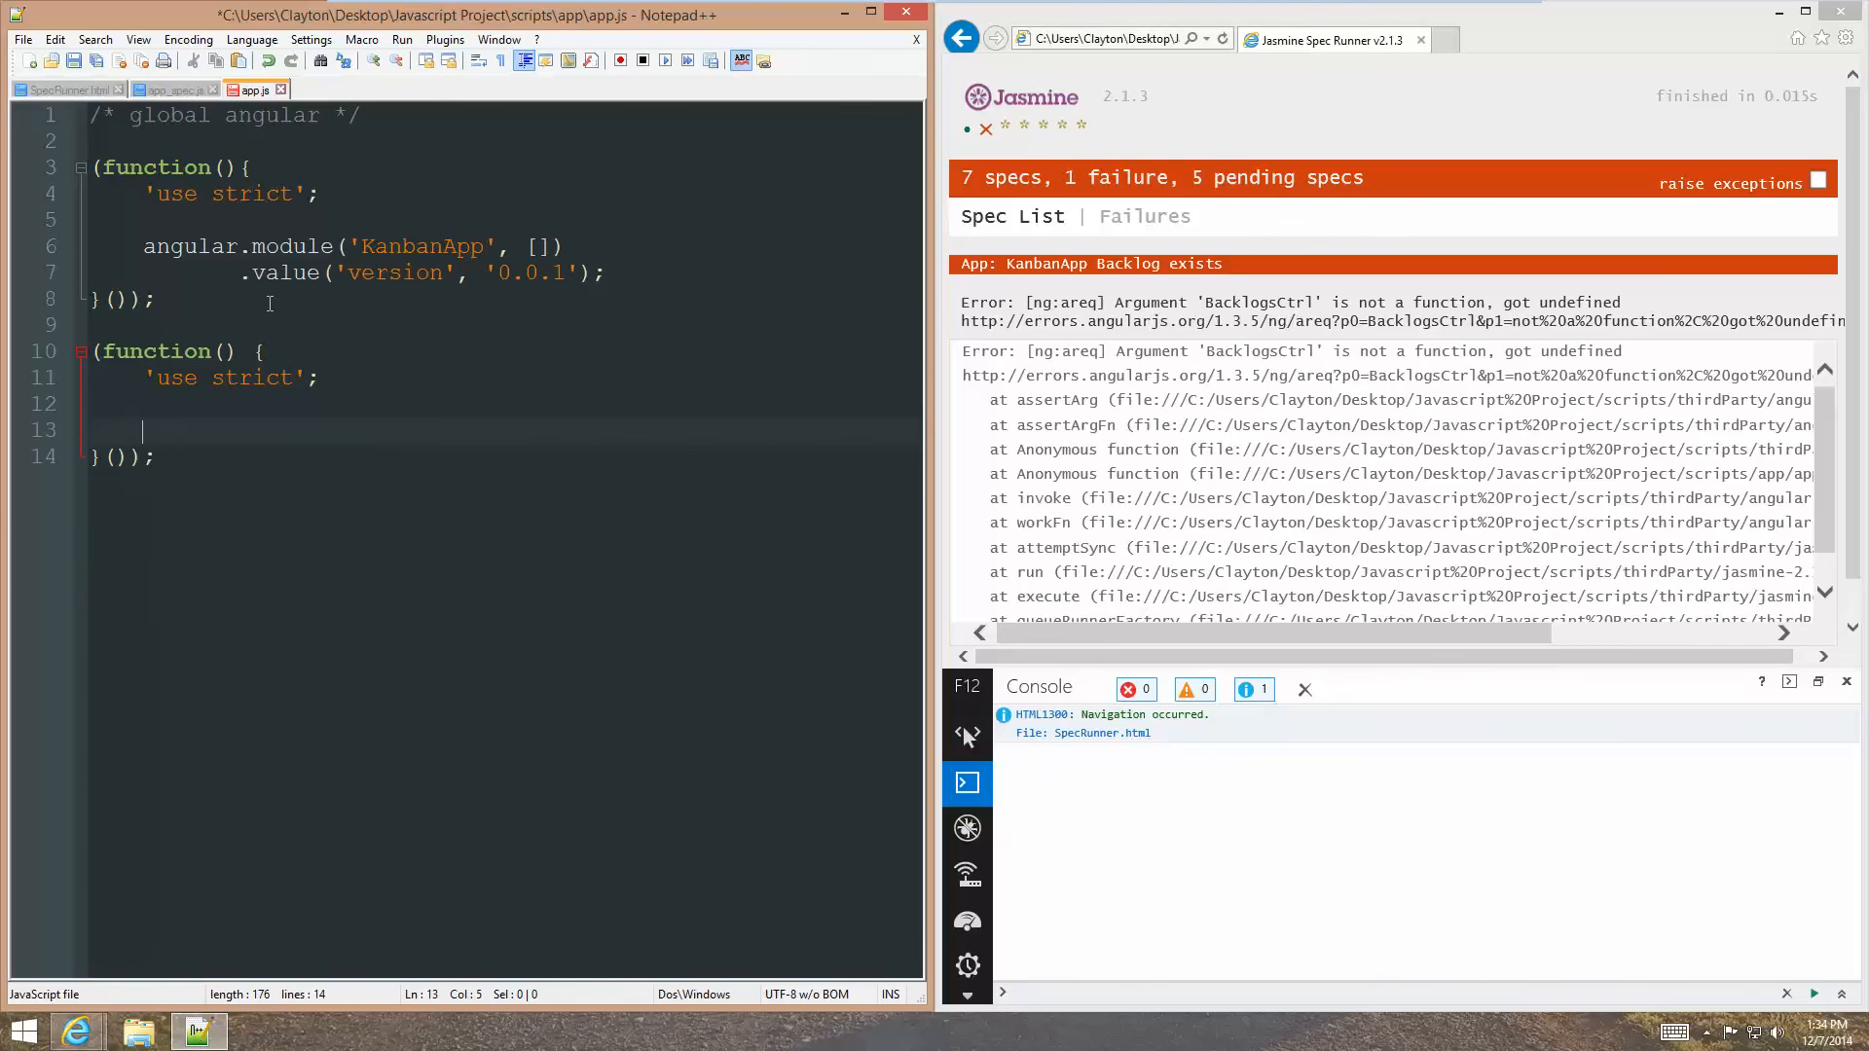
Register angular.module('KanbanApp').controller('BacklogsCtrl', function() { }) inside the wrapper.
{"action": "type", "text": "angular.m"}
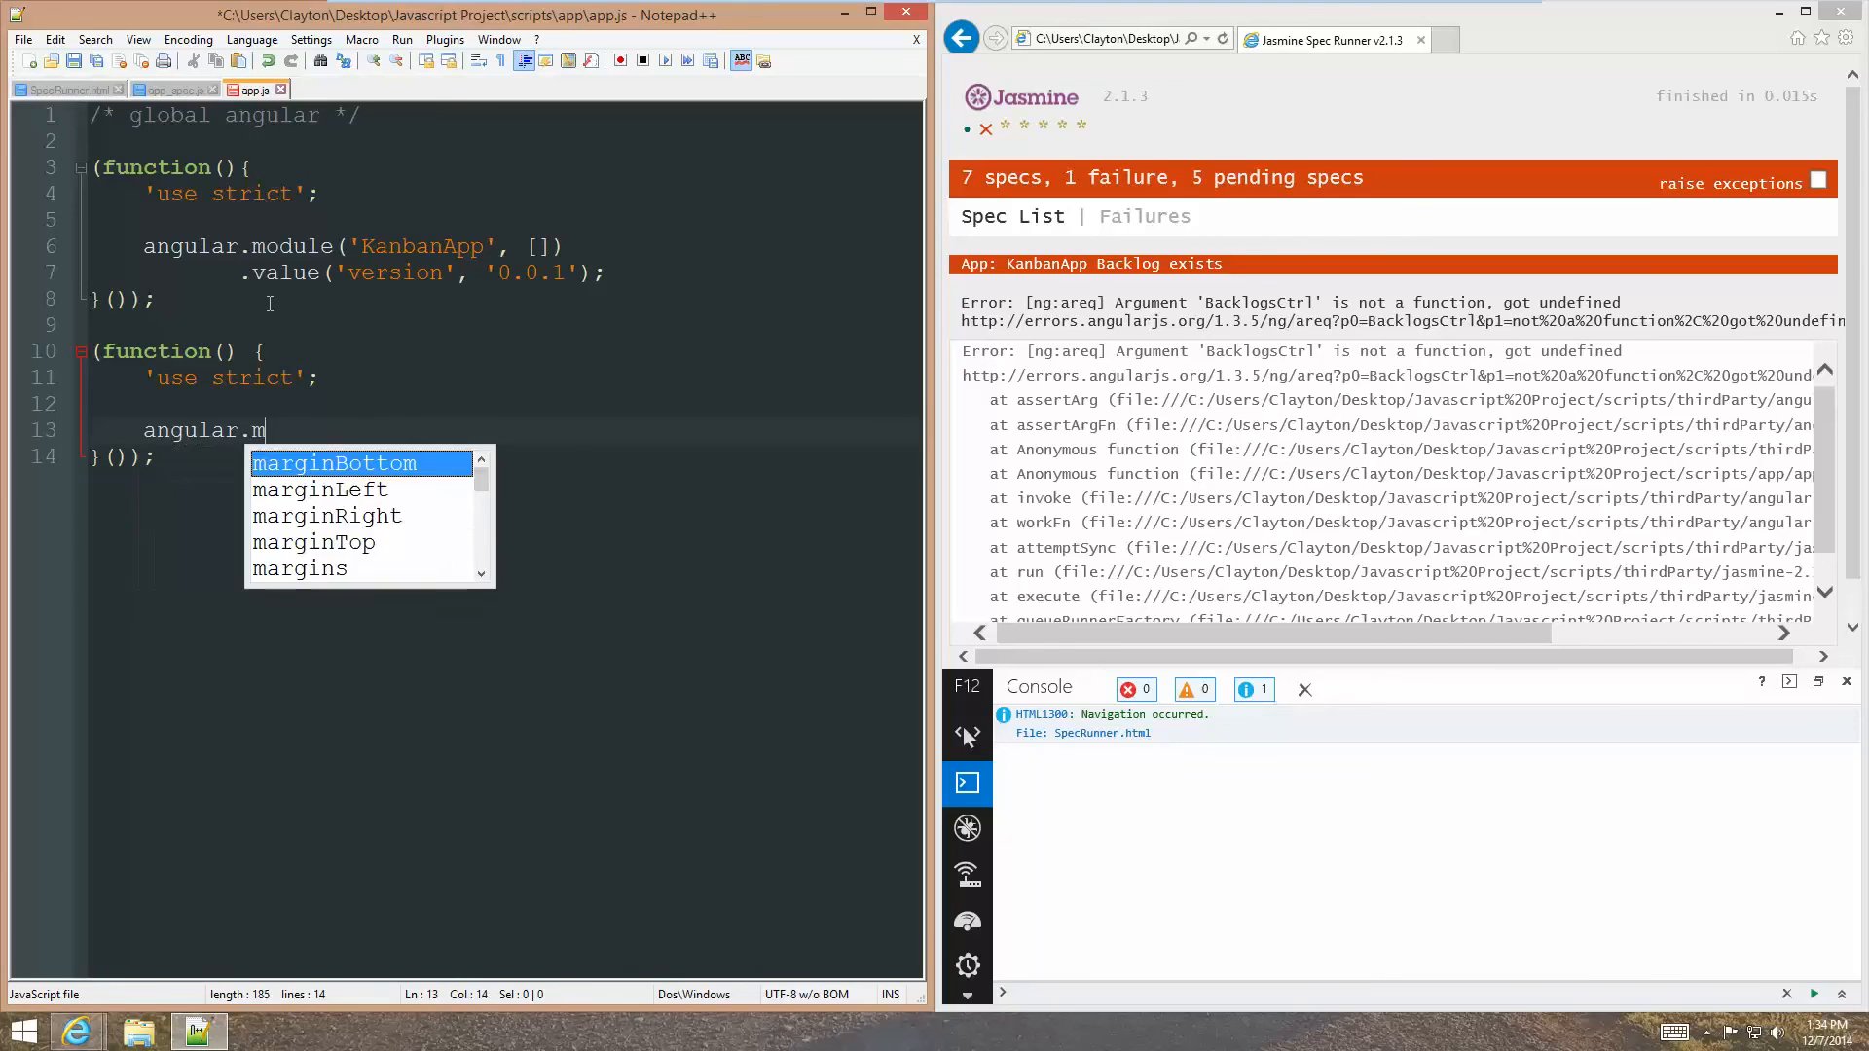
{"action": "type", "text": "odule('"}
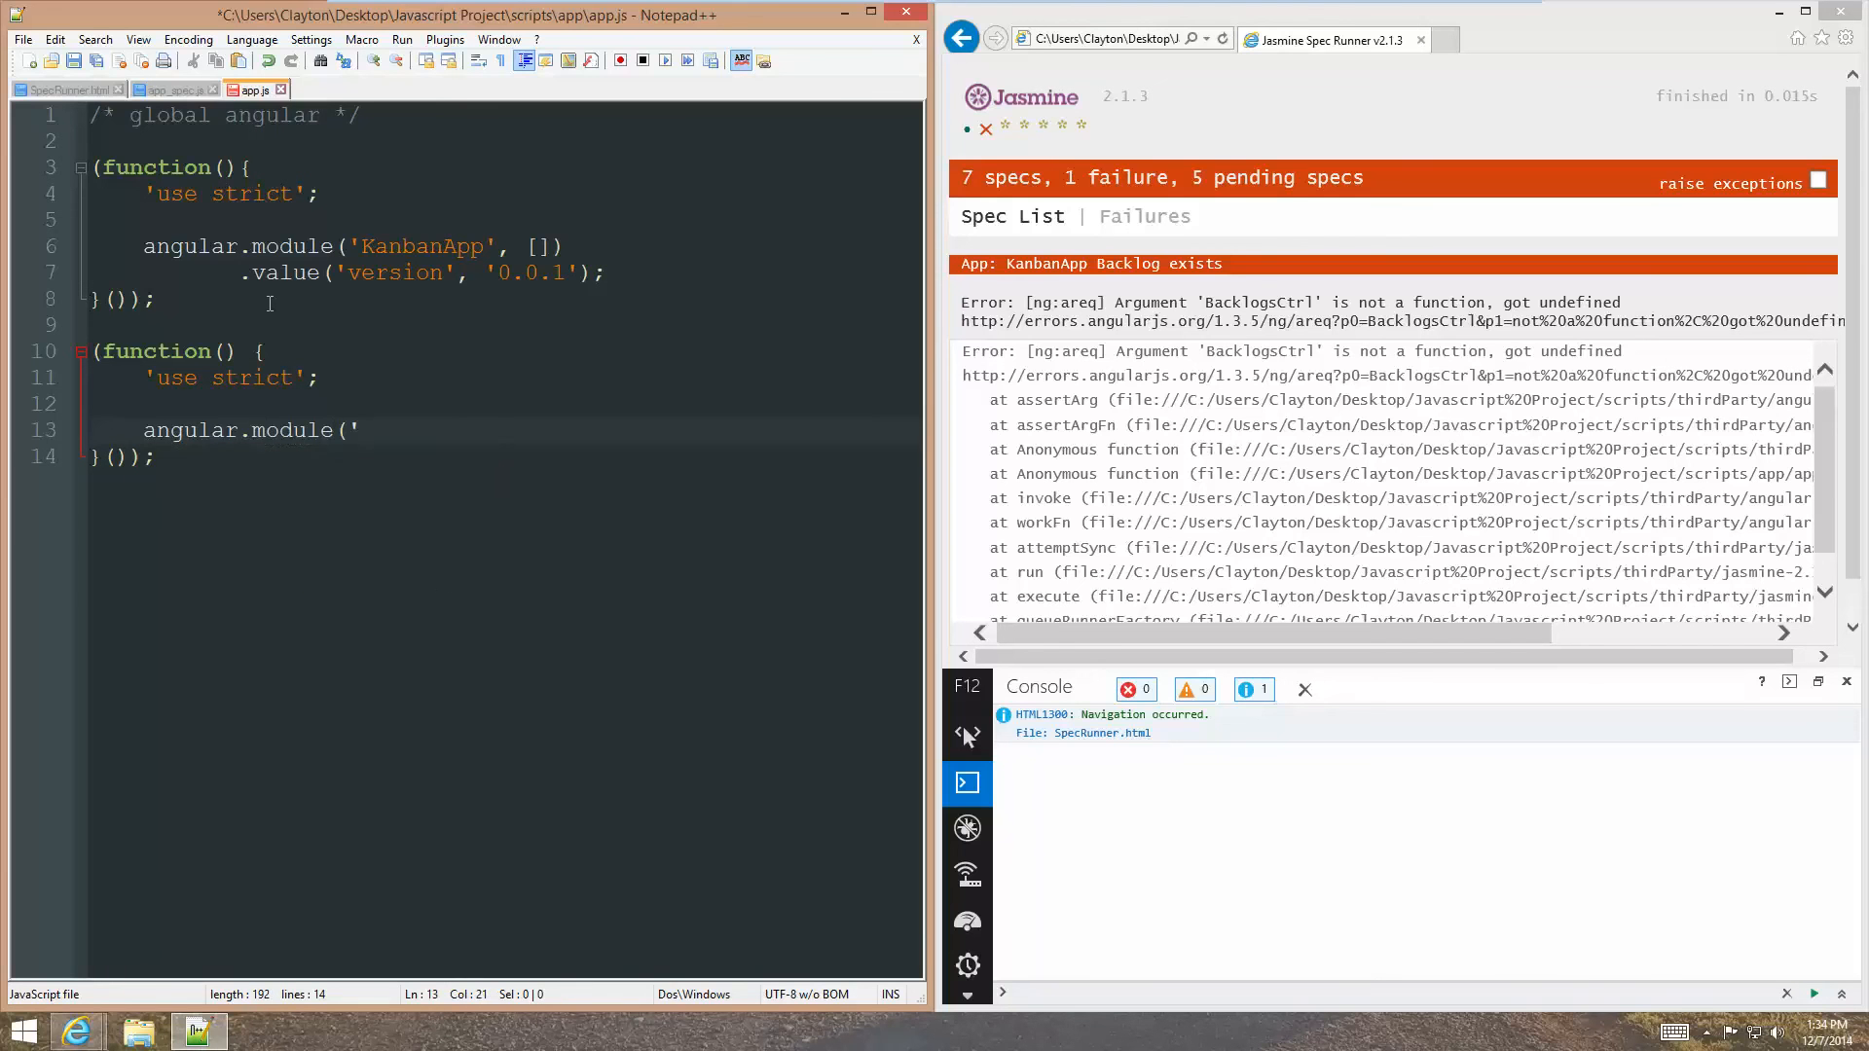
{"action": "type", "text": "'KanbanApp'"}
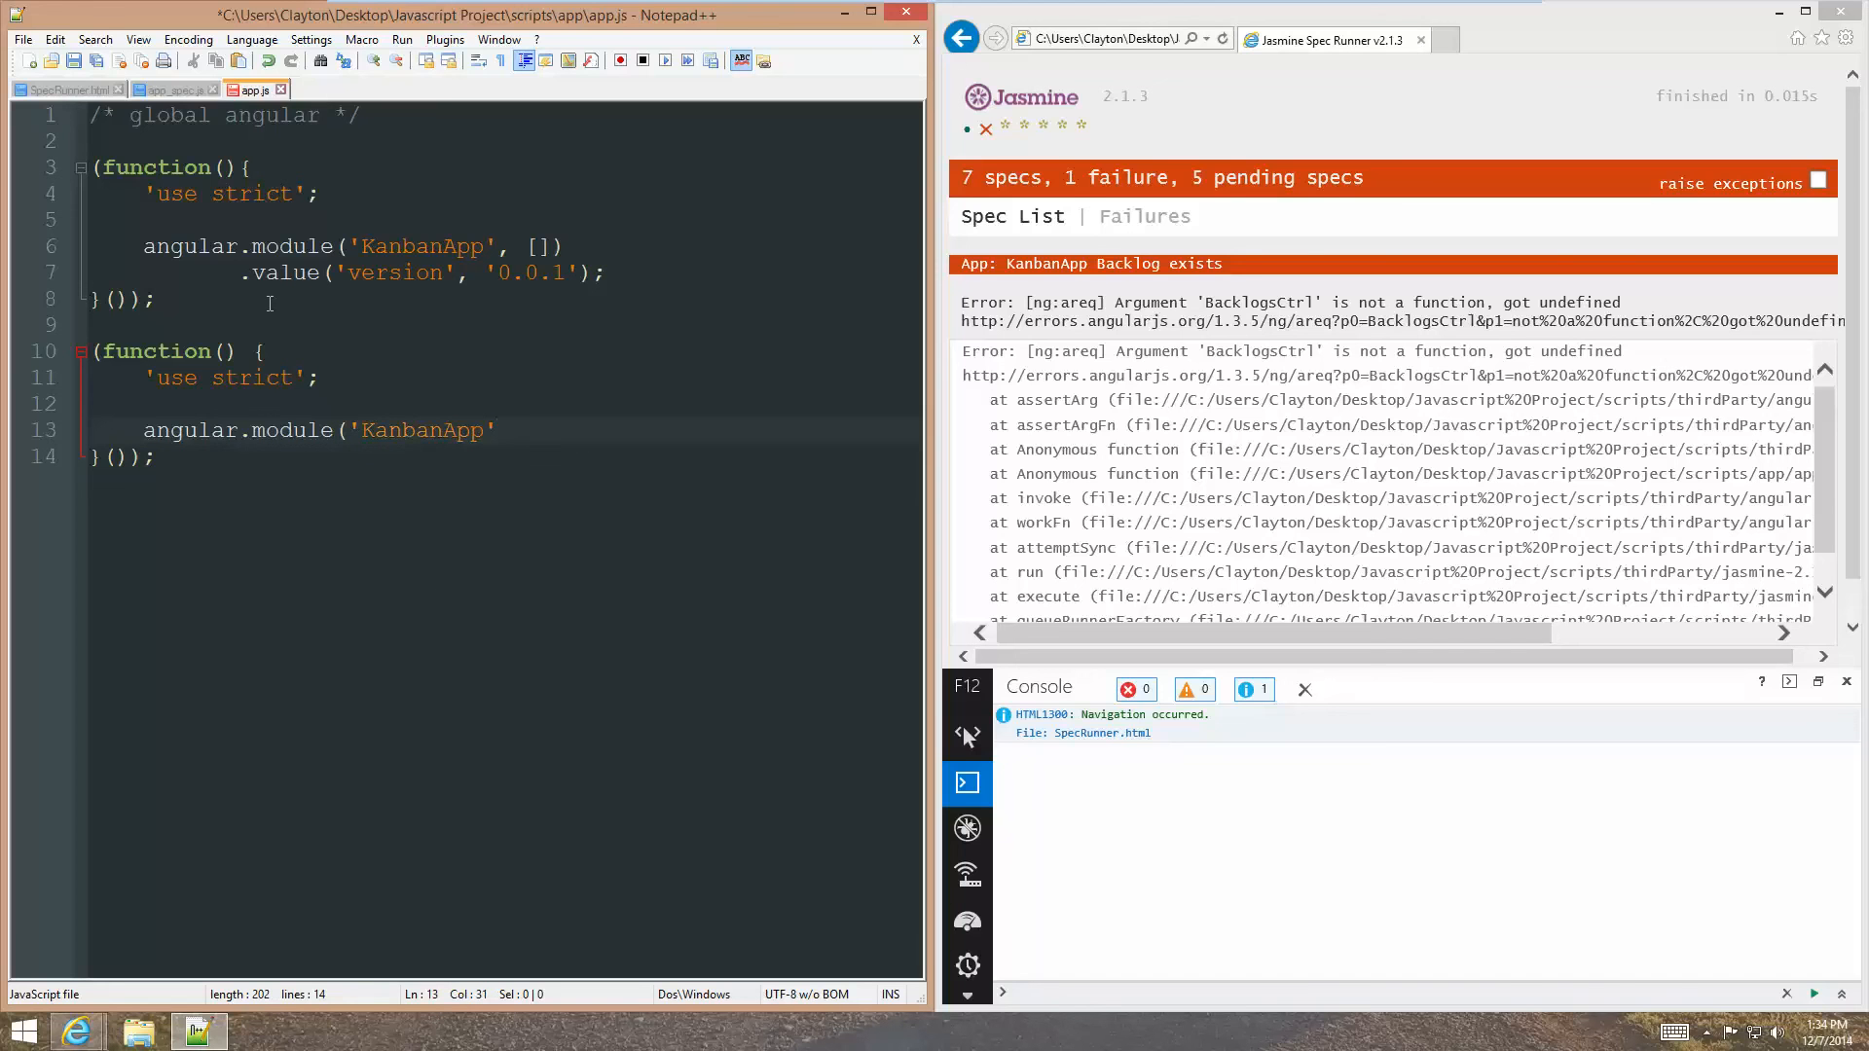
{"action": "type", "text": ","}
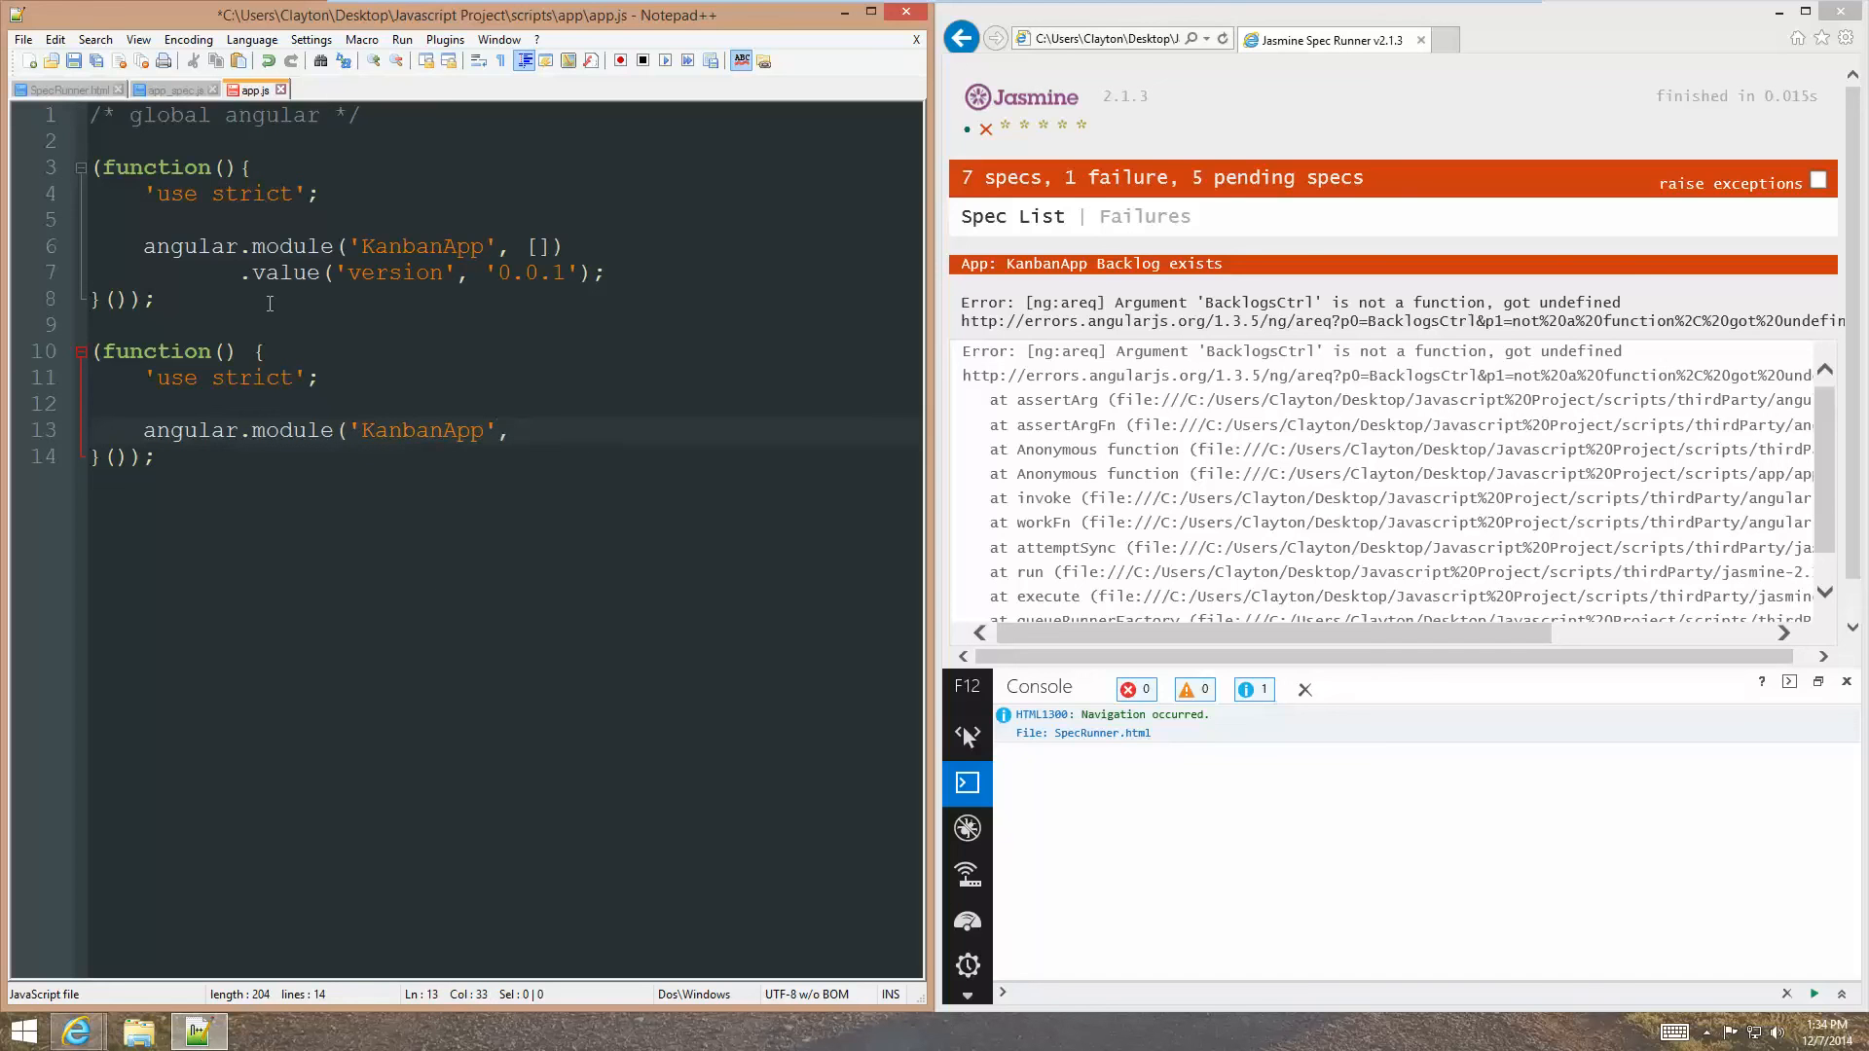
{"action": "type", "text": "[]"}
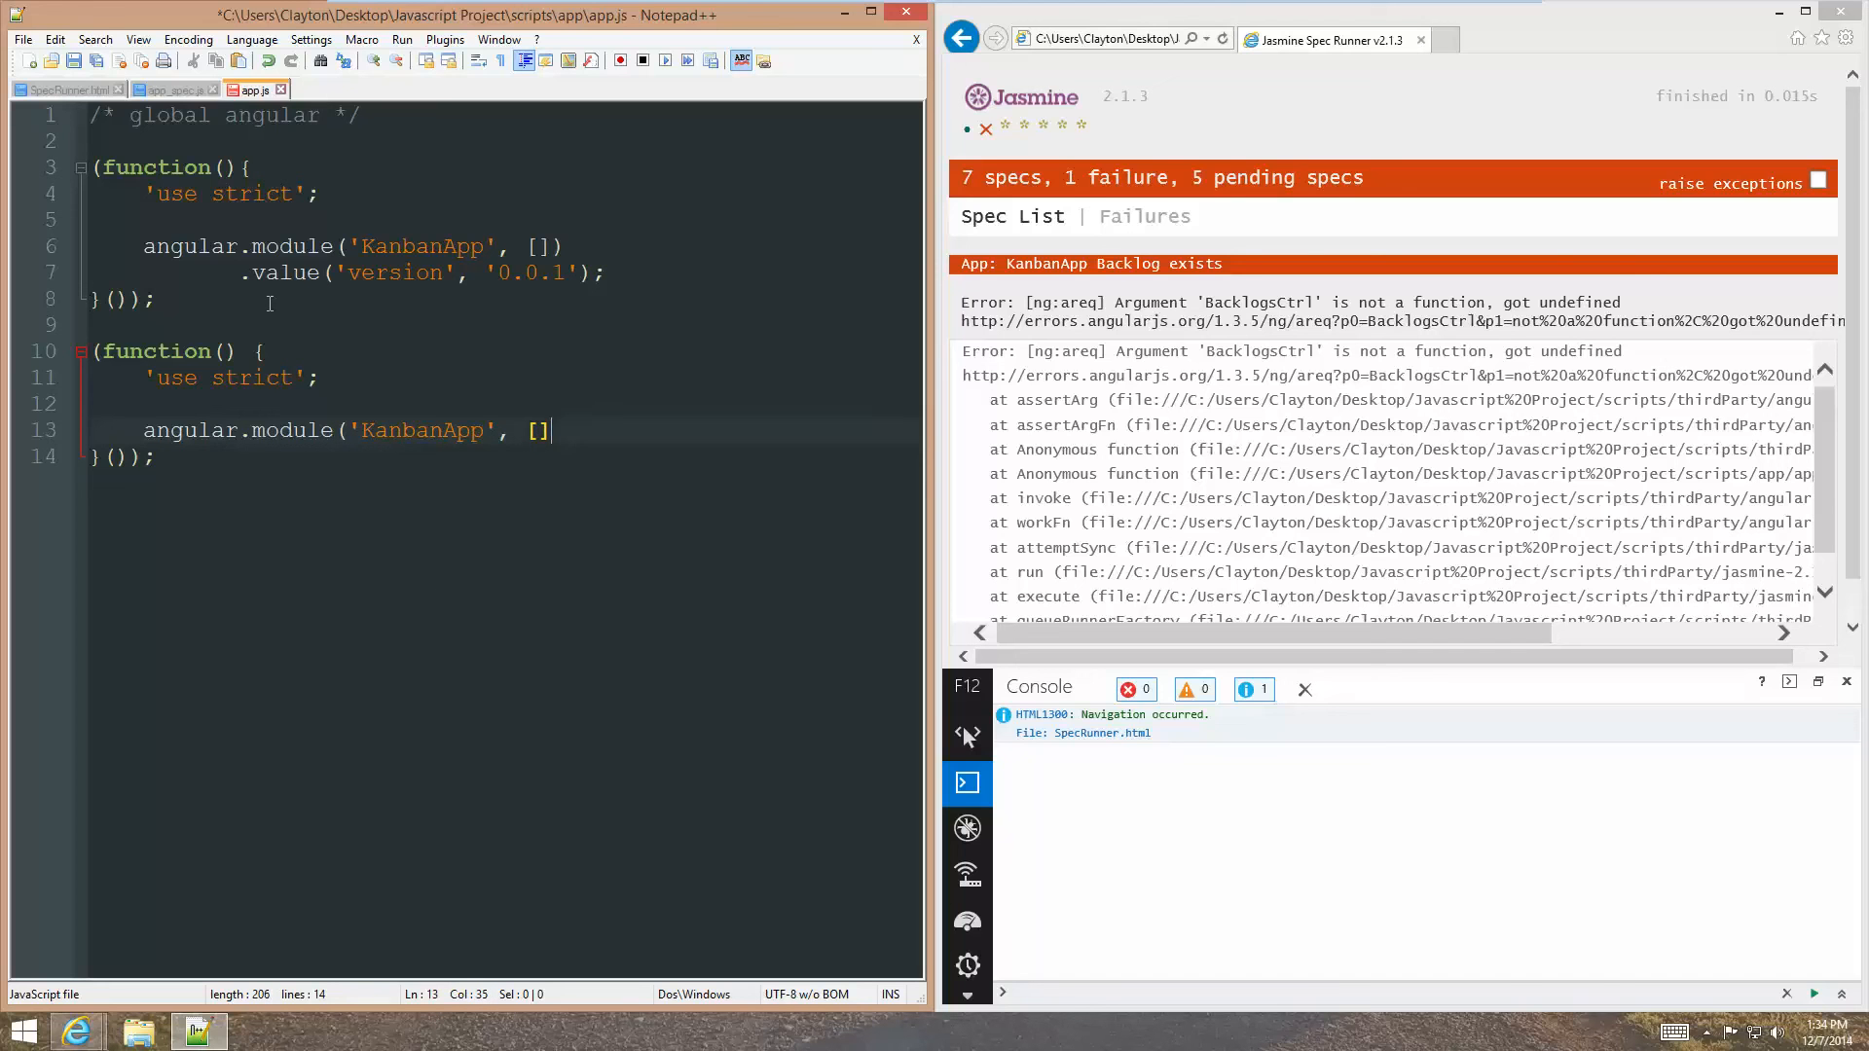
{"action": "key", "text": "BackSpace"}
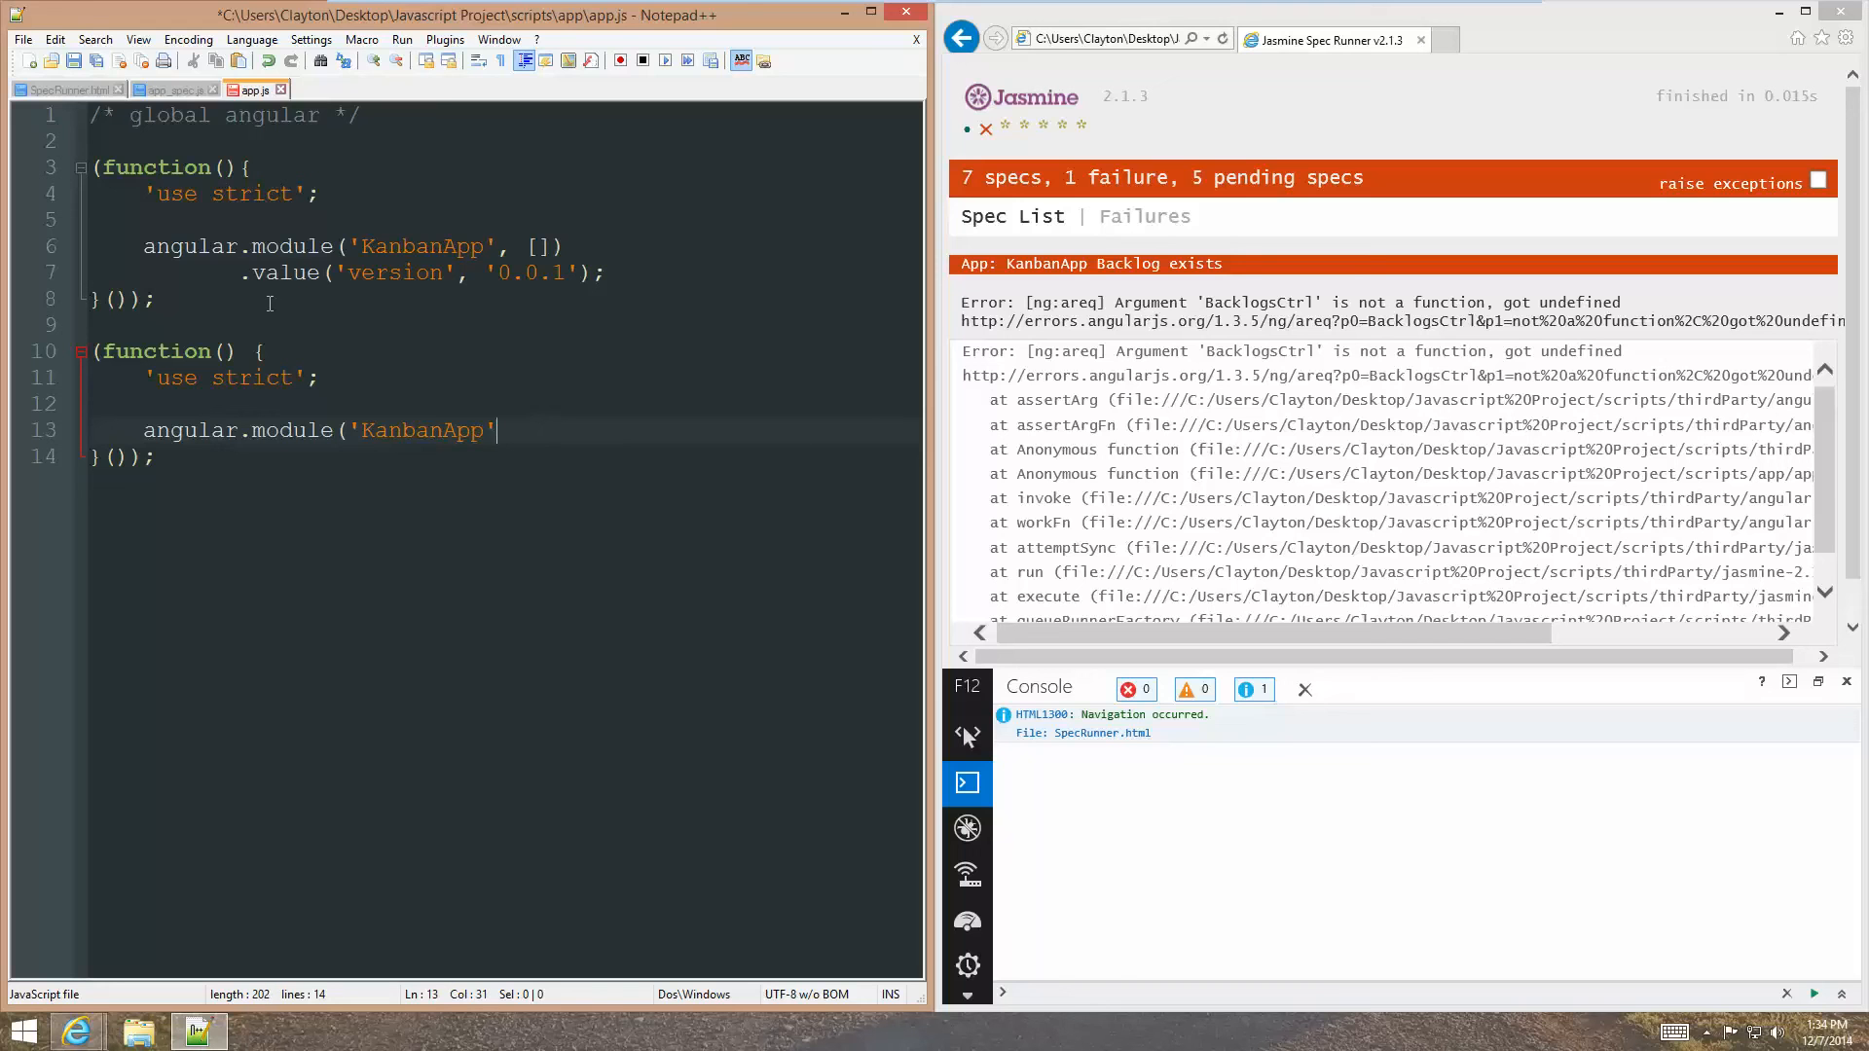
{"action": "type", "text": ")."}
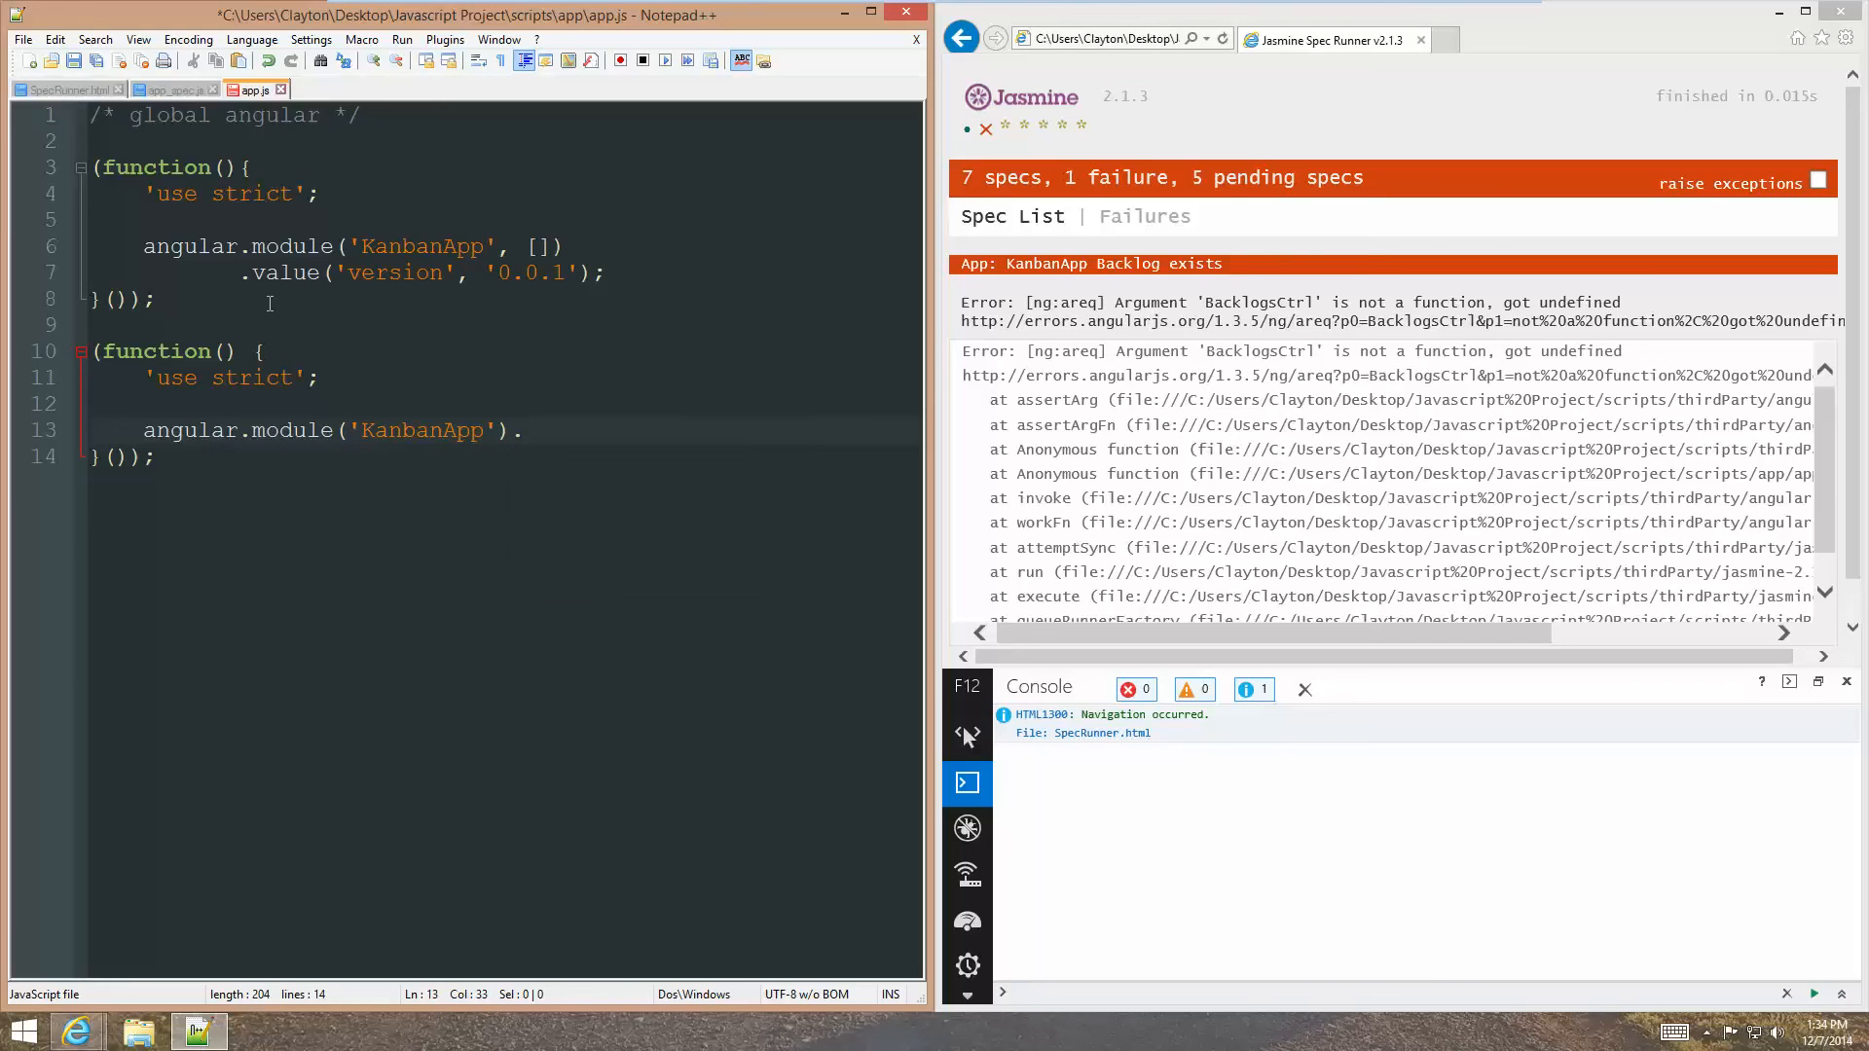
{"action": "type", "text": "controller"}
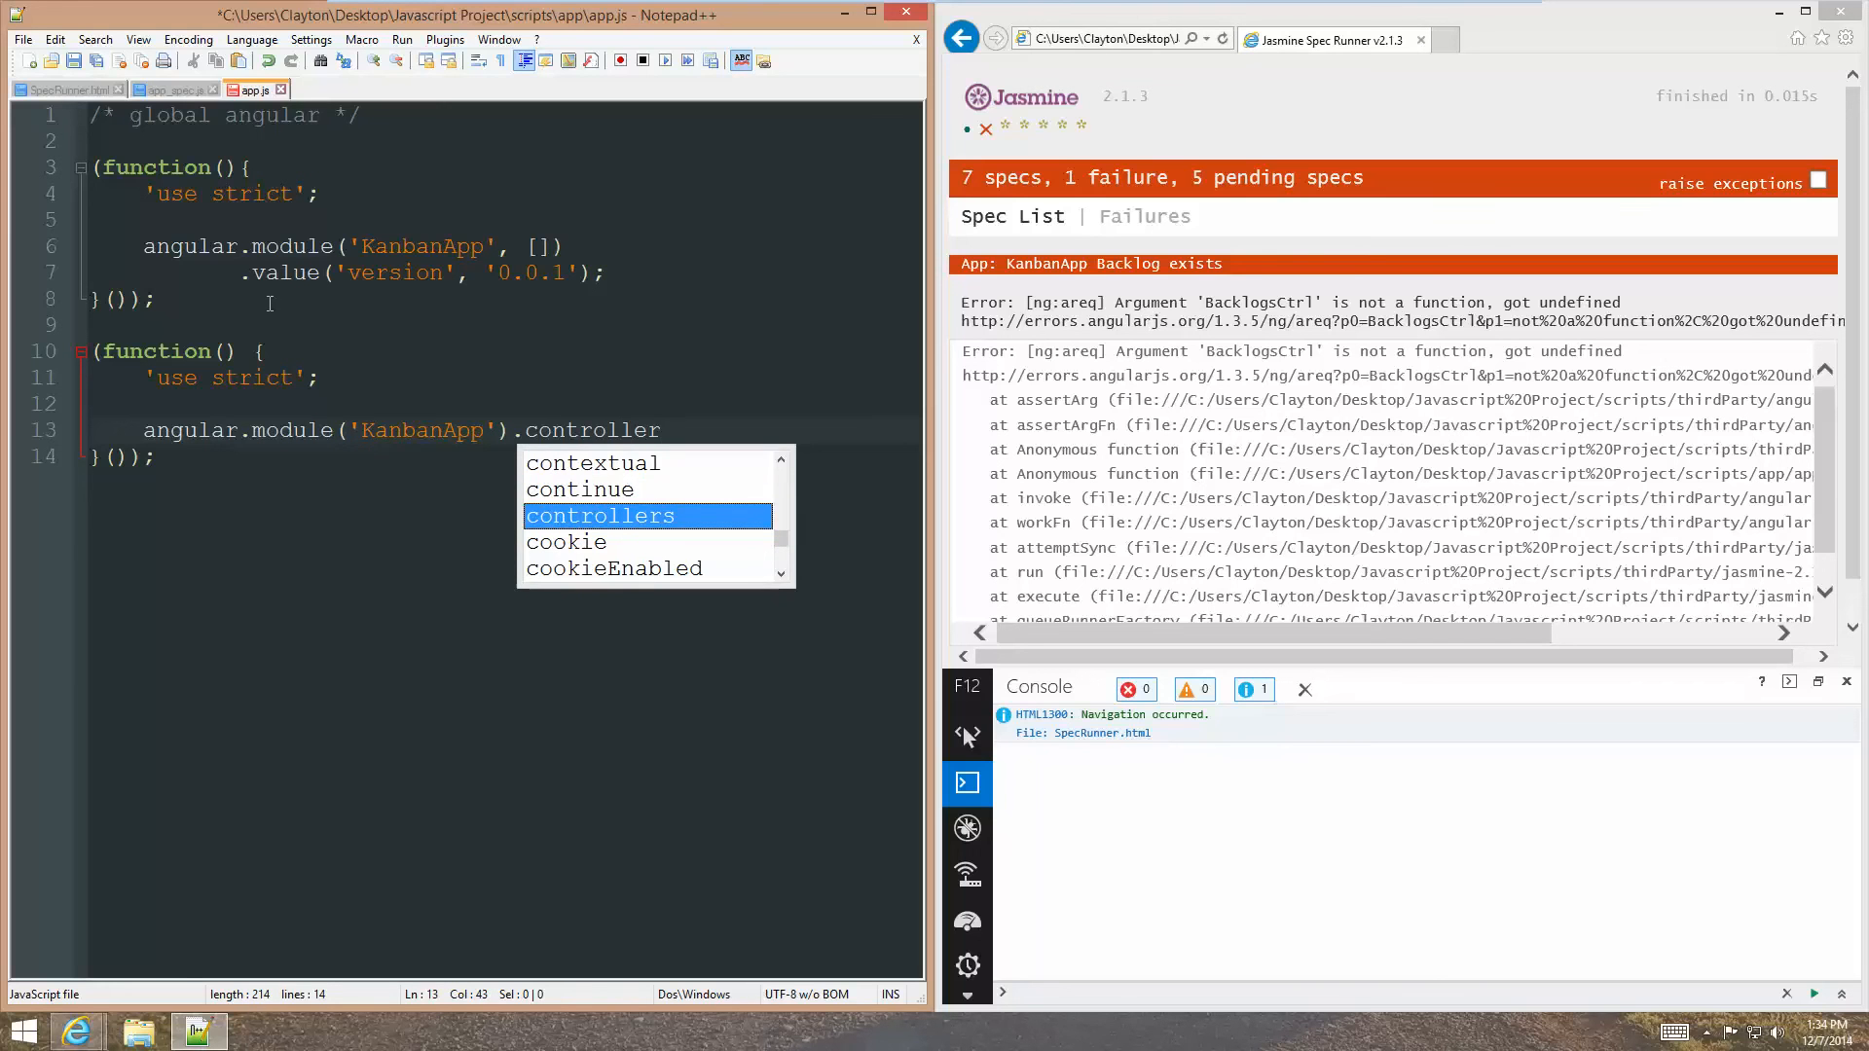
{"action": "type", "text": "('"}
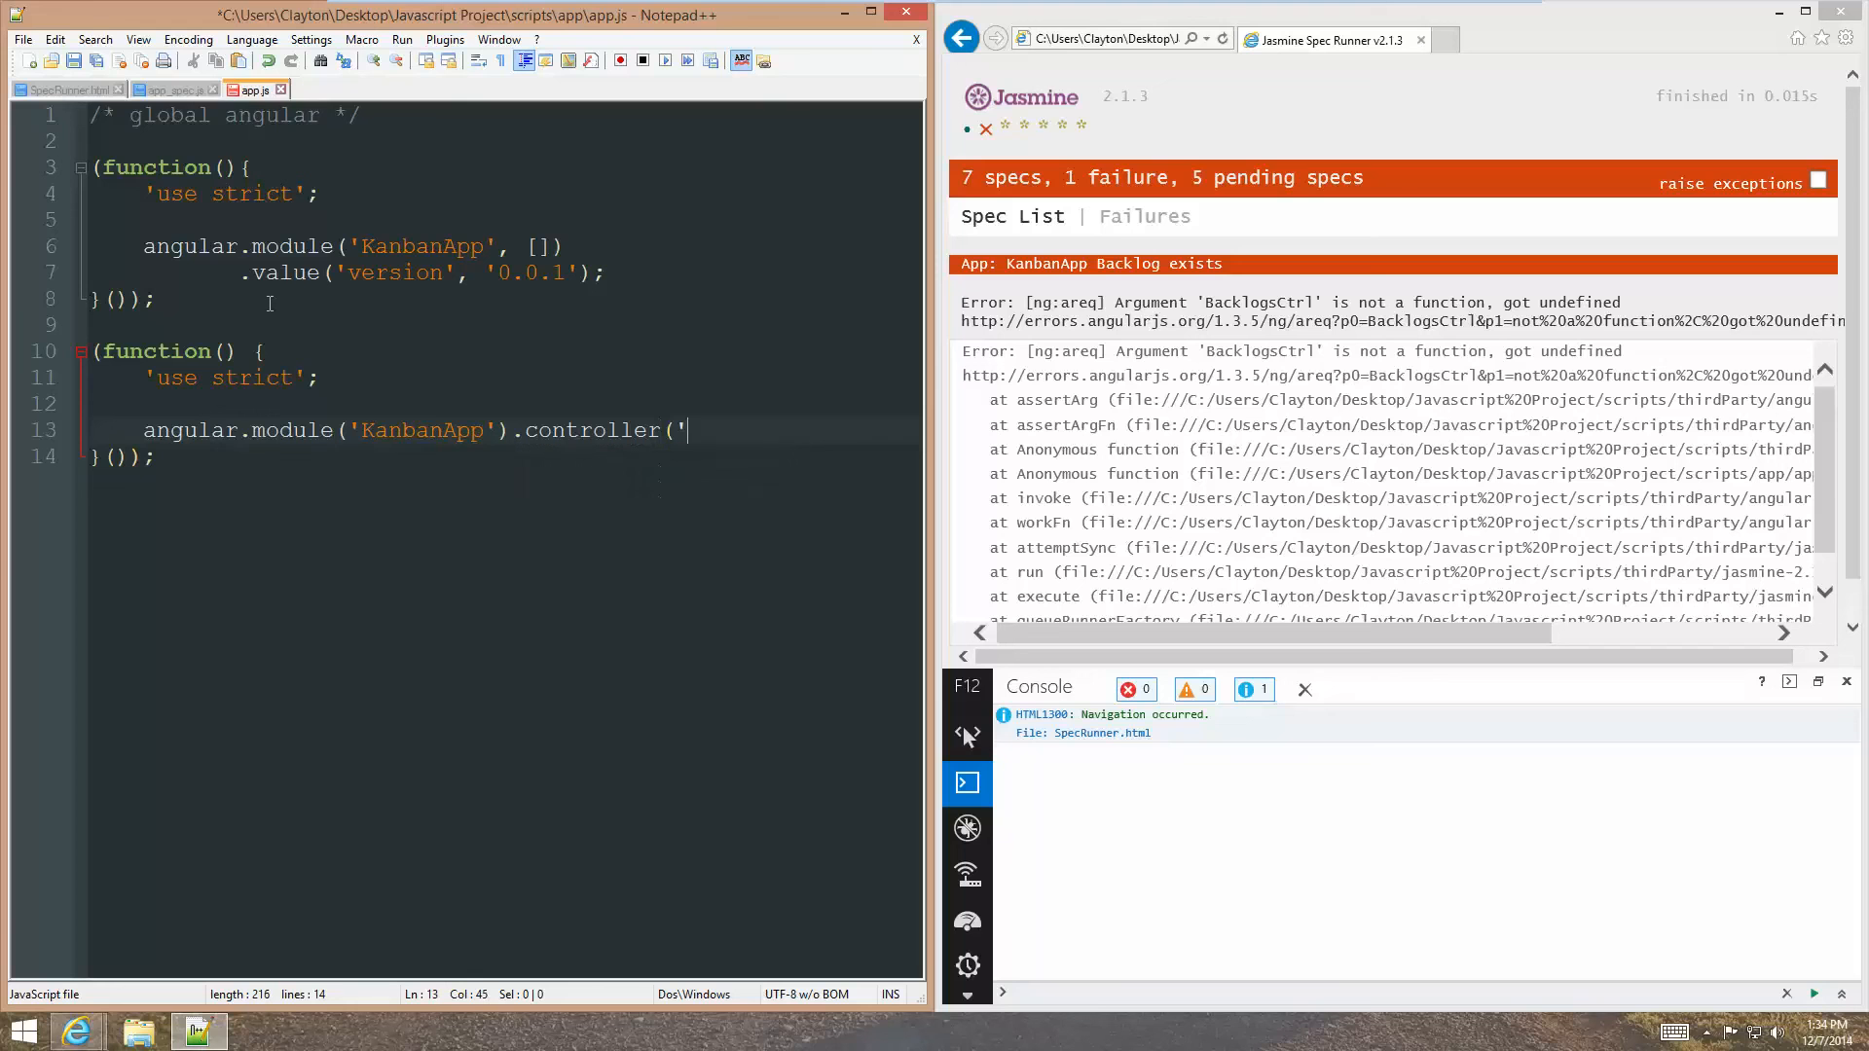
{"action": "type", "text": "Bak"}
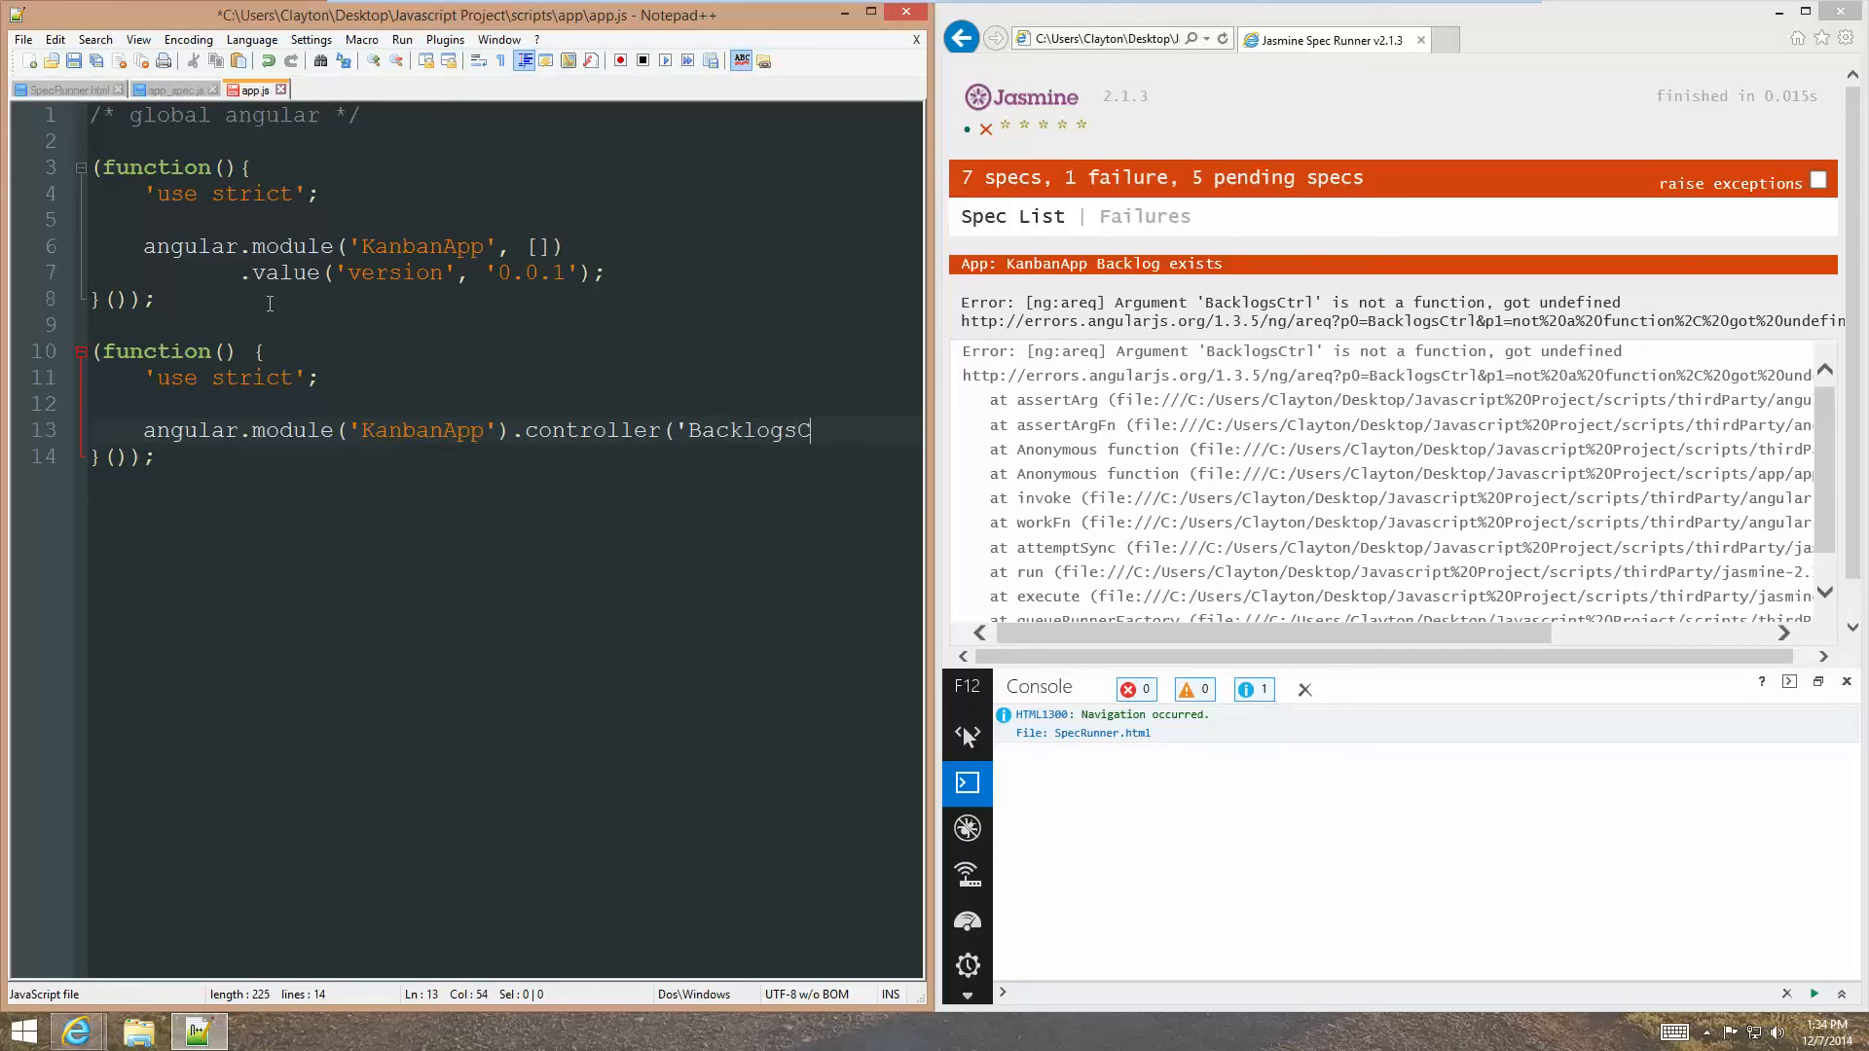
{"action": "type", "text": "trl',"}
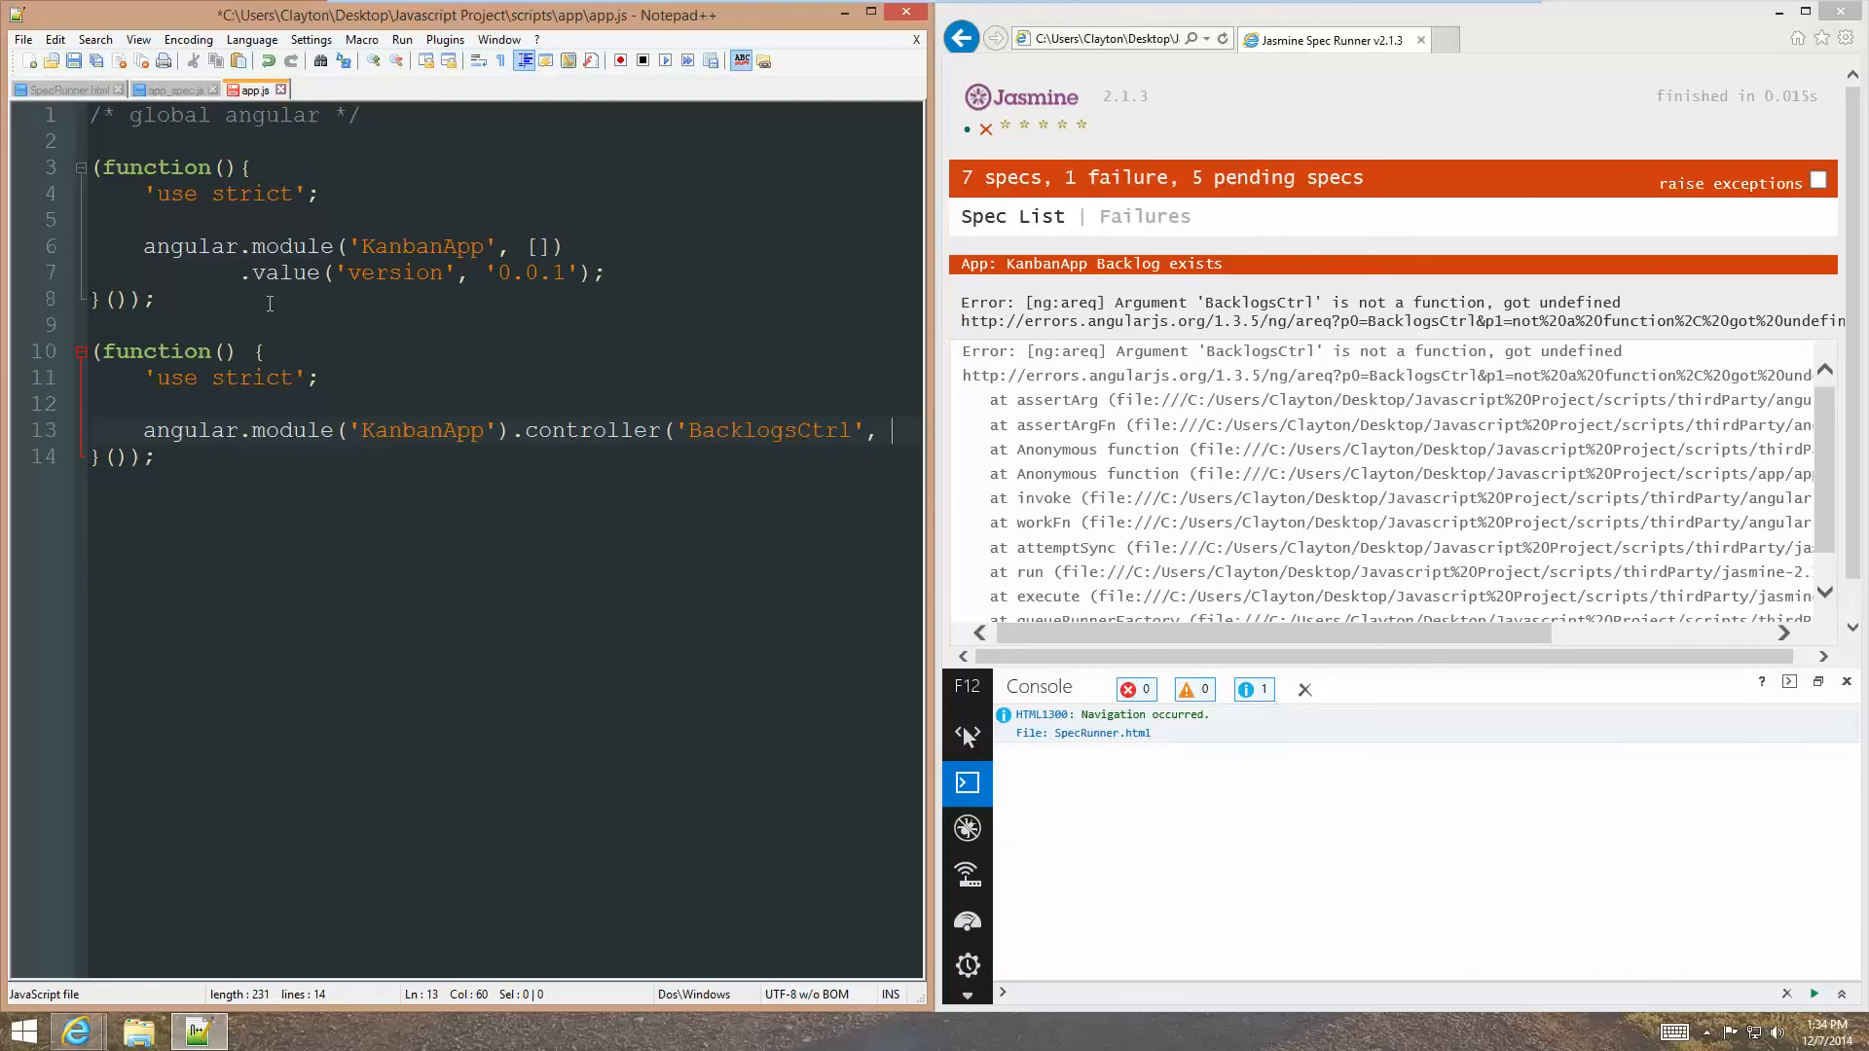
{"action": "type", "text": "function() {"}
{"action": "type", "text": "});"}
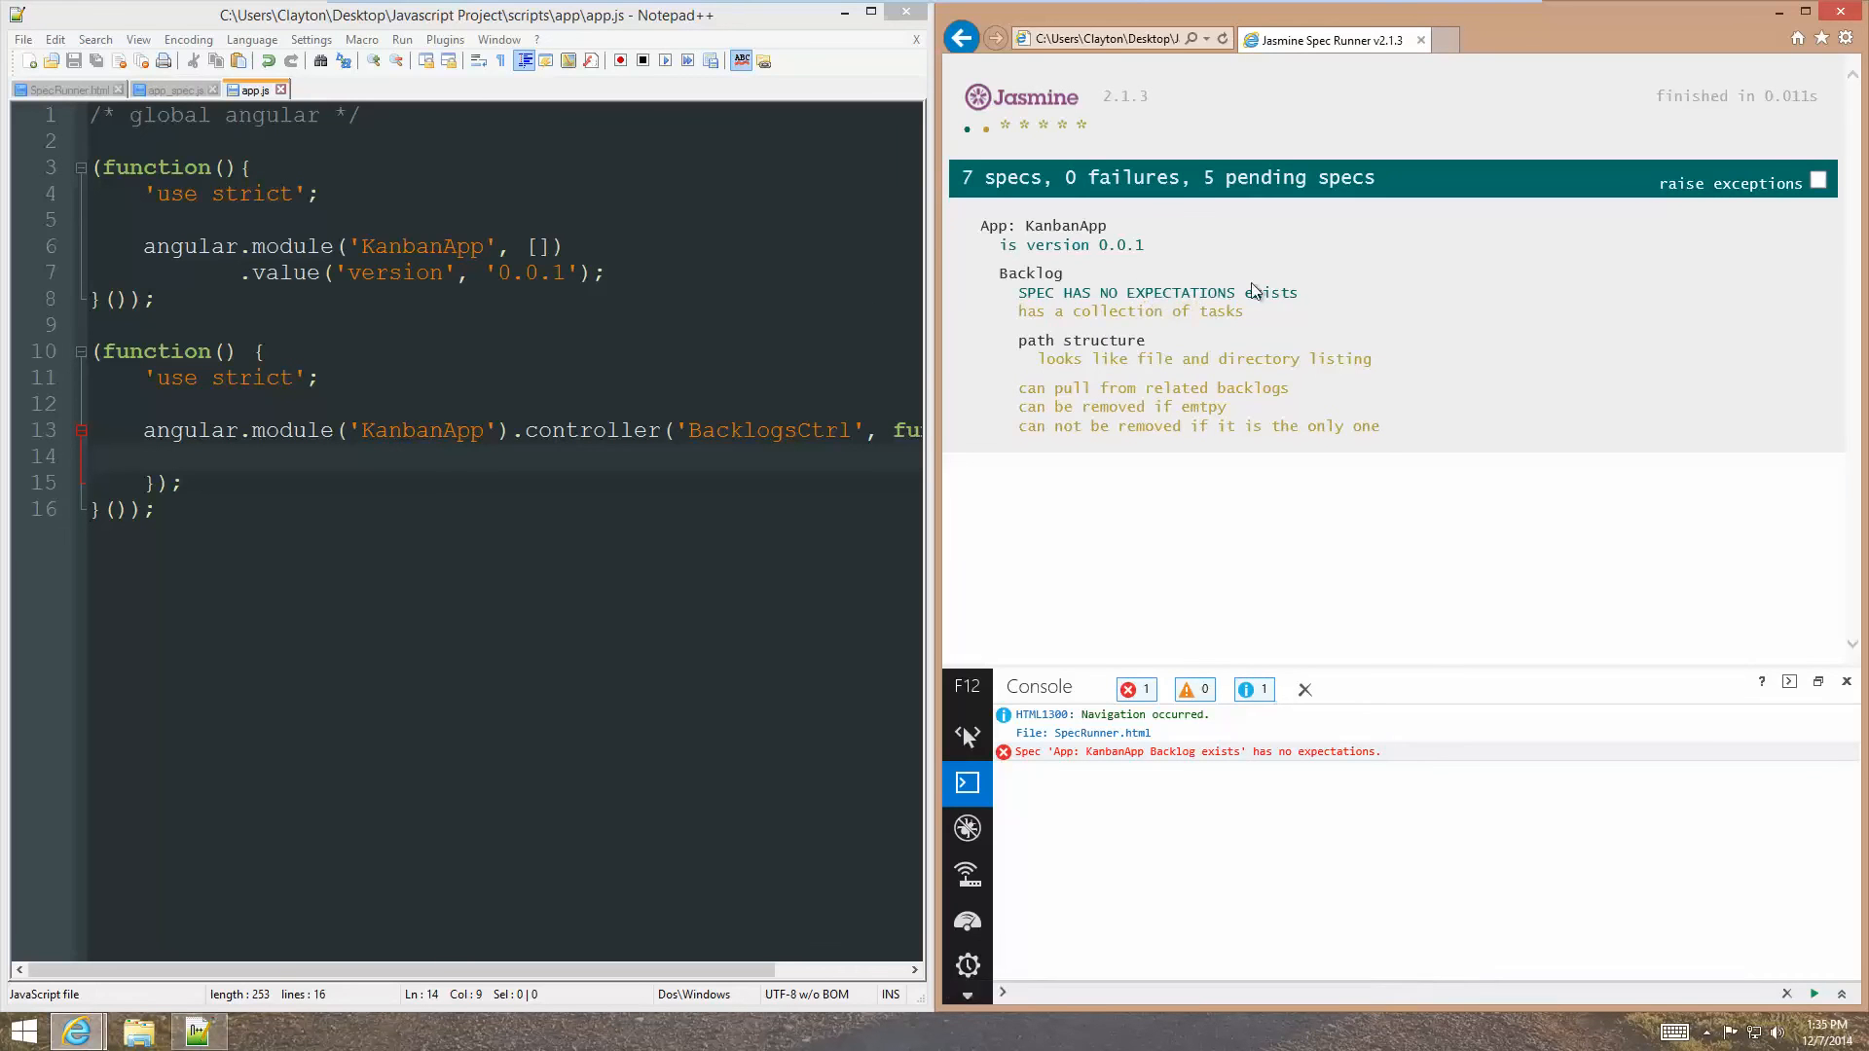
In the 'exists' spec, add expect(ctrl).toBeDefined() and expect(ctrl).not.toBeNull().
{"action": "left_click", "coordinate": [170, 89]}
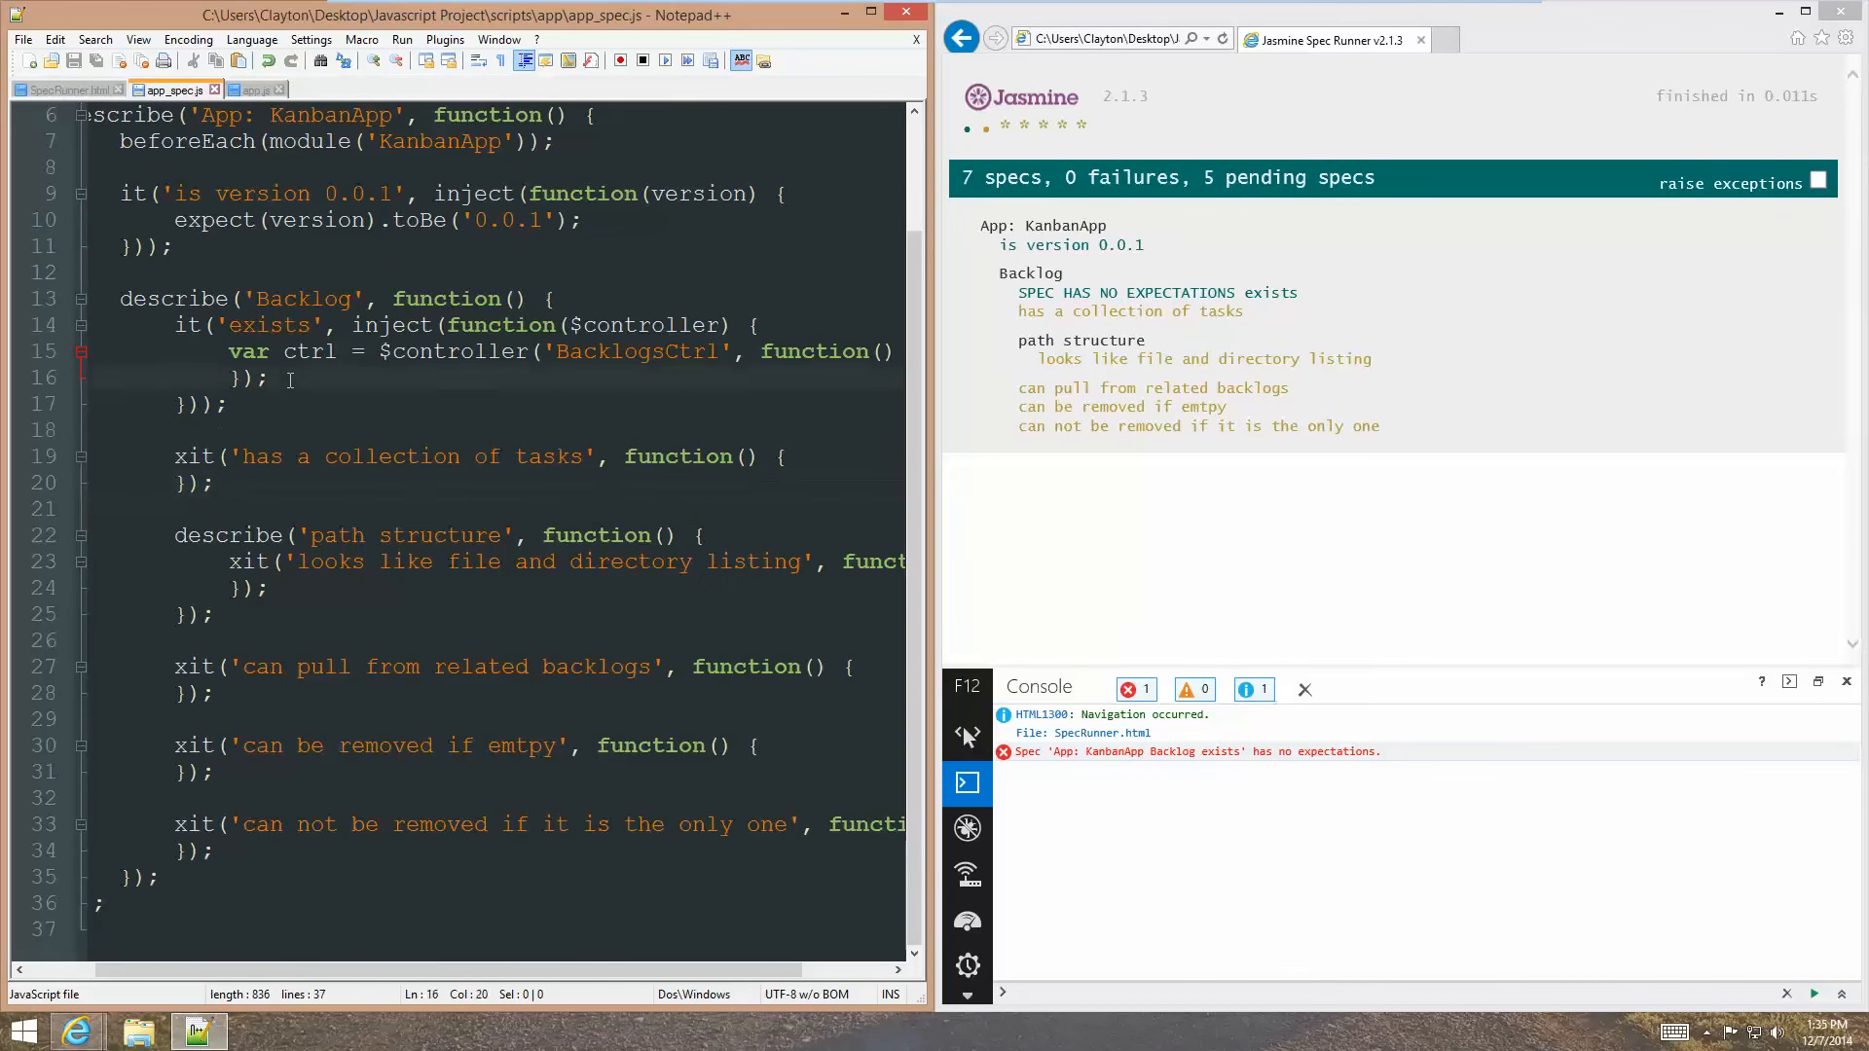
{"action": "type", "text": "exped"}
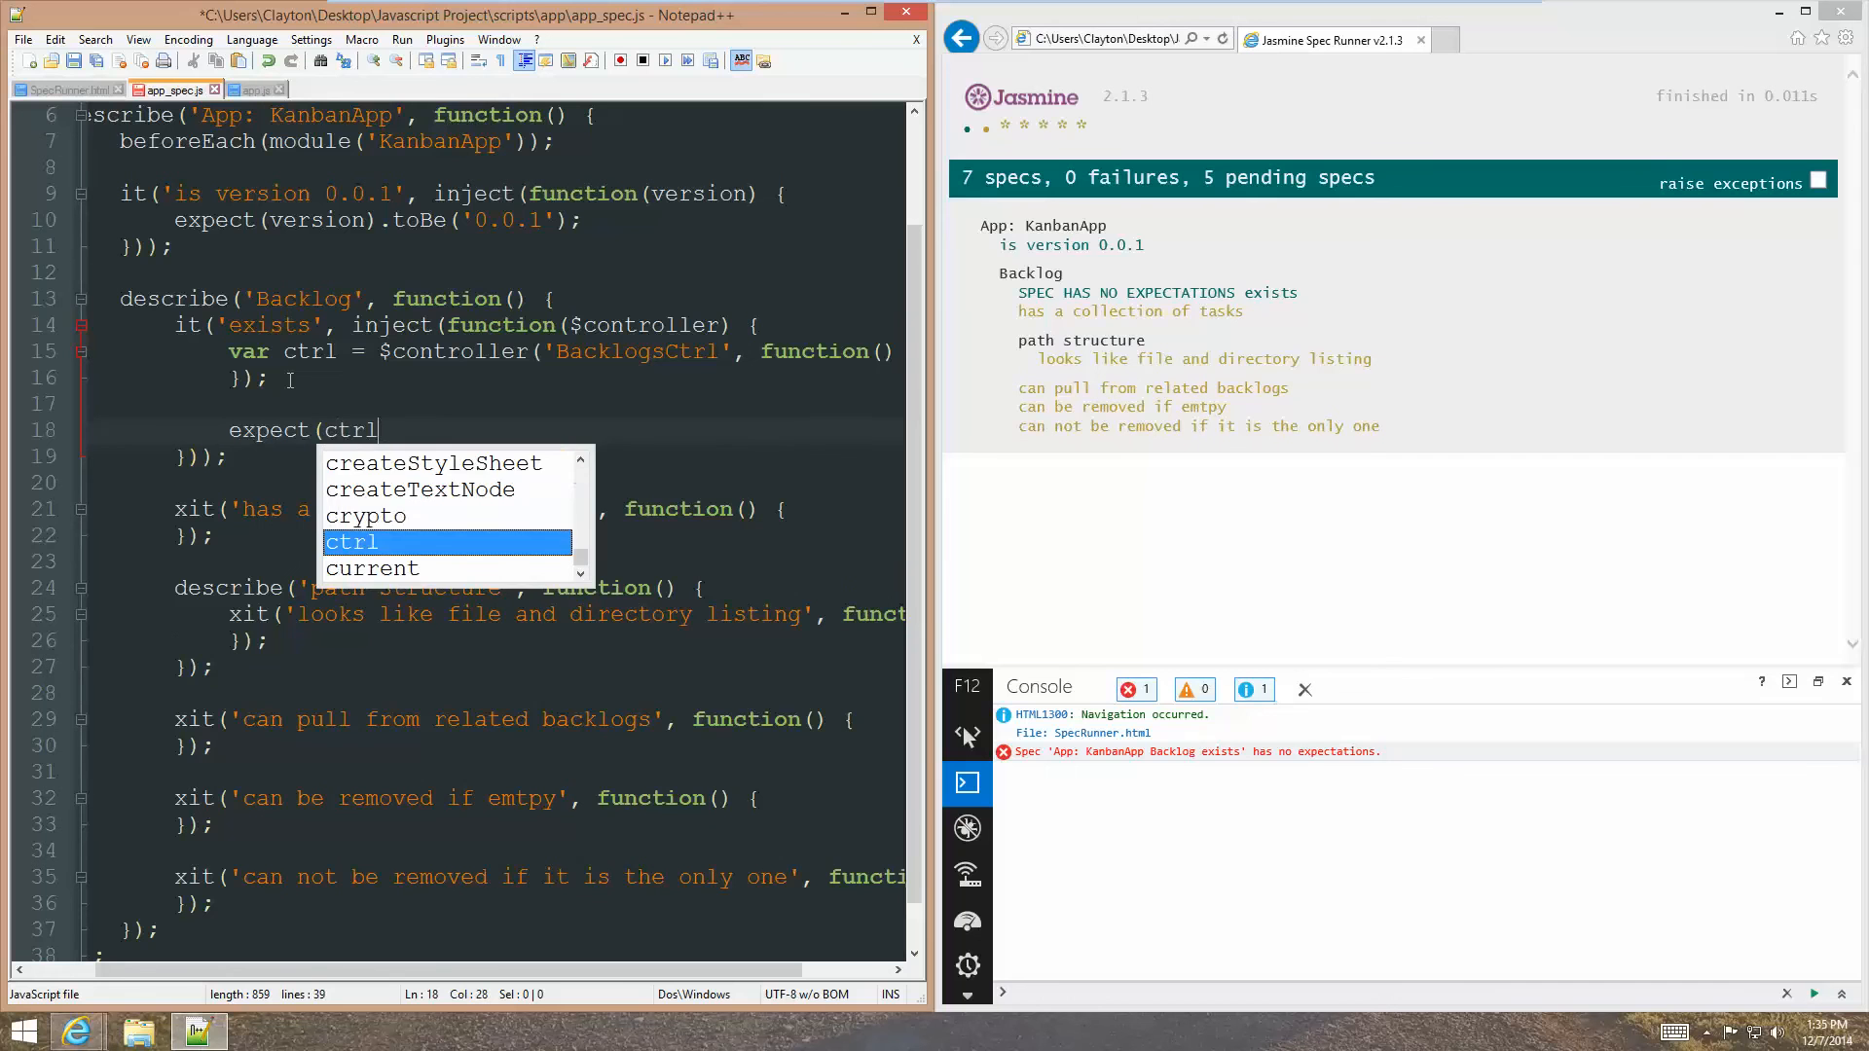
{"action": "type", "text": ").toBe"}
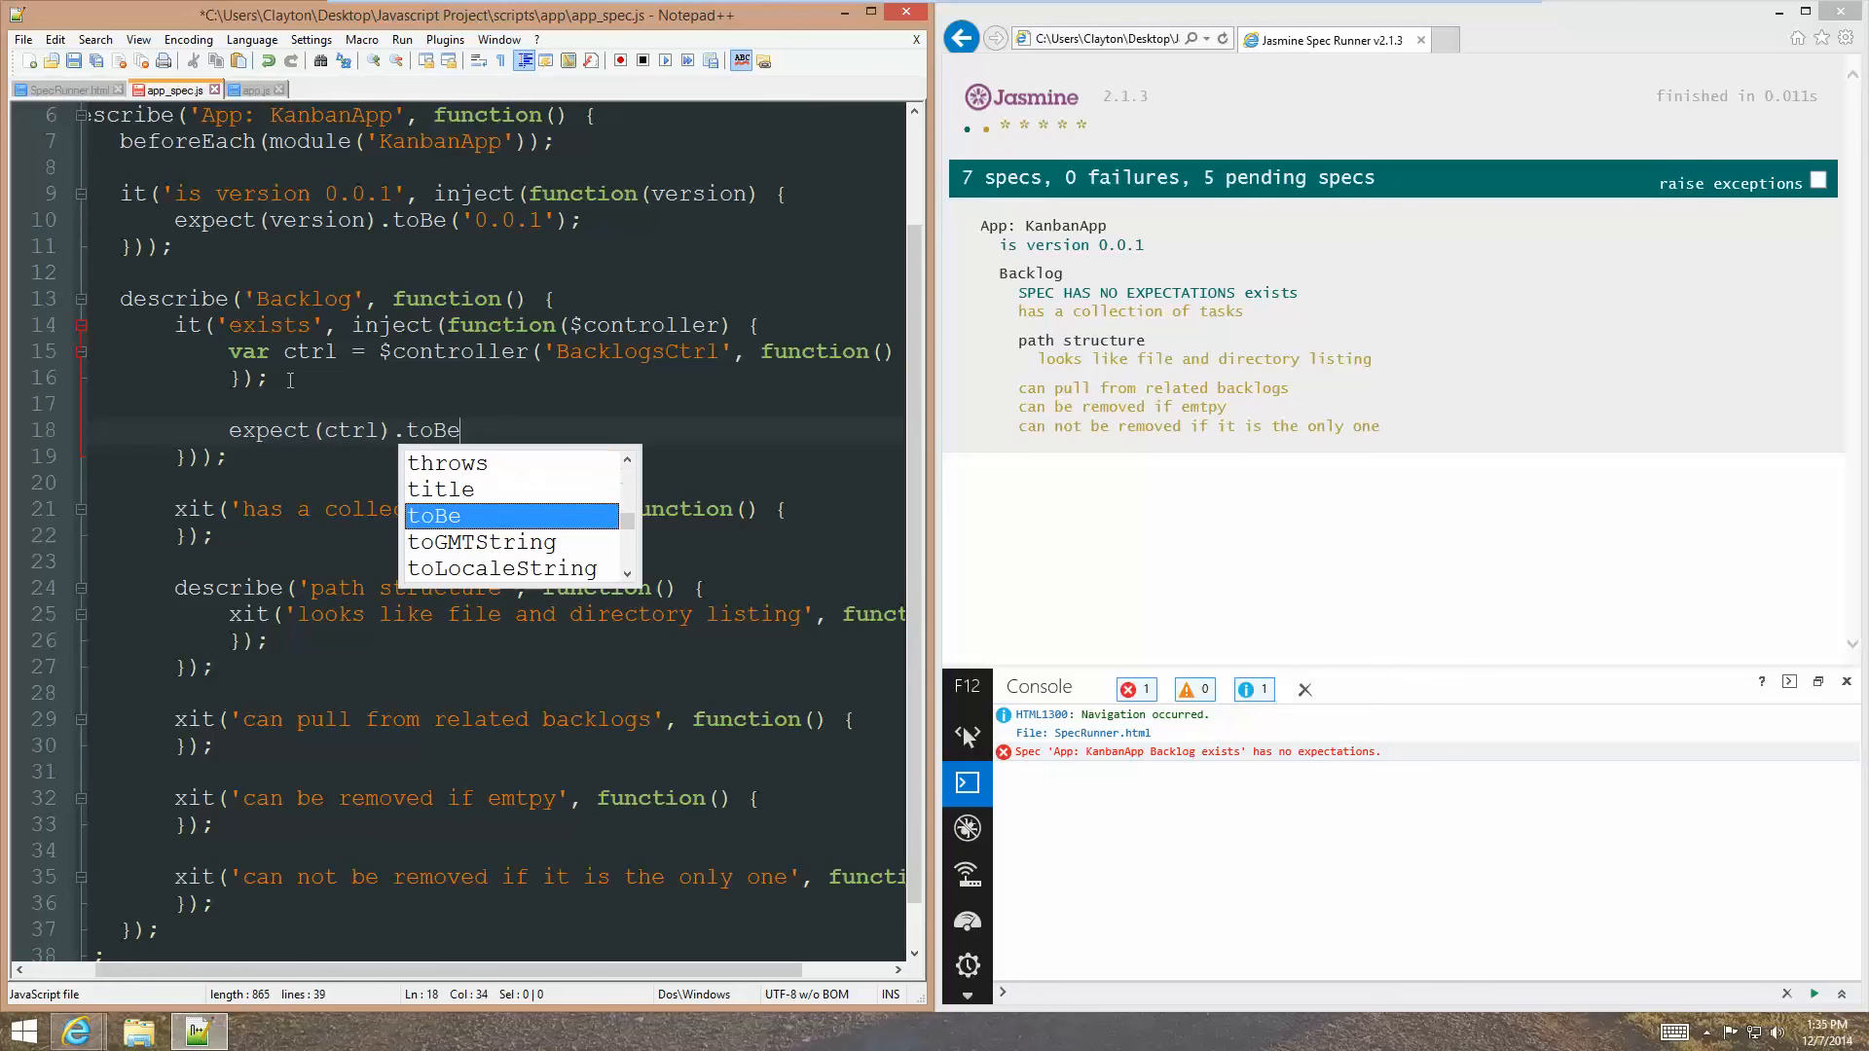
{"action": "type", "text": "Defined();"}
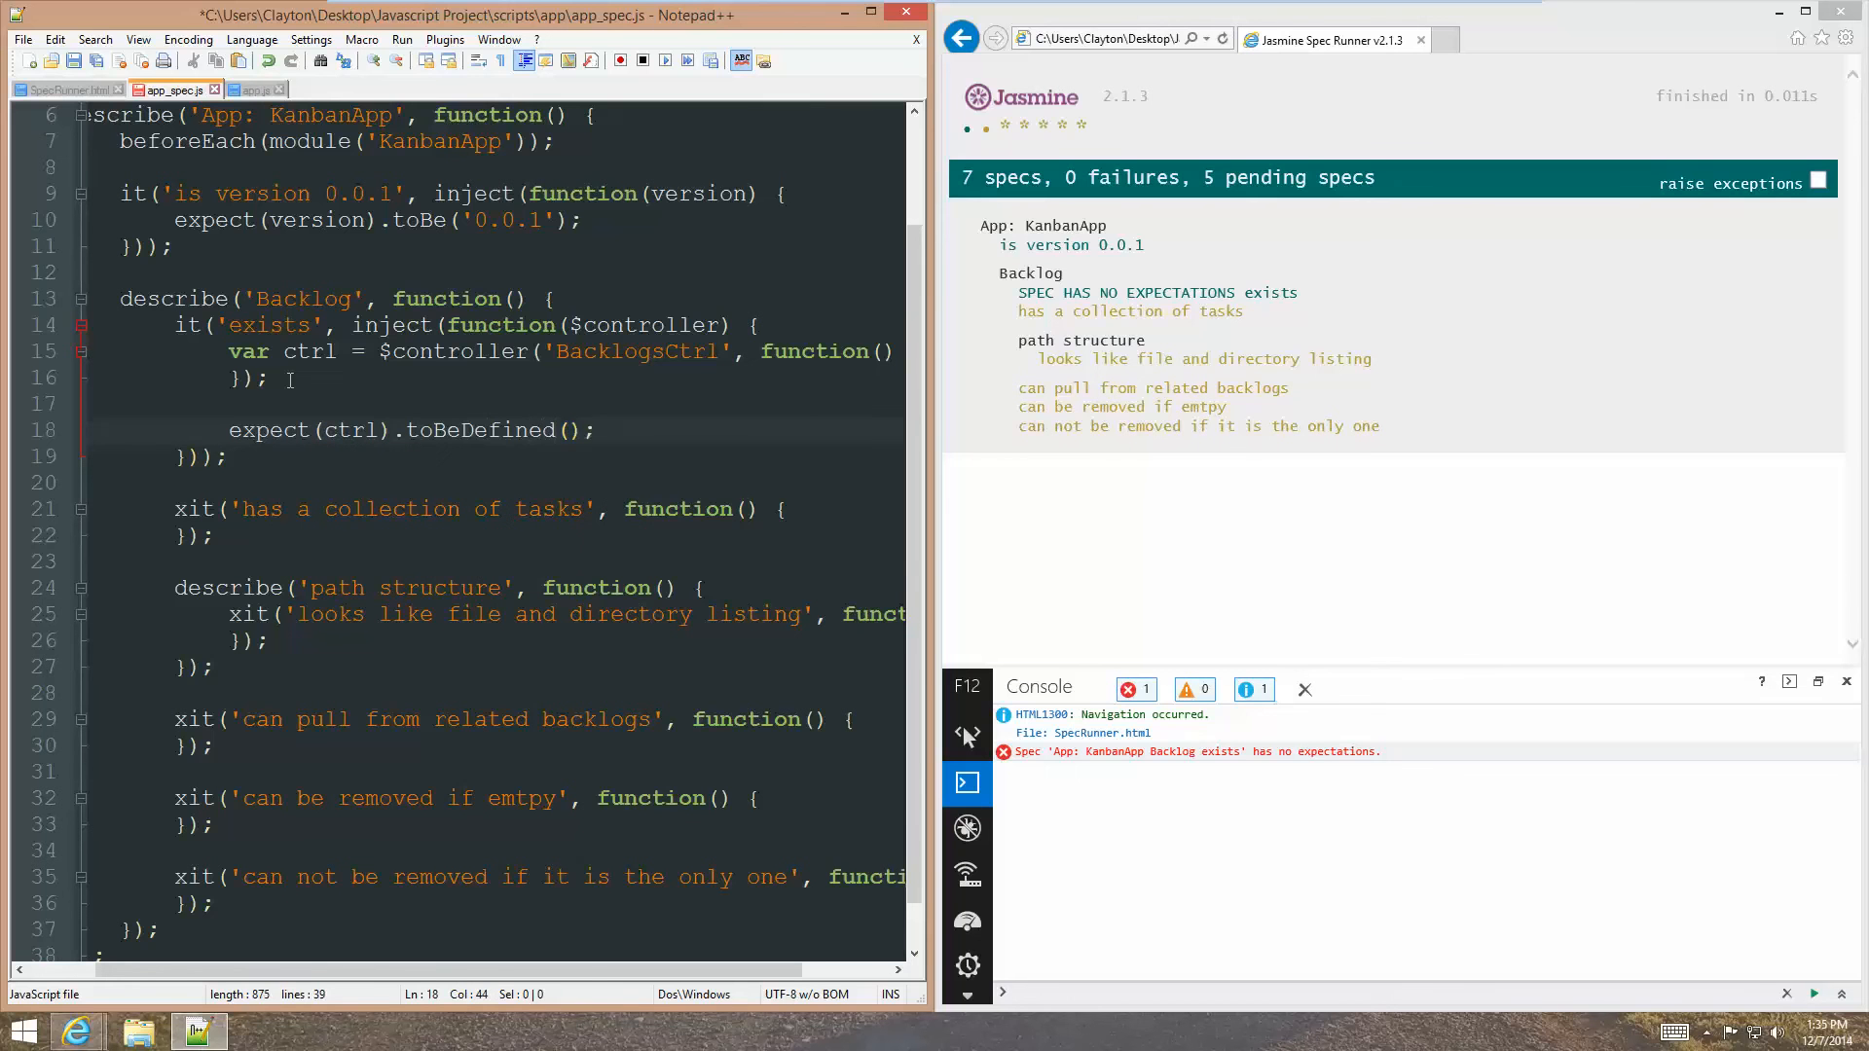
{"action": "type", "text": "expect"}
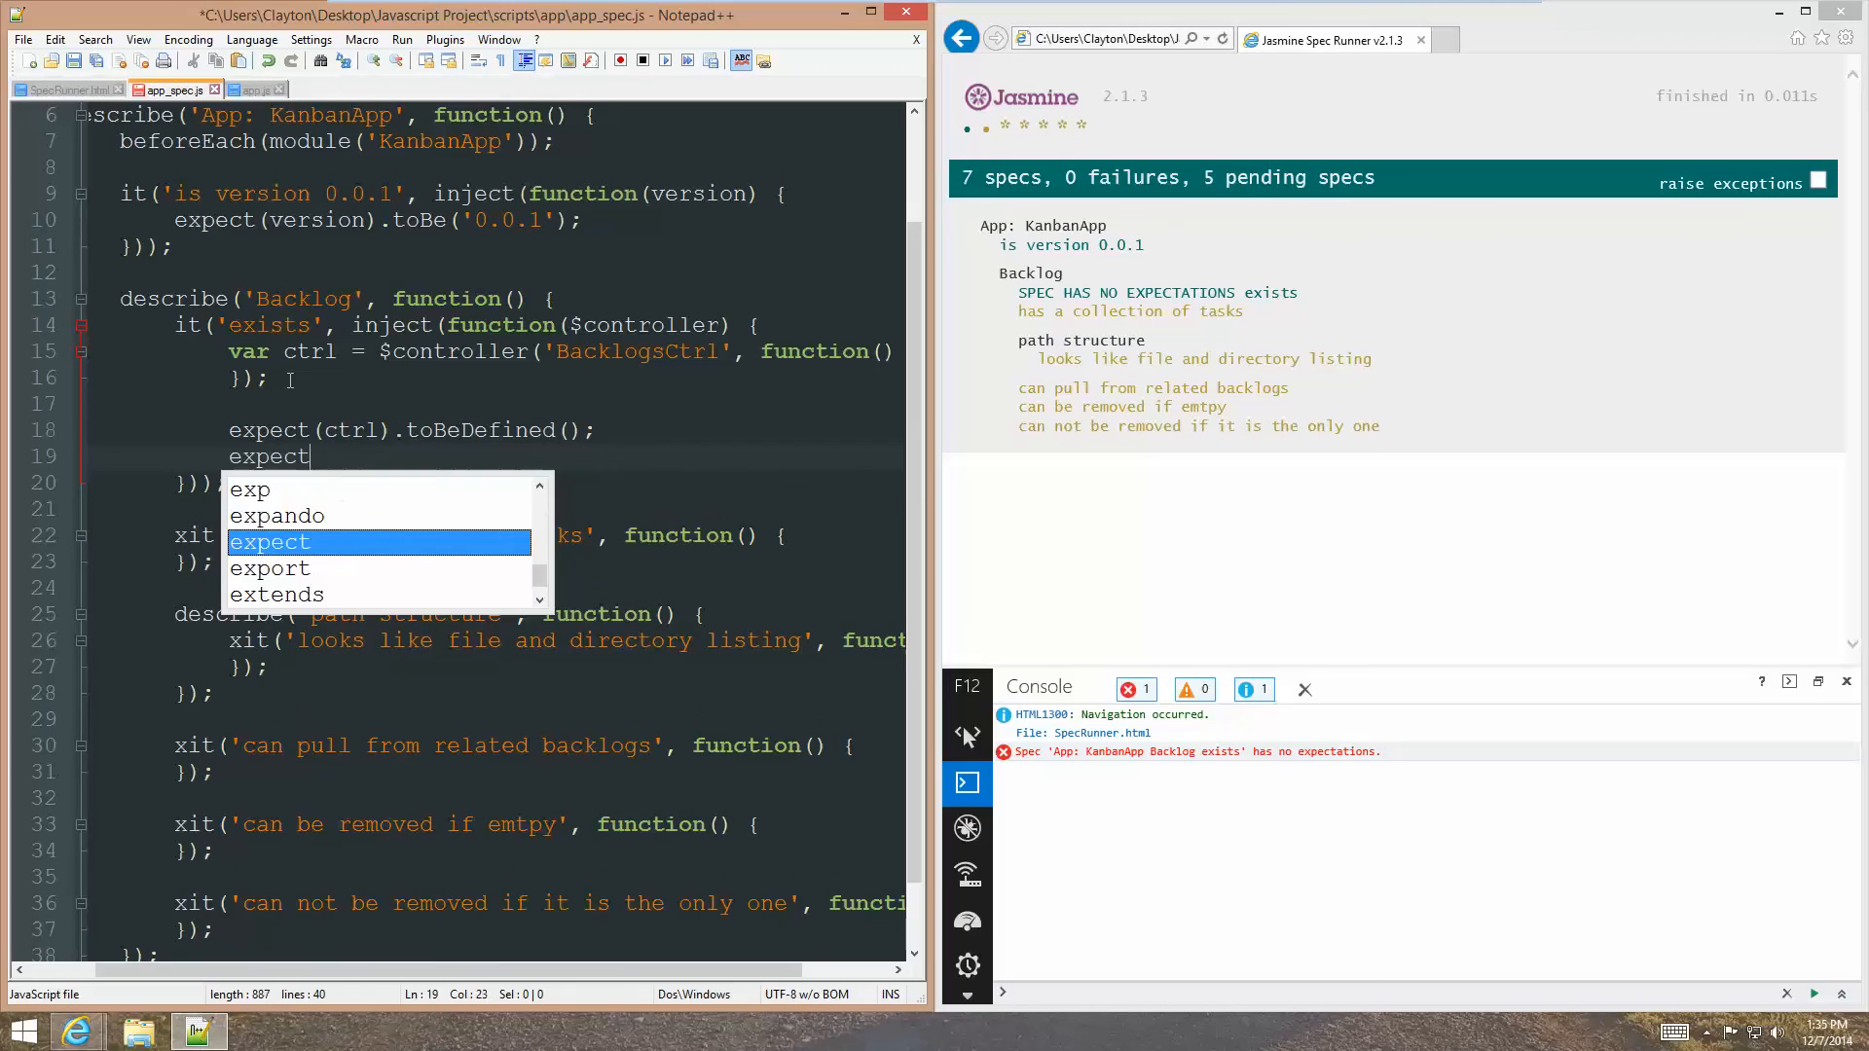
{"action": "type", "text": "(ctrl).toB"}
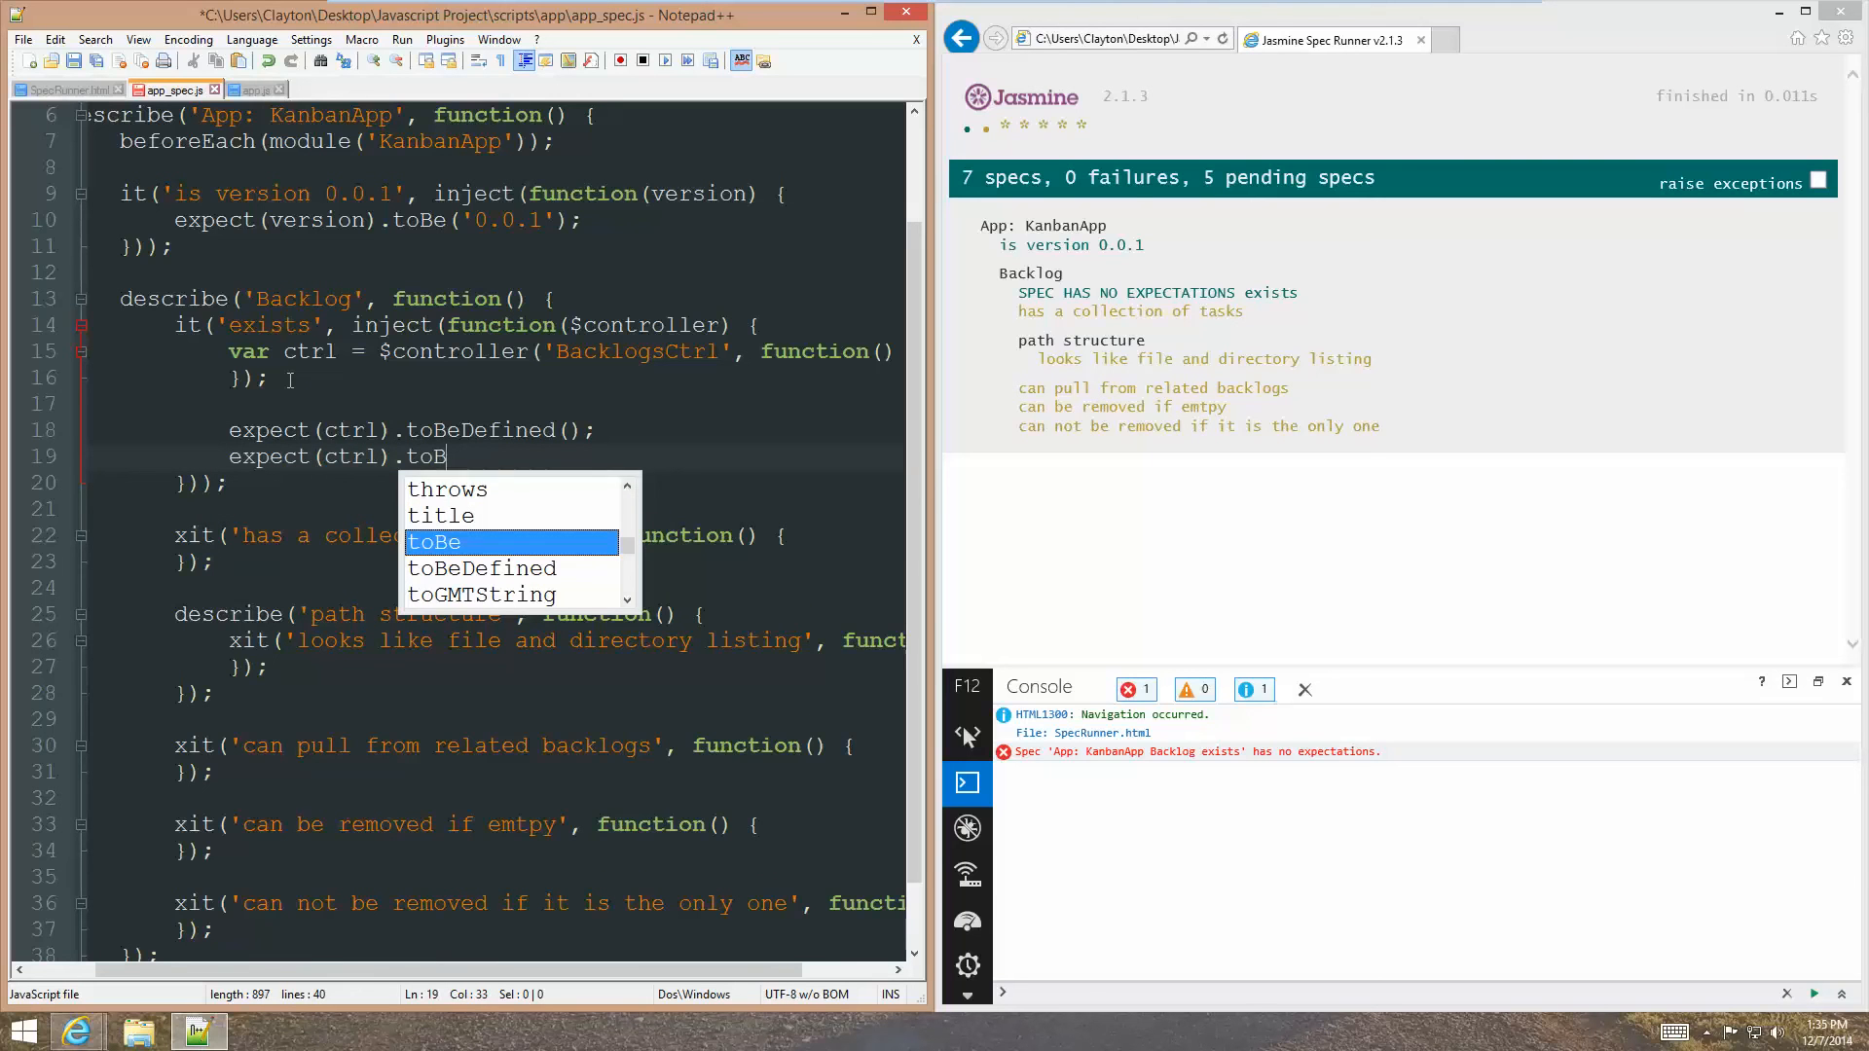
{"action": "type", "text": "eNull("}
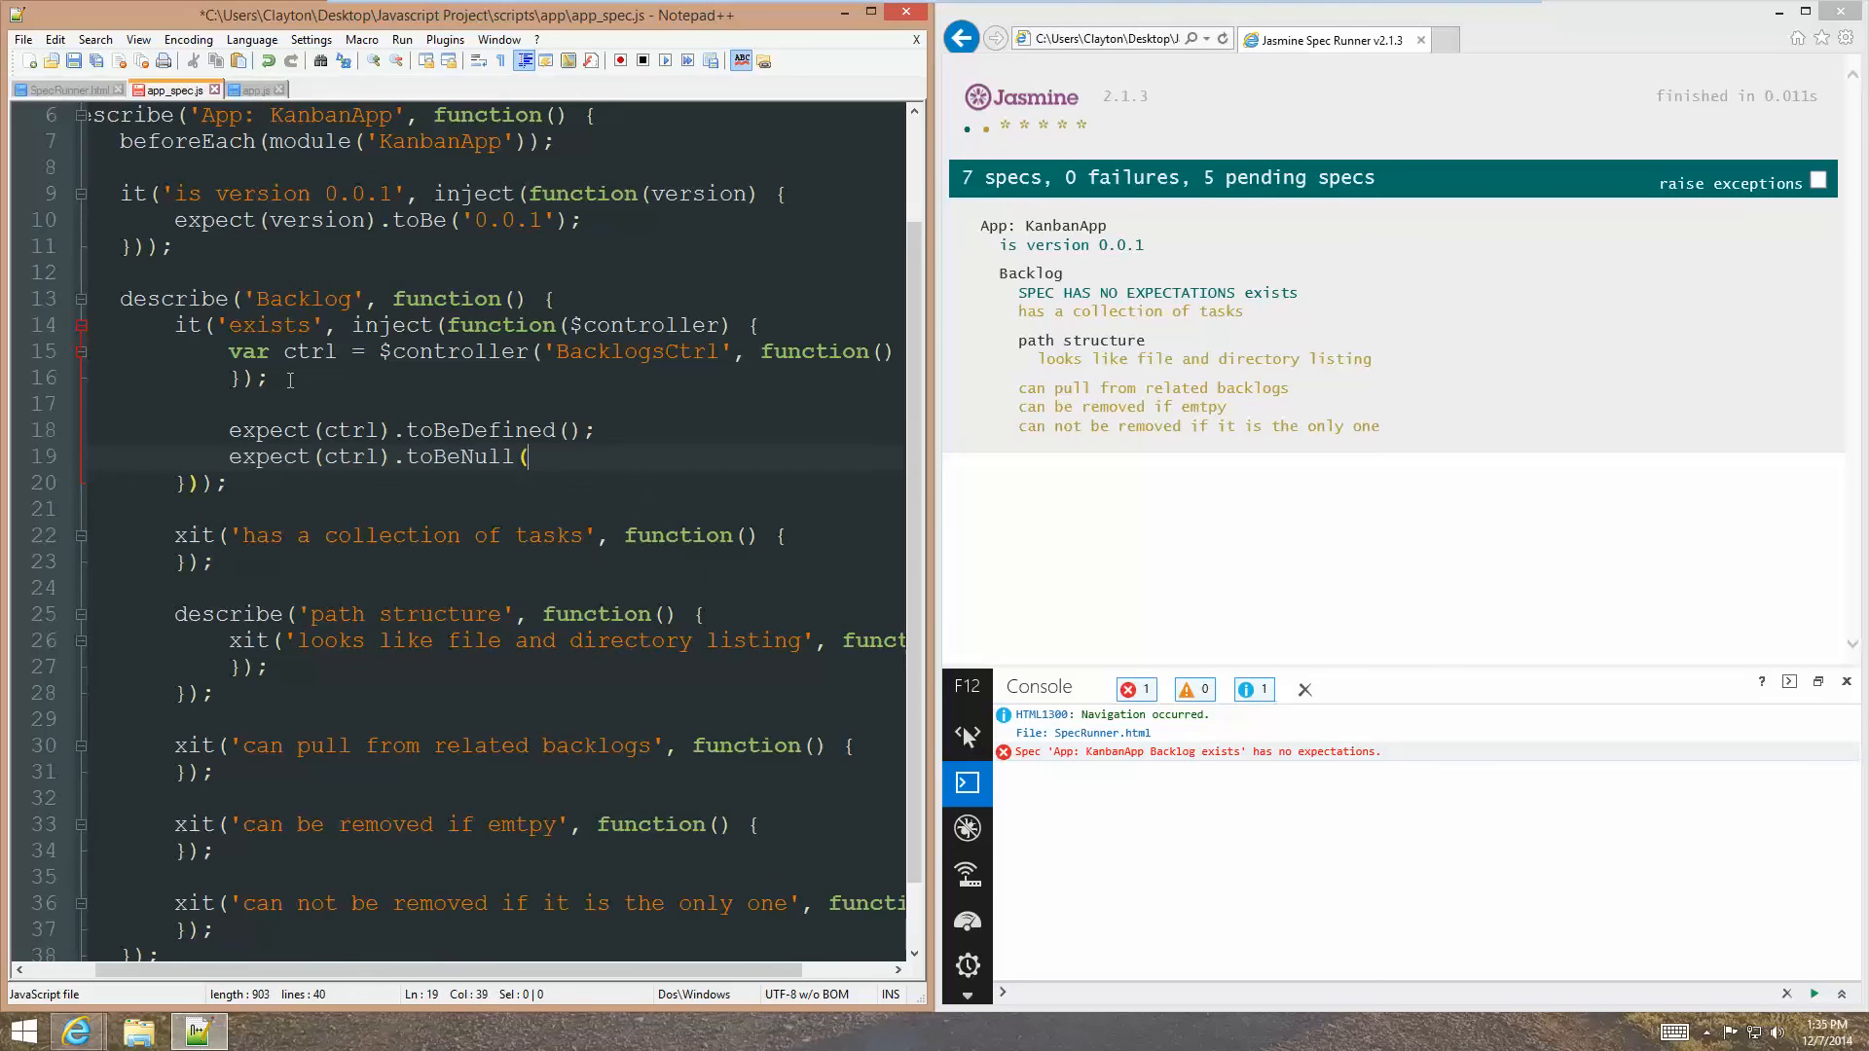
{"action": "type", "text": ");"}
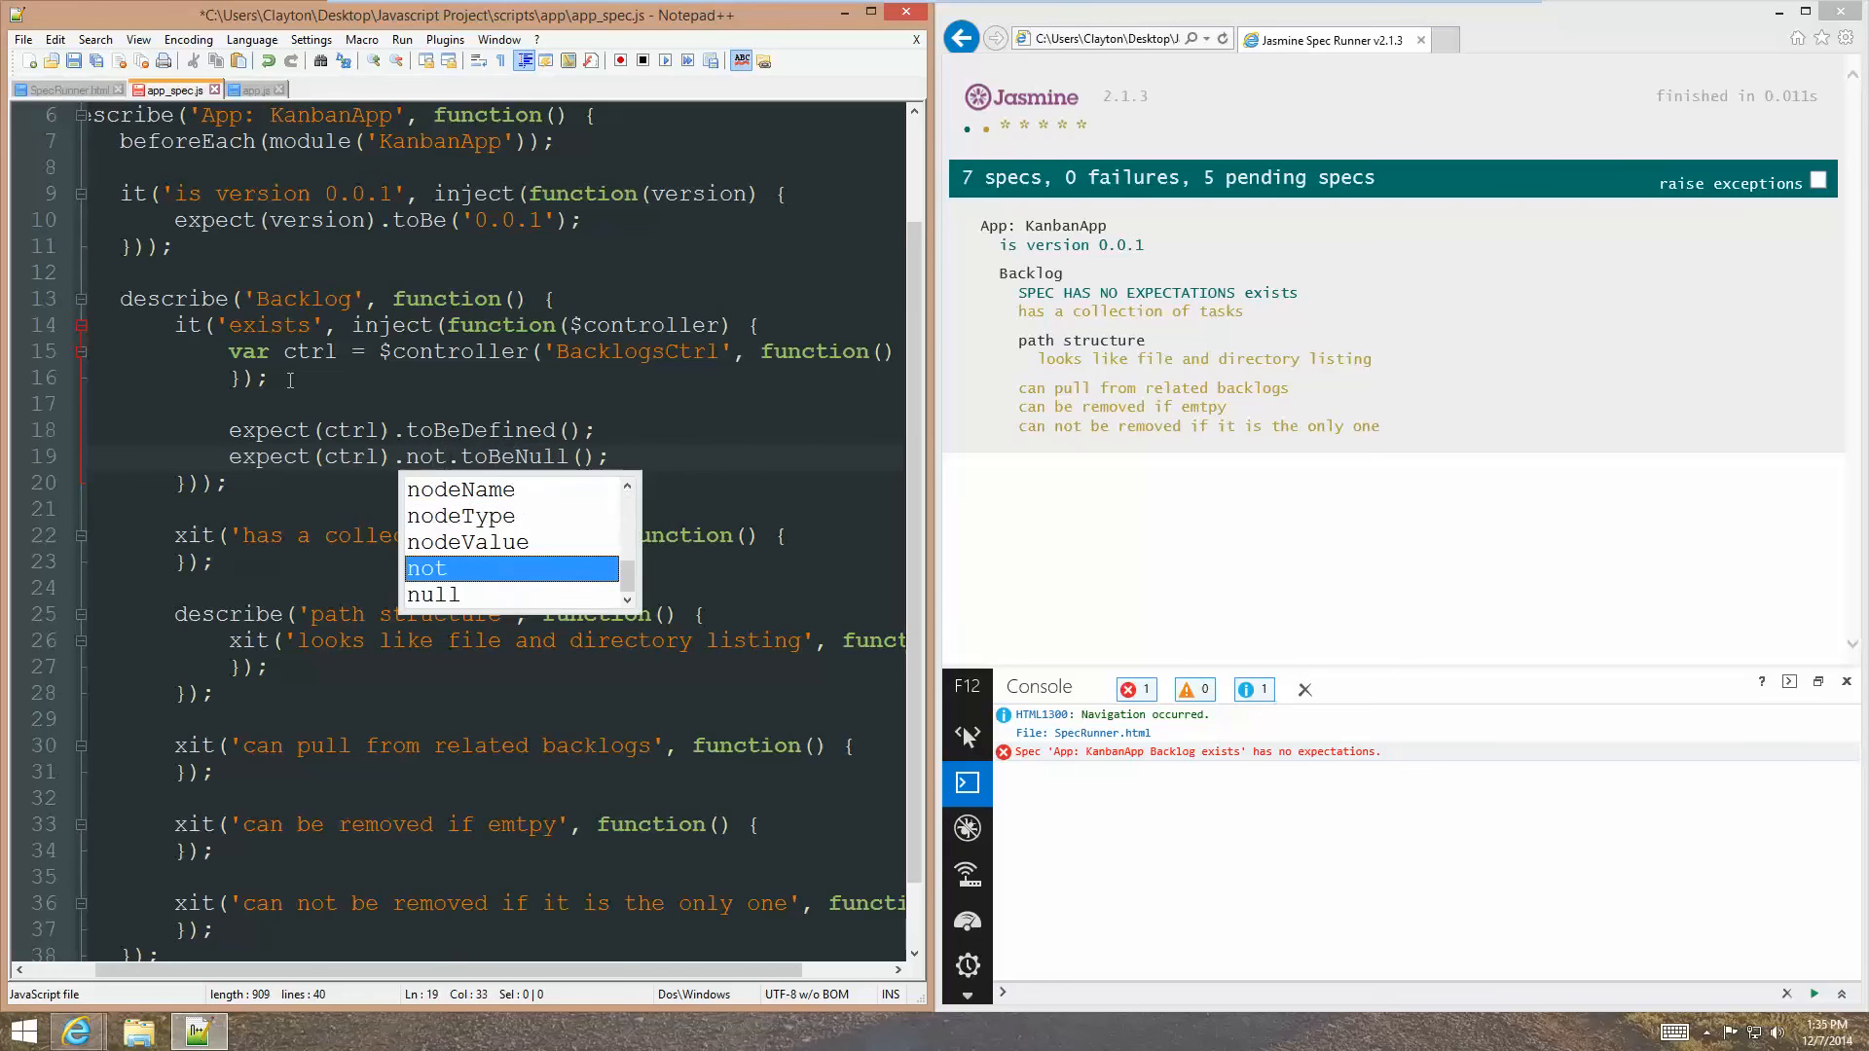
Add a third expectation that typeof ctrl === 'function' is truthy.
{"action": "type", "text": "expect(ctrl)."}
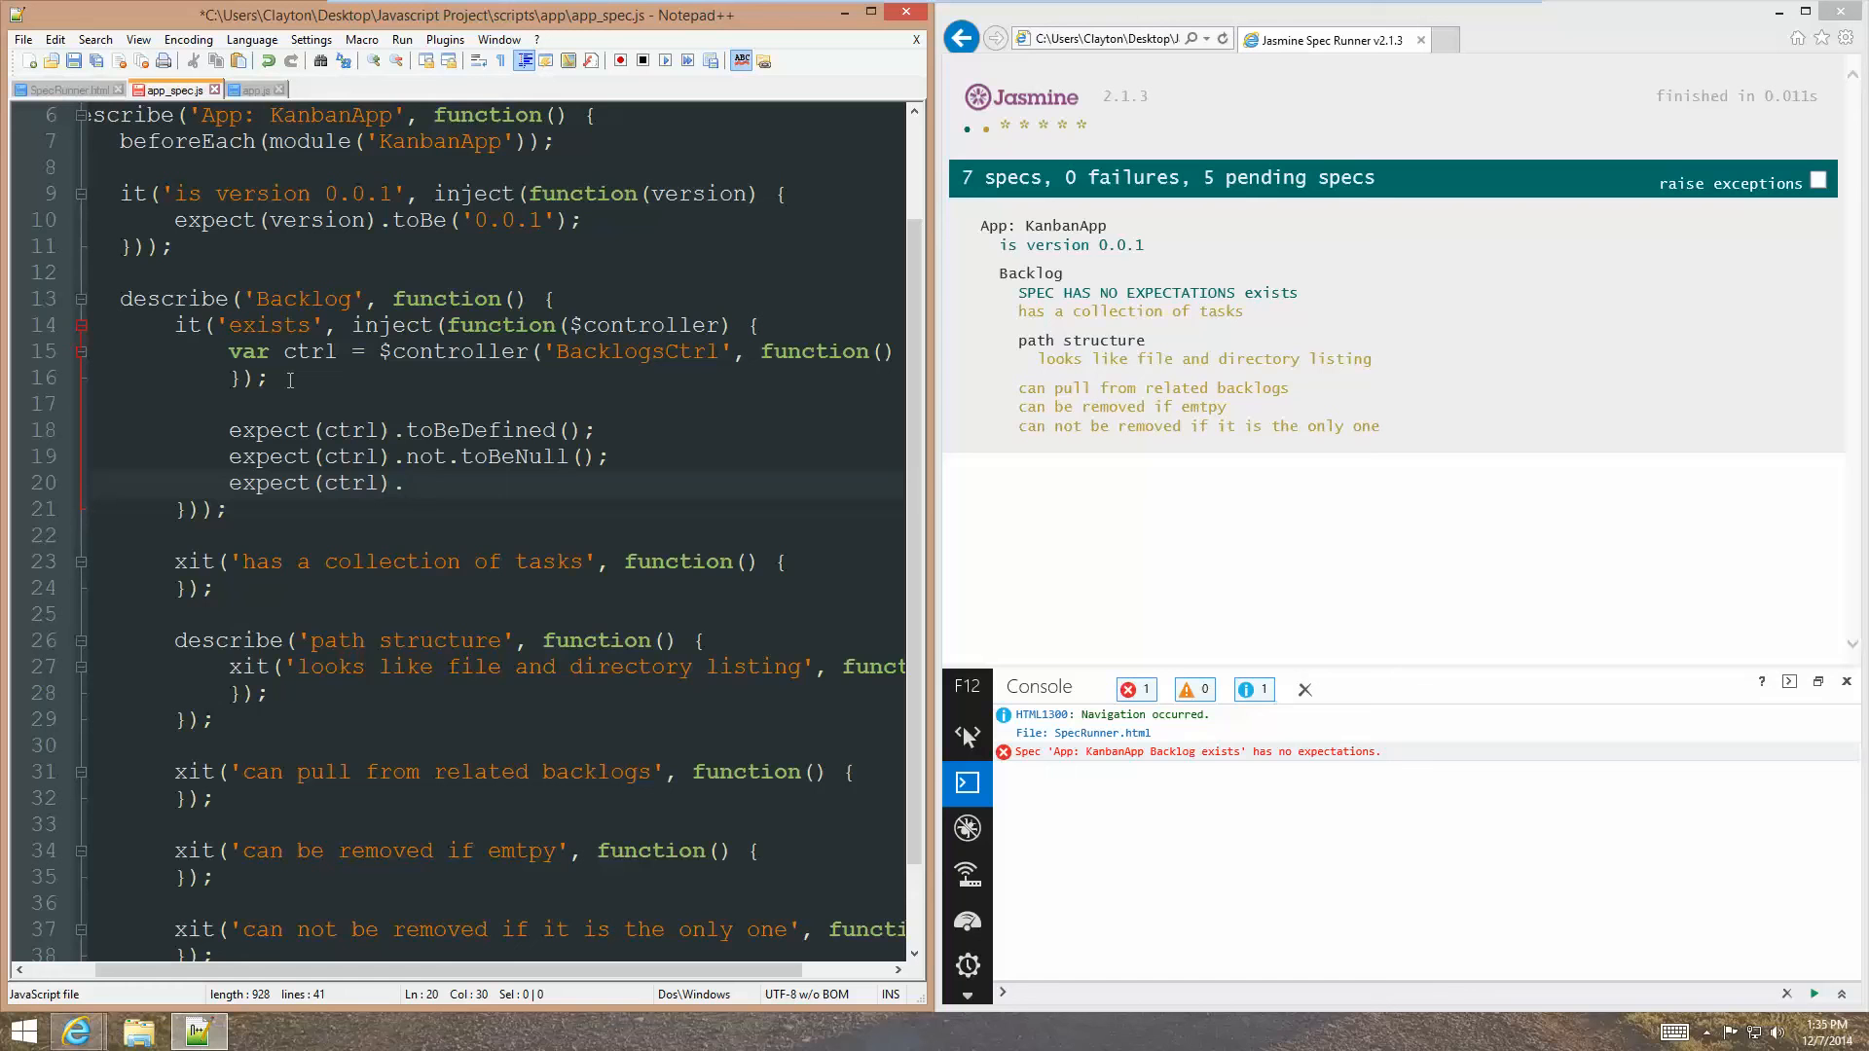
{"action": "type", "text": "toBe("}
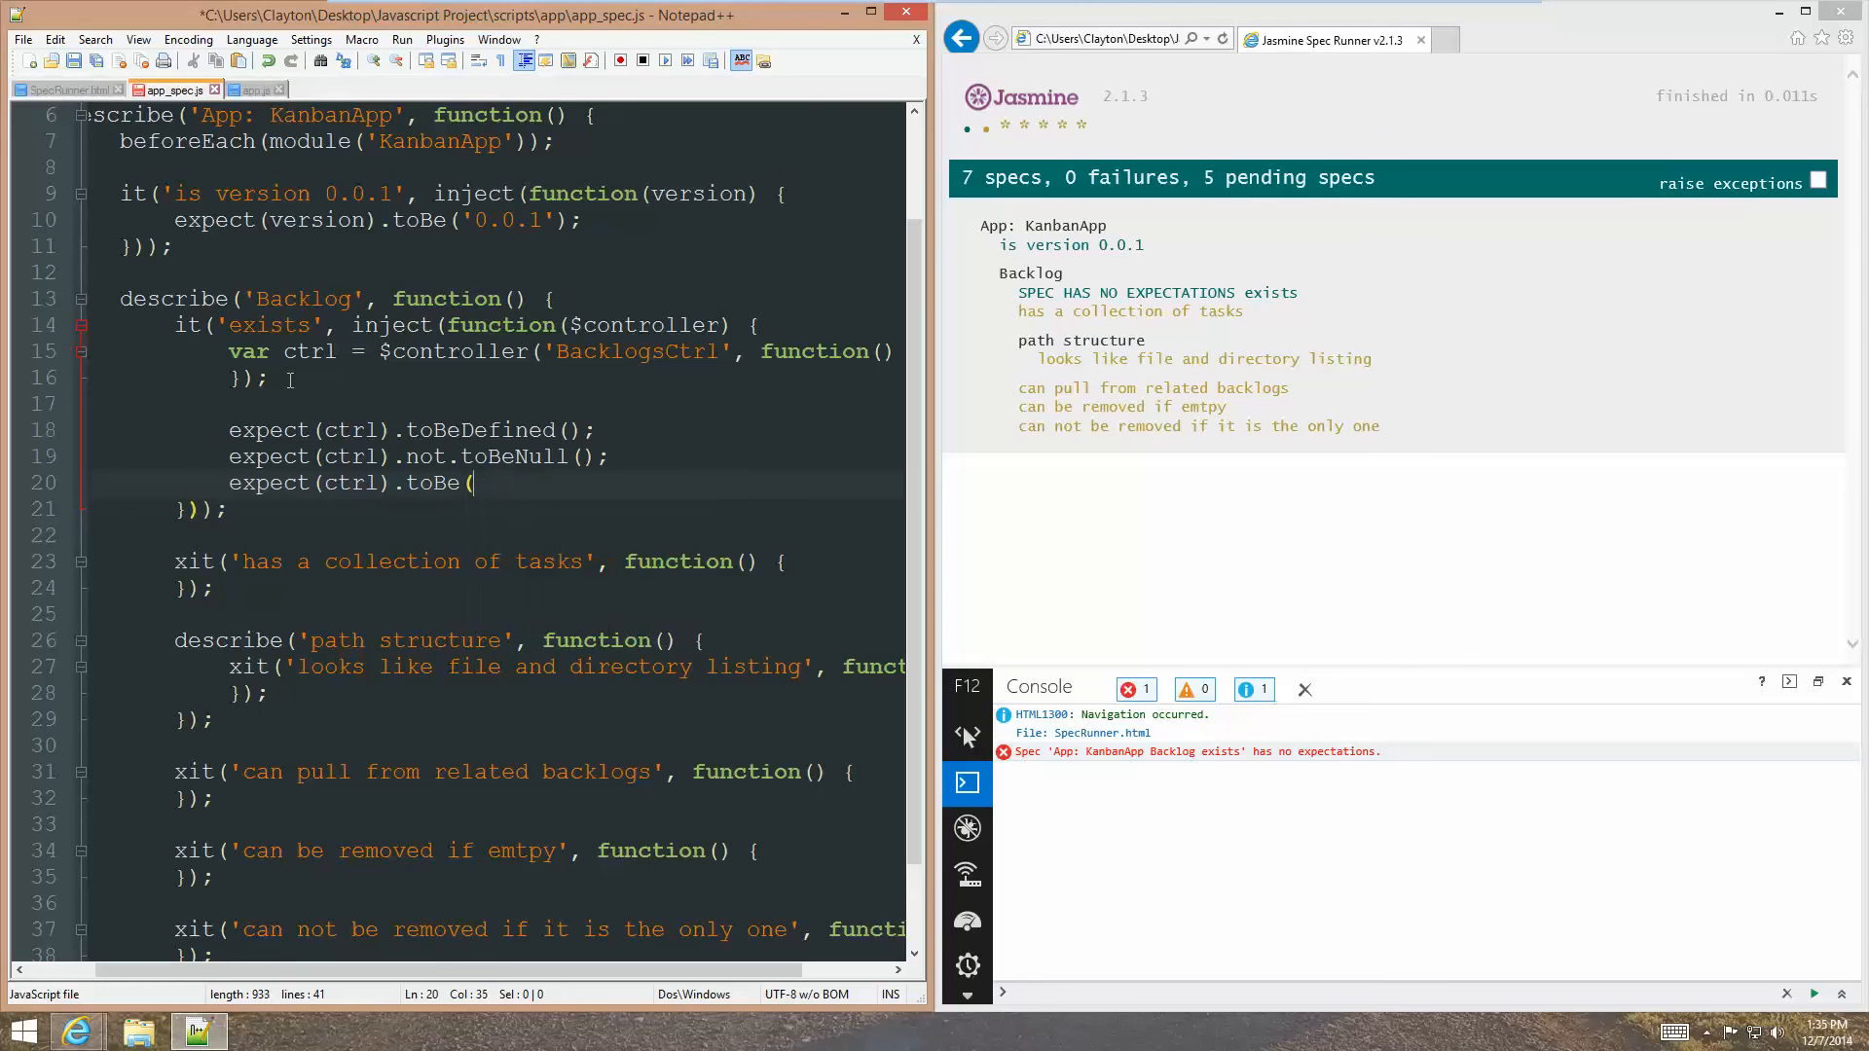
{"action": "type", "text": "Tr"}
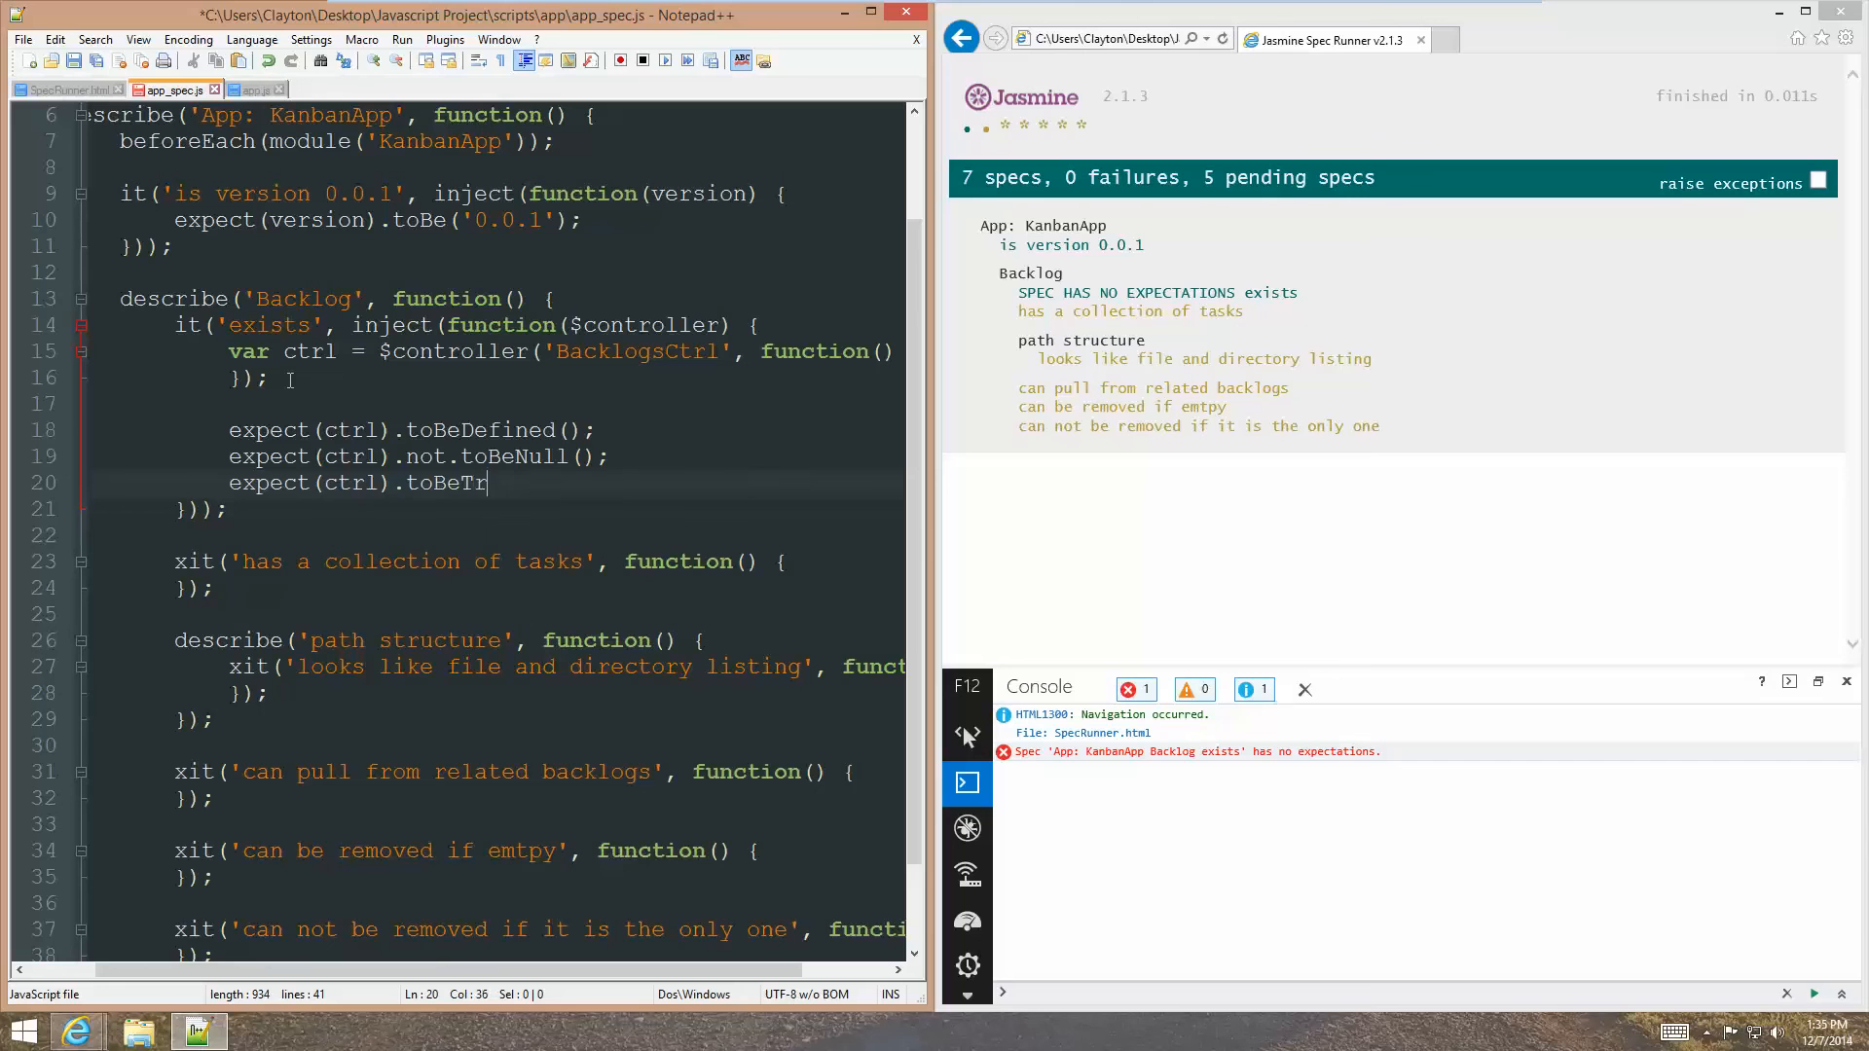
{"action": "type", "text": "uthy"}
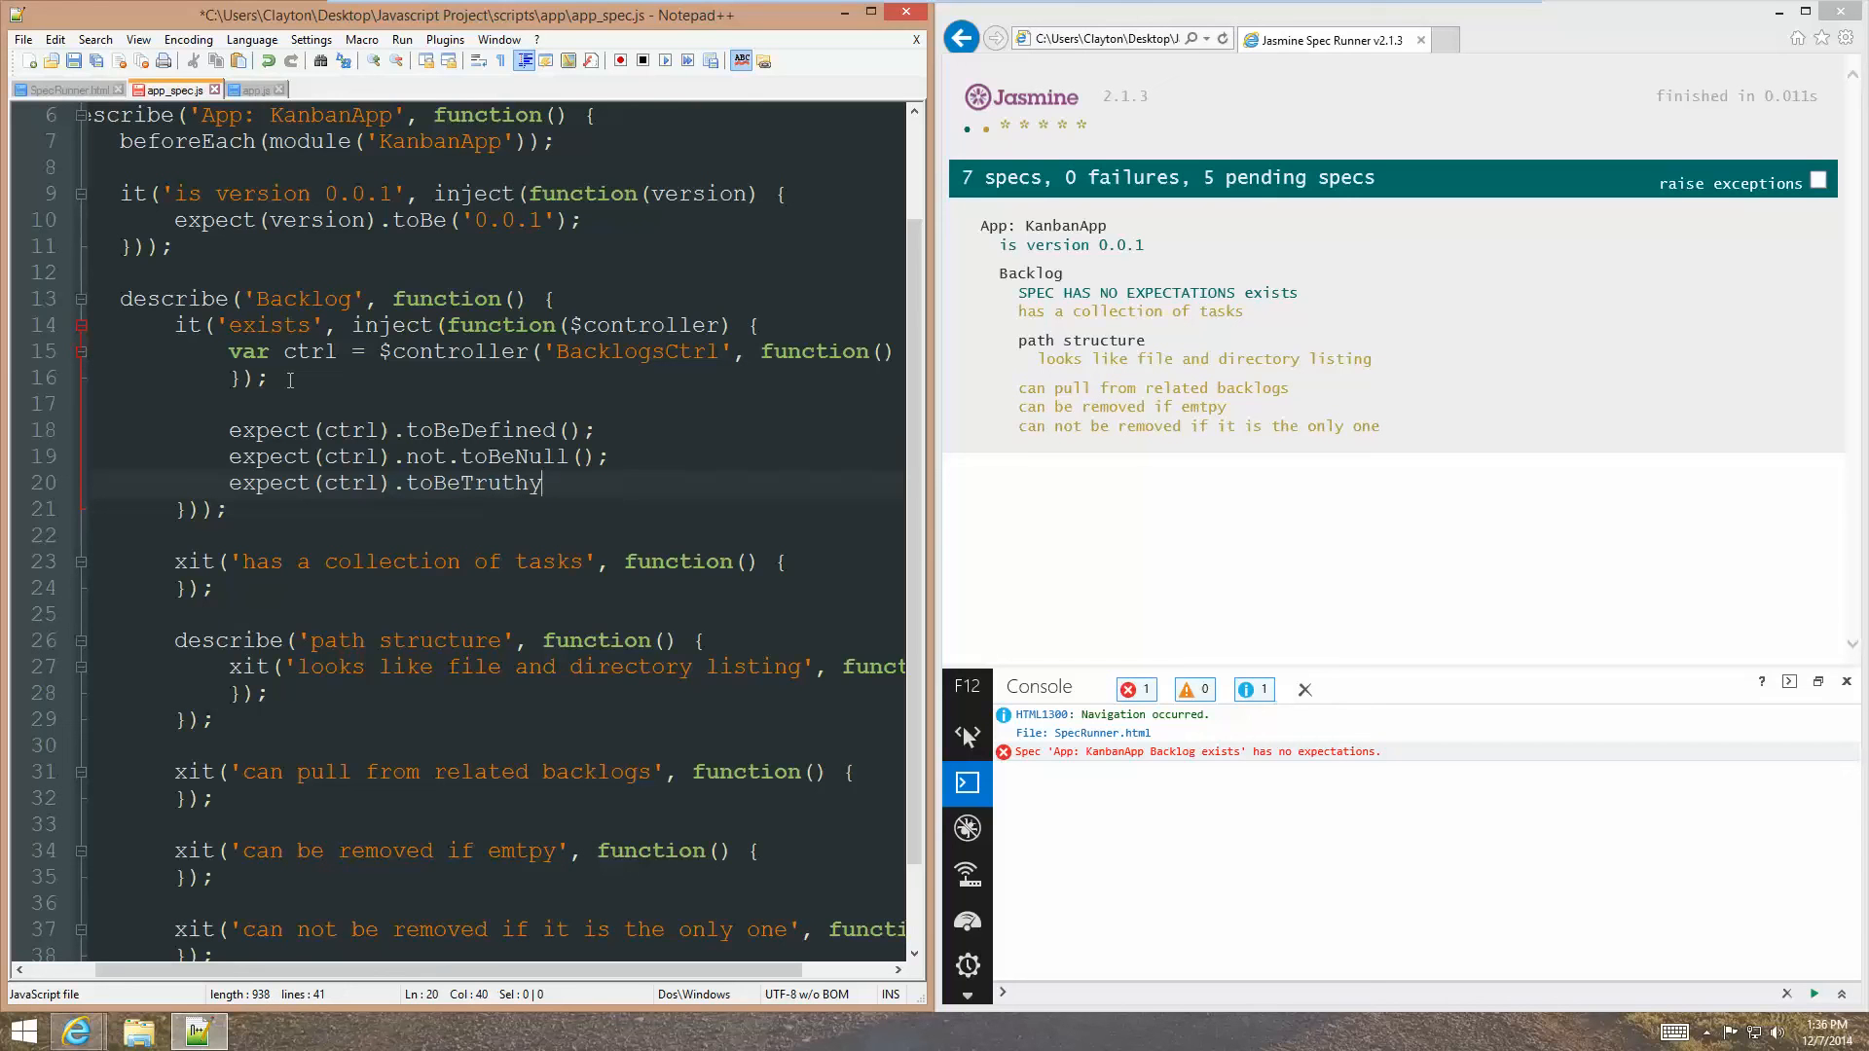
{"action": "type", "text": "();"}
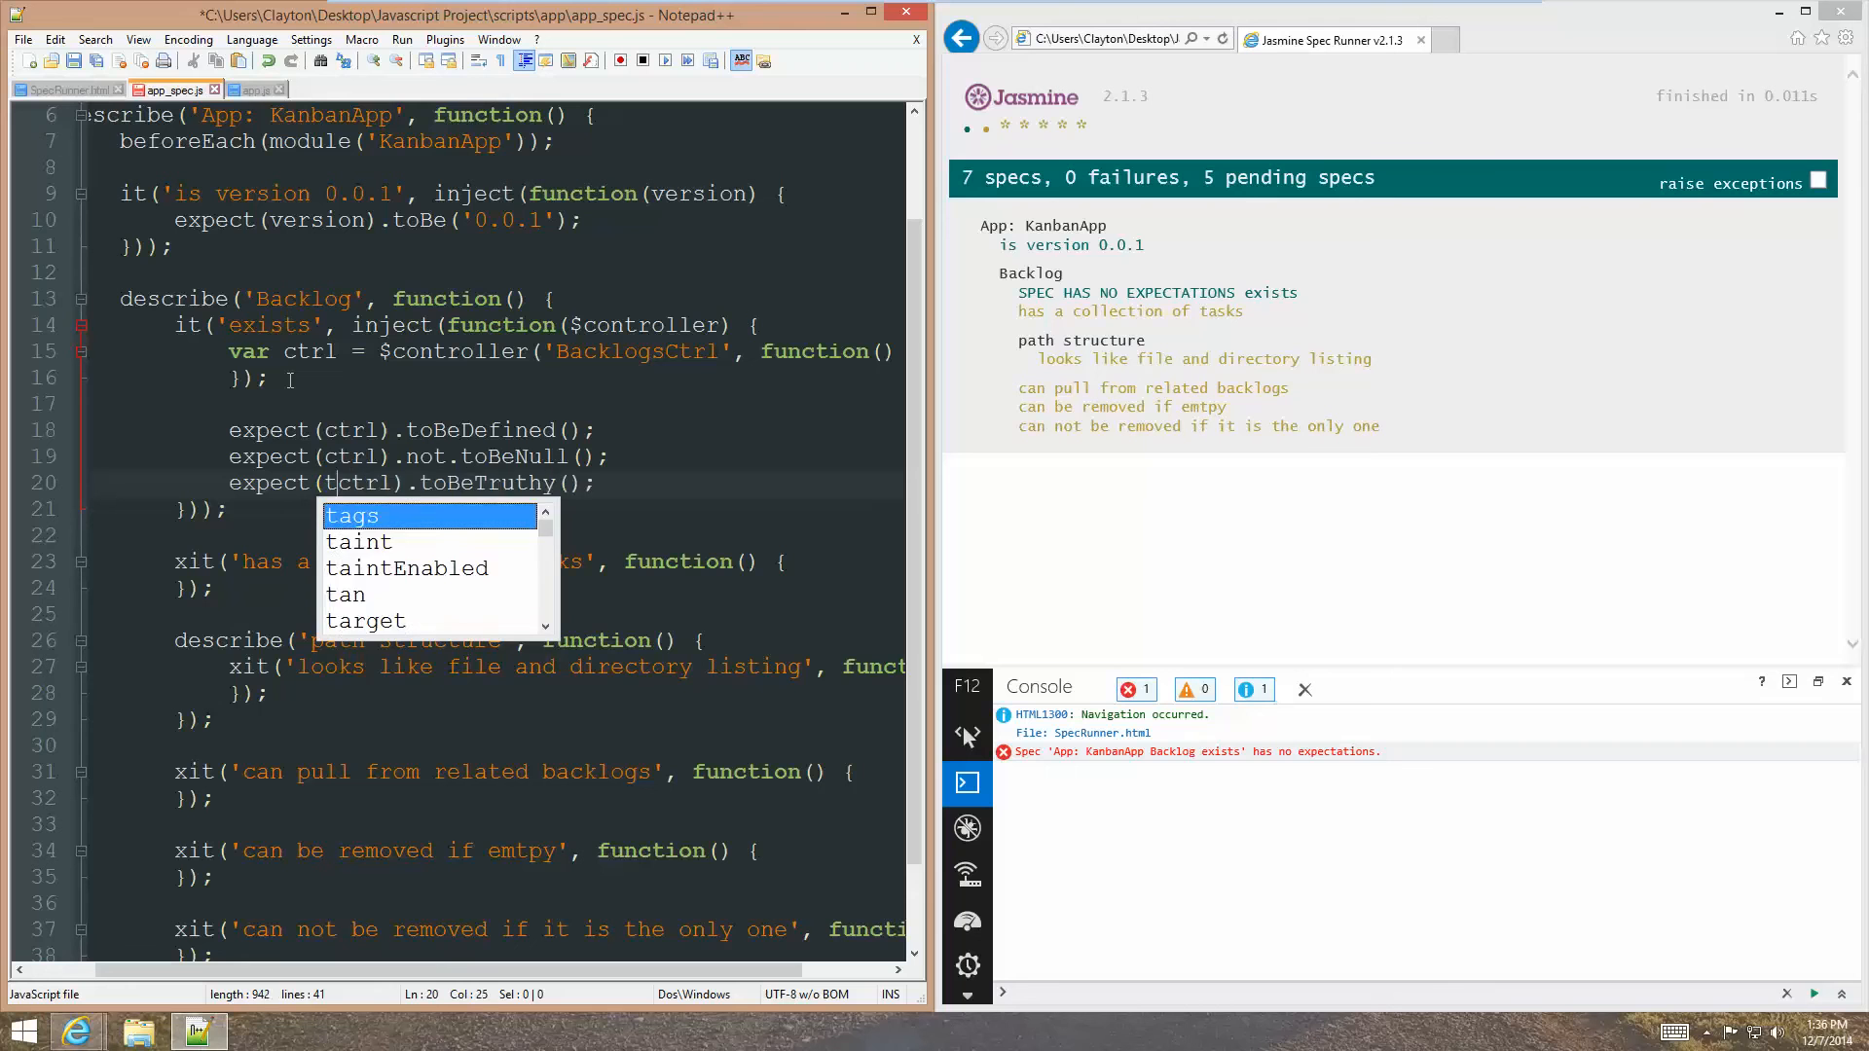
{"action": "type", "text": "ypeof"}
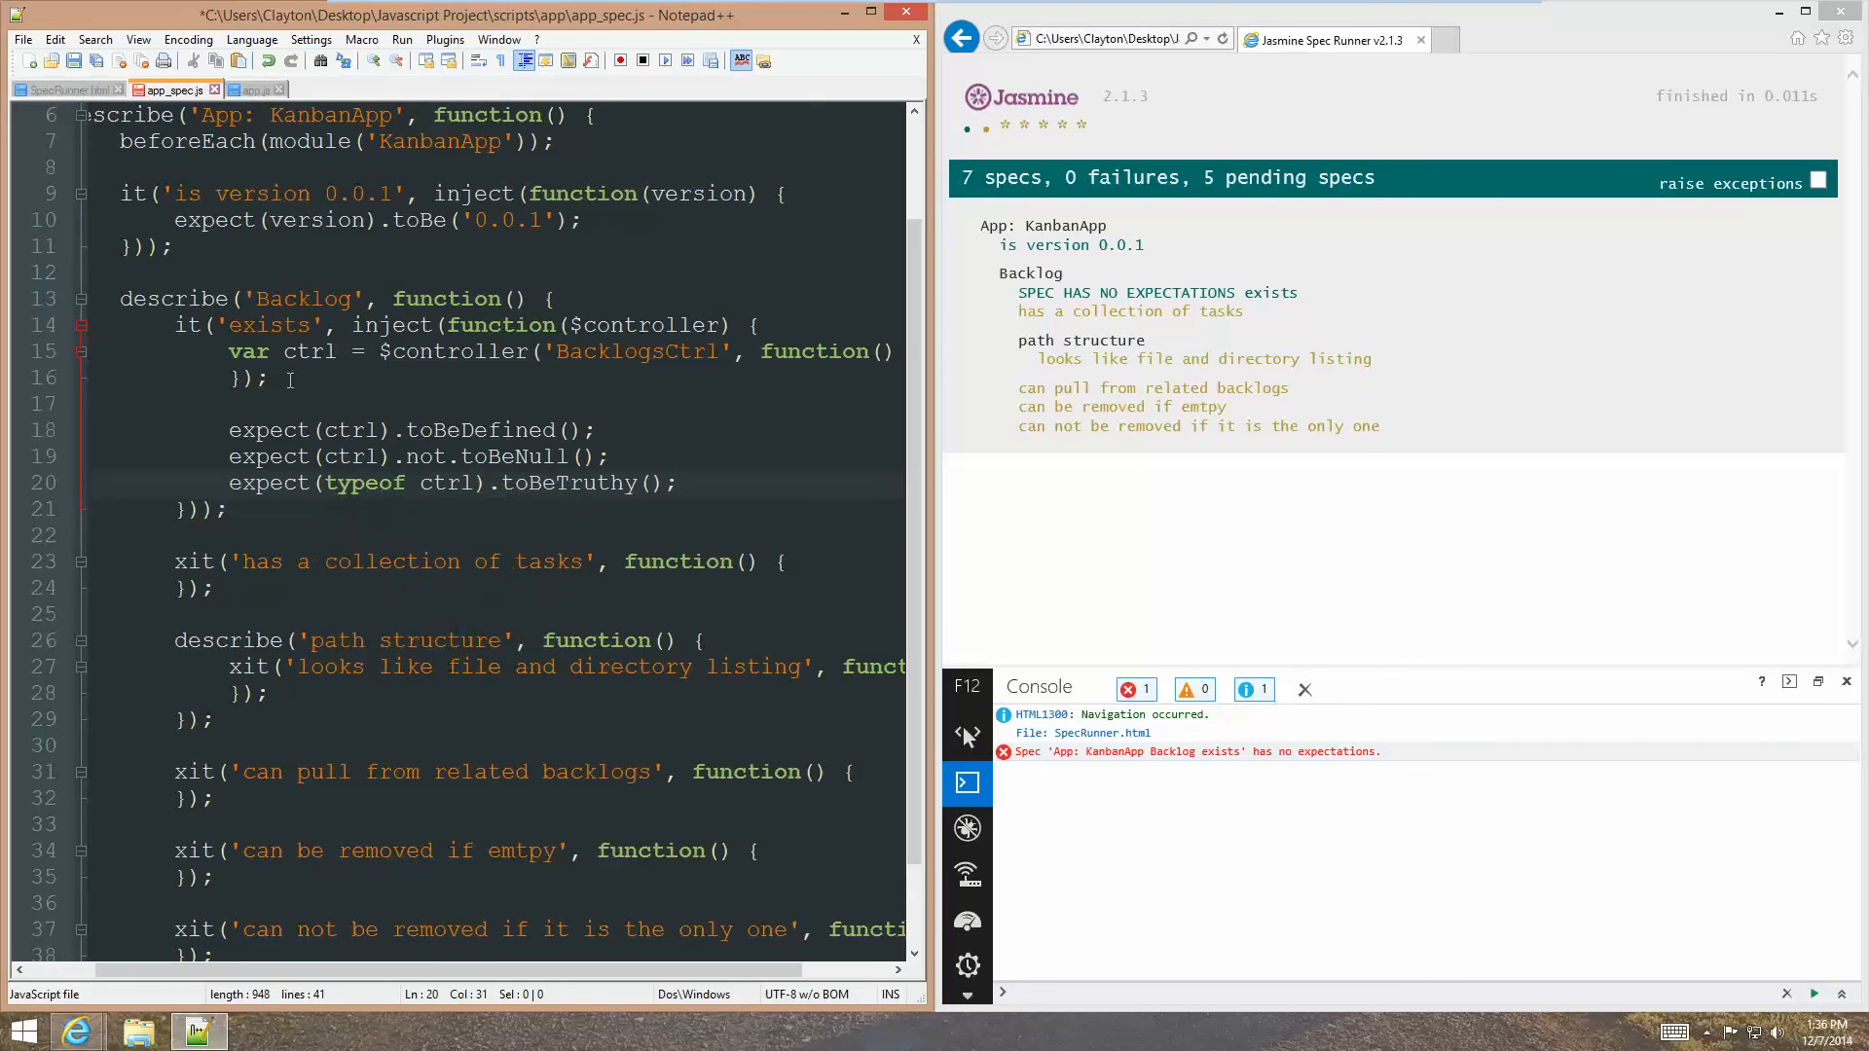
{"action": "type", "text": "\" \""}
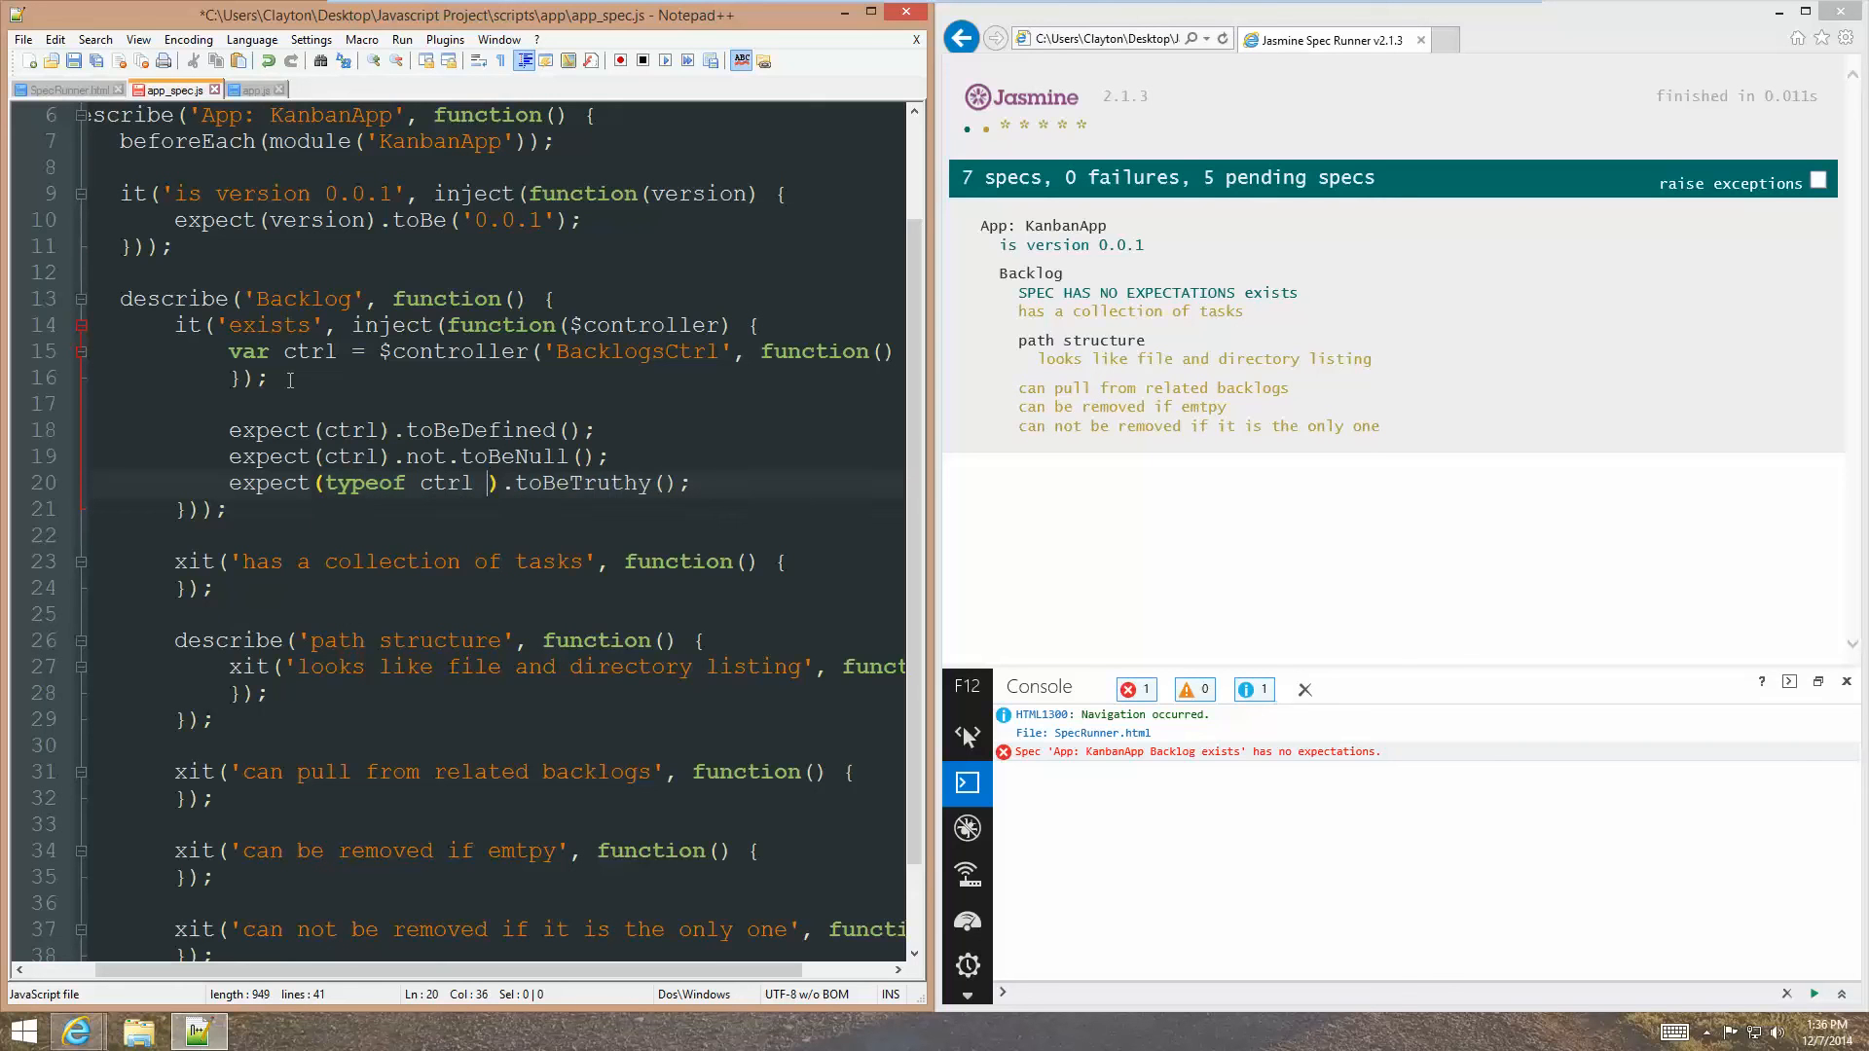
{"action": "type", "text": "=== 'f"}
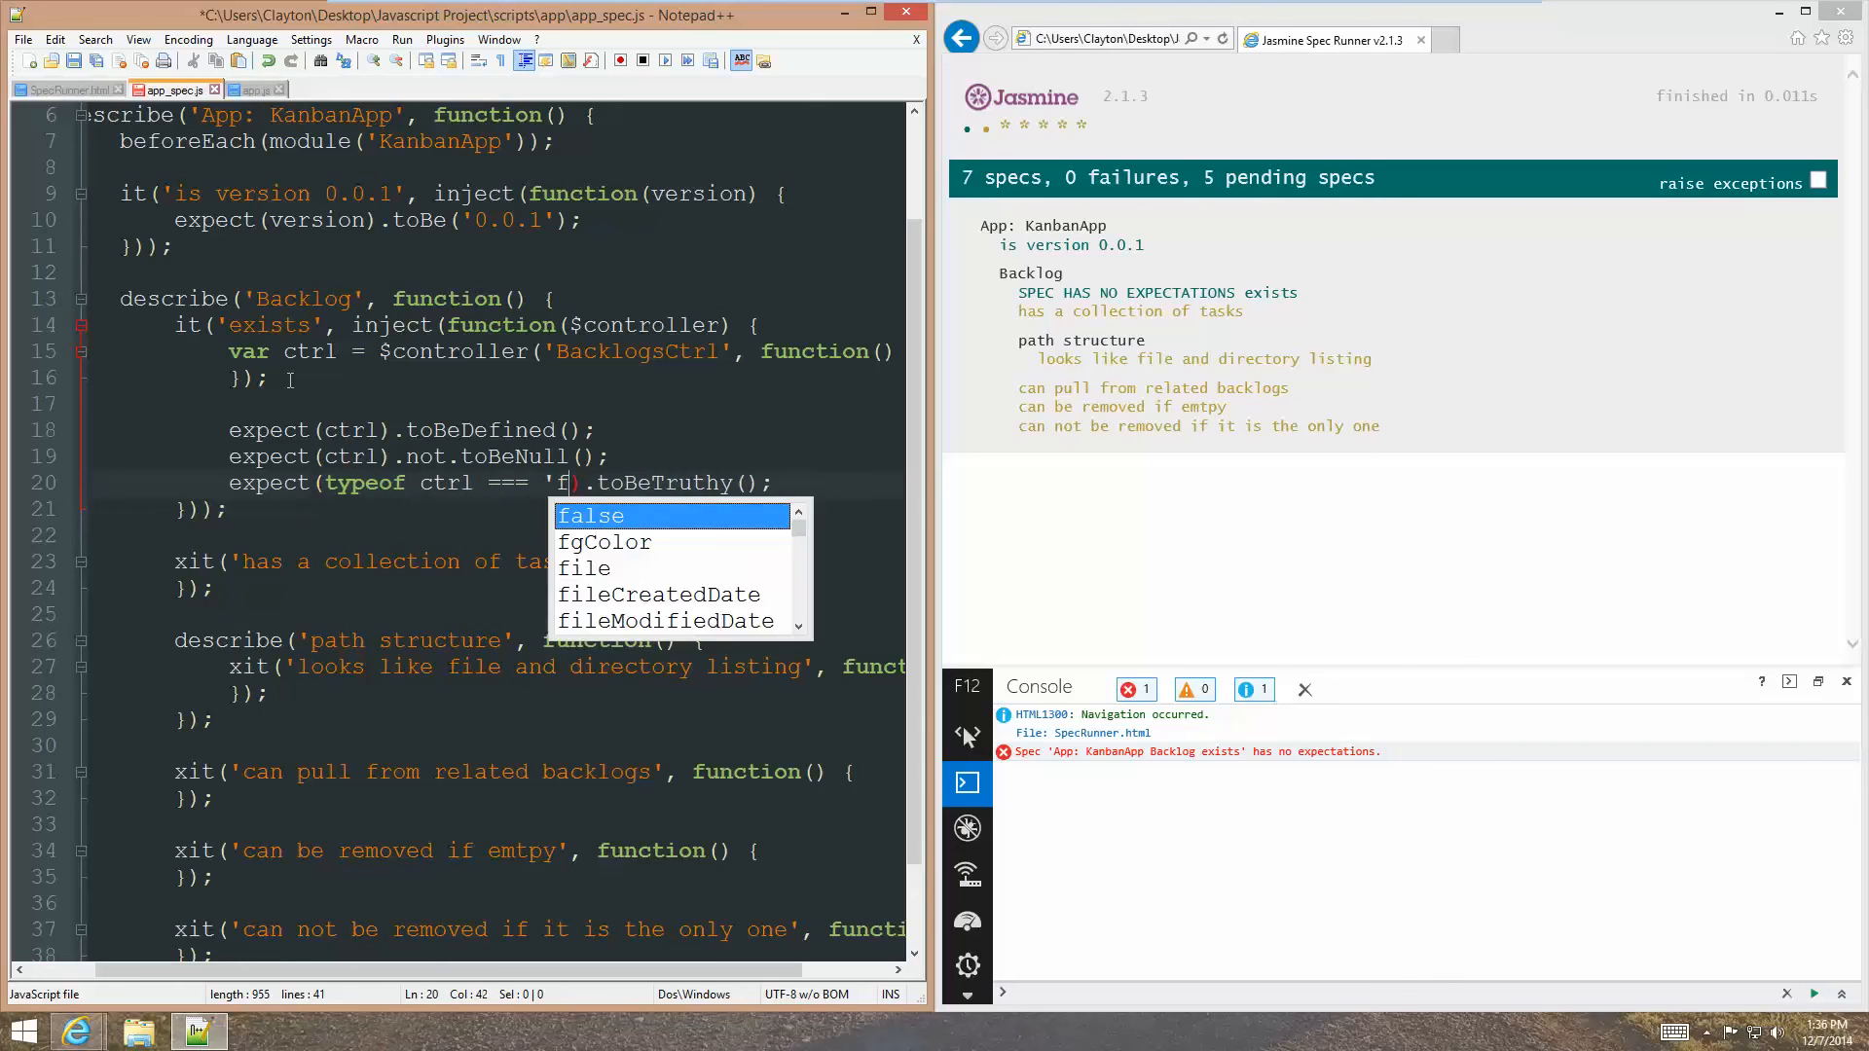
{"action": "type", "text": "unction"}
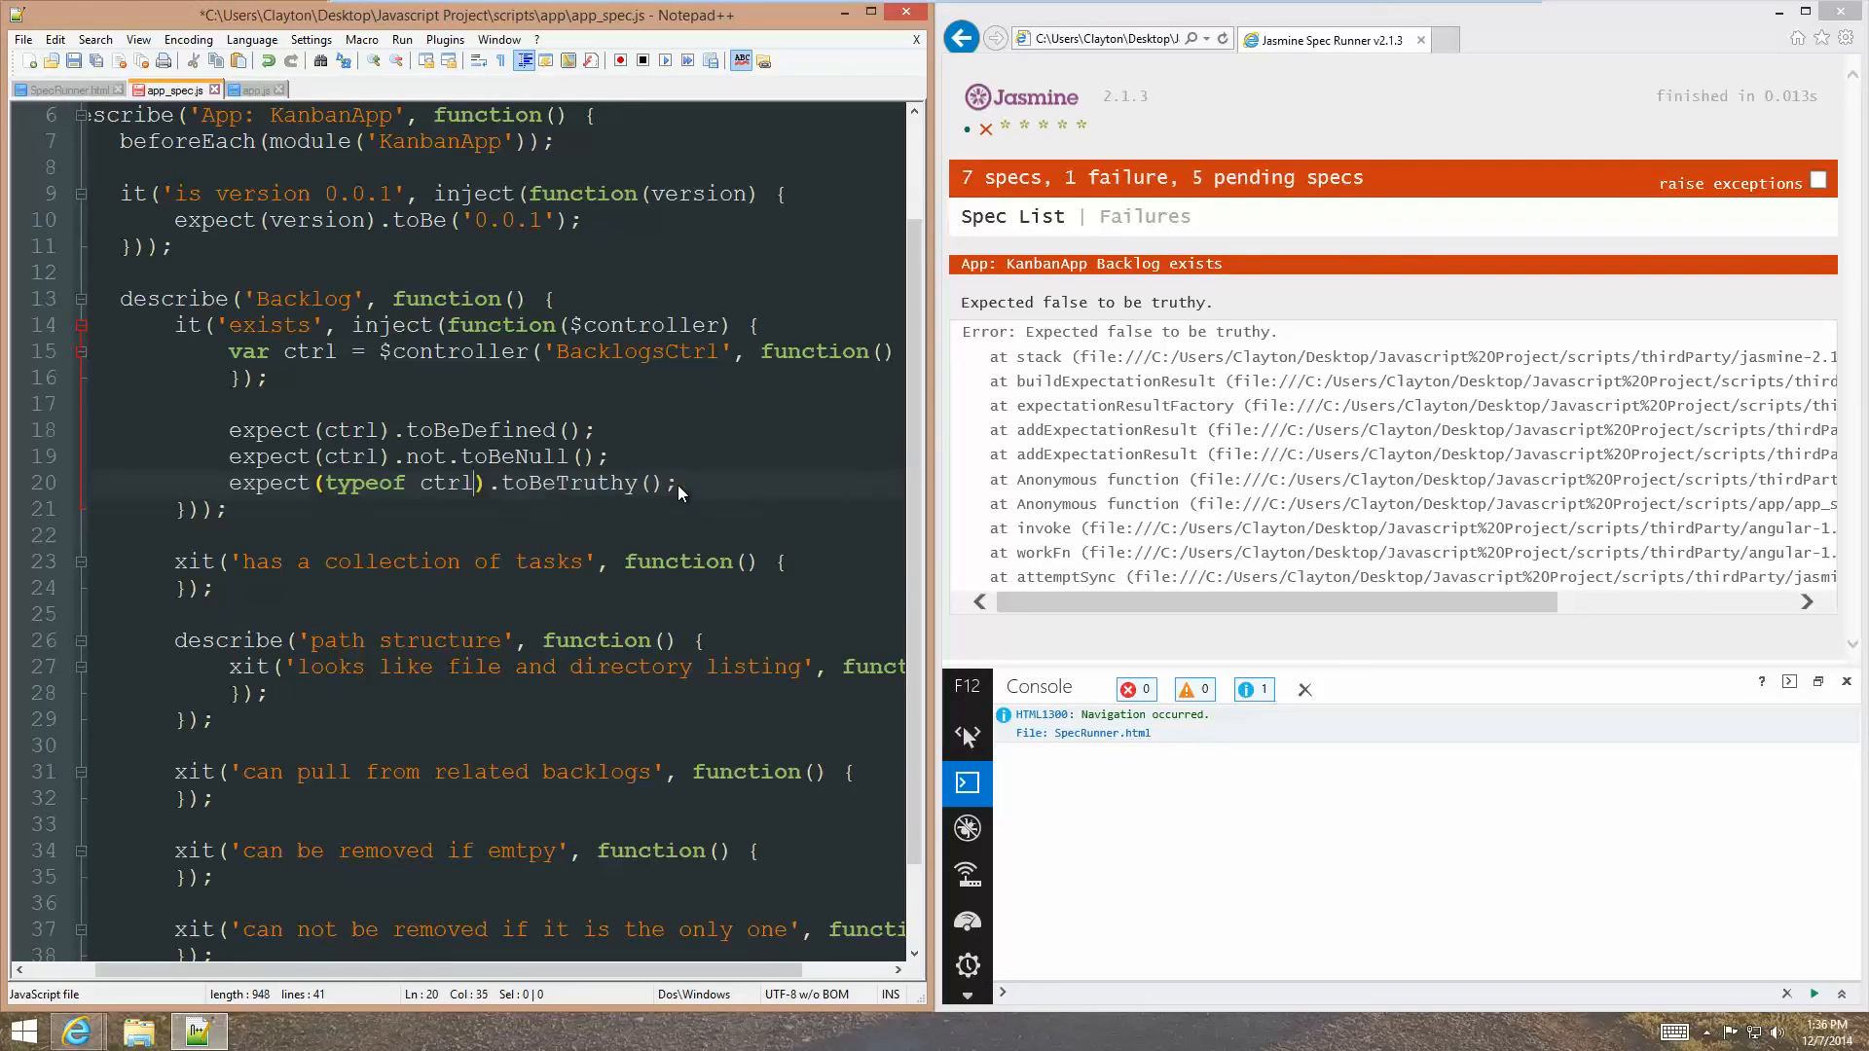
Rewrite the third expectation as expect(typeof ctrl).toBe('object').
{"action": "key", "text": "BackSpace"}
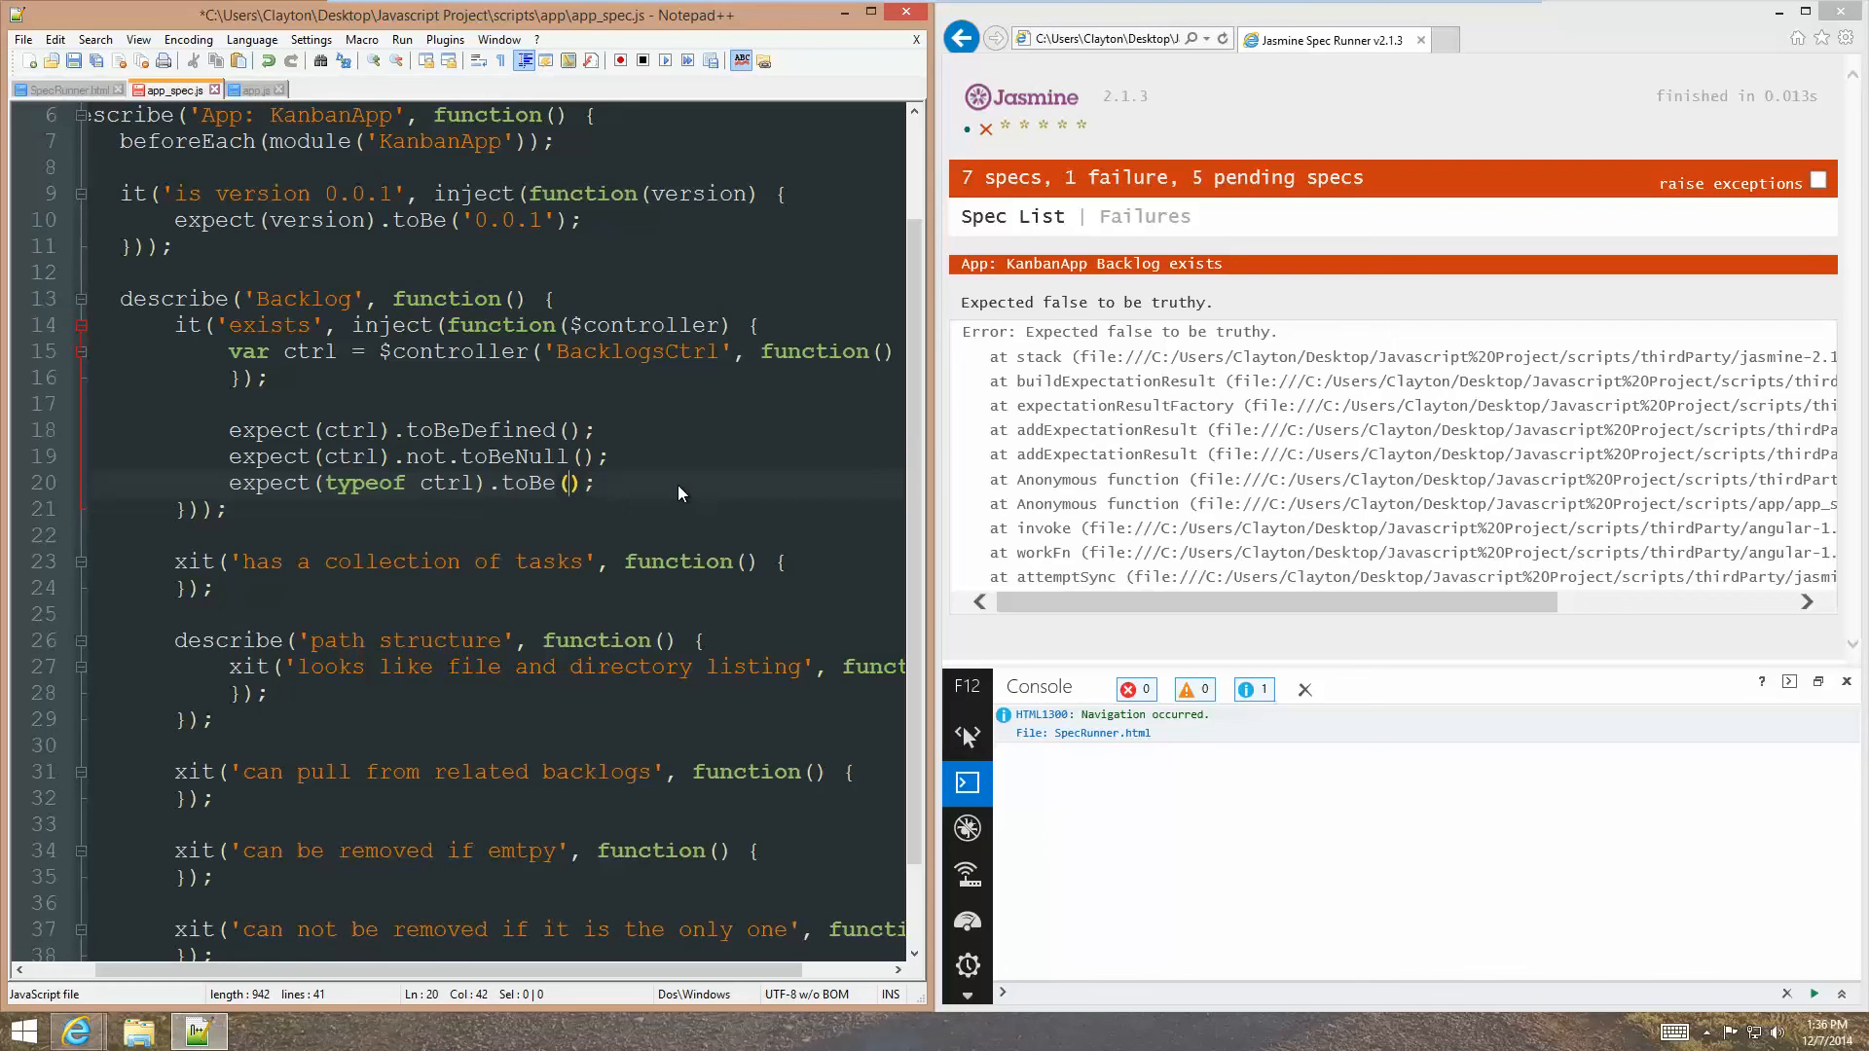
{"action": "type", "text": "'function'"}
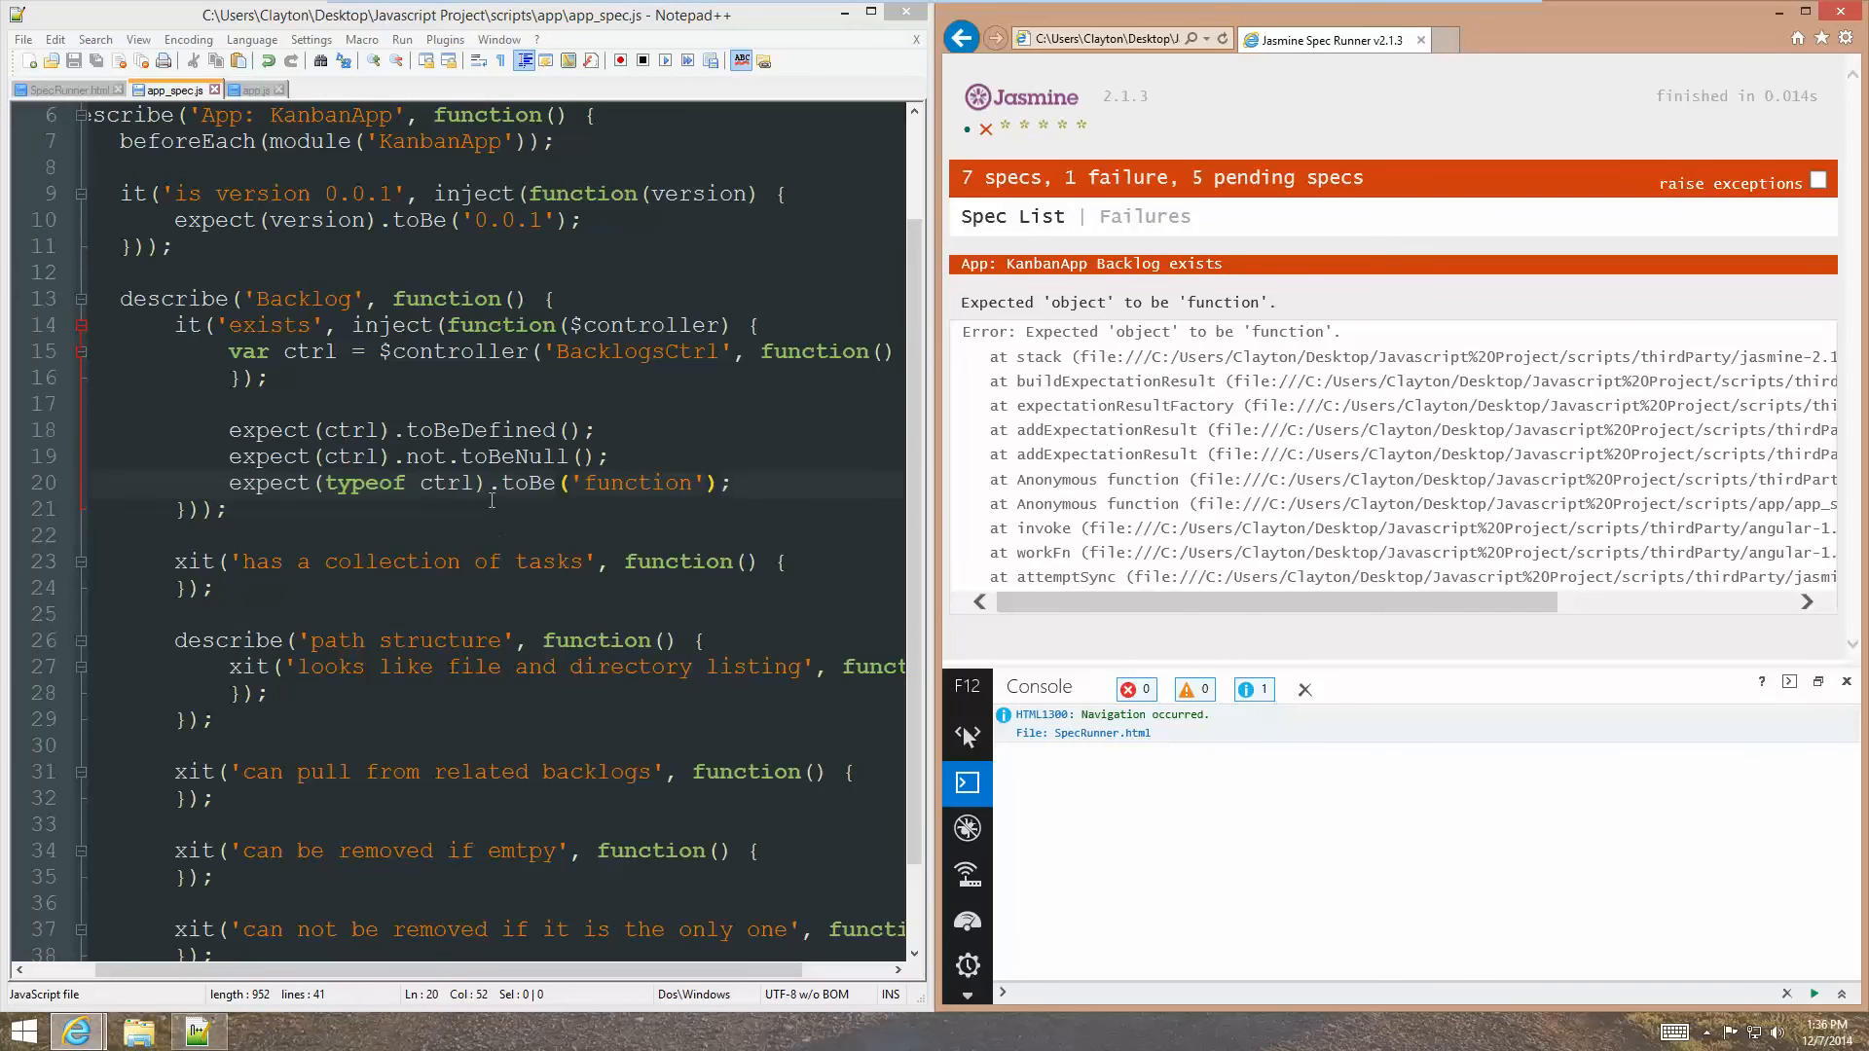
{"action": "type", "text": "obje"}
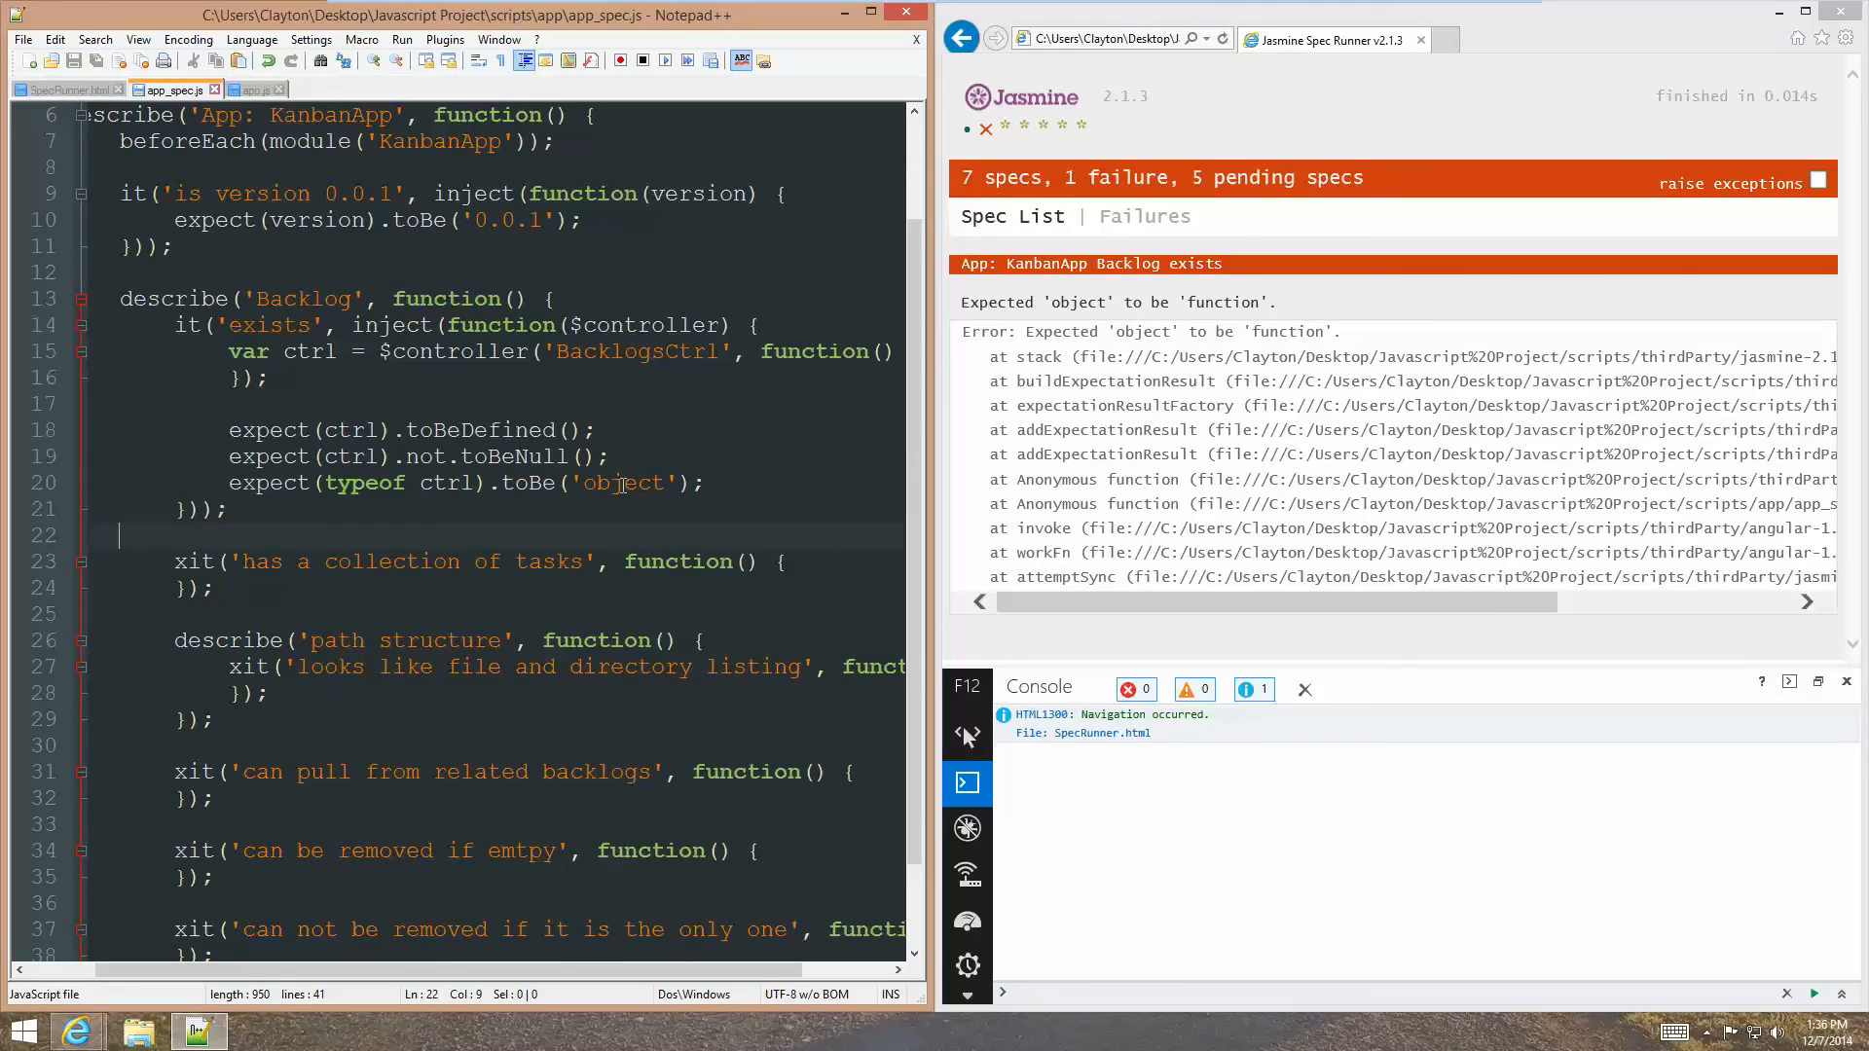
{"action": "mouse_move", "coordinate": [627, 531]}
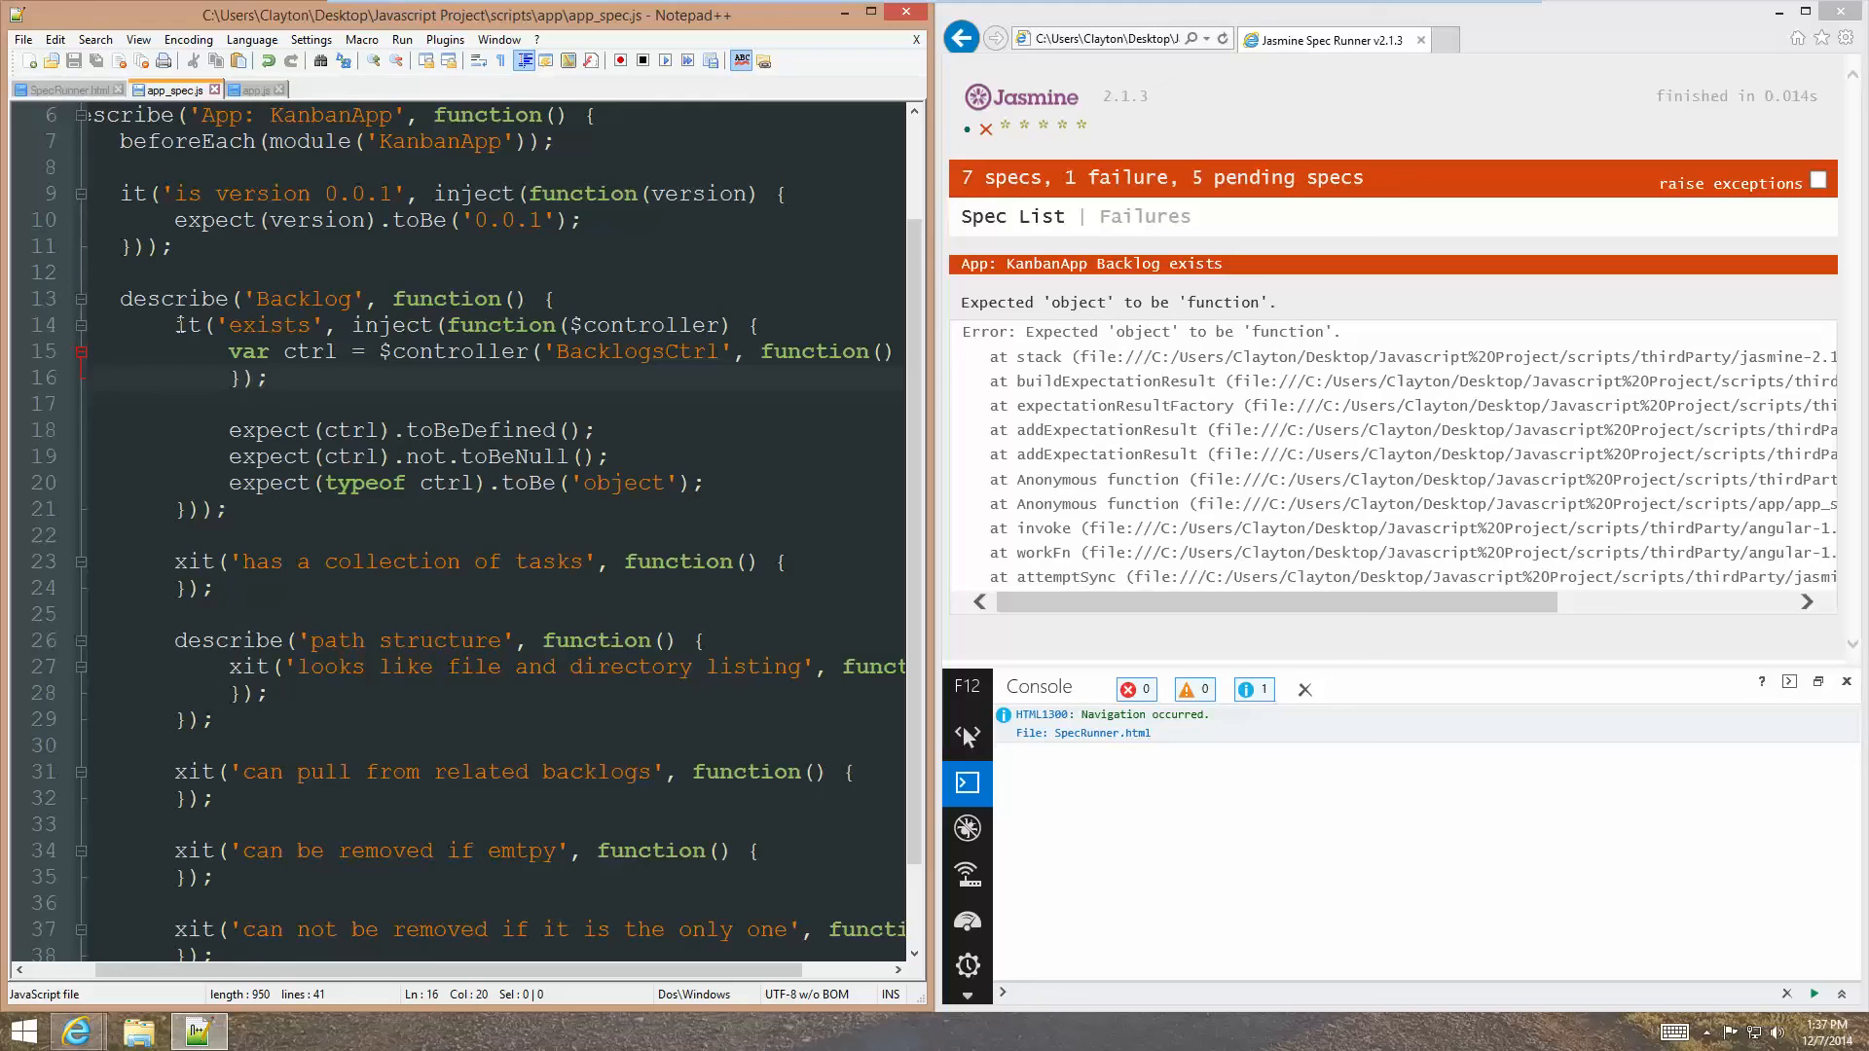
{"action": "mouse_move", "coordinate": [790, 370]}
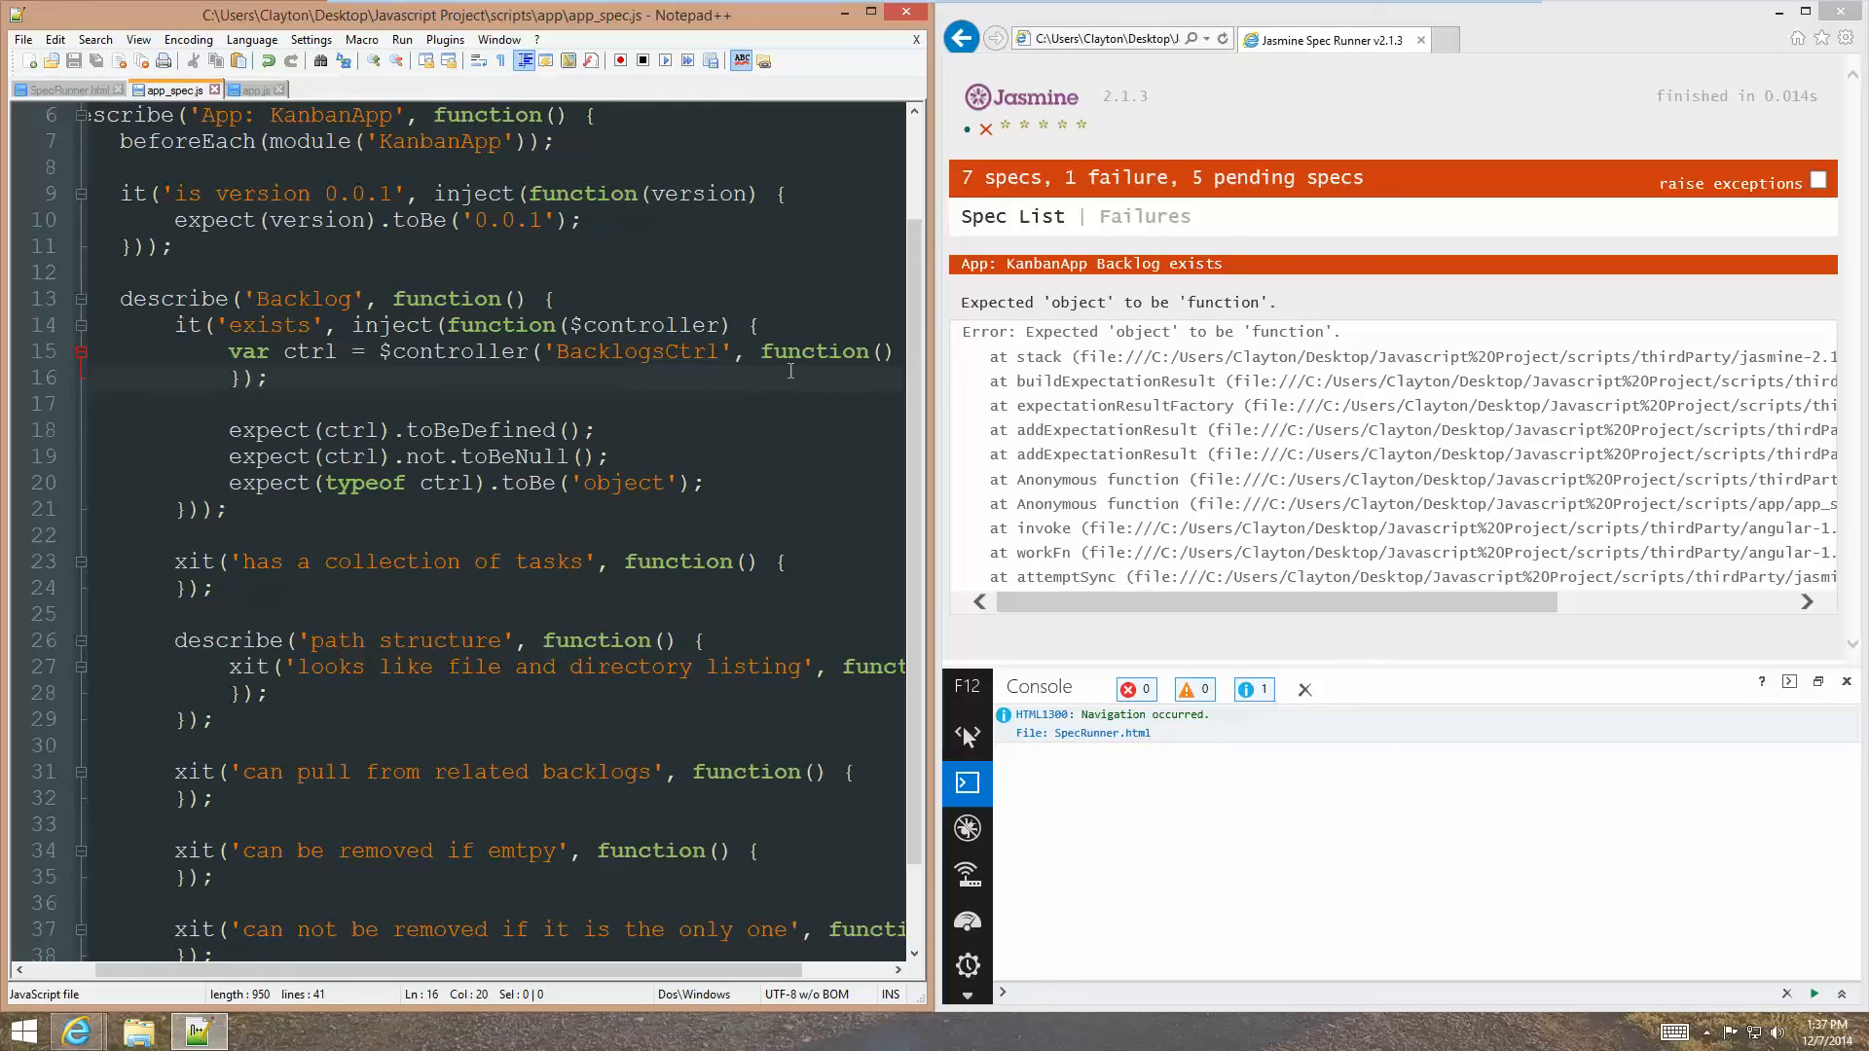
{"action": "mouse_move", "coordinate": [45, 477]}
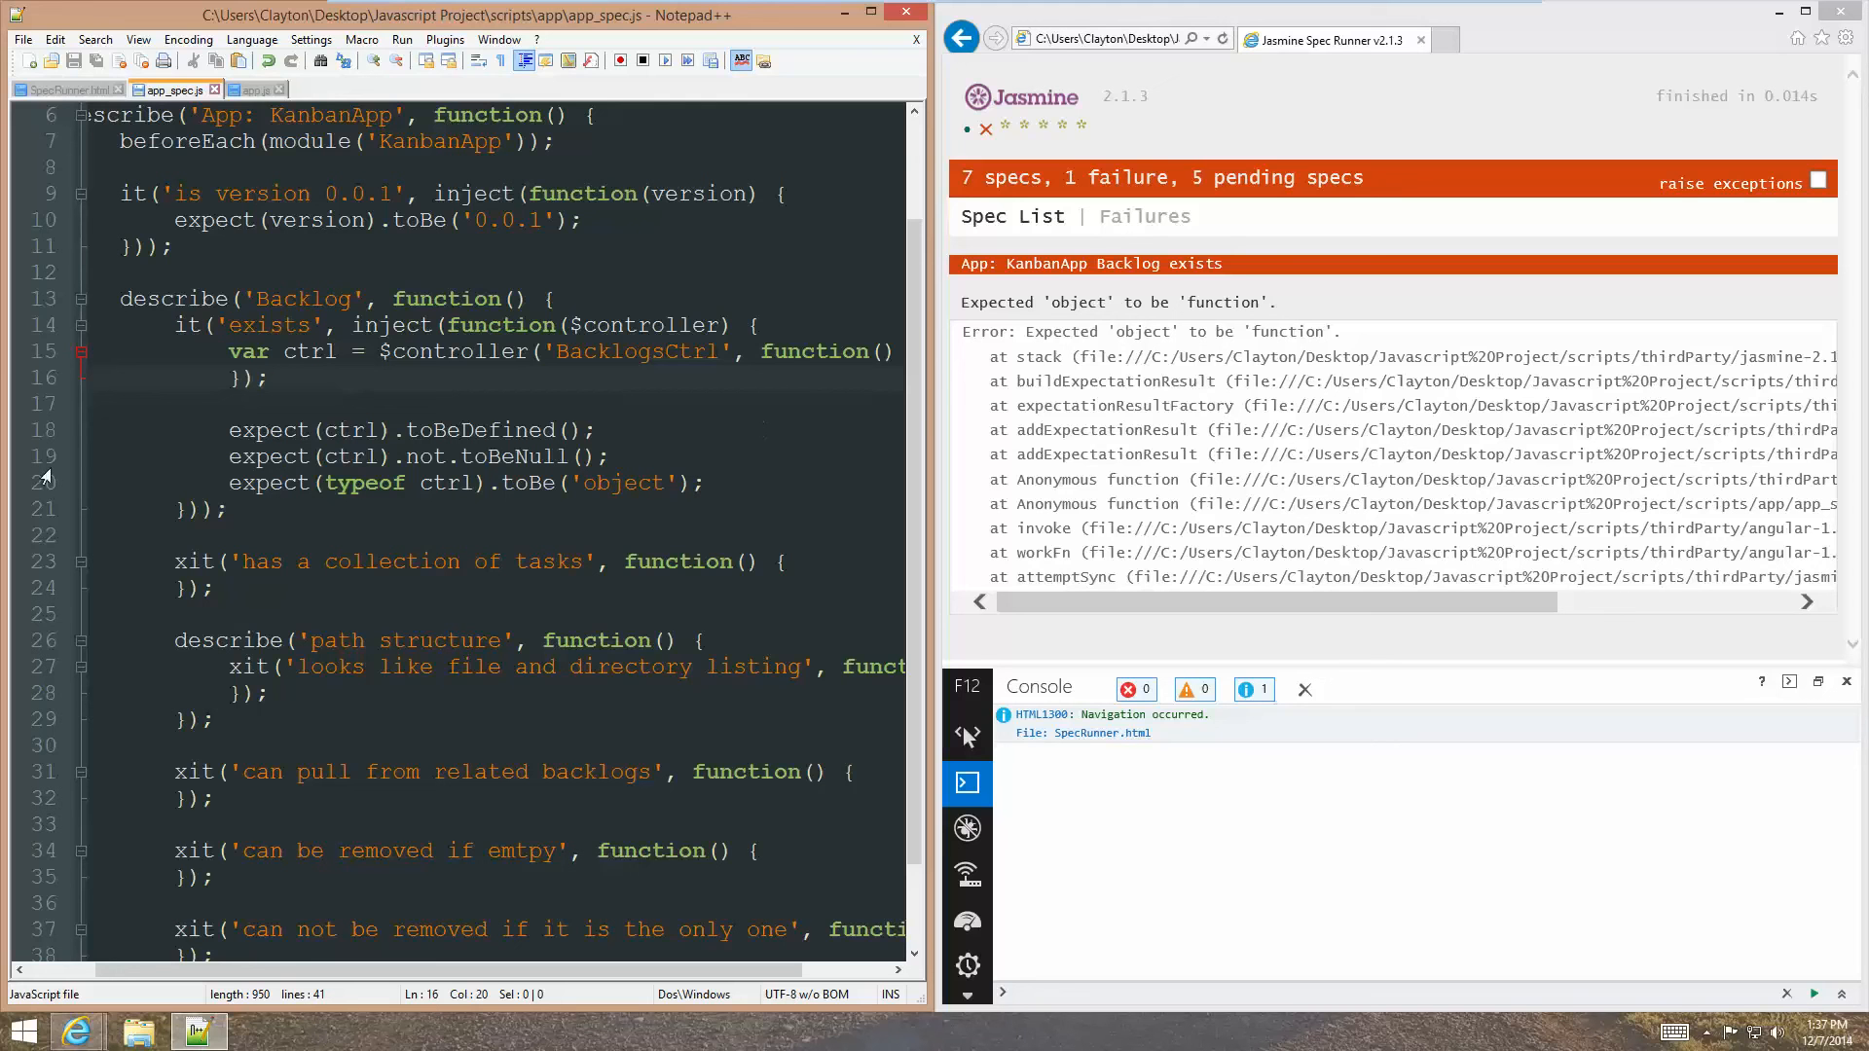
{"action": "left_click", "coordinate": [278, 511]}
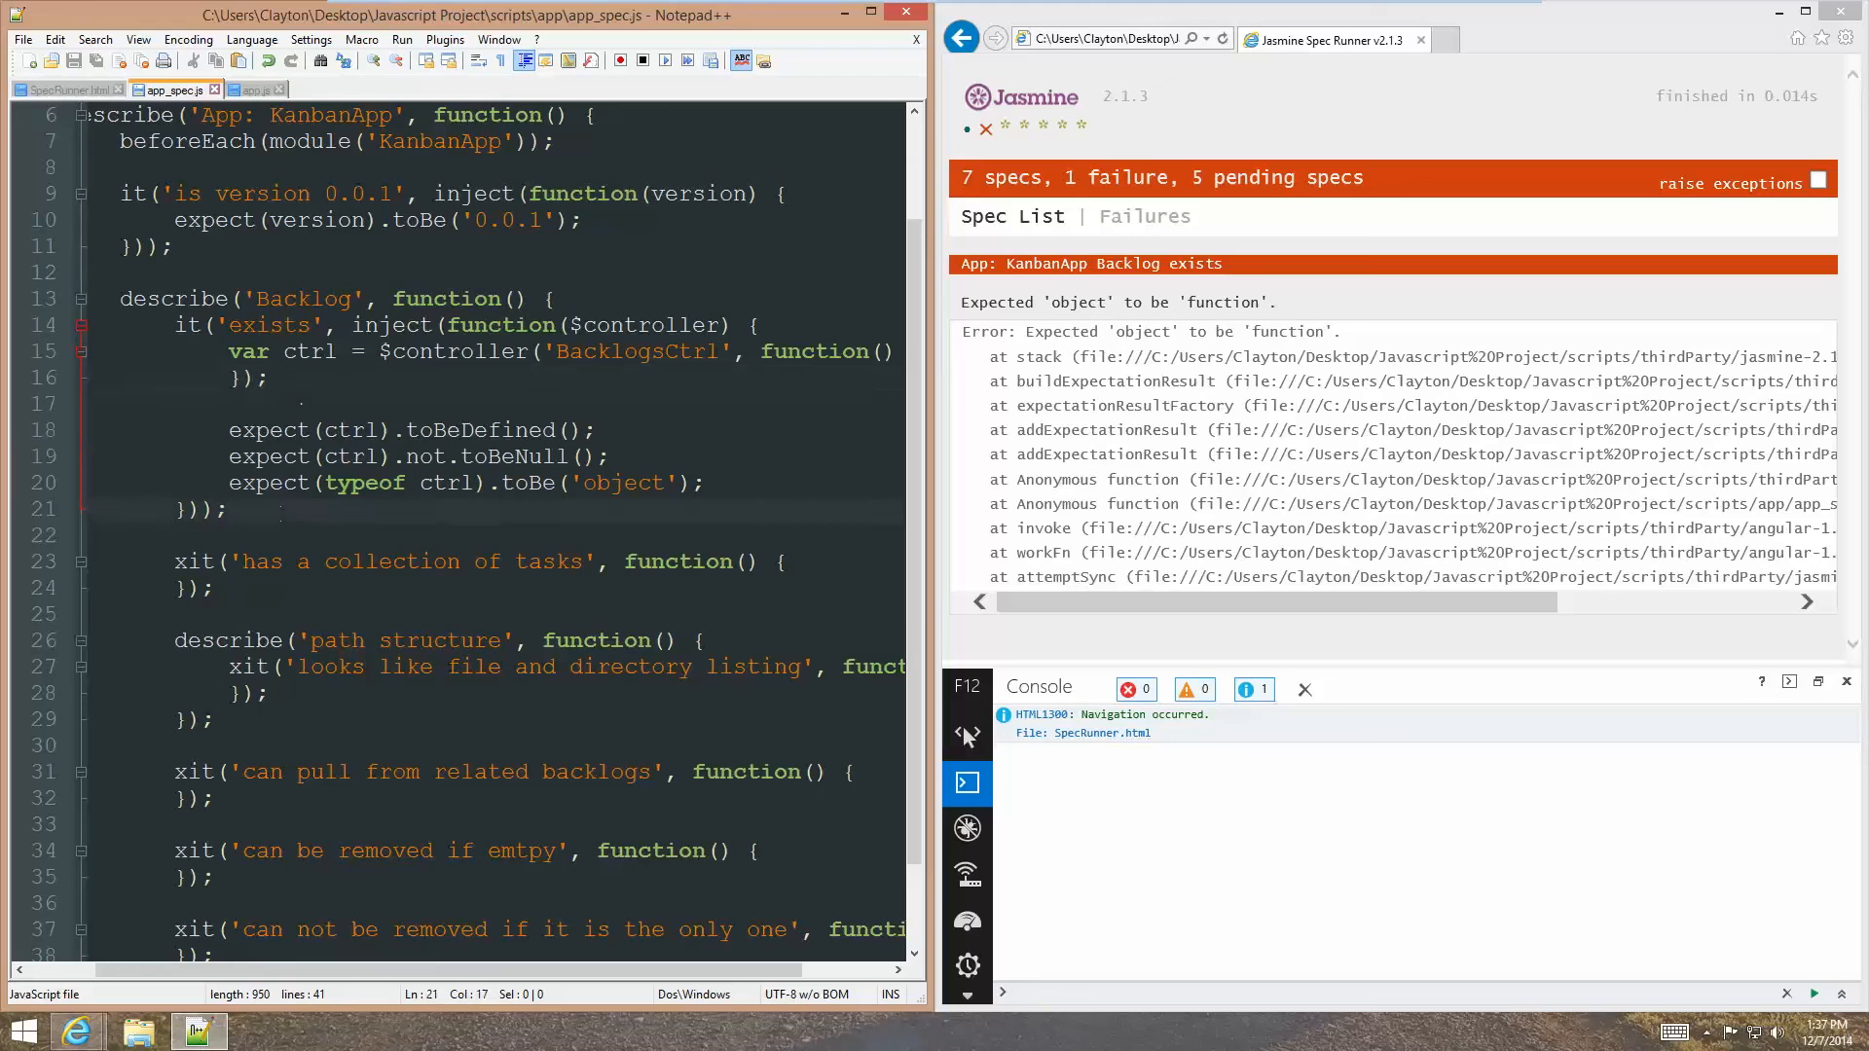